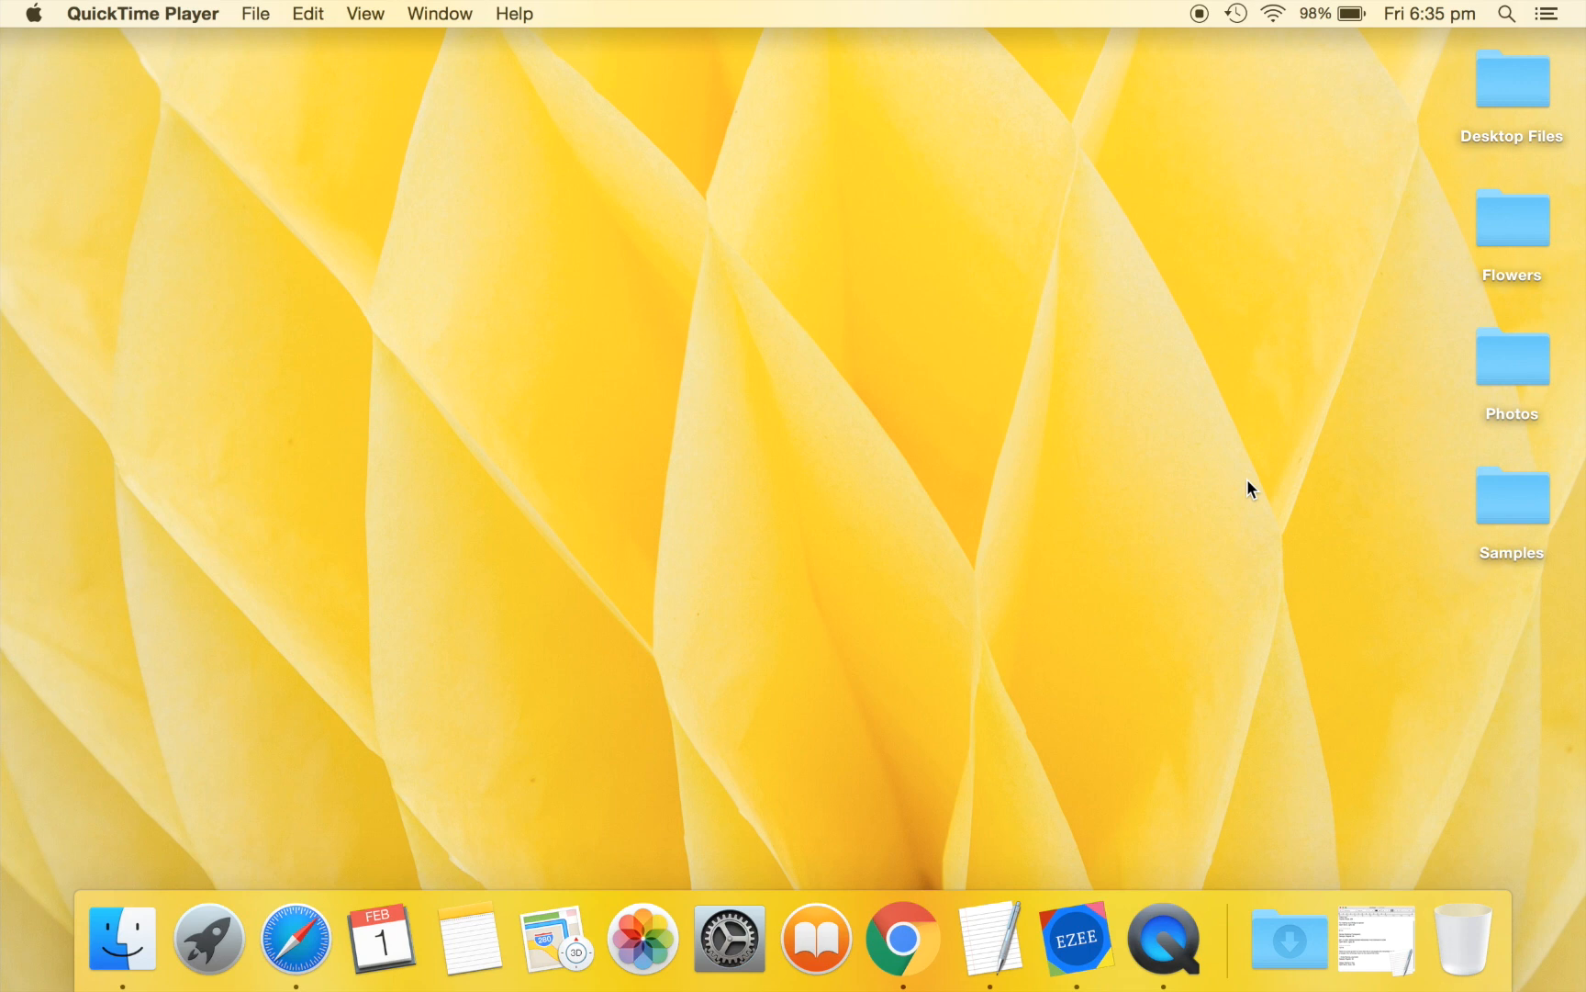
mouse_move(1331, 547)
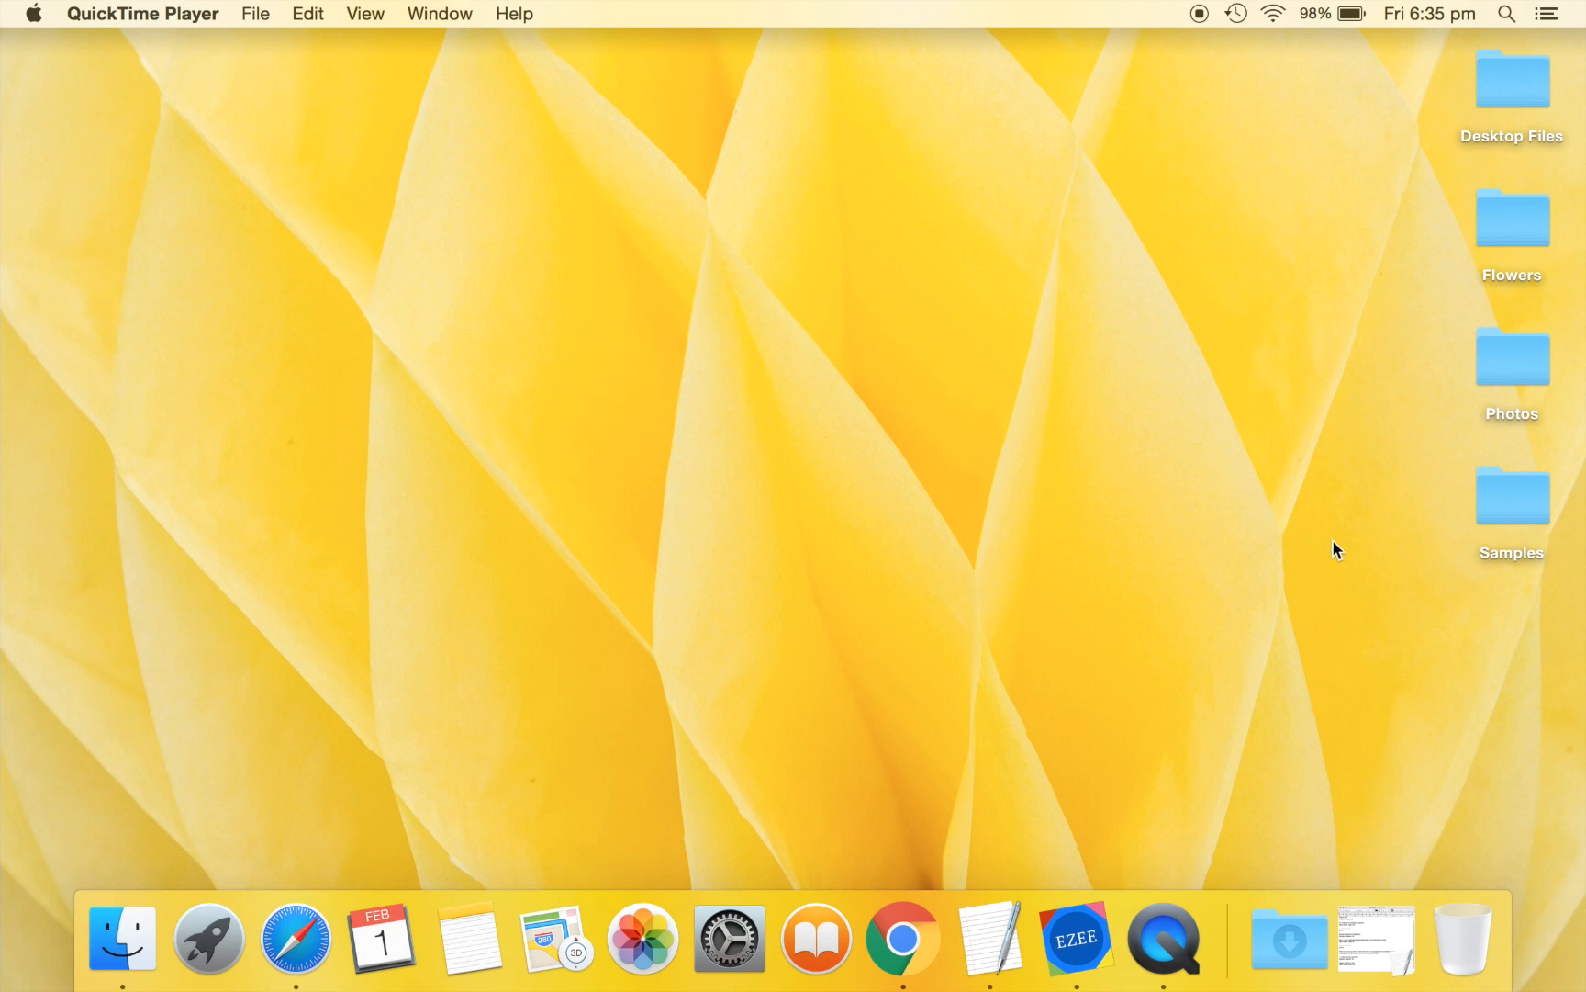
Preview the birthday thank-you, wedding photographer and teachers day samples from the Samples folder.
double_click(1513, 498)
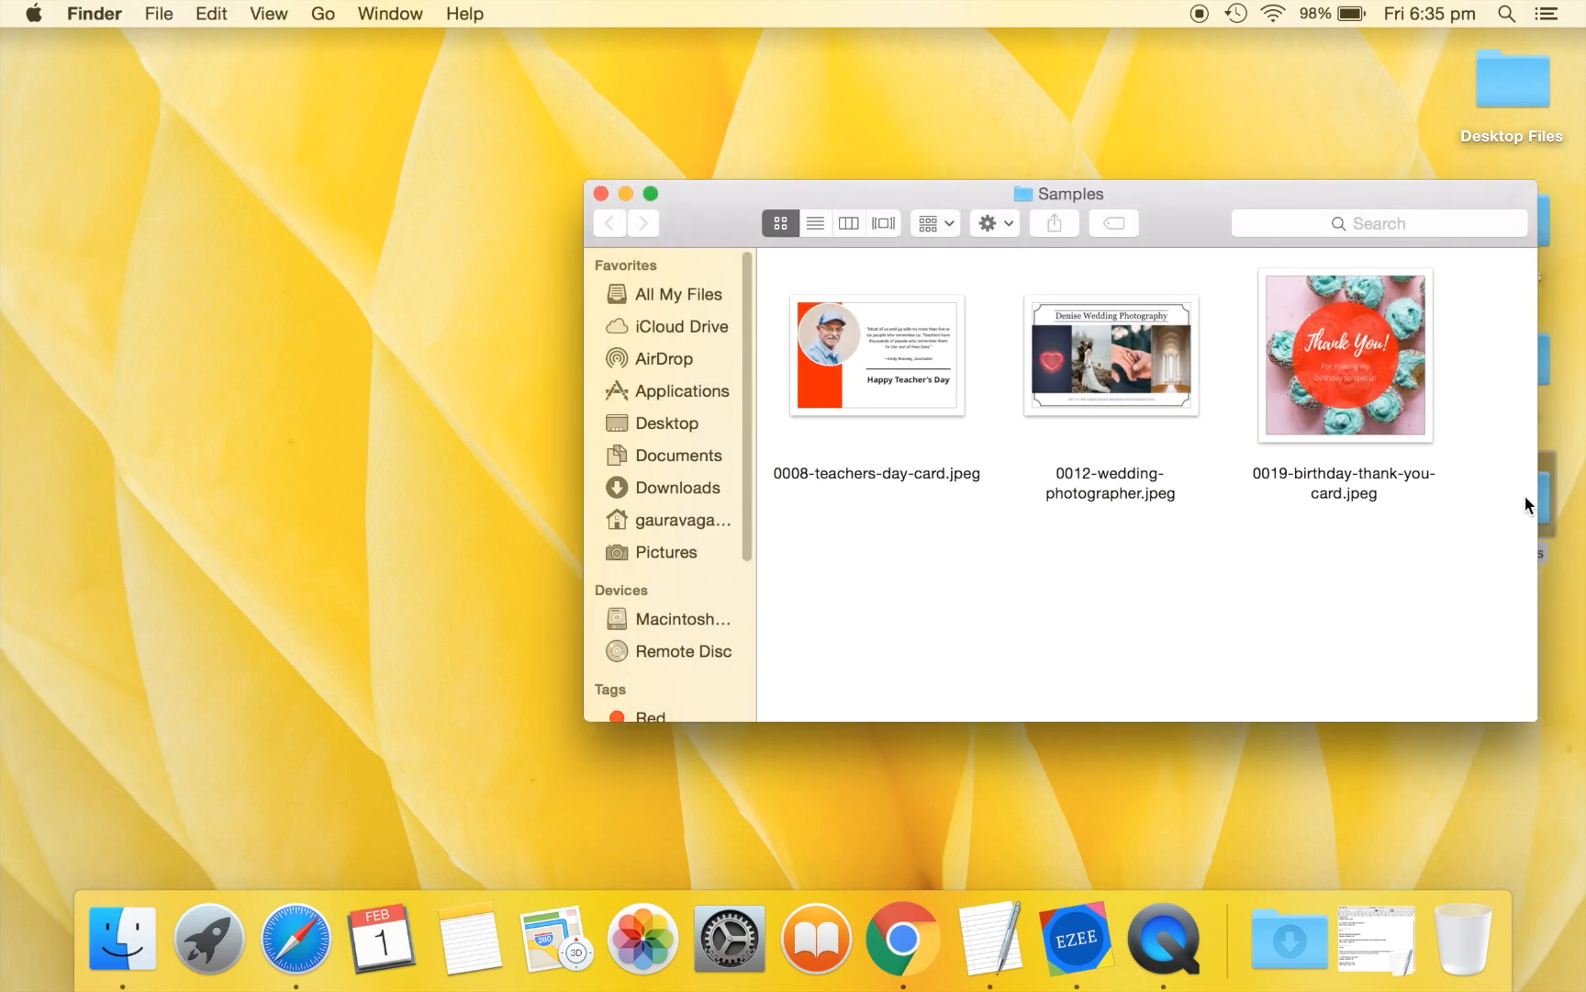
mouse_move(1337, 525)
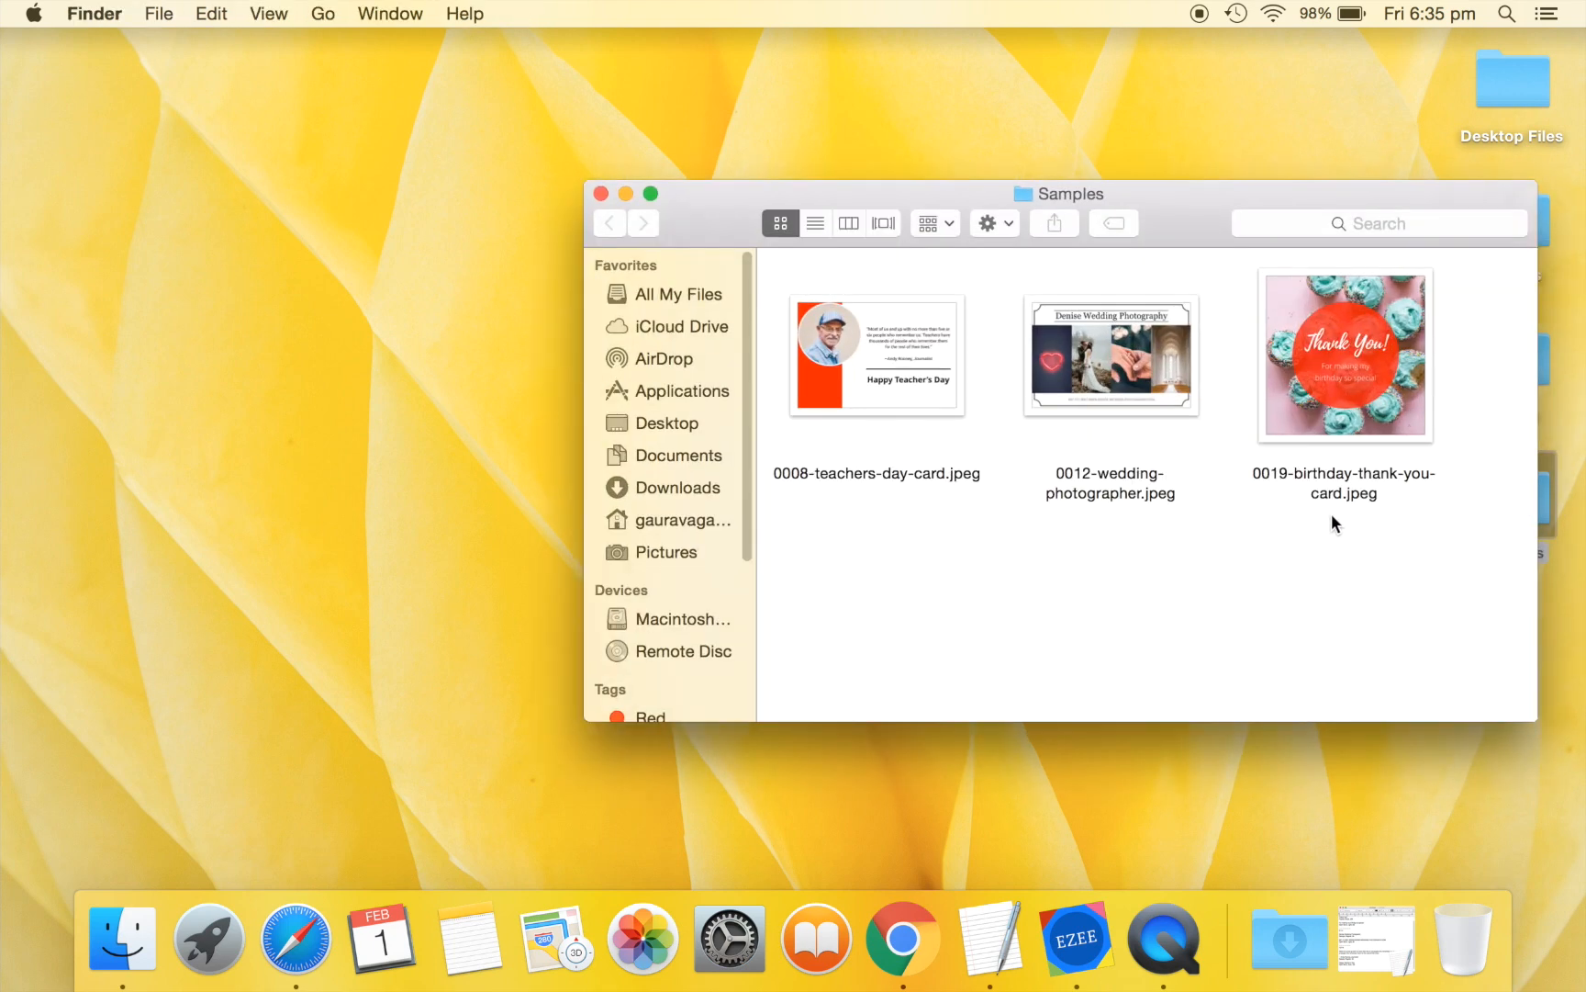
click(1346, 354)
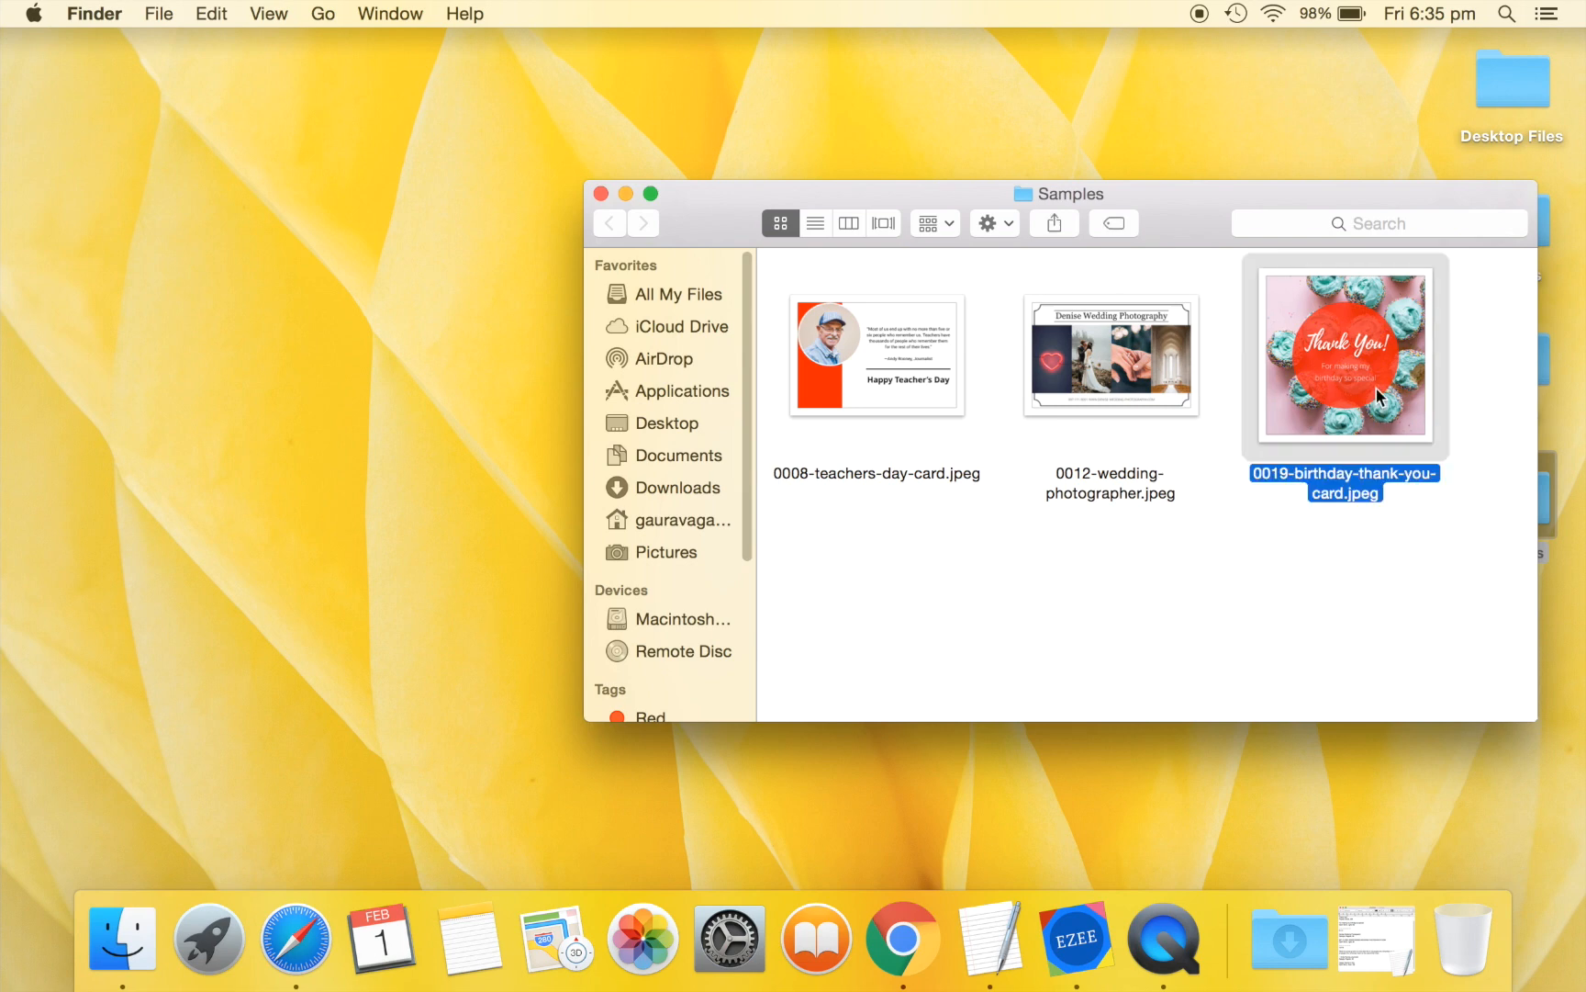
double_click(1344, 358)
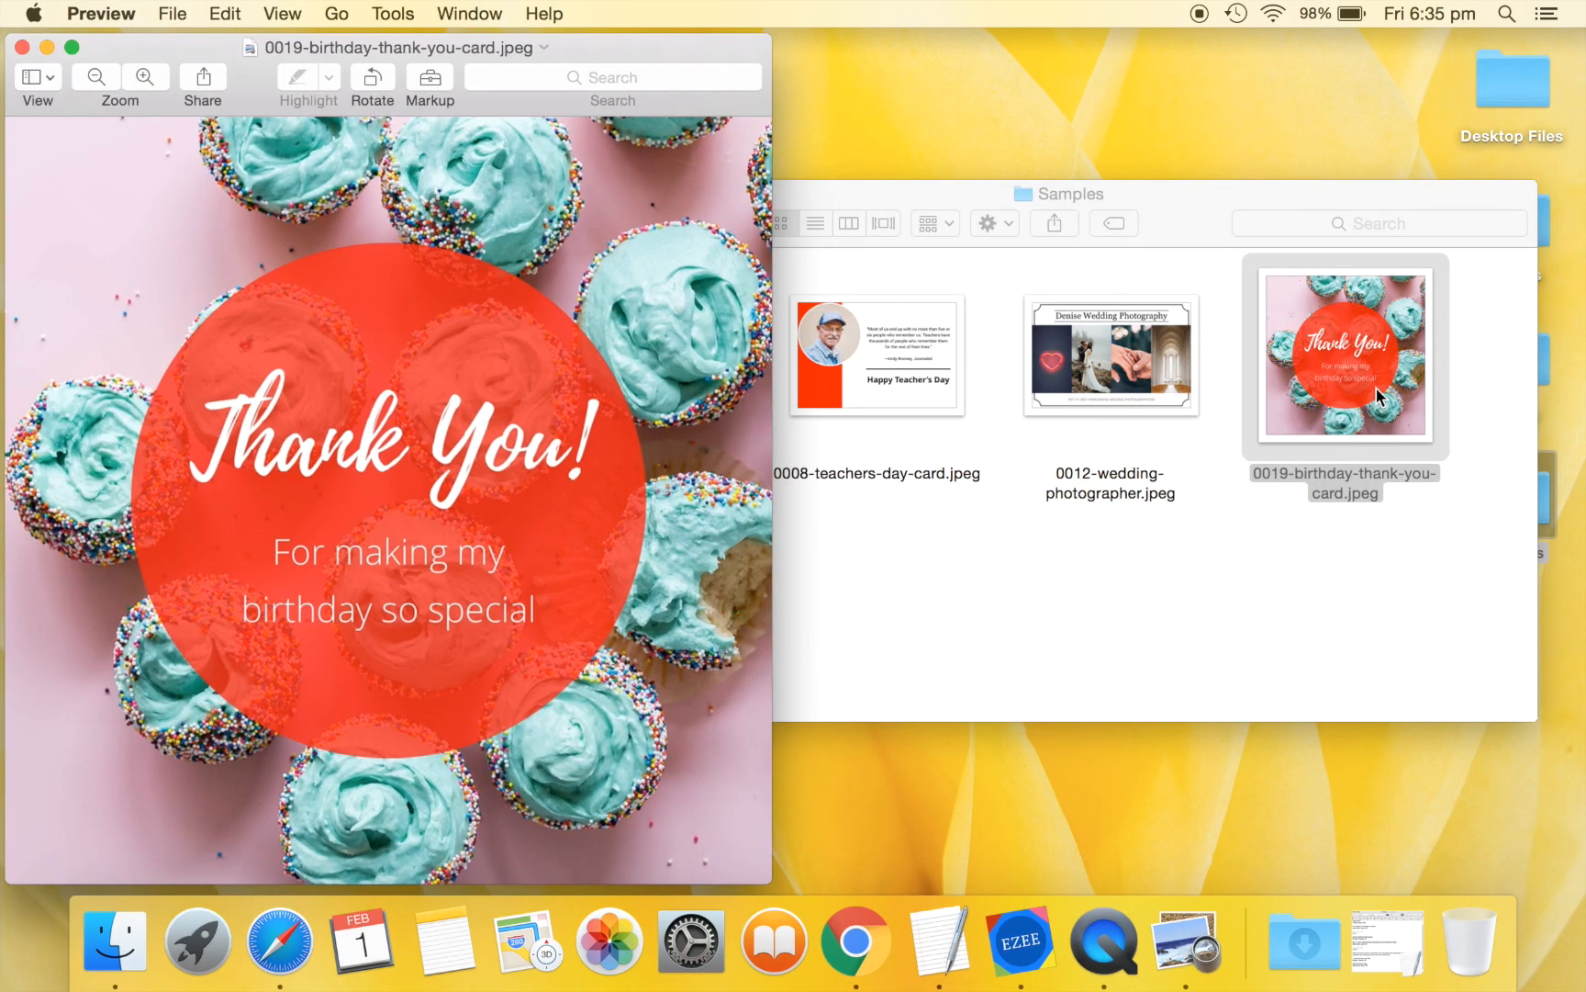
mouse_move(1155, 383)
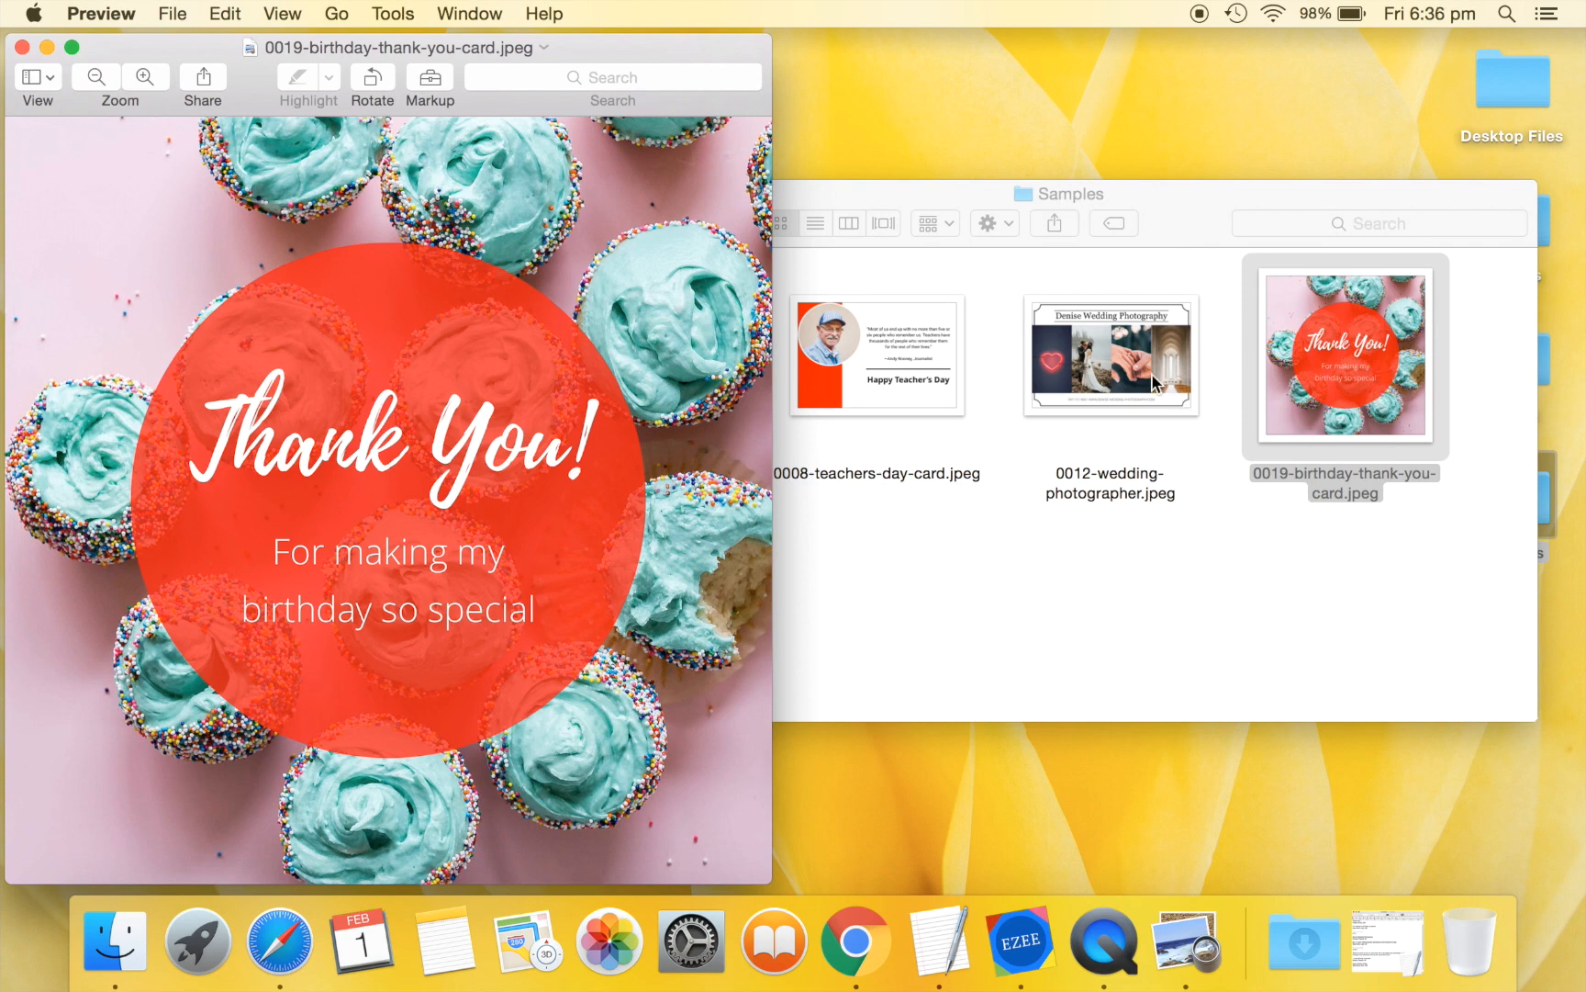
double_click(1111, 356)
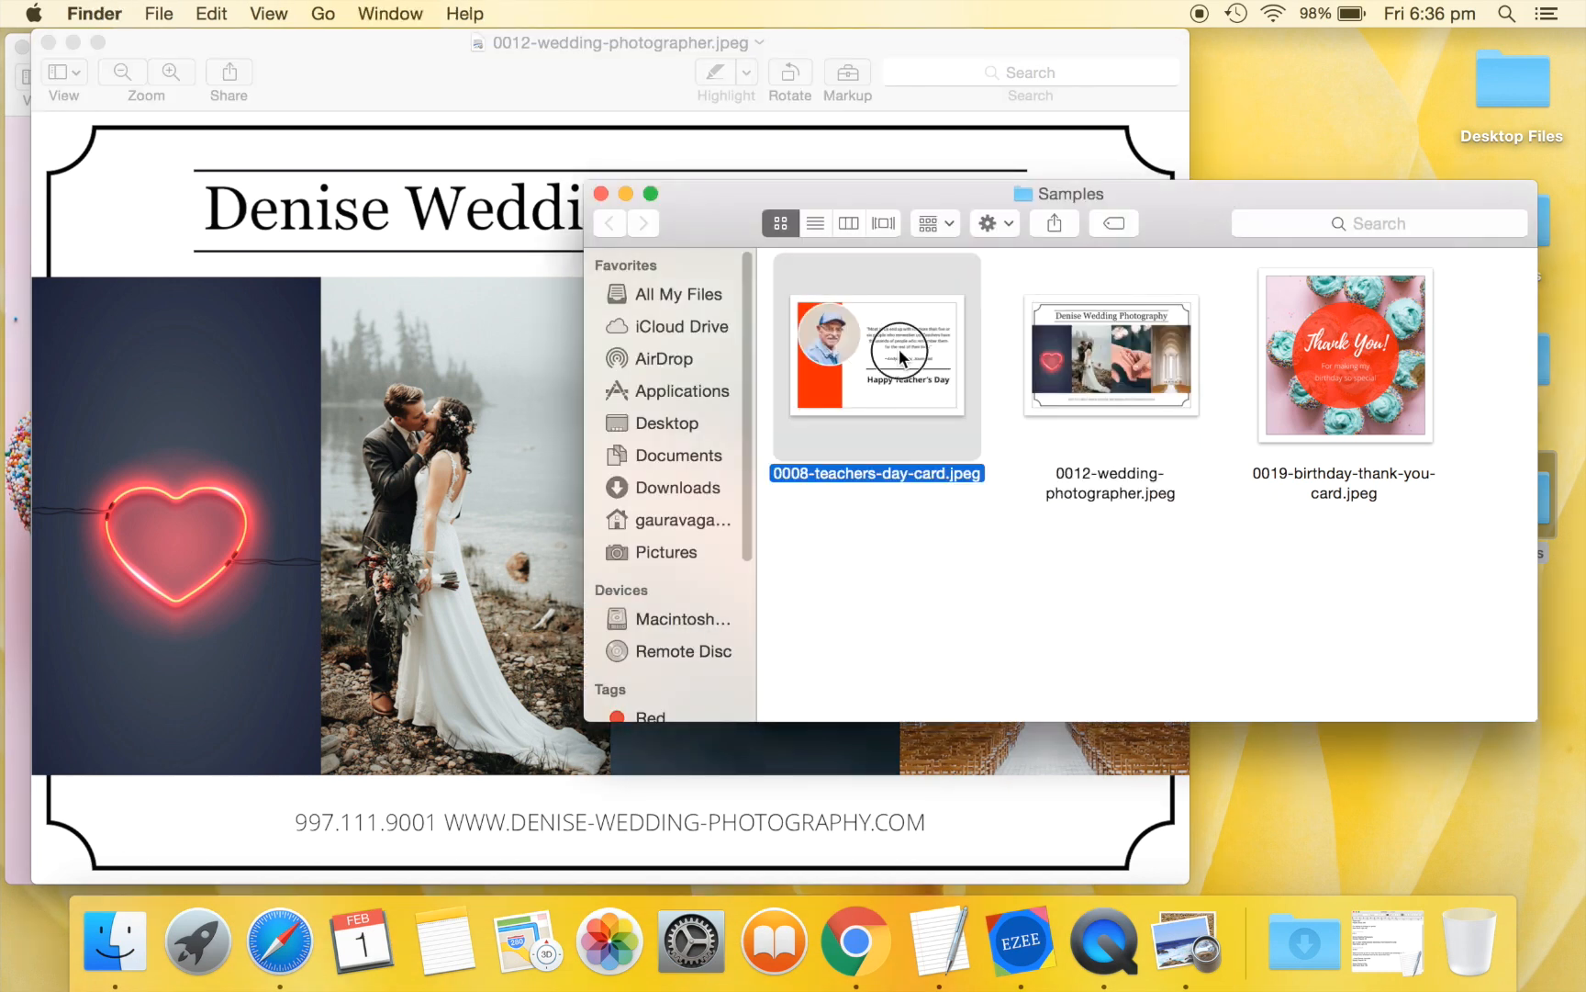
double_click(902, 358)
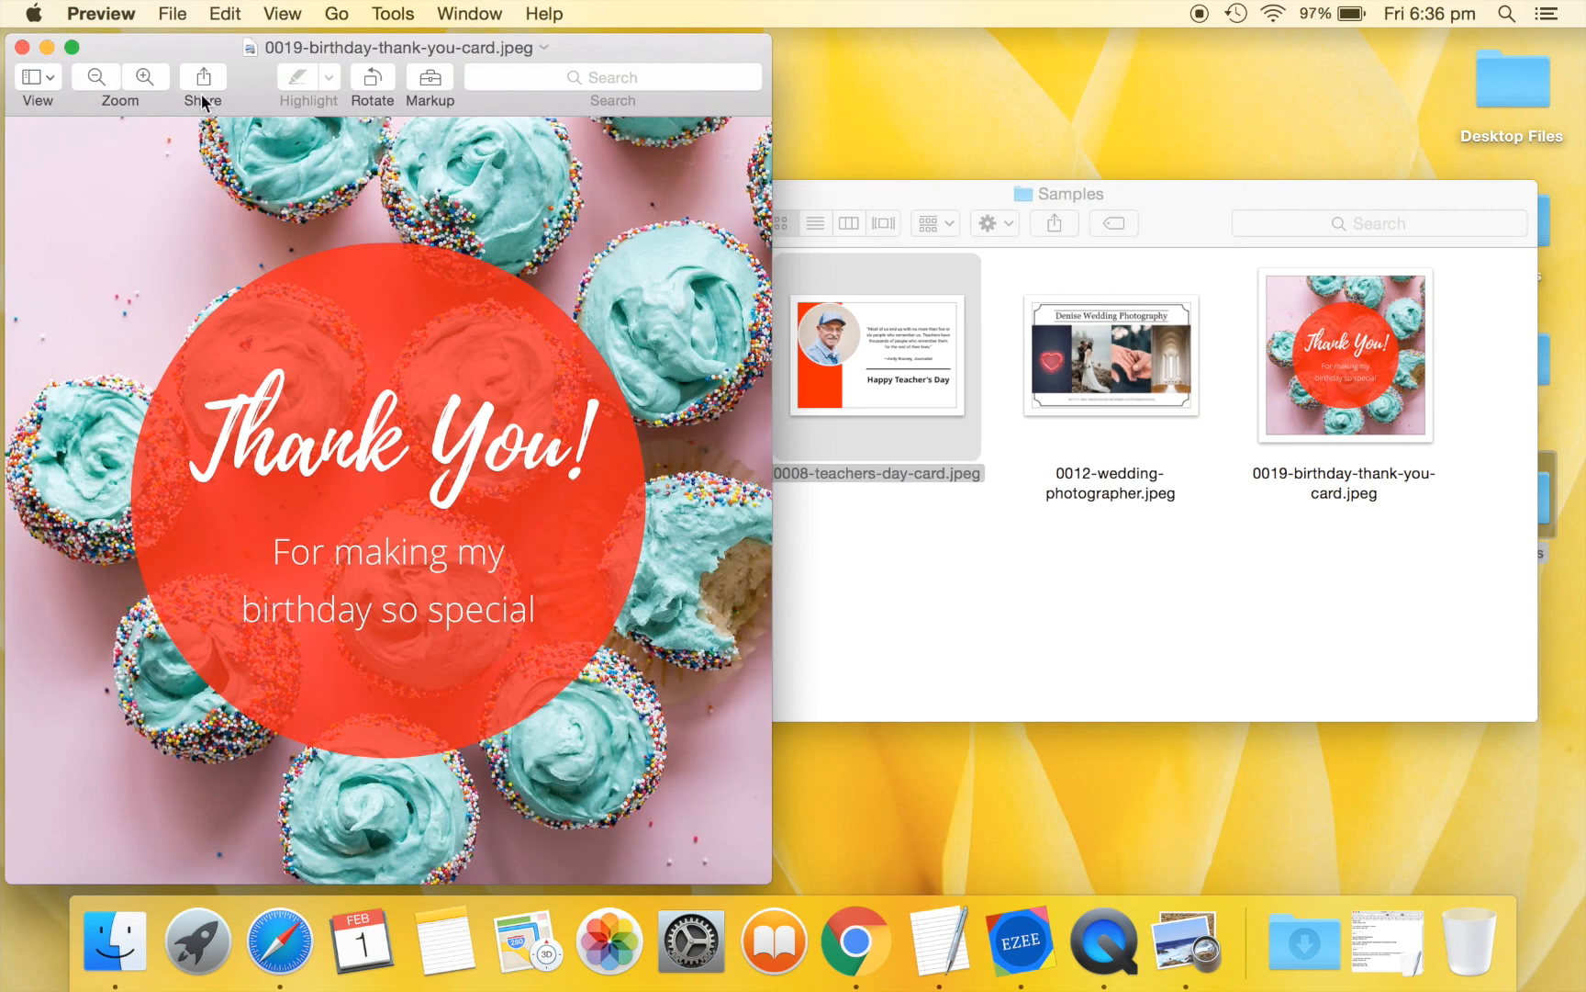
click(39, 46)
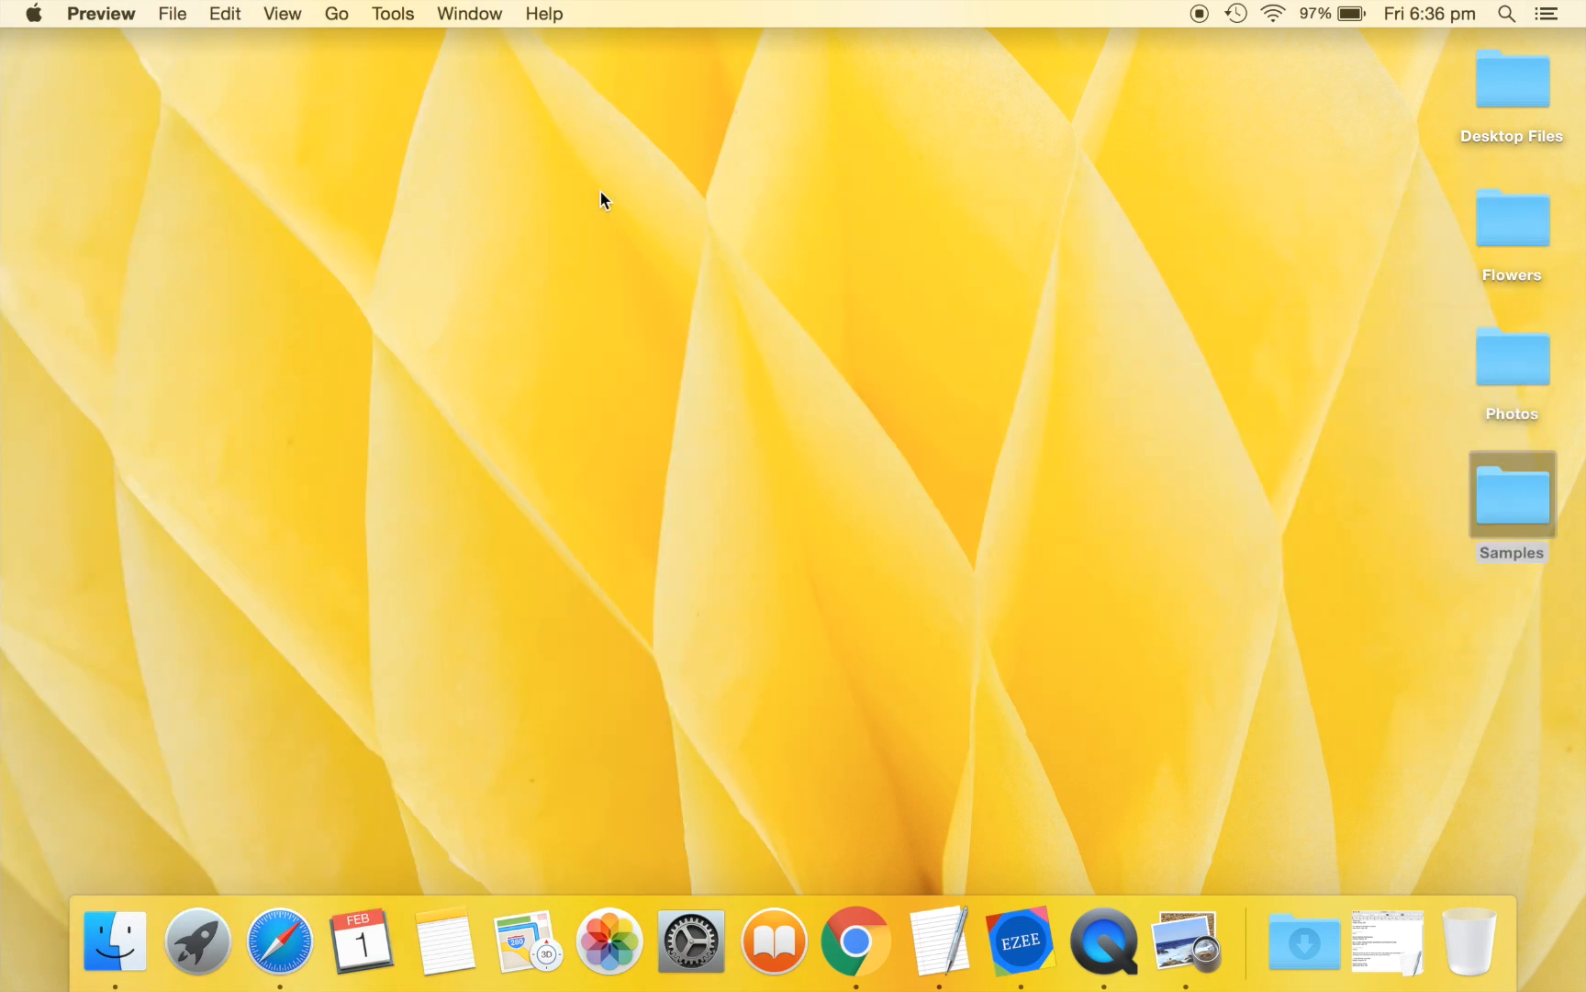
mouse_move(1206, 437)
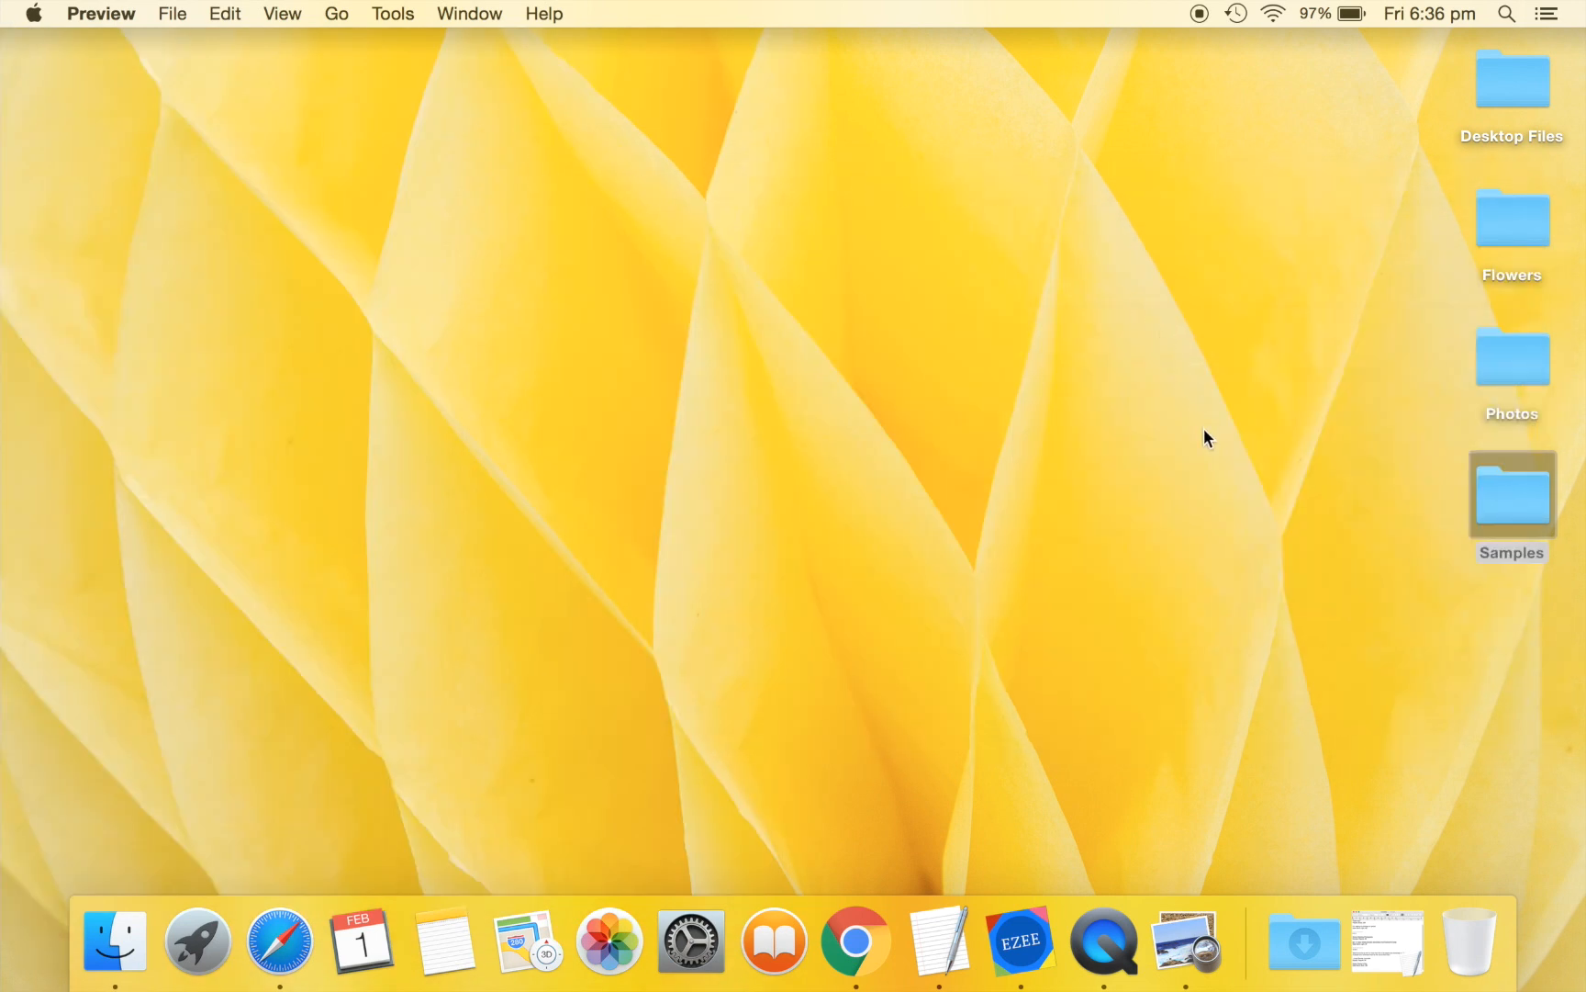
Launch Ezee Graphic Designer and set a new untitled design to the 6 X 6 page size.
click(1024, 944)
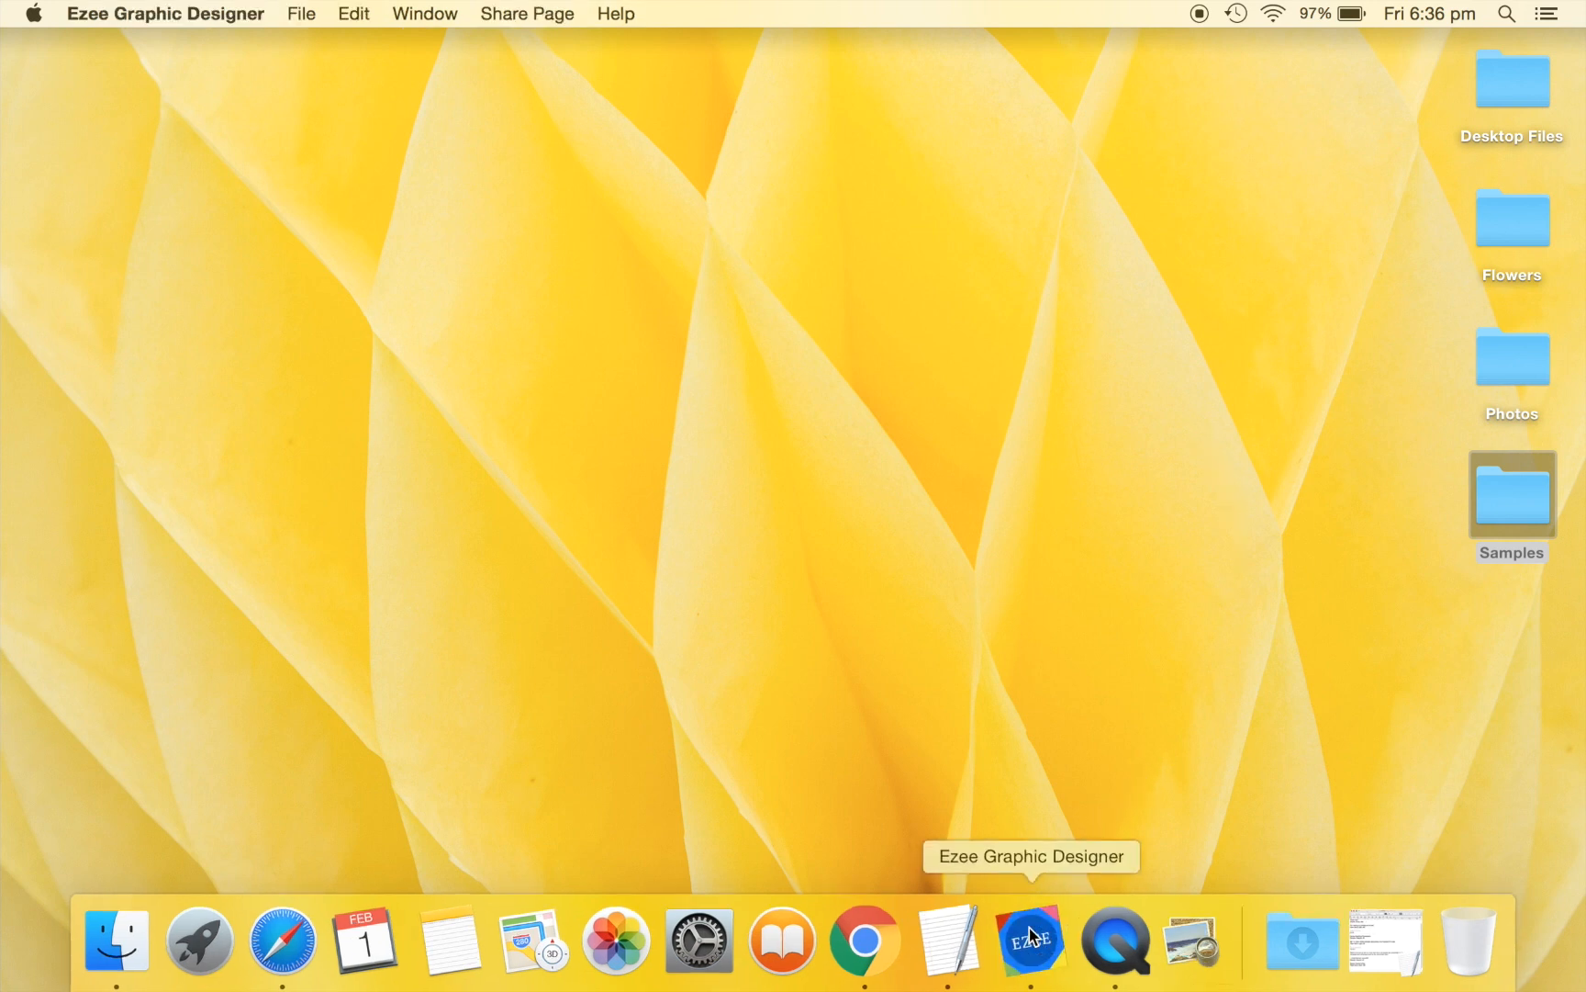
click(1036, 942)
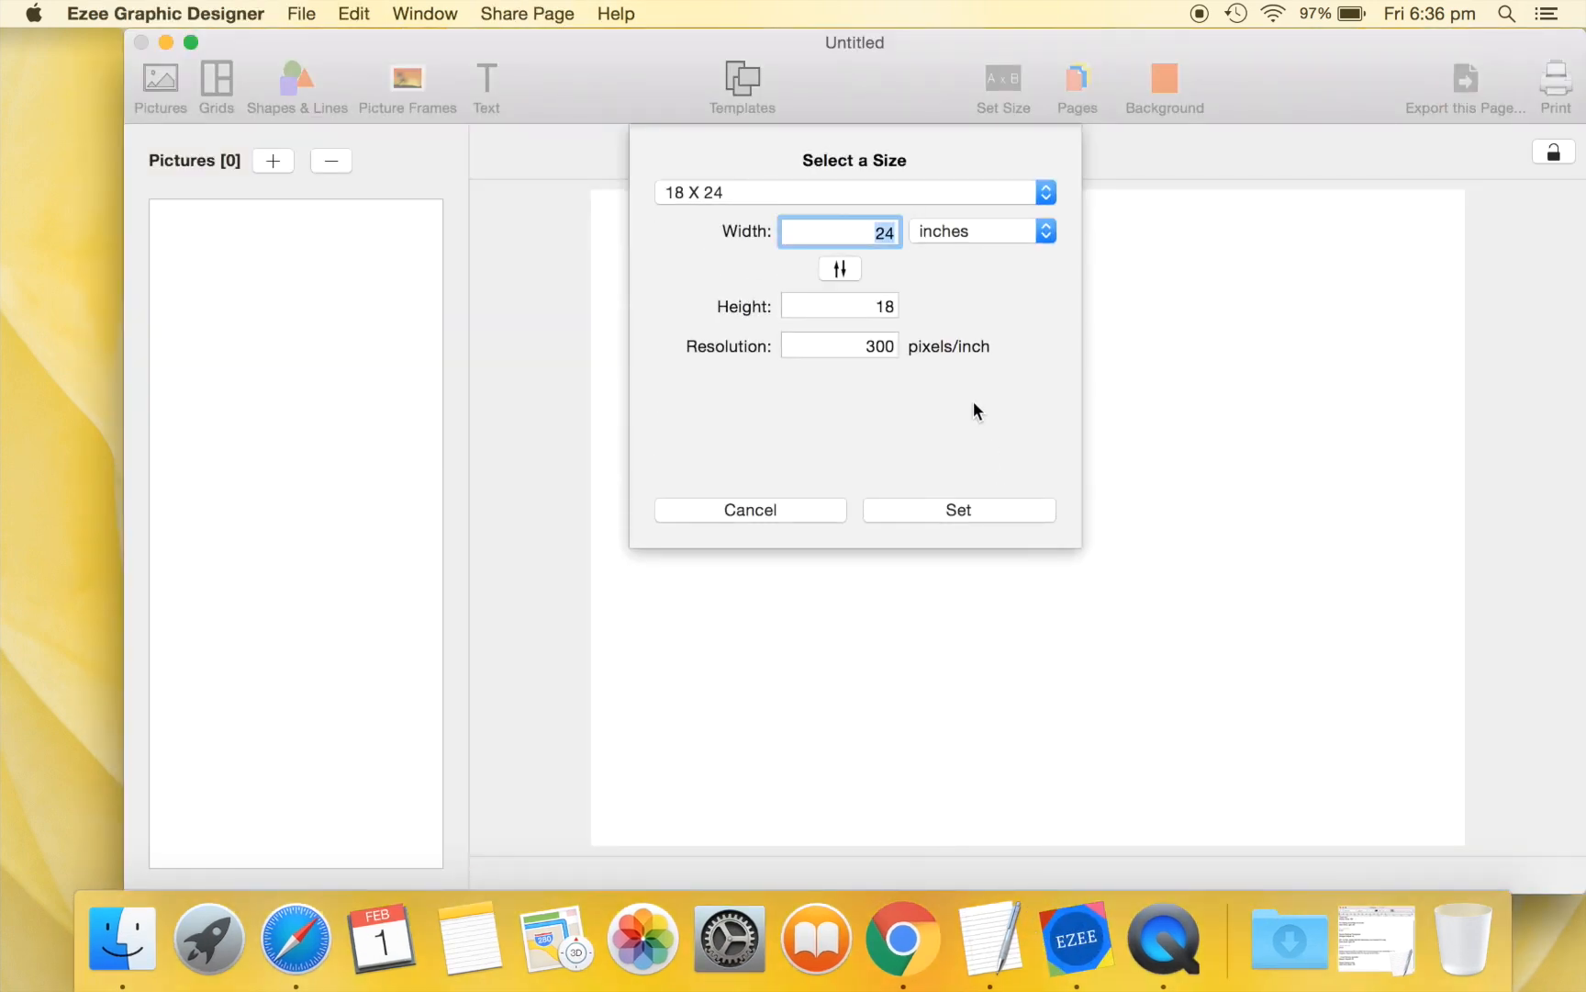
click(855, 193)
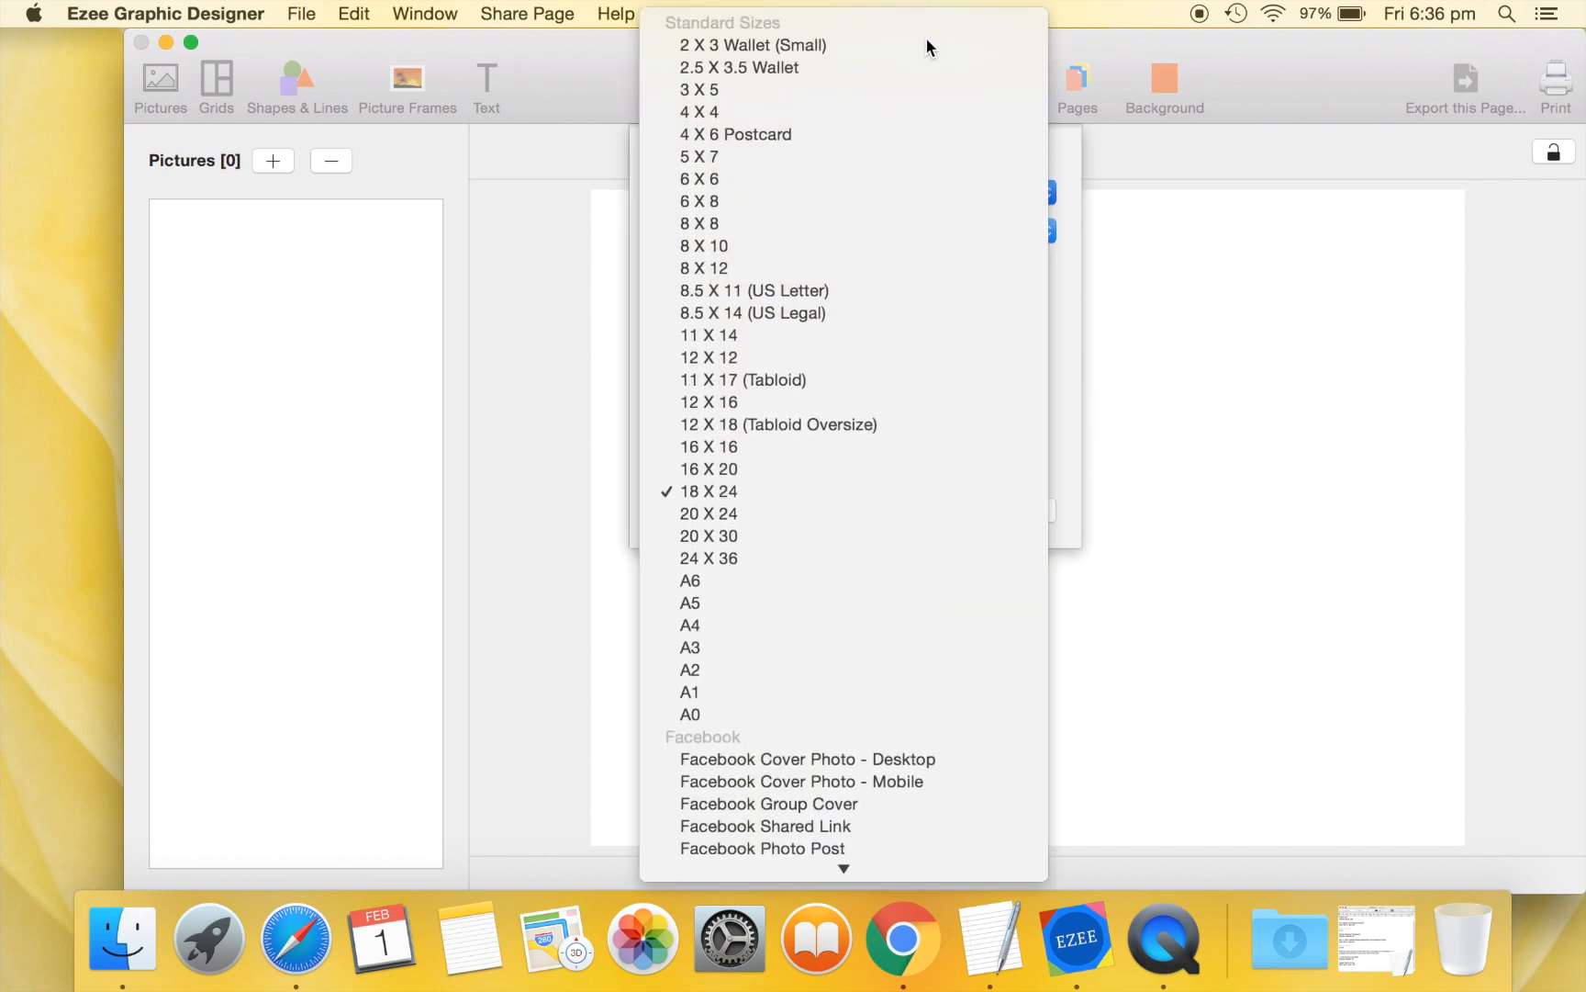
scroll(down, 3)
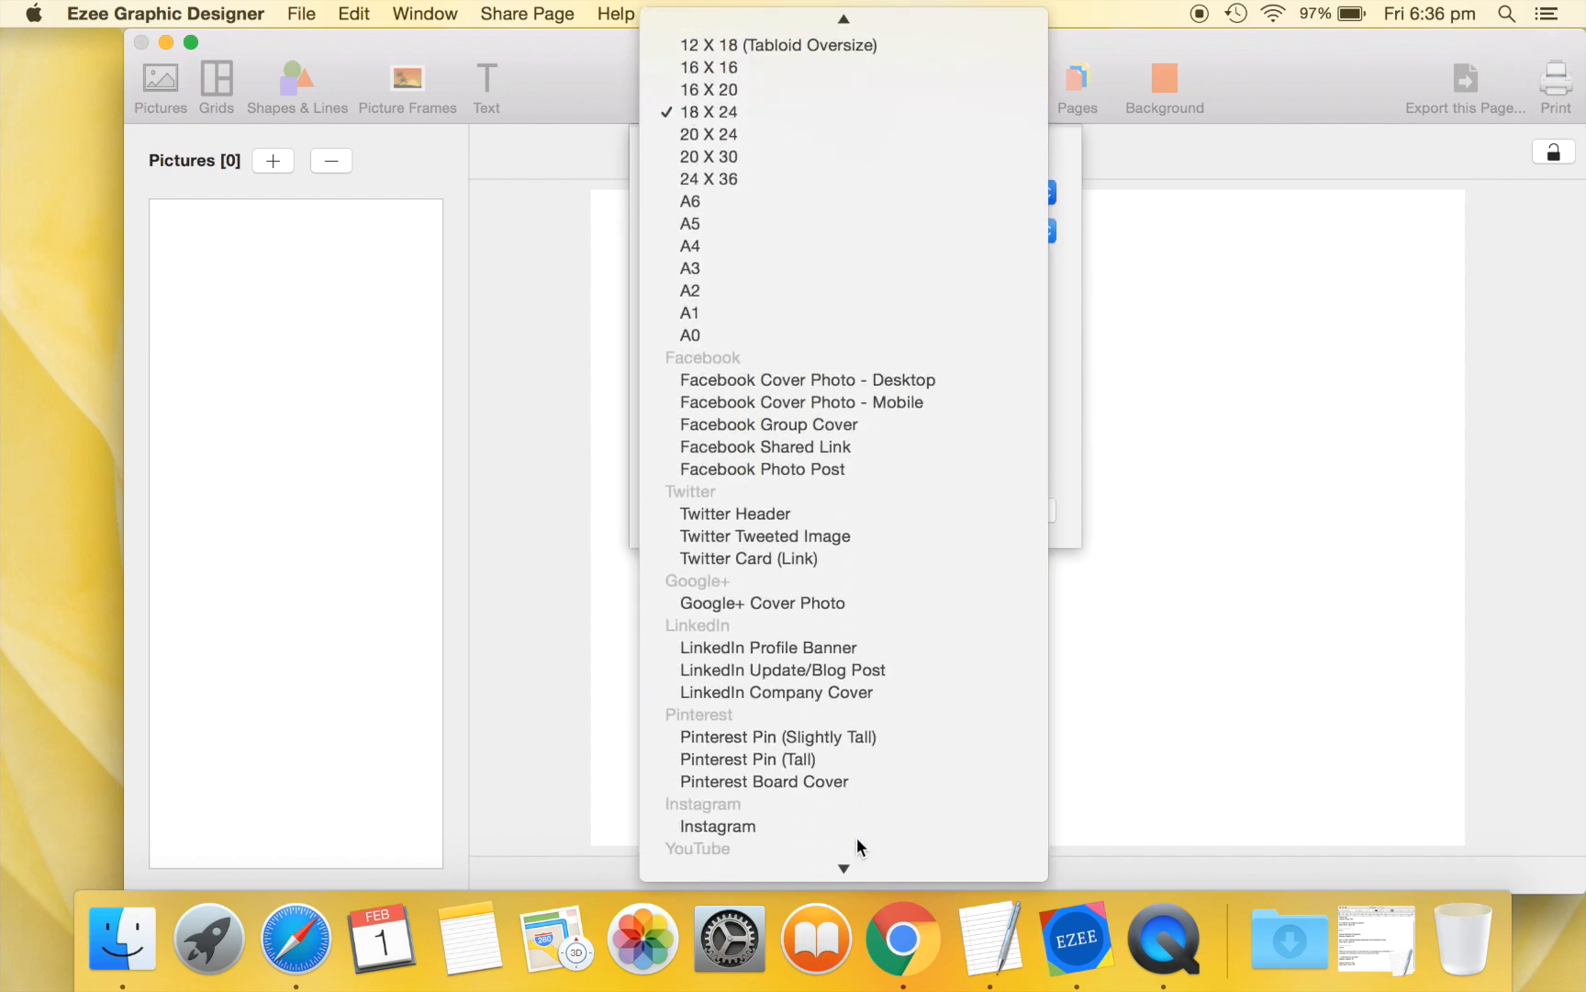
scroll(down, 3)
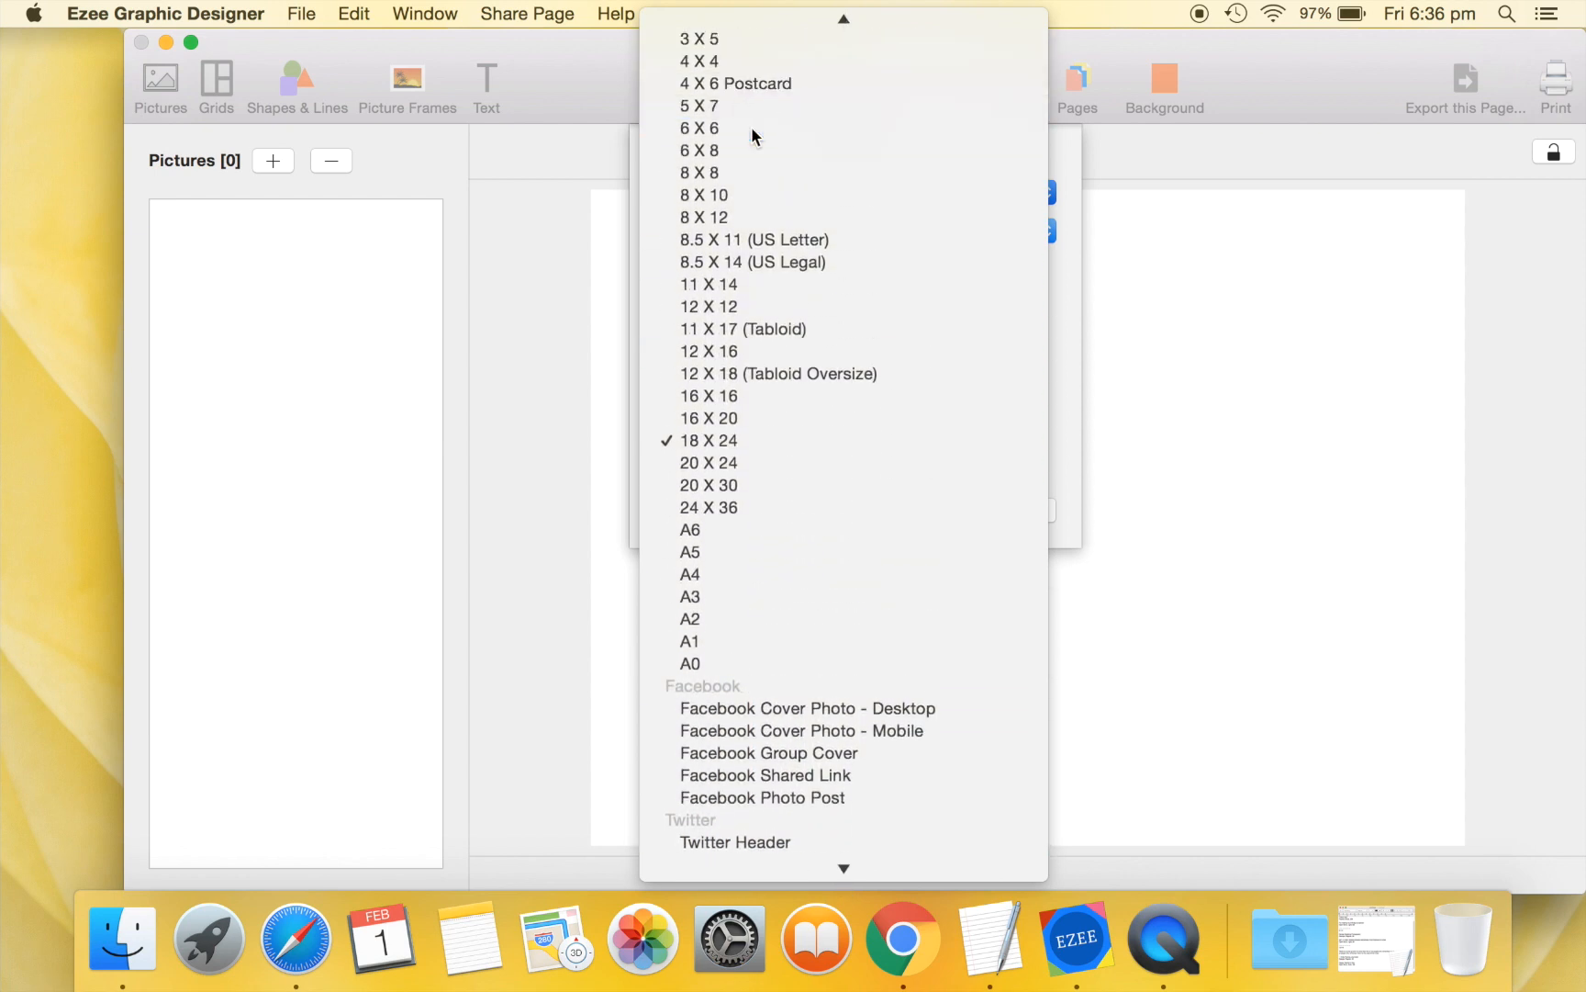
click(701, 129)
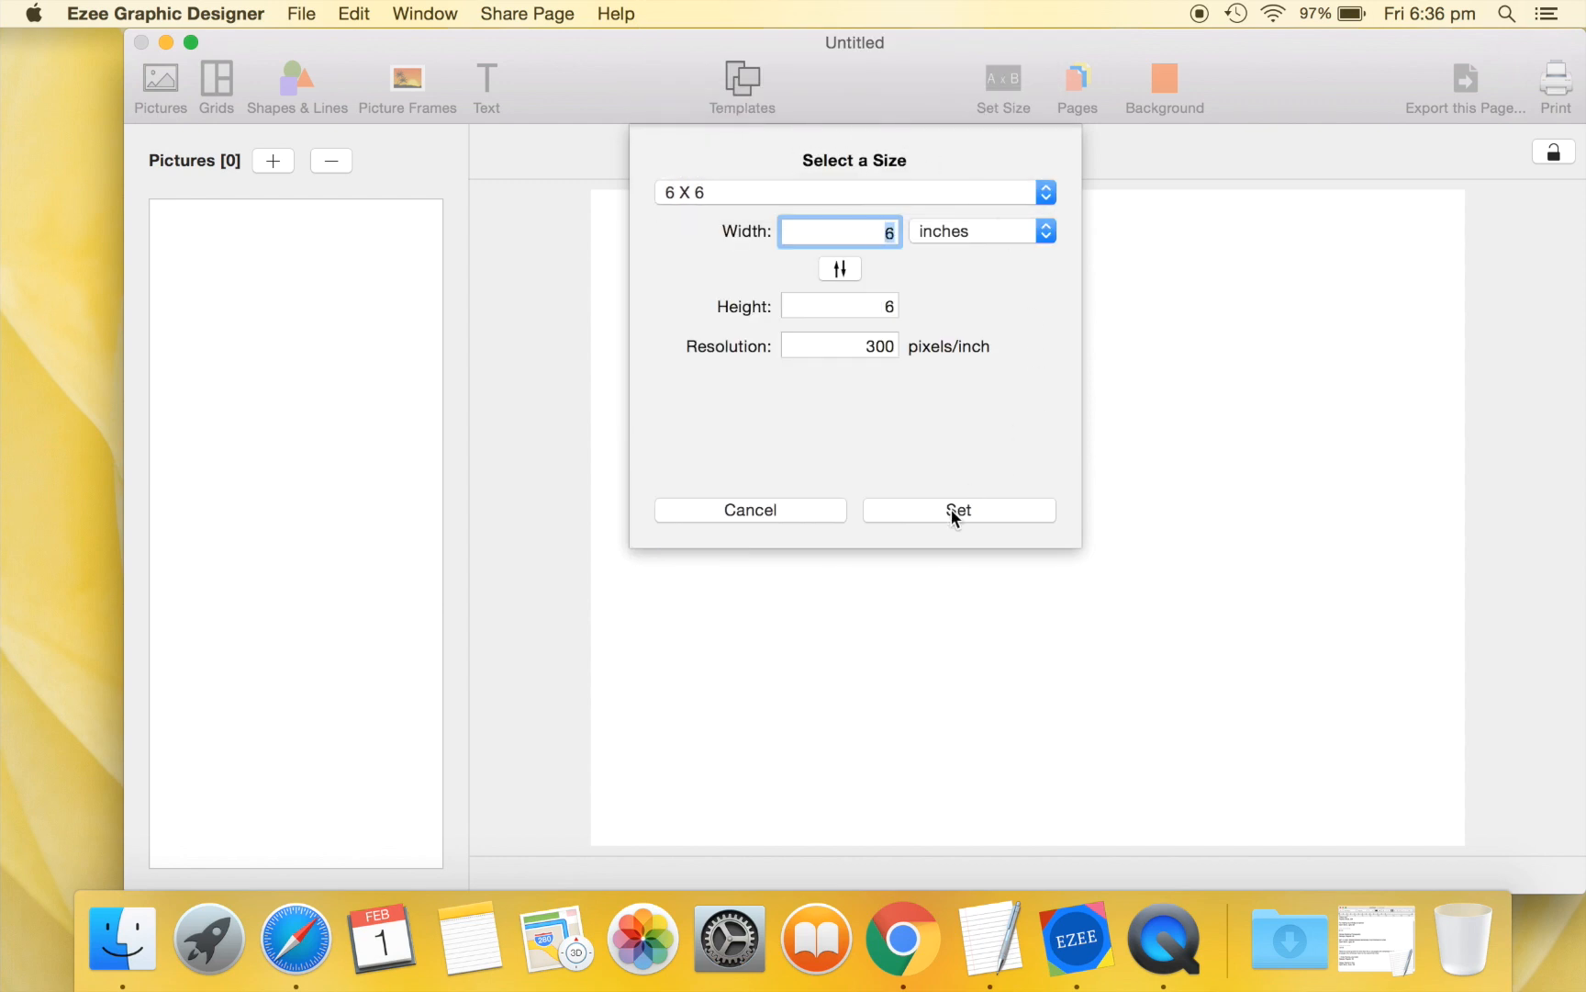
click(959, 510)
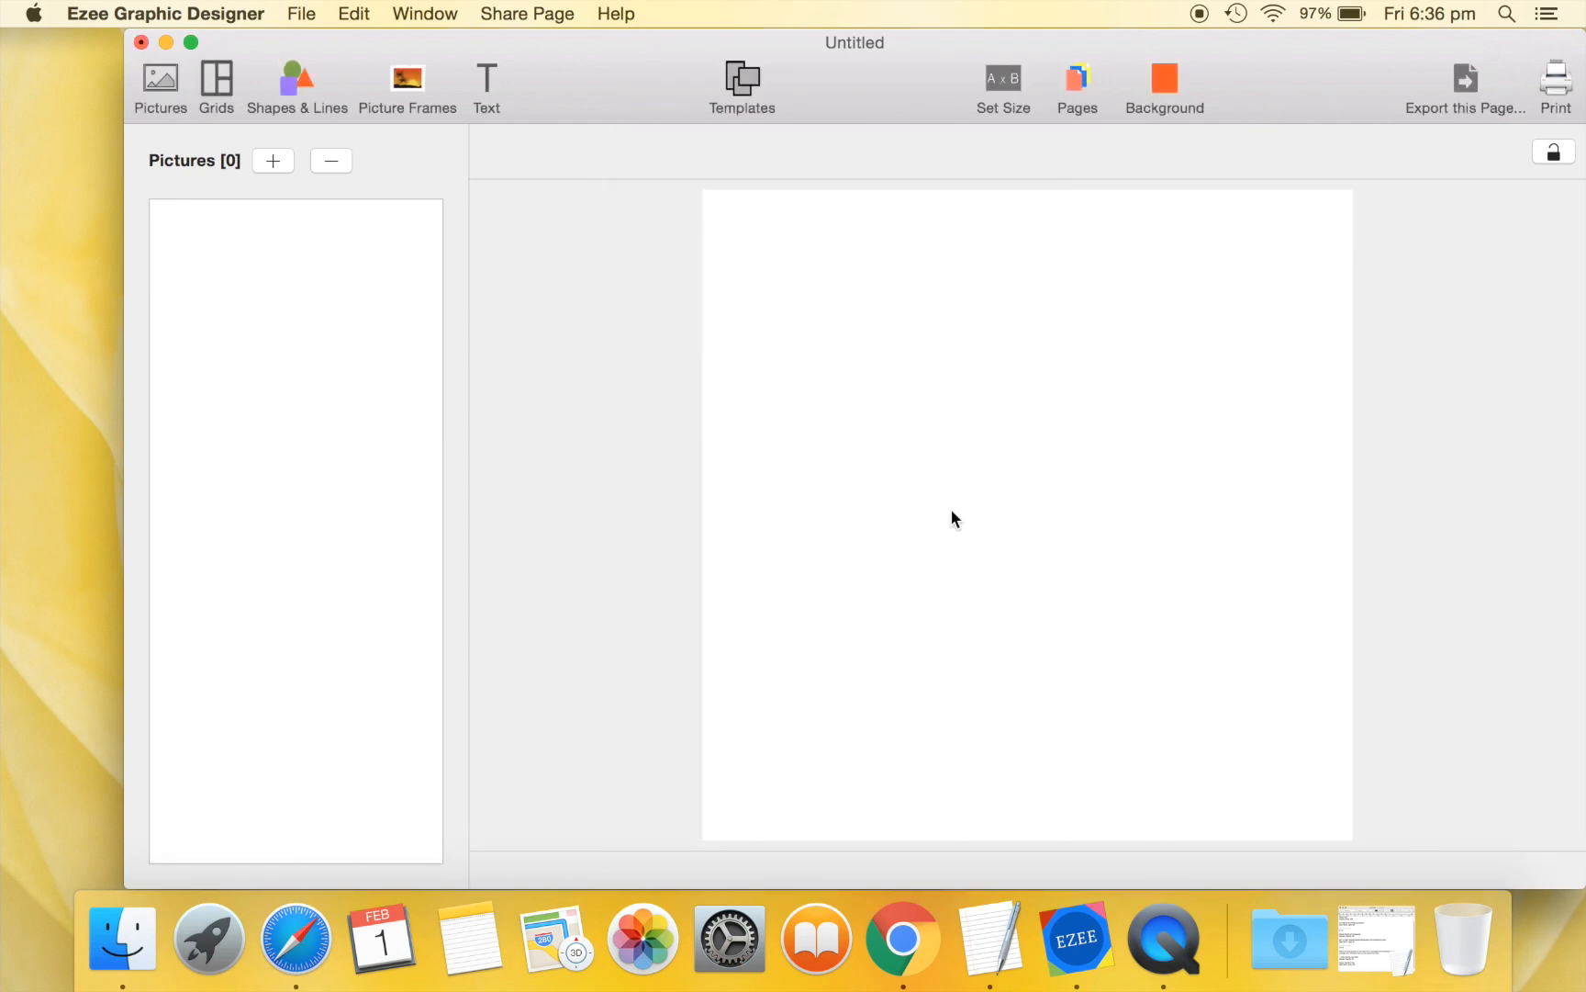
mouse_move(490, 320)
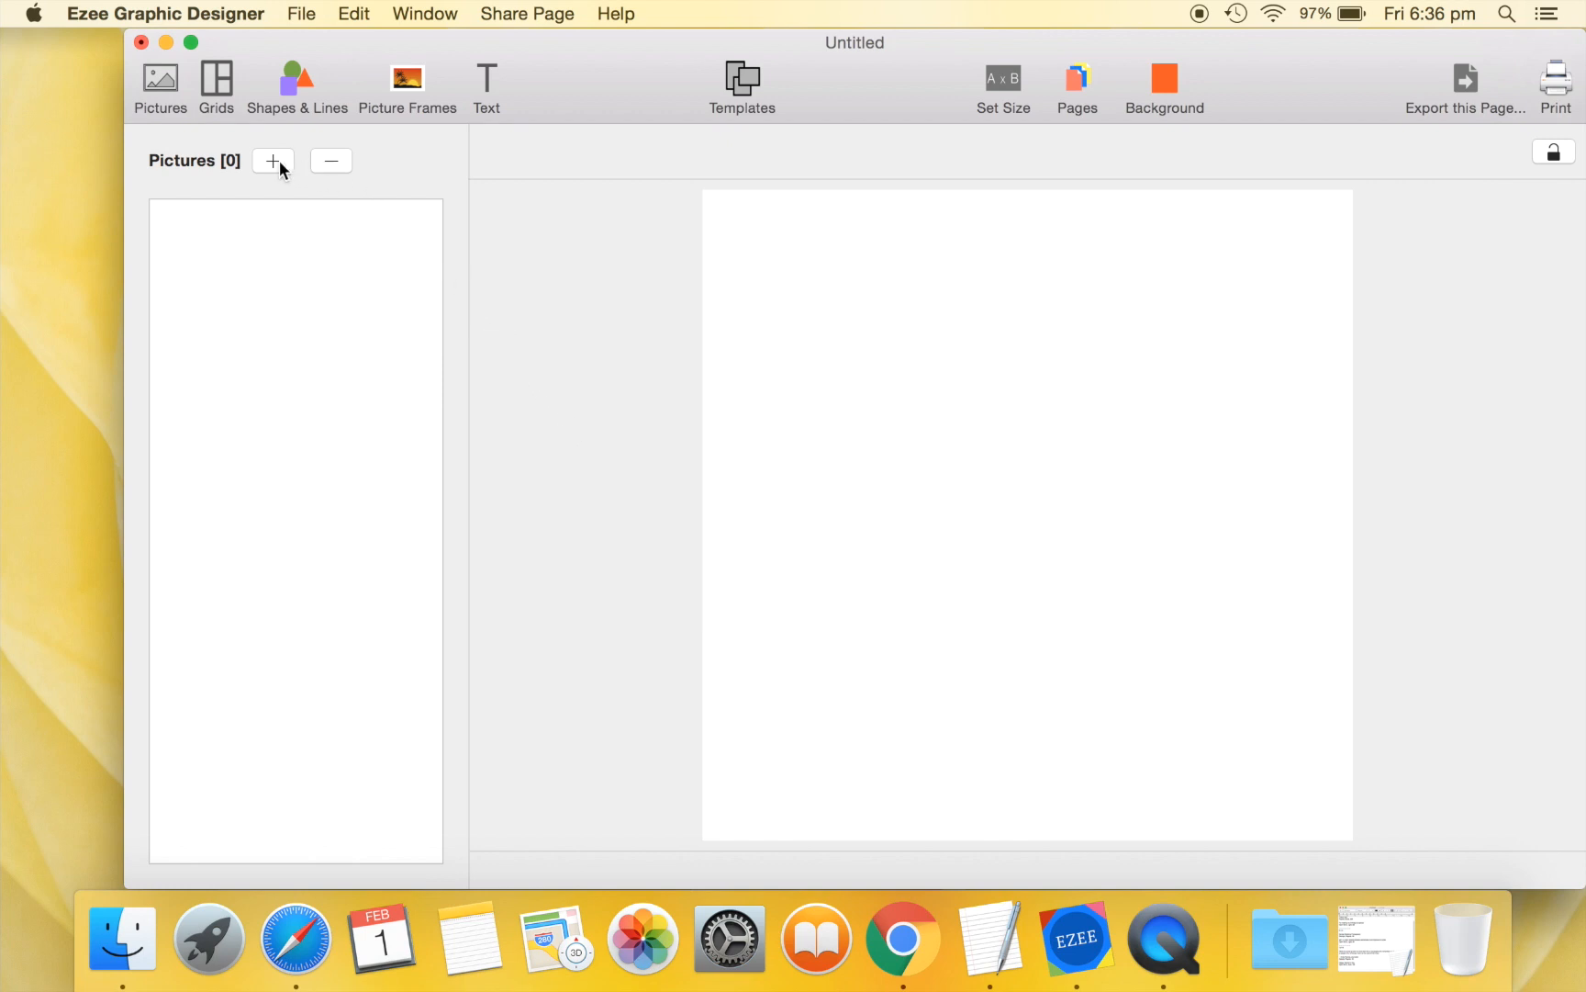
Import brooke-lark-203842-unsplash.jpg from Desktop > Photos into the Pictures panel.
click(272, 162)
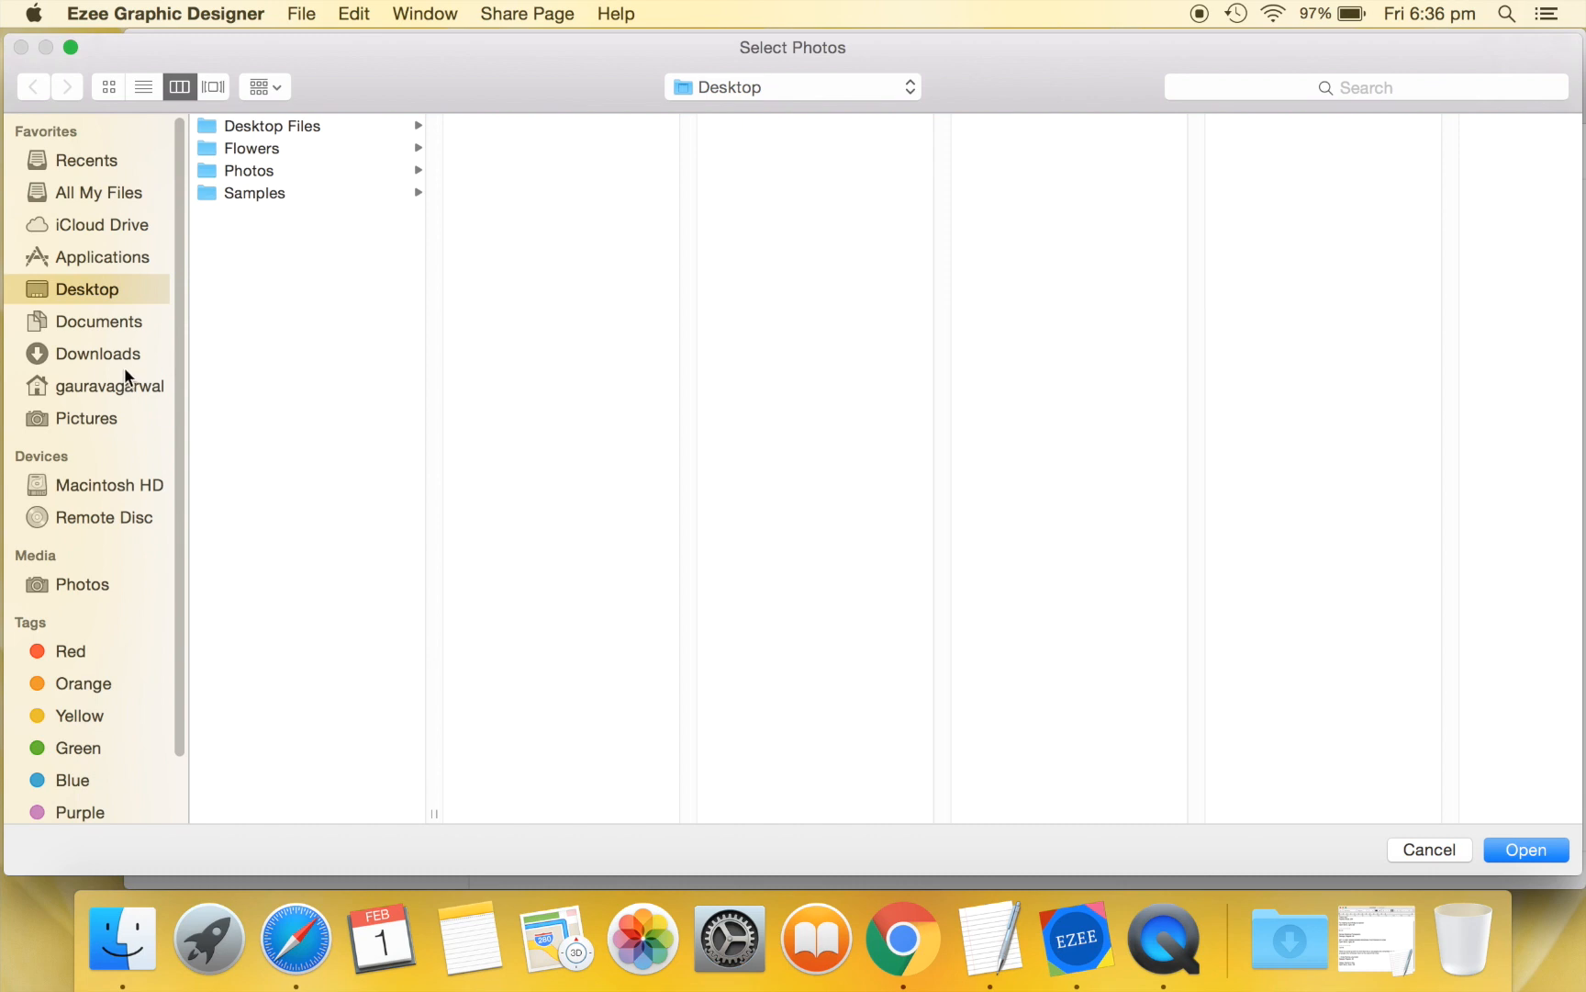
click(248, 171)
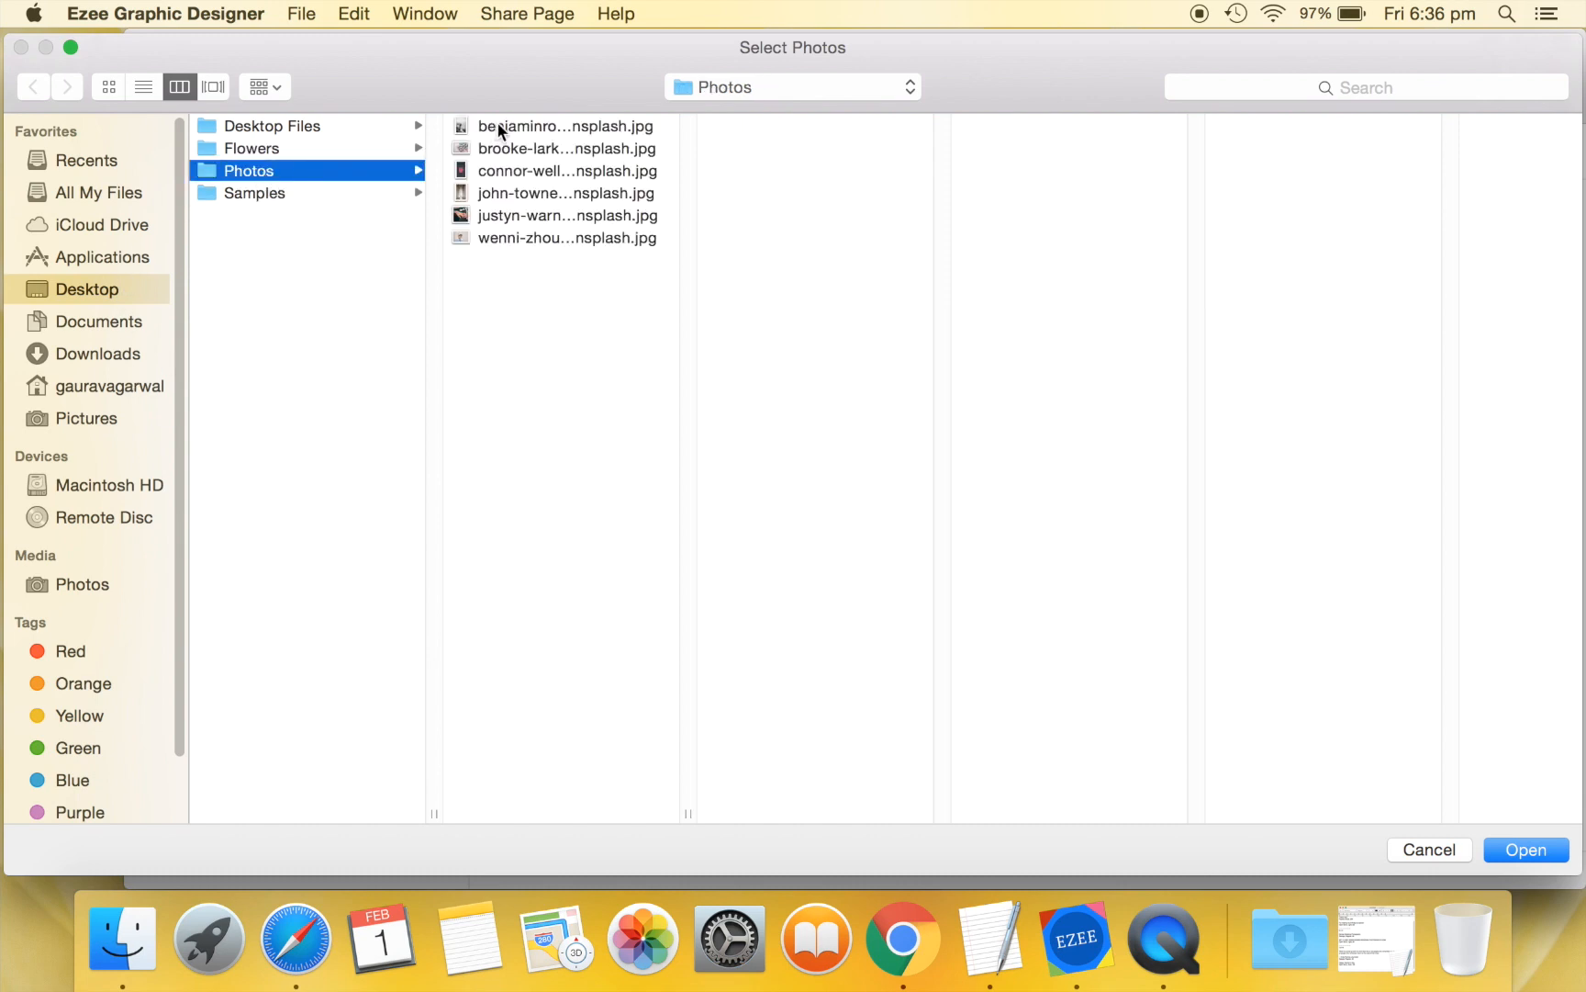
click(558, 147)
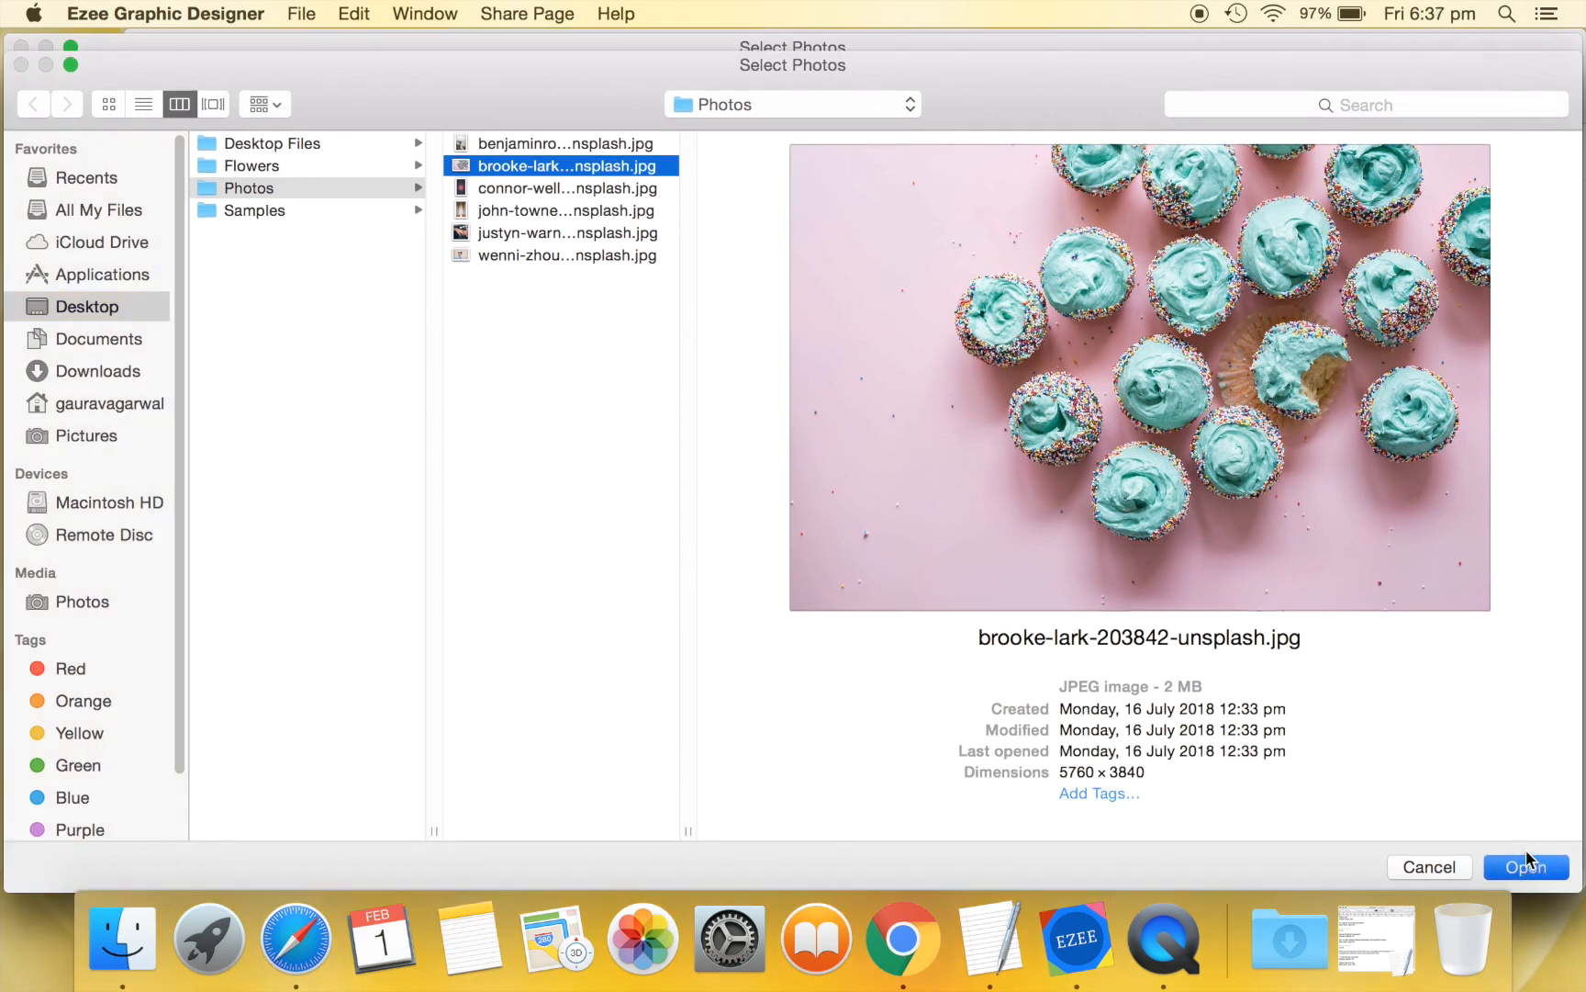
click(1524, 867)
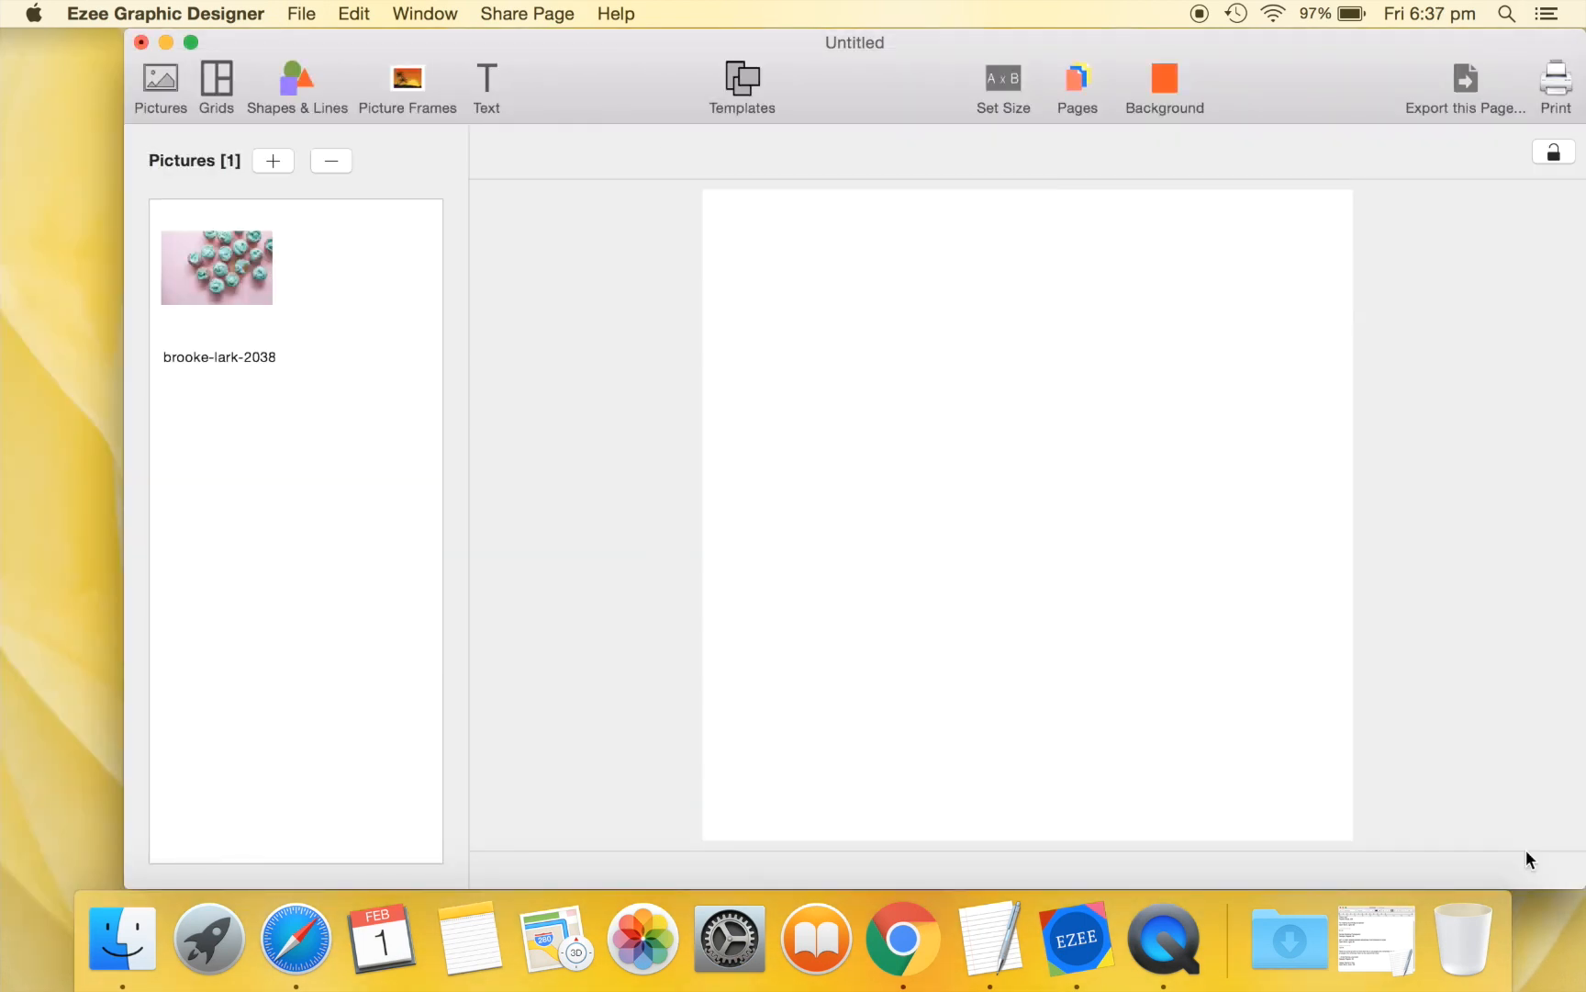
mouse_move(387, 314)
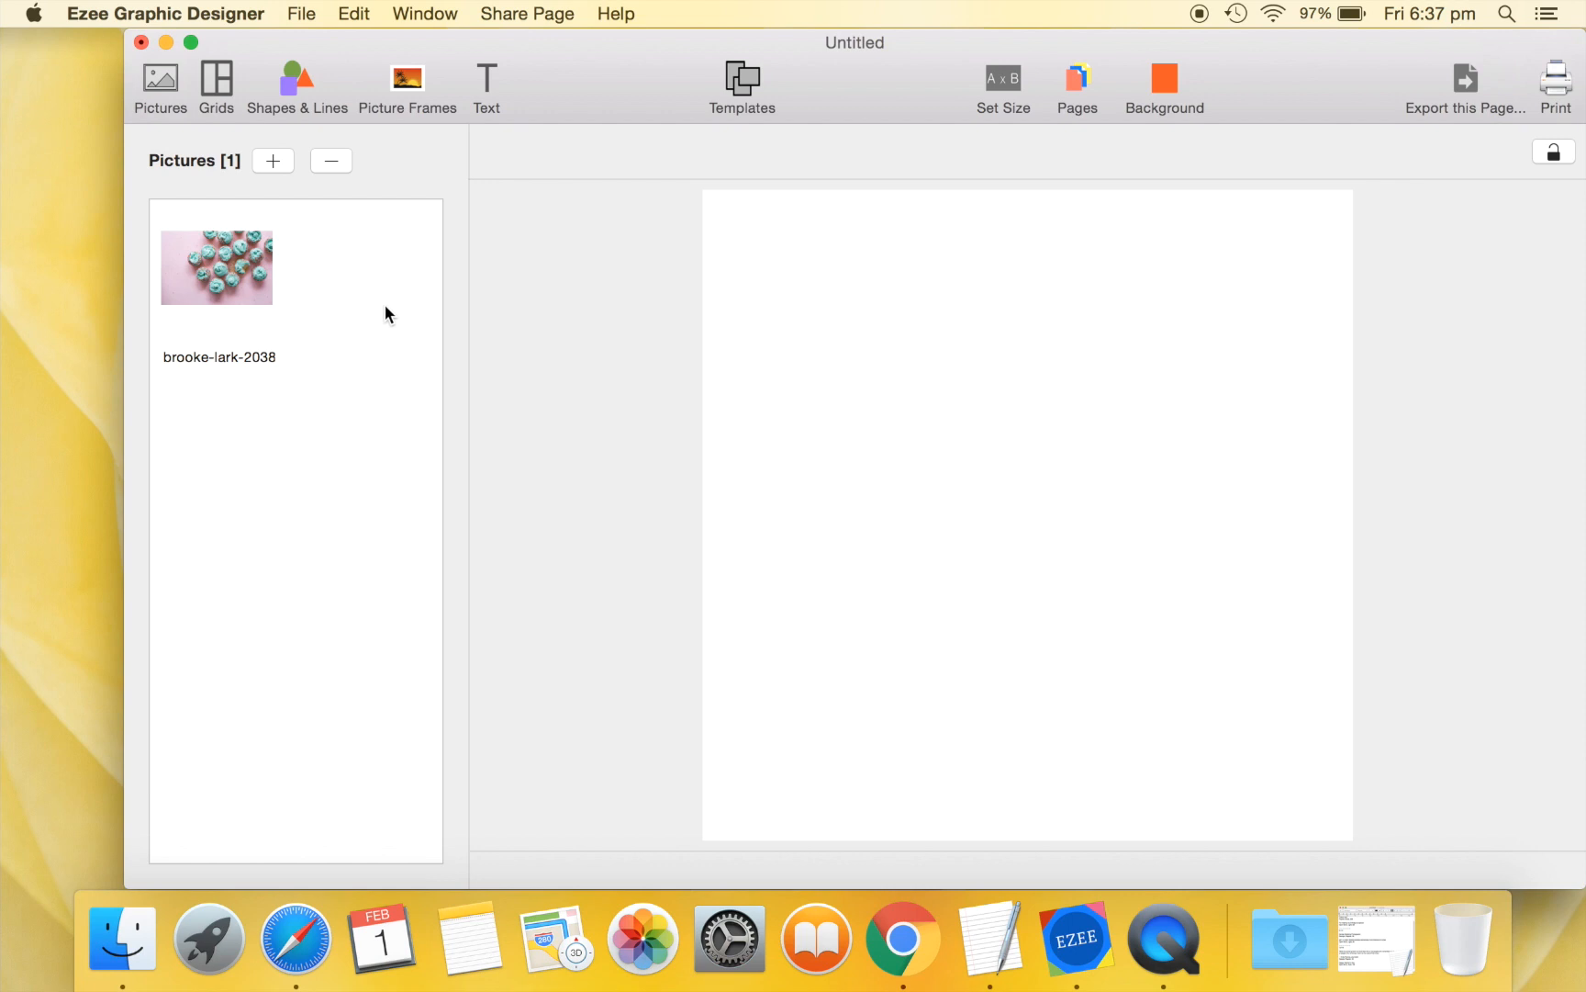
Add a single-cell grid covering the page with spacing set to zero, ready for the cupcake photo.
click(215, 77)
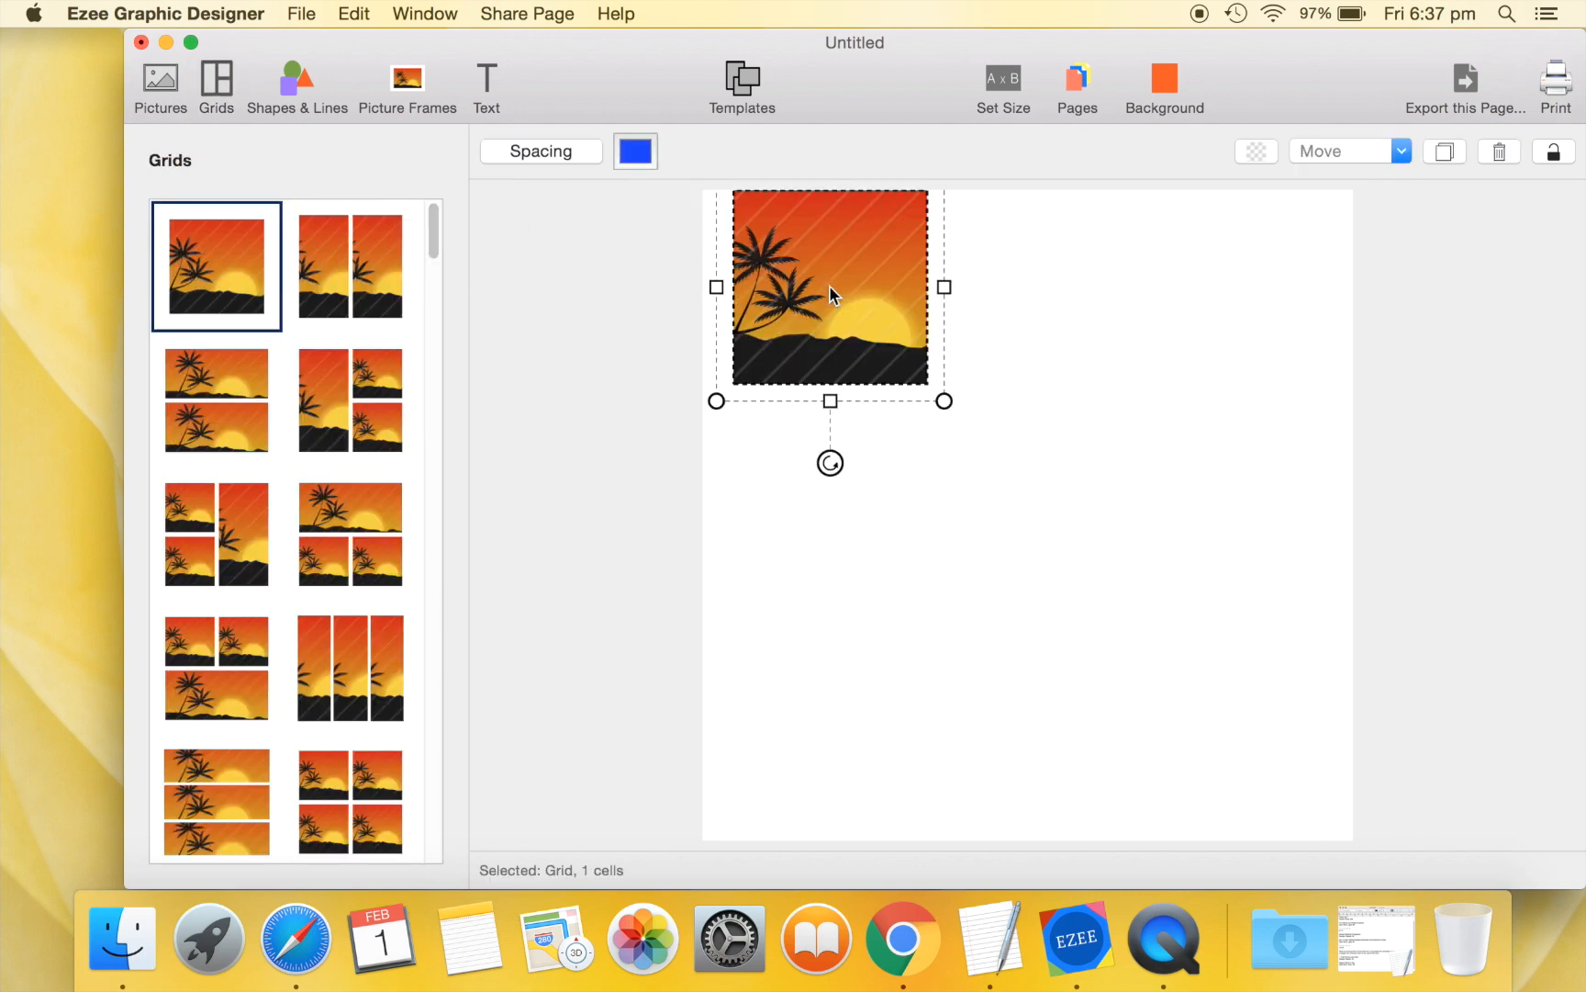
drag(830, 293, 817, 320)
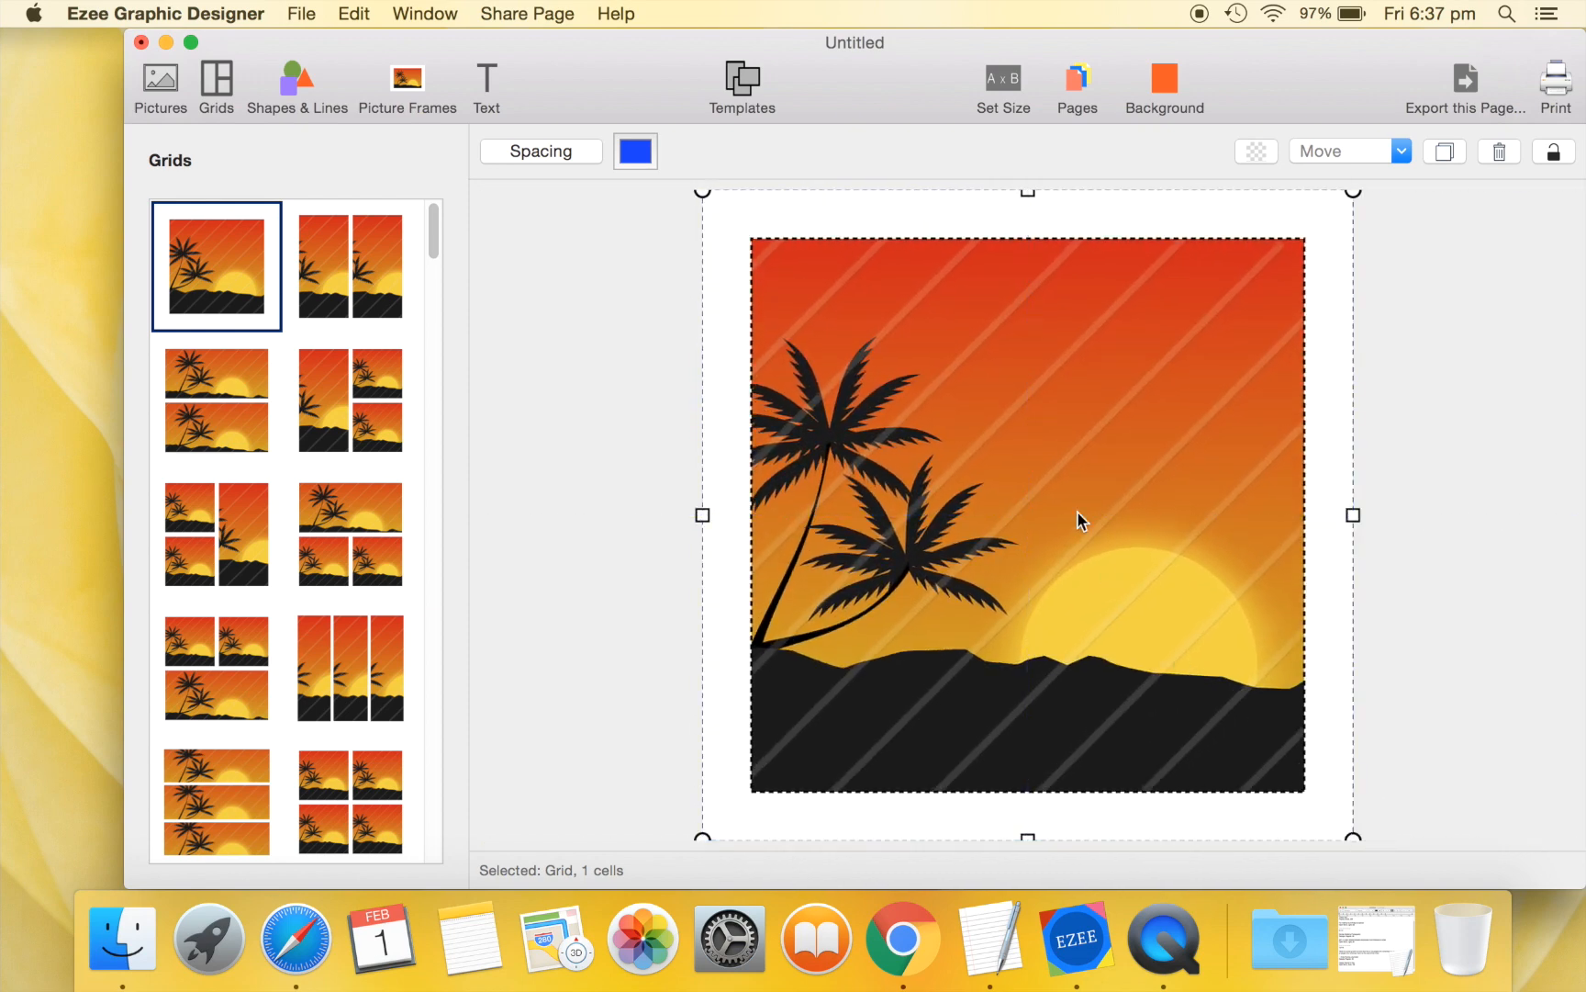
click(539, 151)
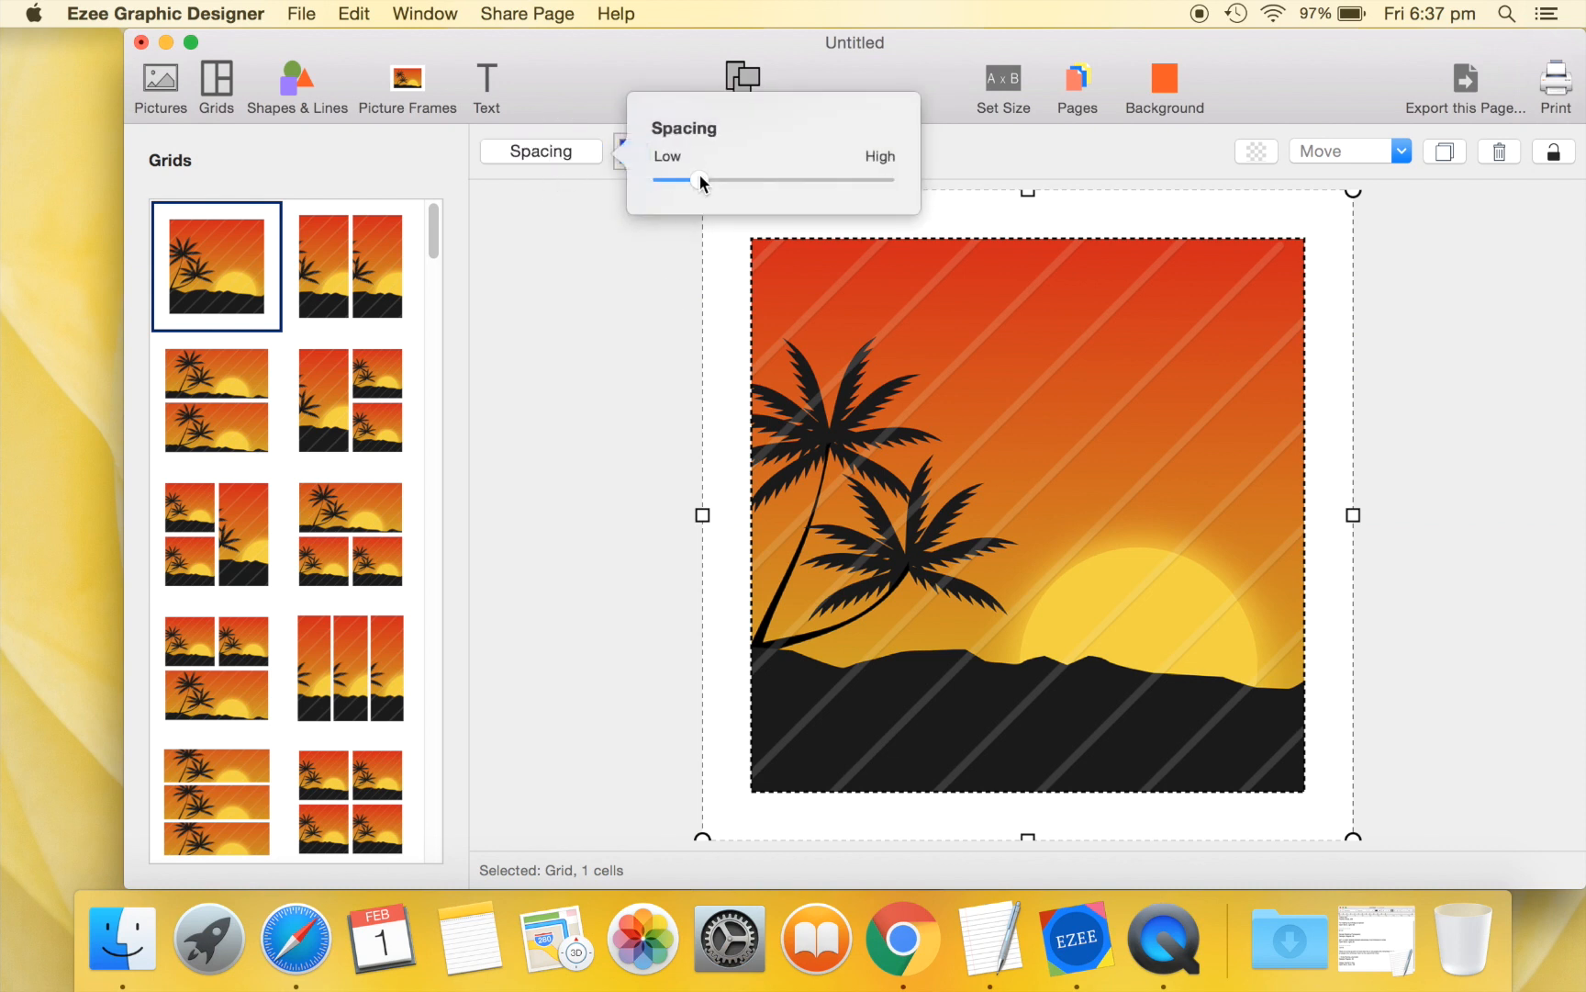
drag(701, 180, 659, 180)
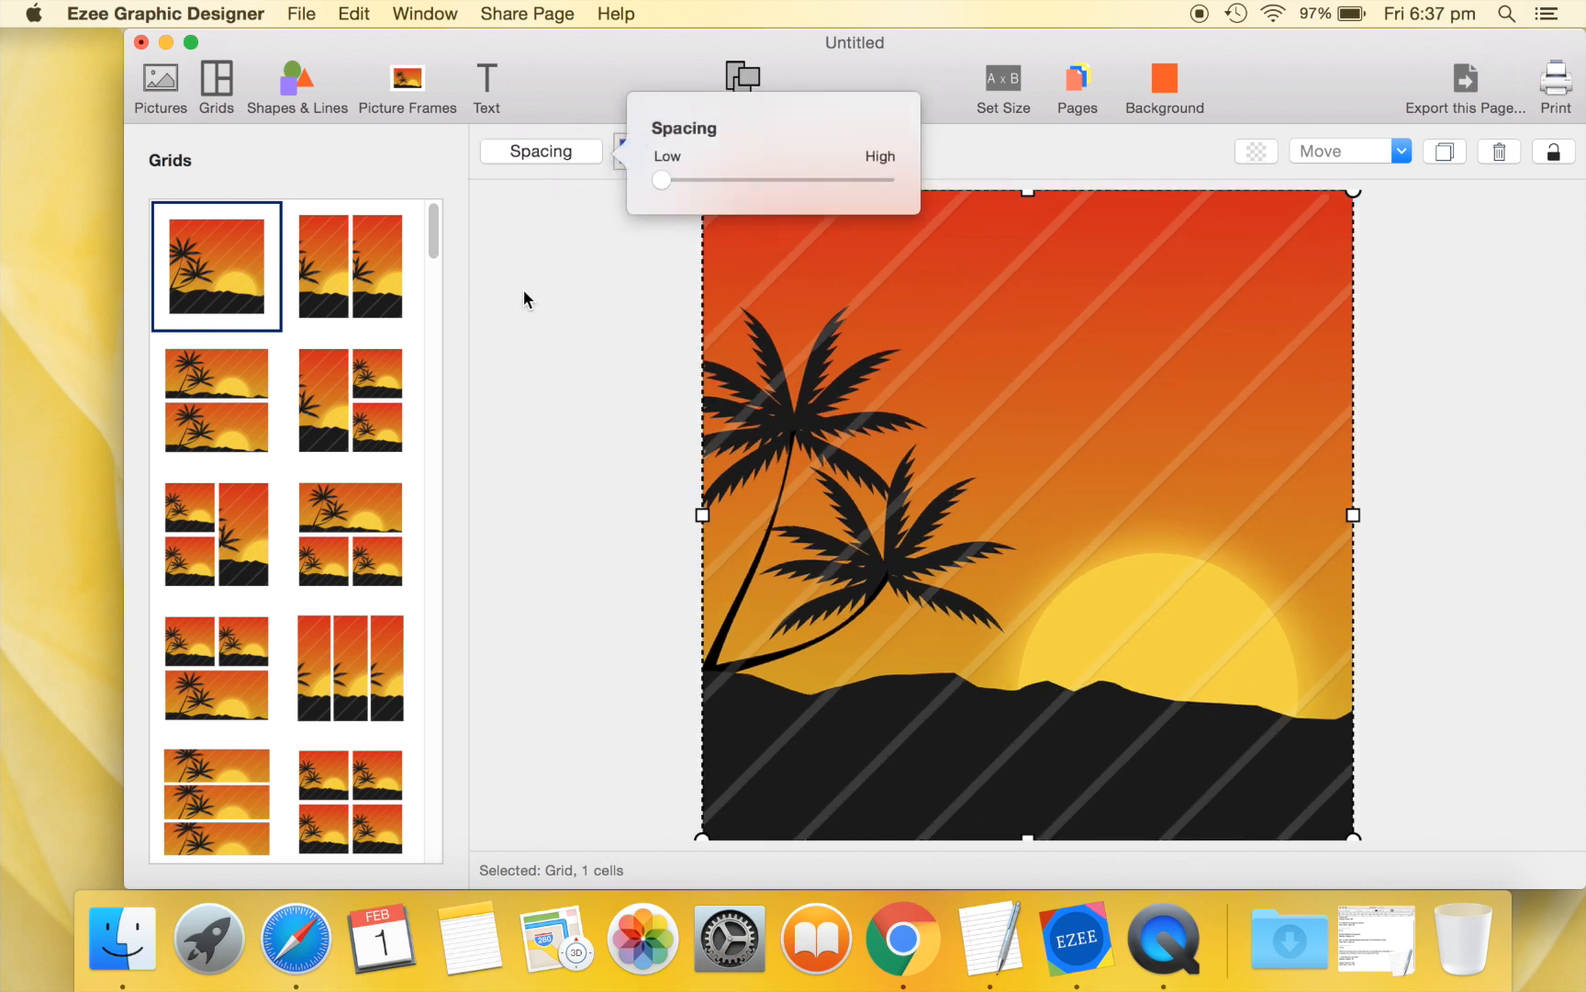
click(162, 80)
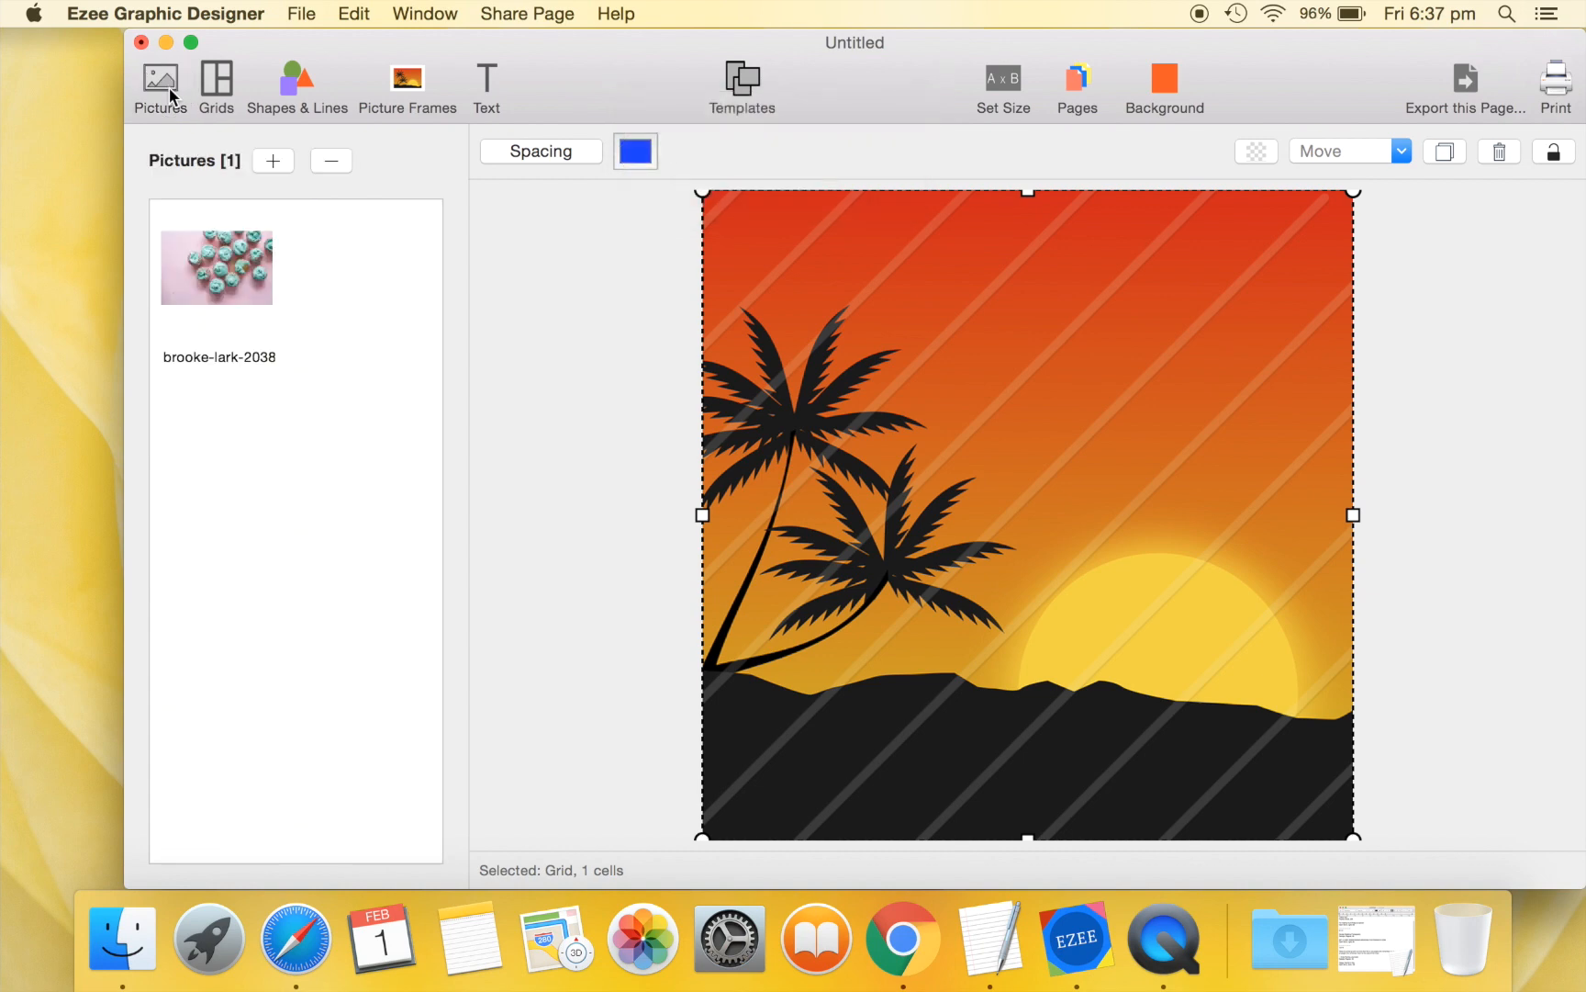
mouse_move(235, 277)
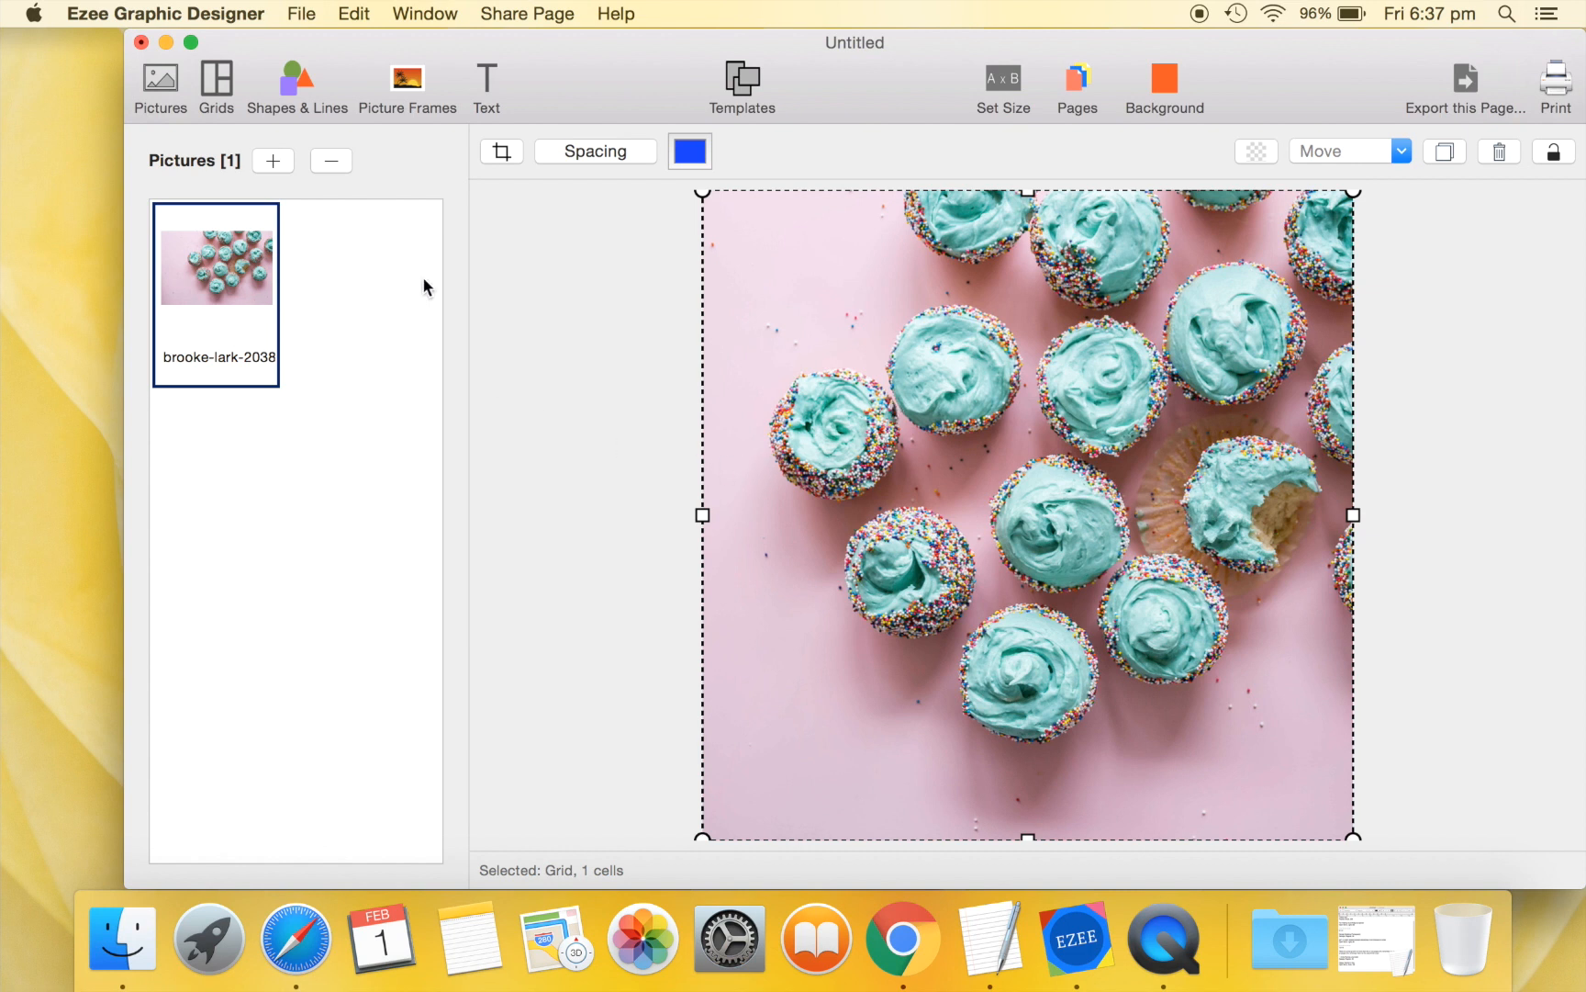
mouse_move(303, 97)
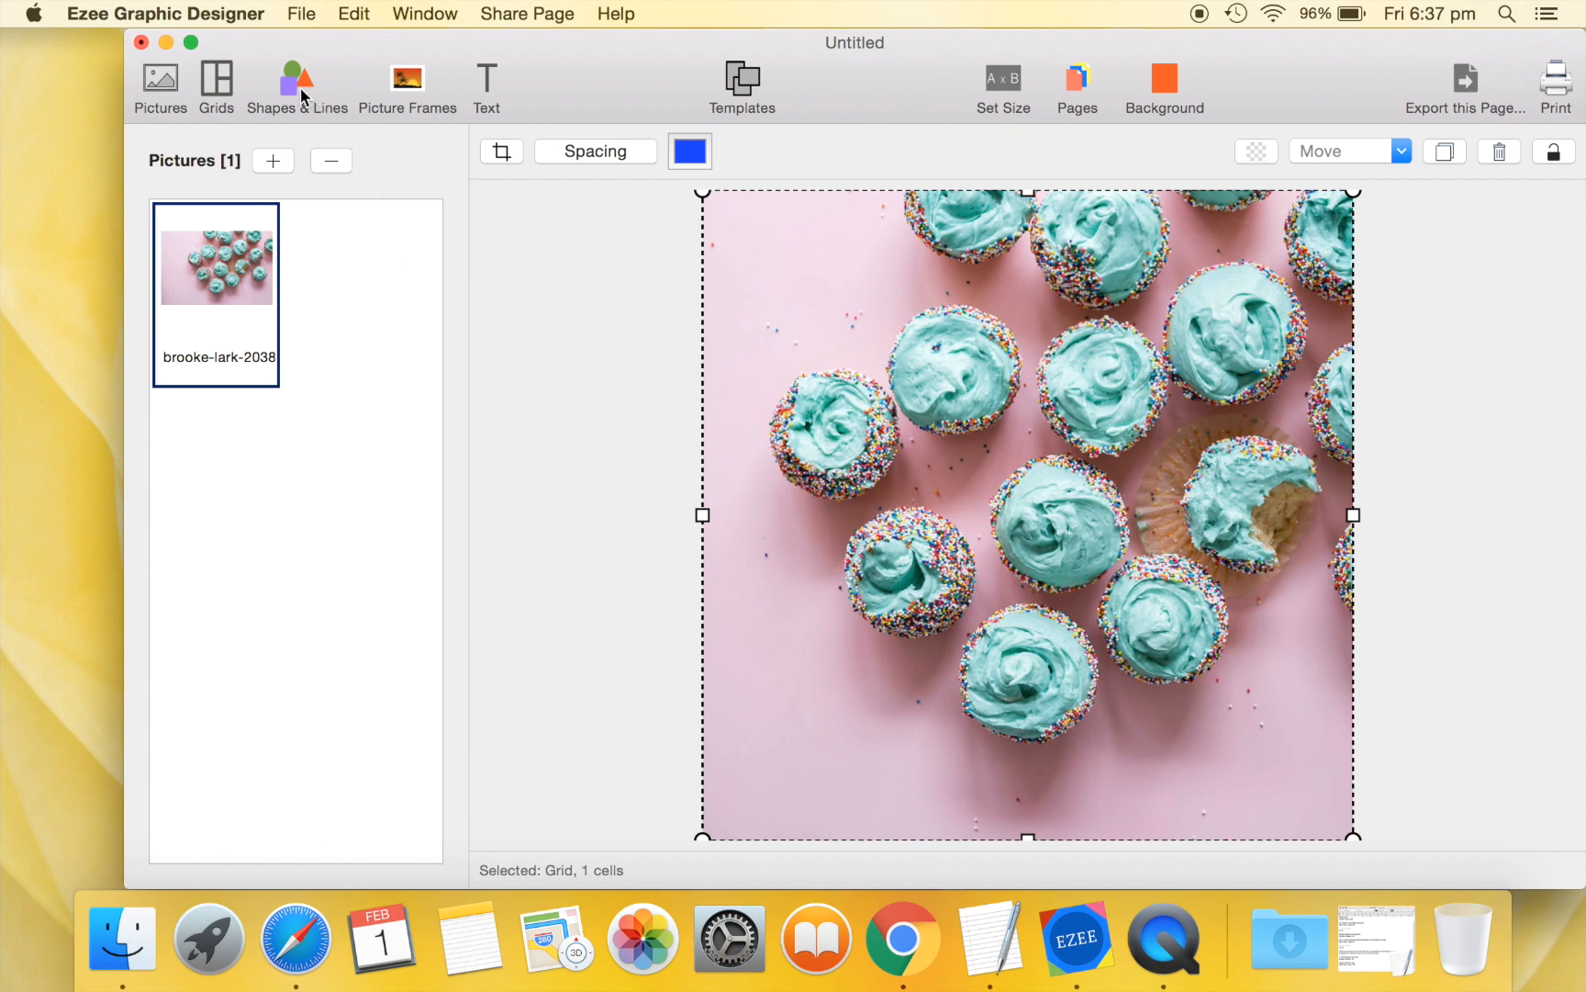
Add a solid red circle, enlarge and centre it on the photo, and lower its opacity.
click(298, 83)
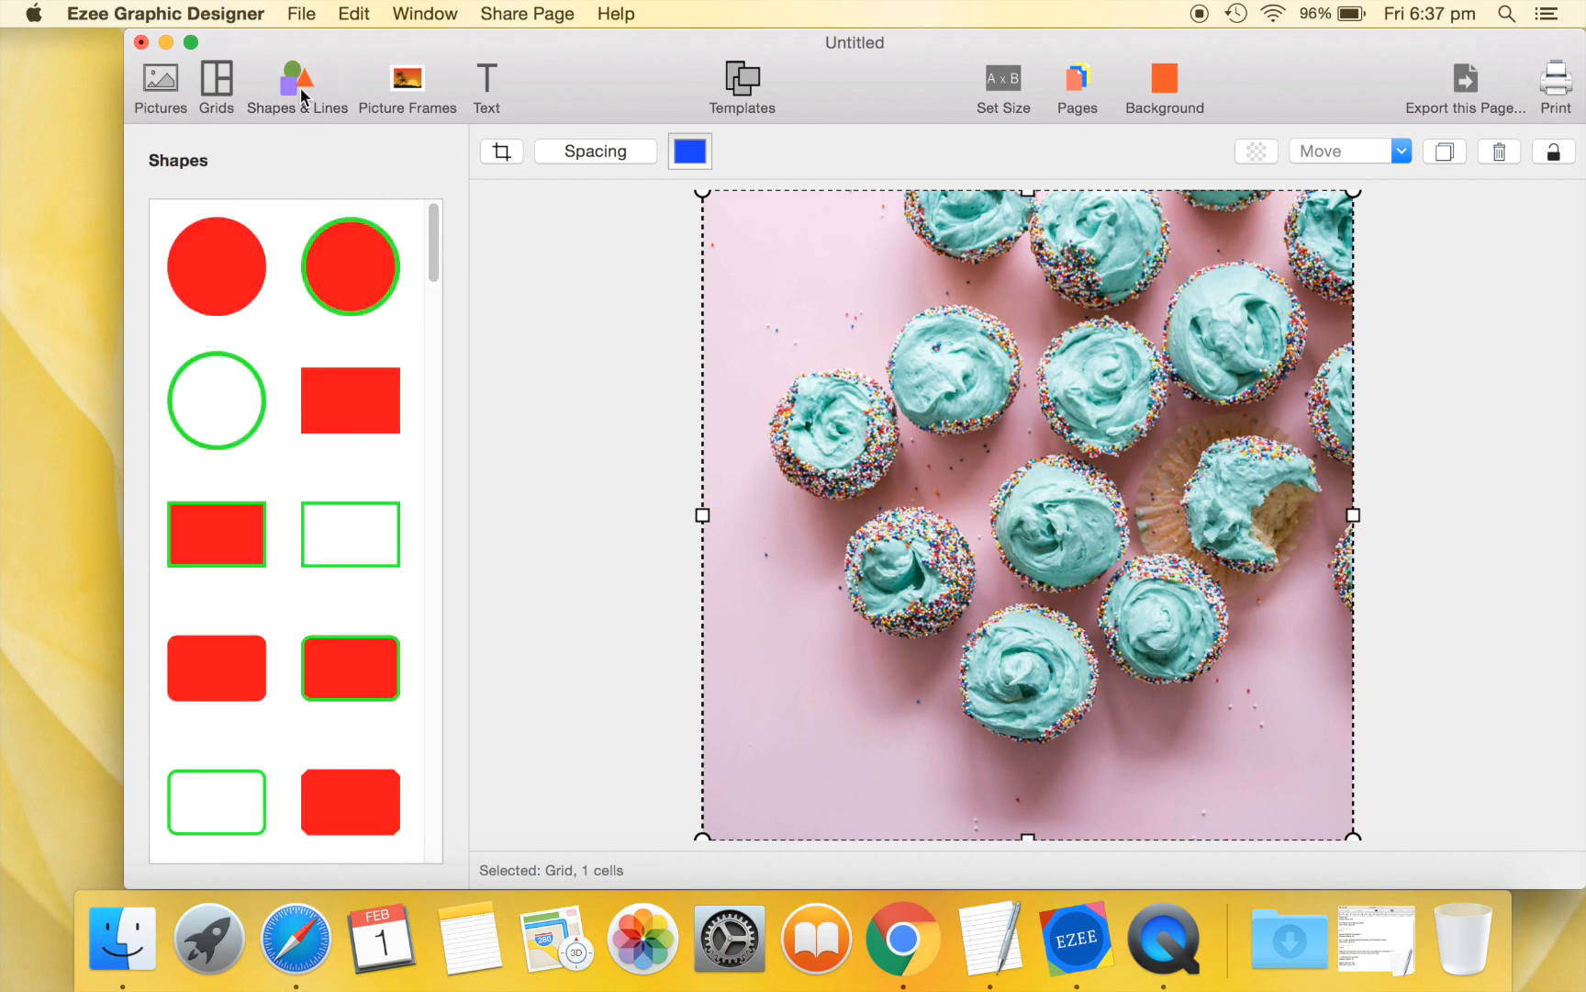
click(217, 265)
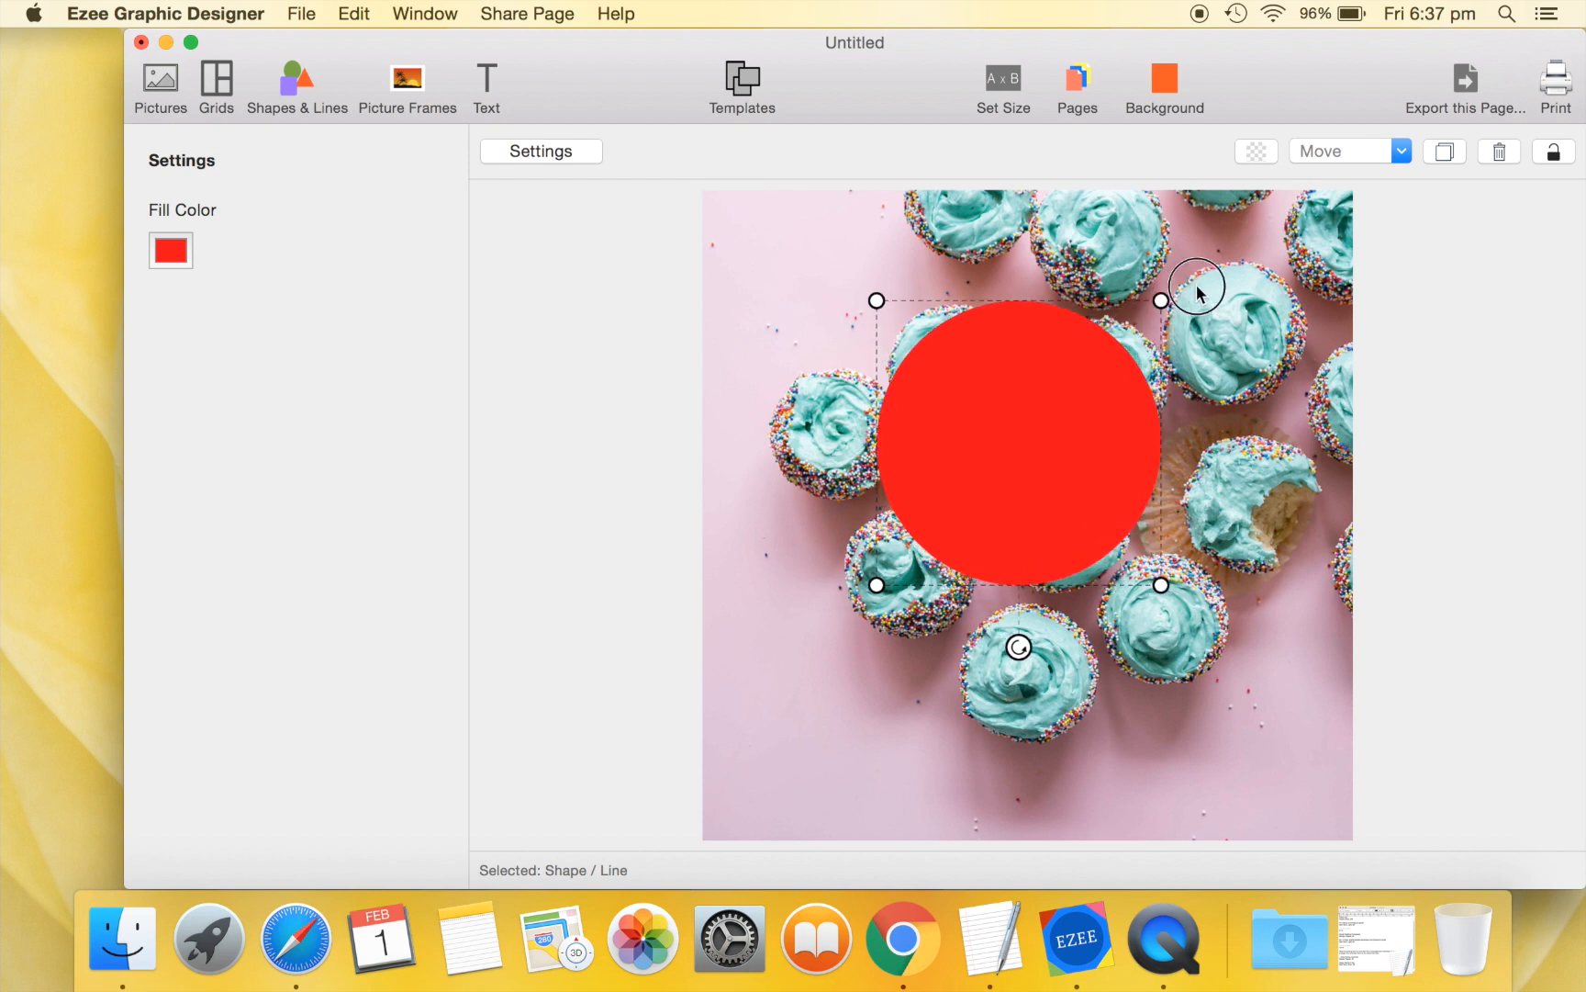
drag(1160, 301, 1237, 224)
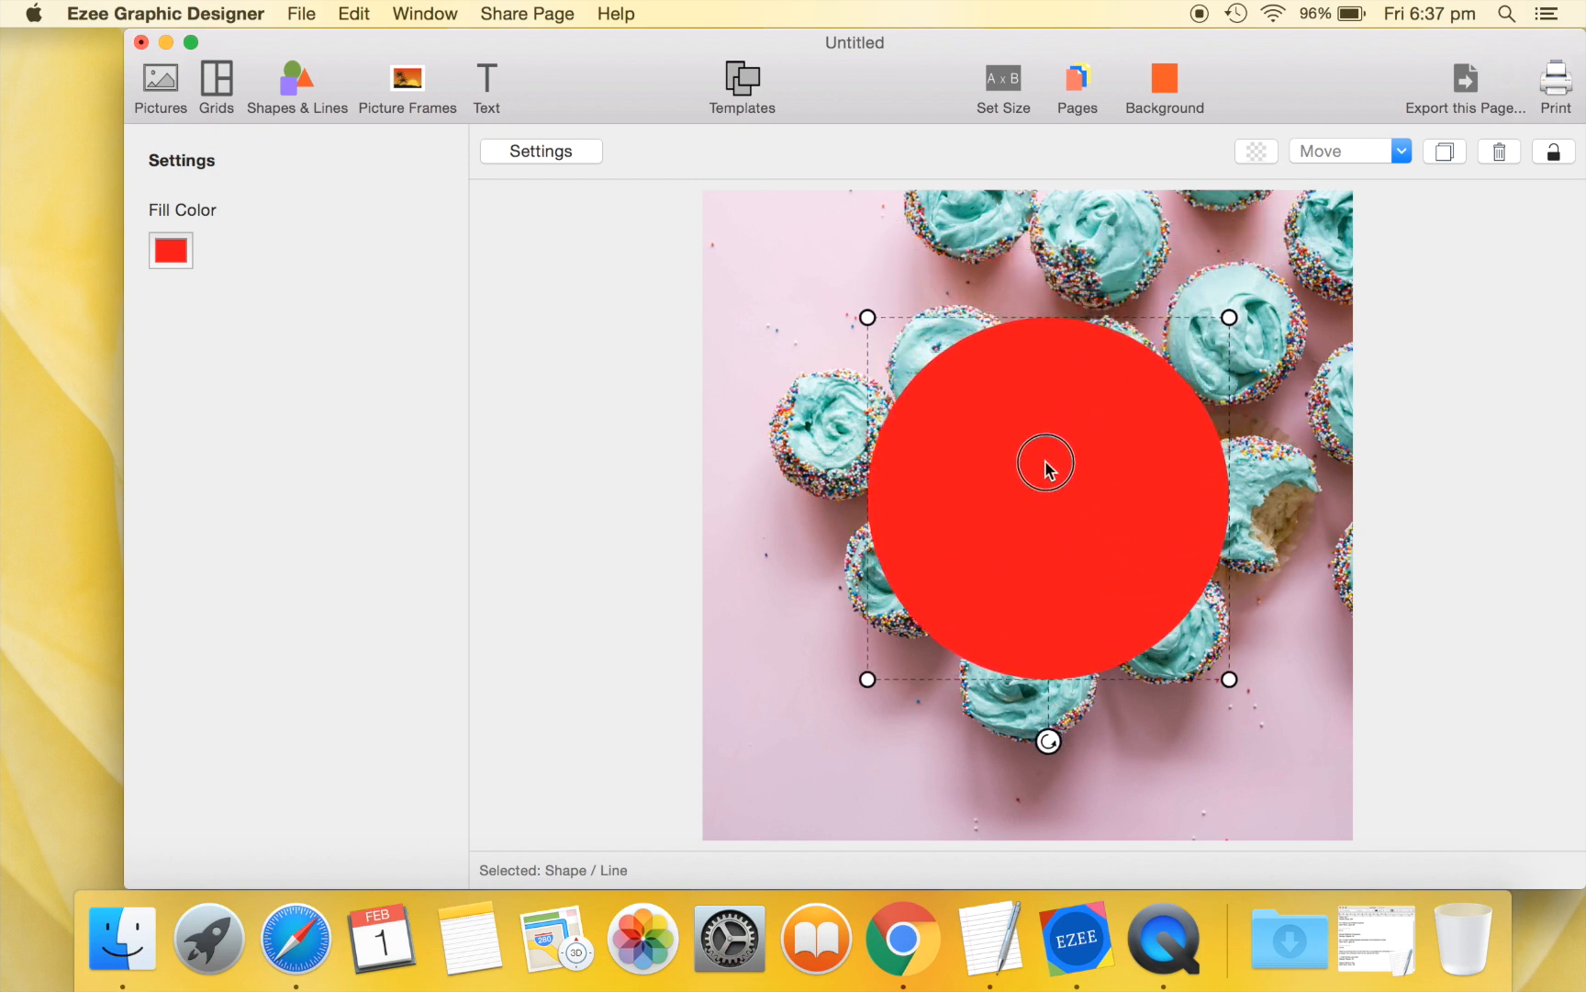
drag(1047, 465, 1027, 485)
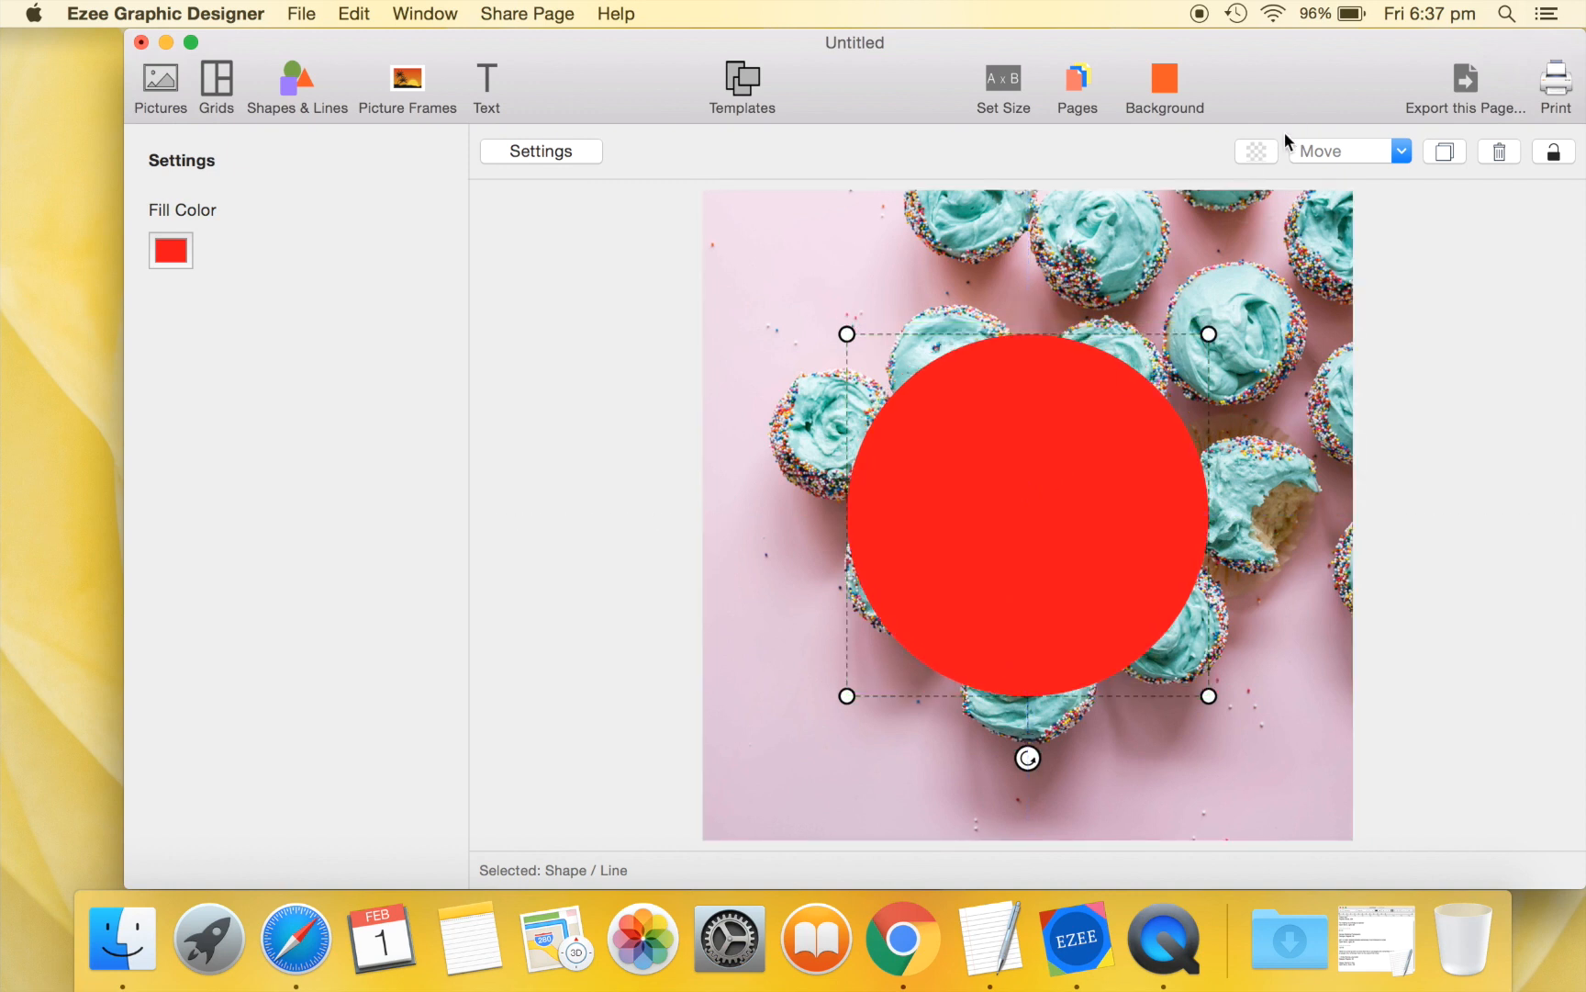
click(1256, 150)
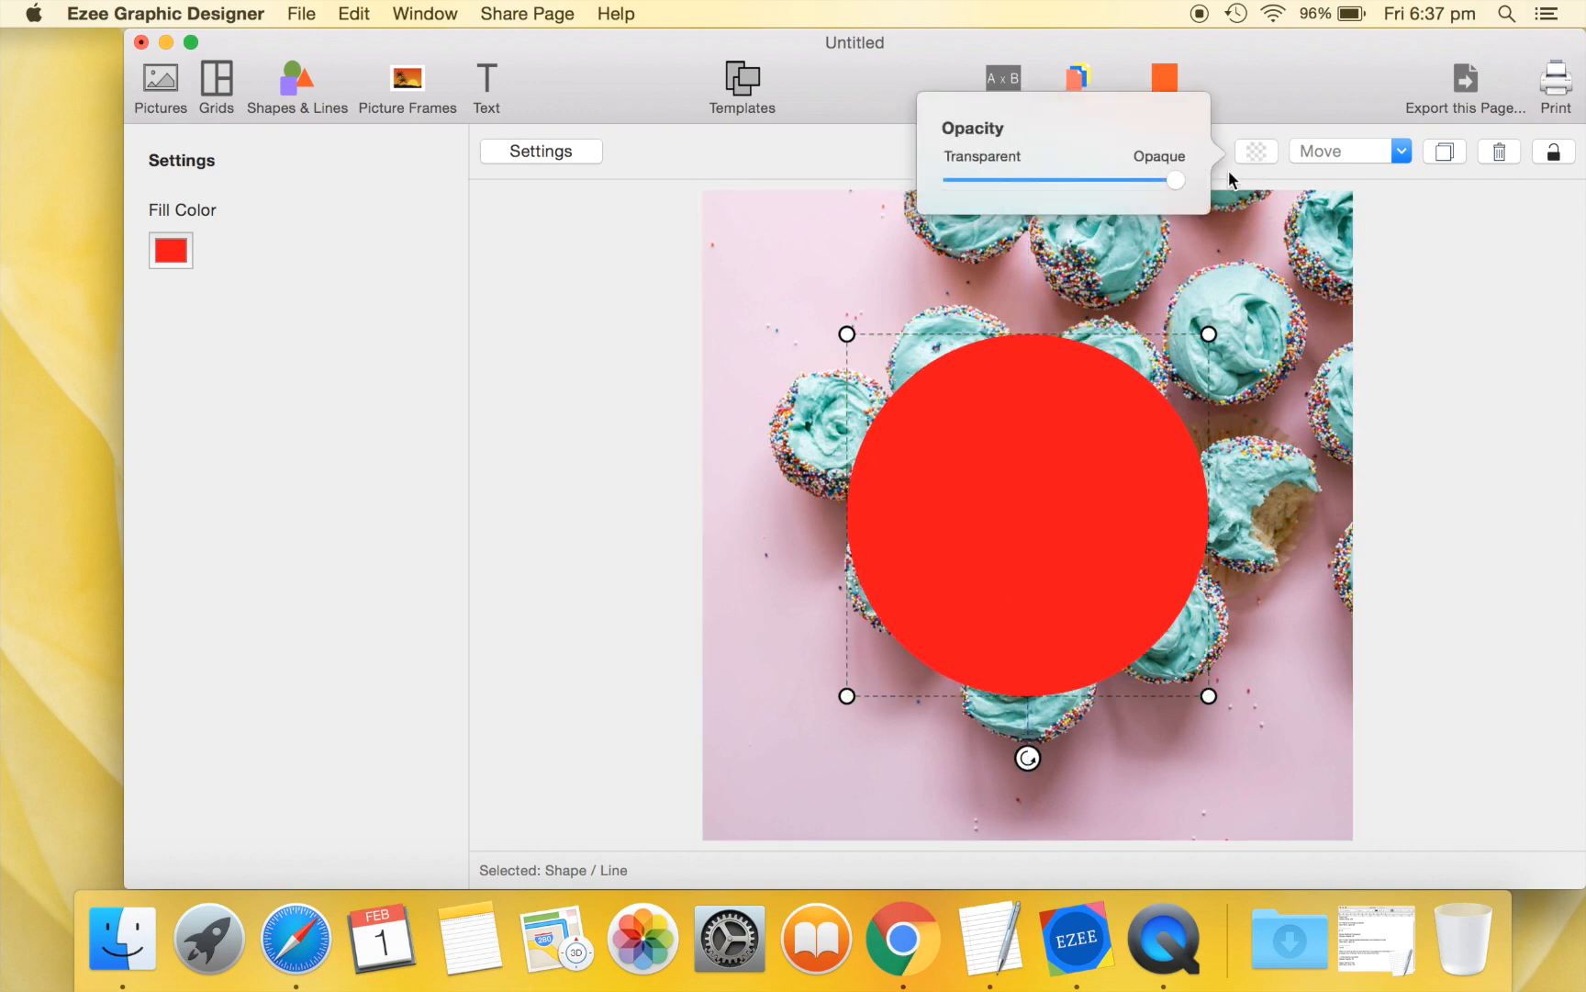
drag(1173, 180, 1117, 180)
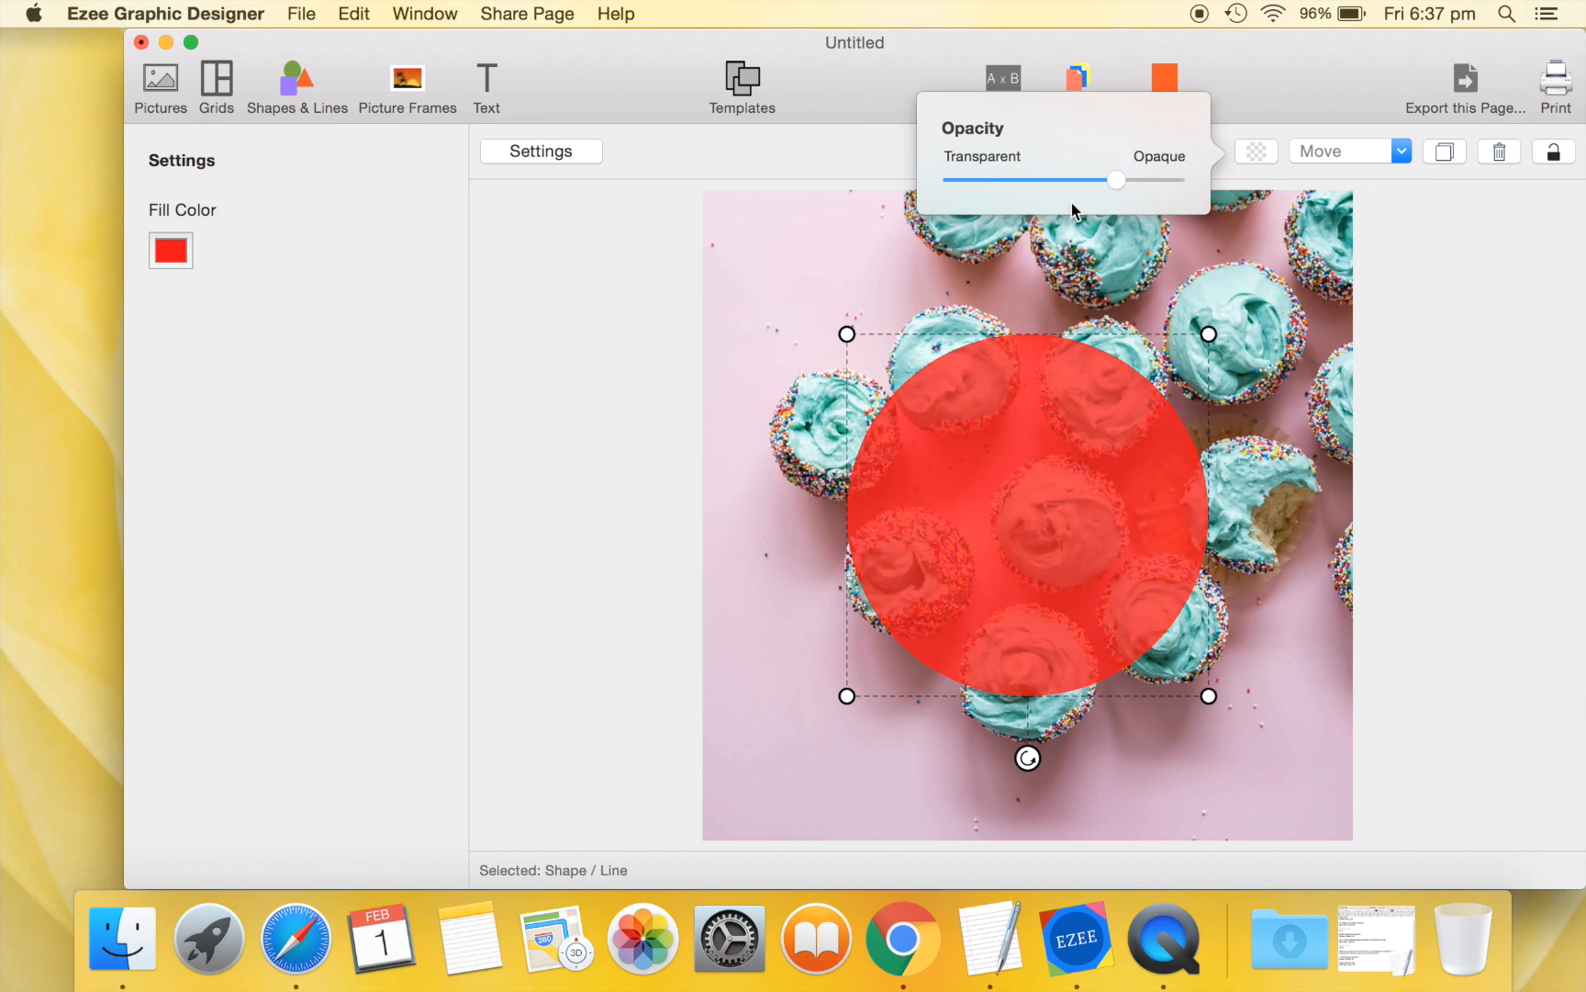
mouse_move(487, 94)
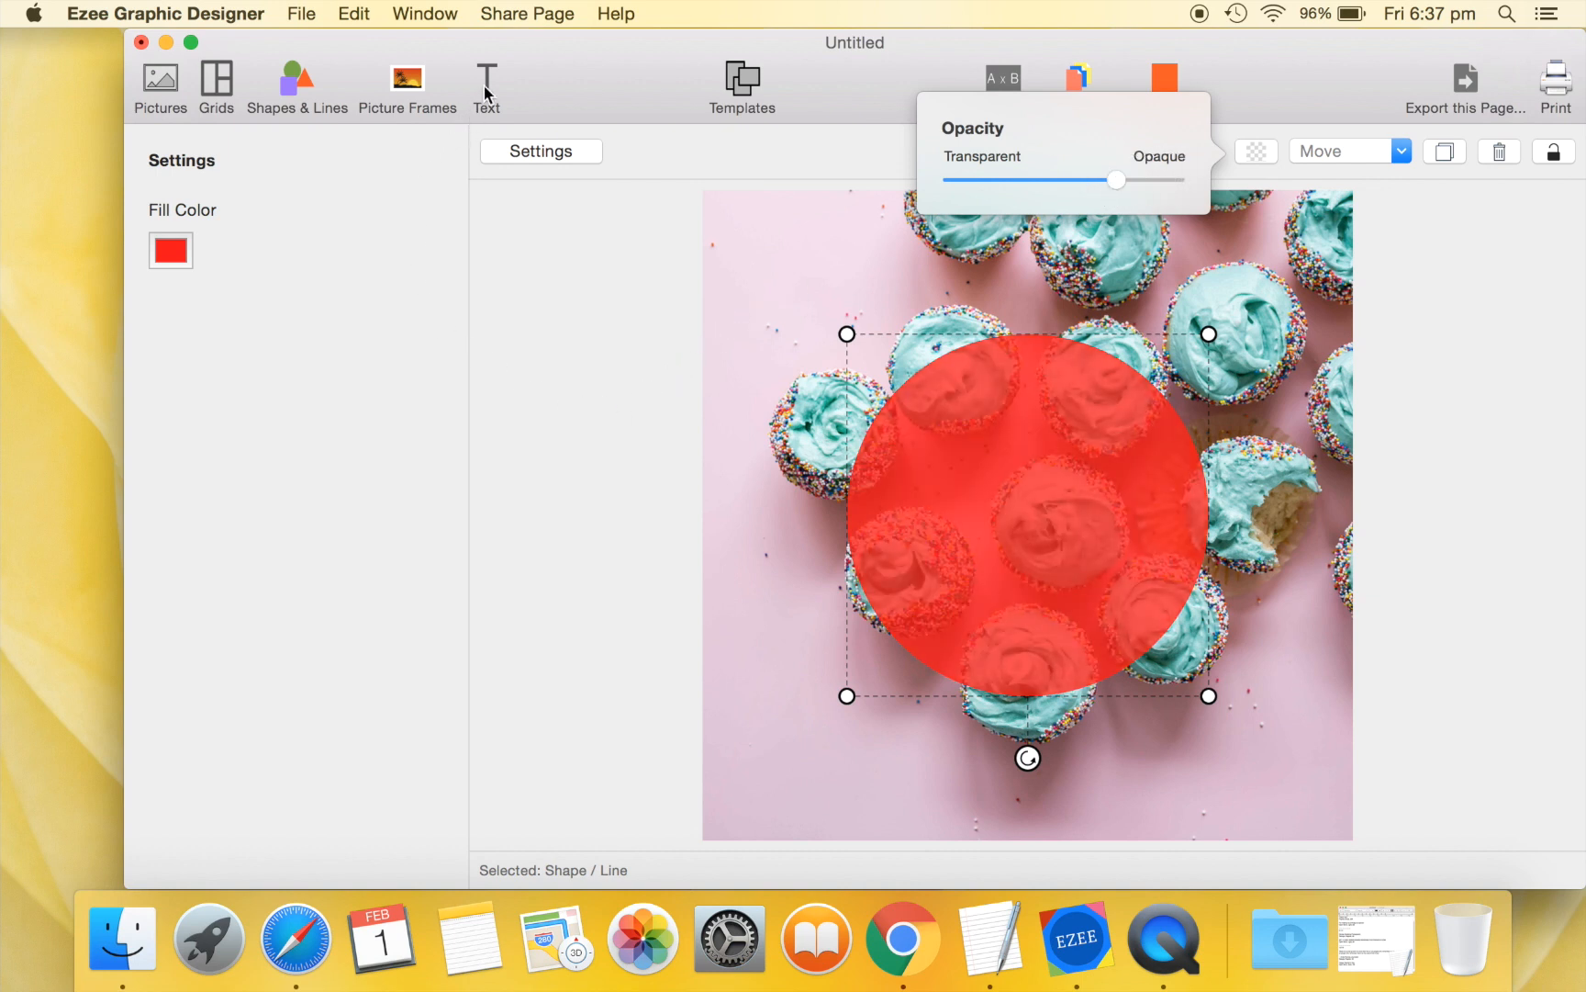
Add a heading reading 'Thank You!' in the Playlist script font at size 236.
click(486, 77)
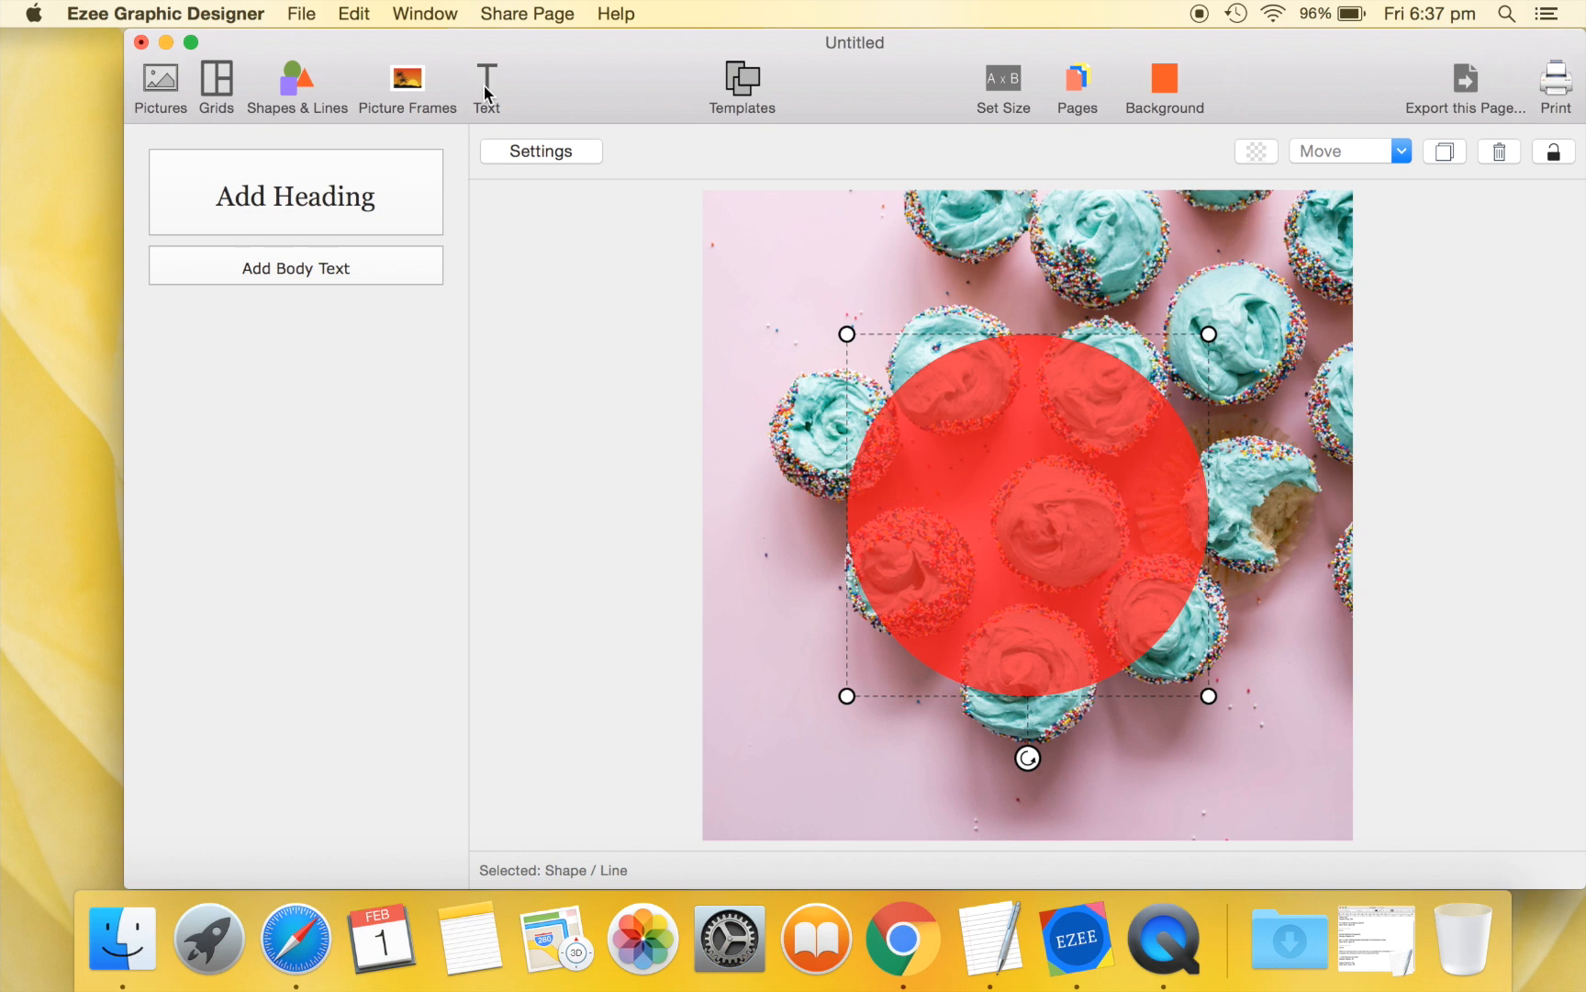
mouse_move(445, 179)
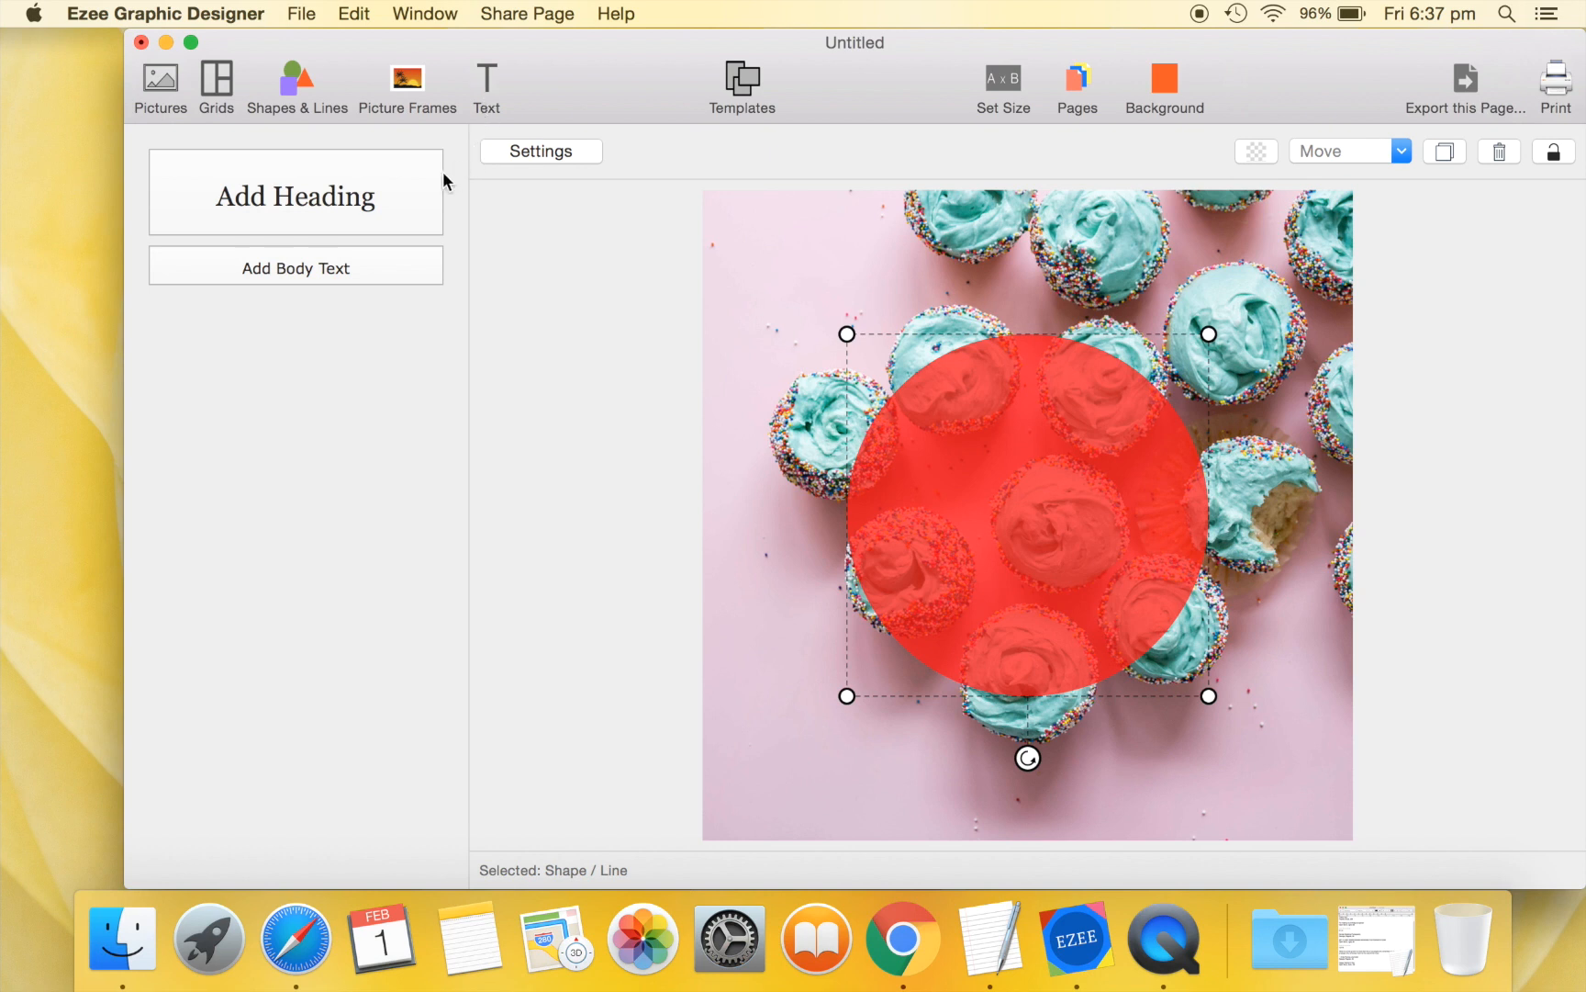
click(290, 197)
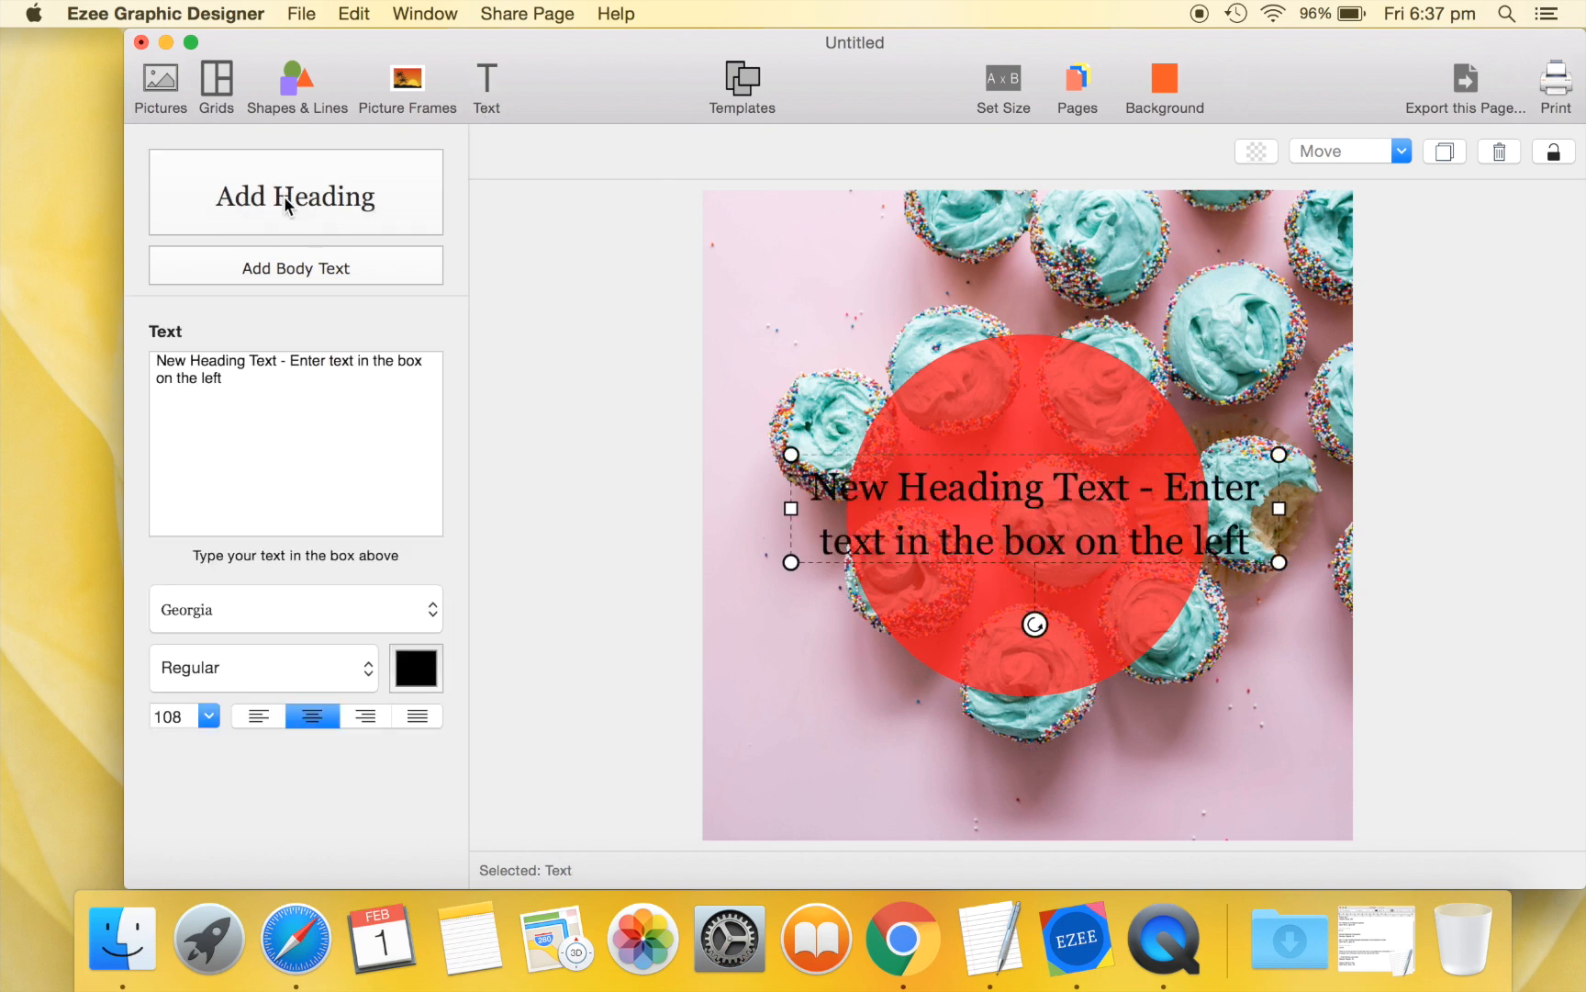
triple_click(276, 370)
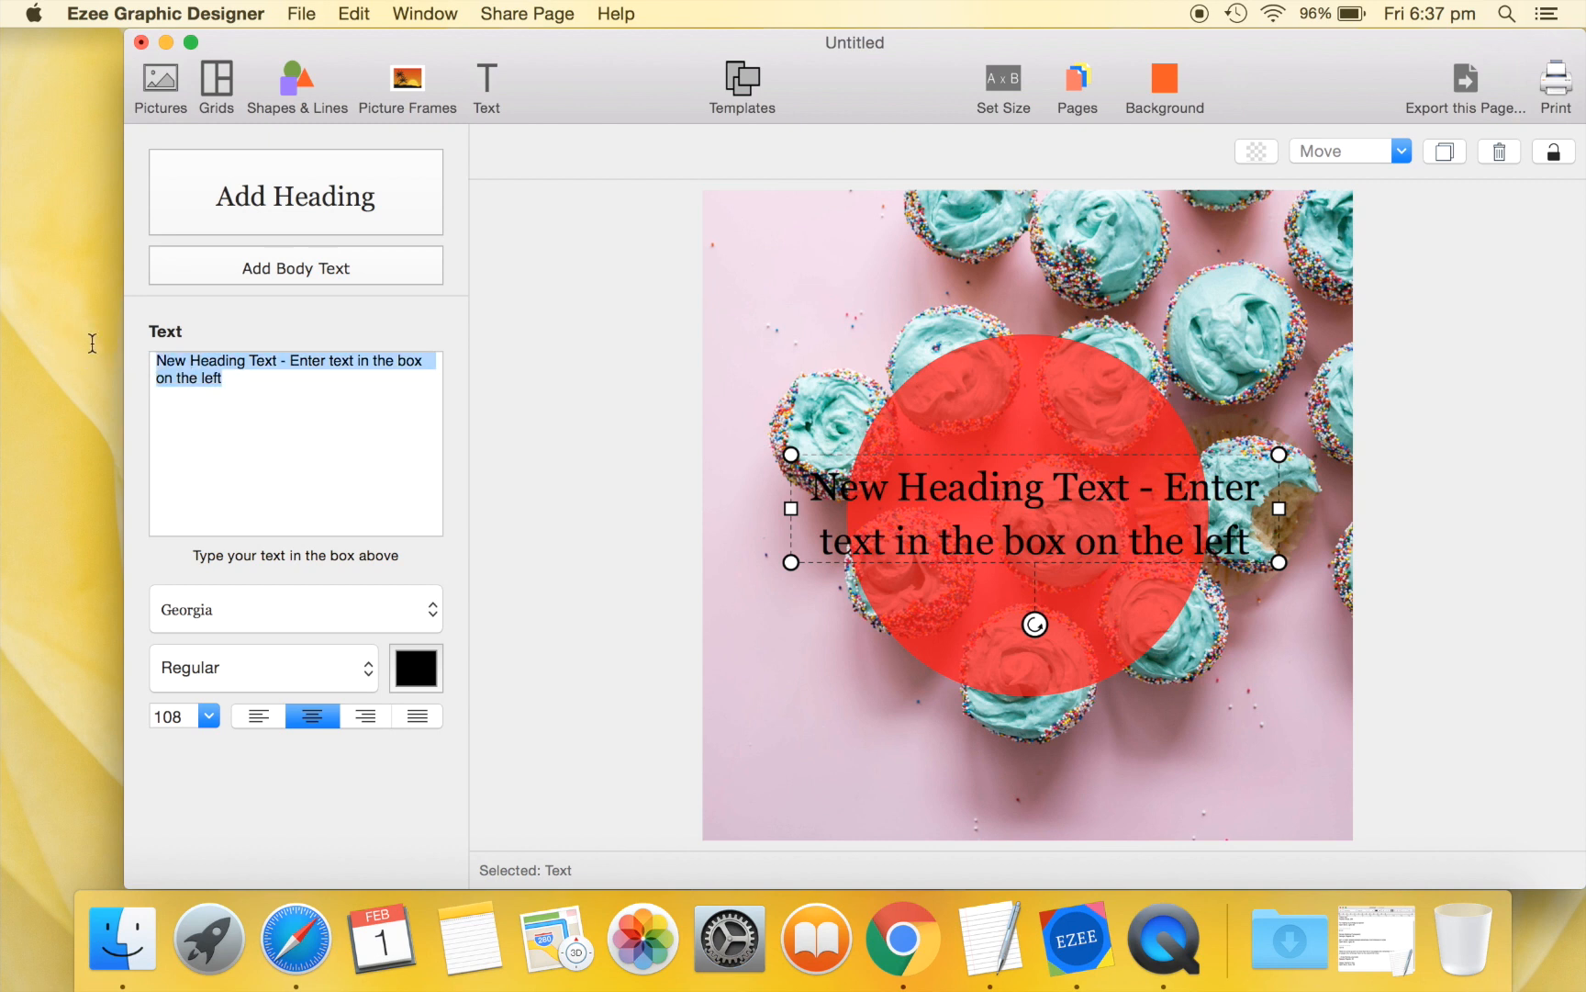
text(Thank You!)
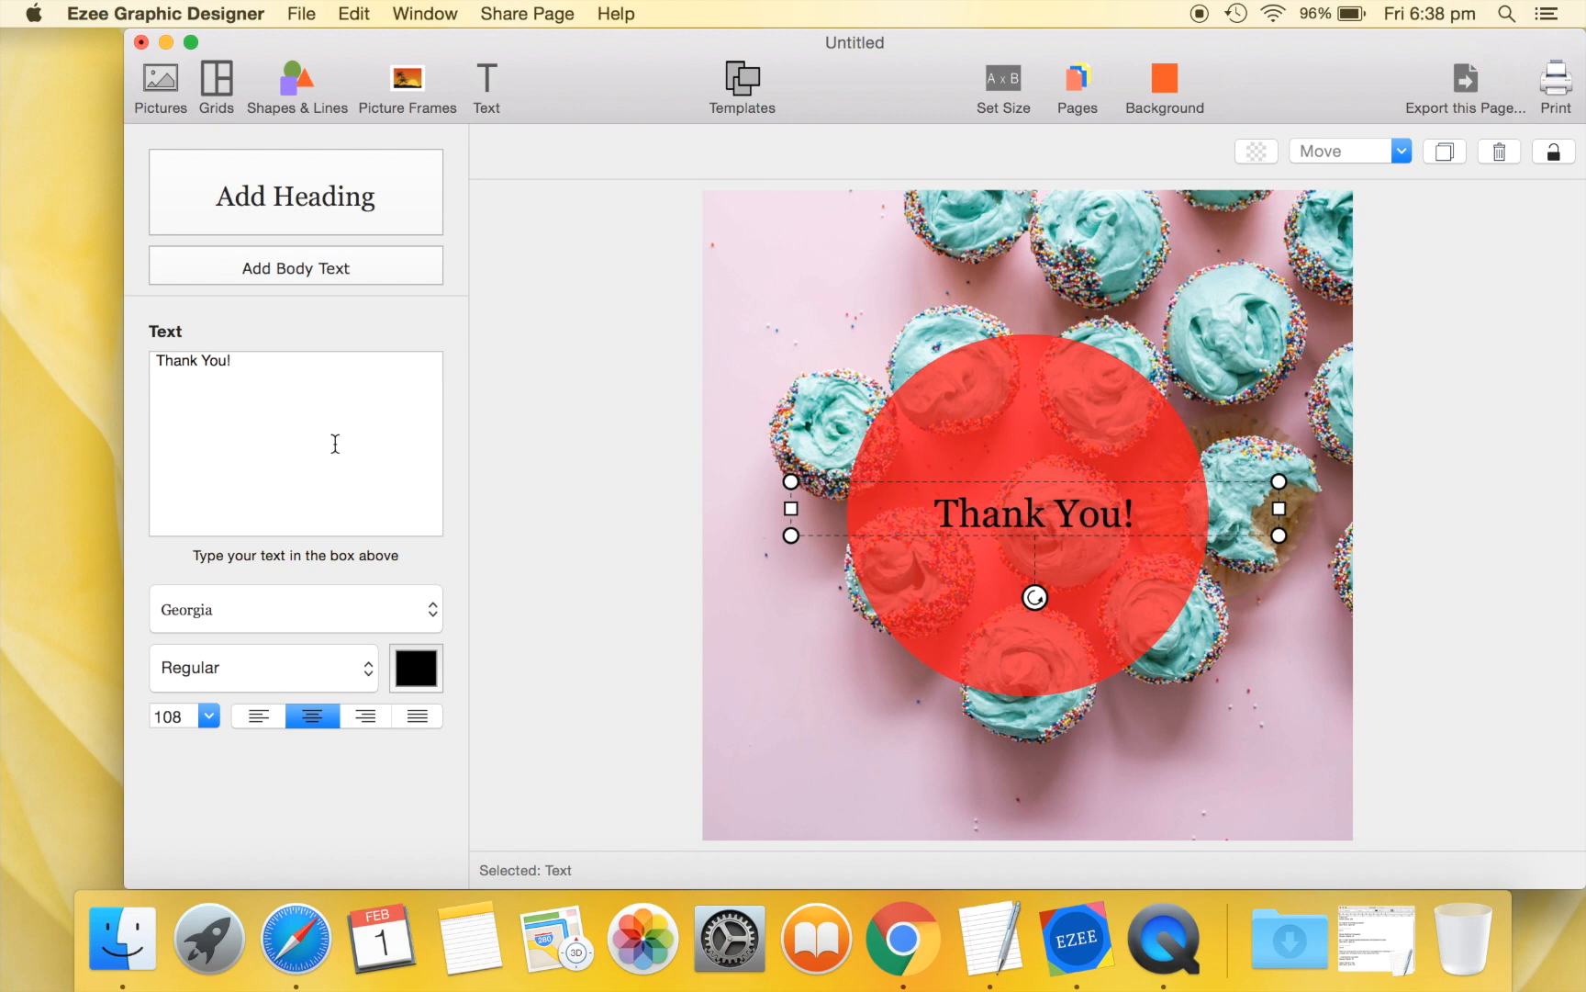
click(295, 610)
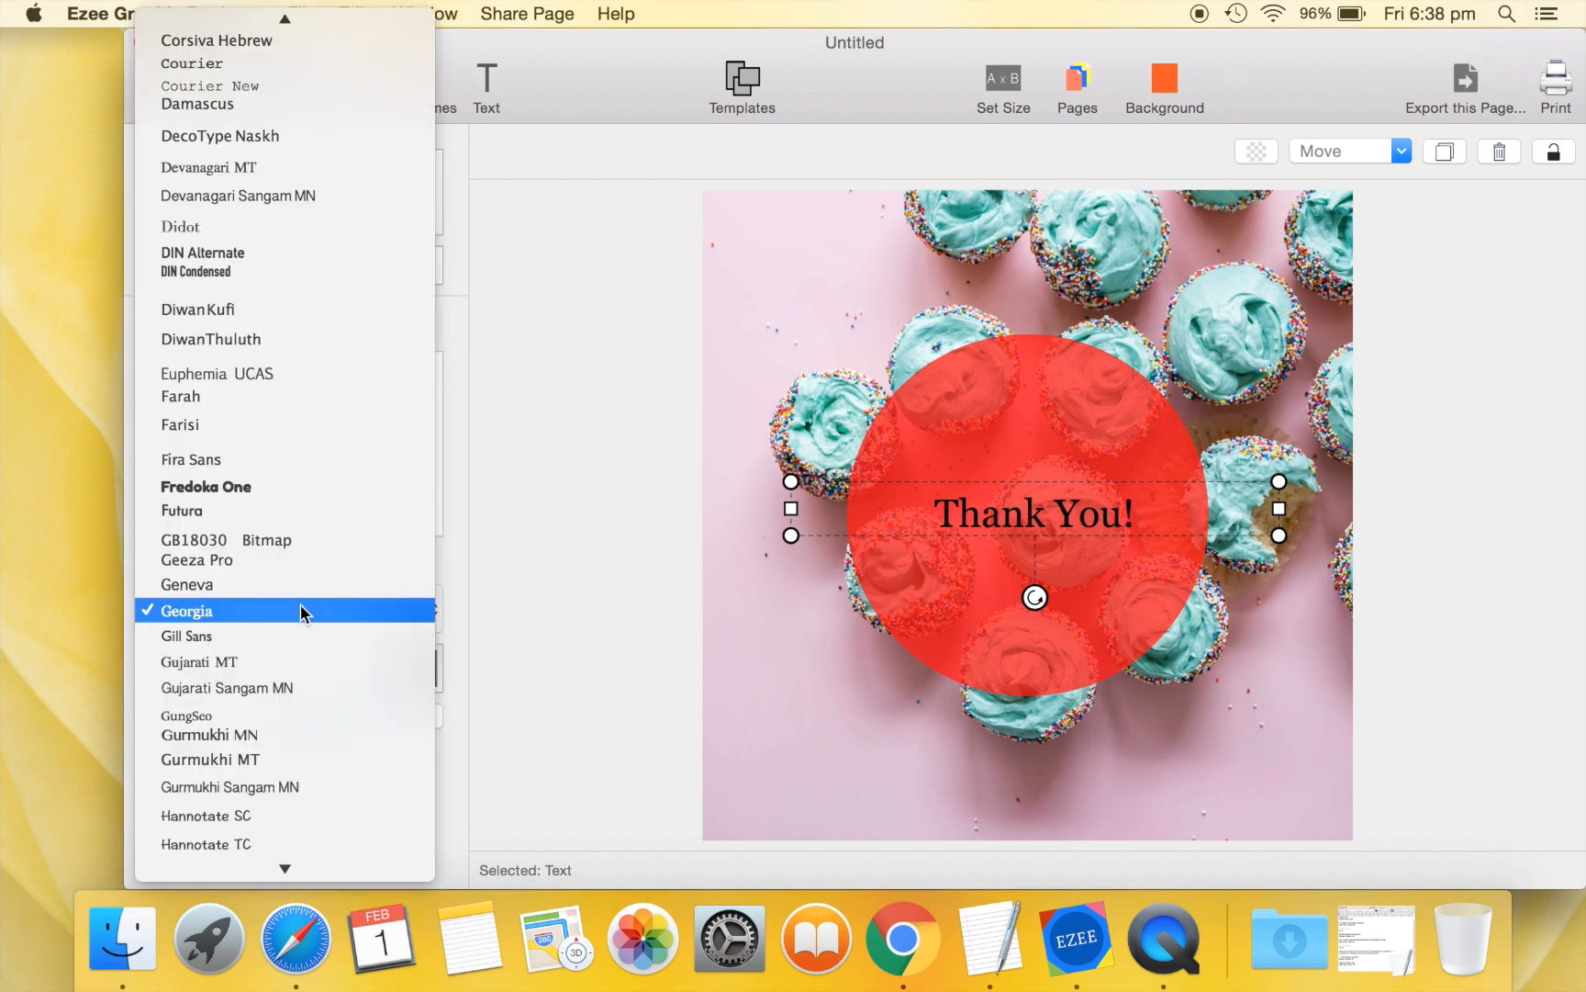
scroll(down, 3)
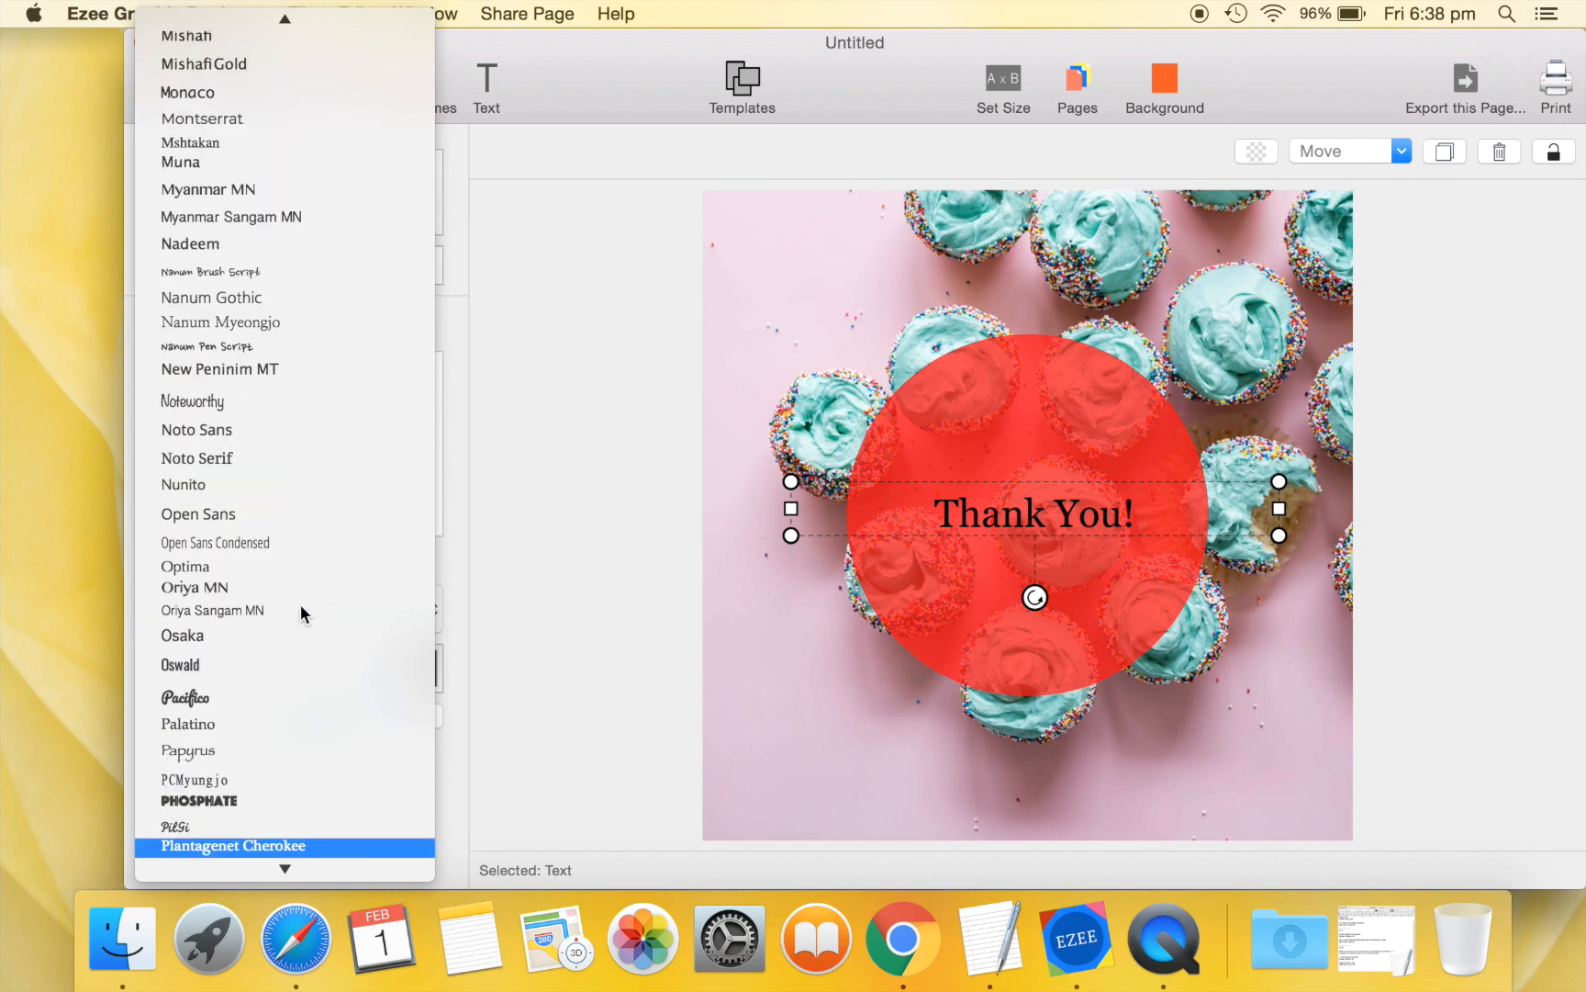
scroll(down, 3)
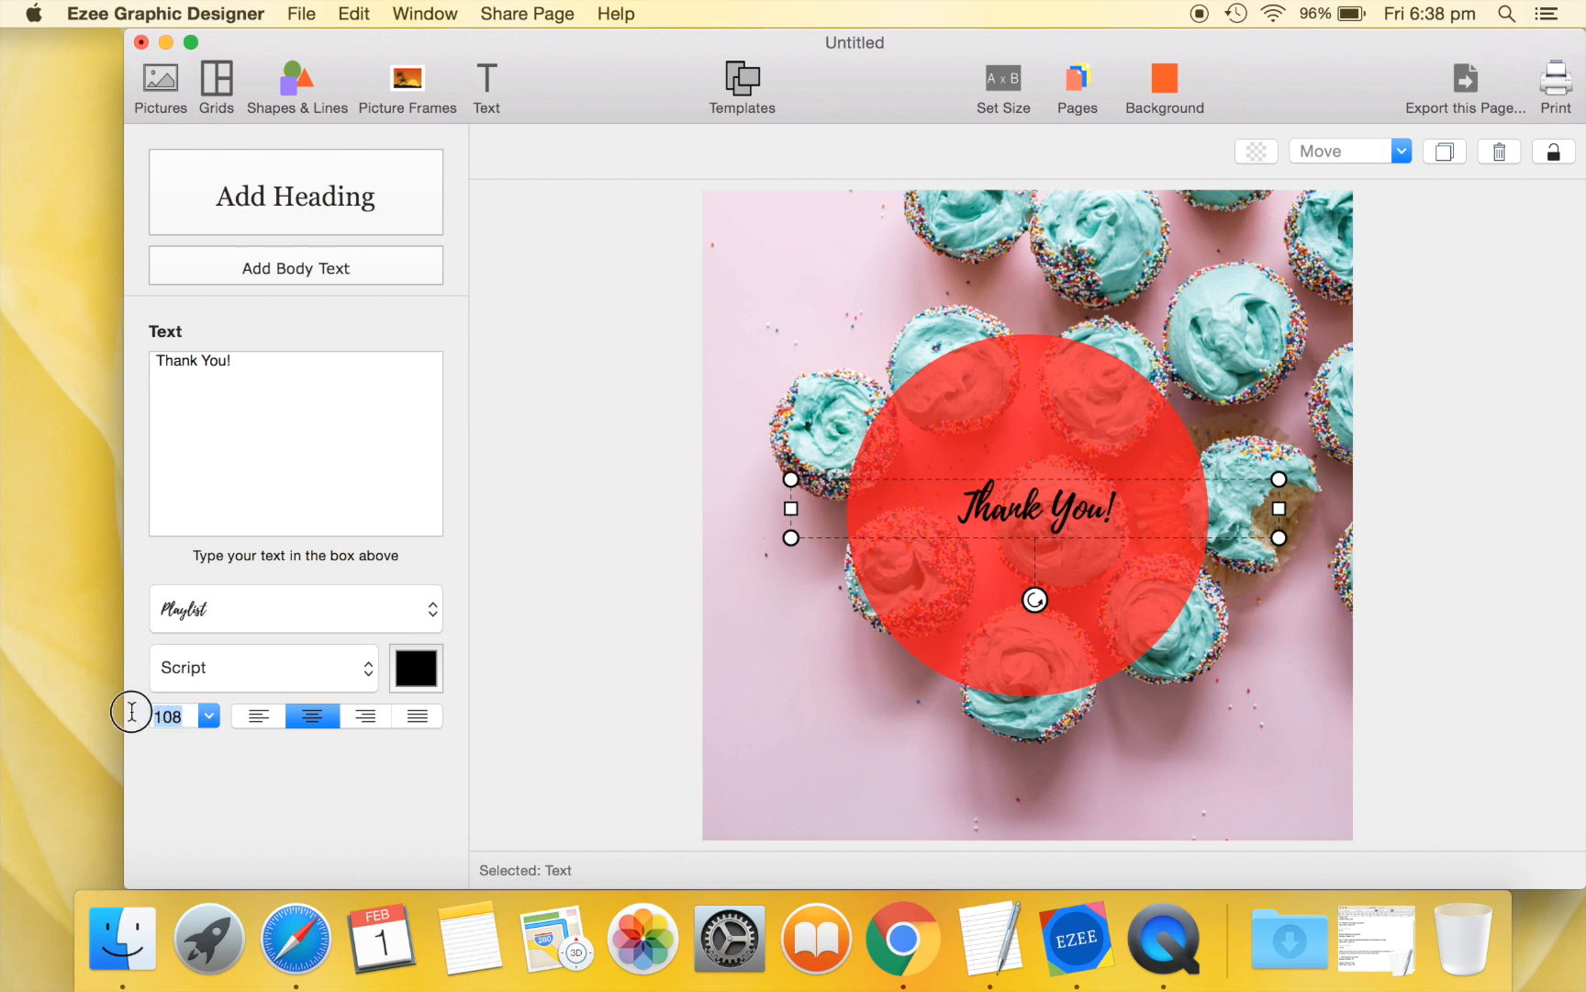
text(236)
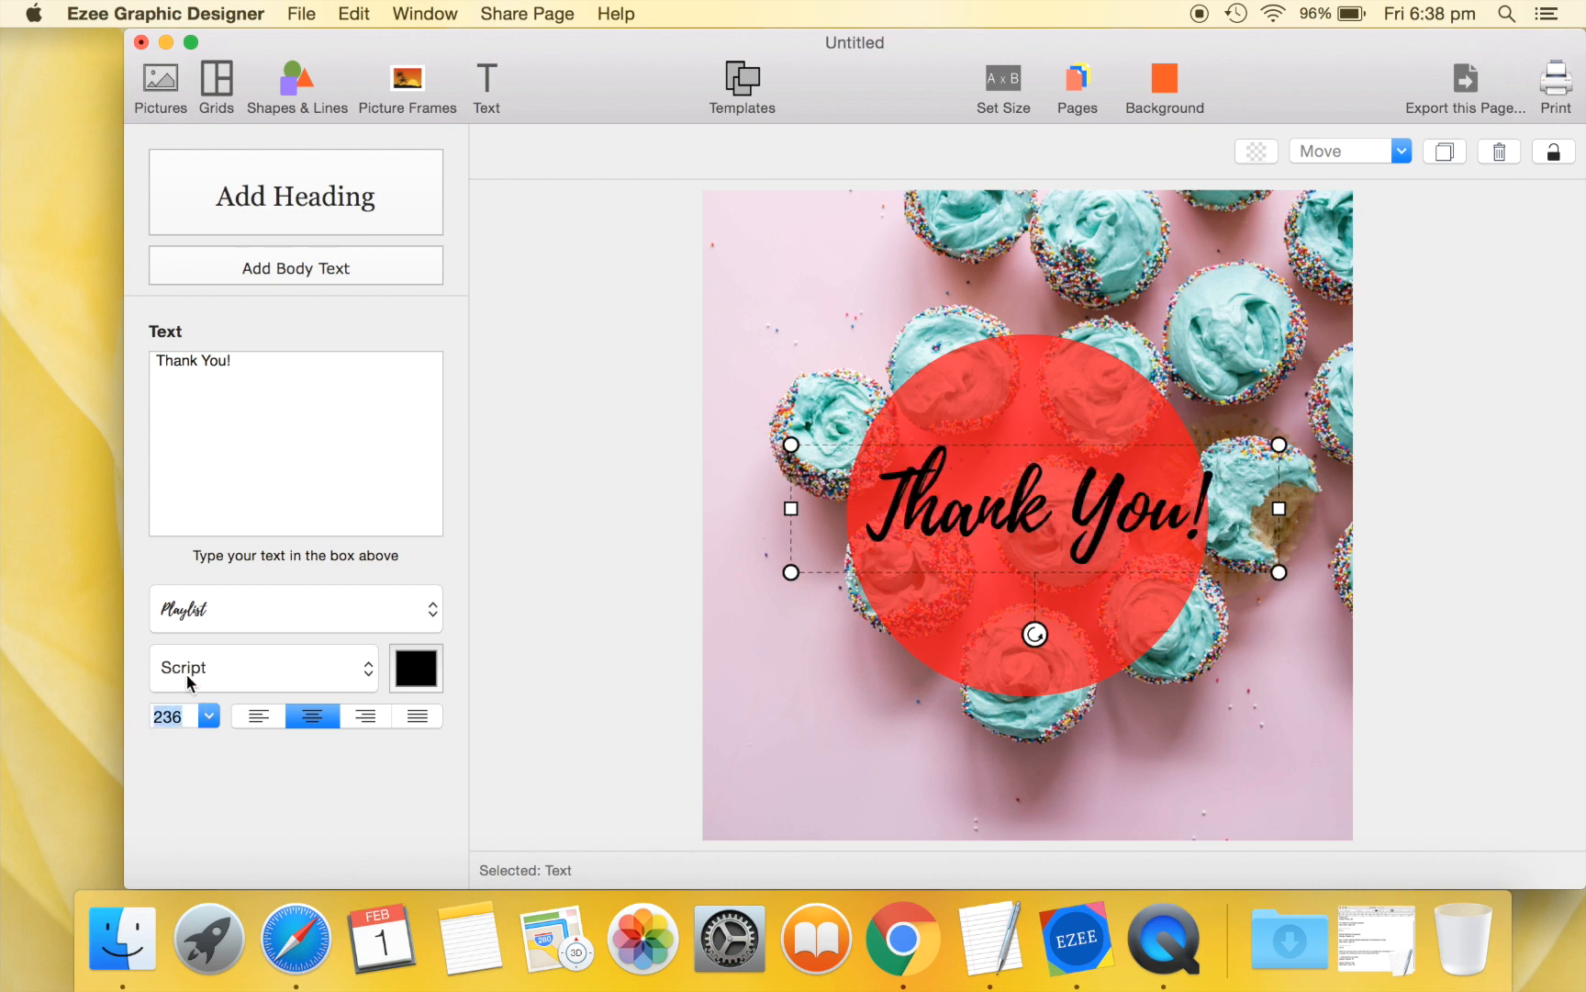
Set the heading colour to White.
click(415, 669)
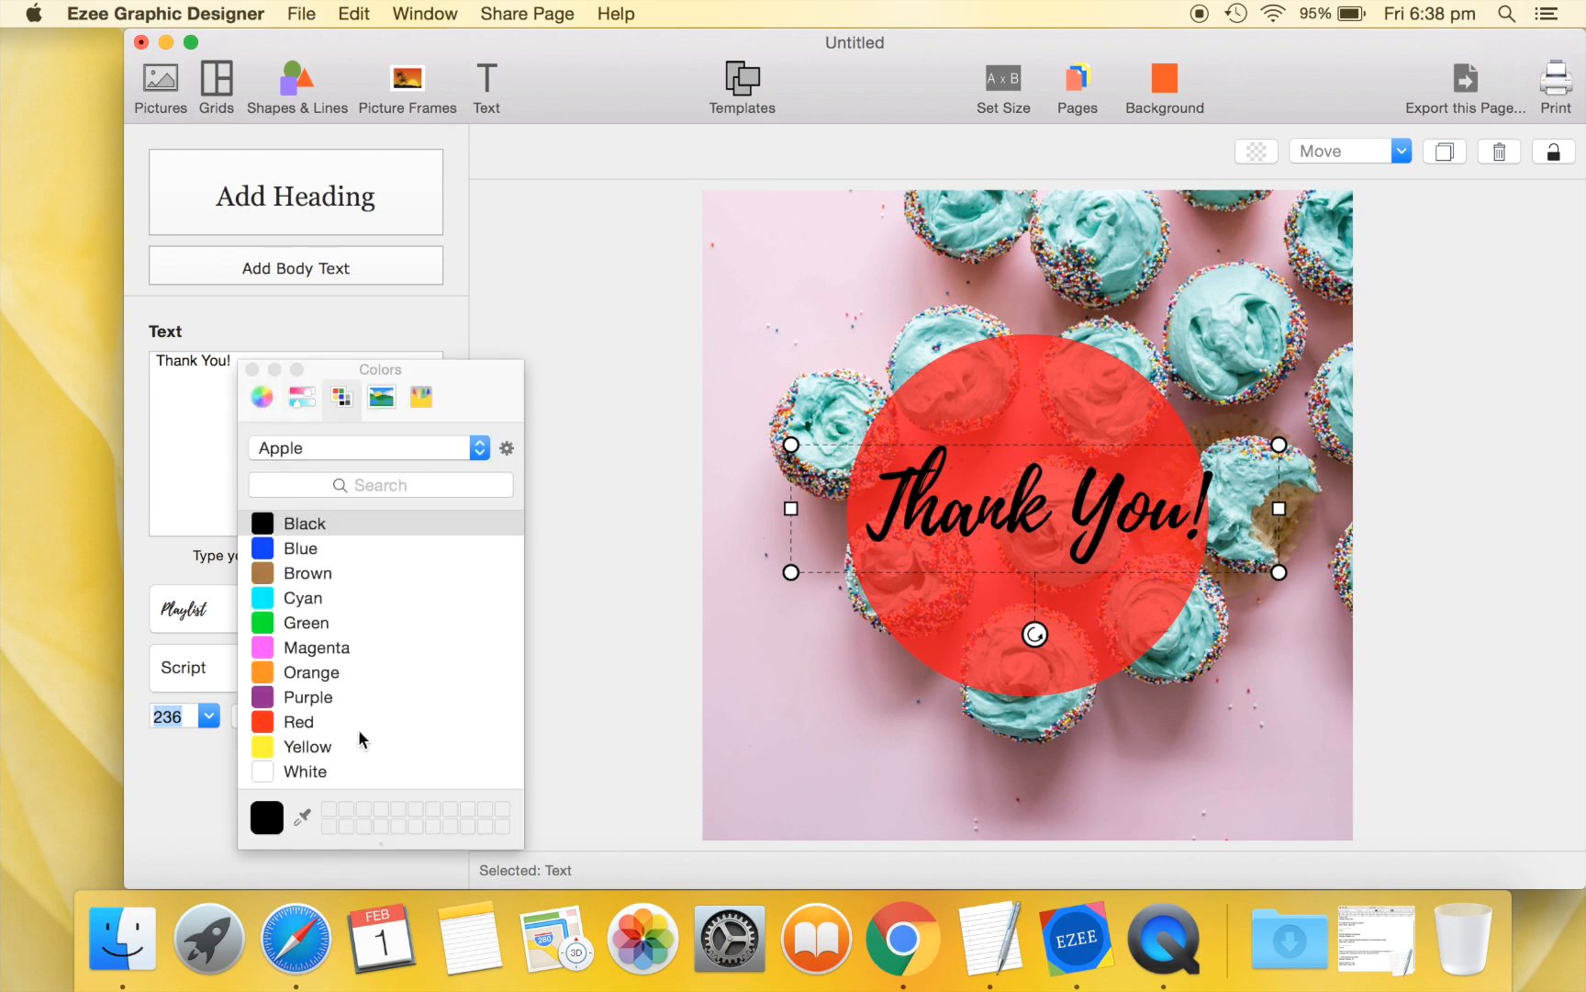
click(304, 772)
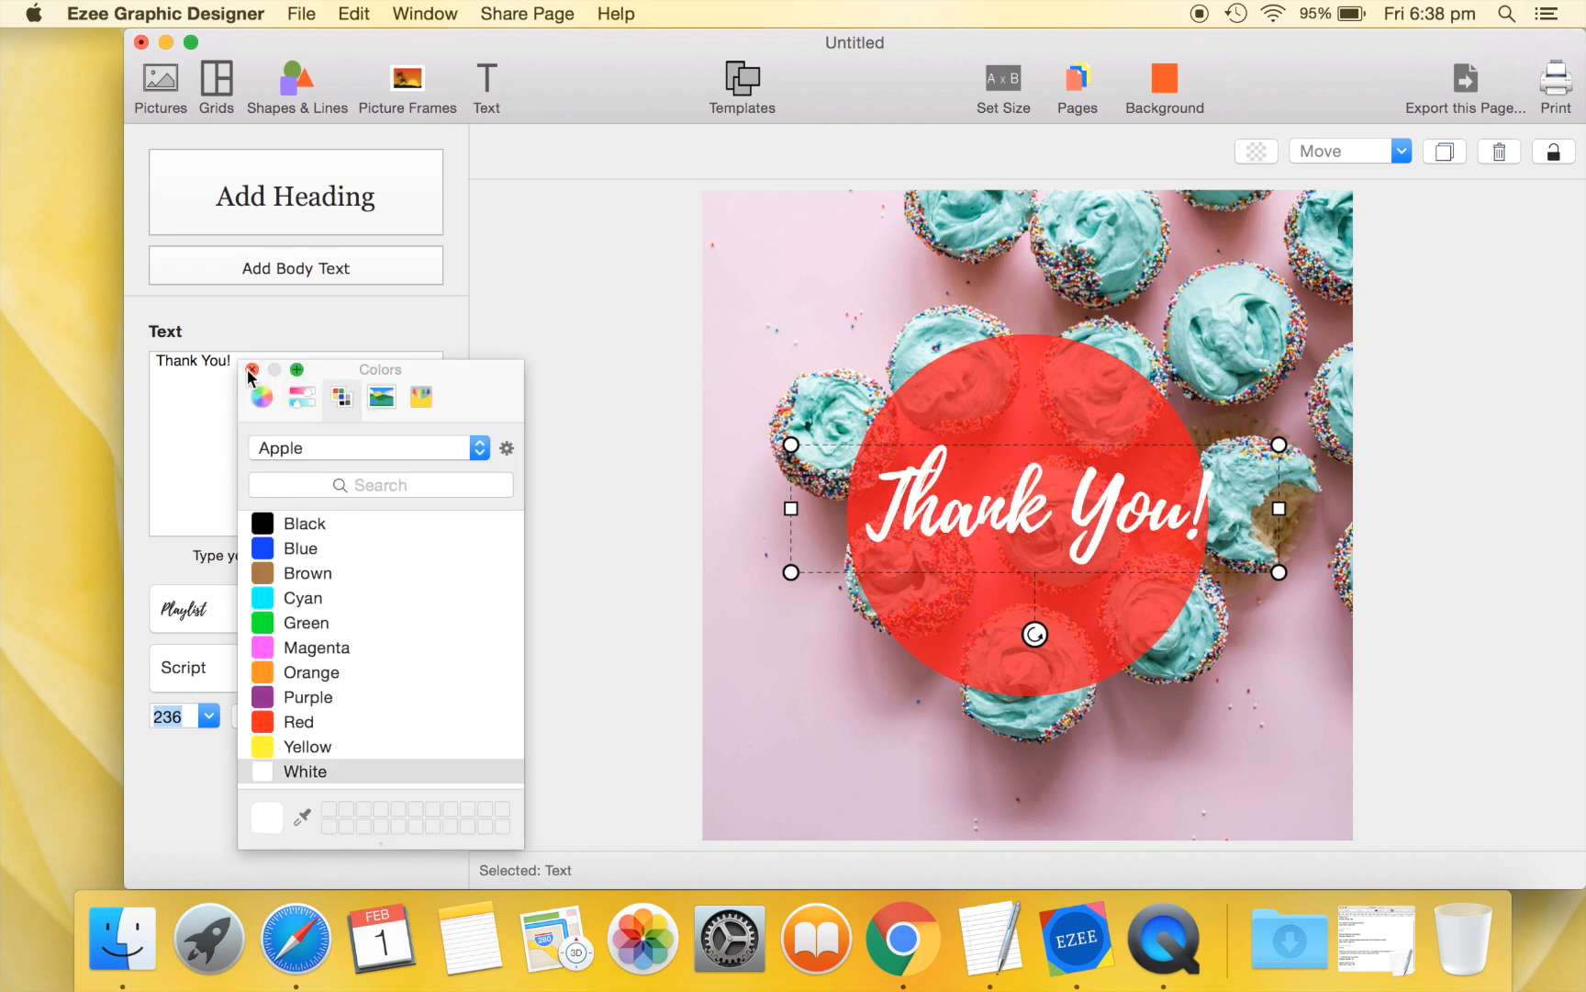
click(253, 371)
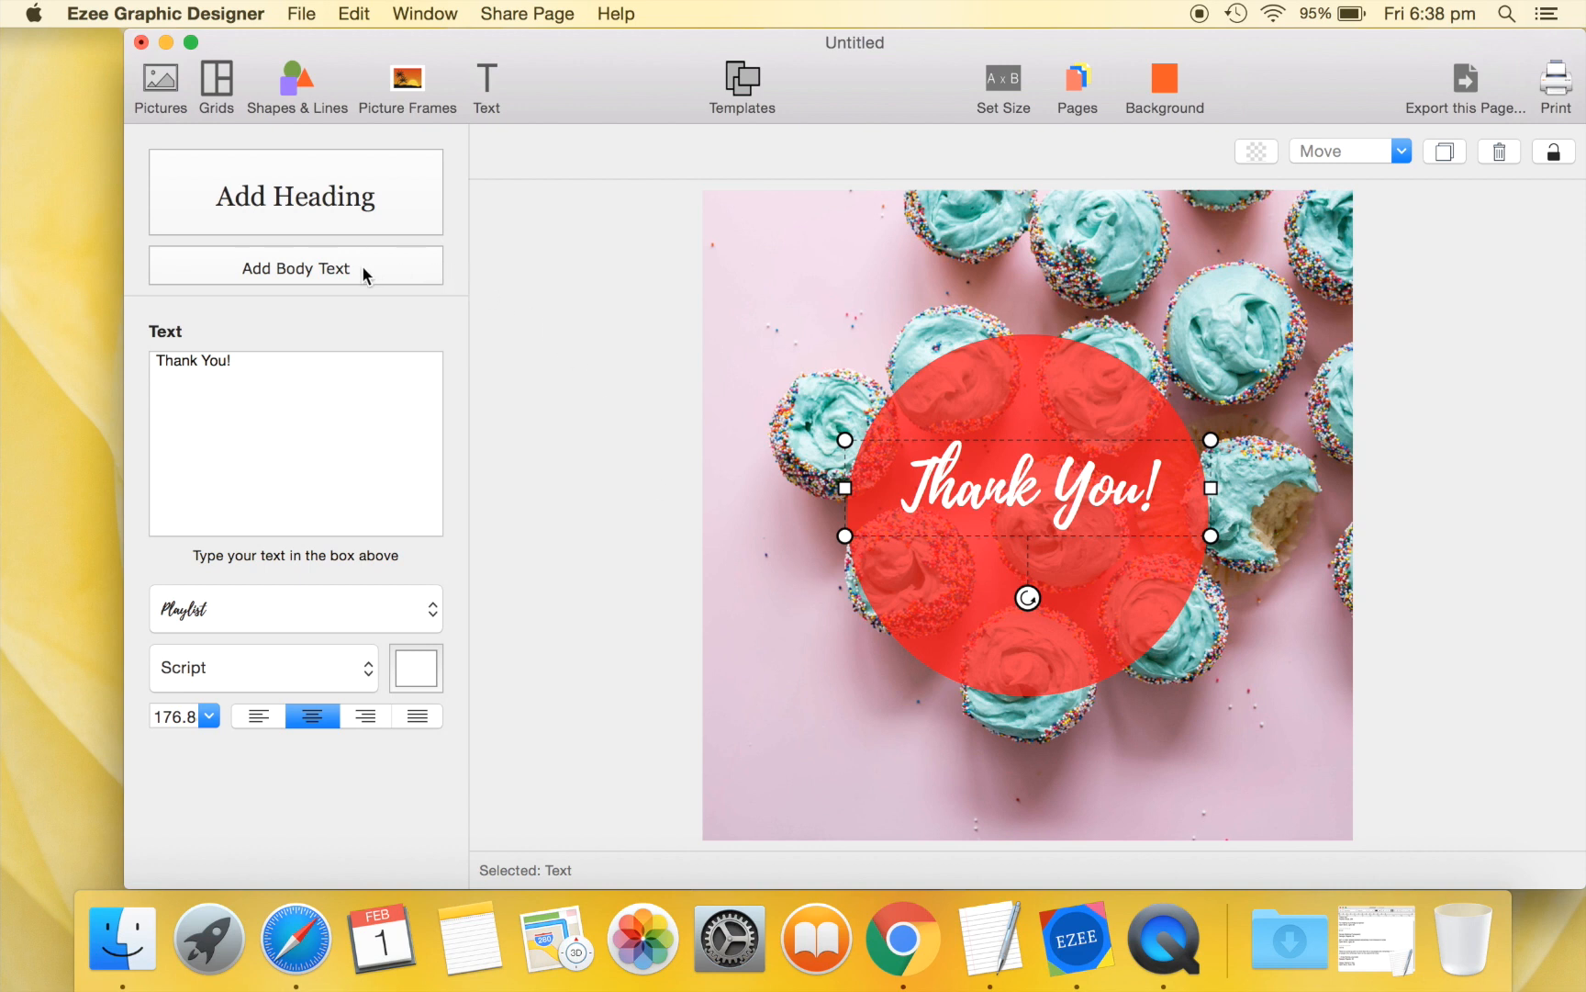
Add body text 'For making my birthday so special' positioned inside the red circle.
click(296, 268)
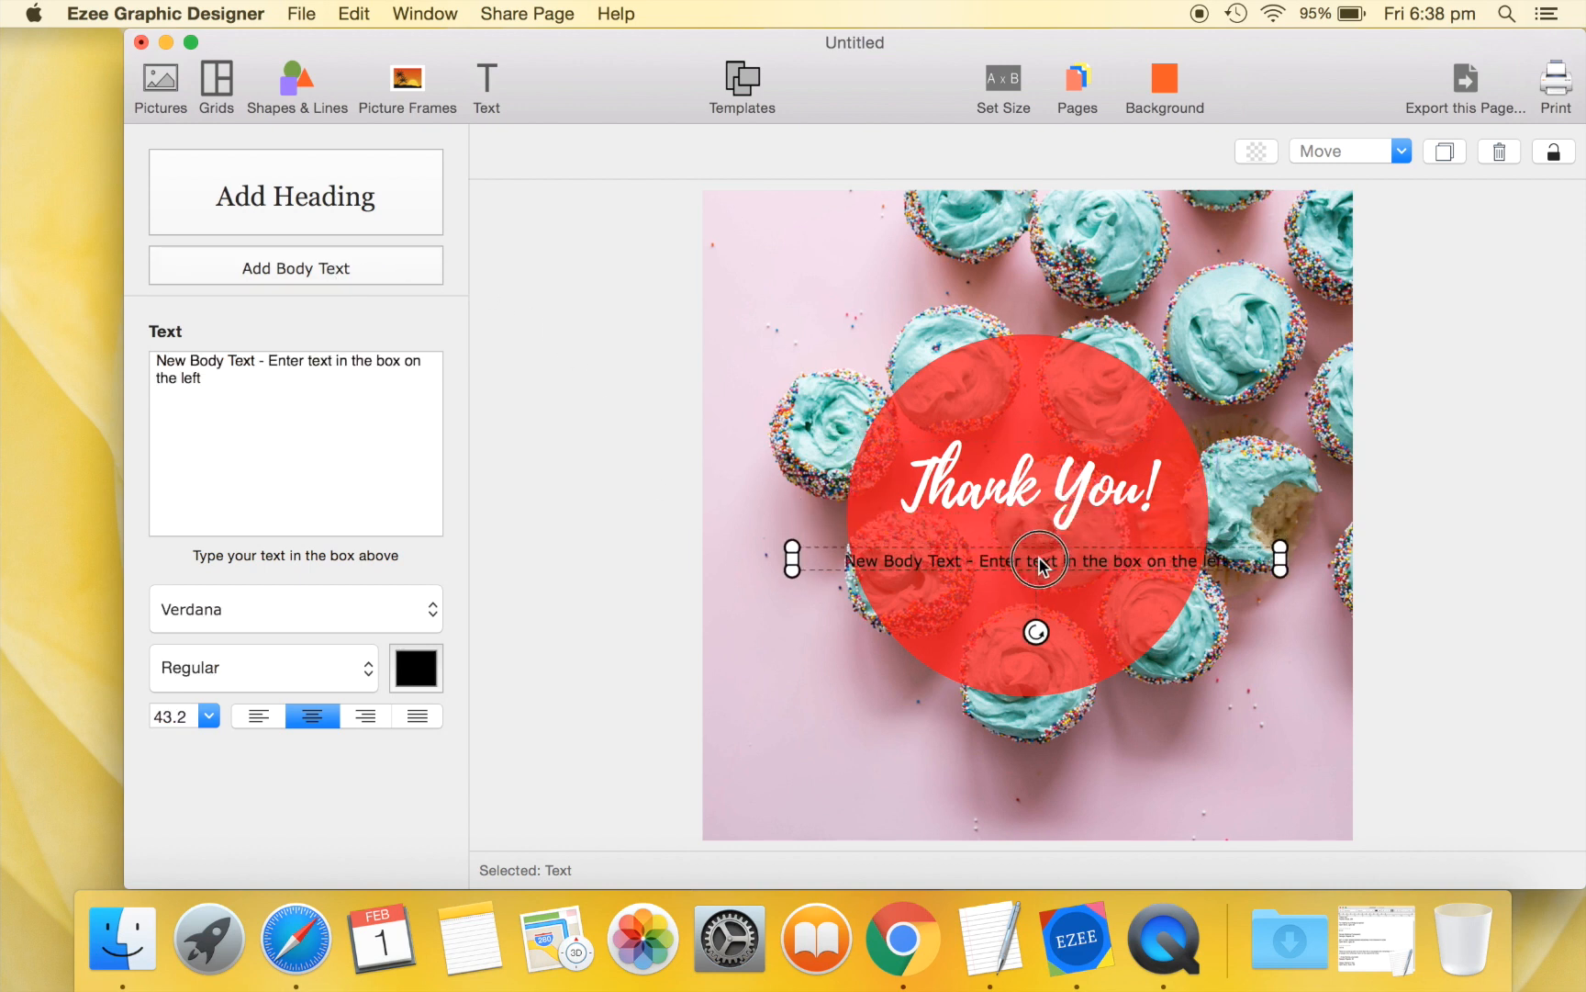
mouse_move(1280, 565)
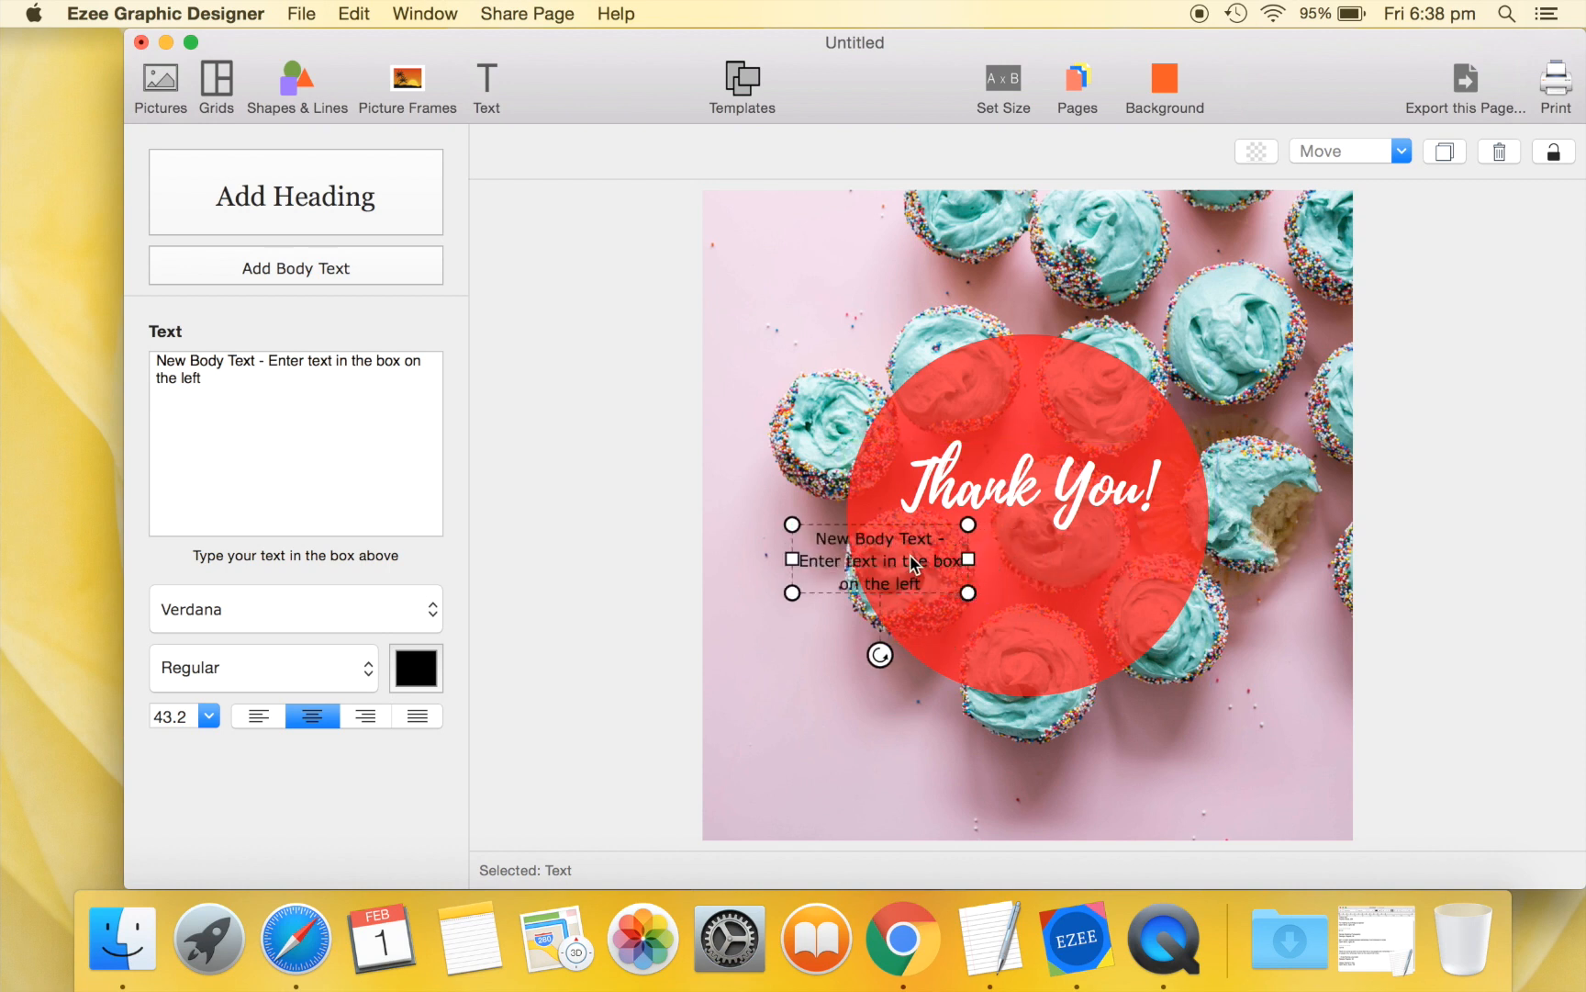
drag(880, 560, 981, 577)
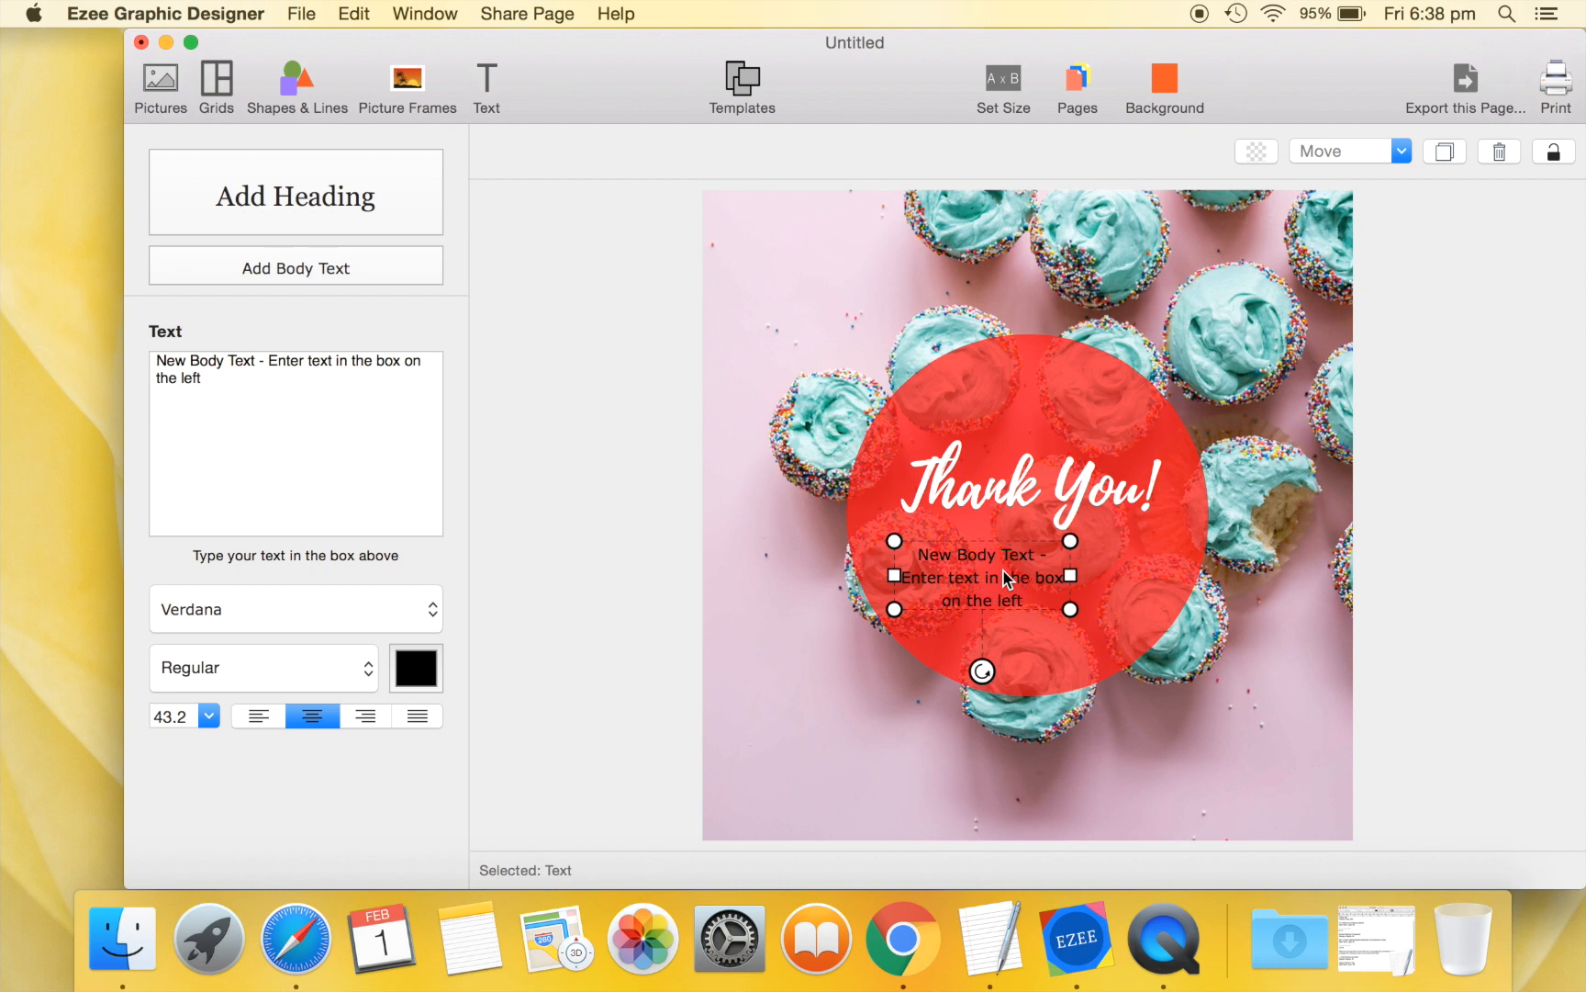
drag(1068, 576, 1188, 580)
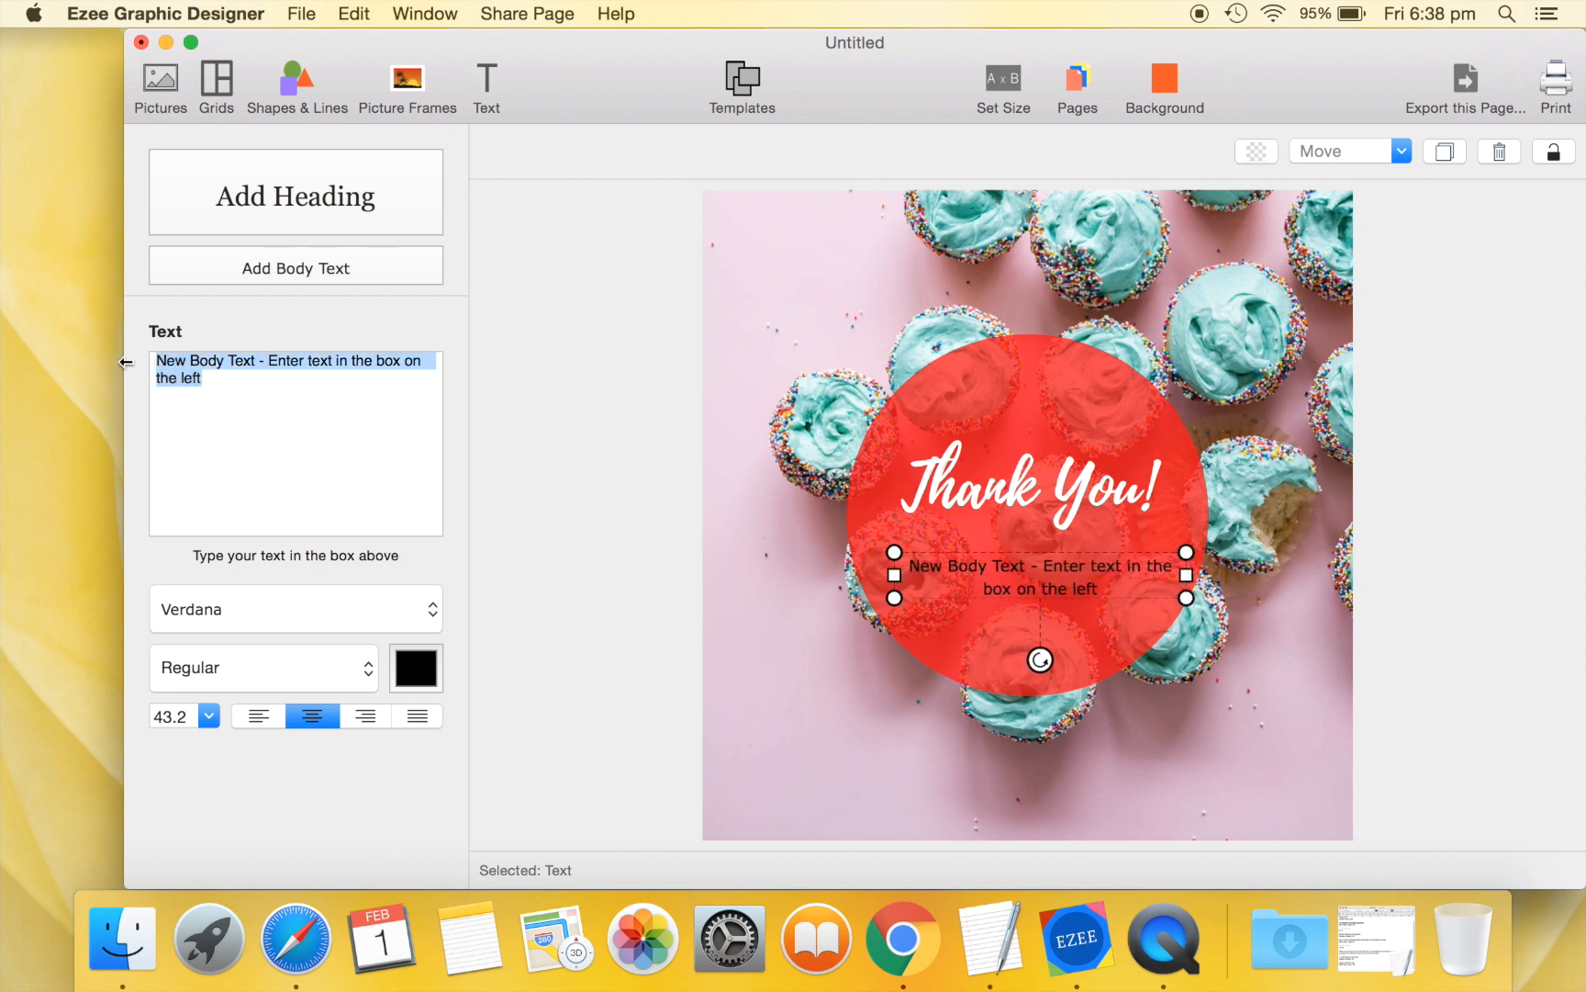
text(For making my birthday so special)
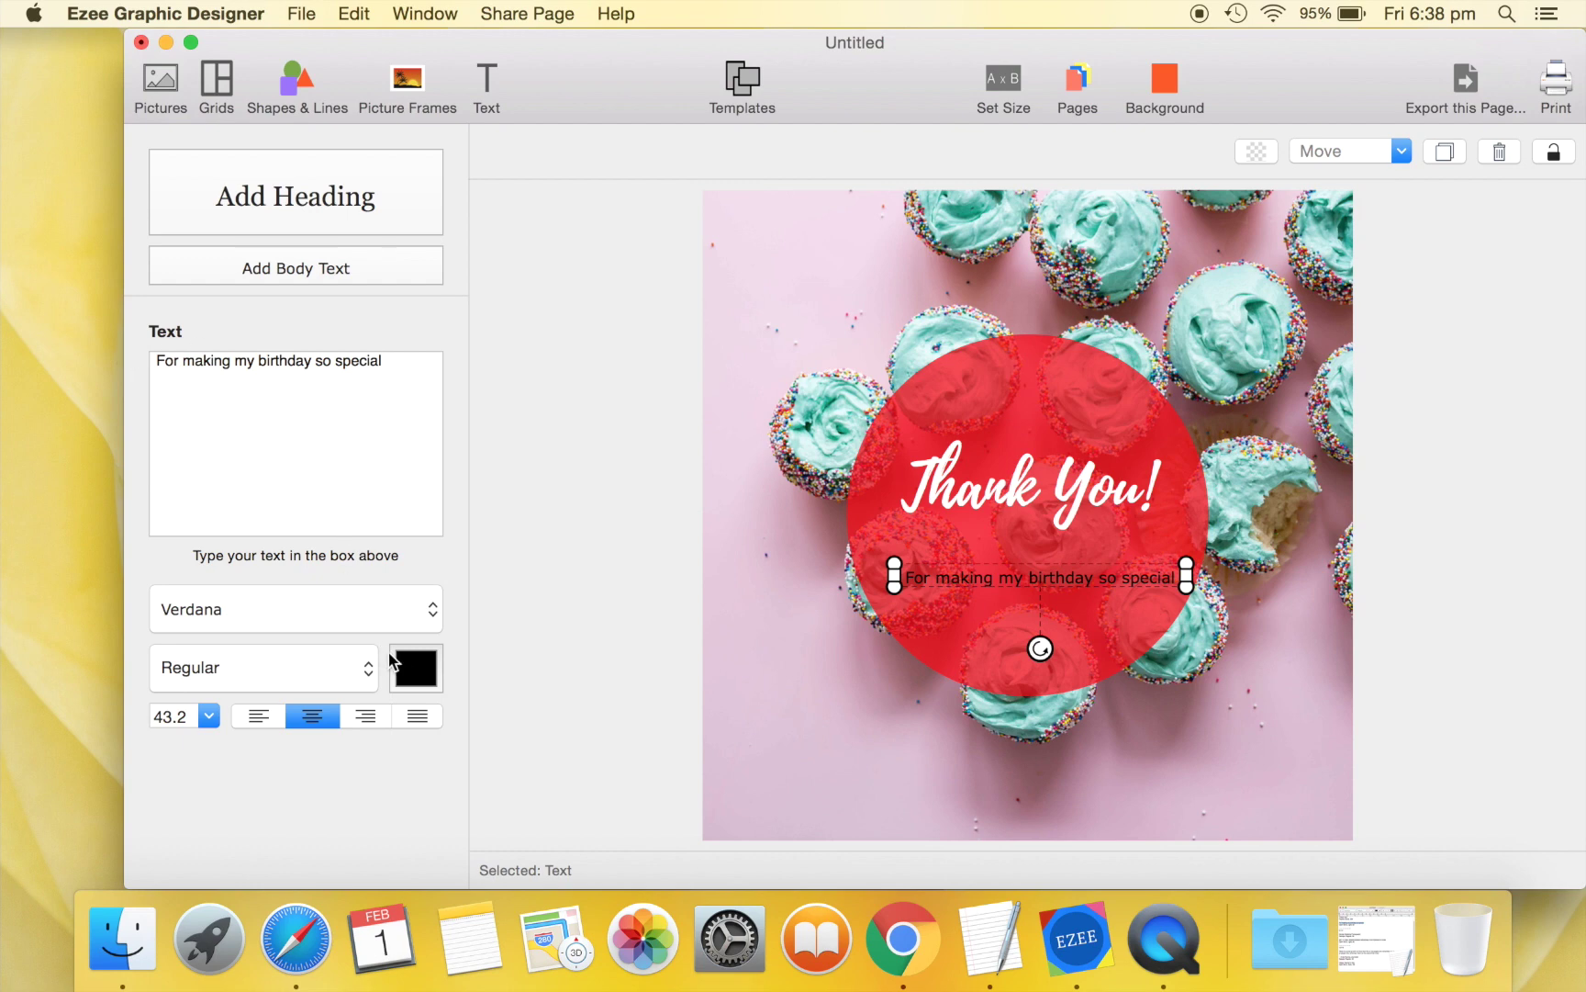
Style the body text as Open Sans Light in White and resize it to wrap onto two lines.
click(296, 609)
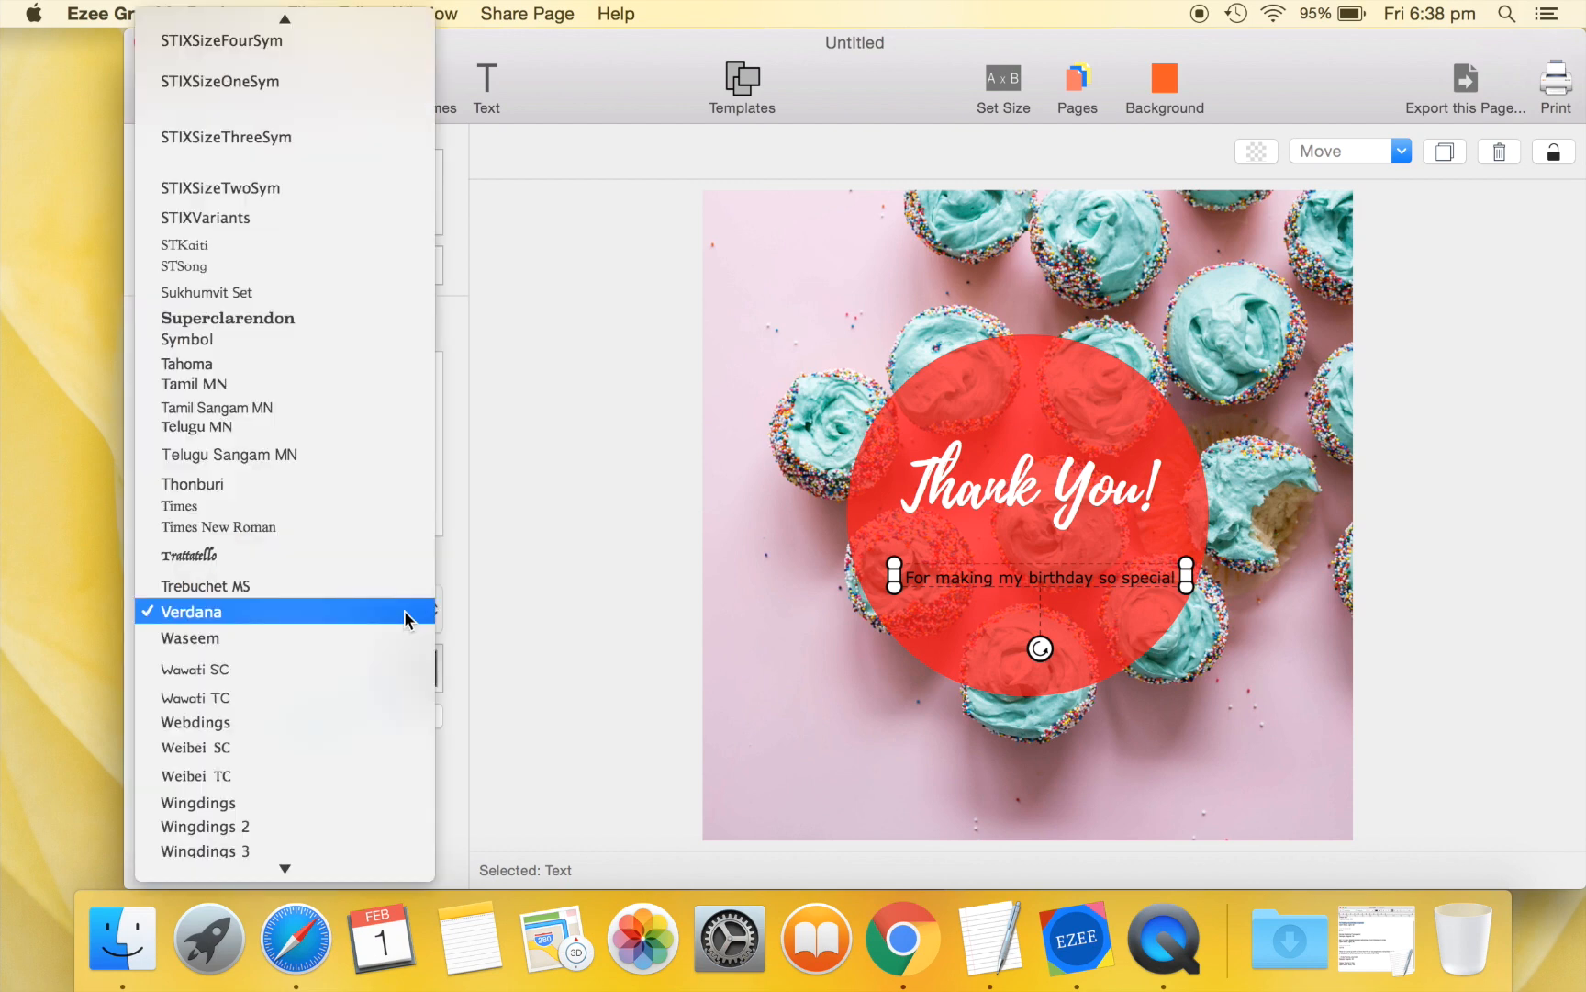
click(191, 611)
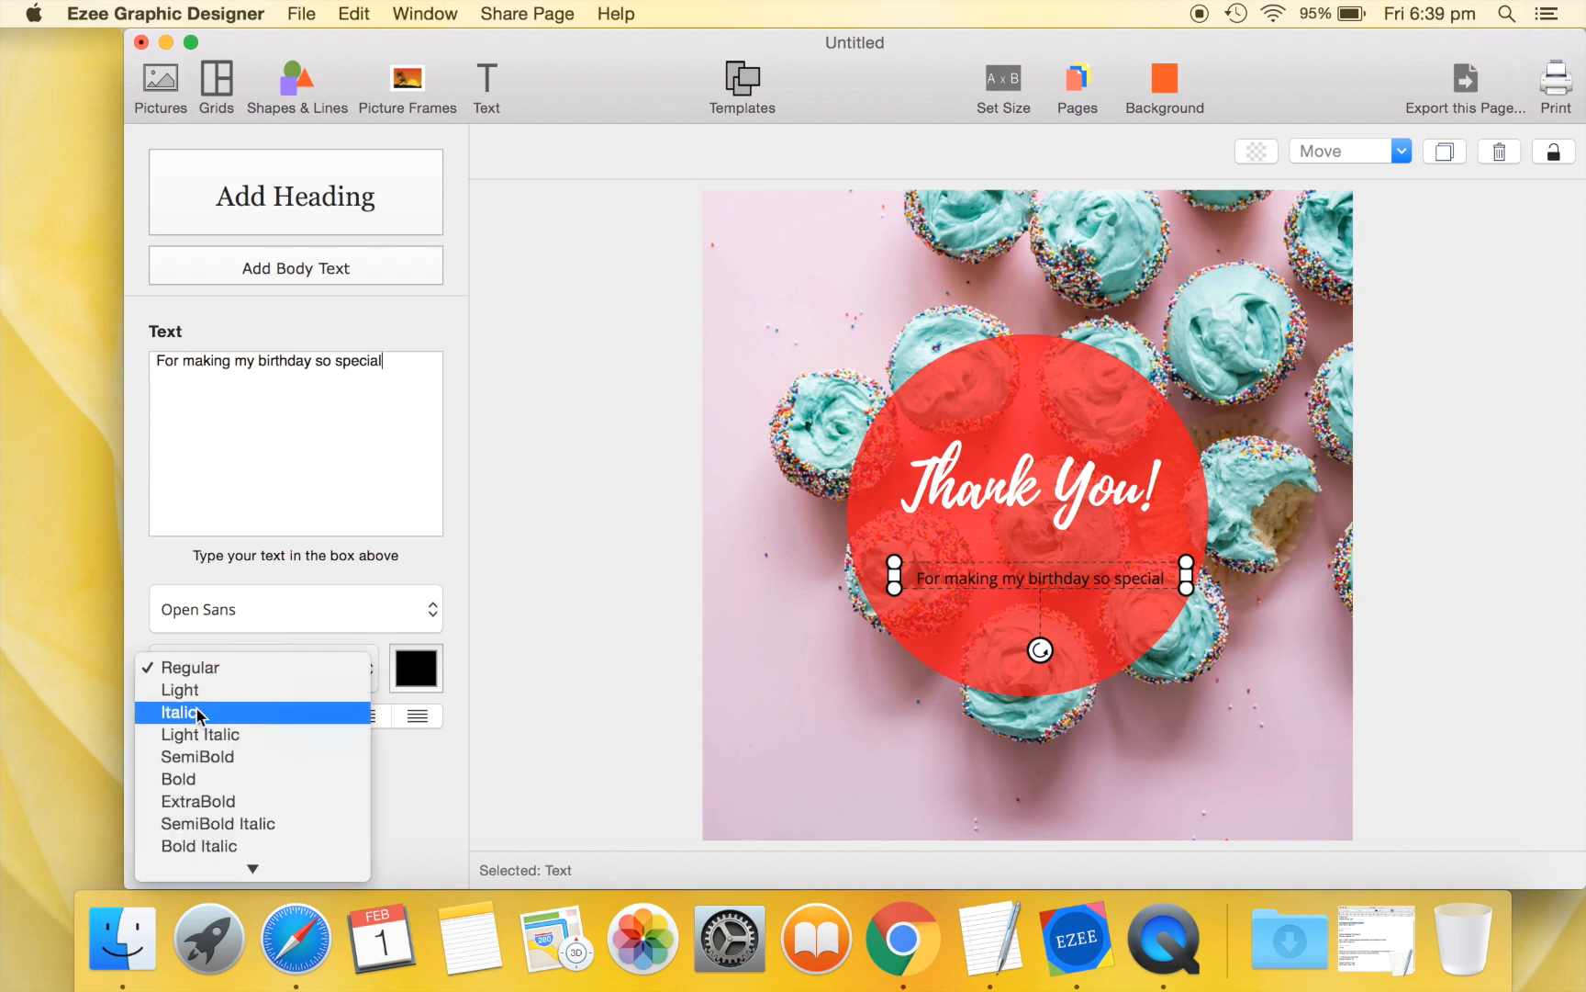
click(180, 690)
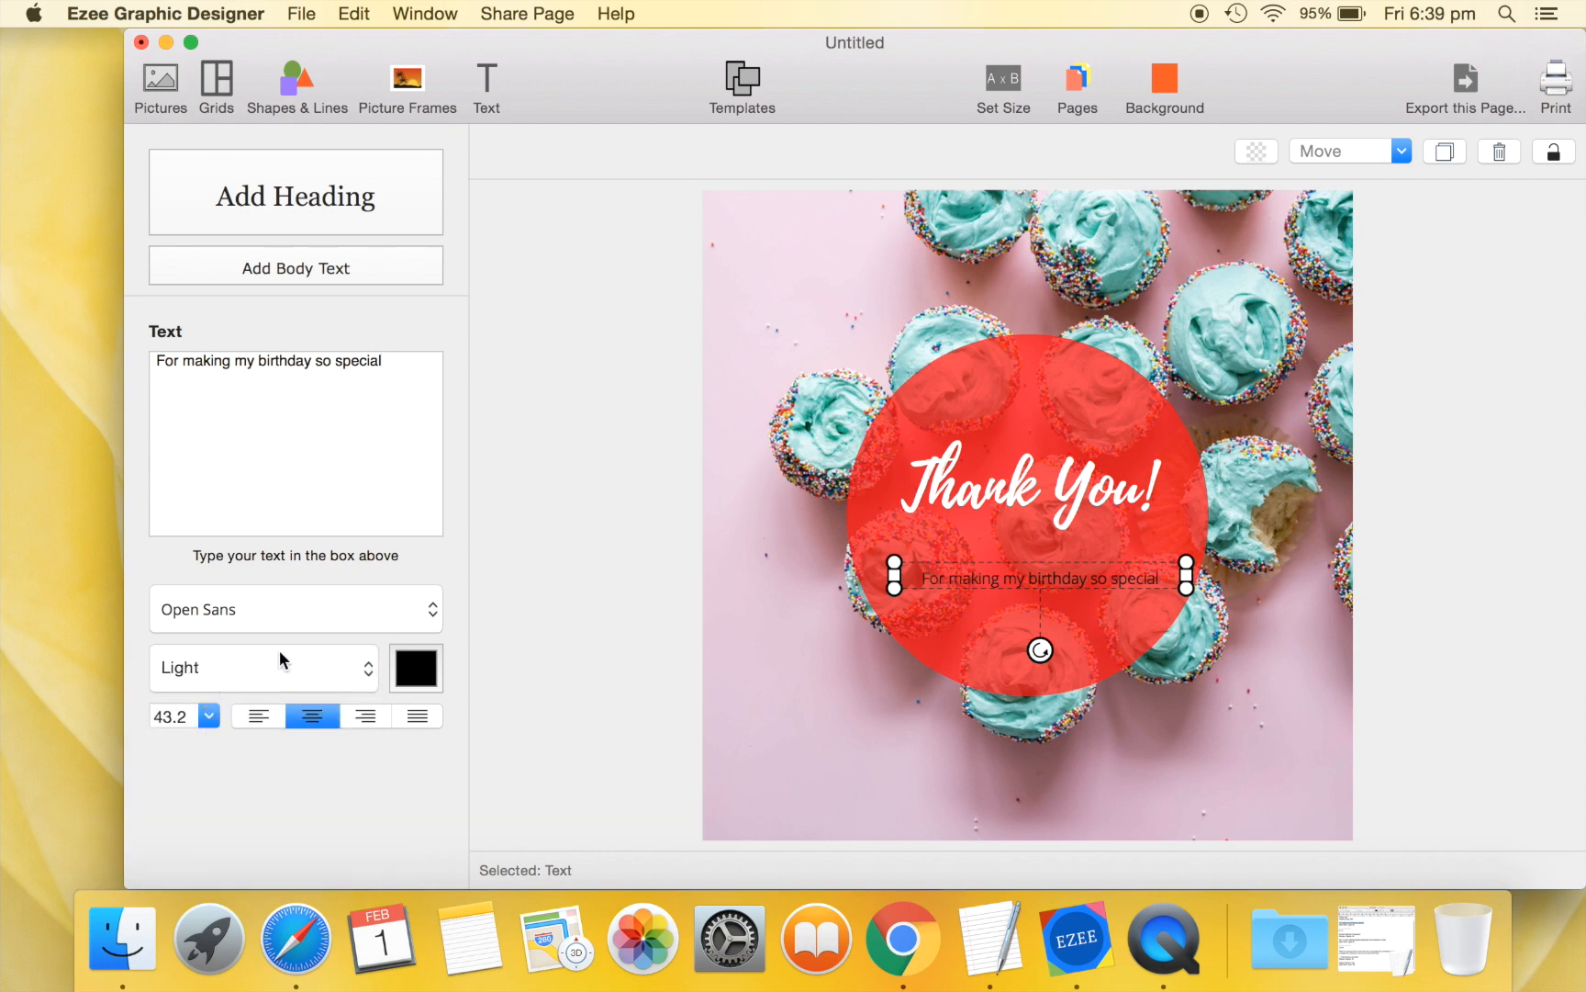
click(415, 668)
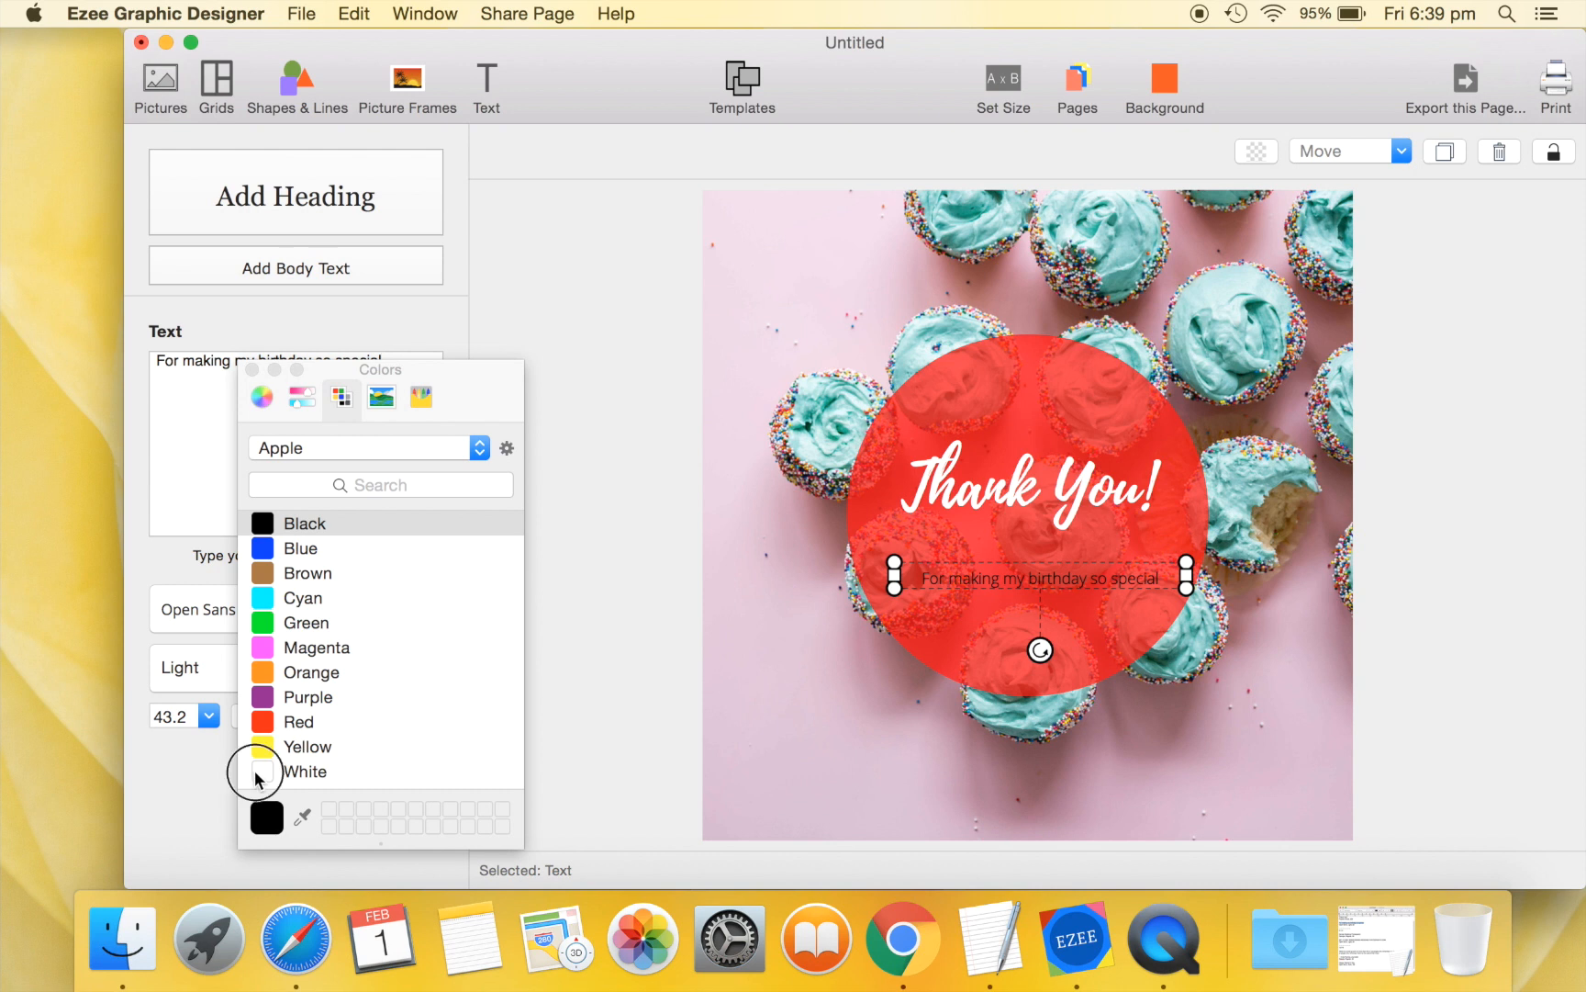
click(263, 771)
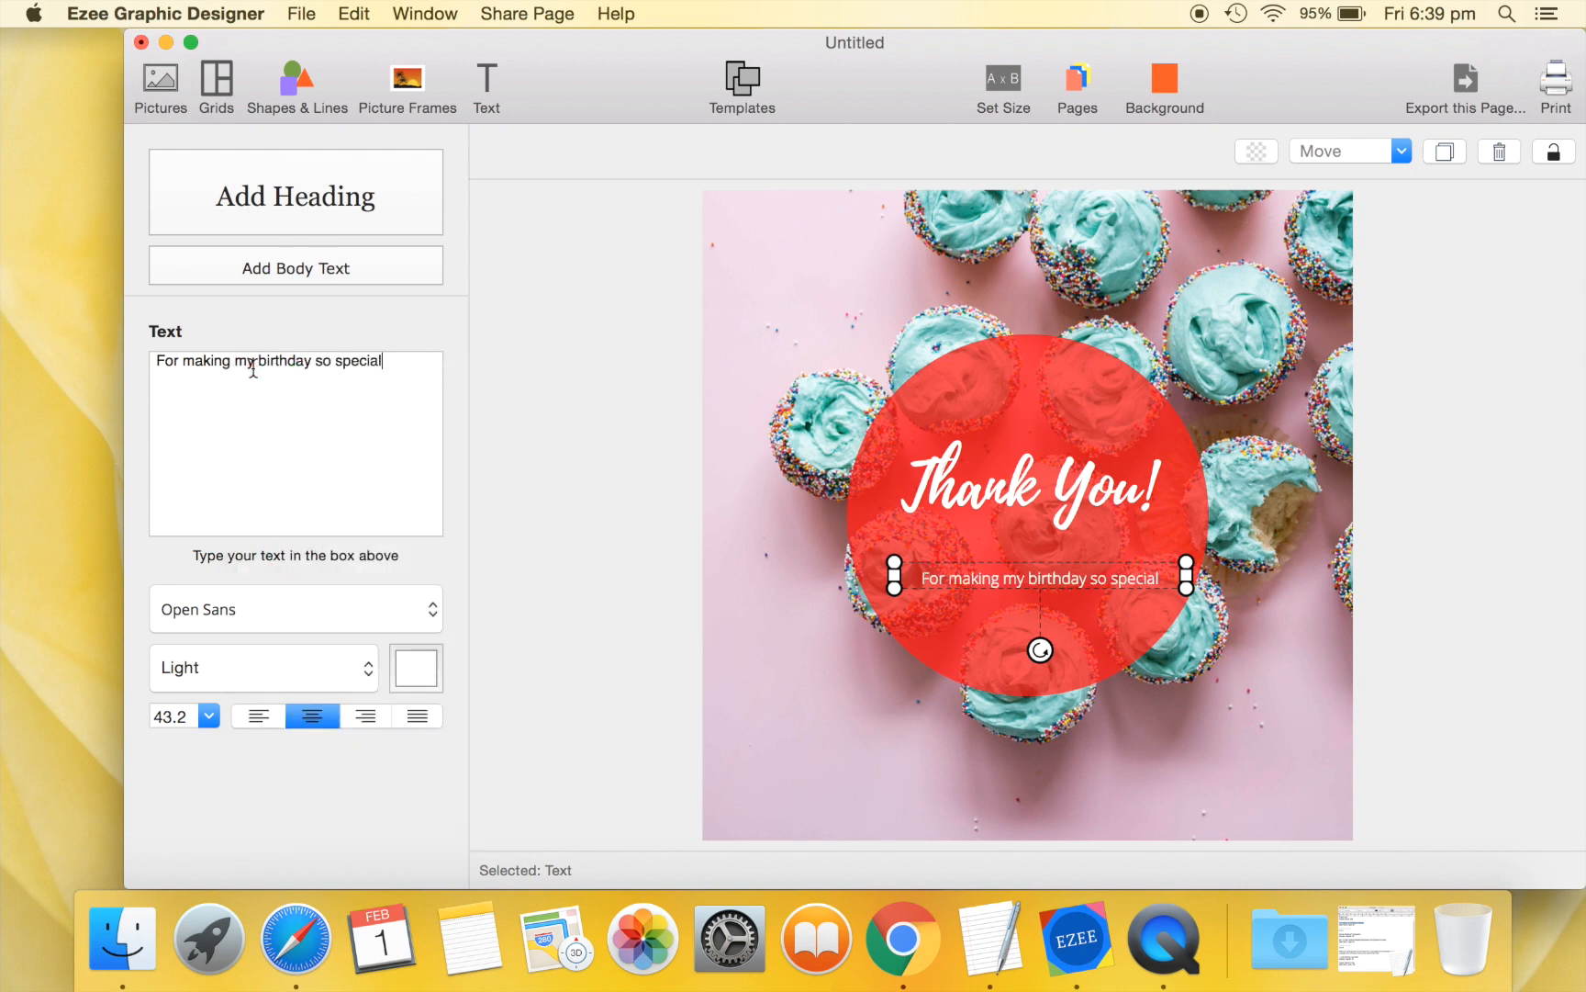
mouse_move(896, 597)
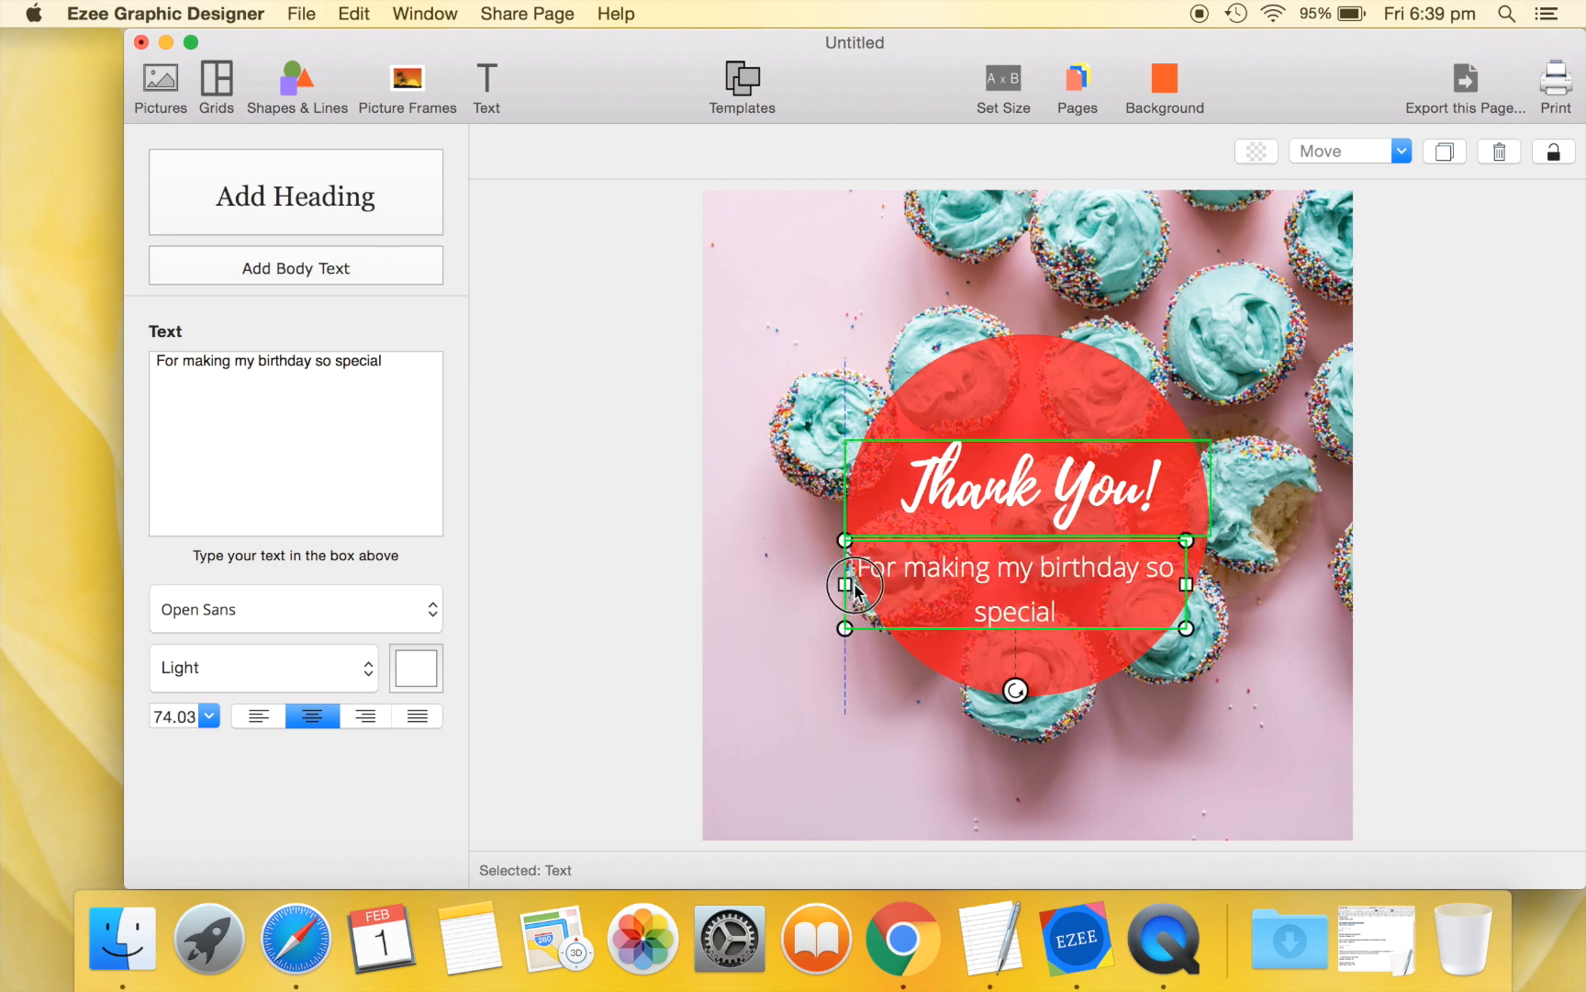
drag(856, 584, 1052, 584)
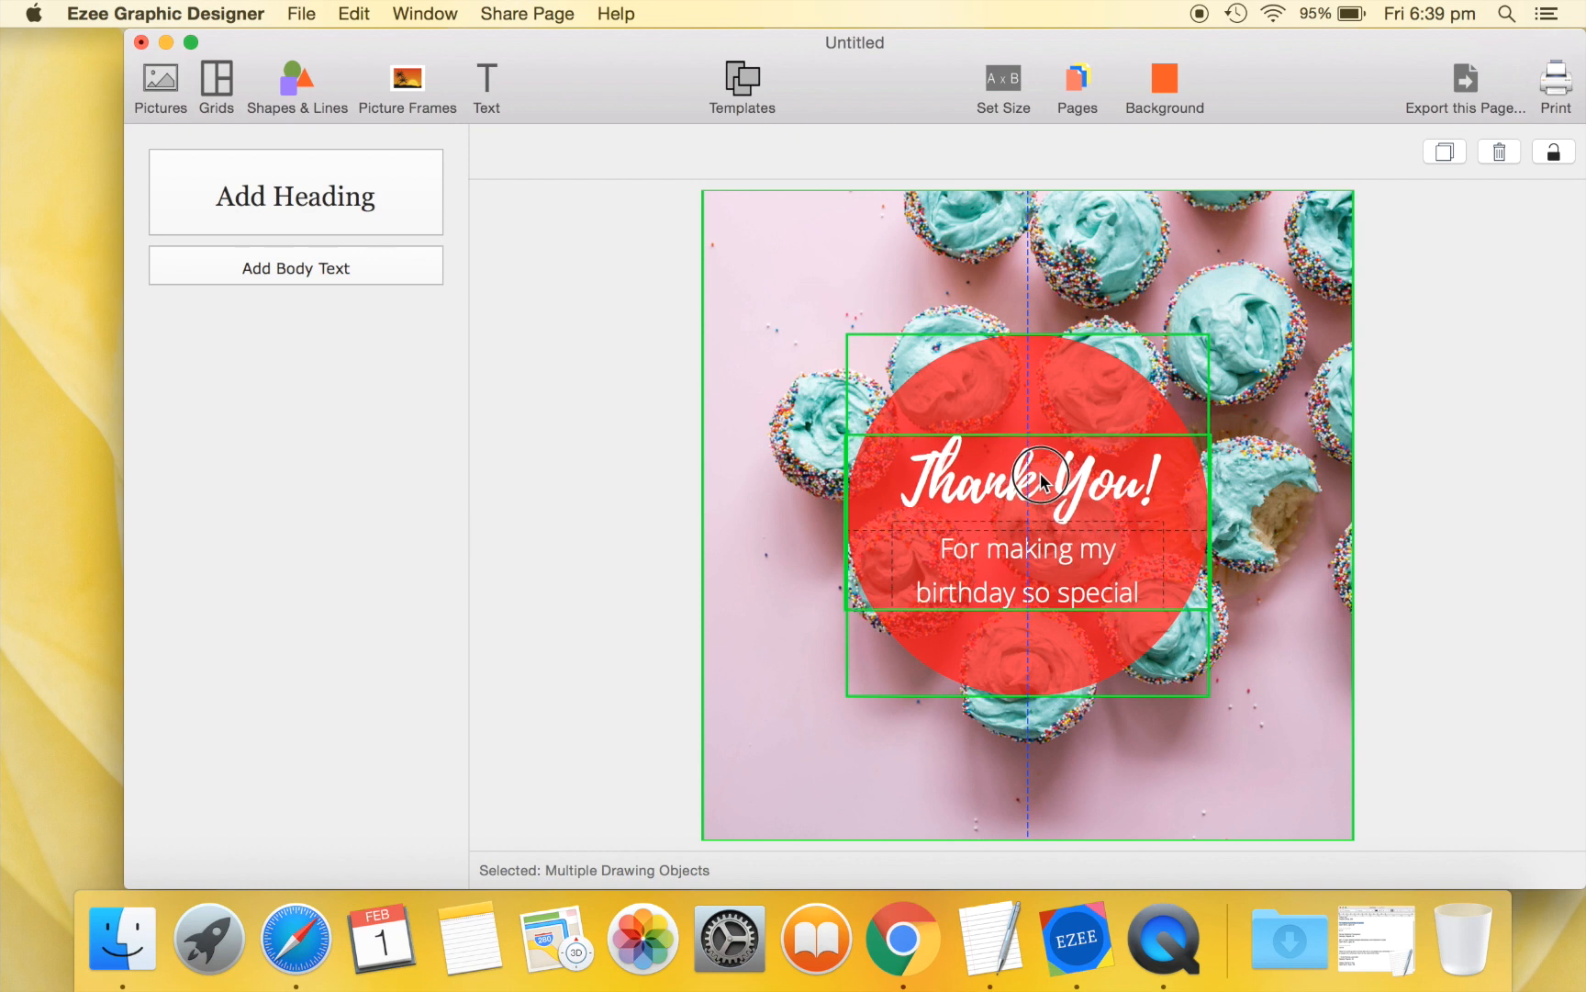
Export this page as a JPEG image named sample-1 to the Desktop.
click(1482, 378)
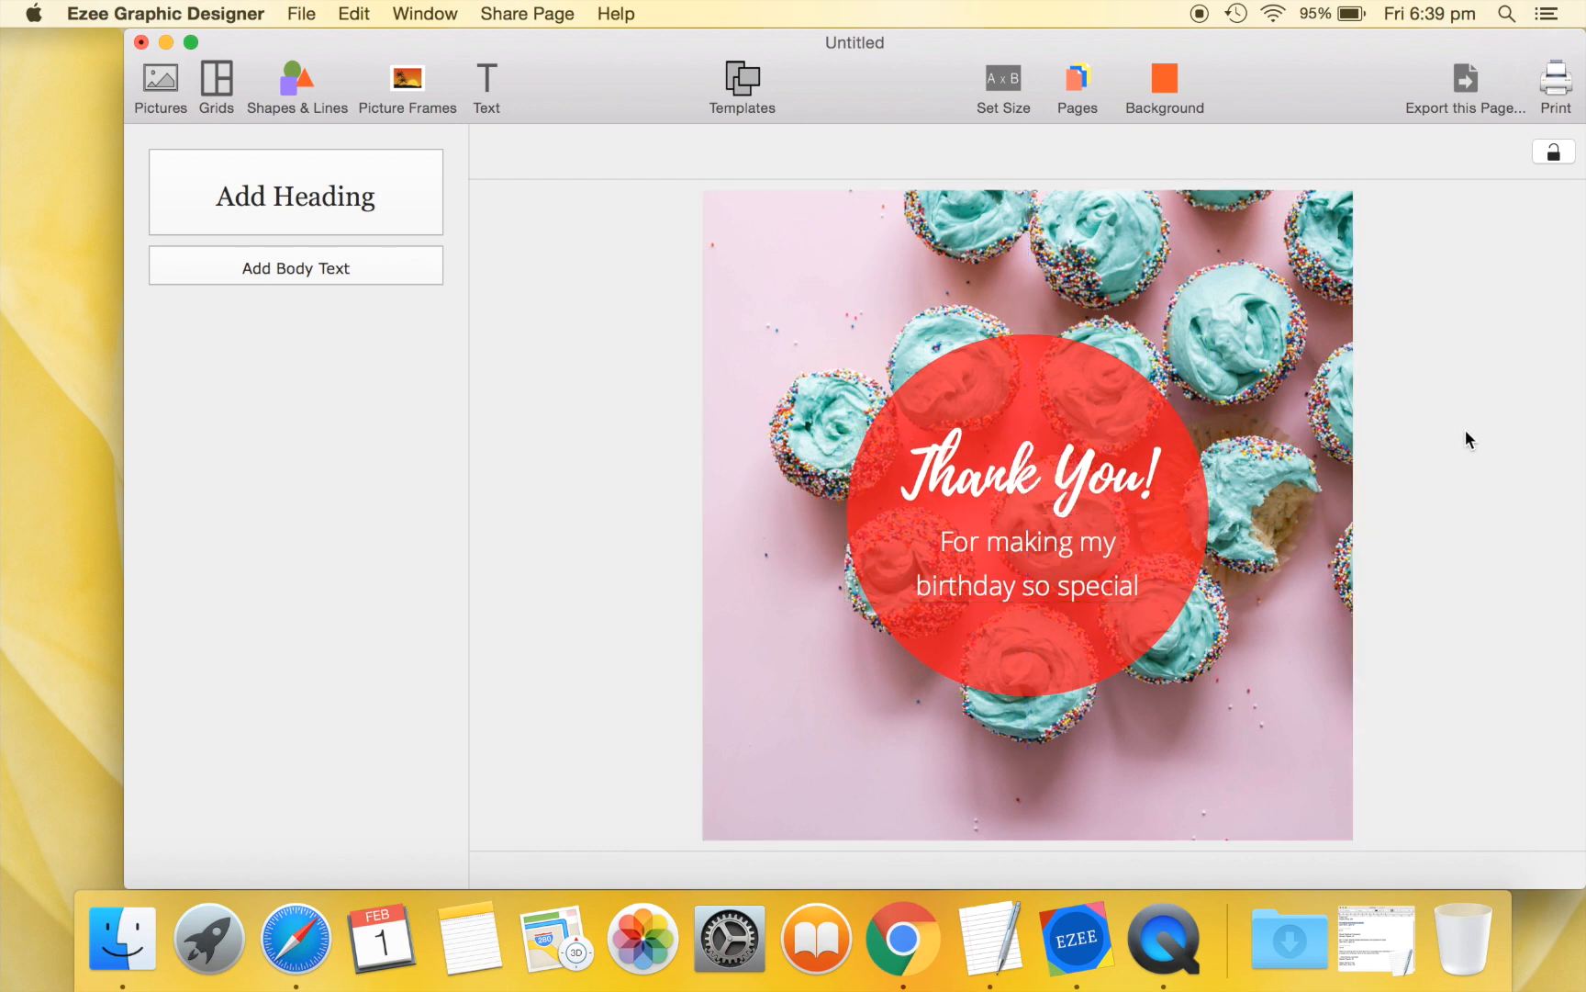
mouse_move(1441, 164)
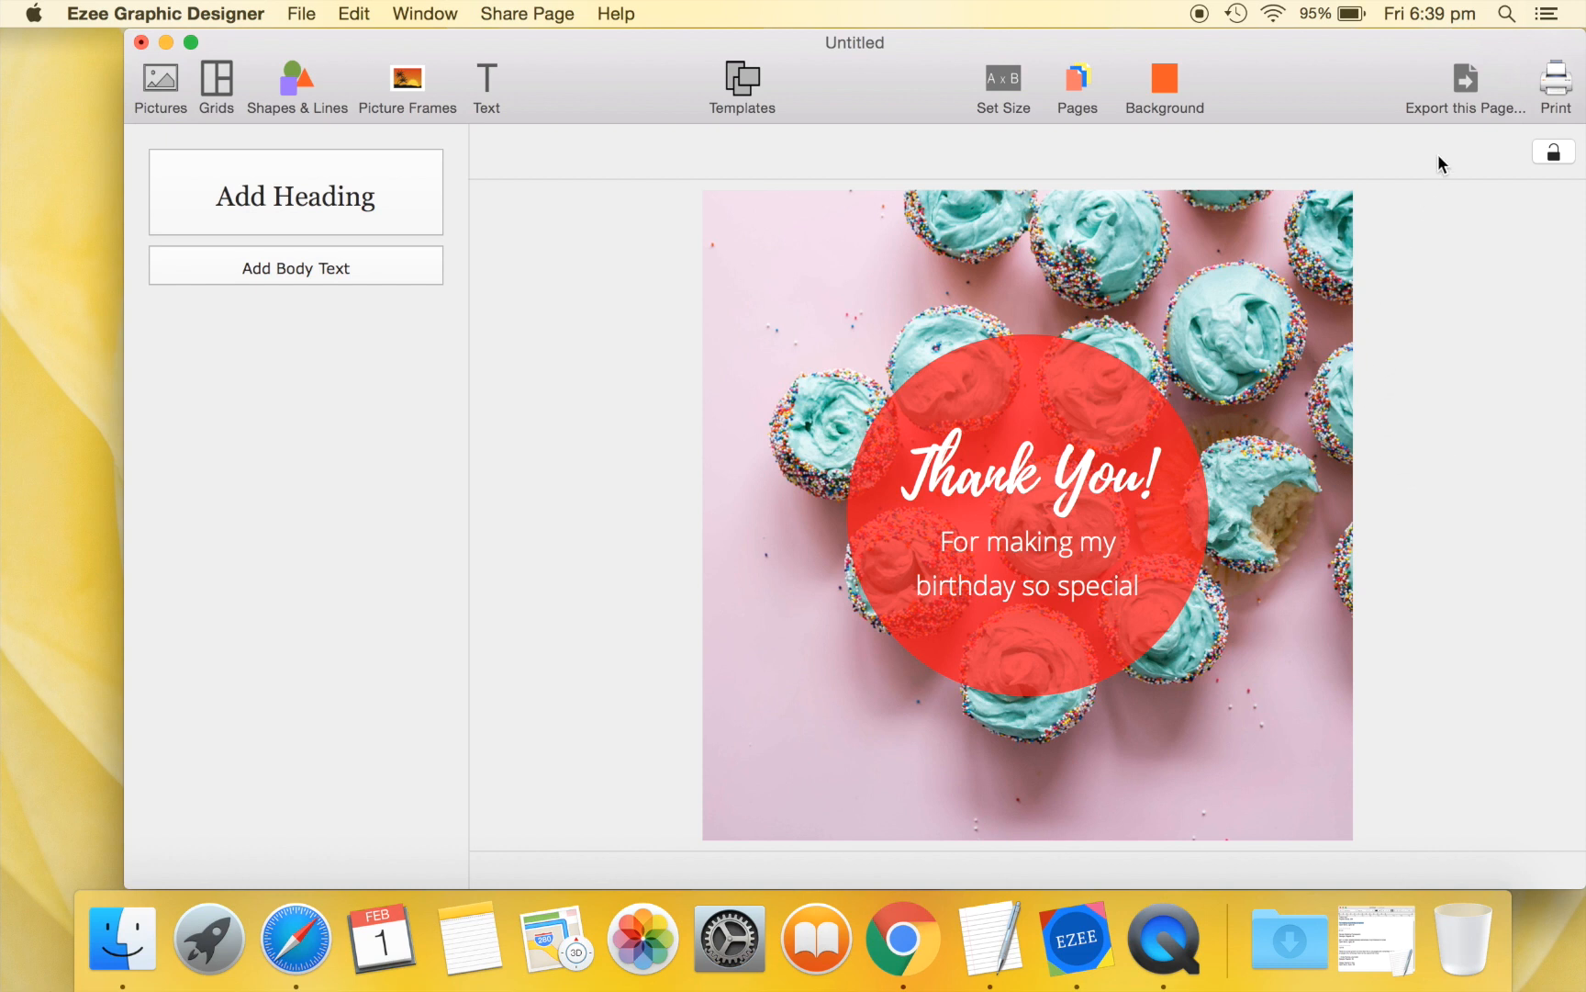
click(1466, 77)
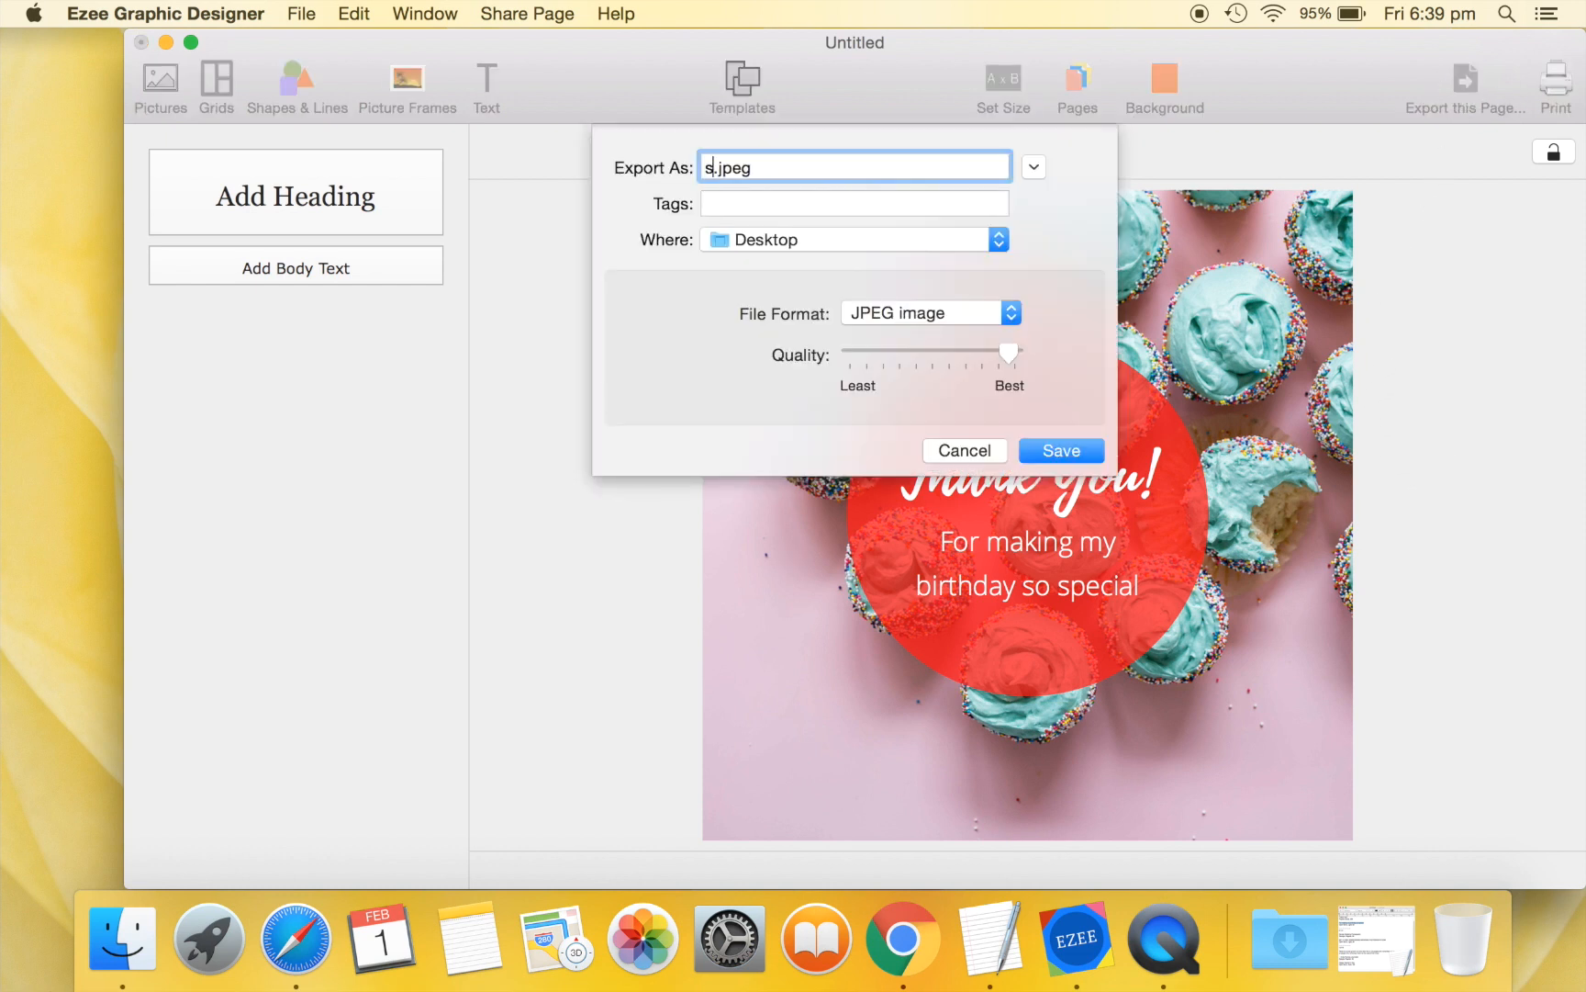
text(sample-)
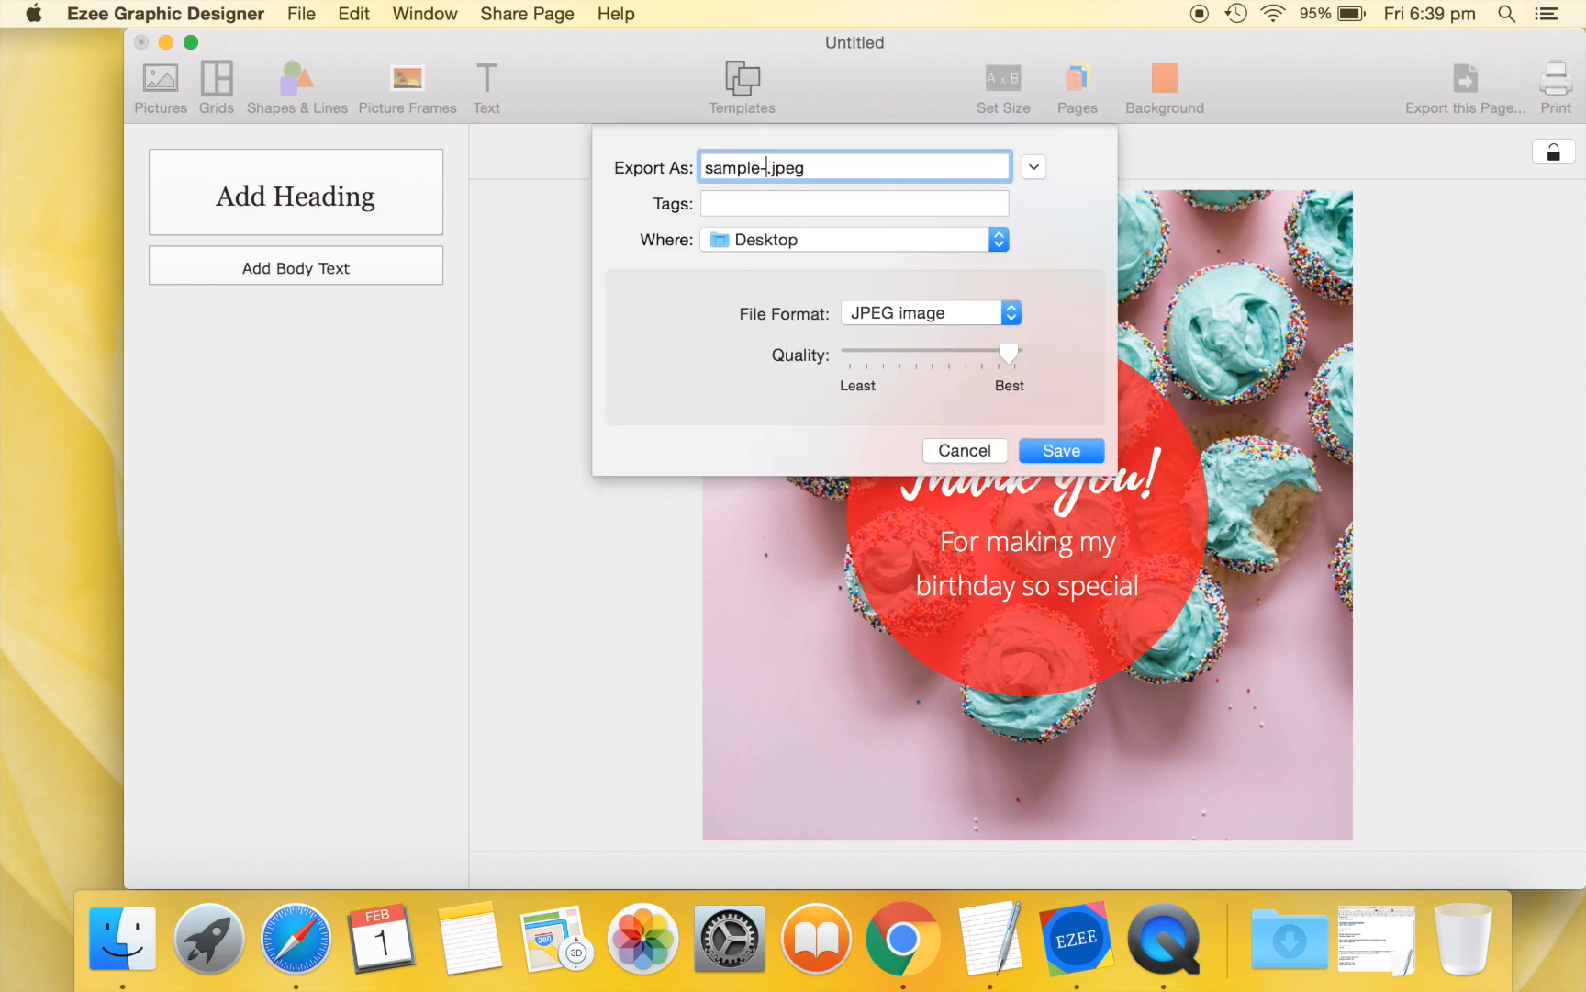
text(1)
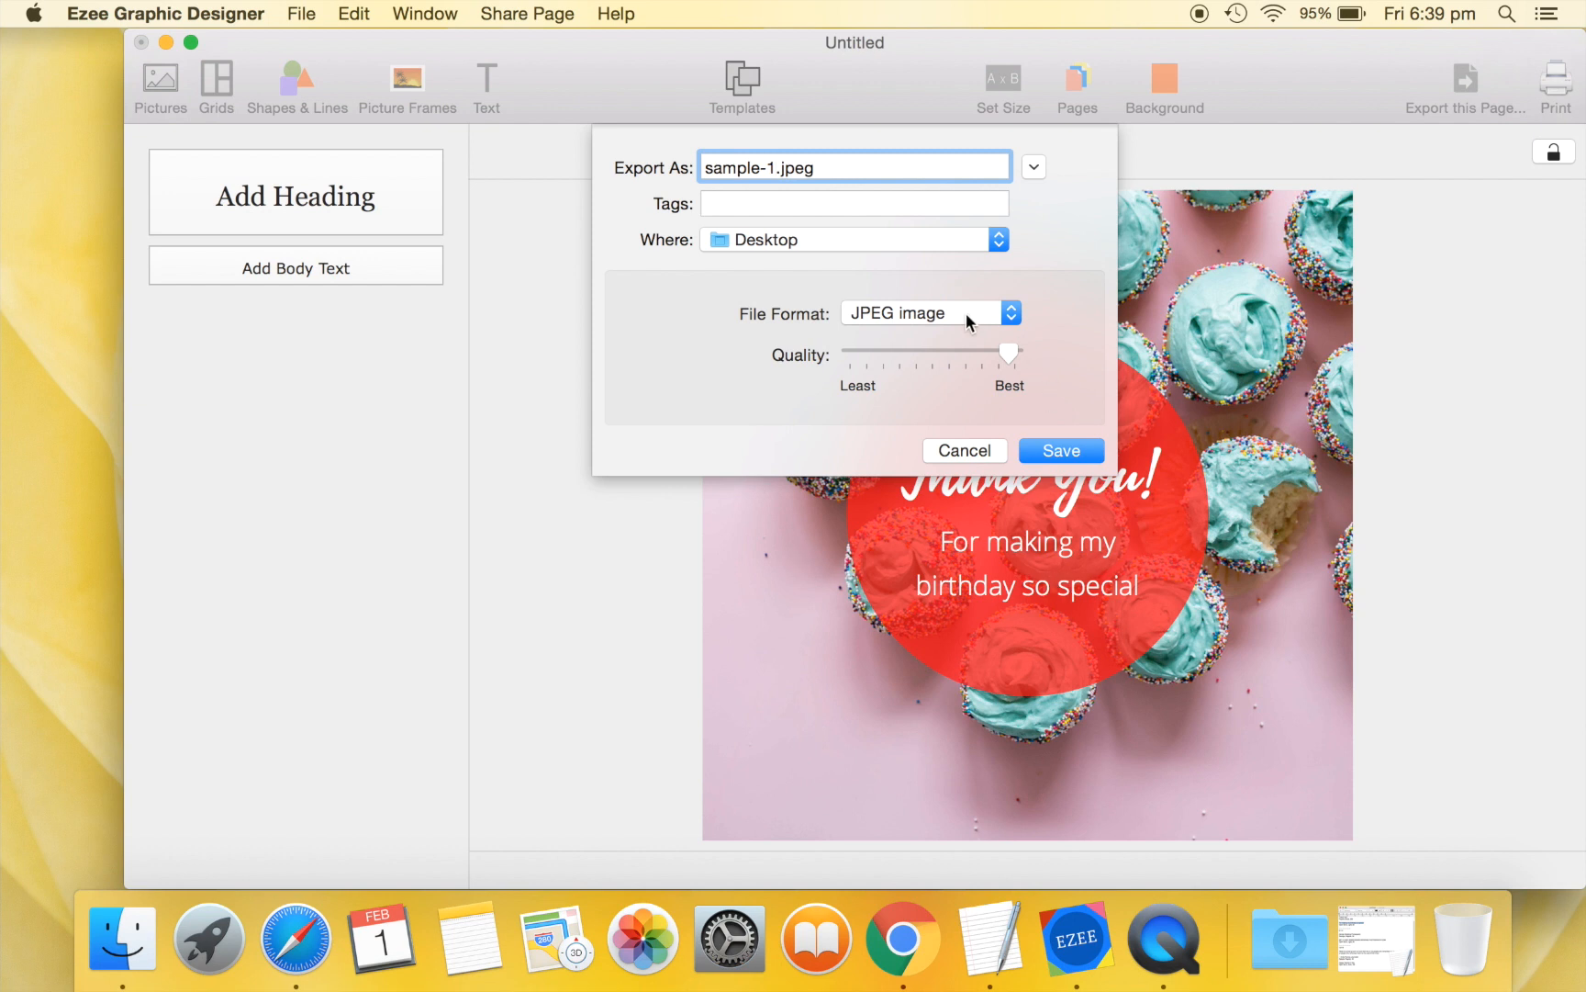
click(922, 314)
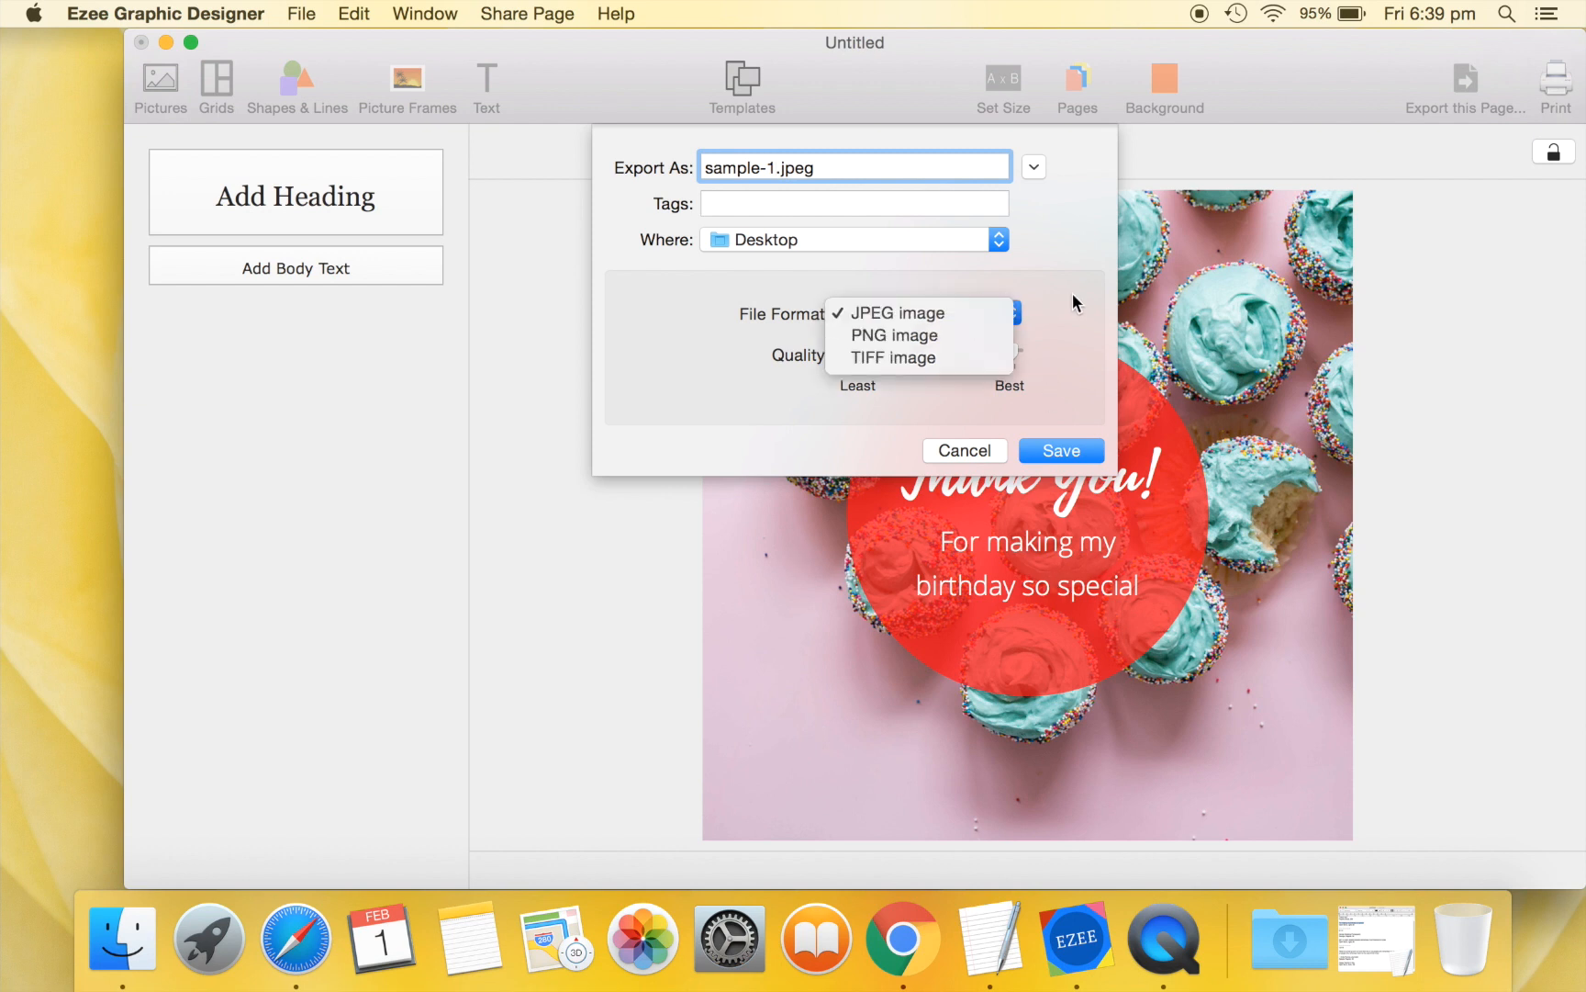
click(896, 312)
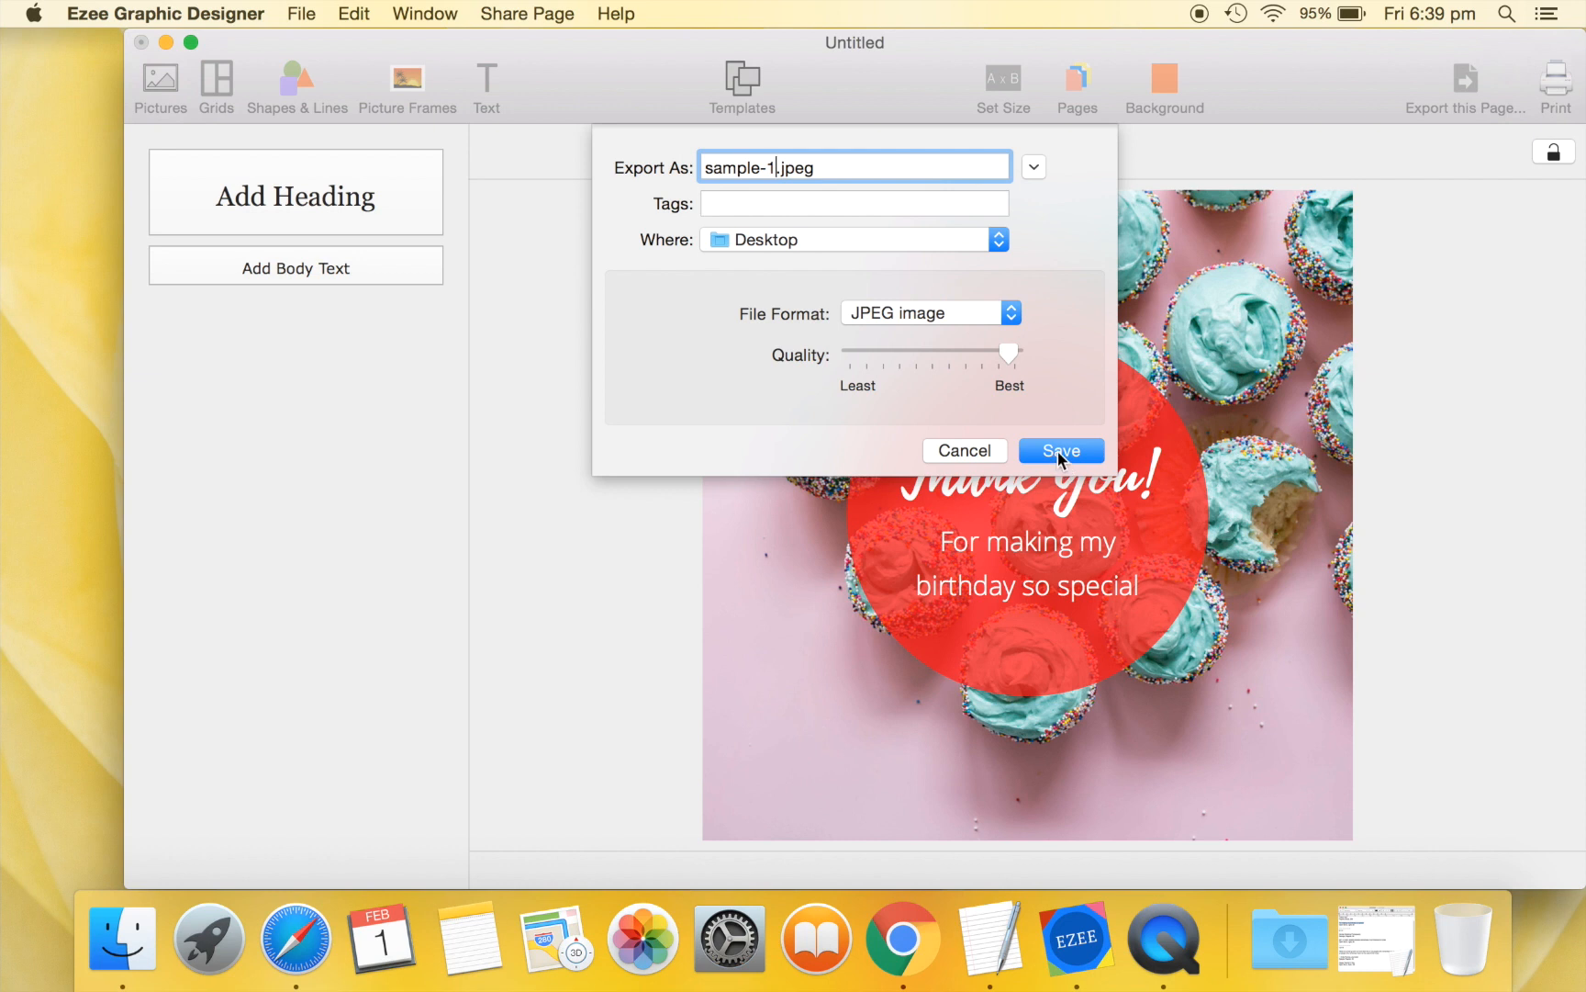
click(1062, 452)
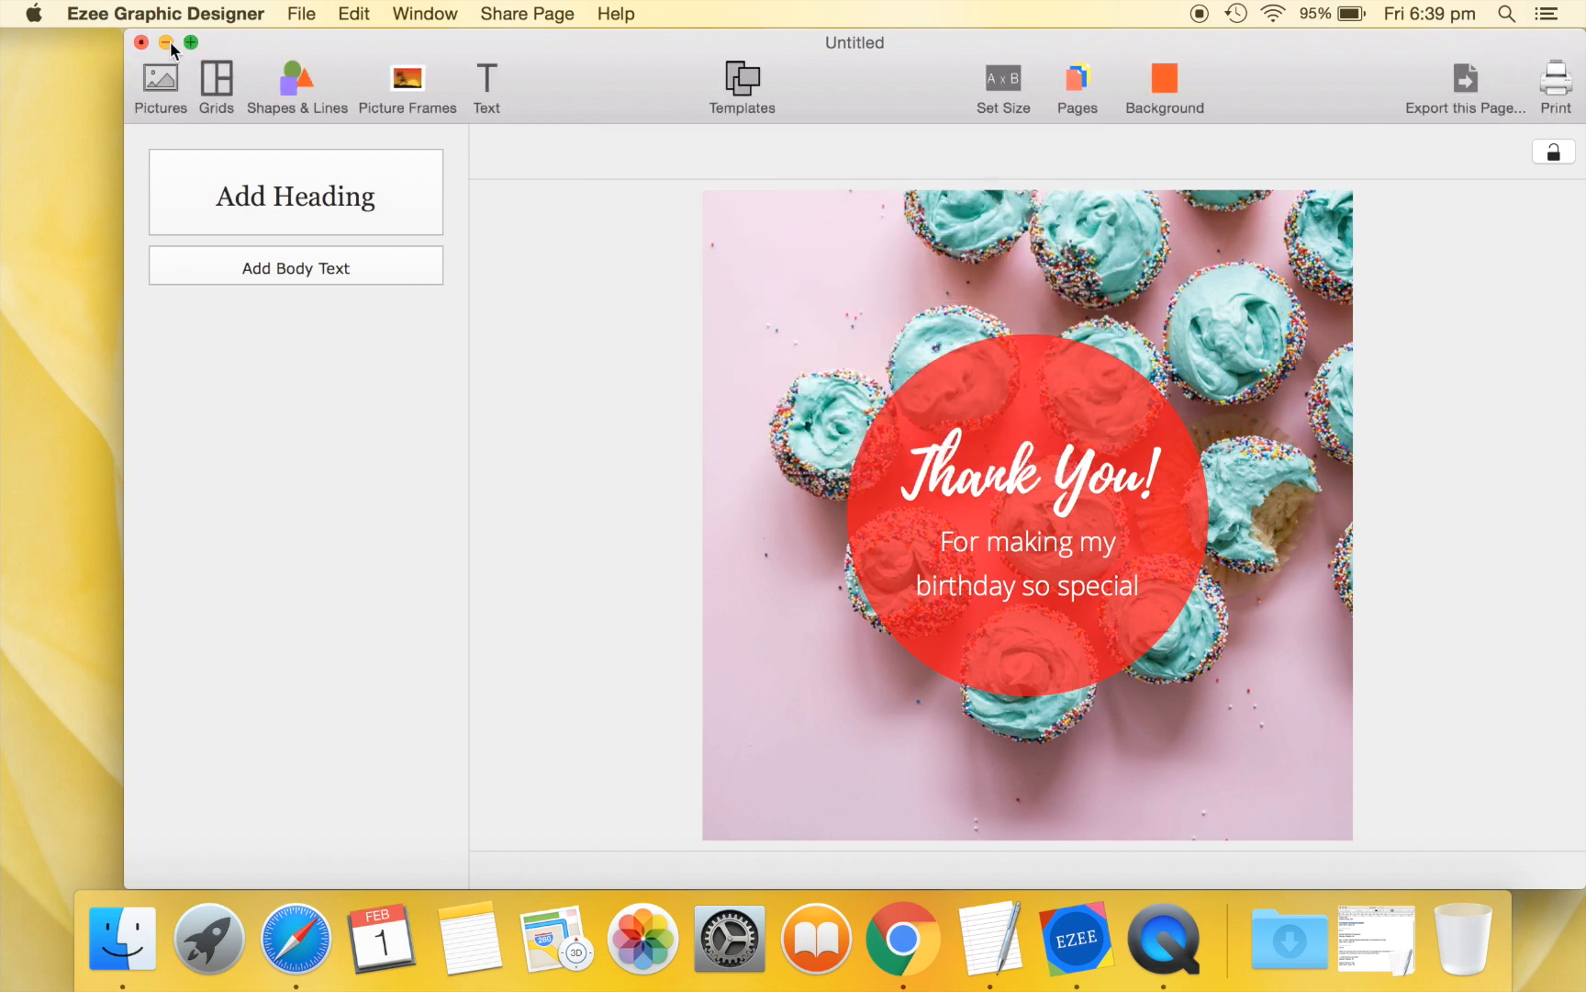
Close the card without saving and view the exported sample-1.jpeg.
click(140, 42)
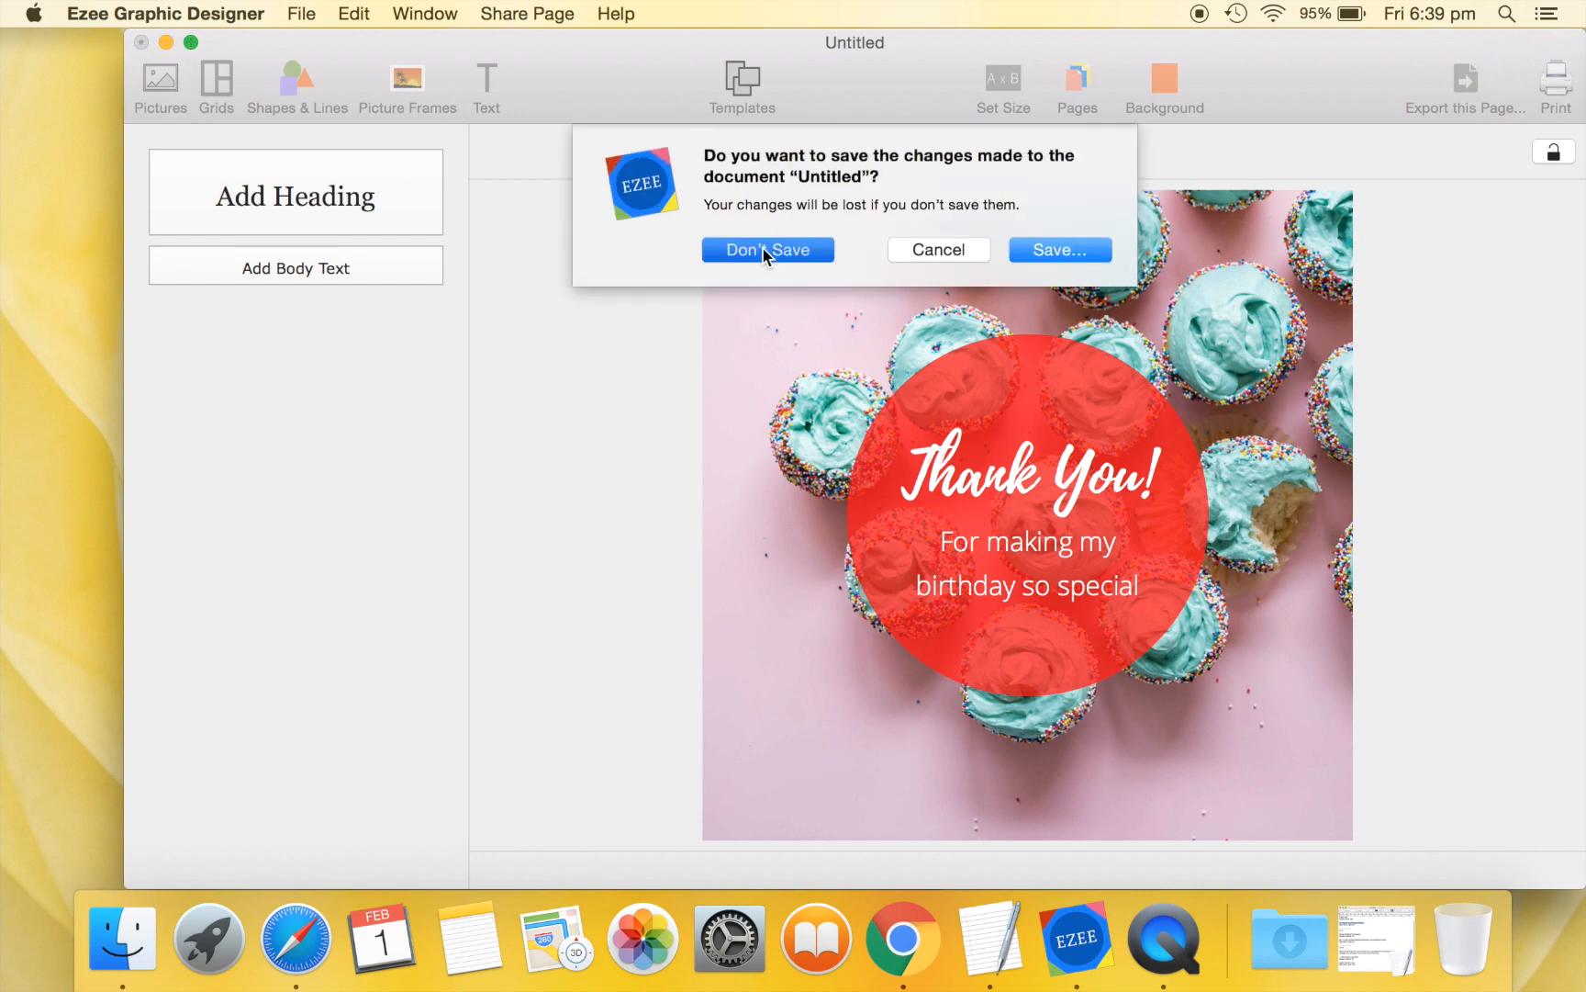
click(768, 249)
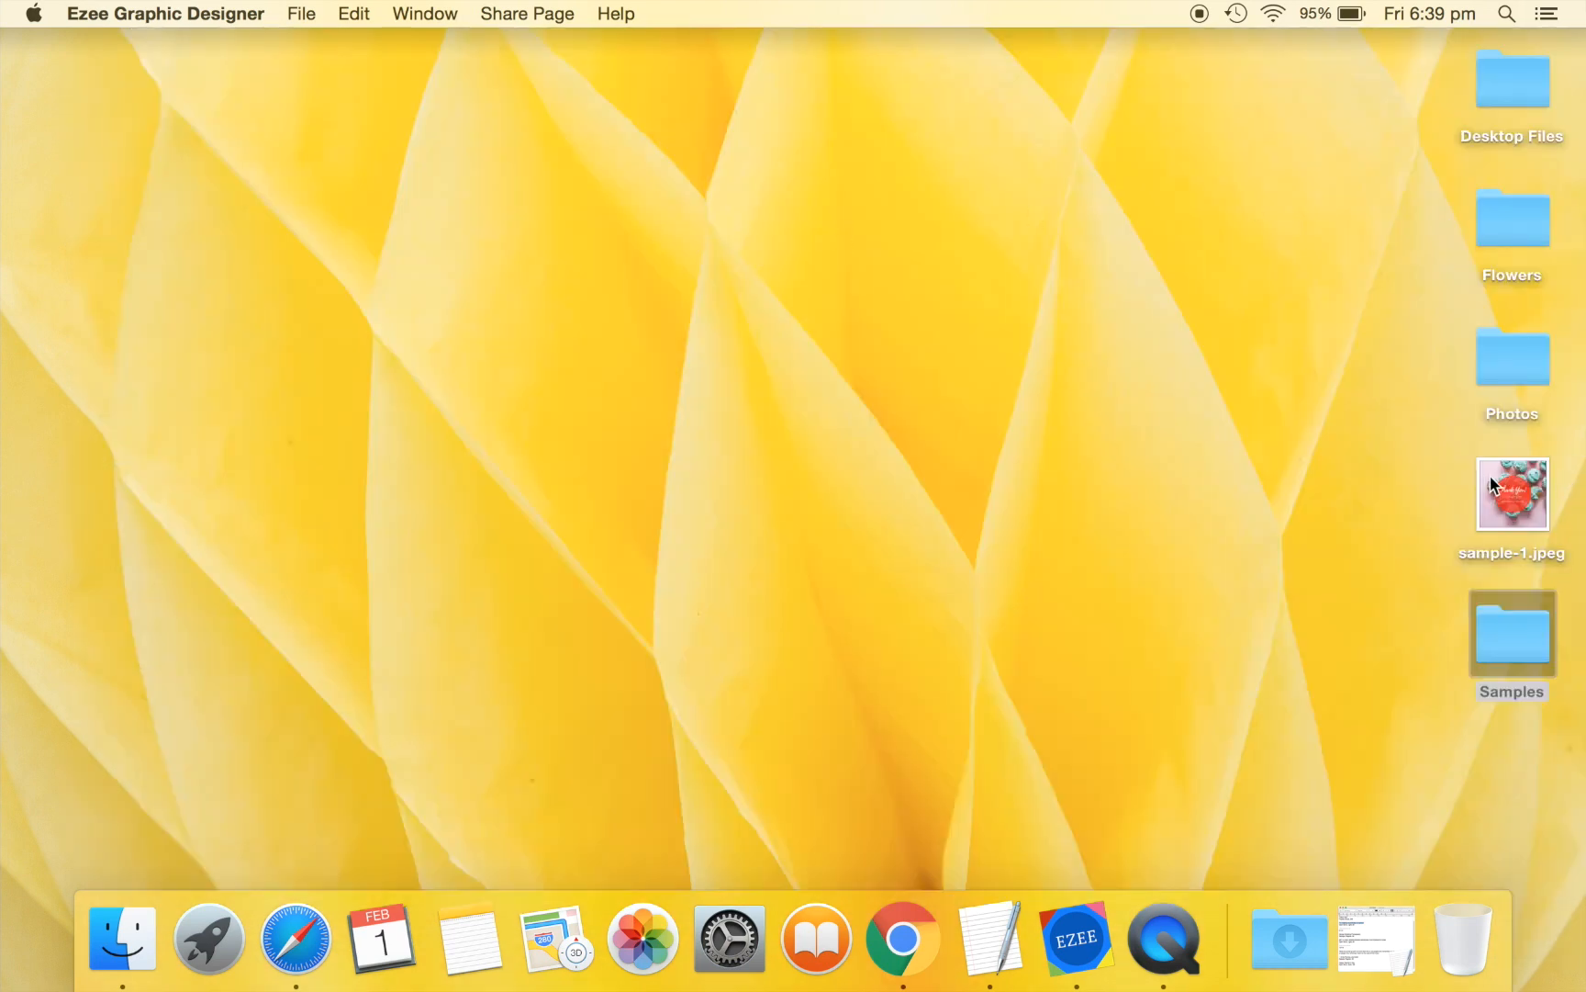
double_click(1514, 496)
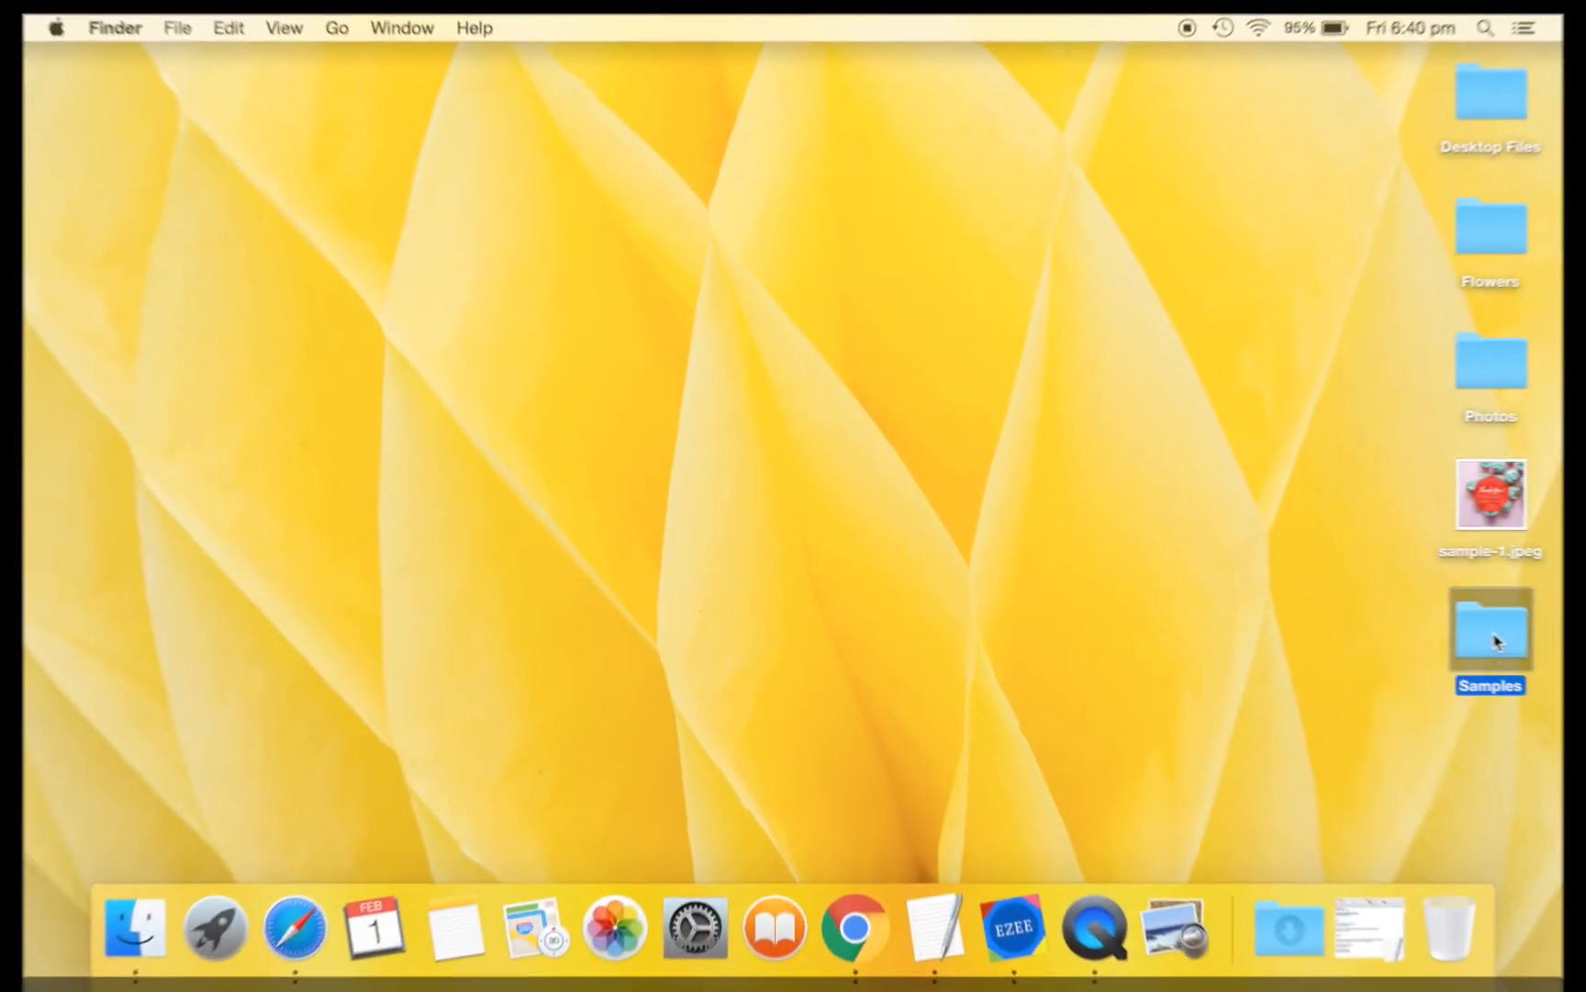
Preview 0012-wedding-photographer.jpeg from the Samples folder, then close Preview.
double_click(1491, 636)
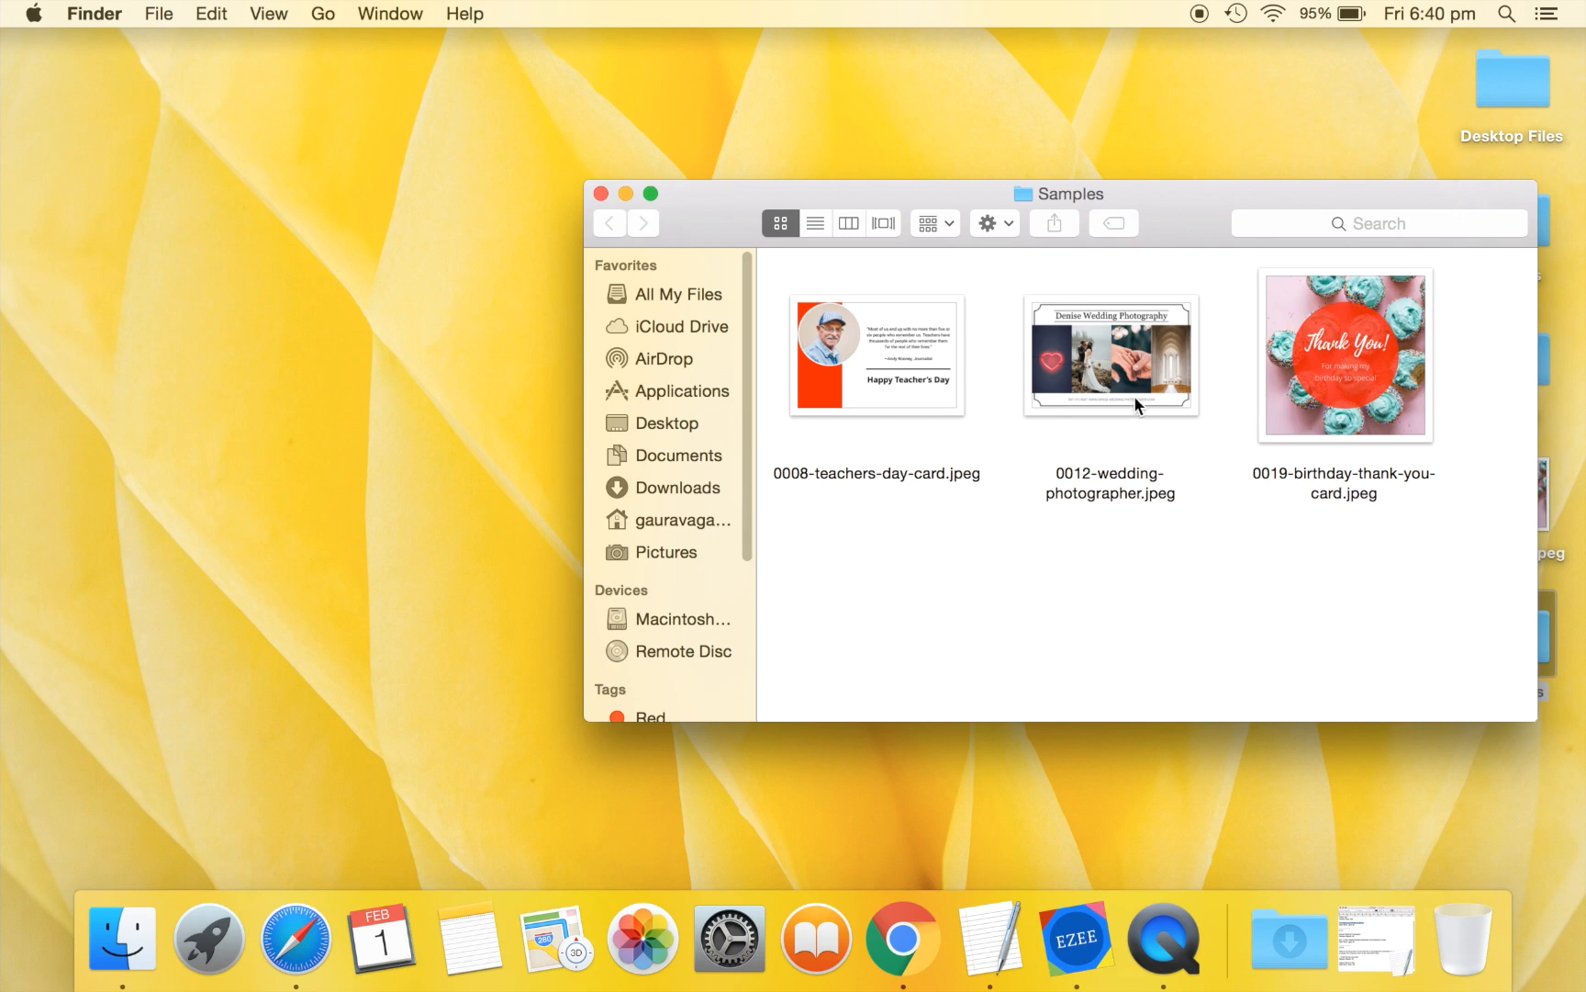
double_click(1113, 356)
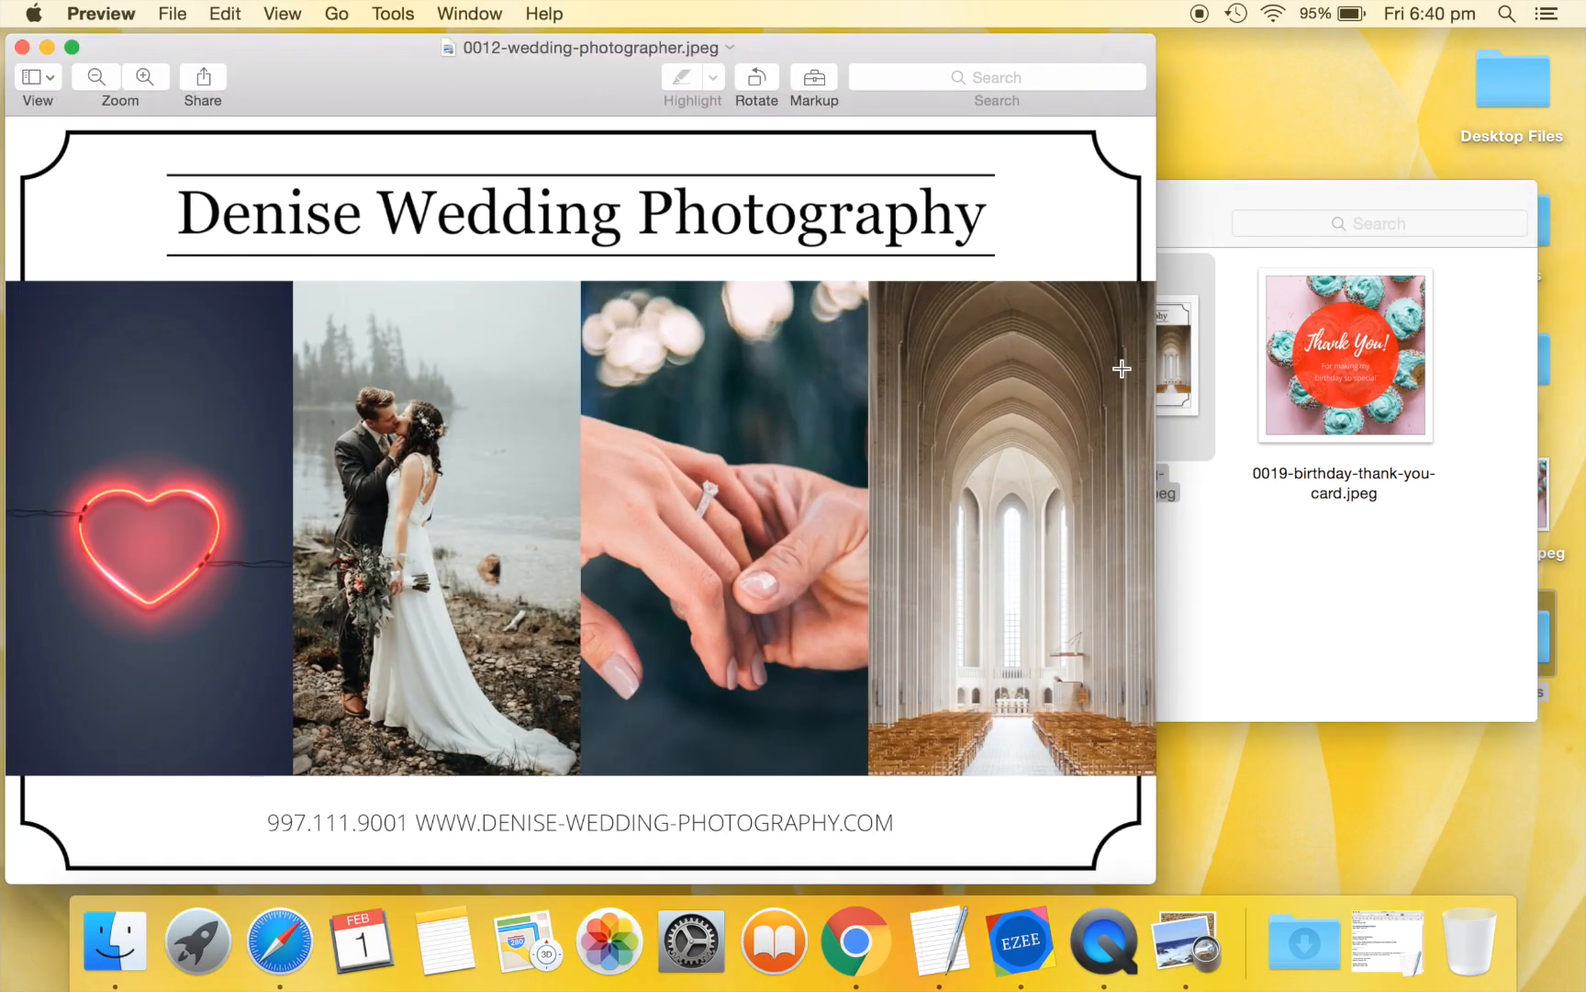
mouse_move(879, 453)
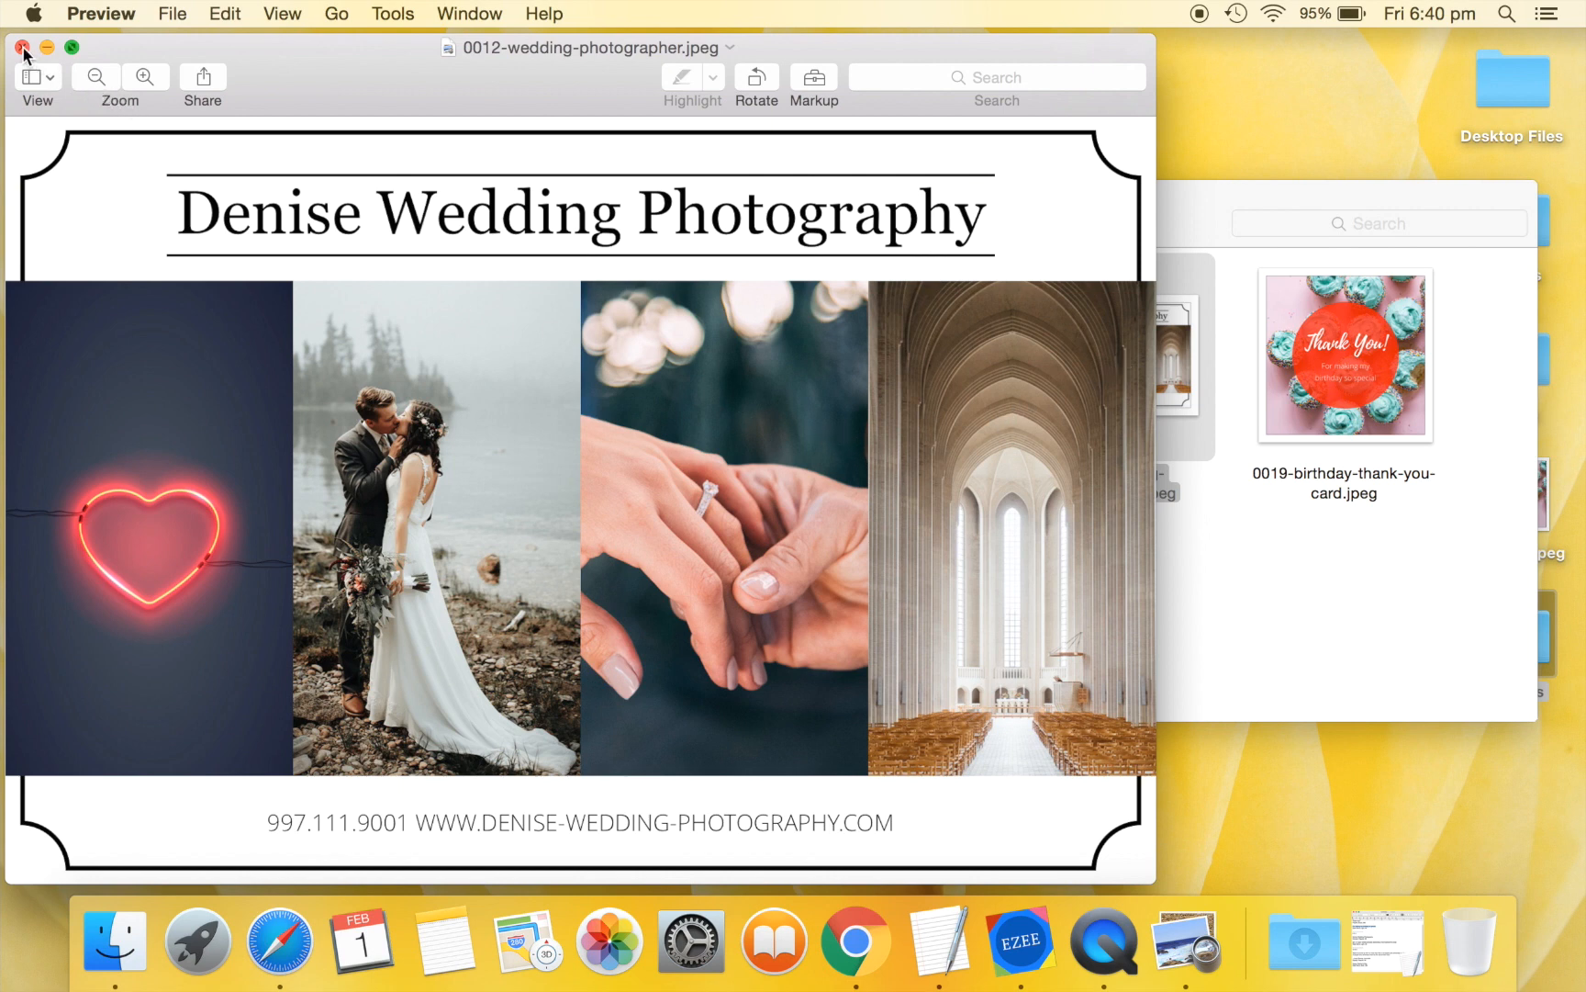
click(24, 44)
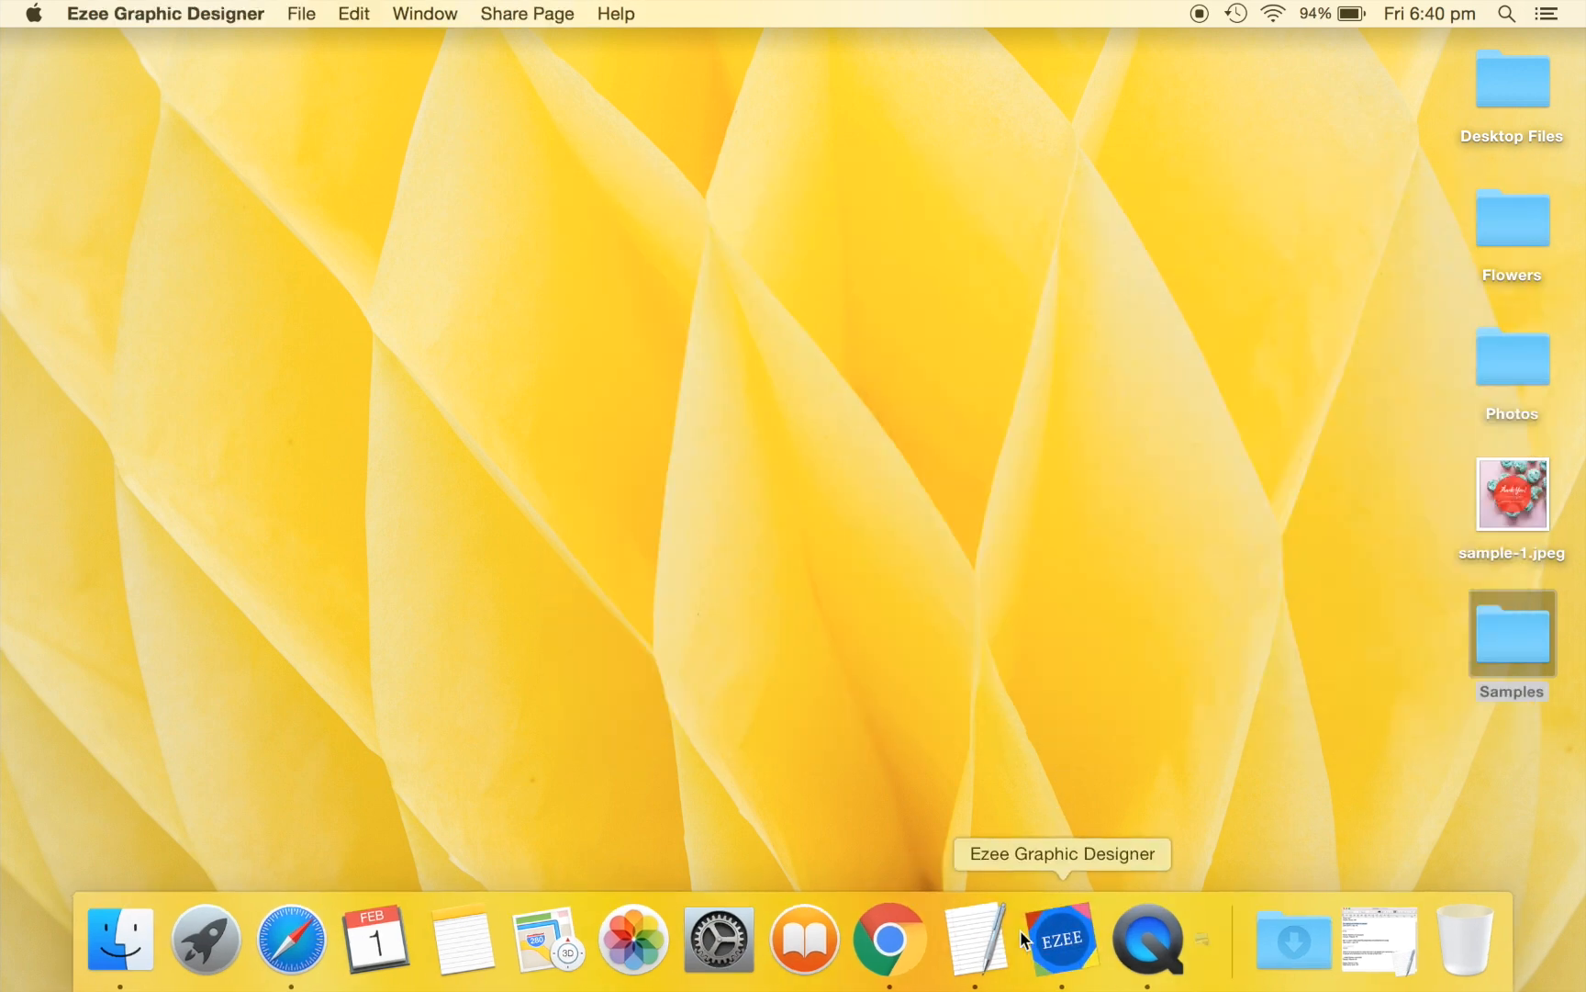
Start a new design with the 4 X 6 Postcard size in landscape orientation.
click(1072, 942)
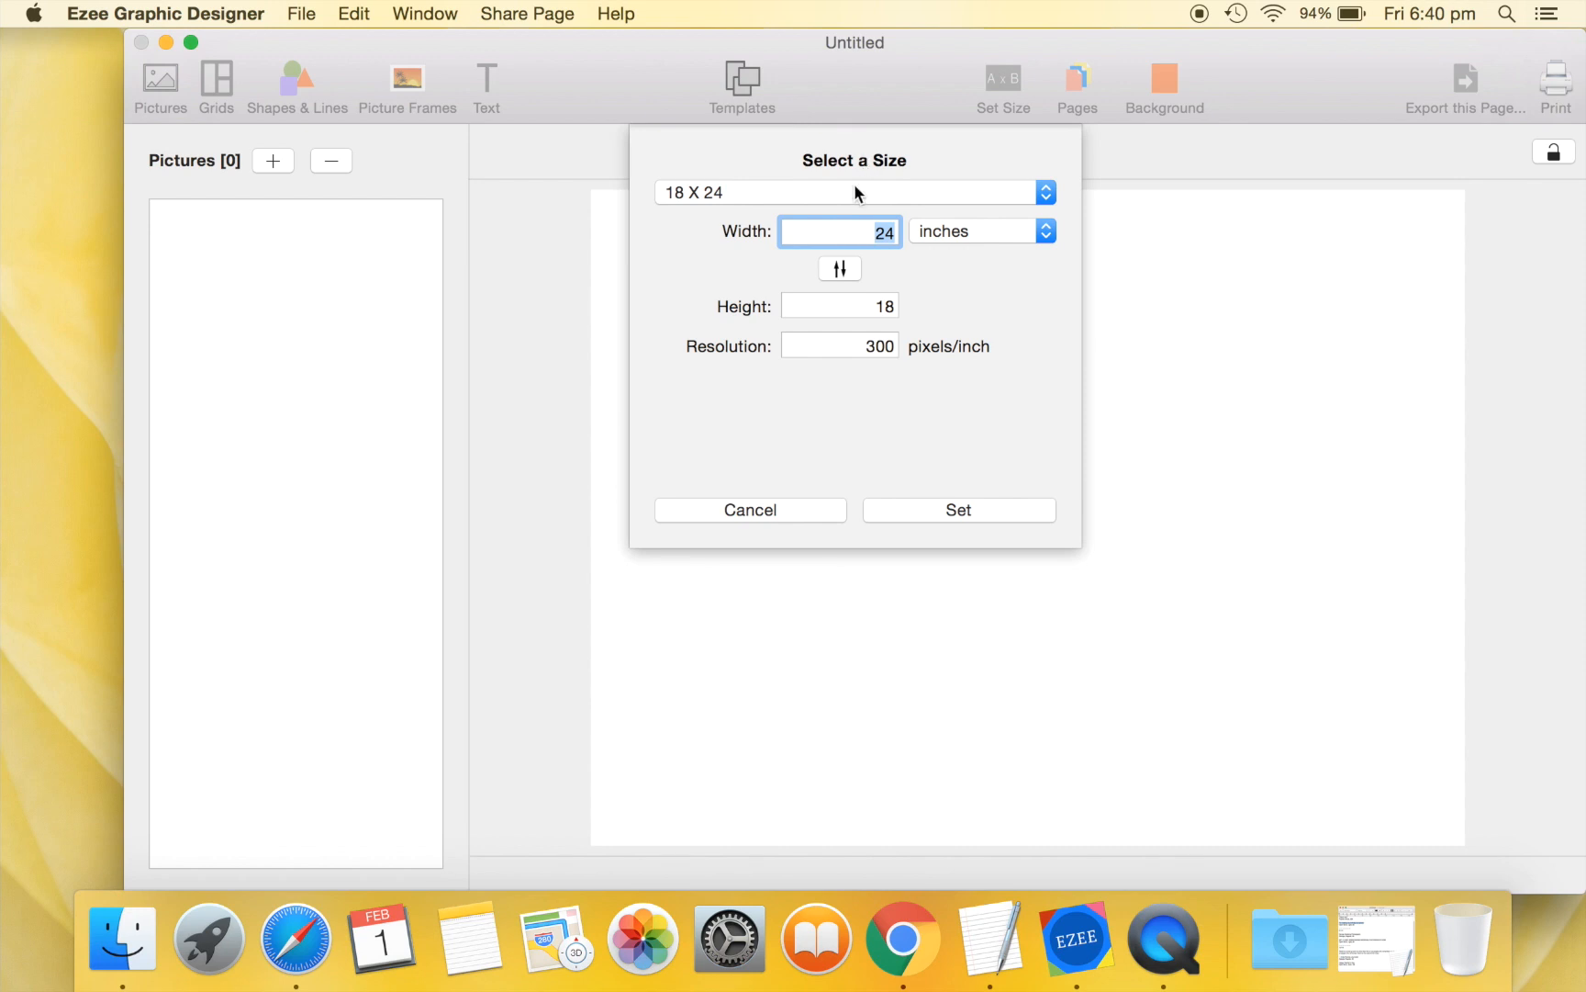
click(854, 193)
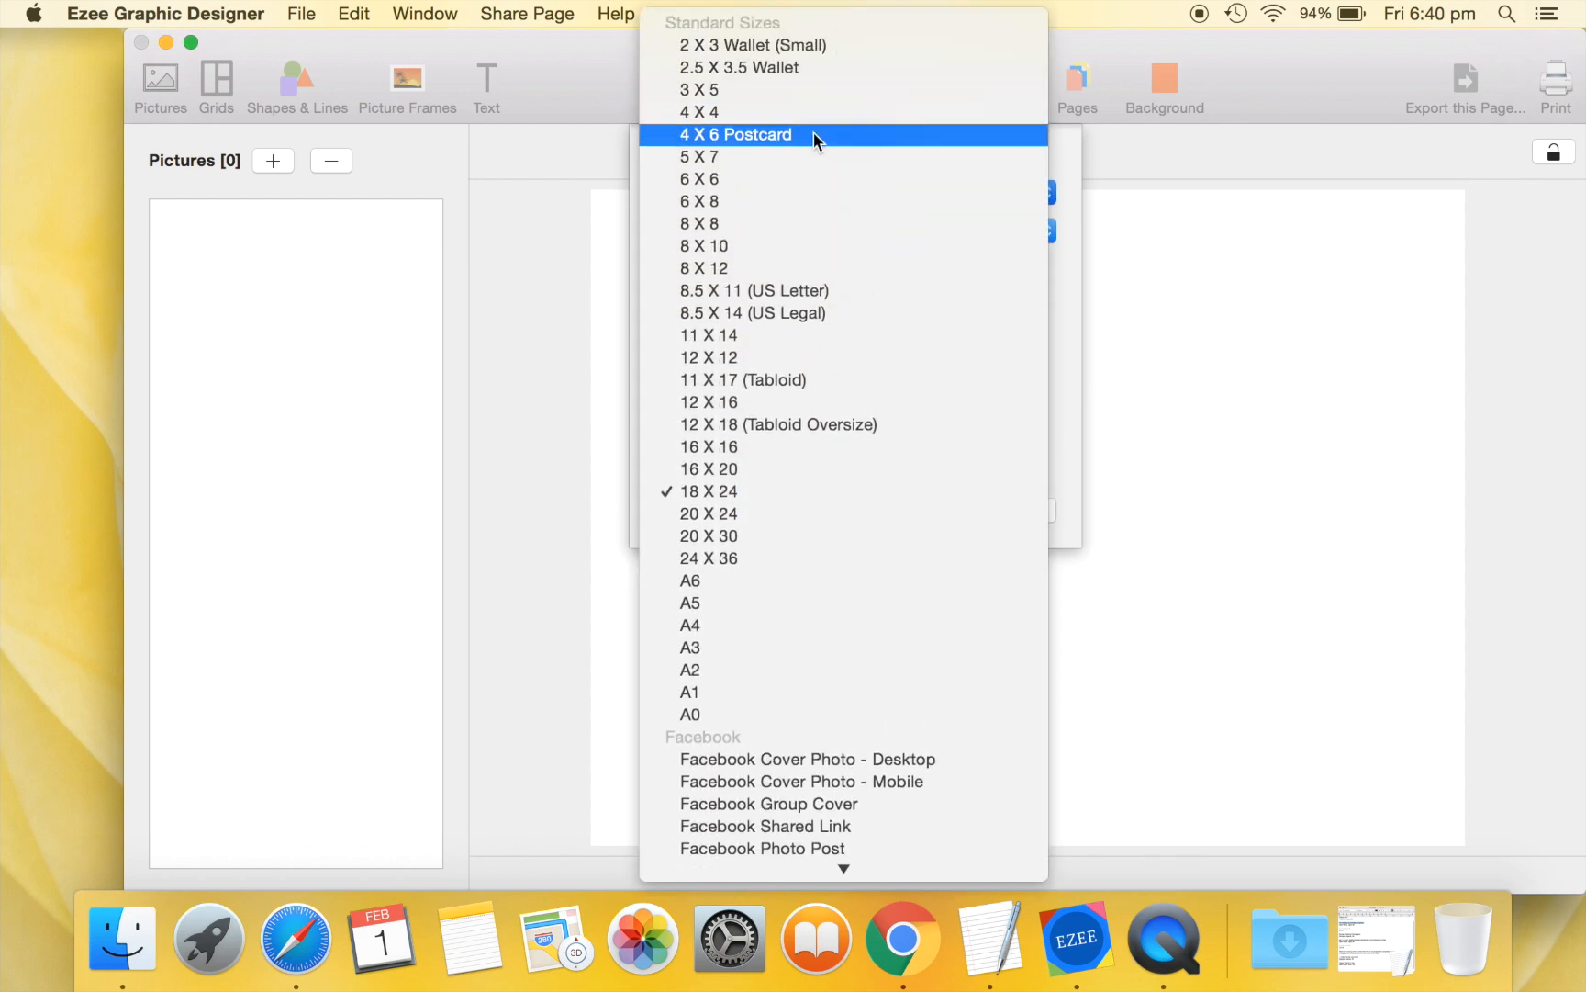
click(733, 134)
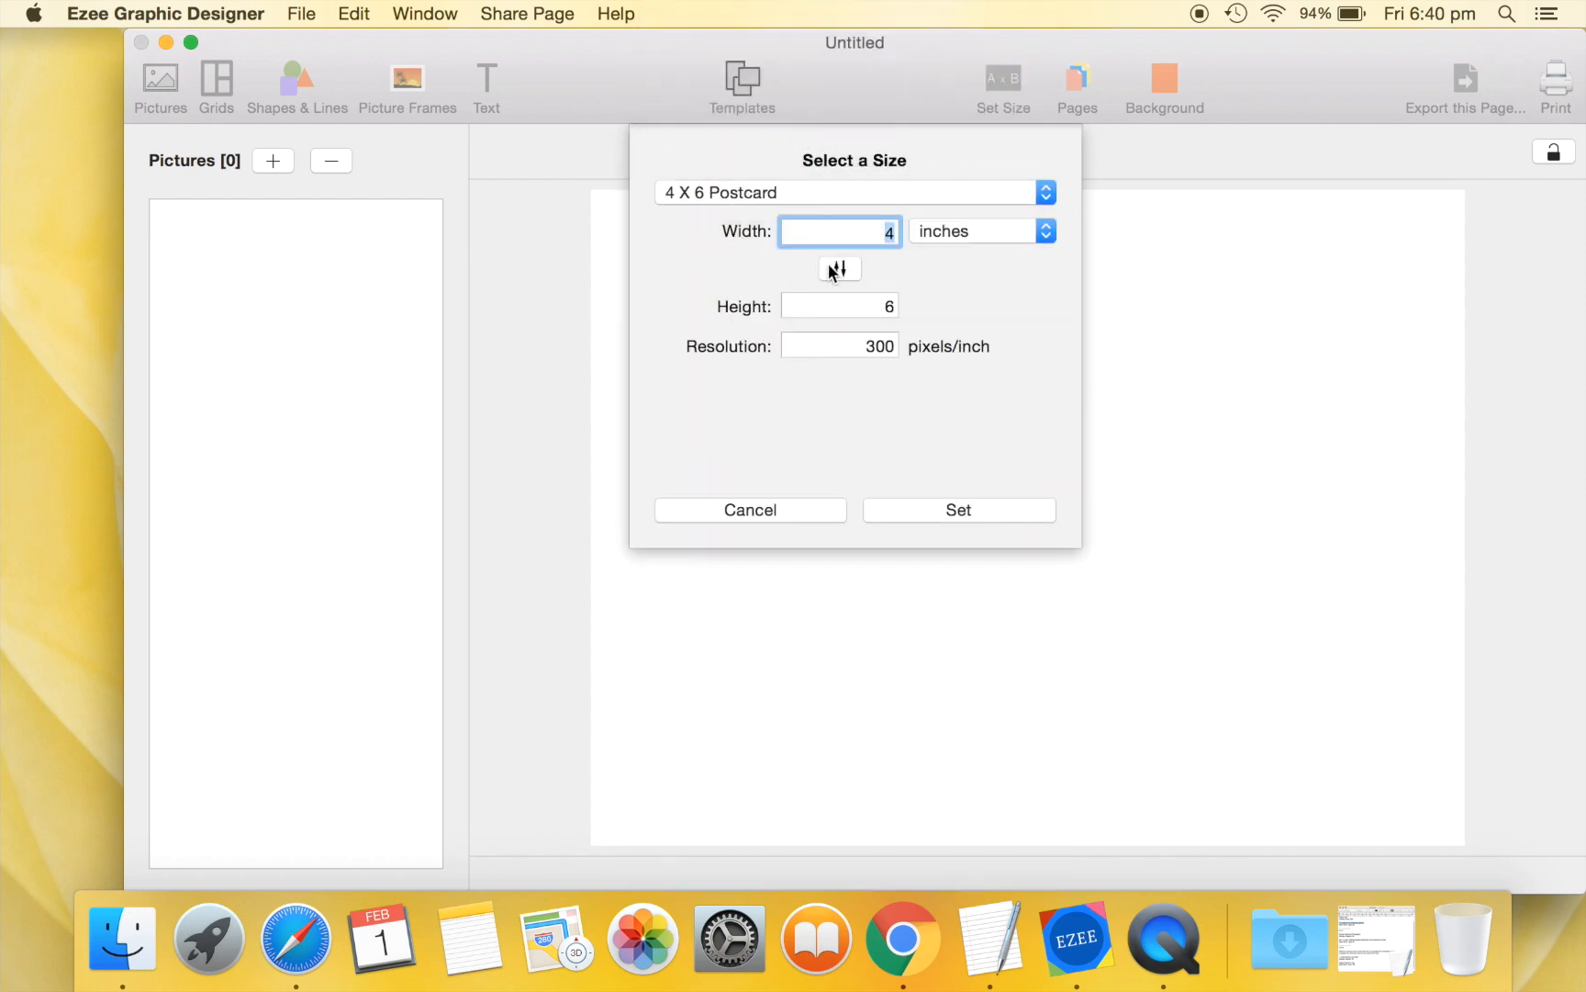
click(959, 510)
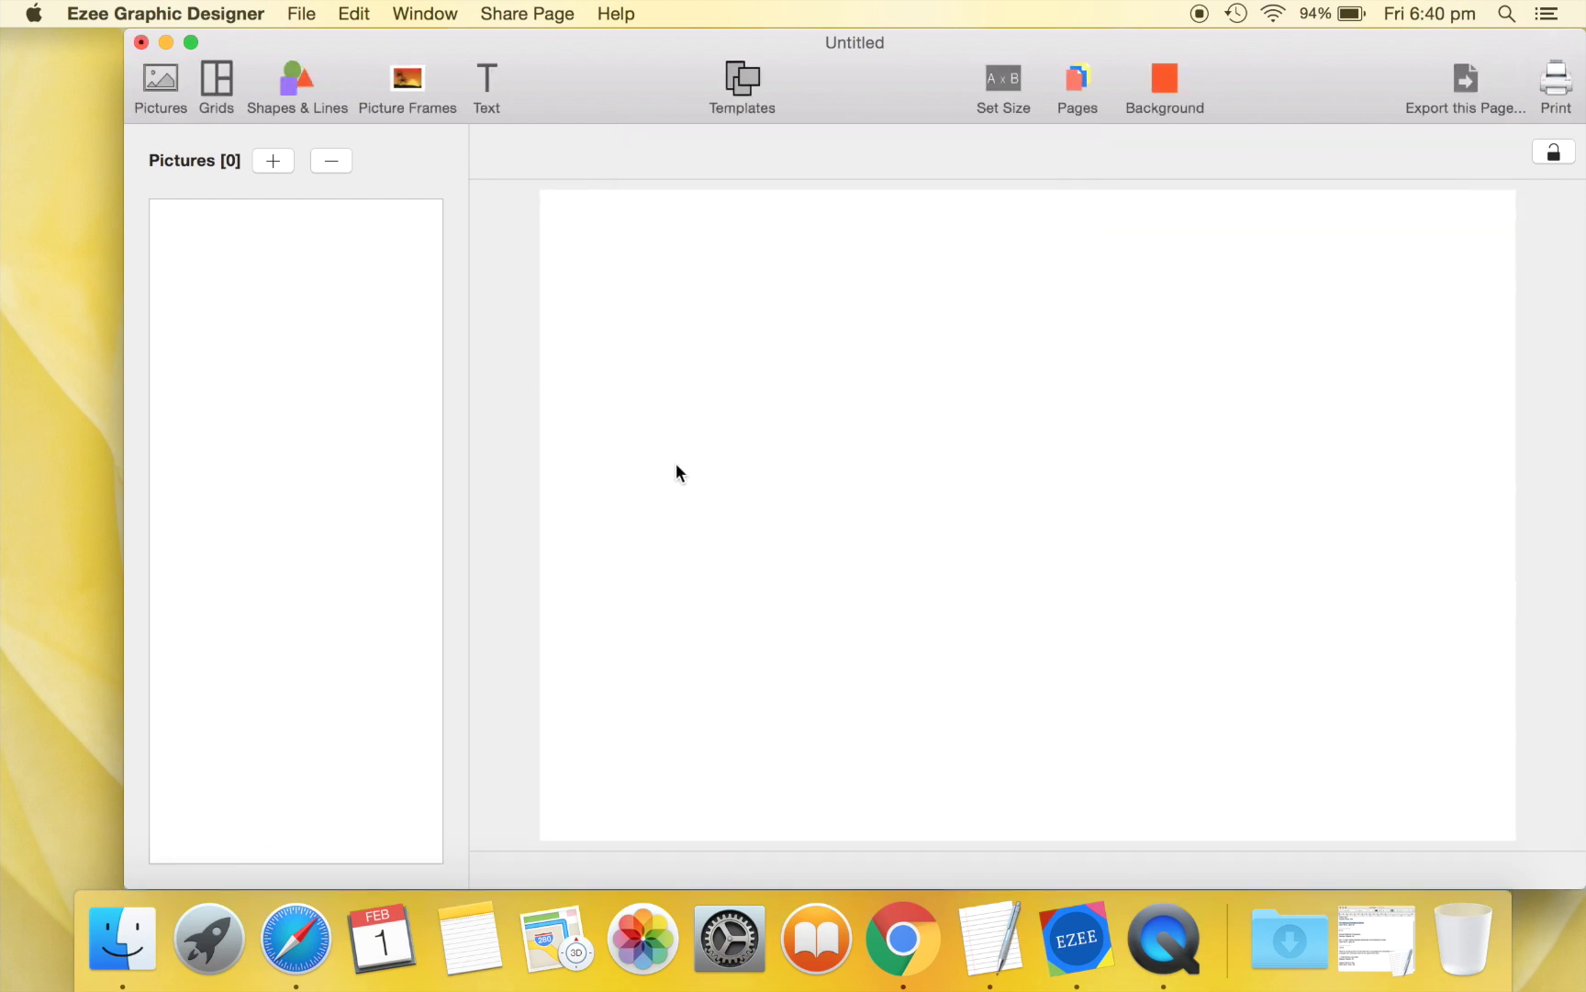
Add the outlined notched-corner rectangle from Shapes & Lines to the page.
click(297, 78)
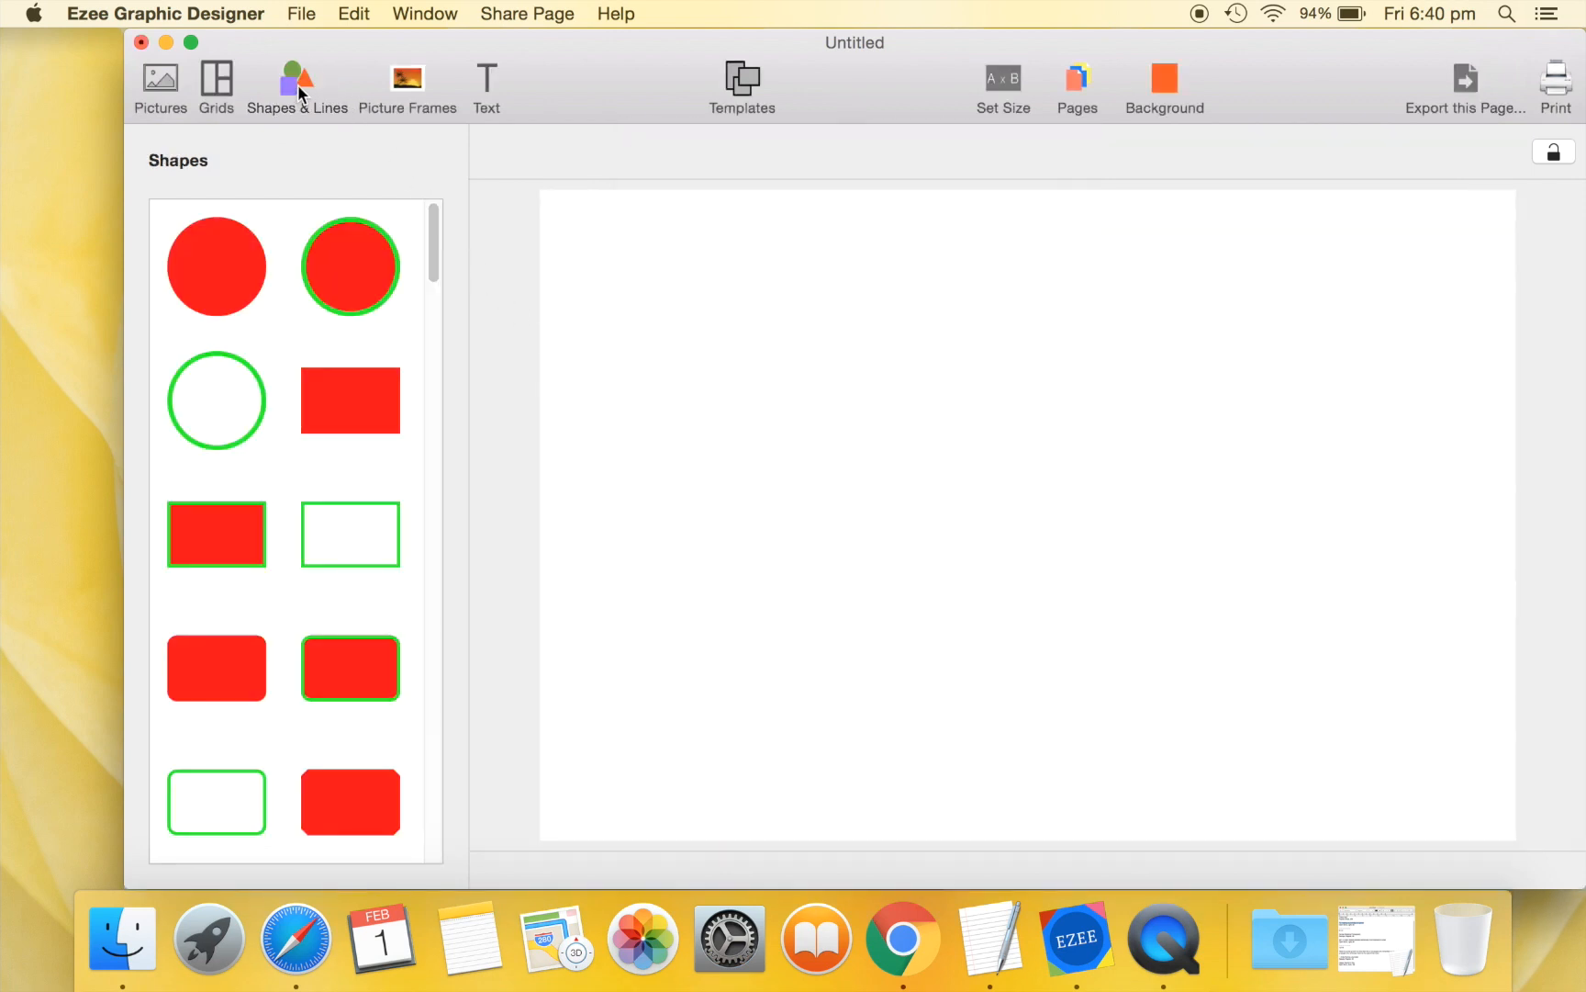
scroll(down, 3)
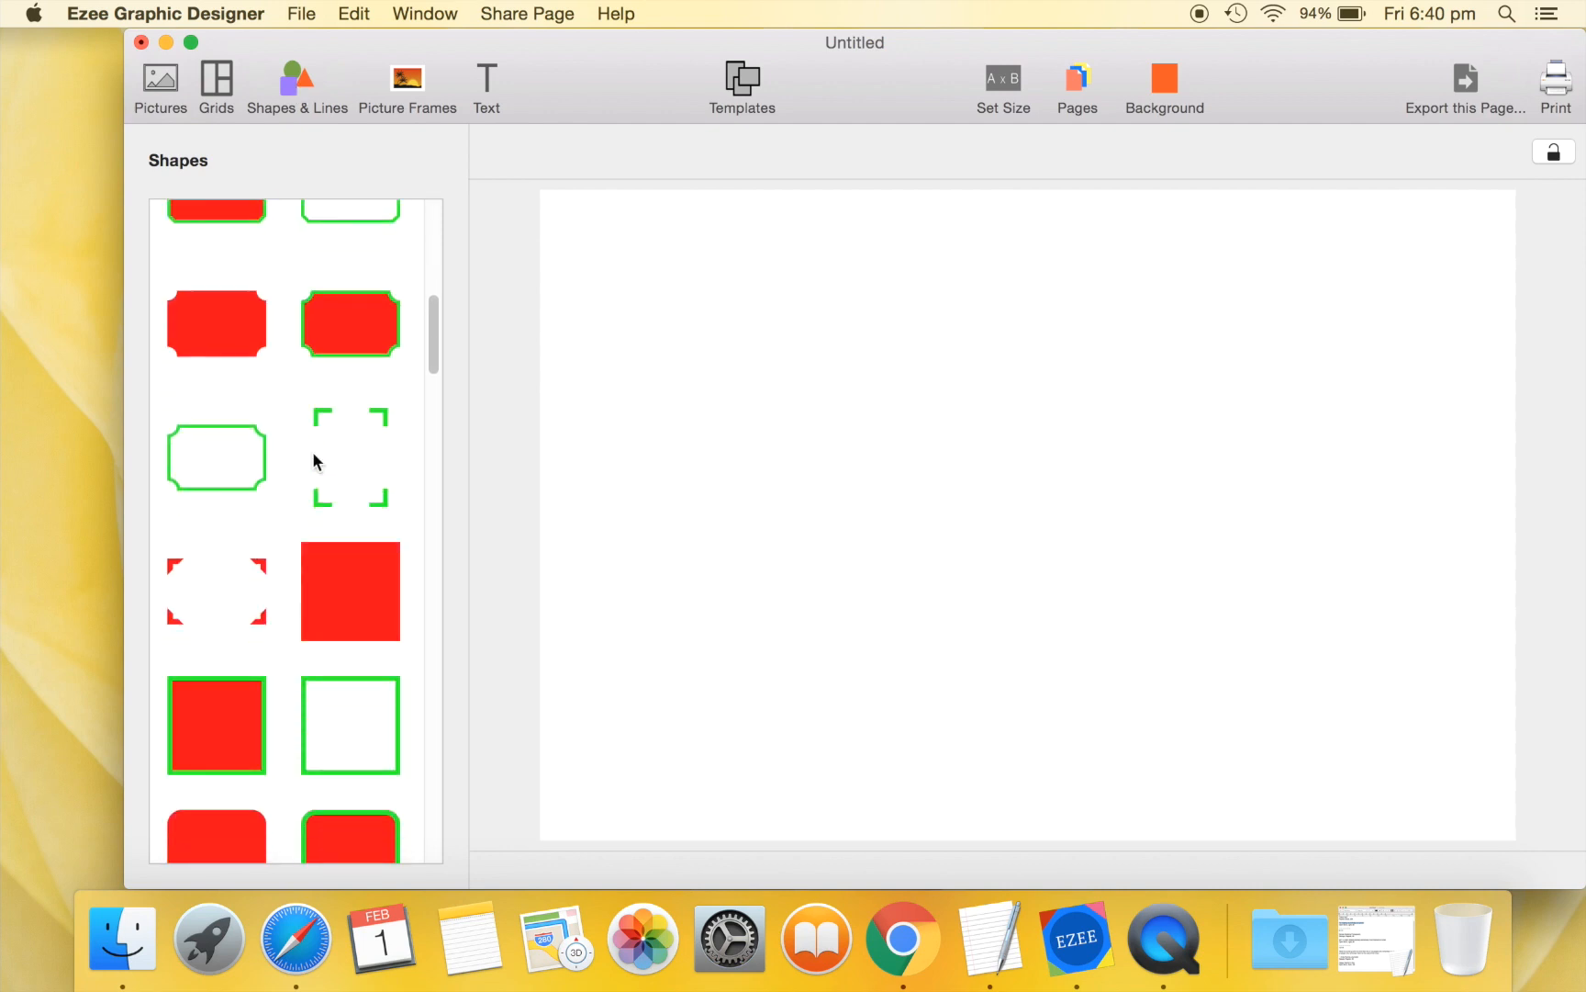
scroll(down, 3)
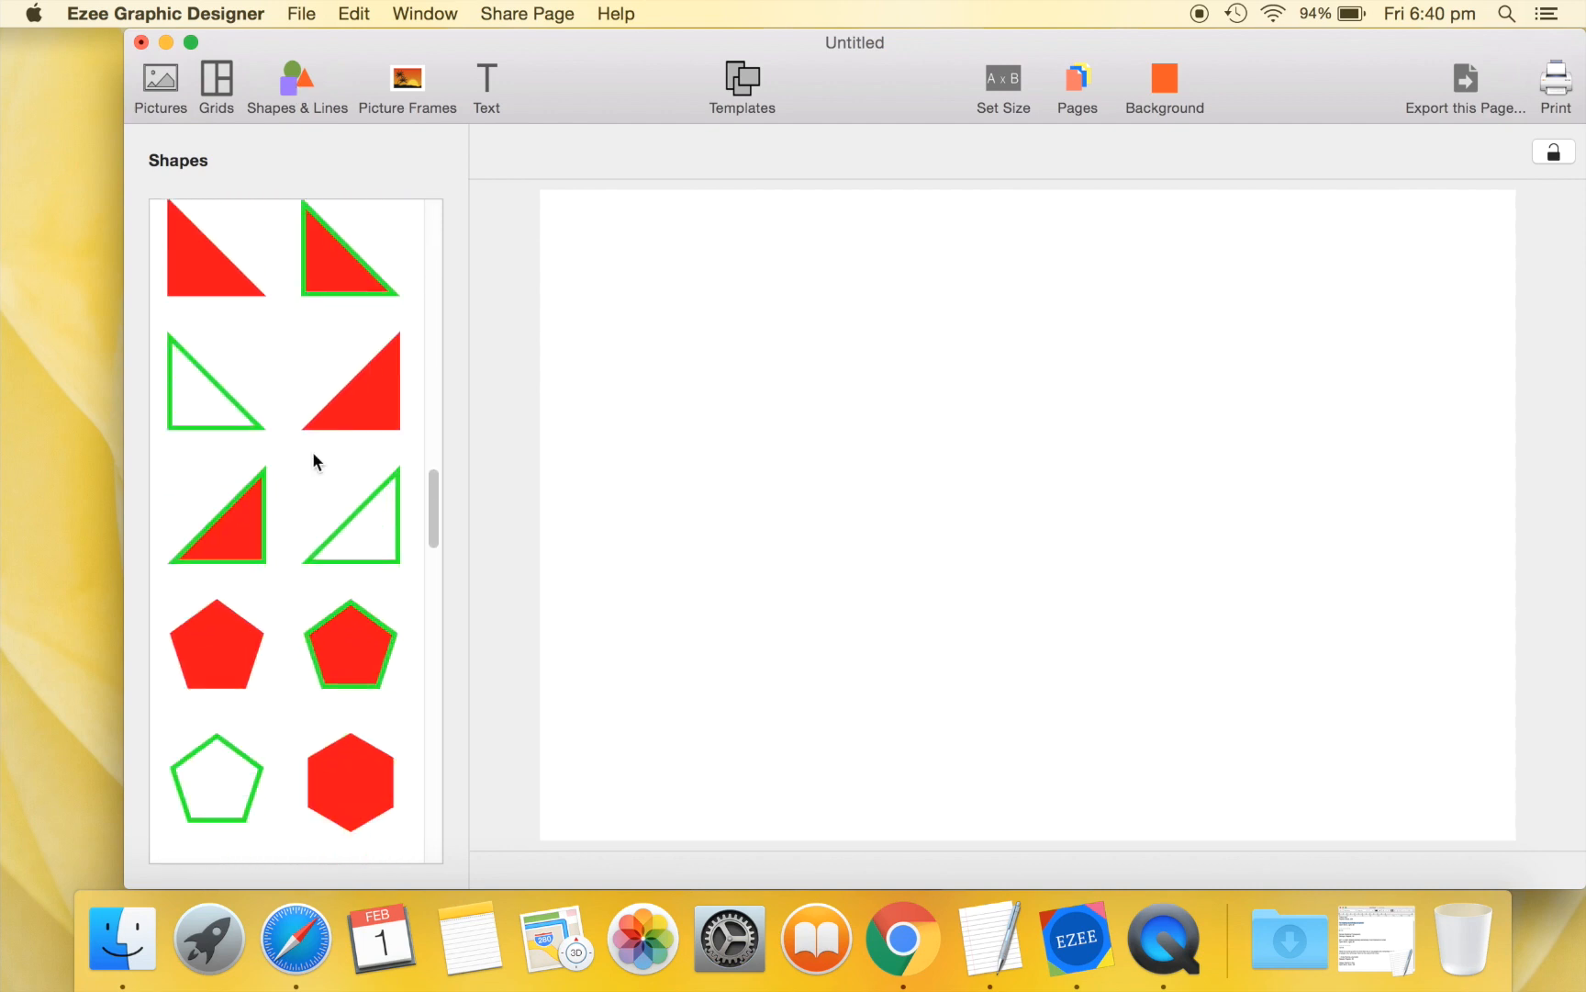
scroll(down, 3)
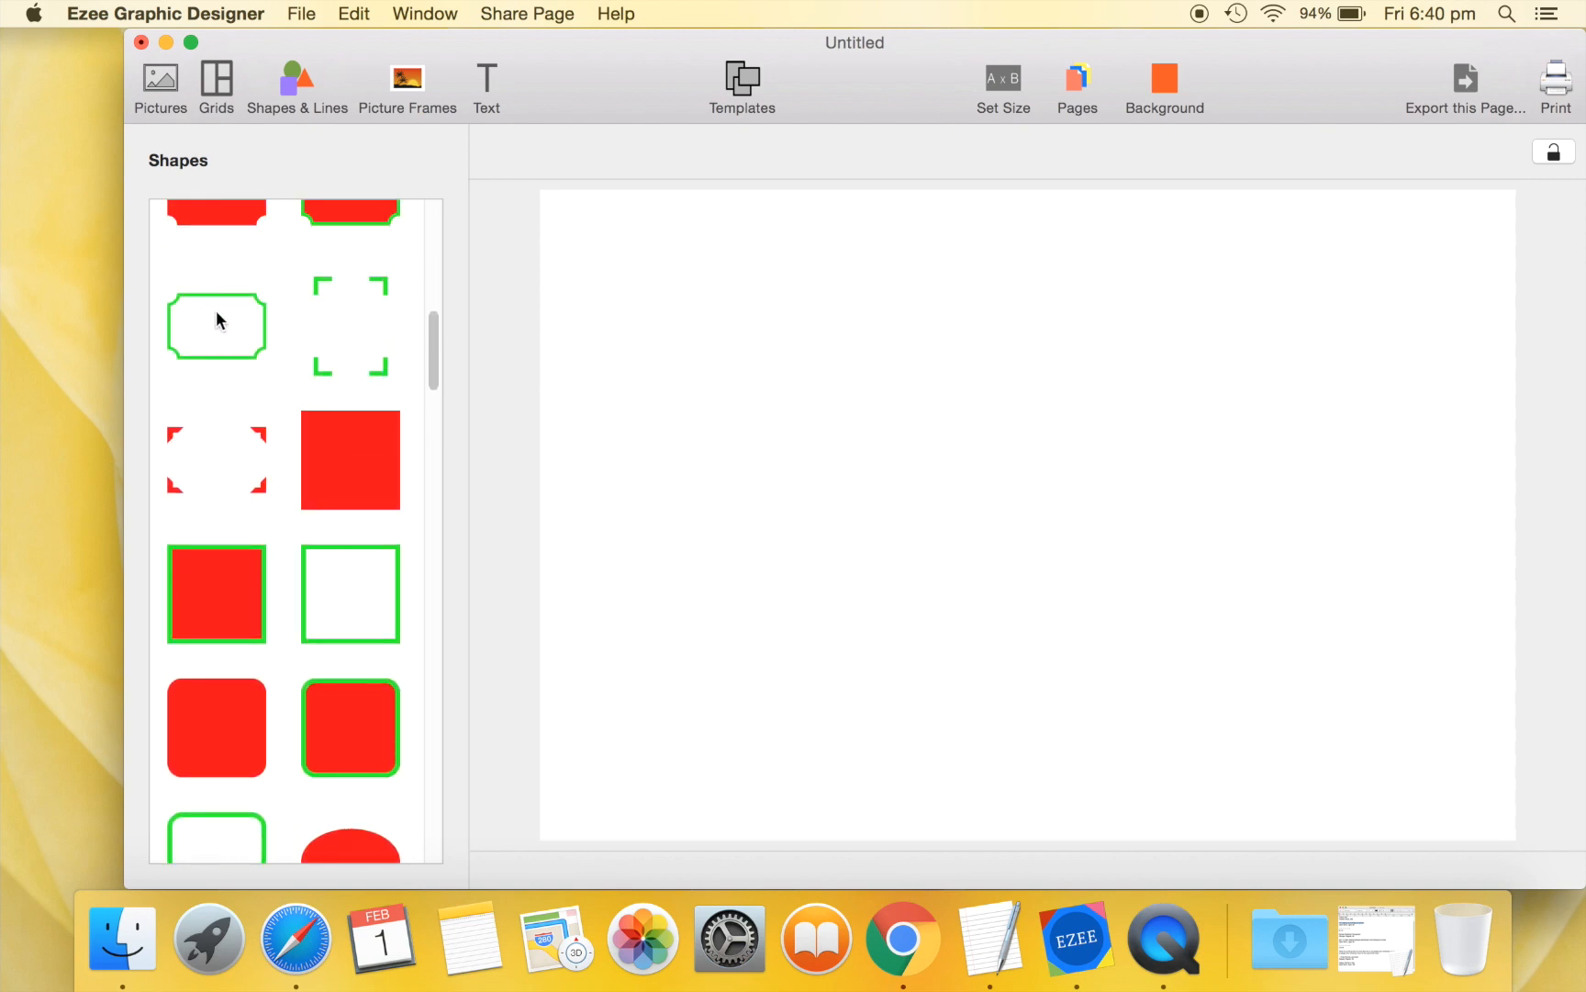
click(217, 327)
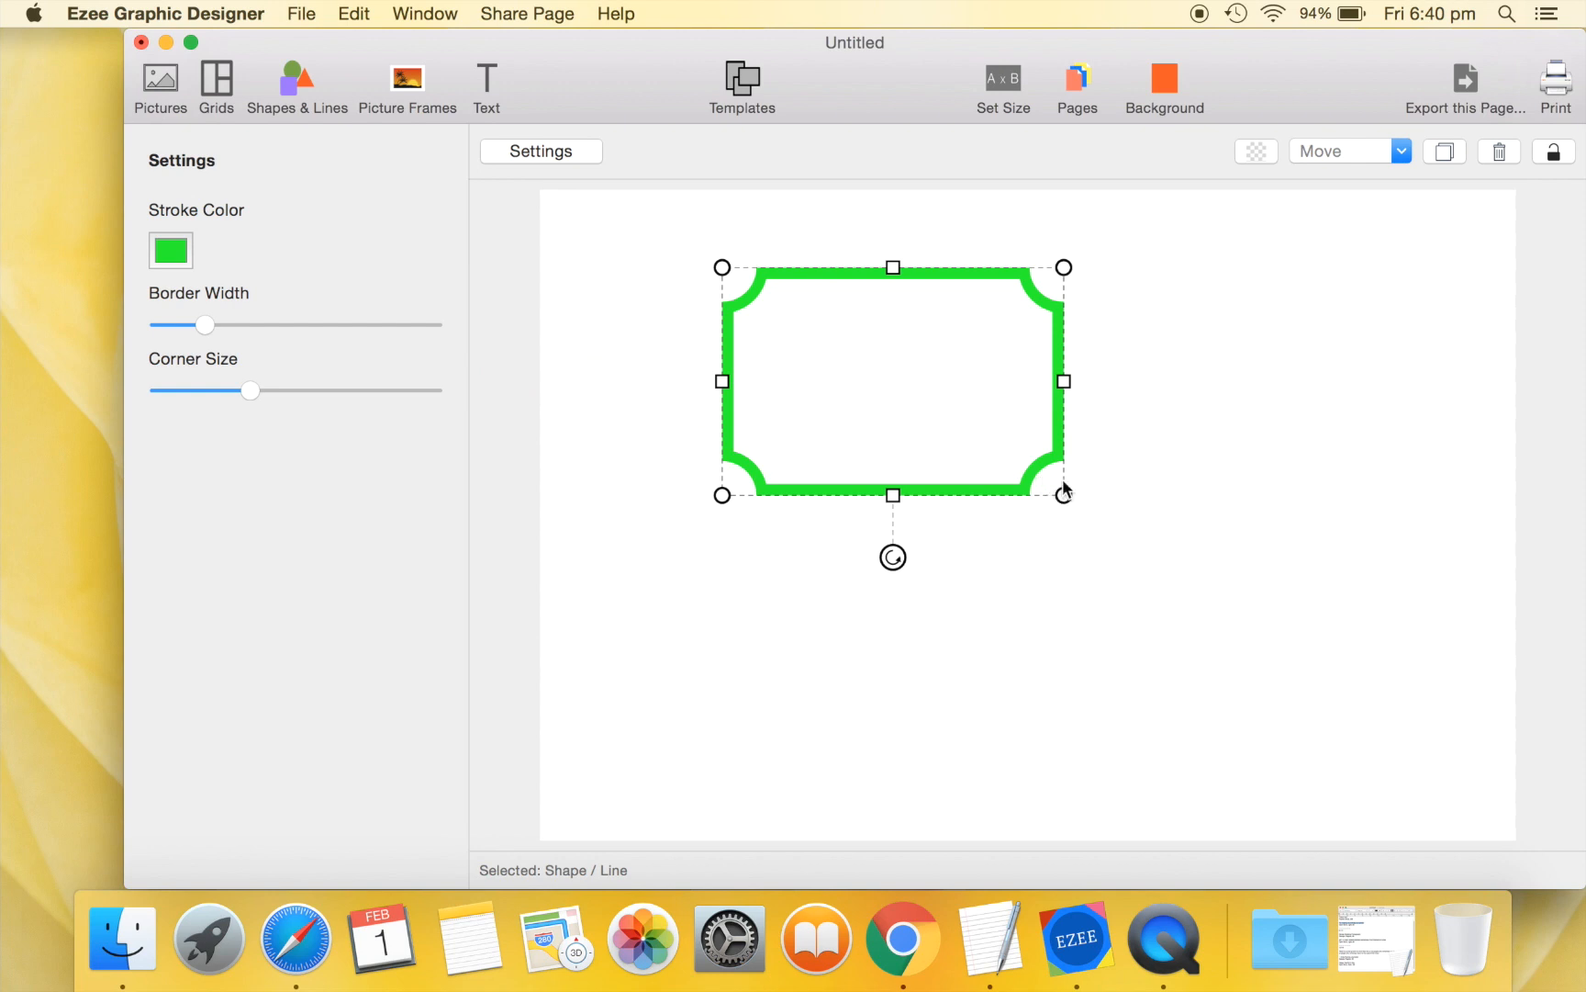
Stretch the border frame out to all four page edges.
drag(1063, 381, 1504, 381)
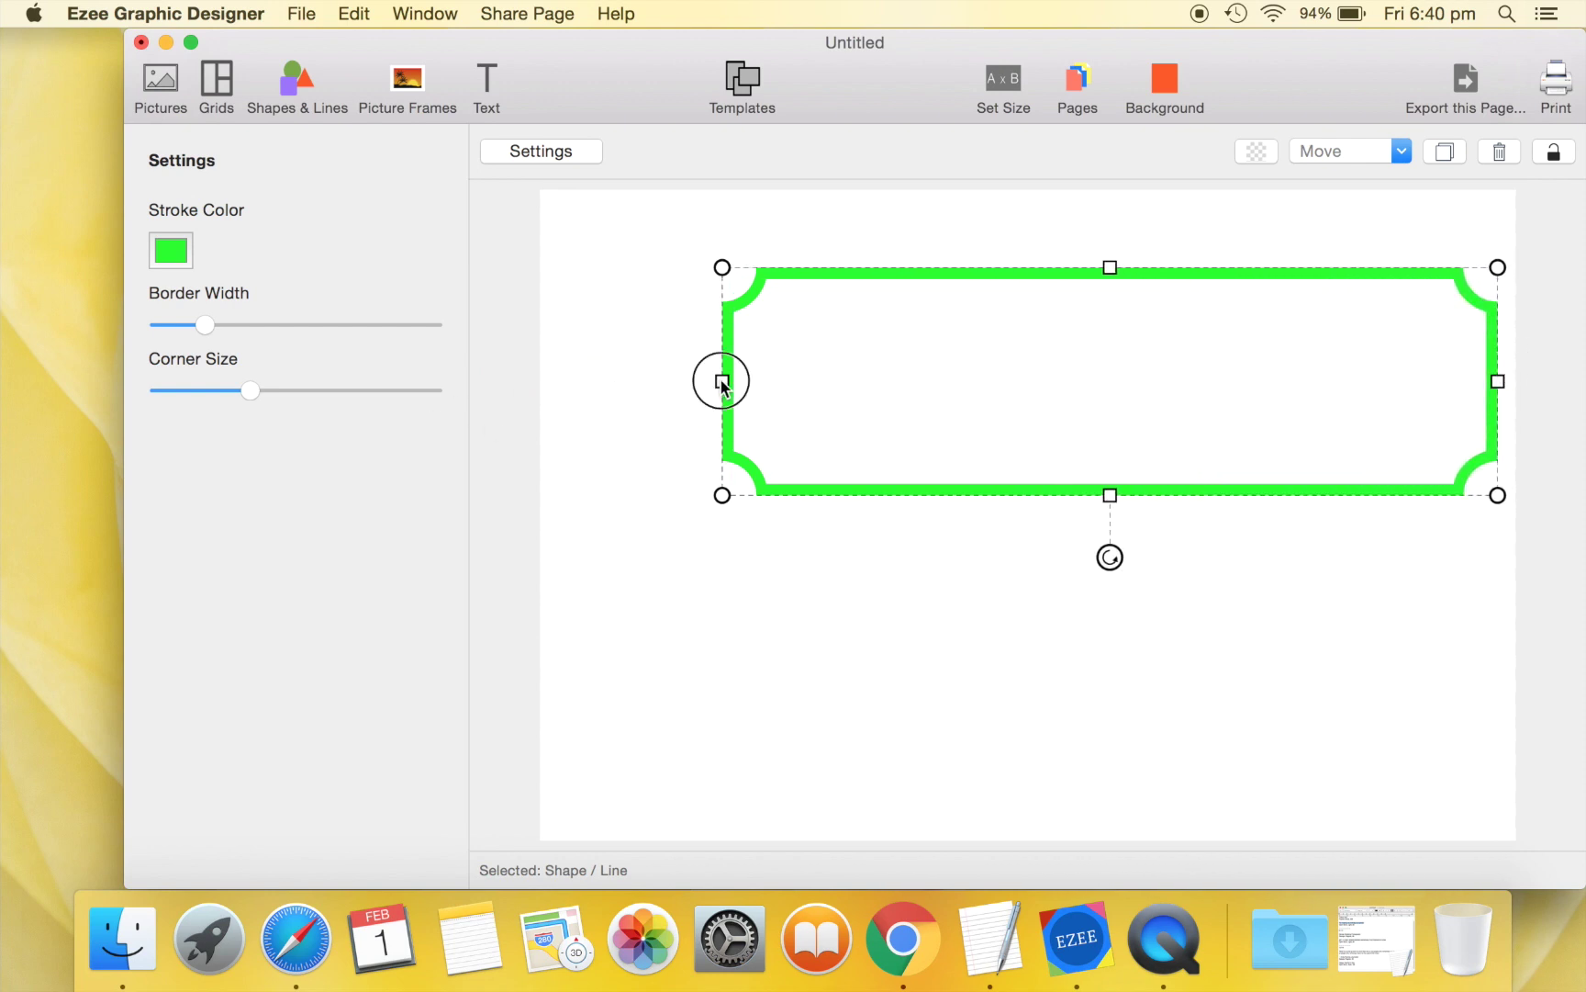
drag(720, 382, 551, 382)
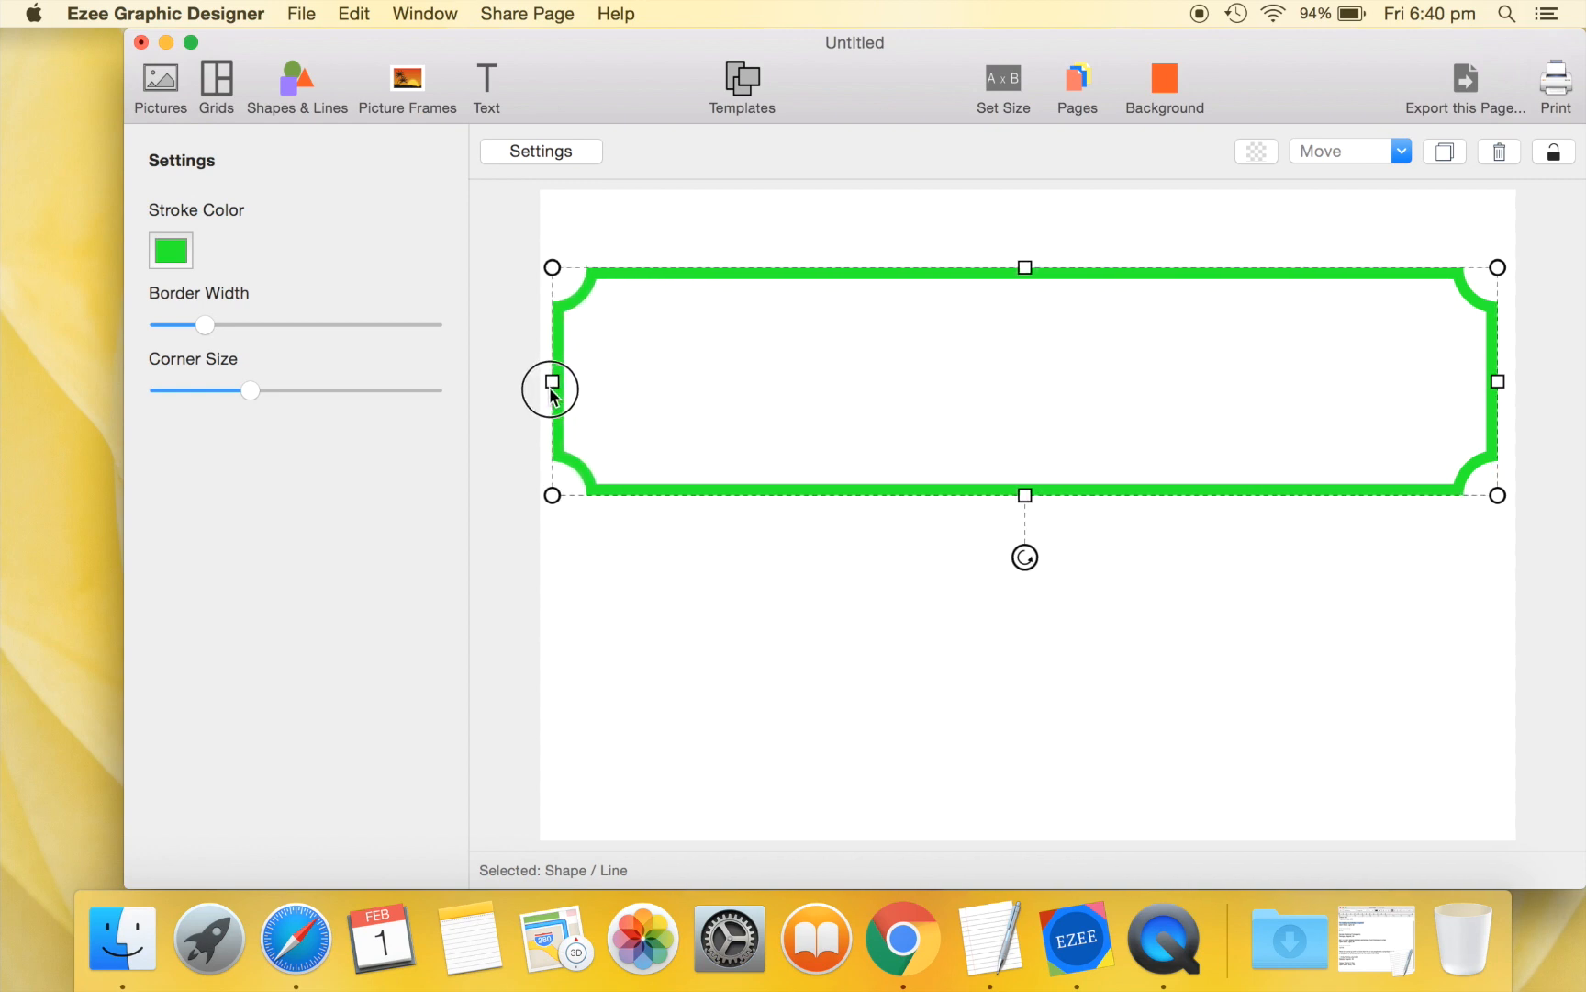
drag(551, 382, 1023, 224)
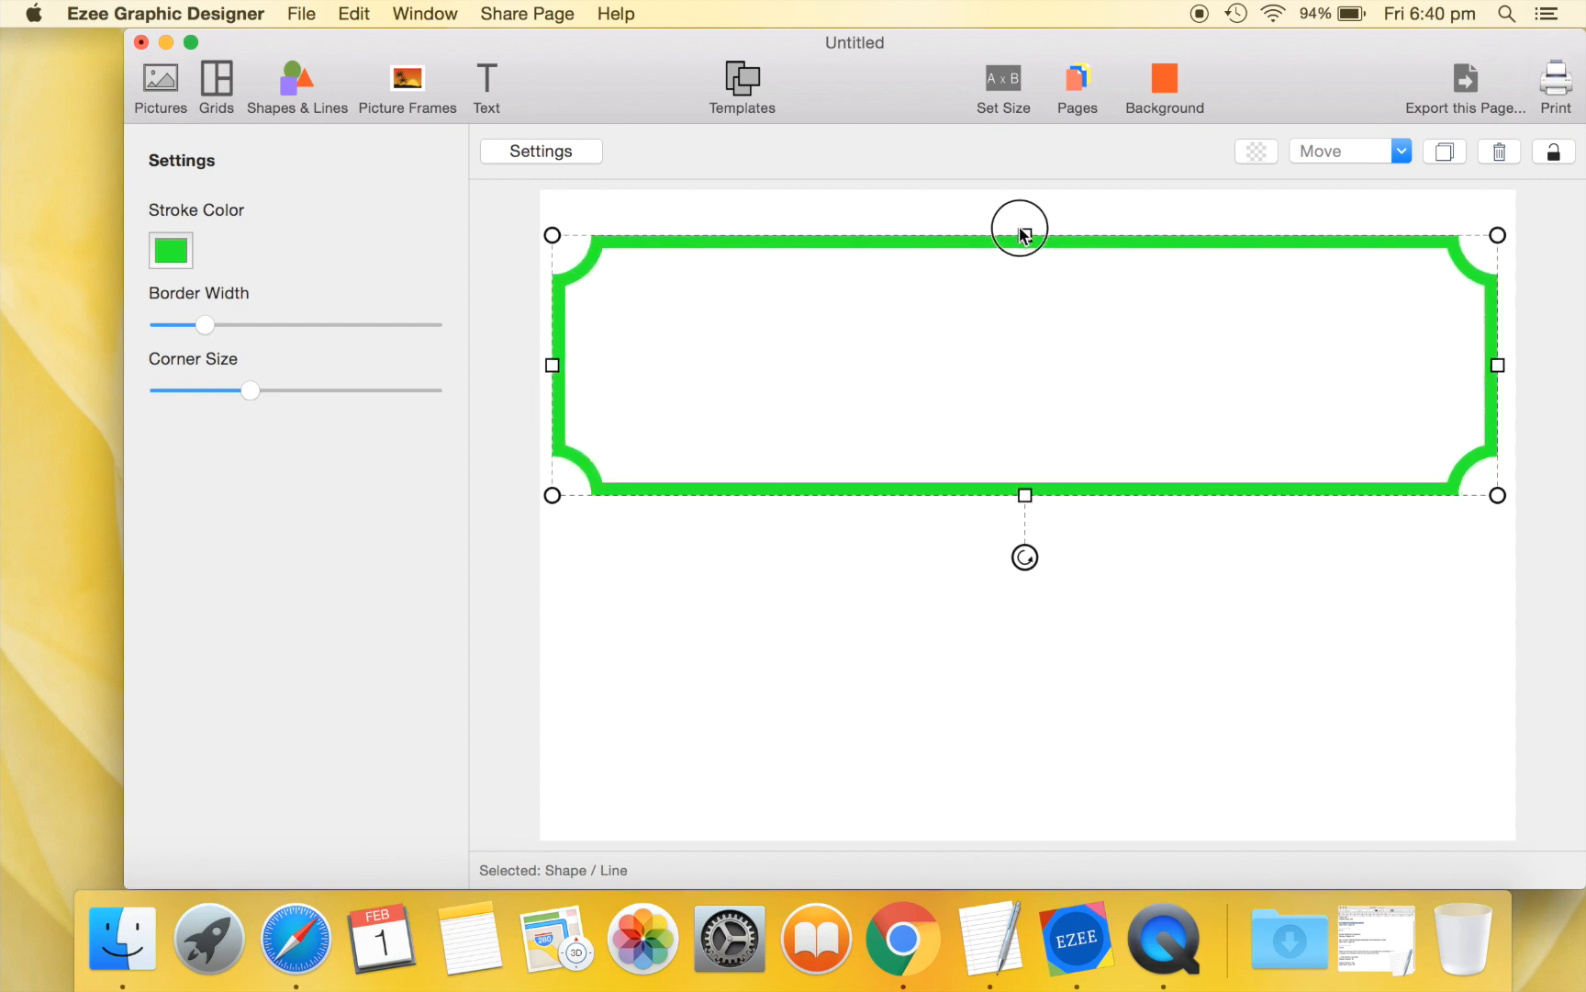
drag(1019, 226, 1024, 206)
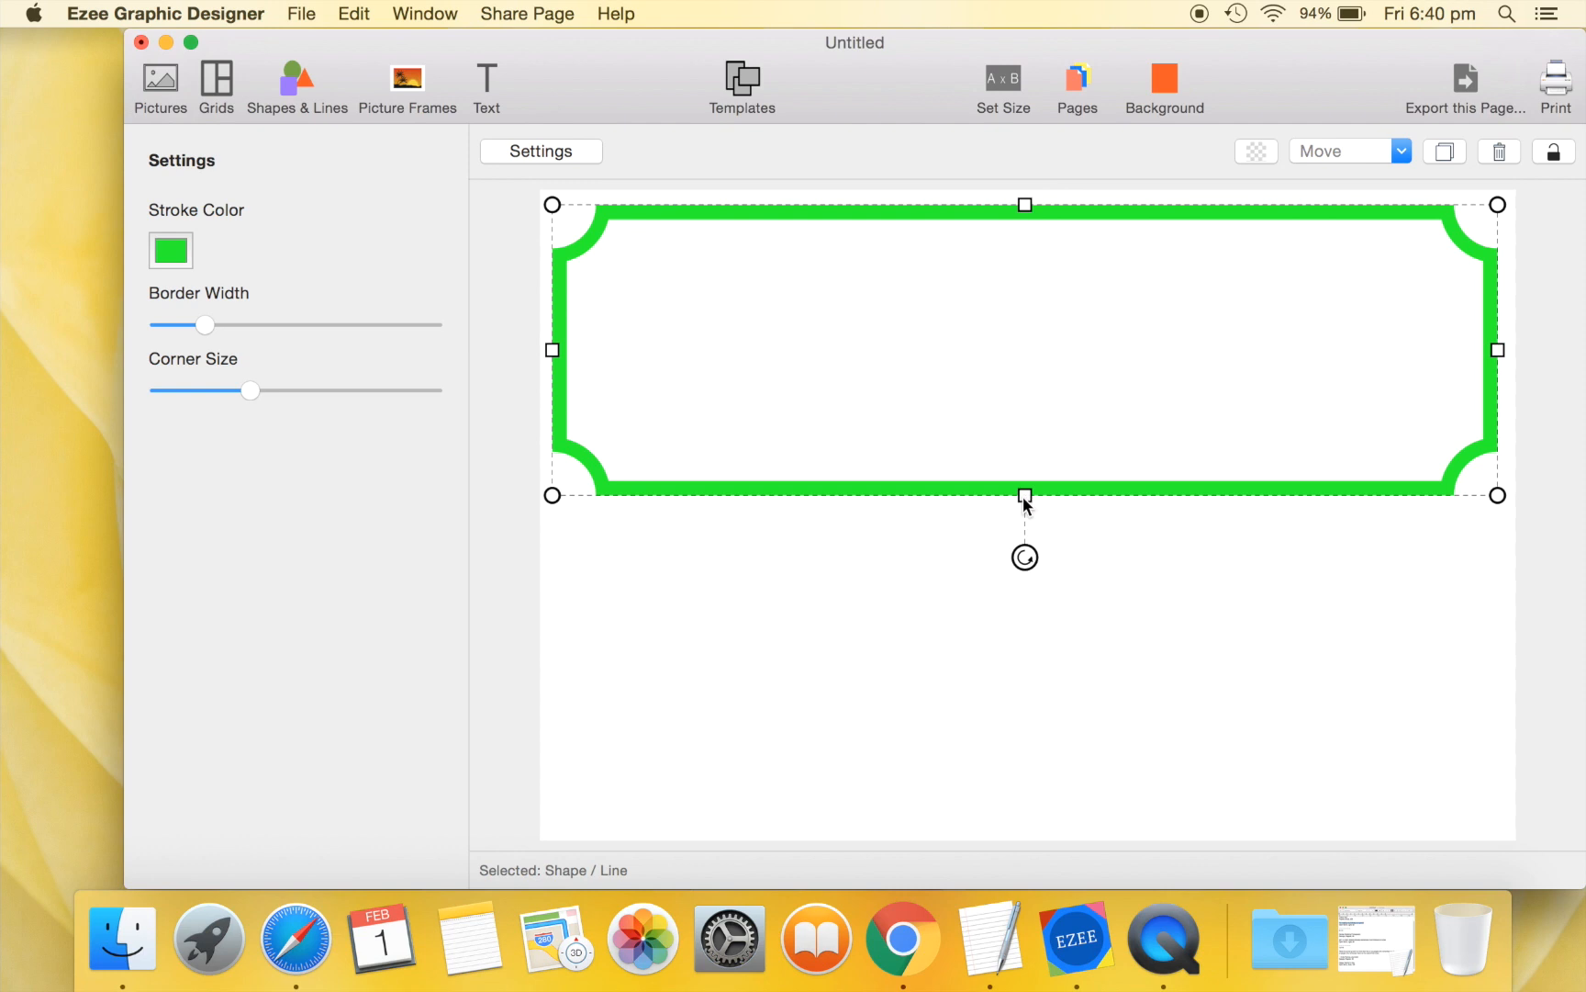
drag(1024, 496, 1048, 821)
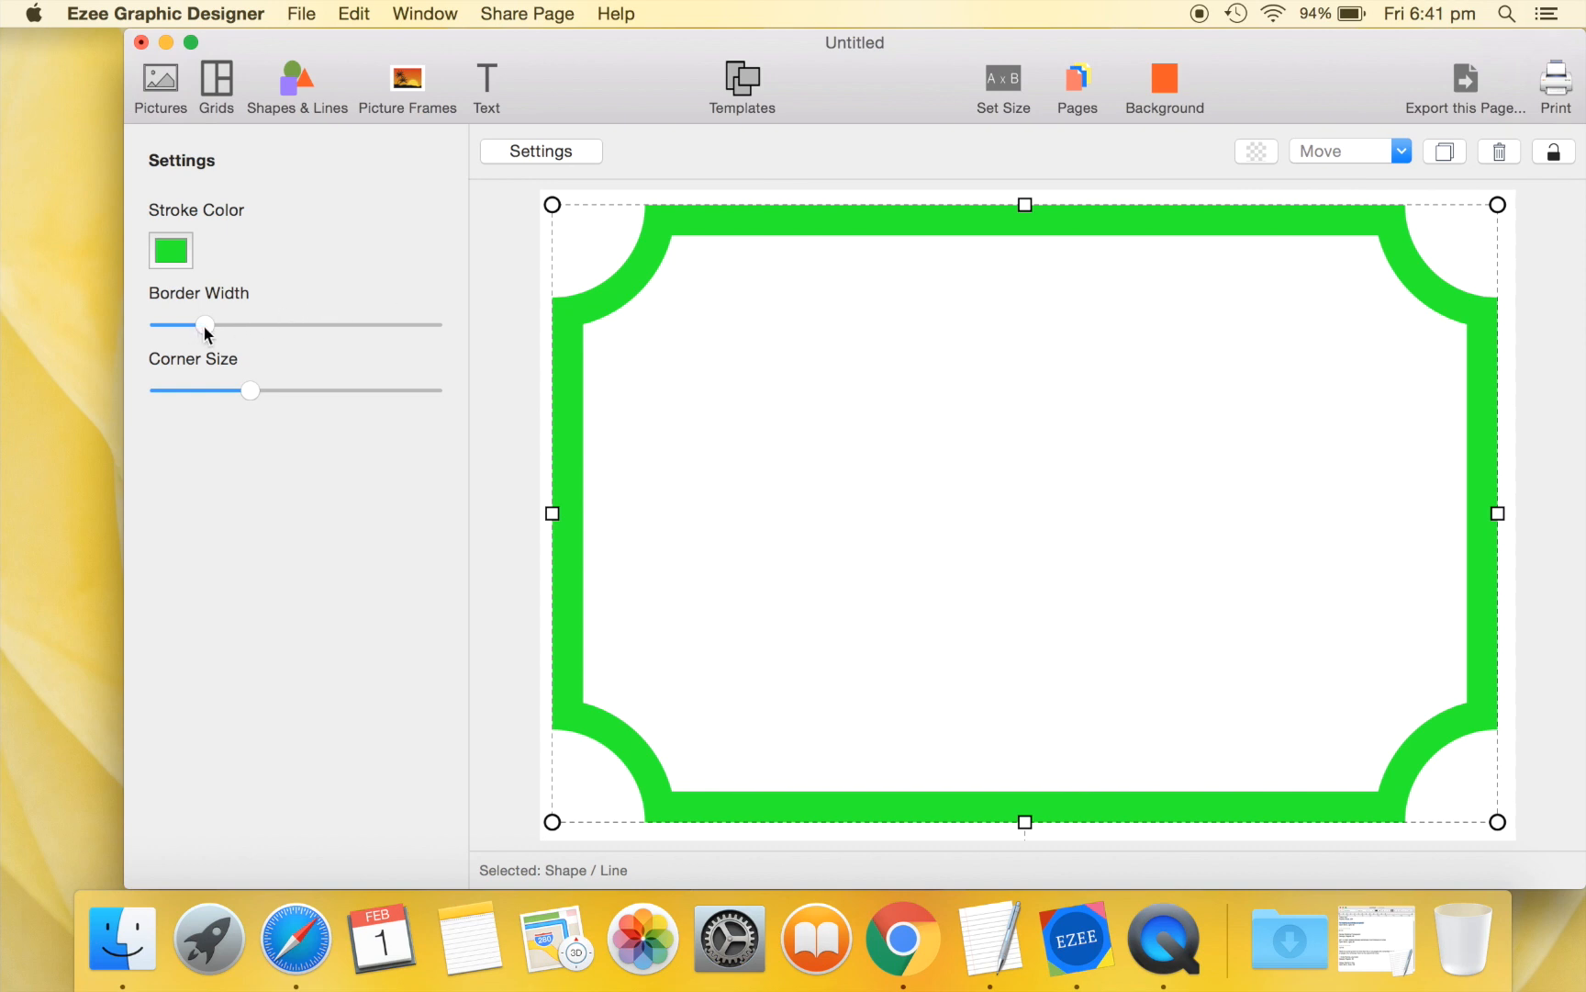
Thin the frame's border, shrink its notched corners and make its outline black.
drag(206, 325, 165, 325)
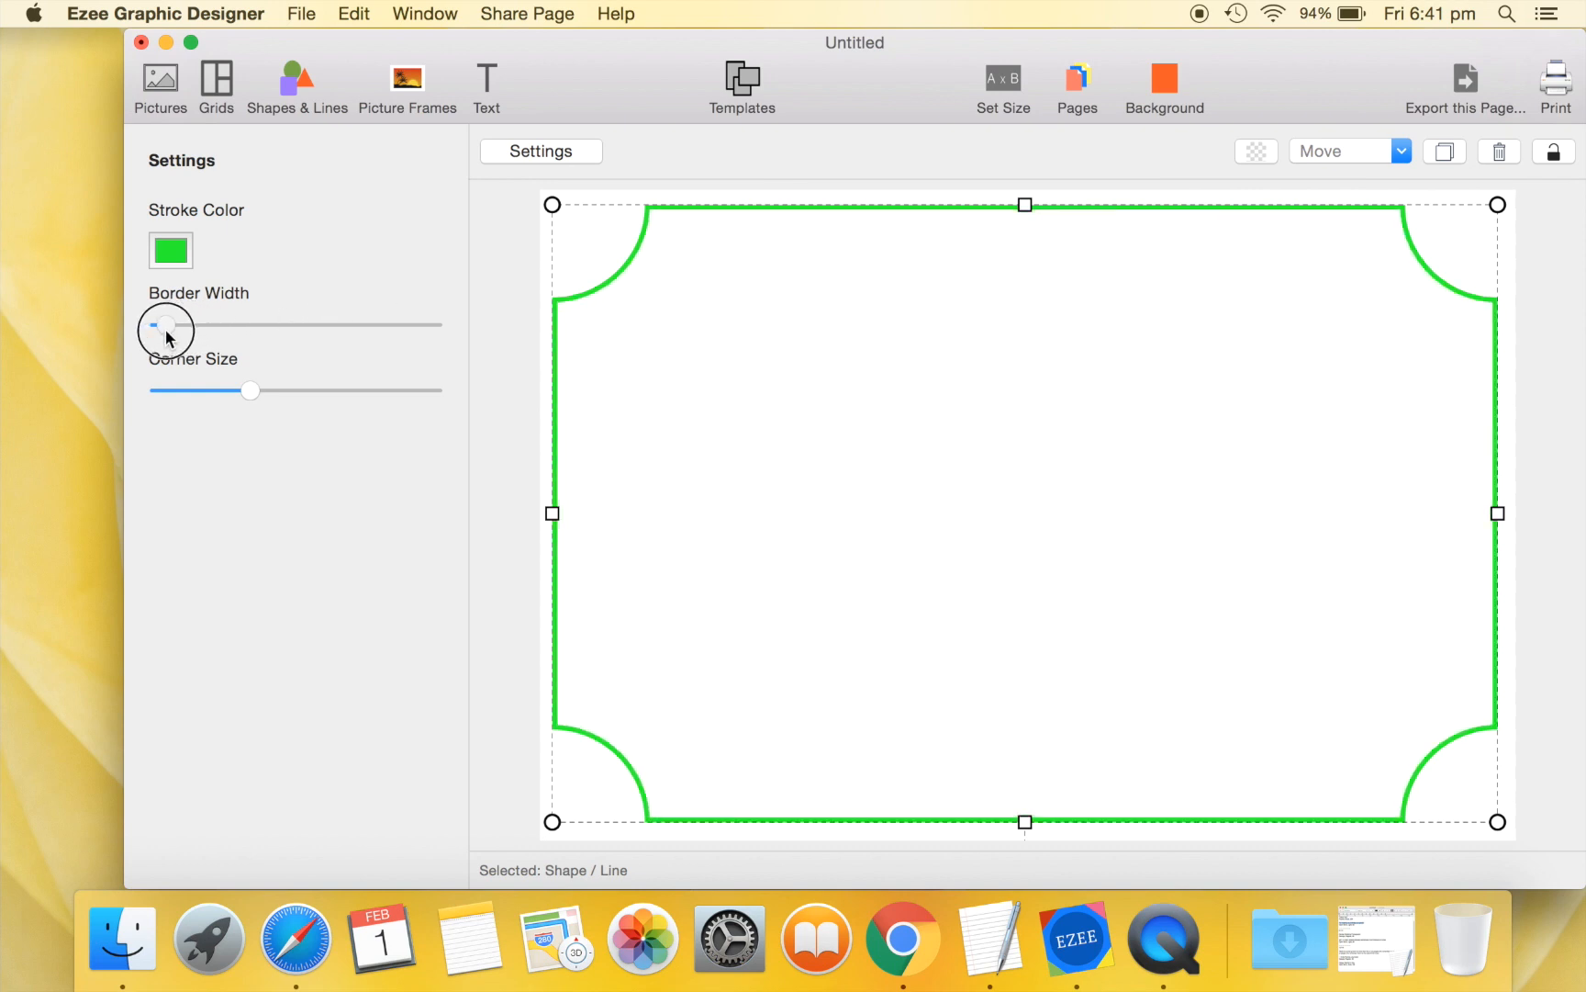
drag(249, 391, 207, 391)
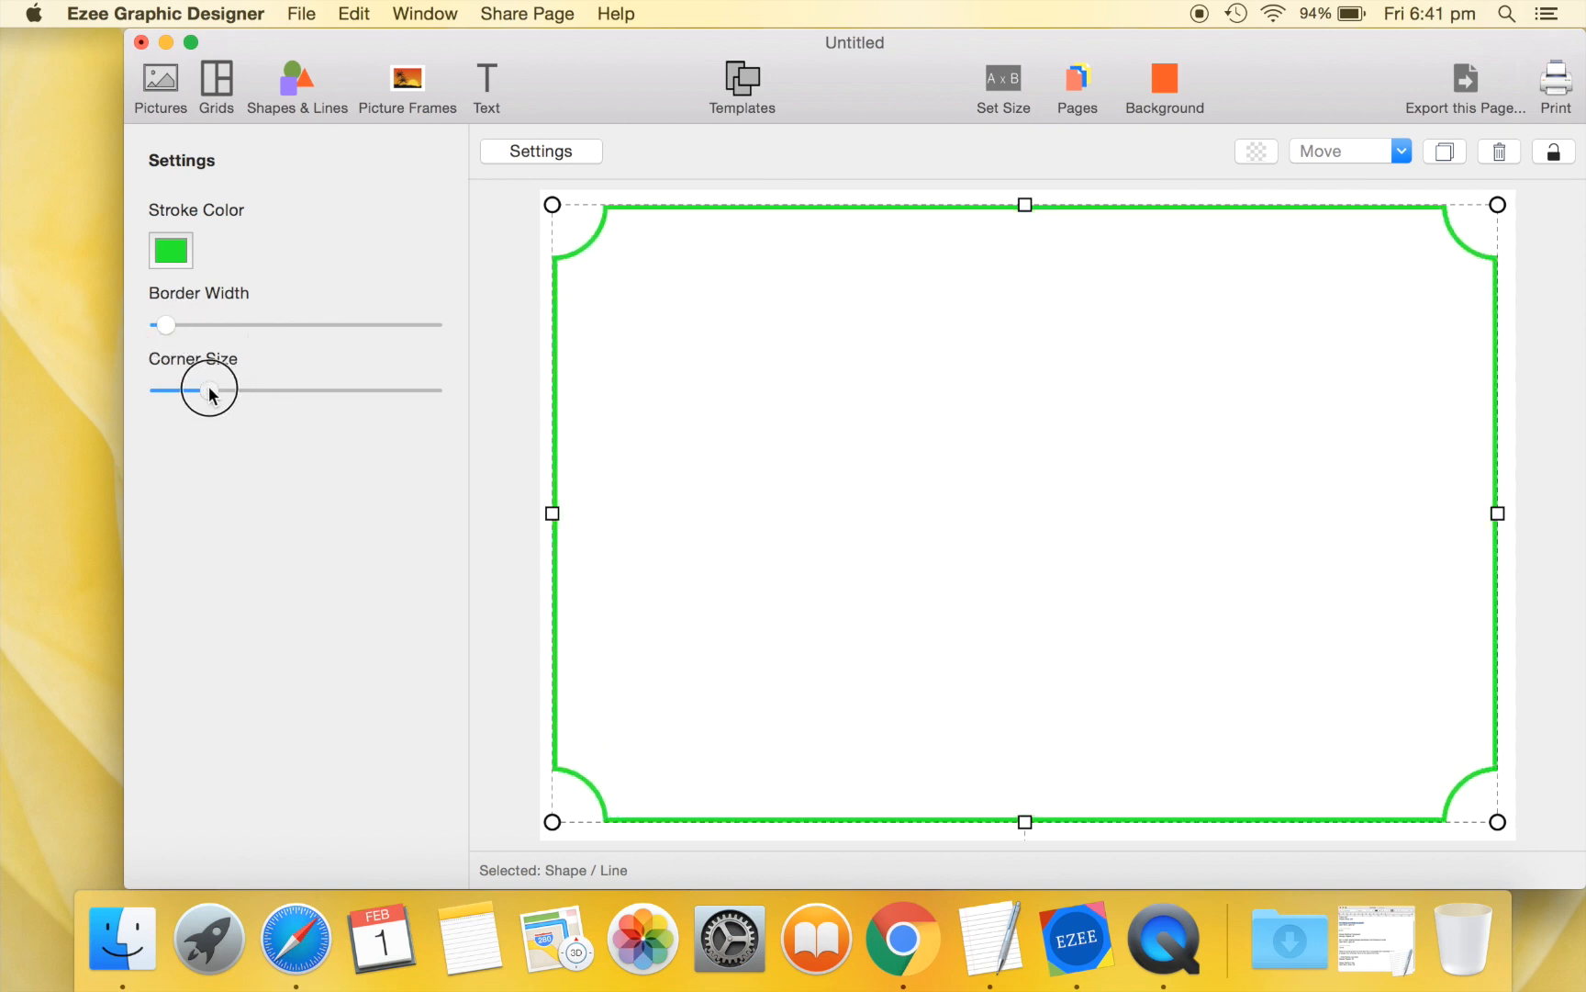
click(169, 250)
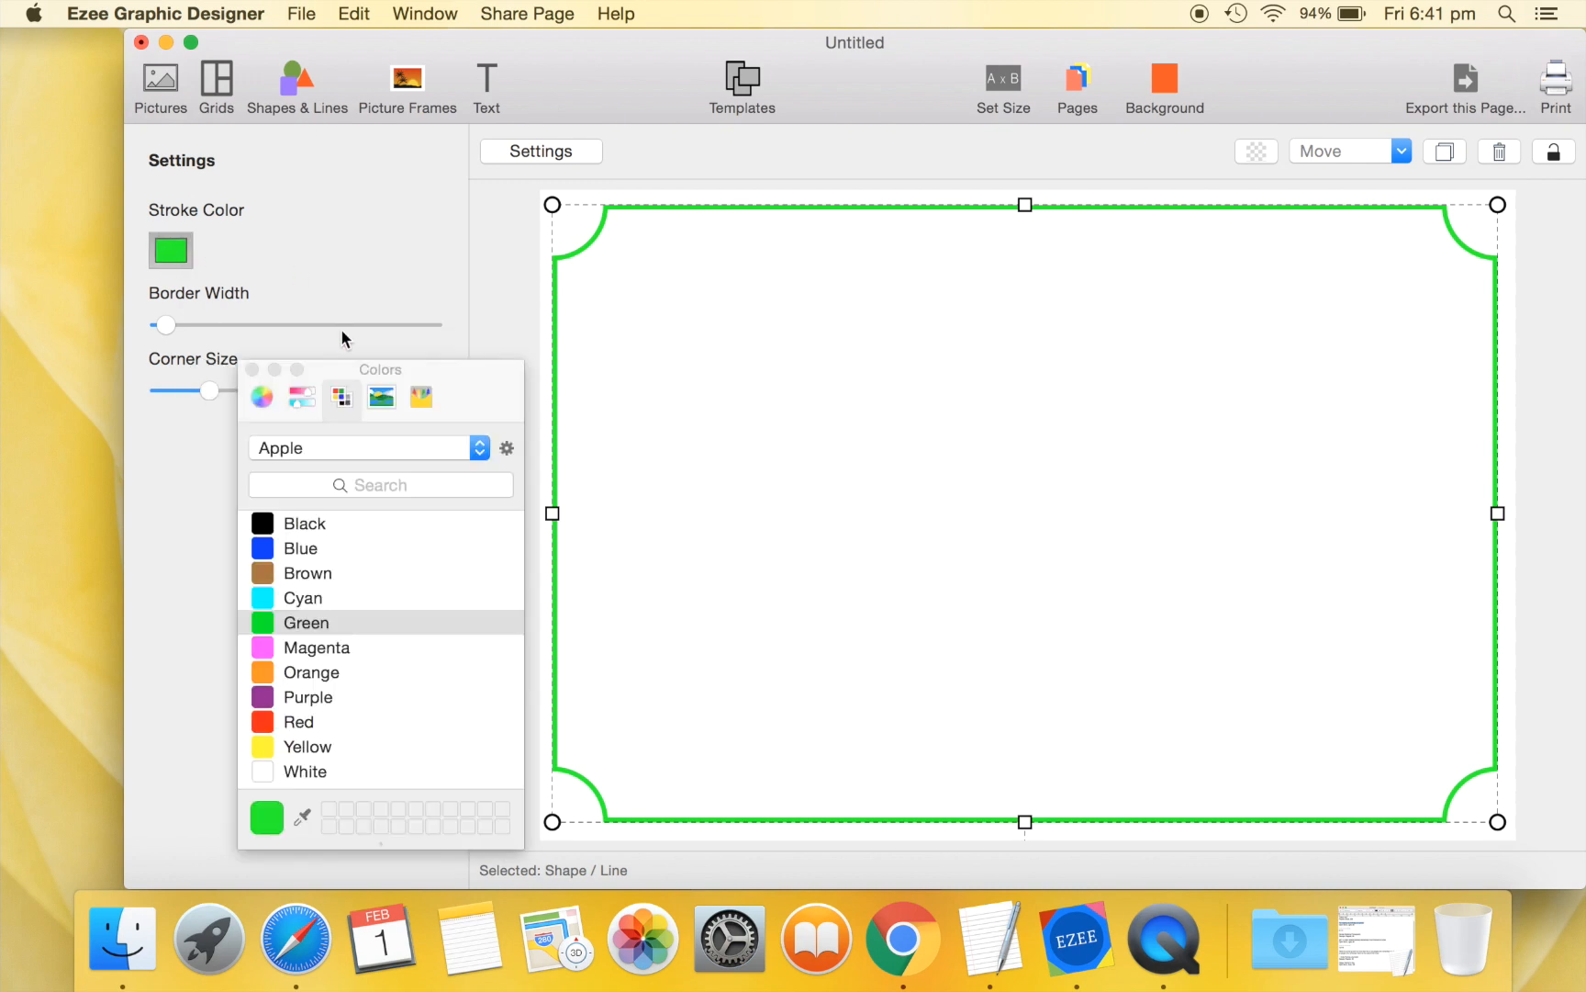
click(305, 524)
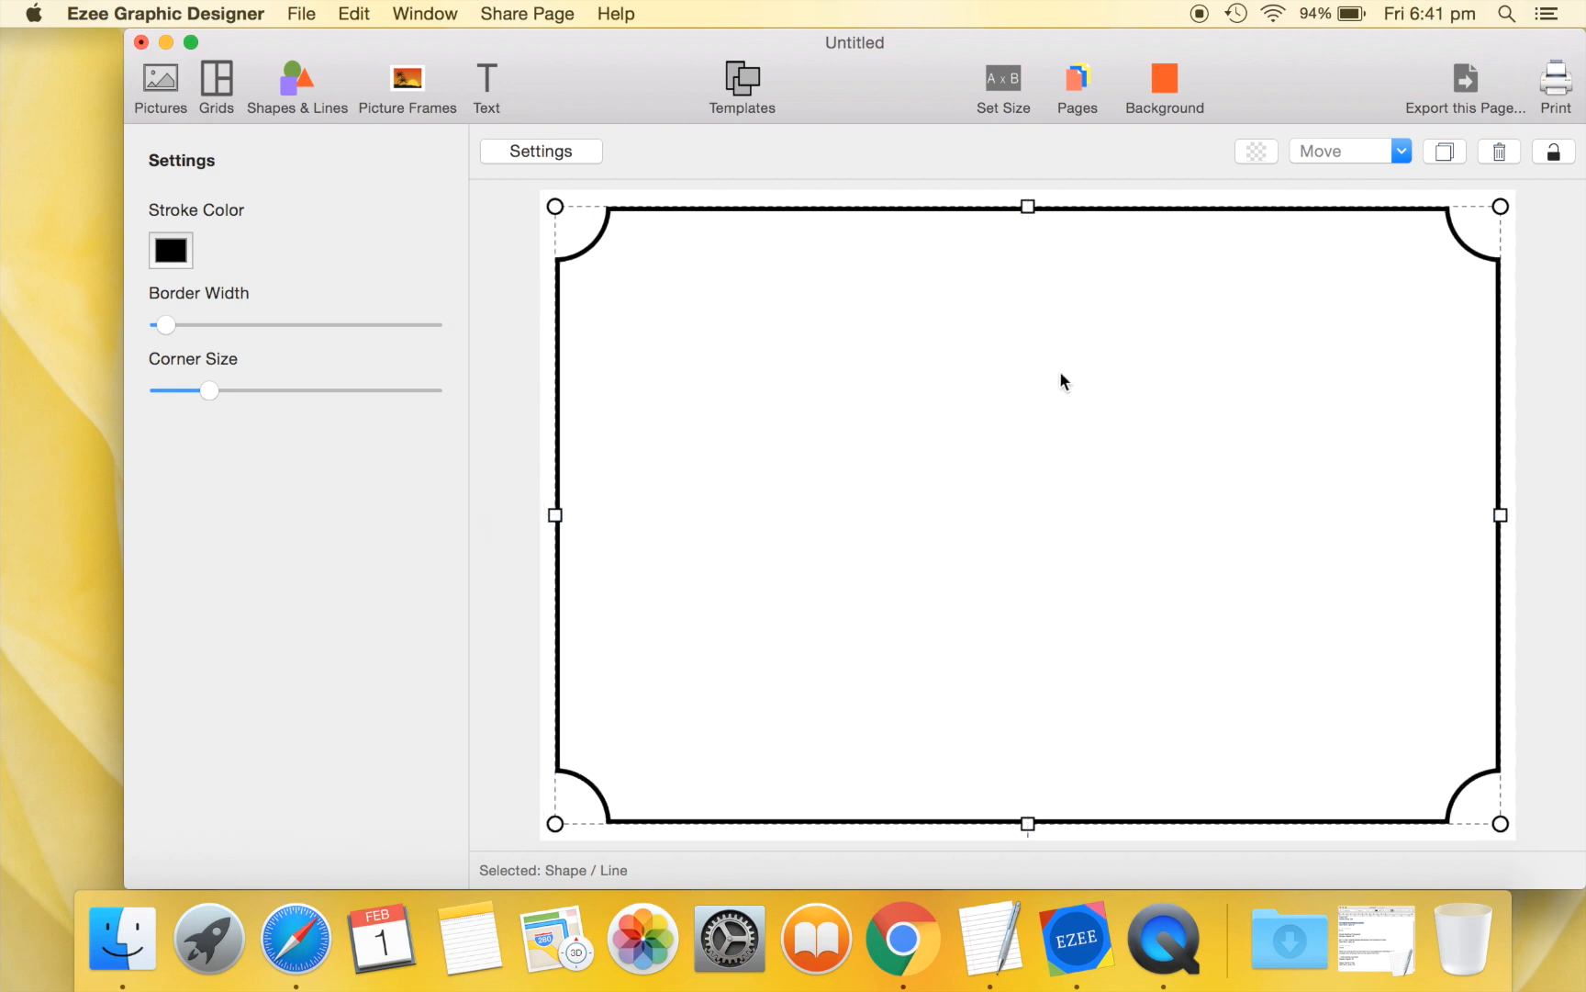
mouse_move(716, 447)
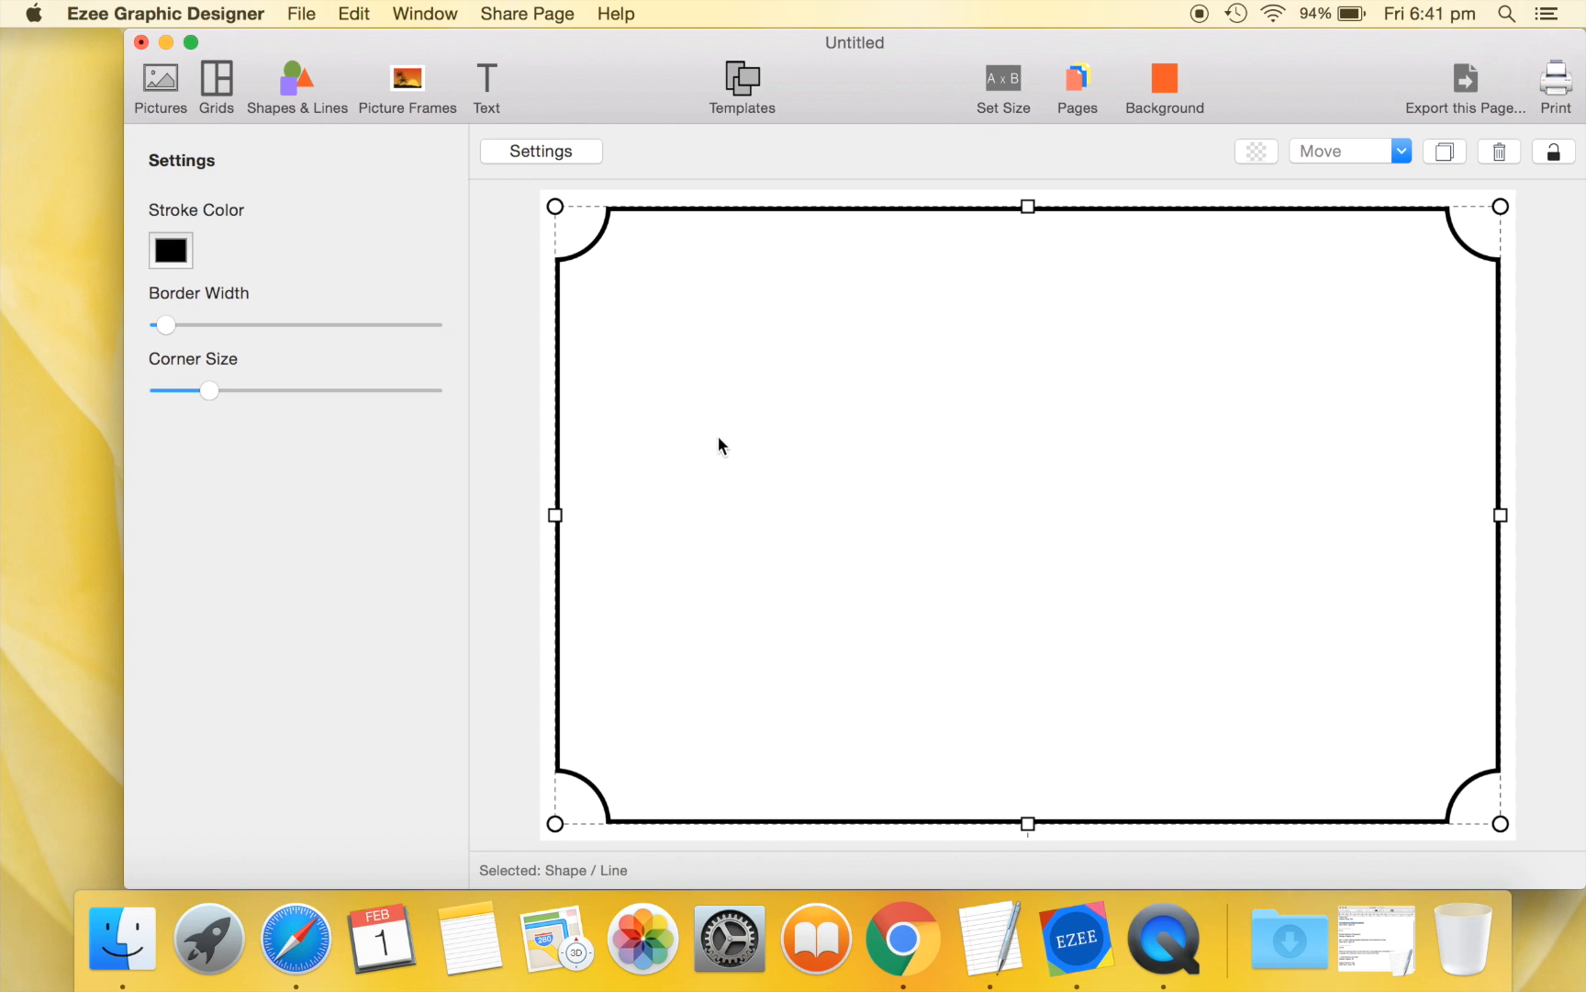
click(487, 77)
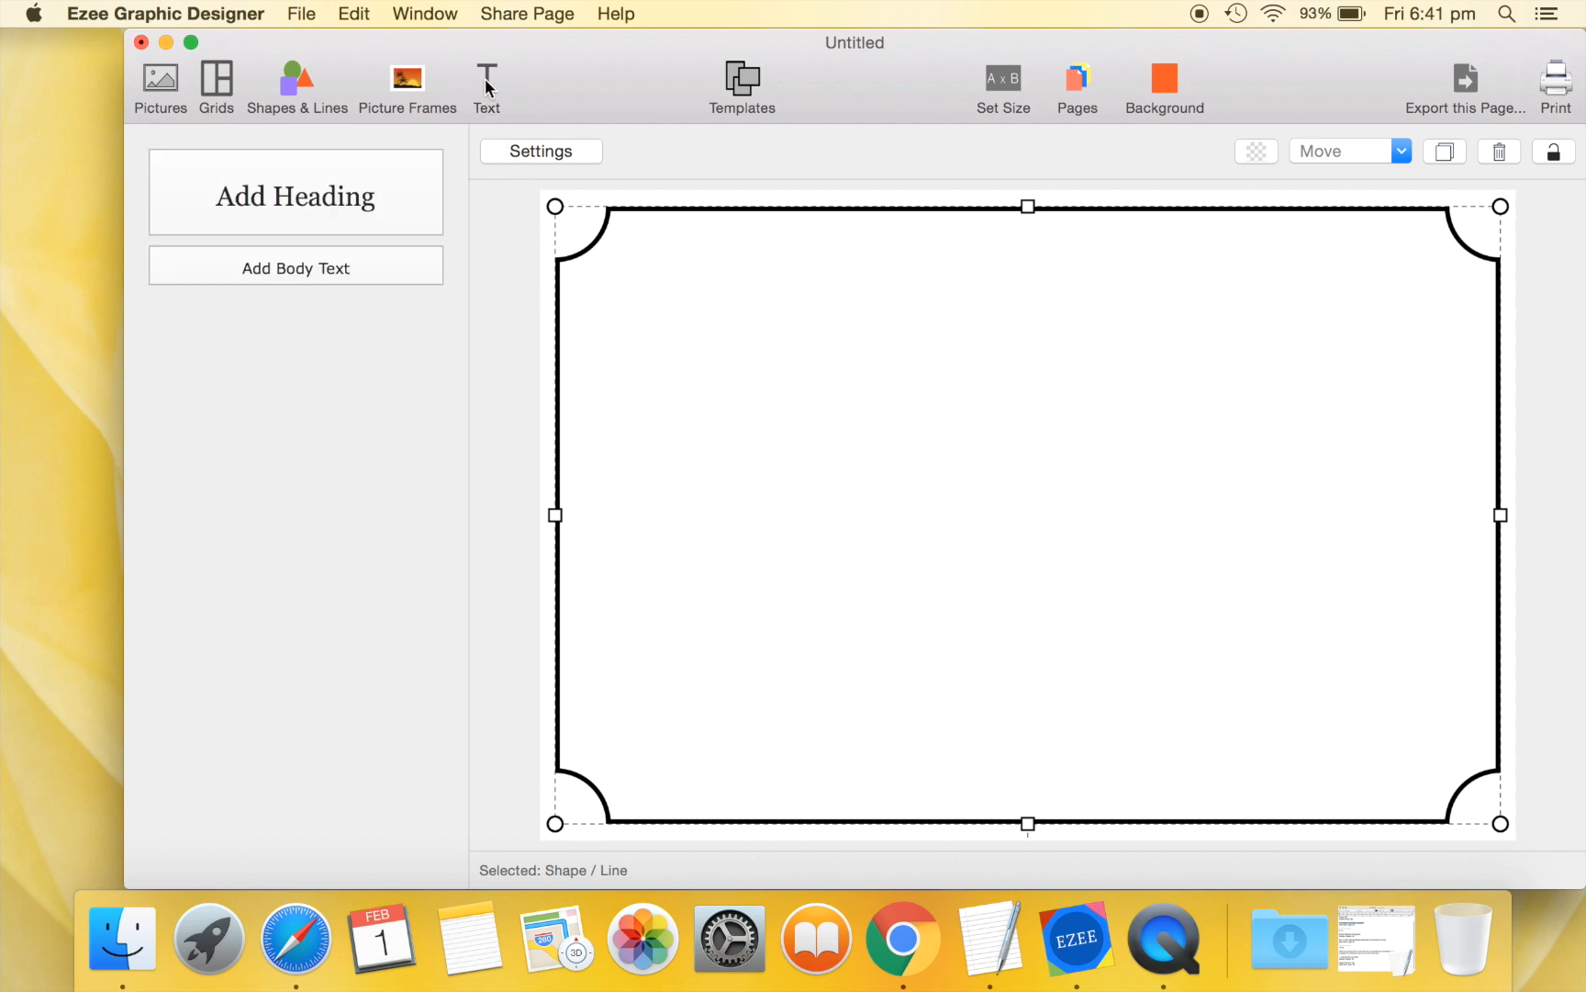
mouse_move(332, 186)
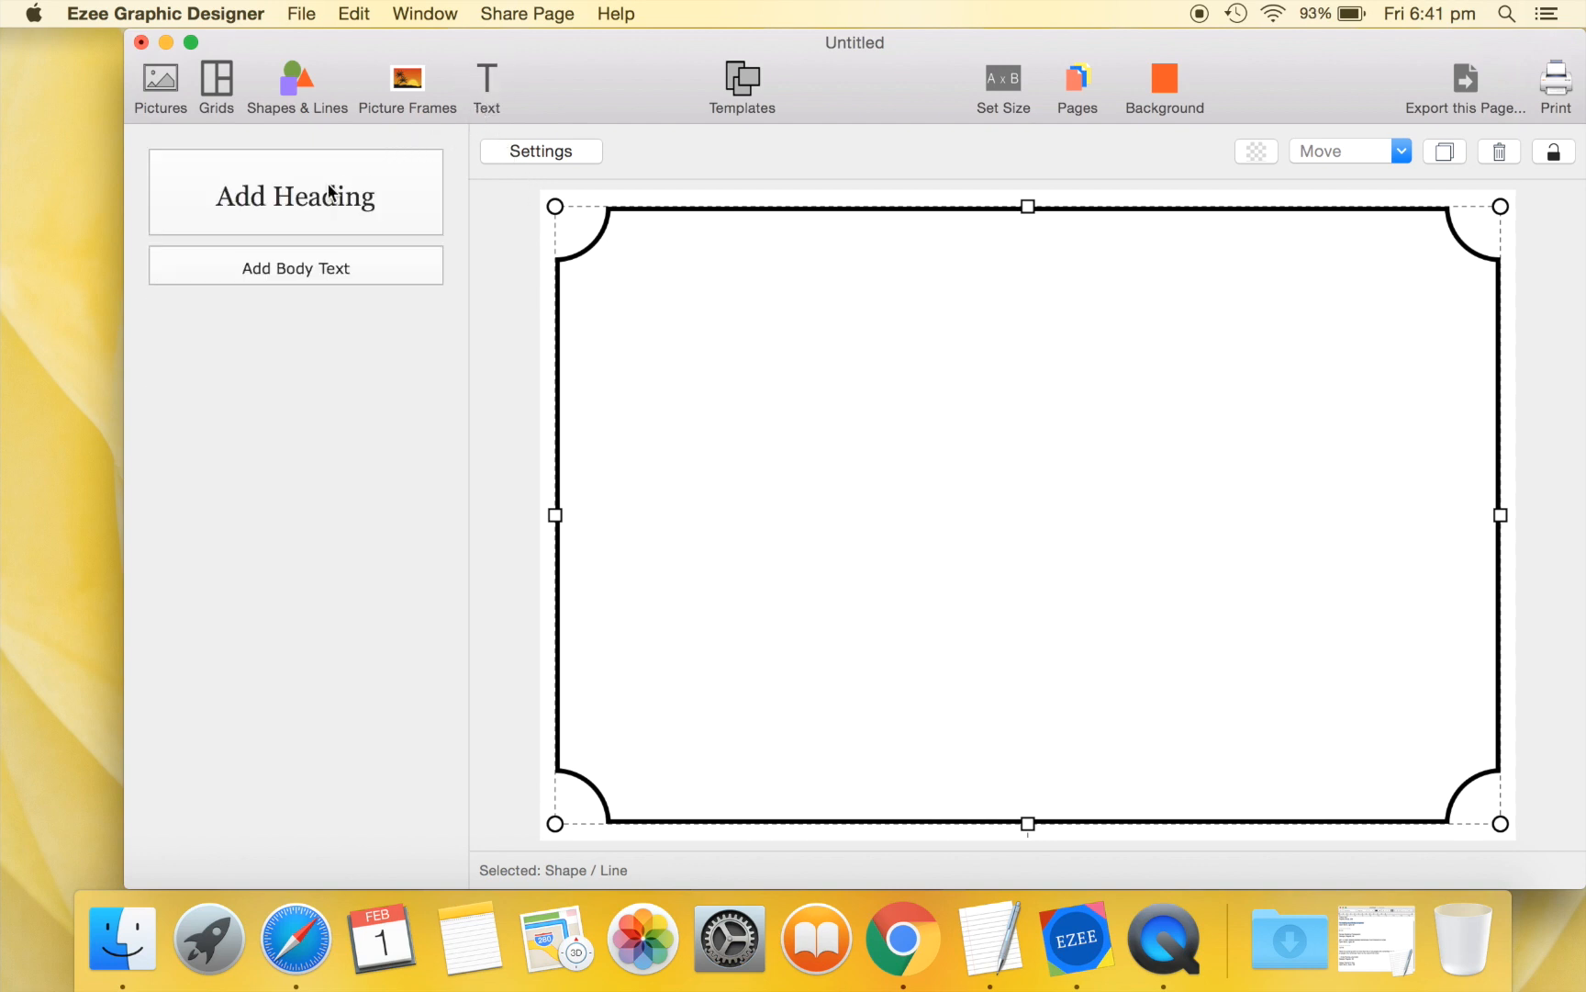
Add a 'Denise Wedding Photography' heading at the card's top, sized 96.
click(296, 192)
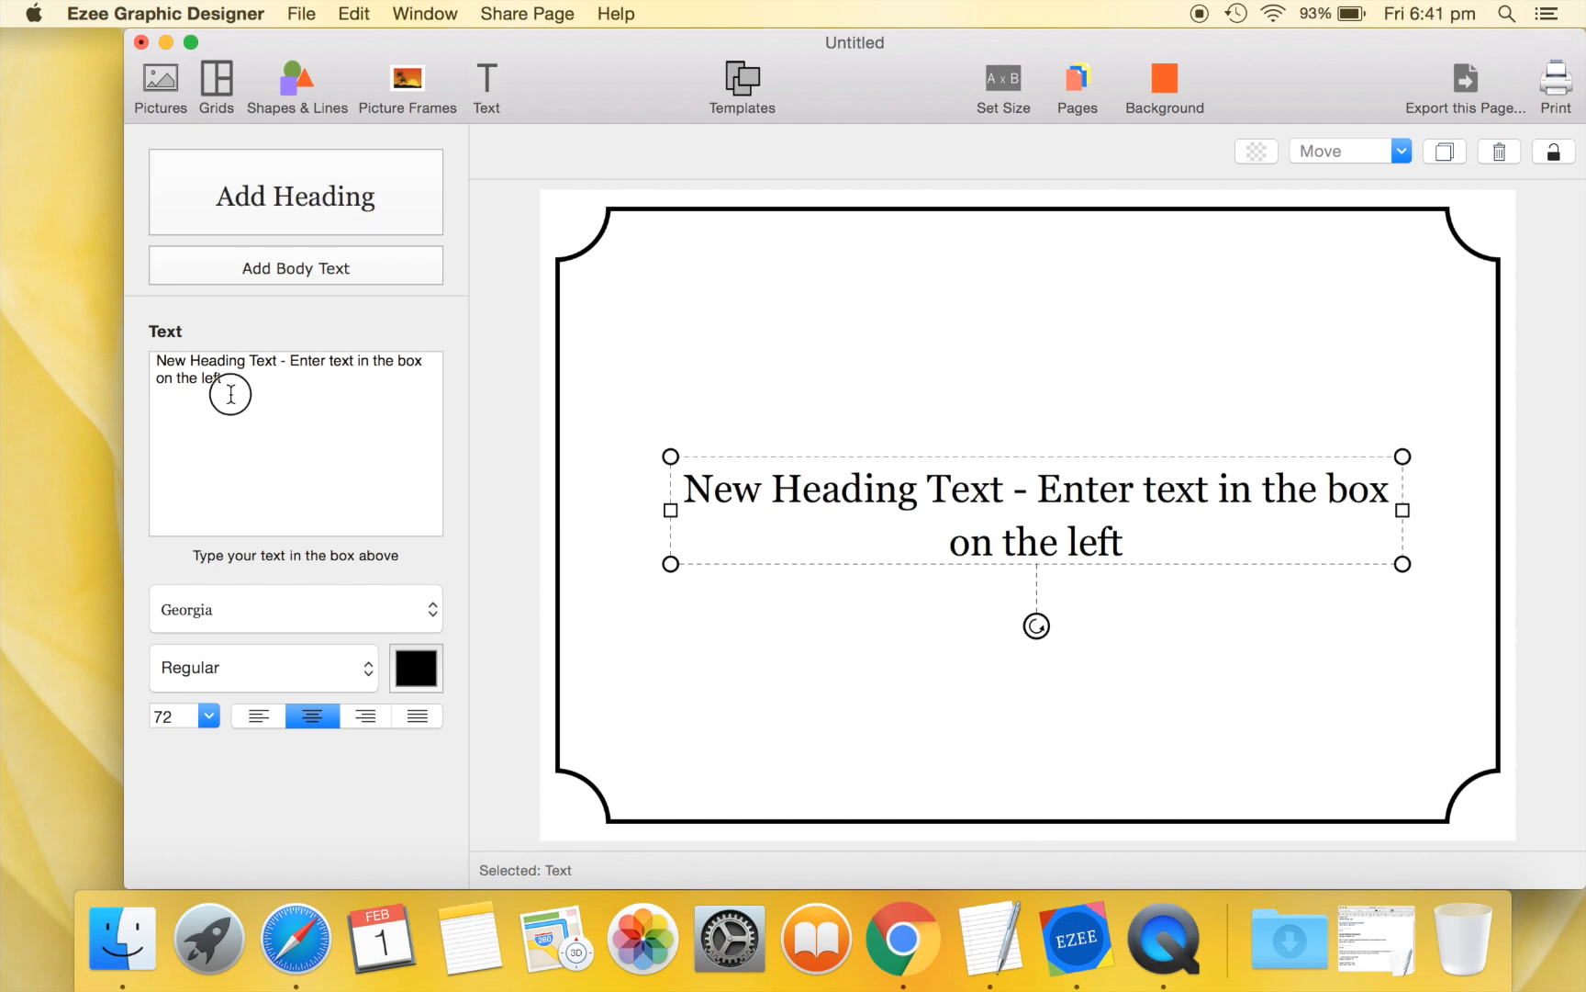
text(Denise Wedding Photography)
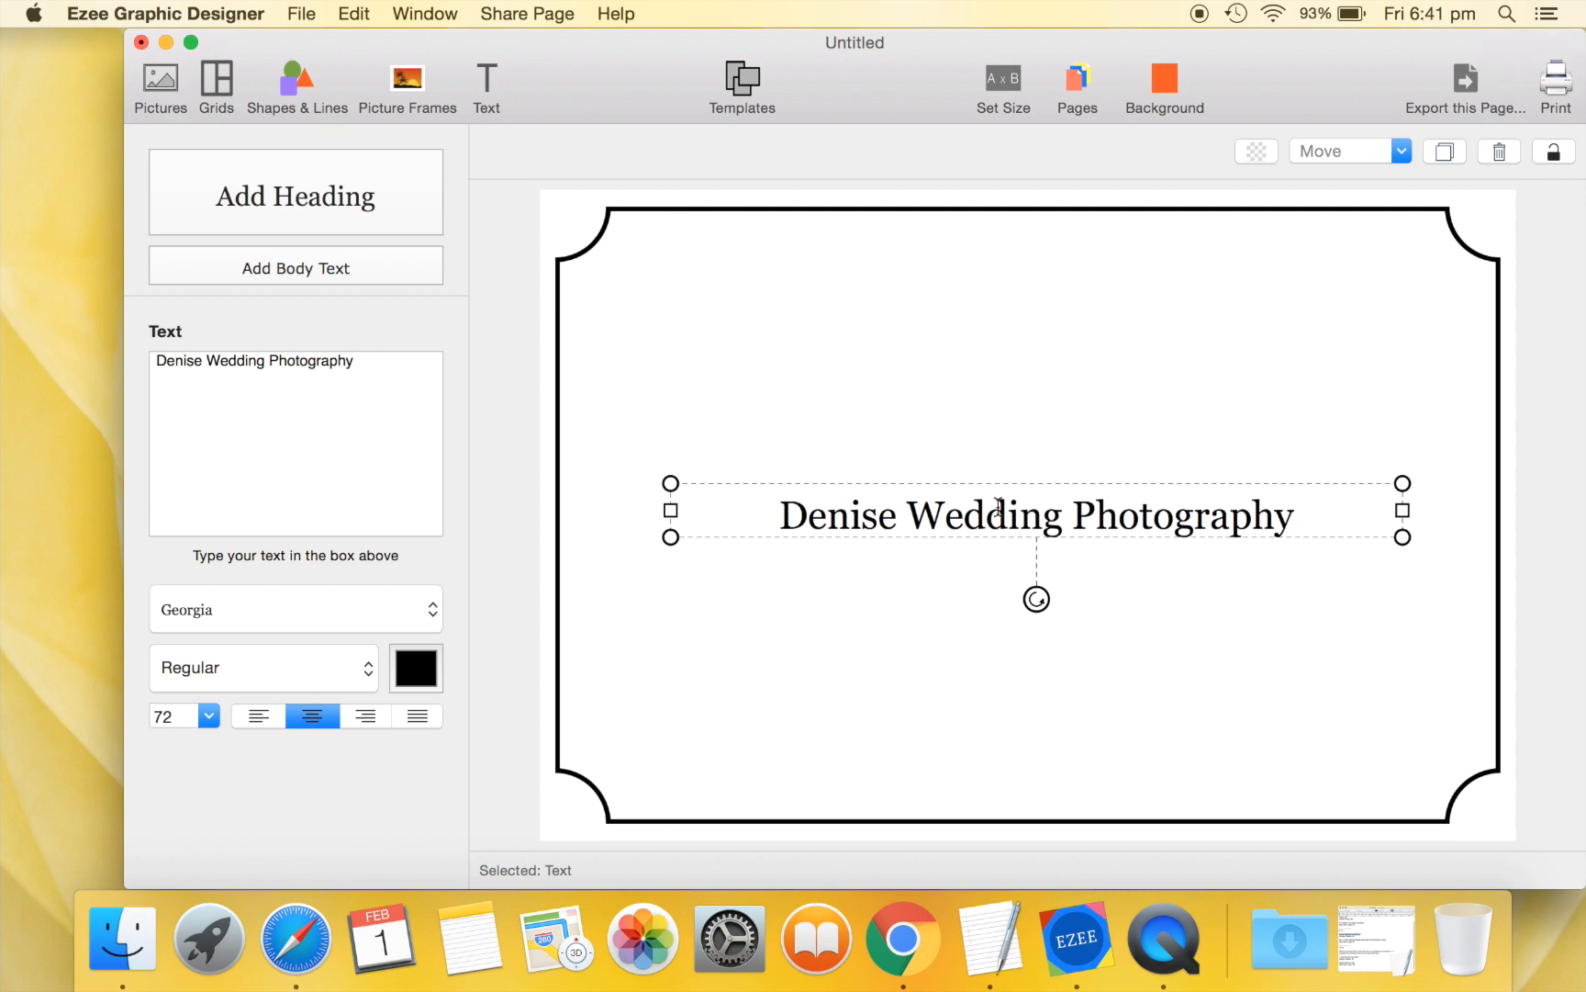
drag(1034, 512, 1026, 261)
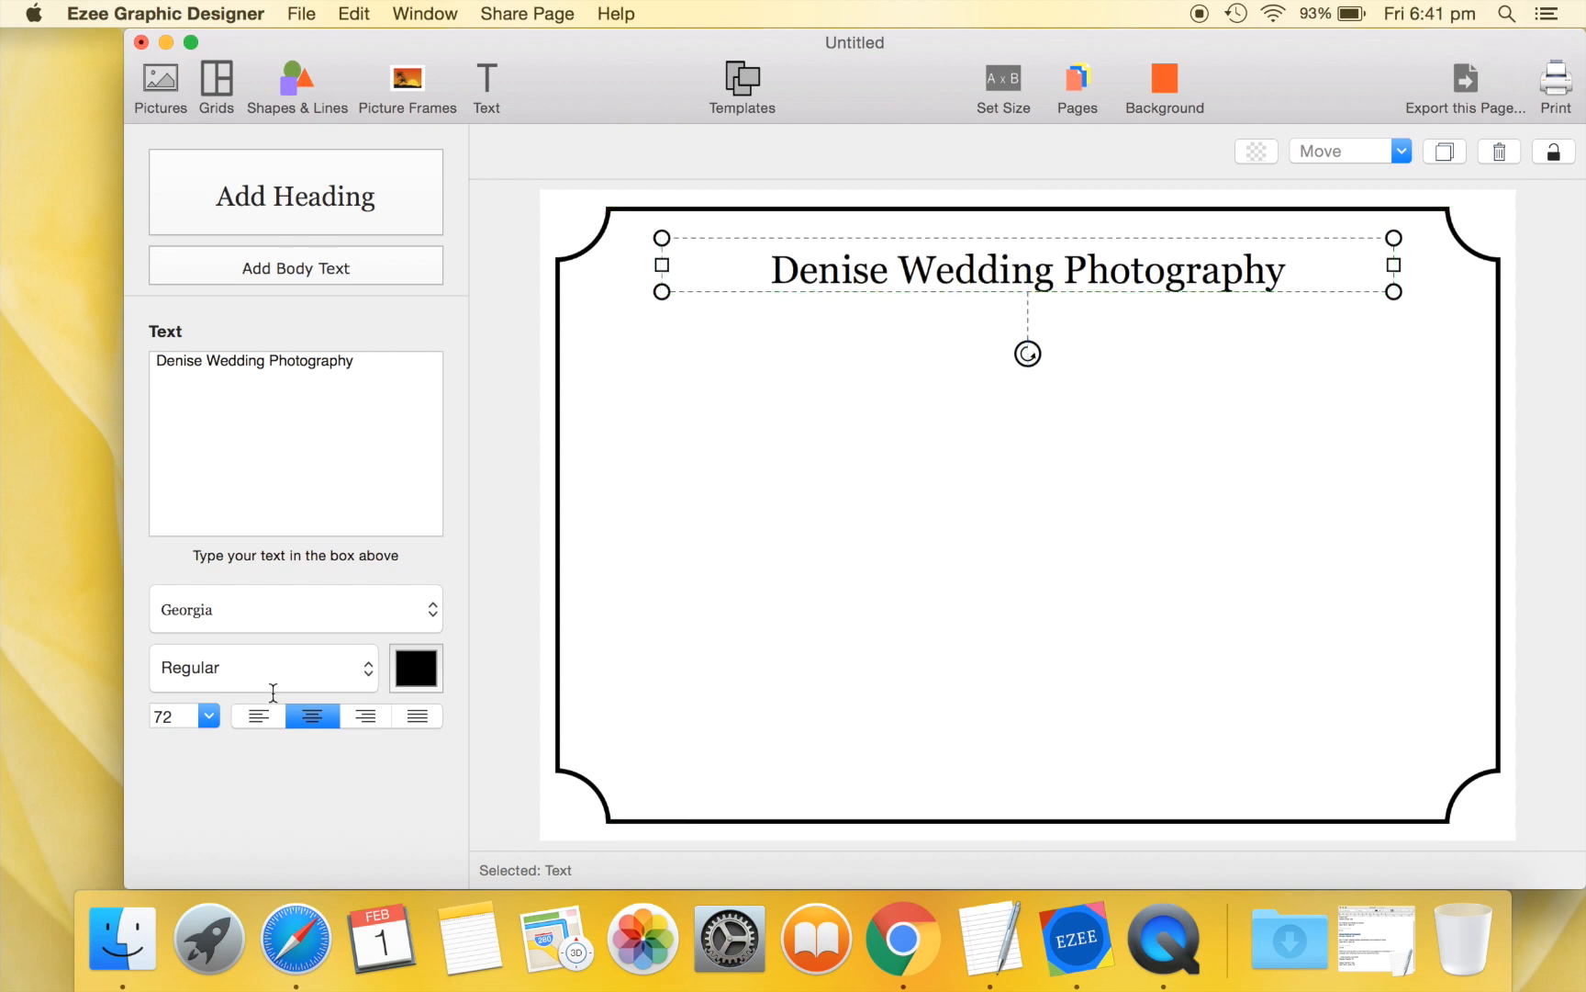
click(170, 717)
text(96)
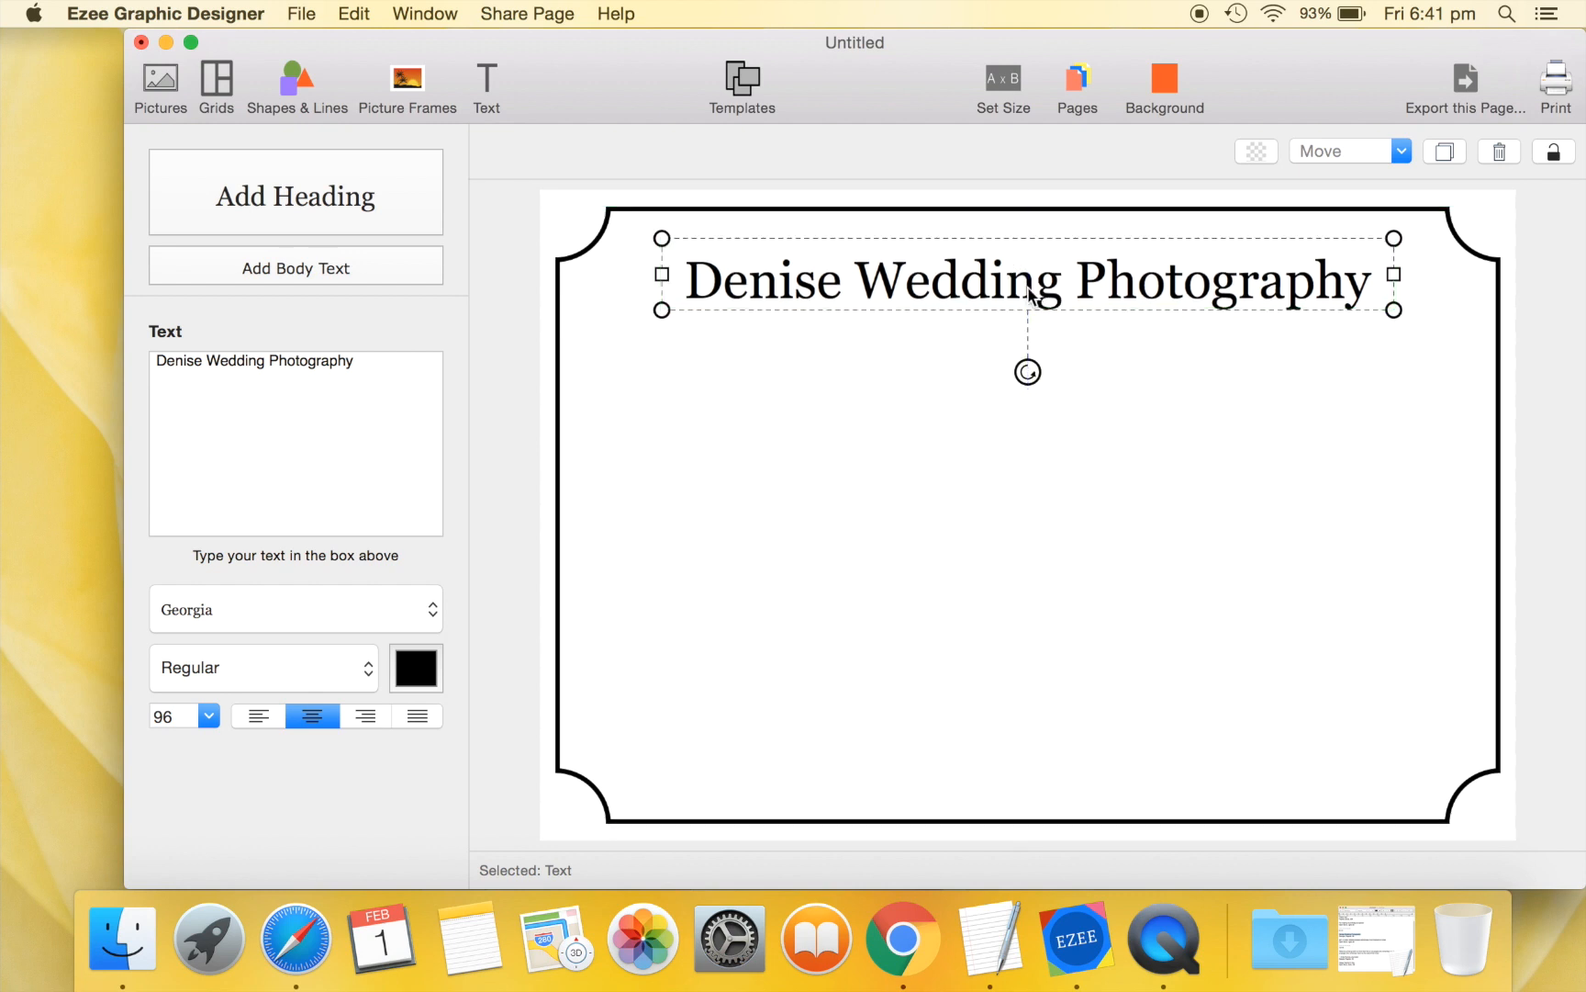
click(296, 82)
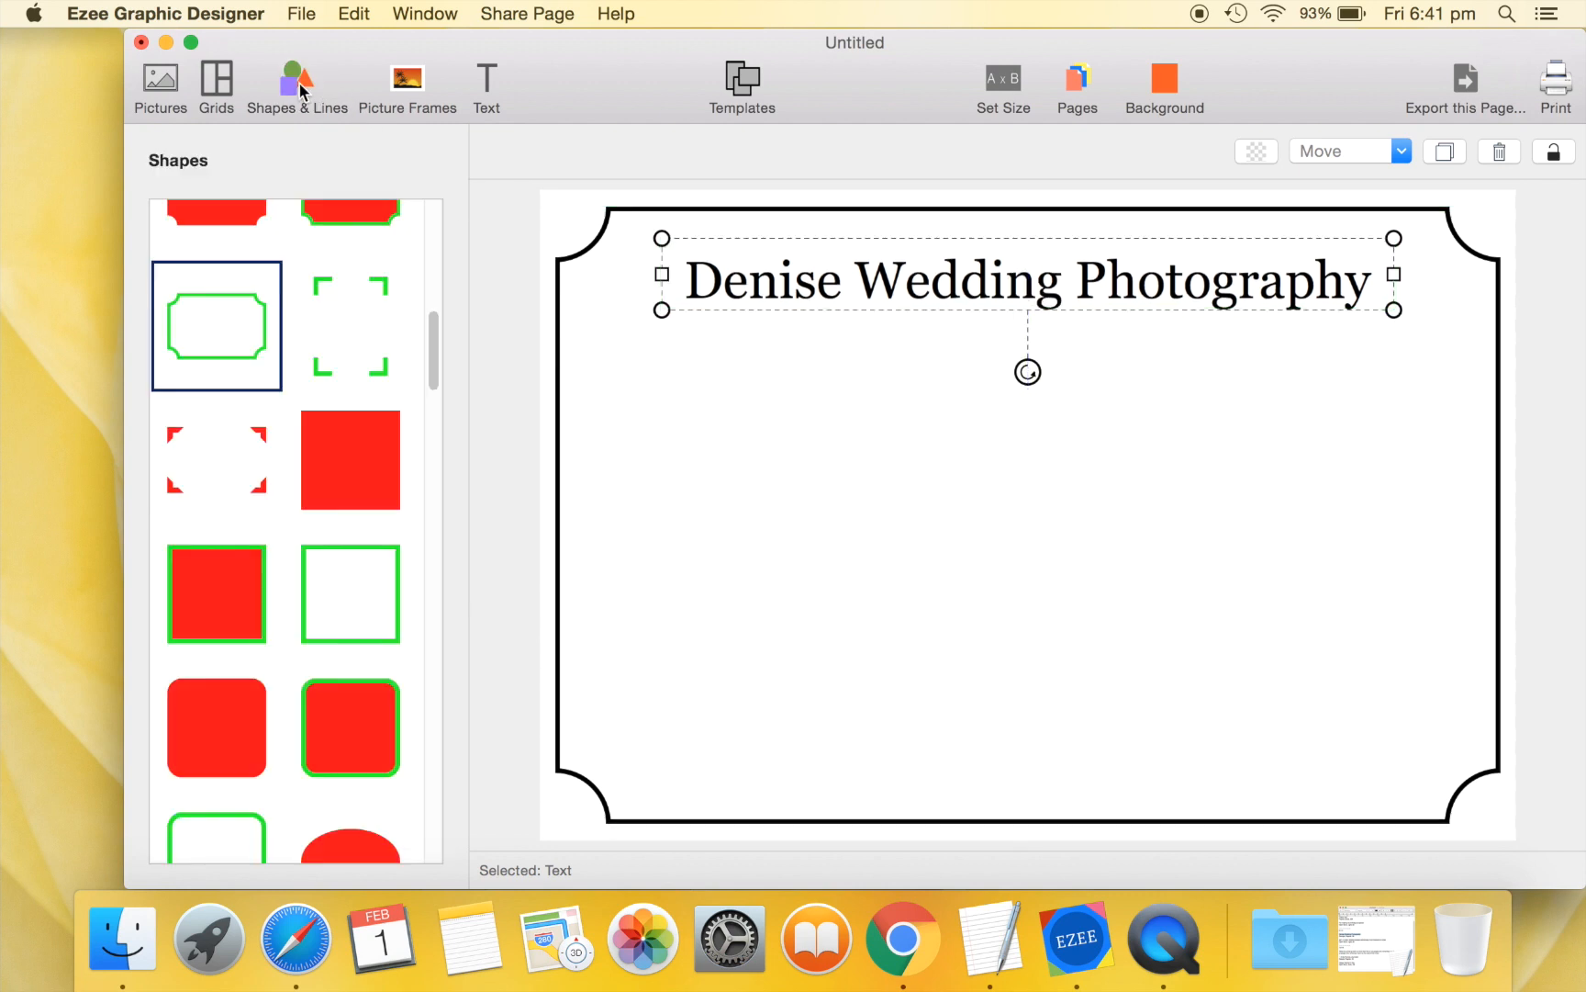
Place a thin black solid line under the heading, stretched to the heading's width.
scroll(down, 3)
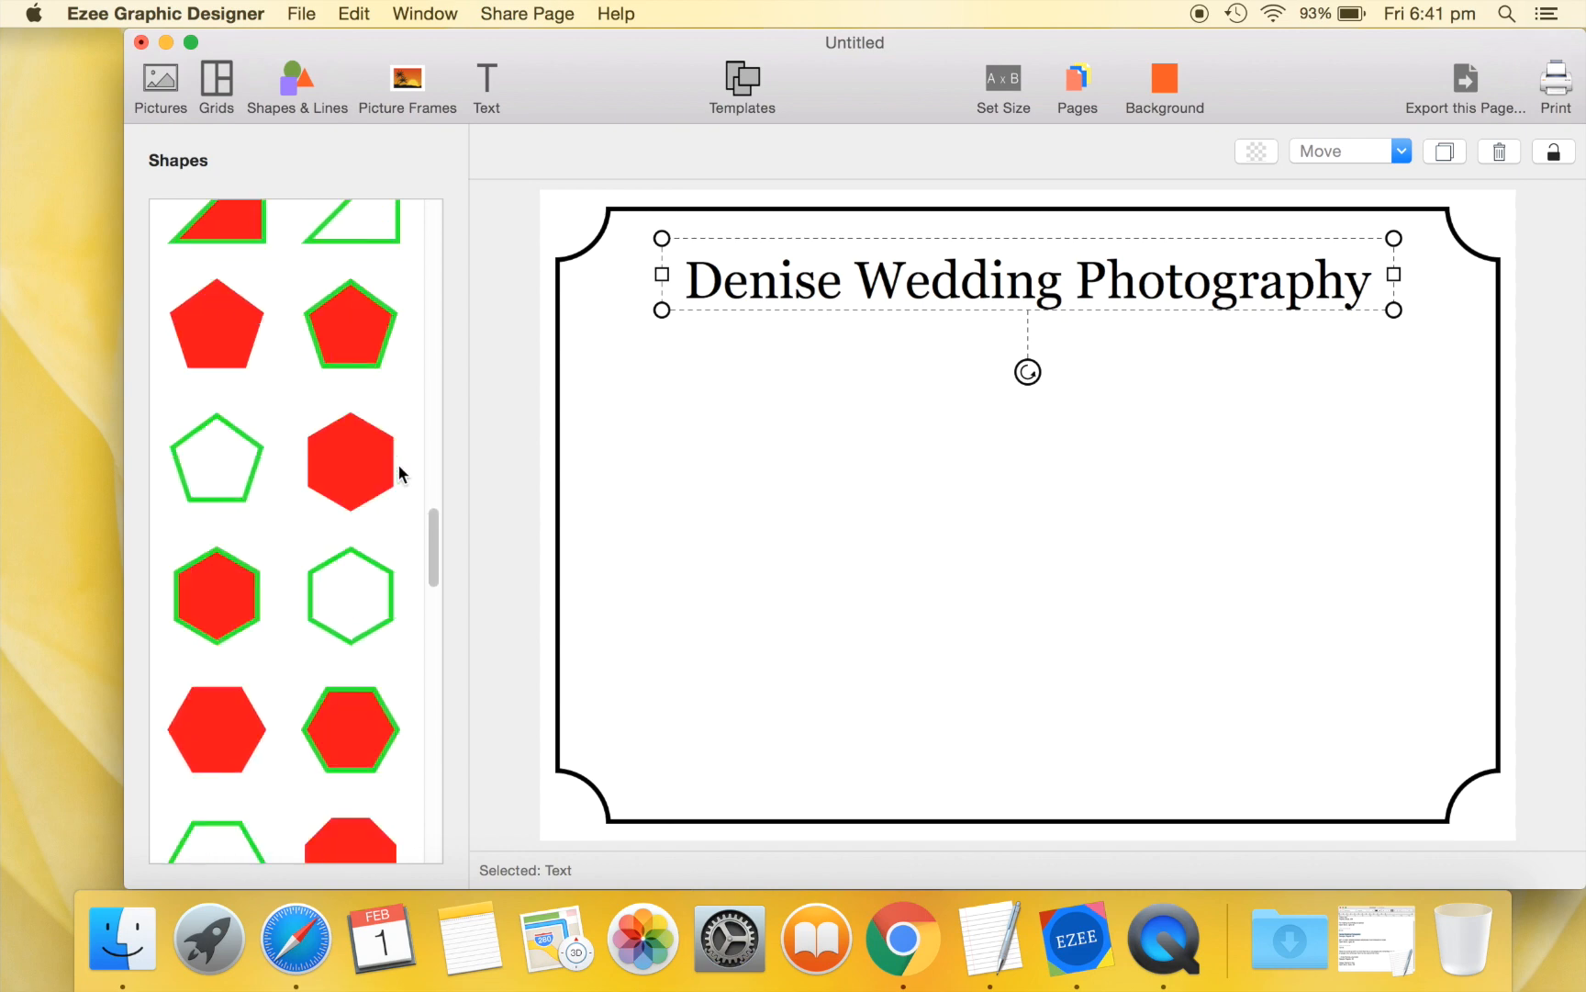
scroll(down, 3)
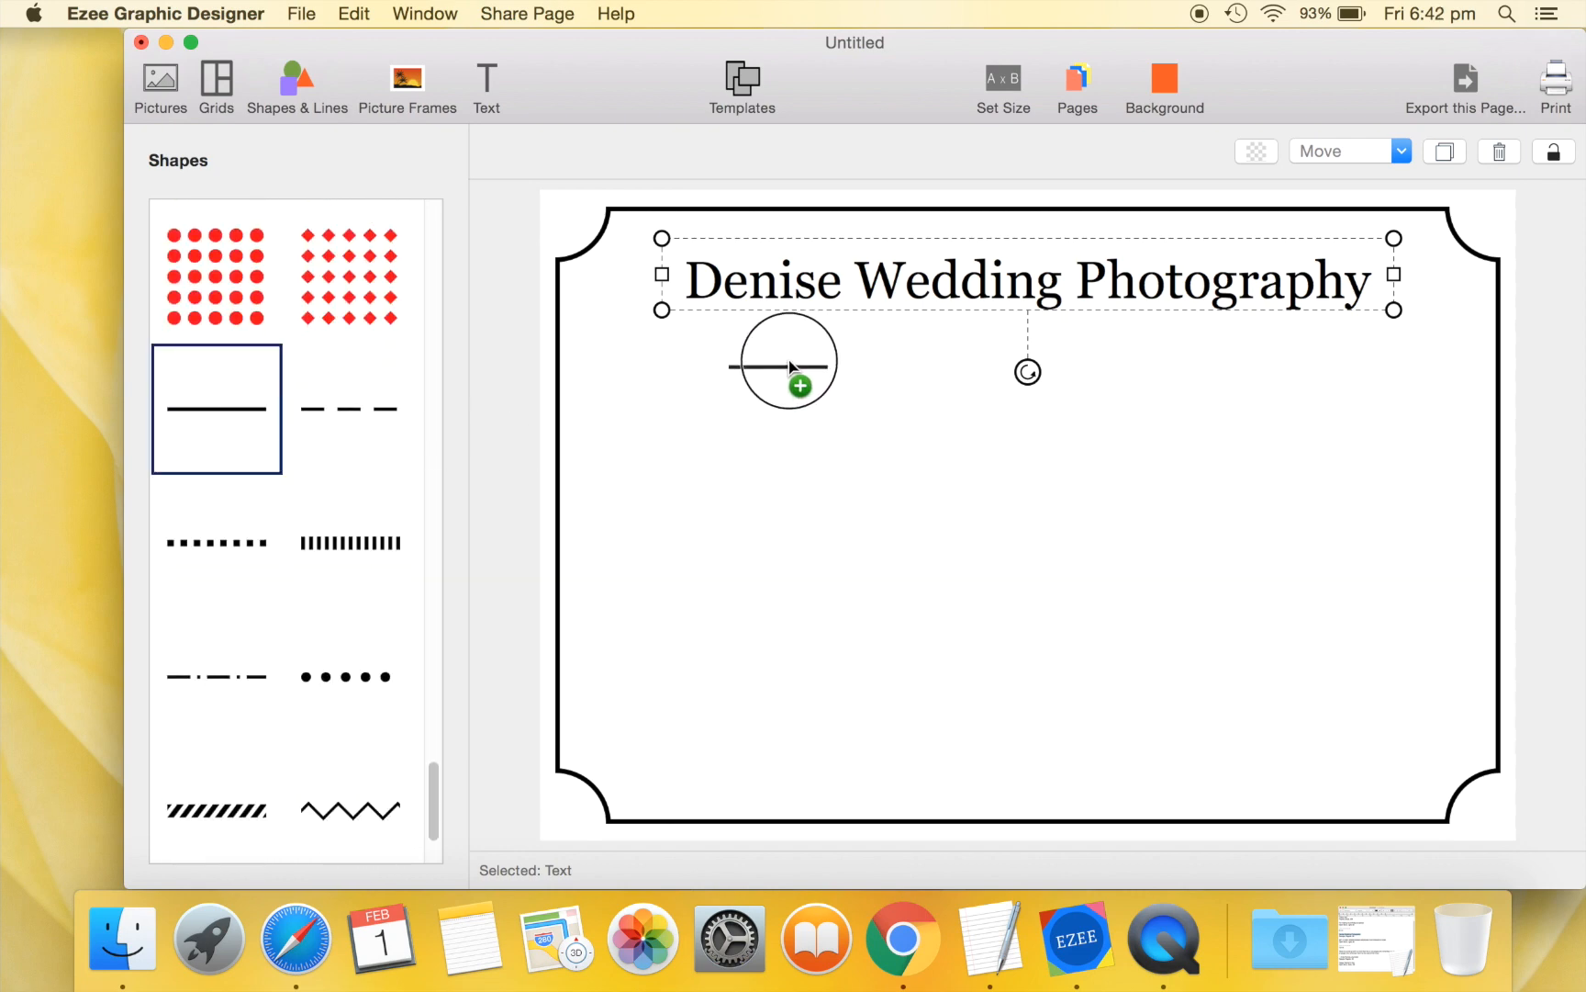
drag(778, 362, 819, 336)
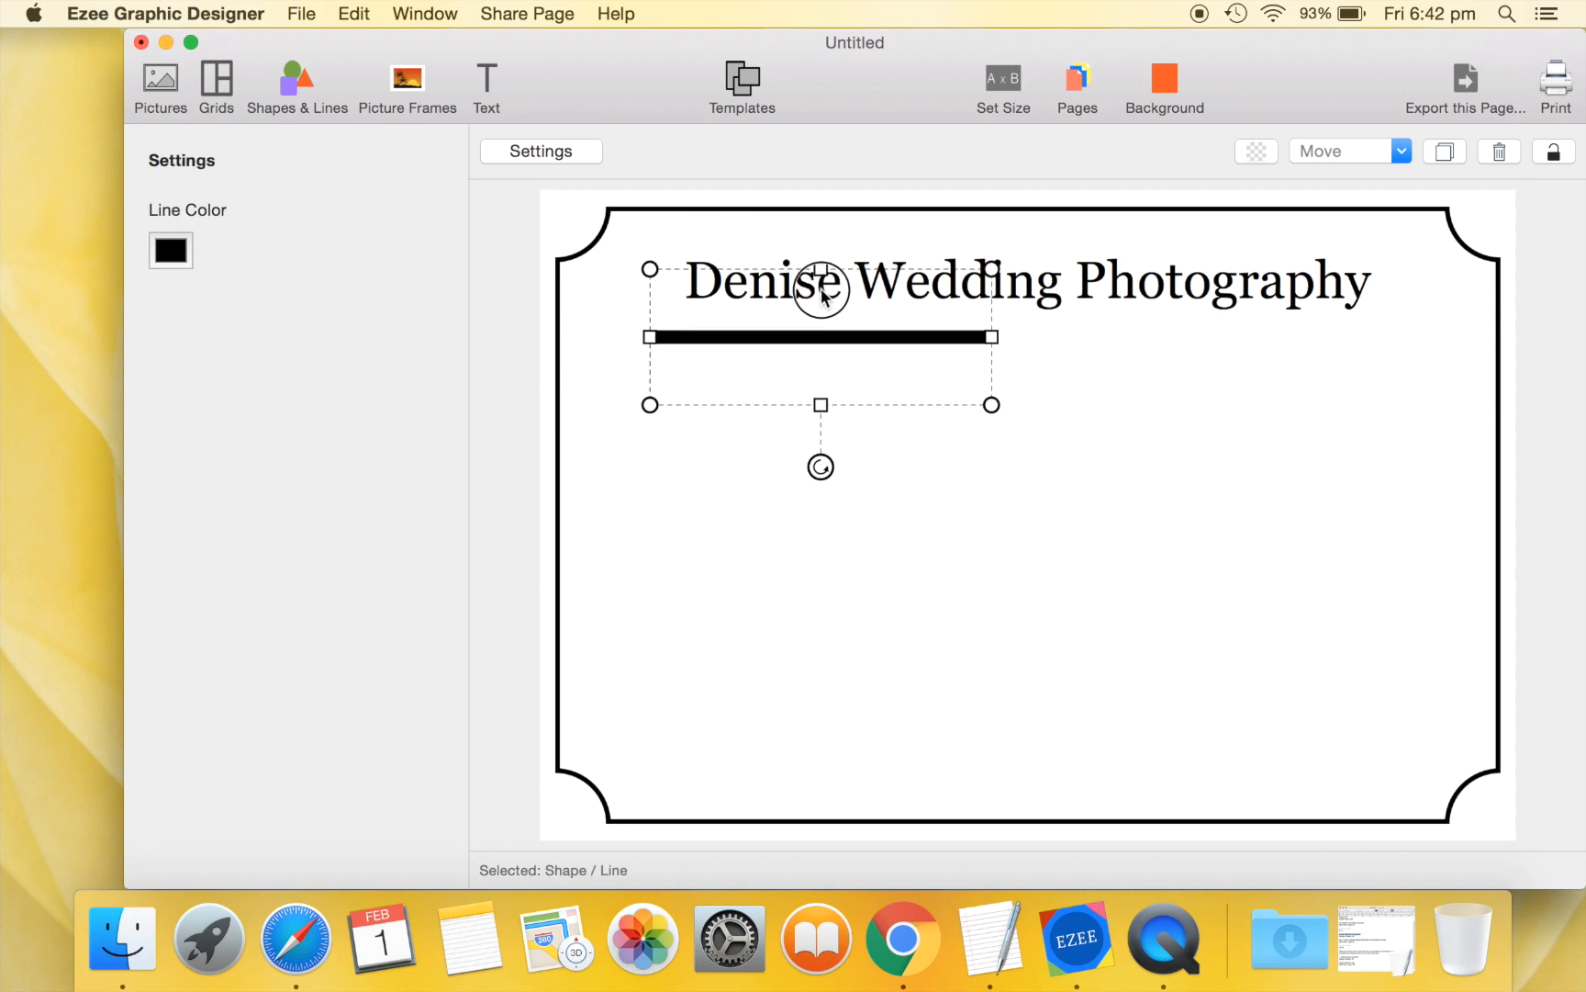
drag(821, 336, 820, 390)
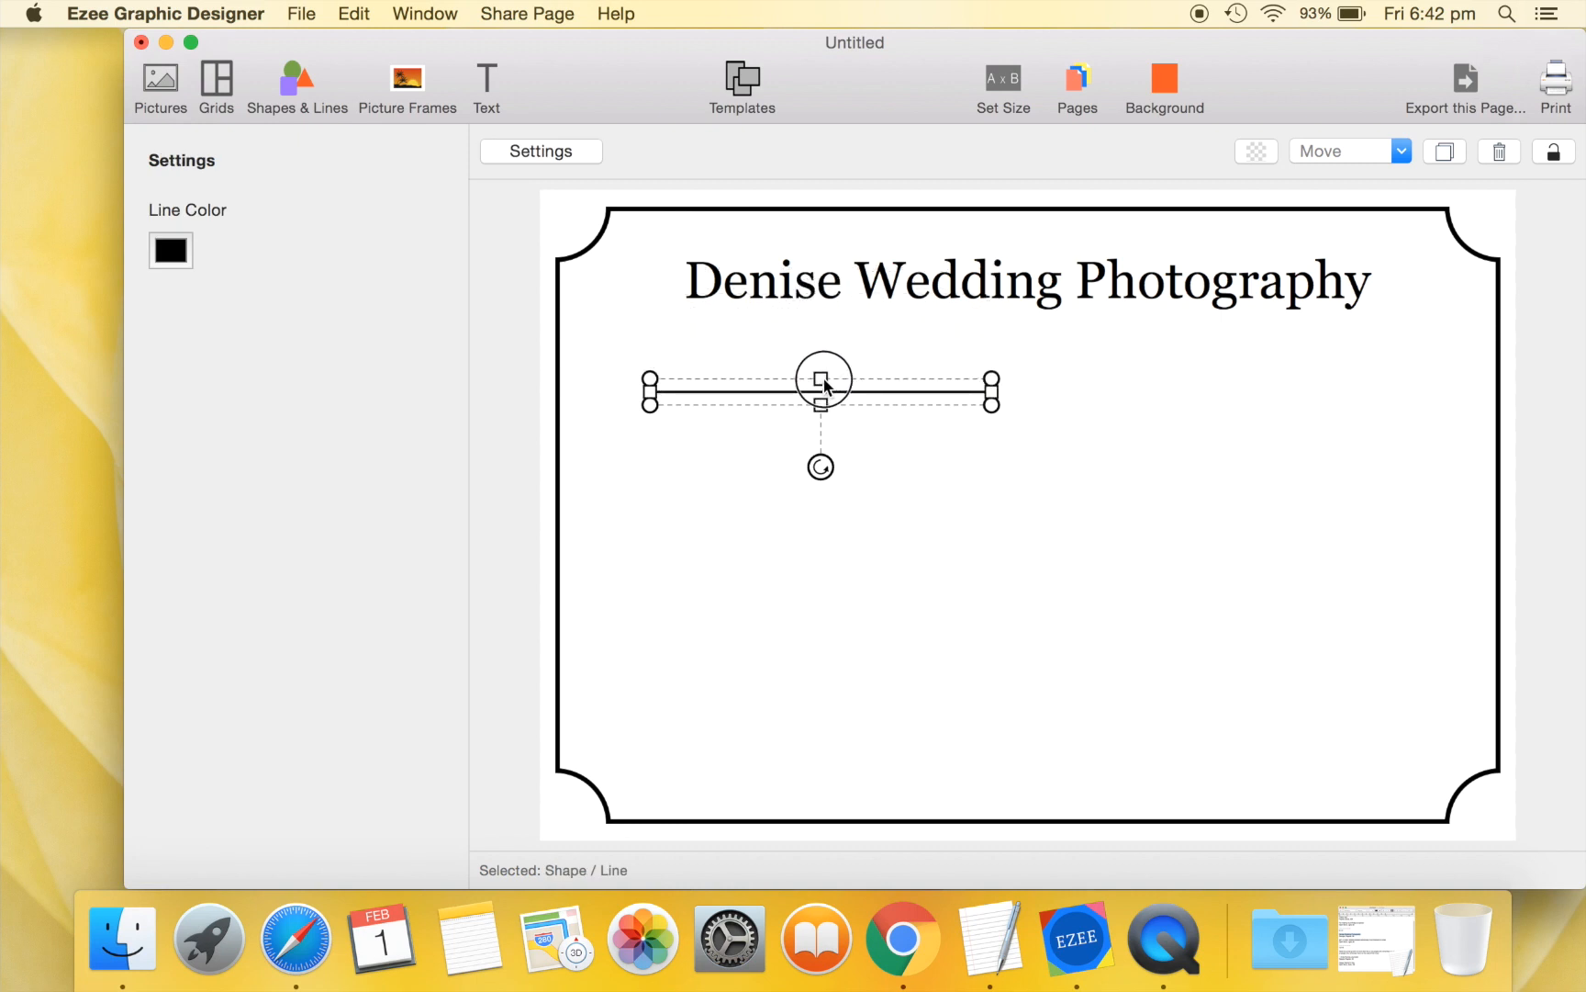
drag(823, 389, 912, 330)
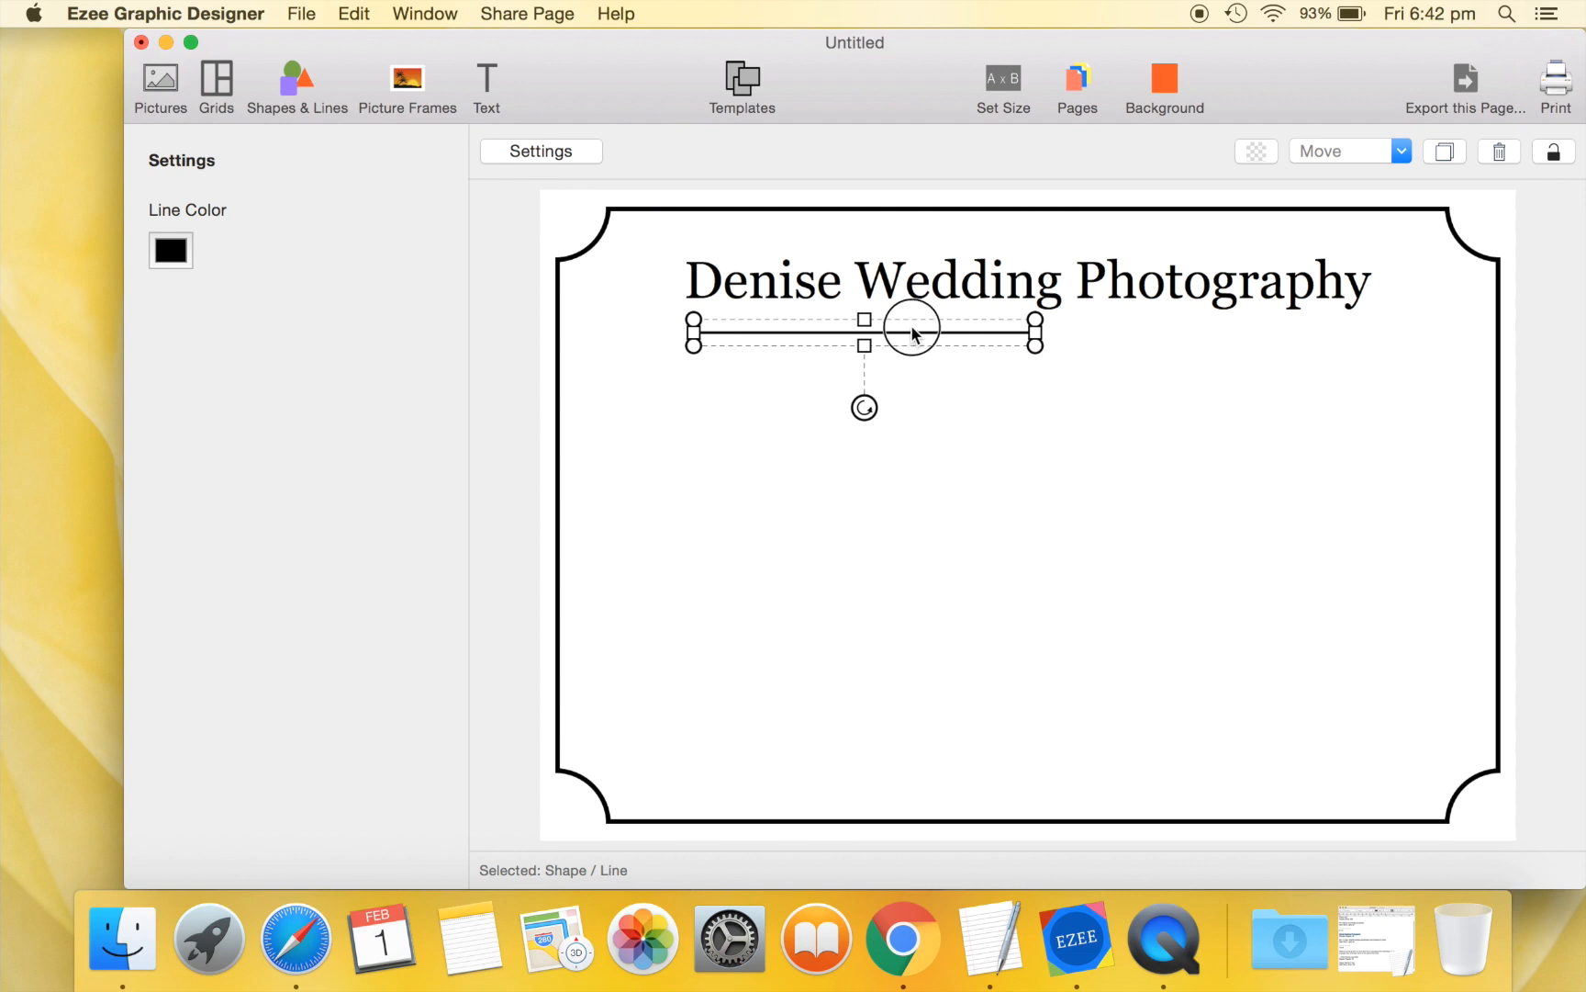
drag(909, 331, 894, 334)
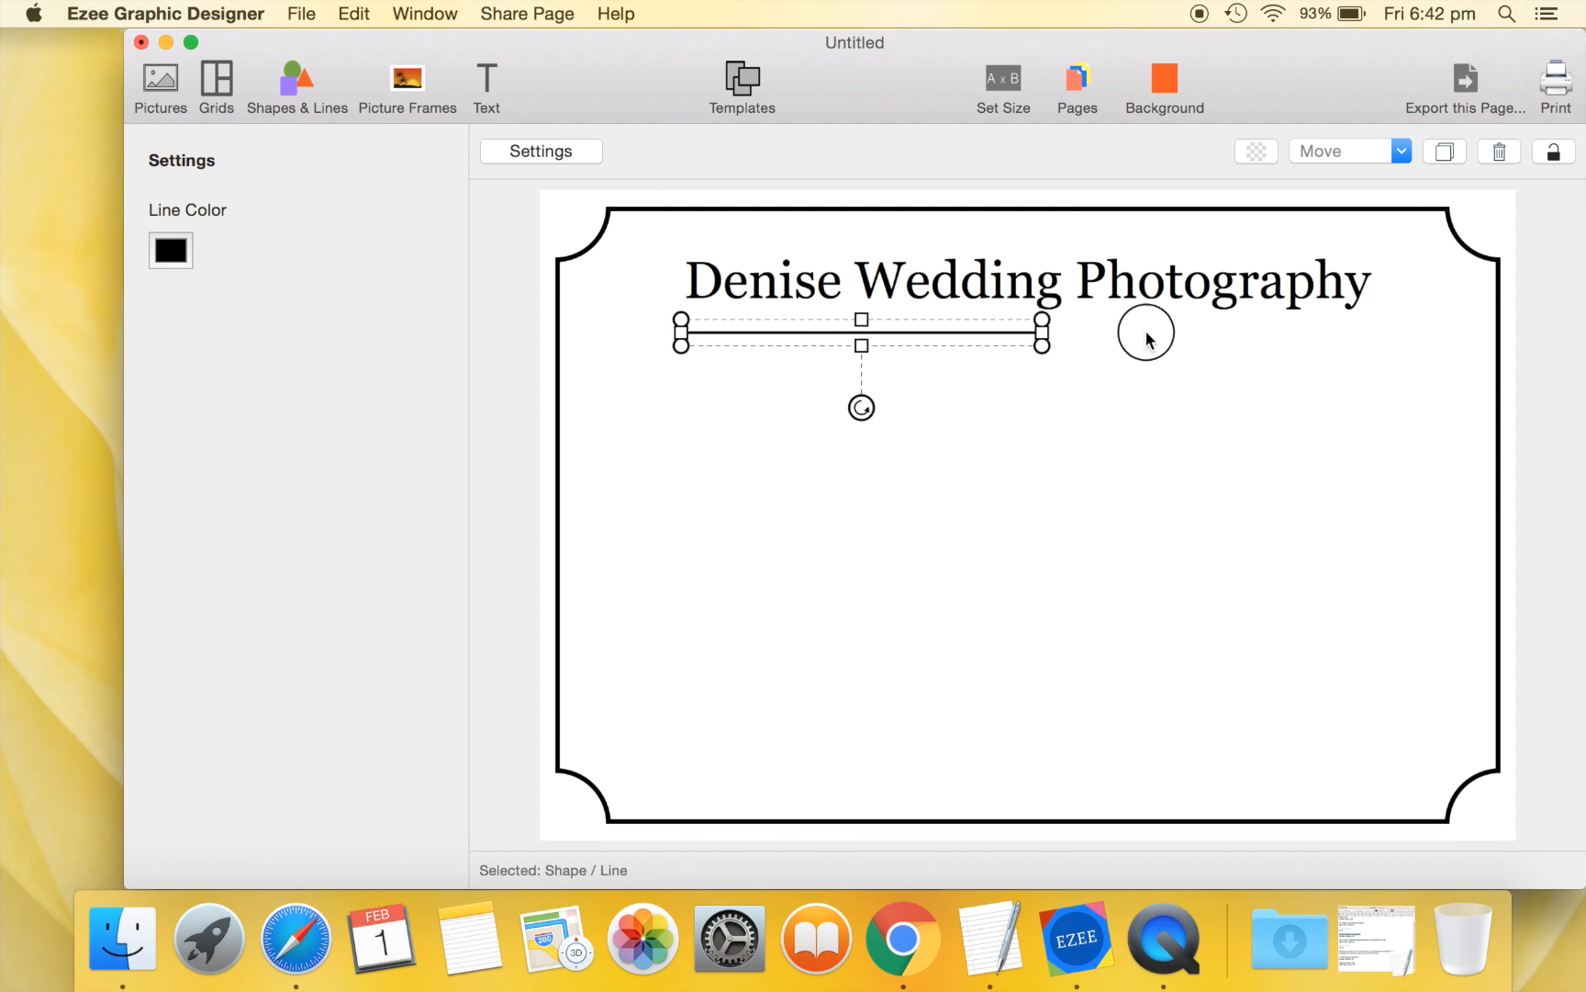
drag(1043, 330, 1376, 322)
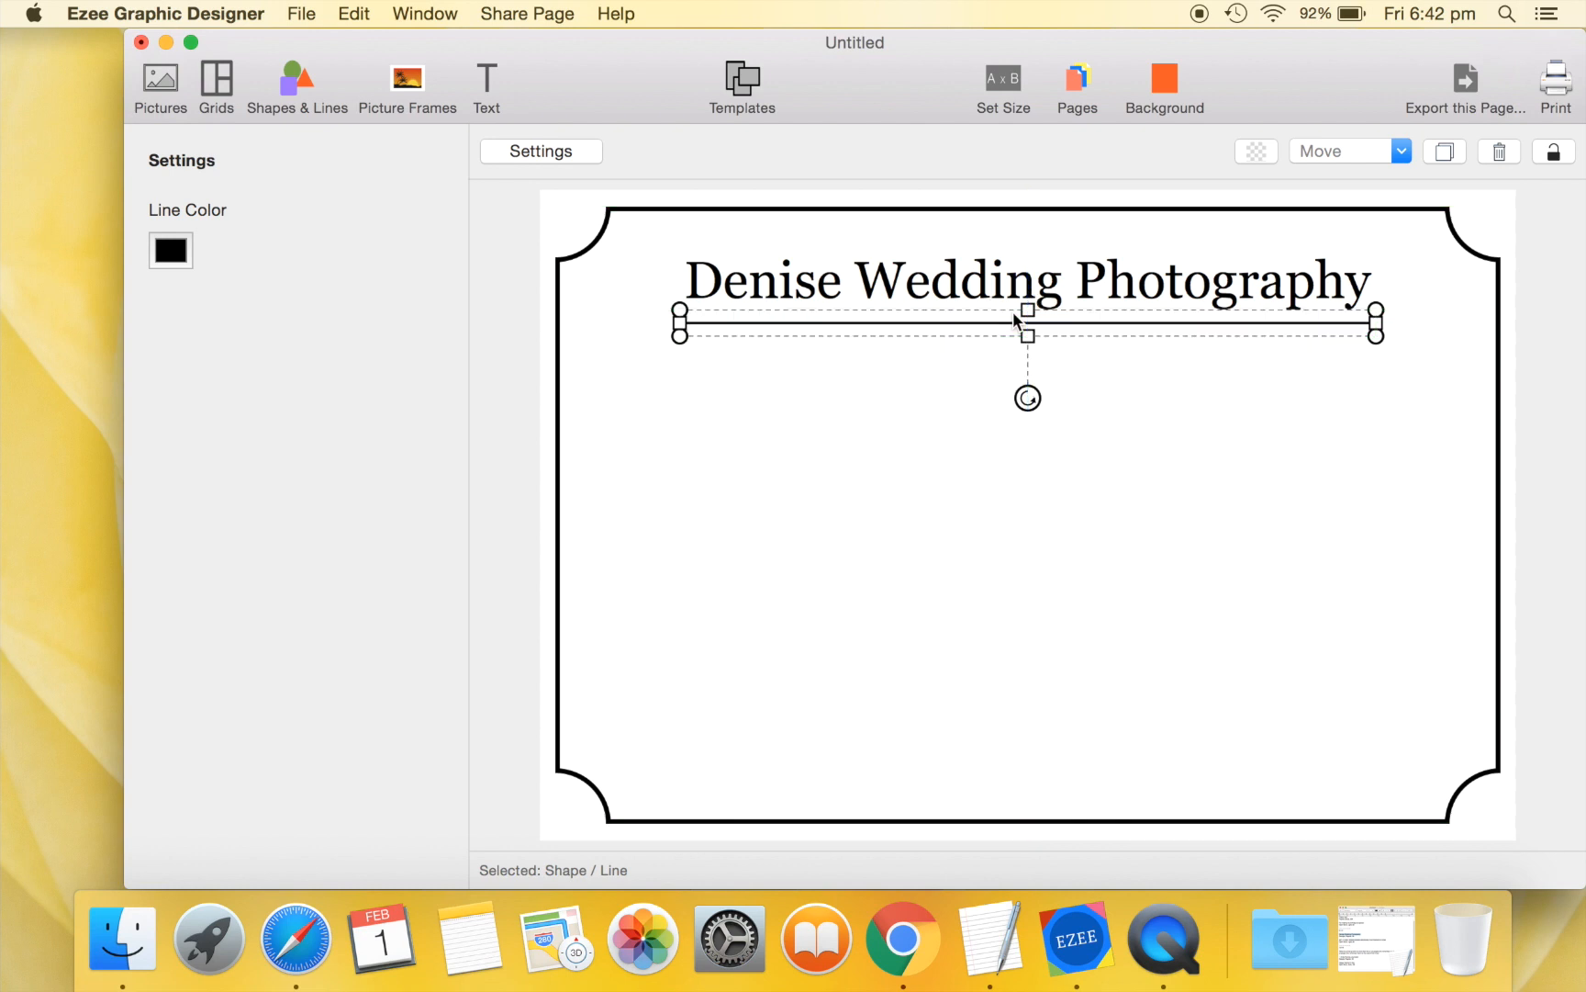
mouse_move(1445, 150)
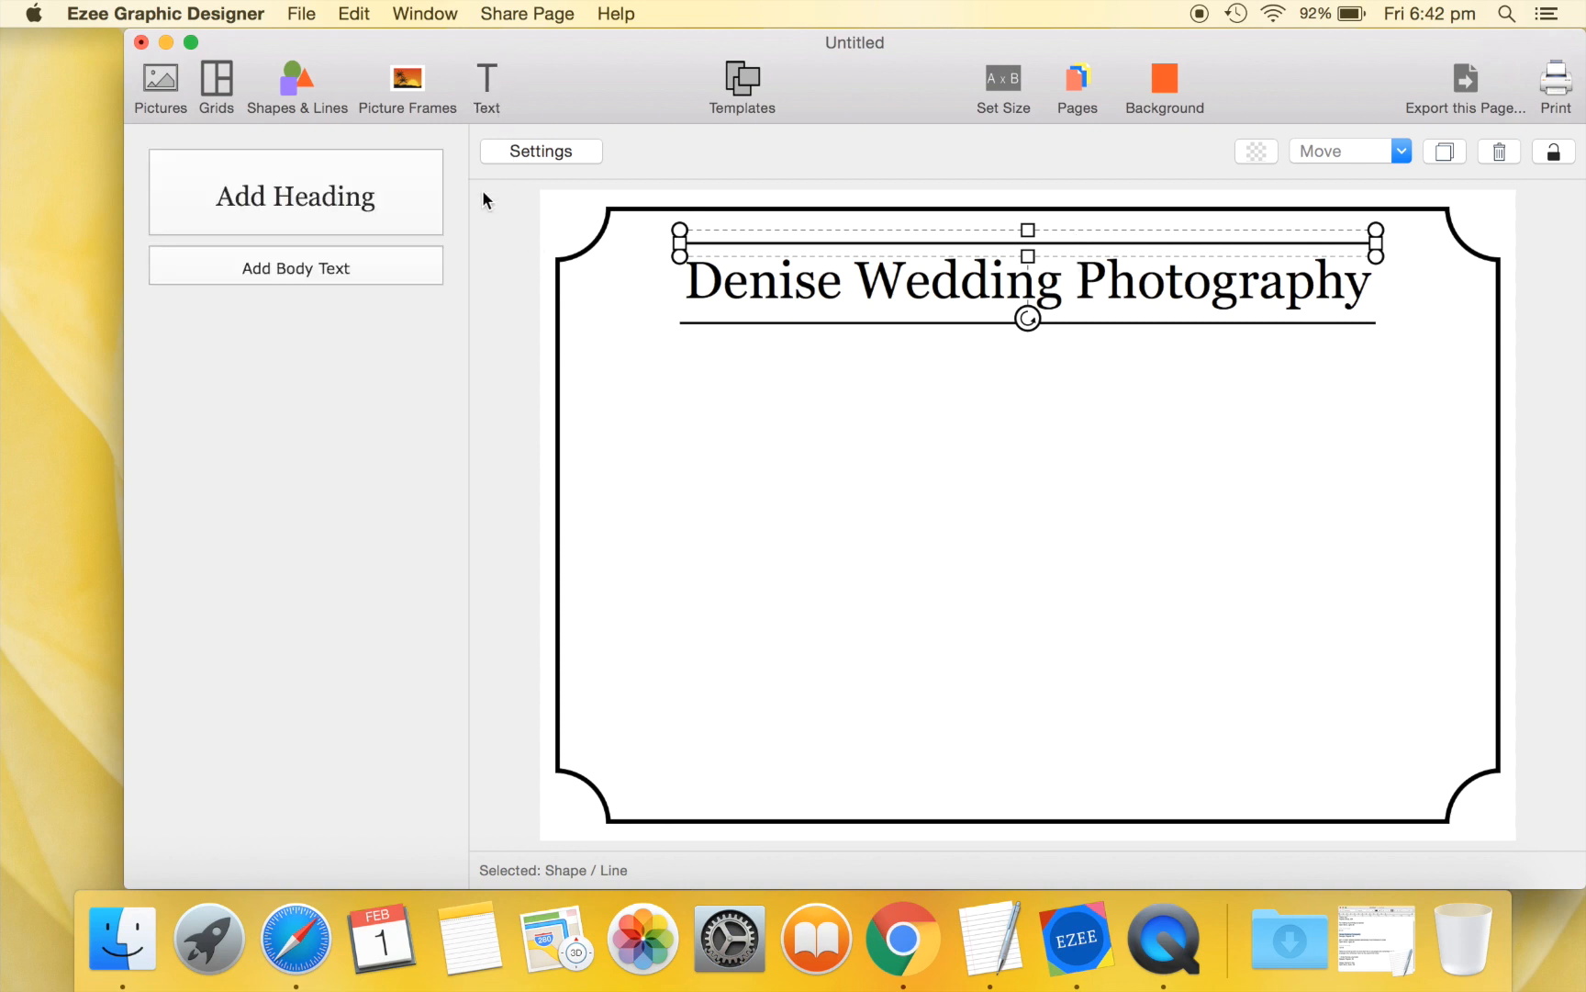
click(296, 268)
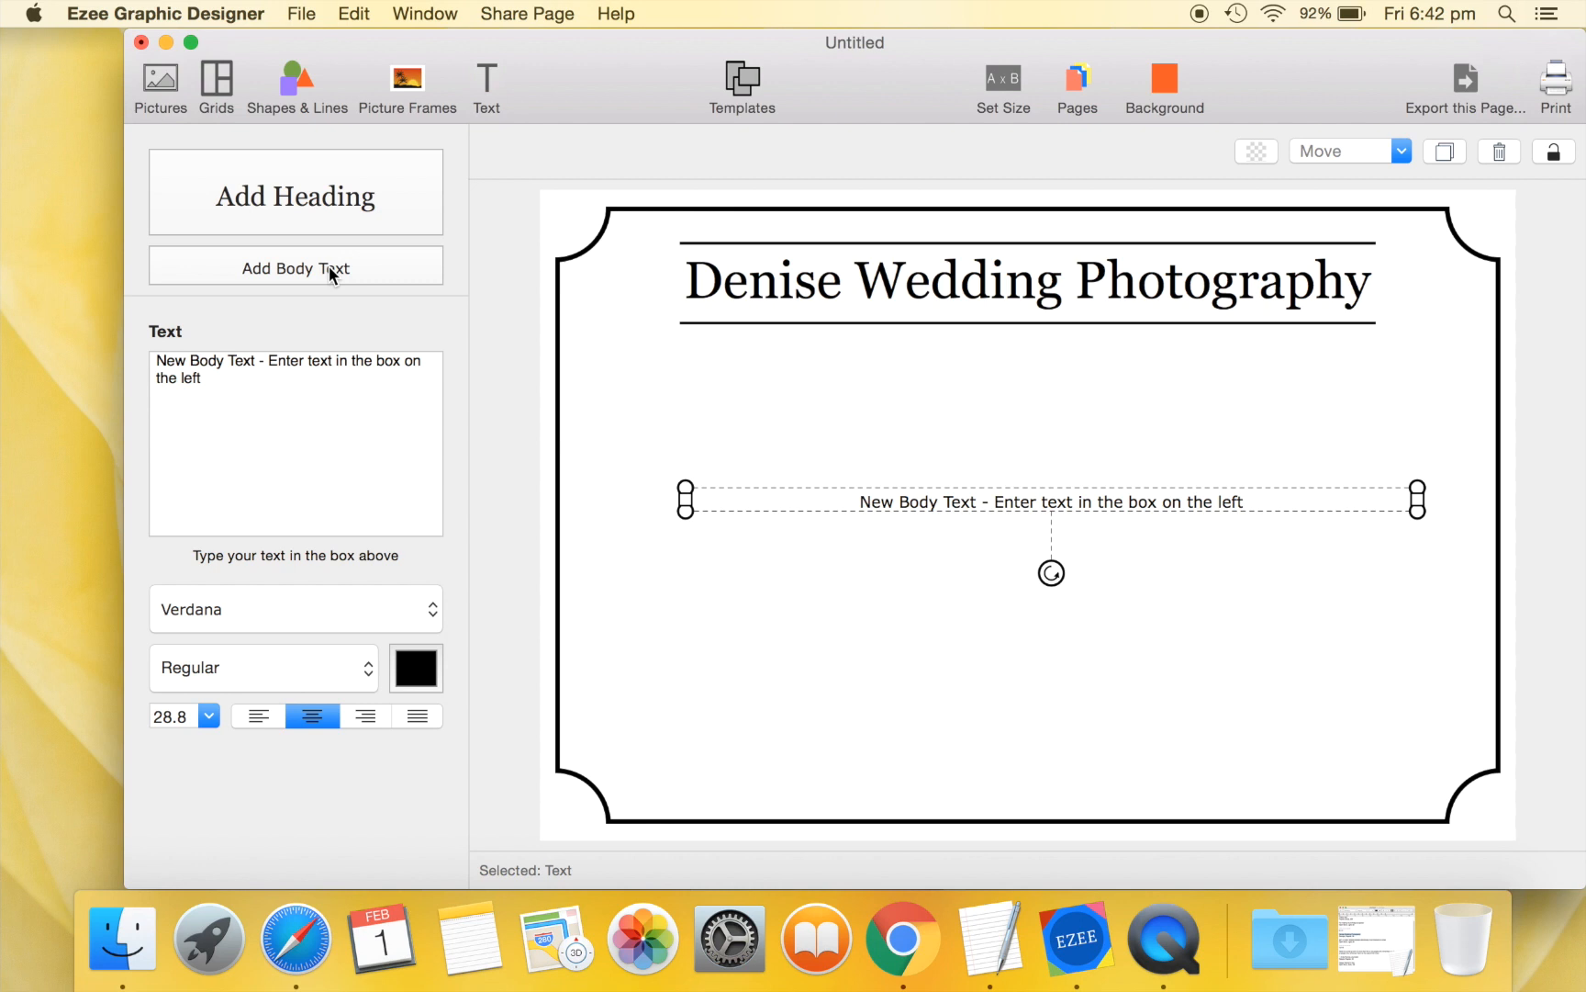
triple_click(275, 370)
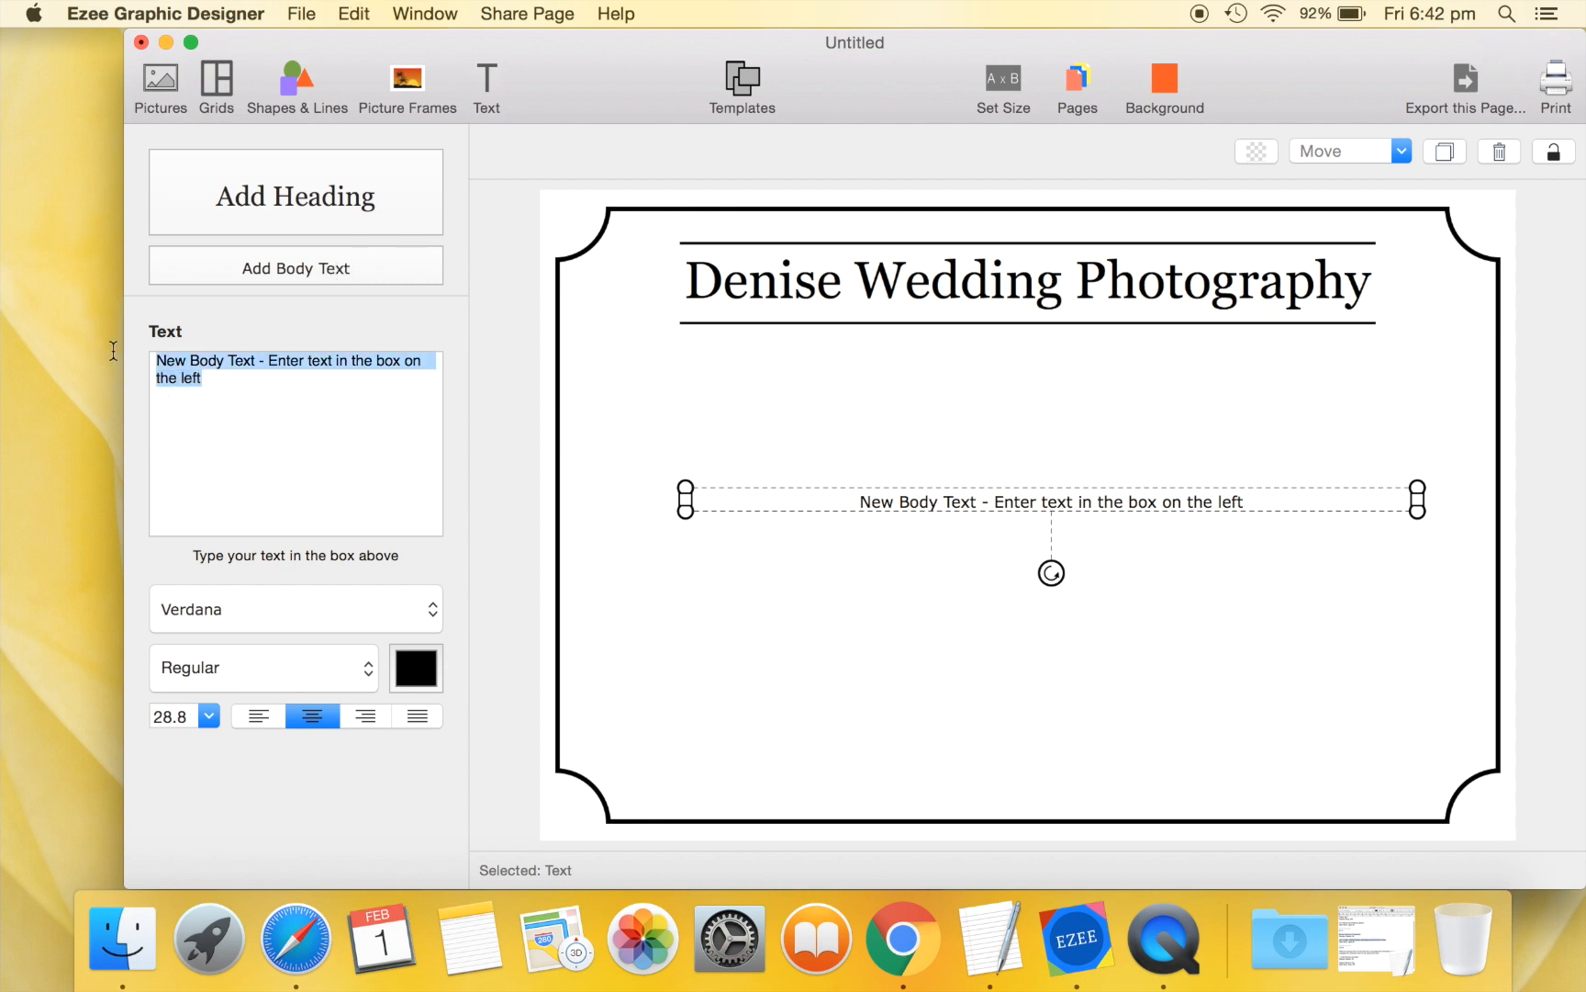
text(997.111.9001 WWW.DENISE-WEDDING-PHOTOGRAPHY.COM)
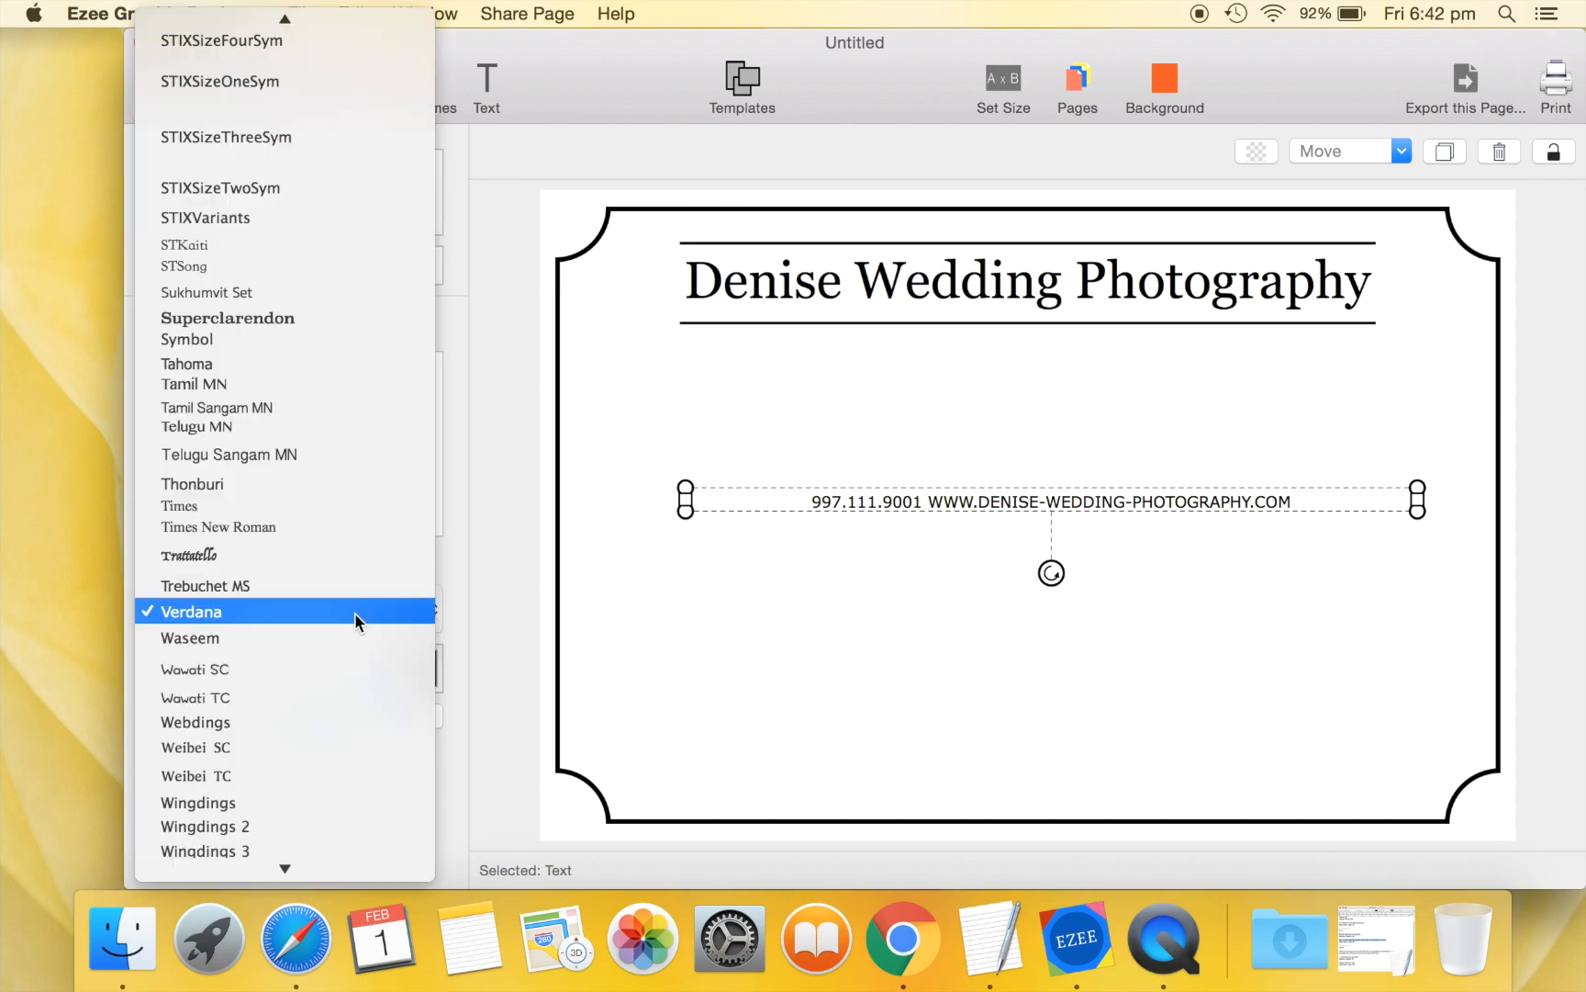
Set the contact text to Open Sans Light, size 36, and move it to the card's bottom.
click(192, 612)
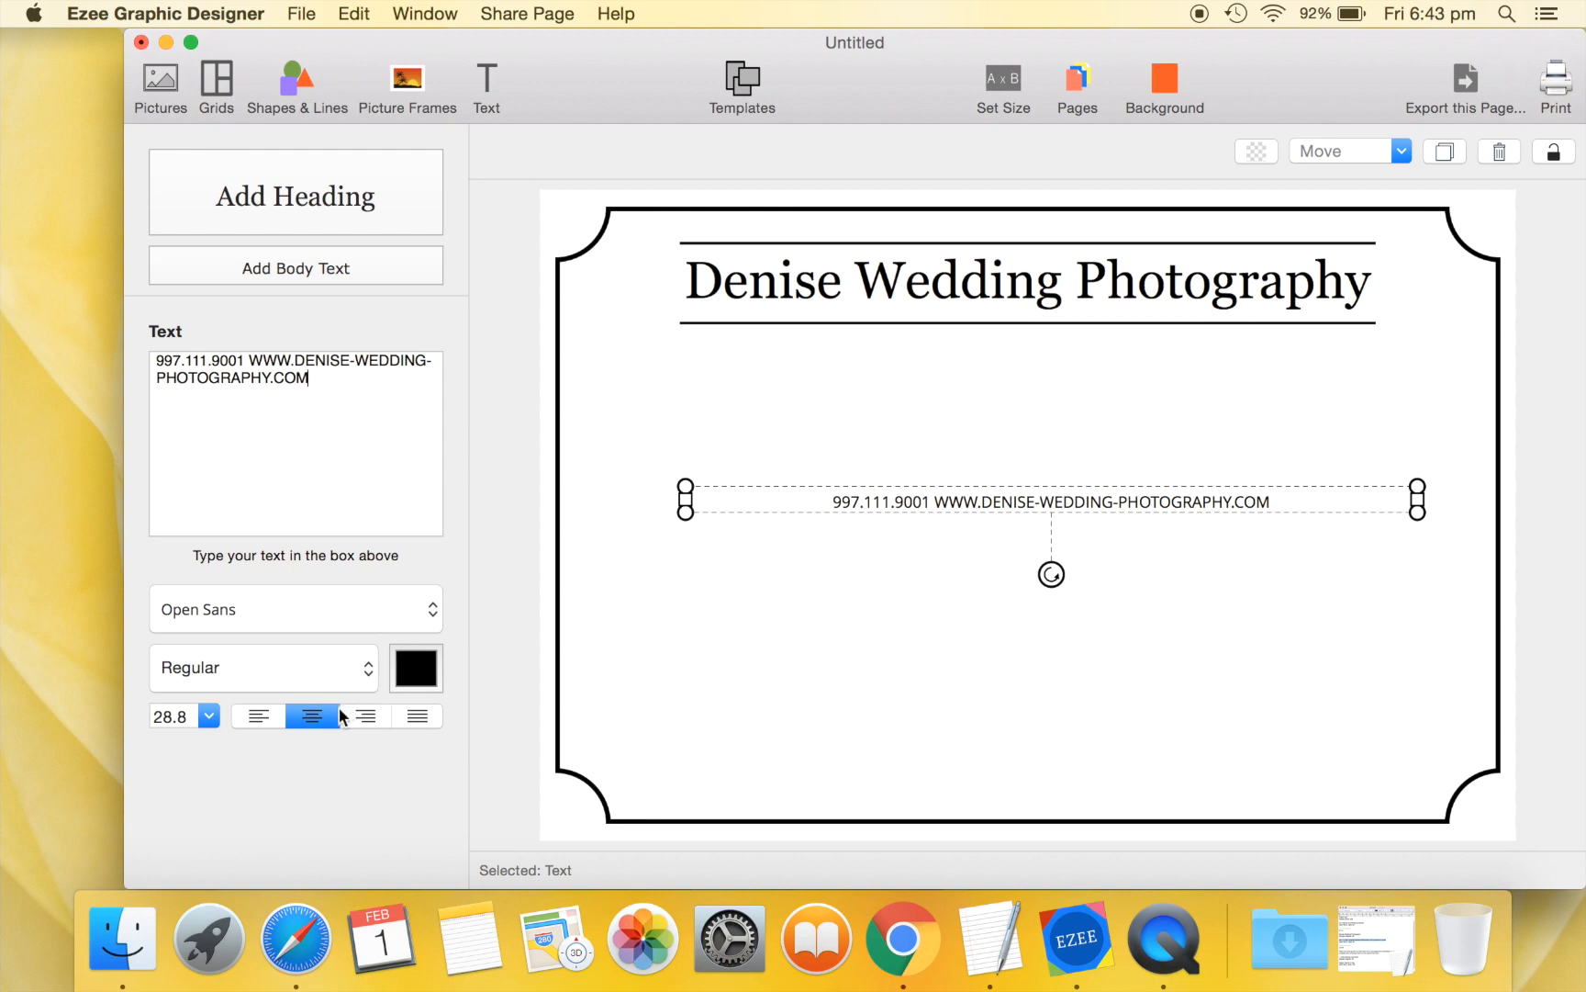
click(264, 668)
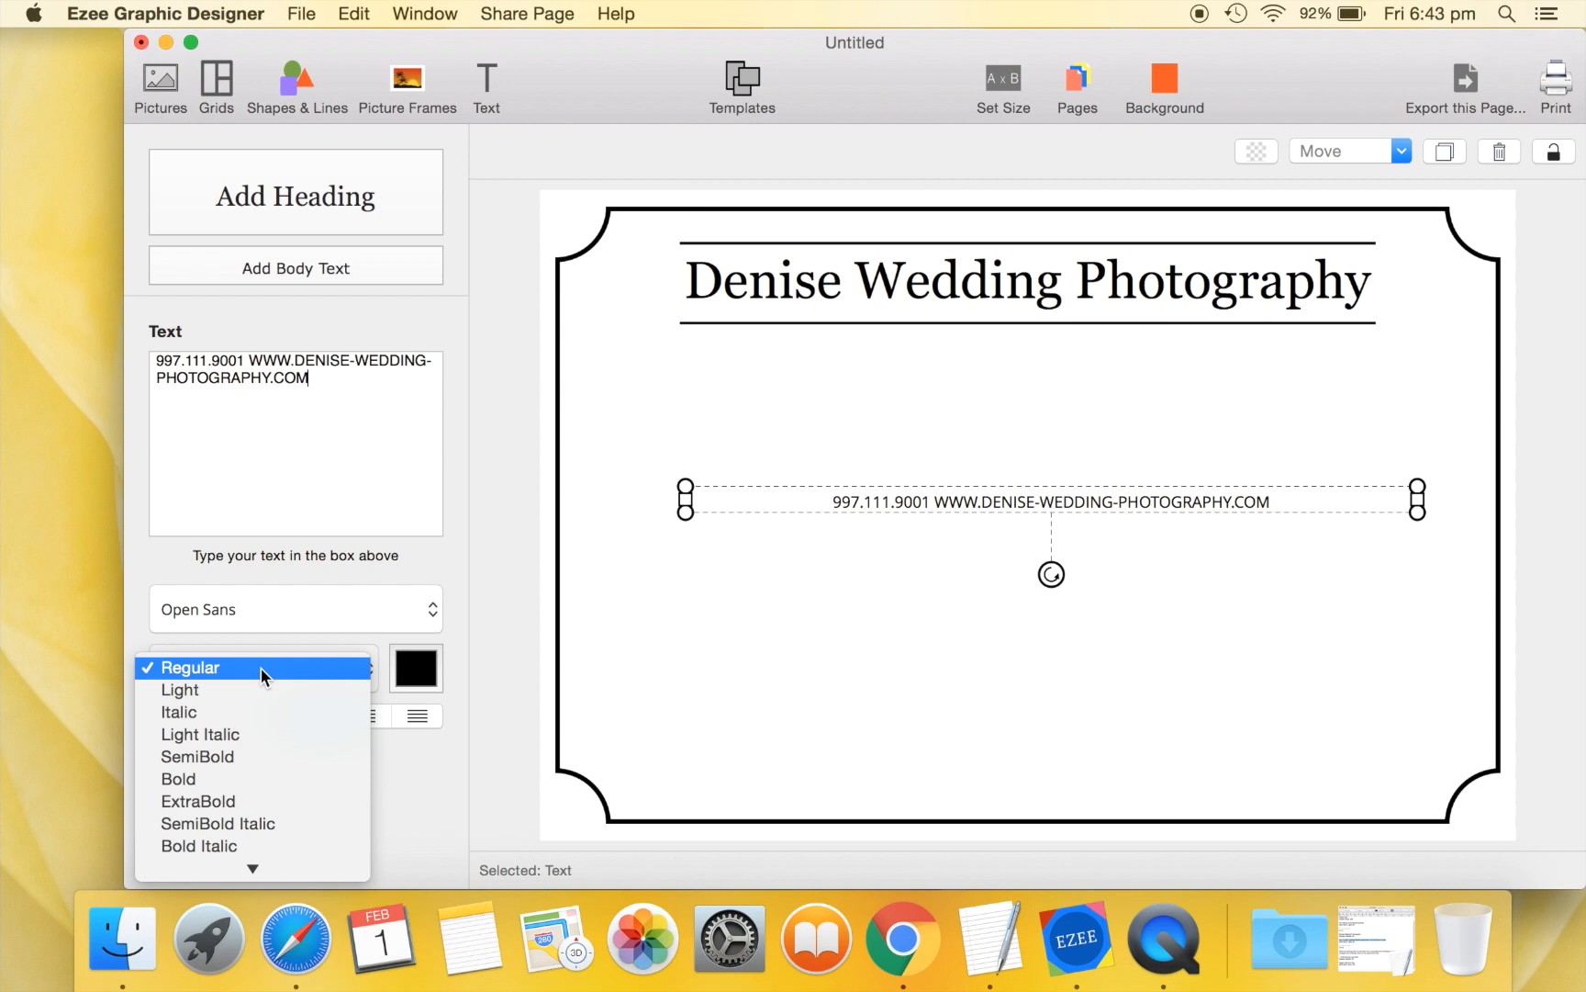
click(180, 690)
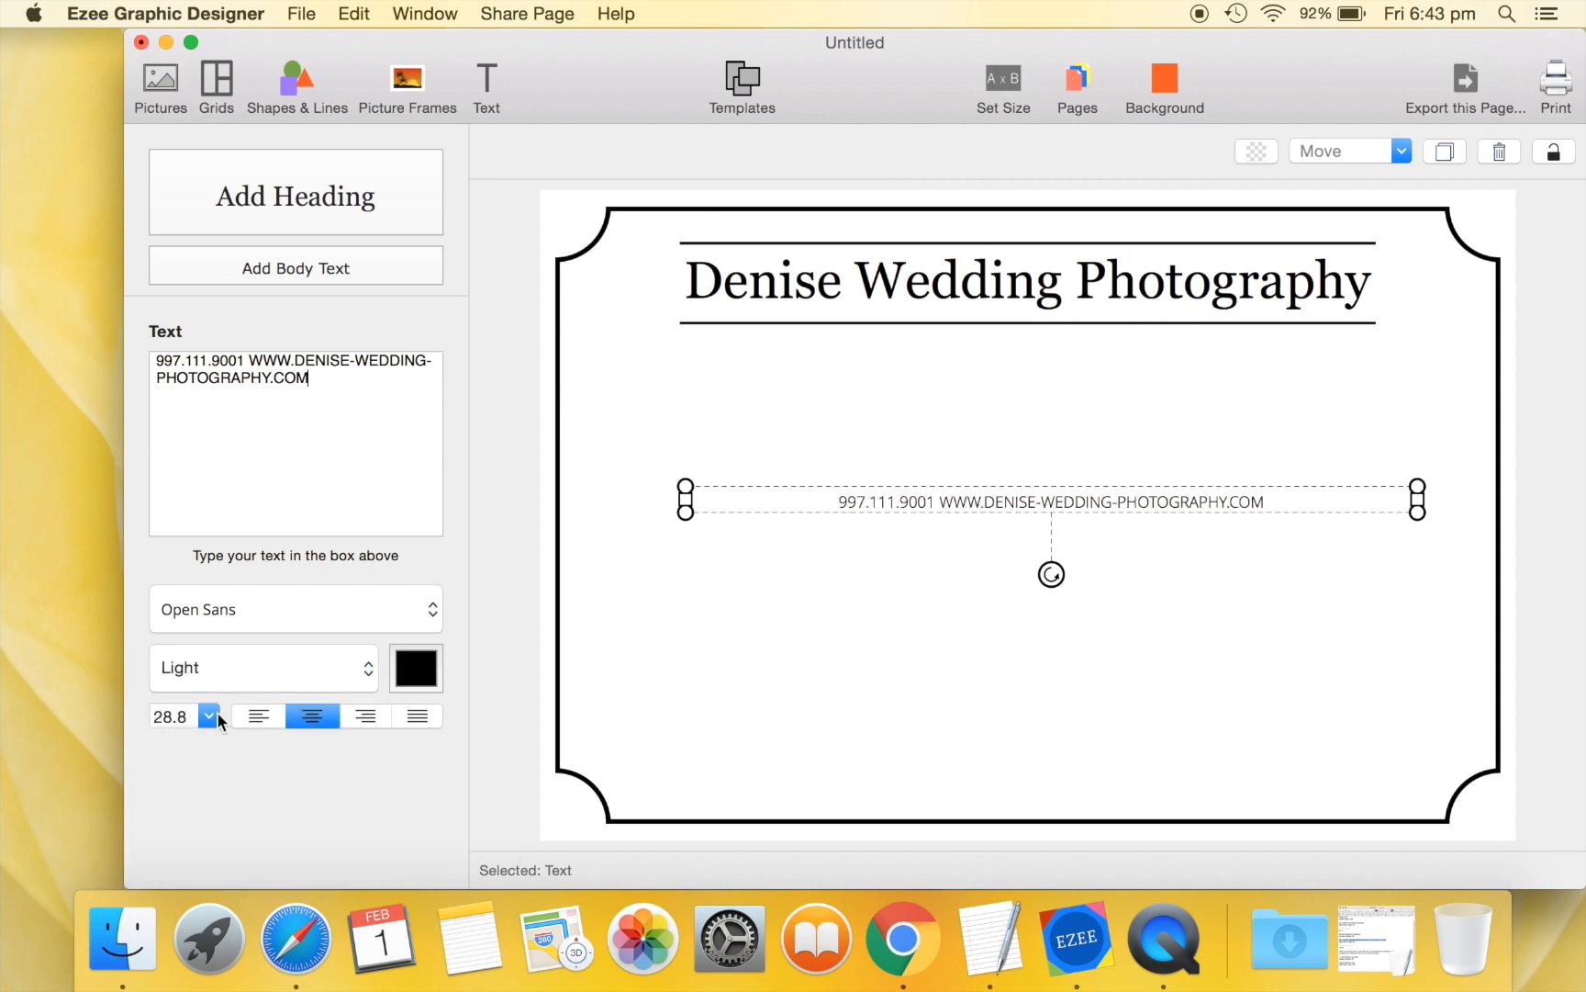
click(209, 716)
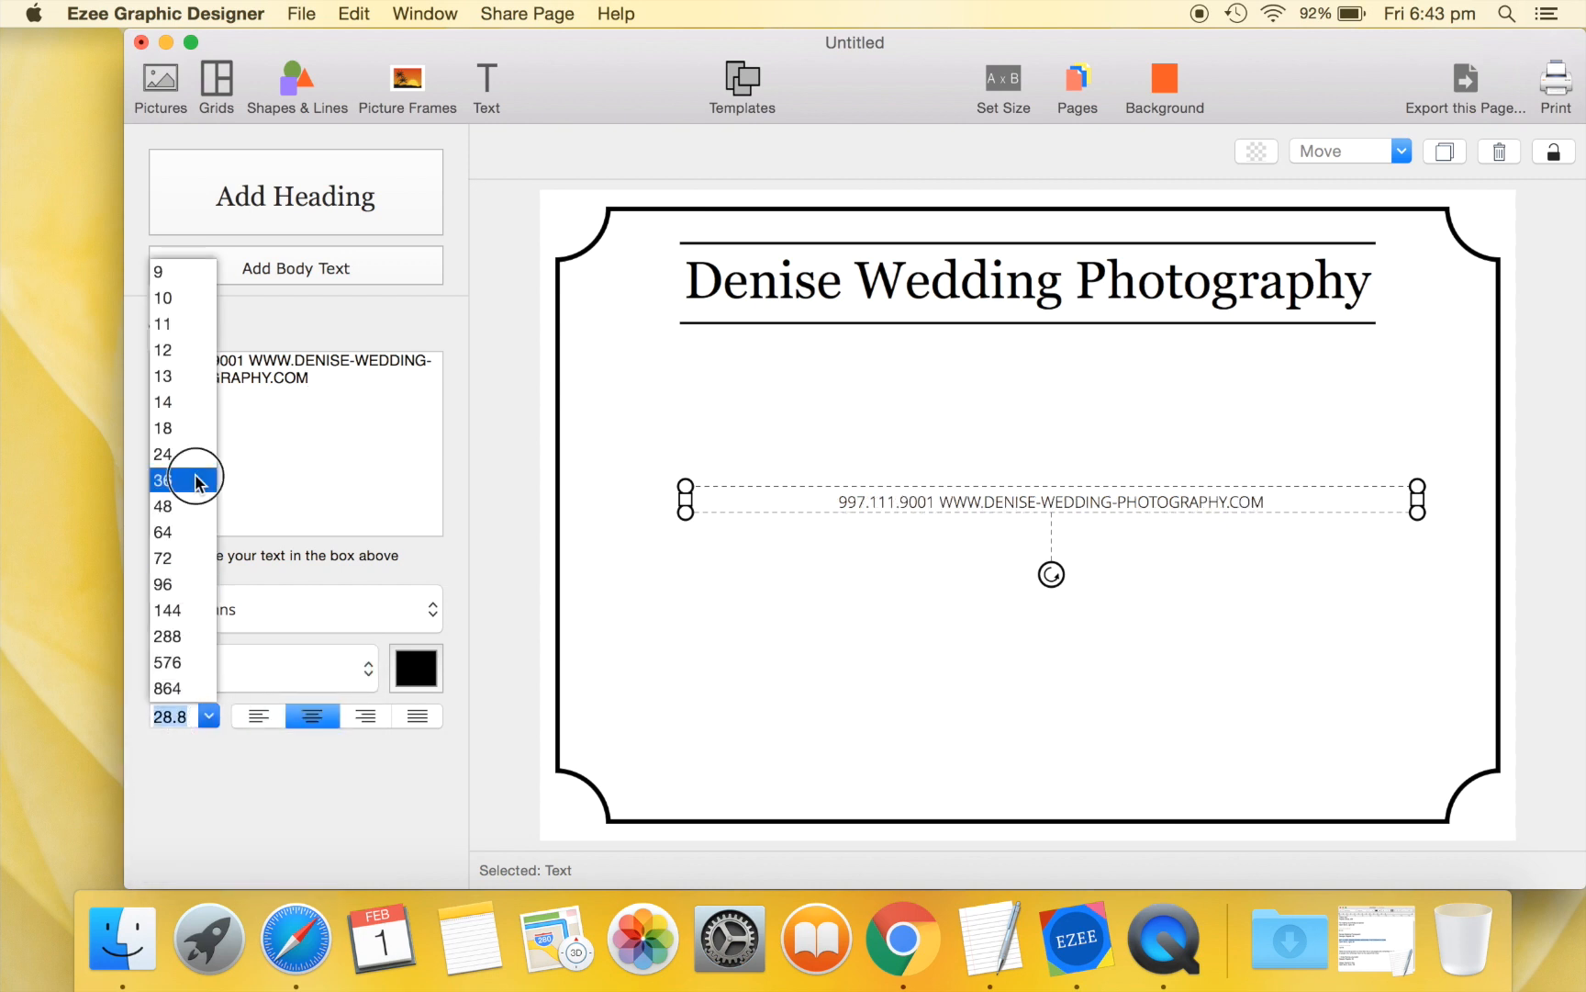
click(165, 478)
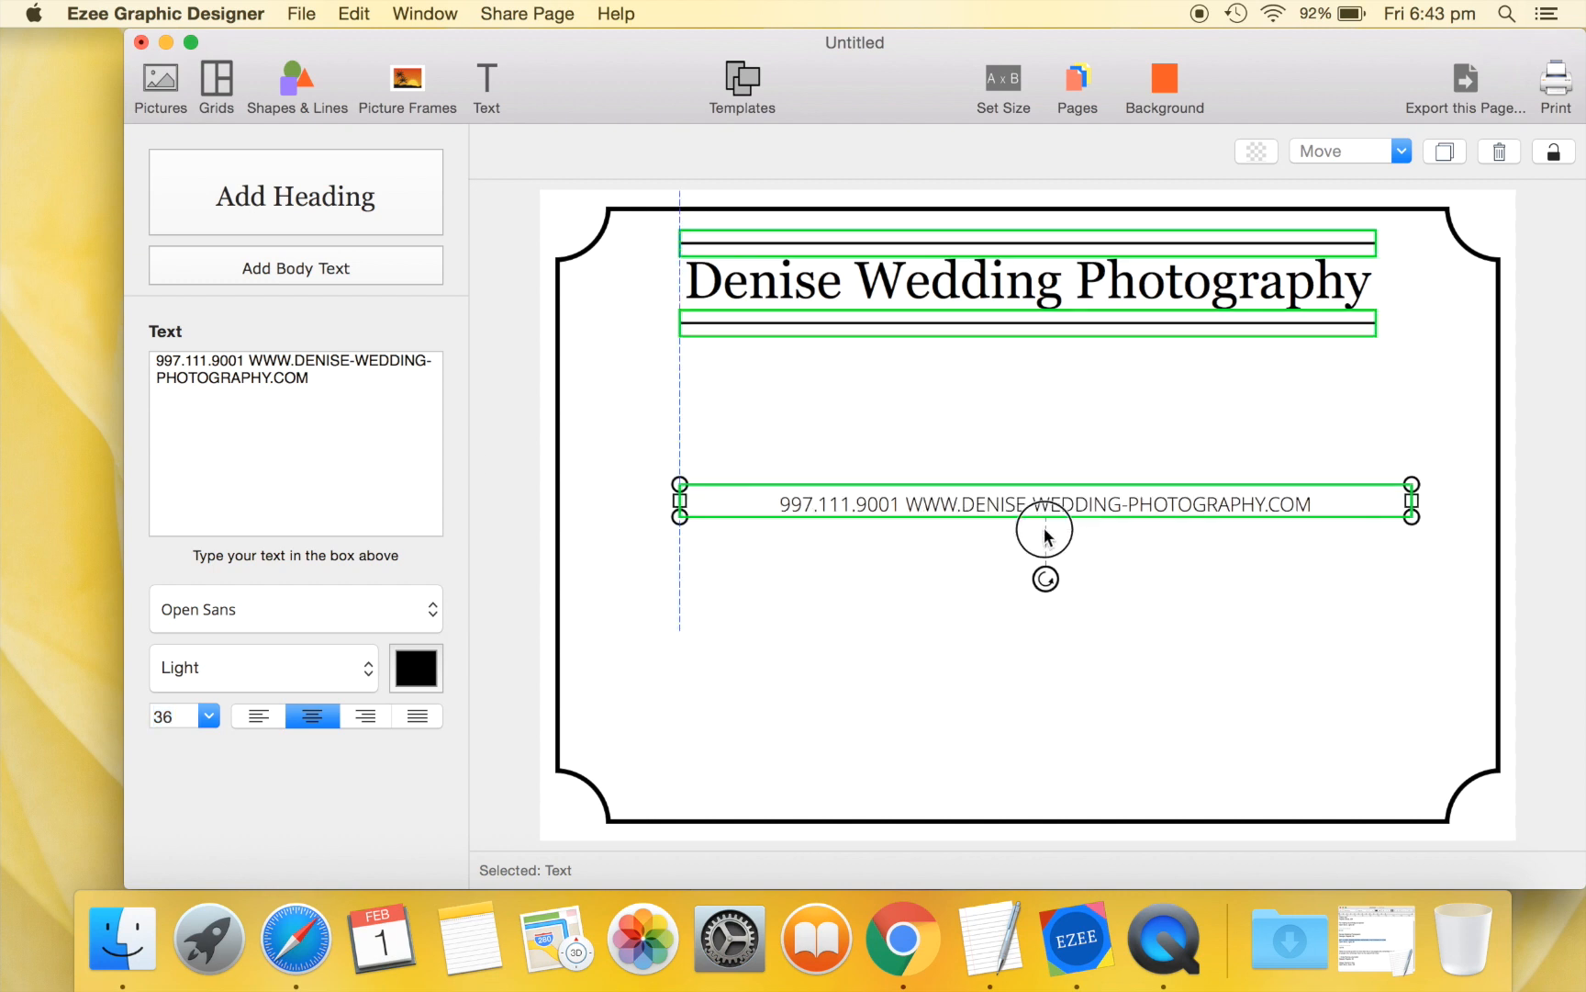
drag(1045, 504, 1044, 775)
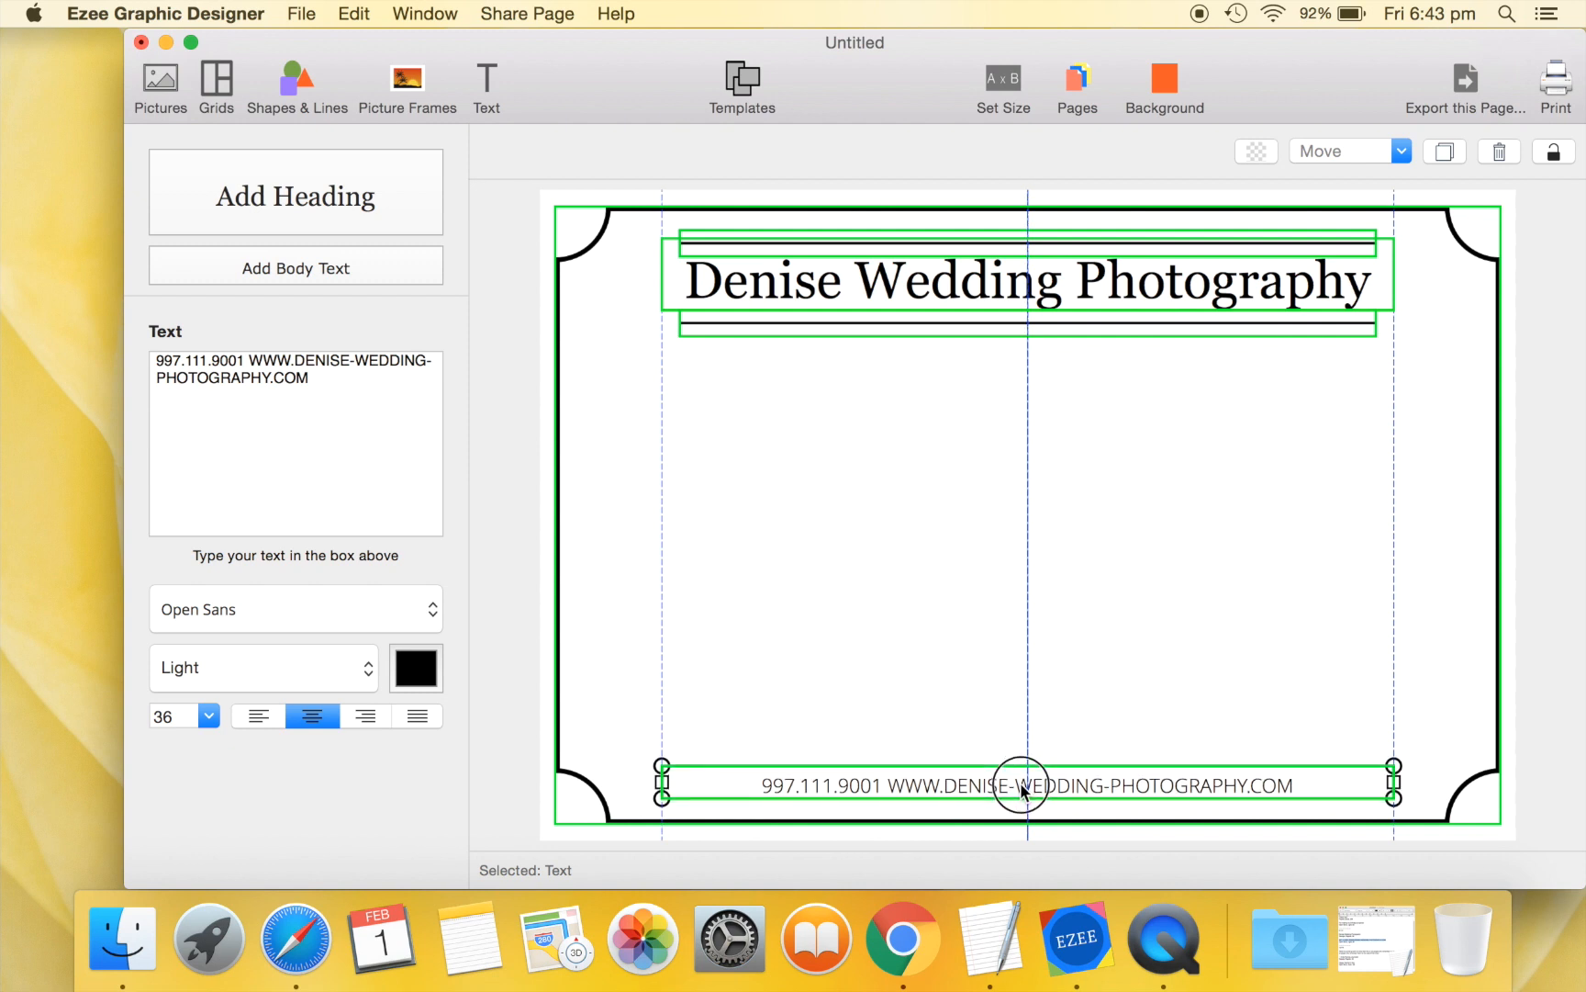
click(1163, 422)
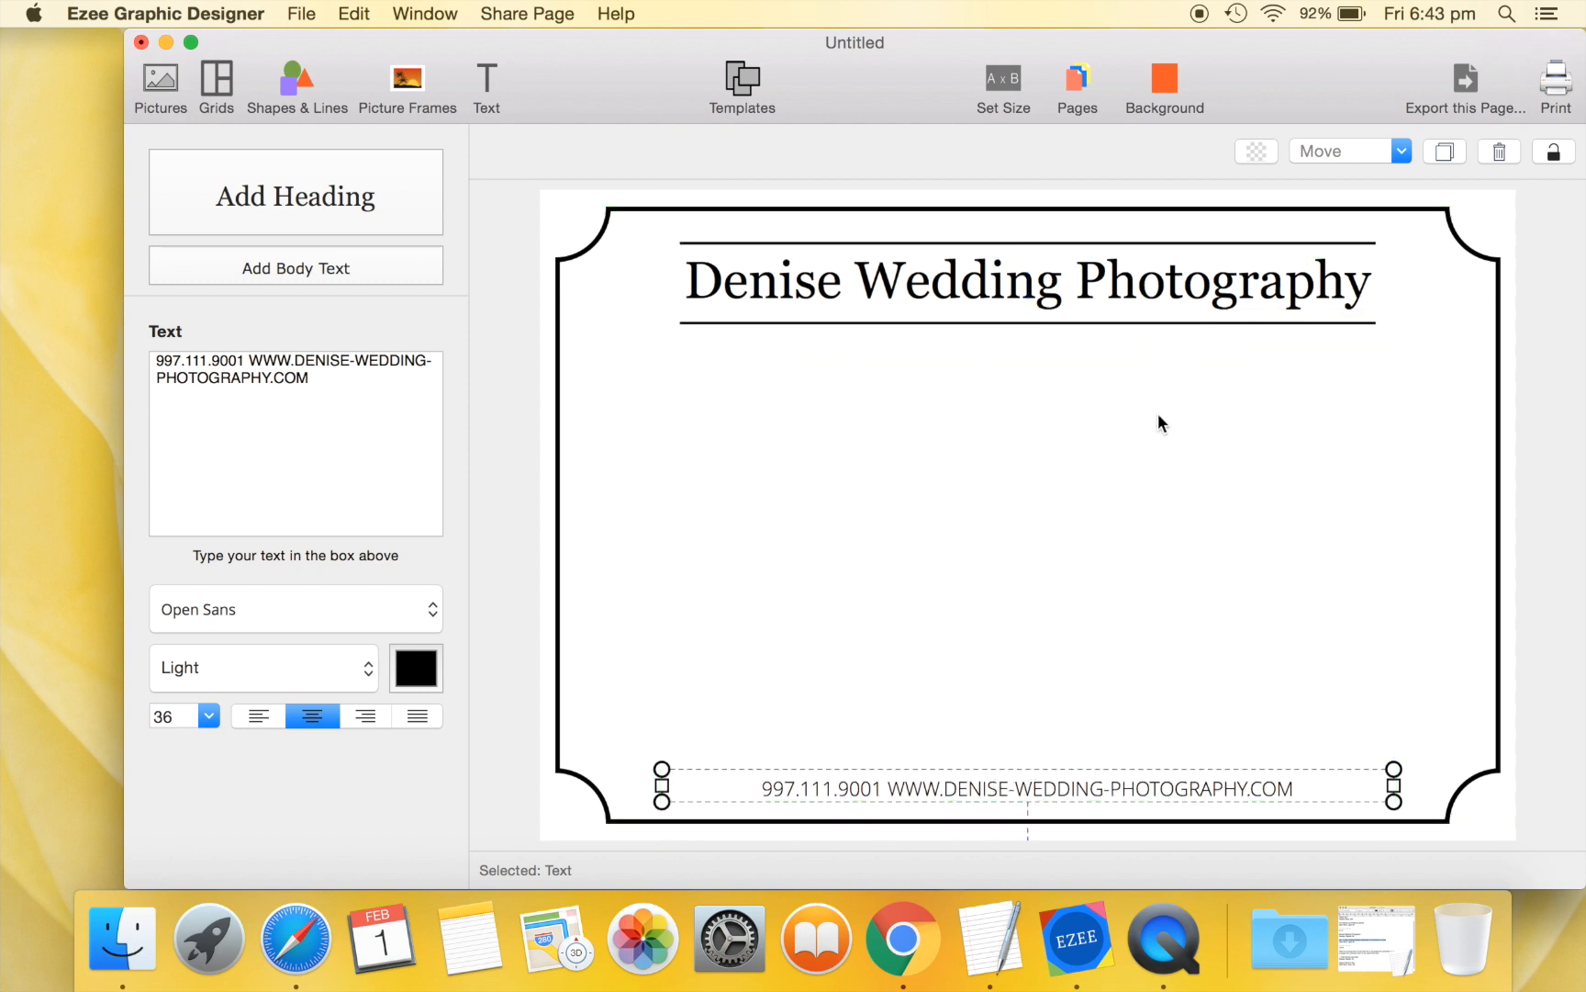
mouse_move(176, 96)
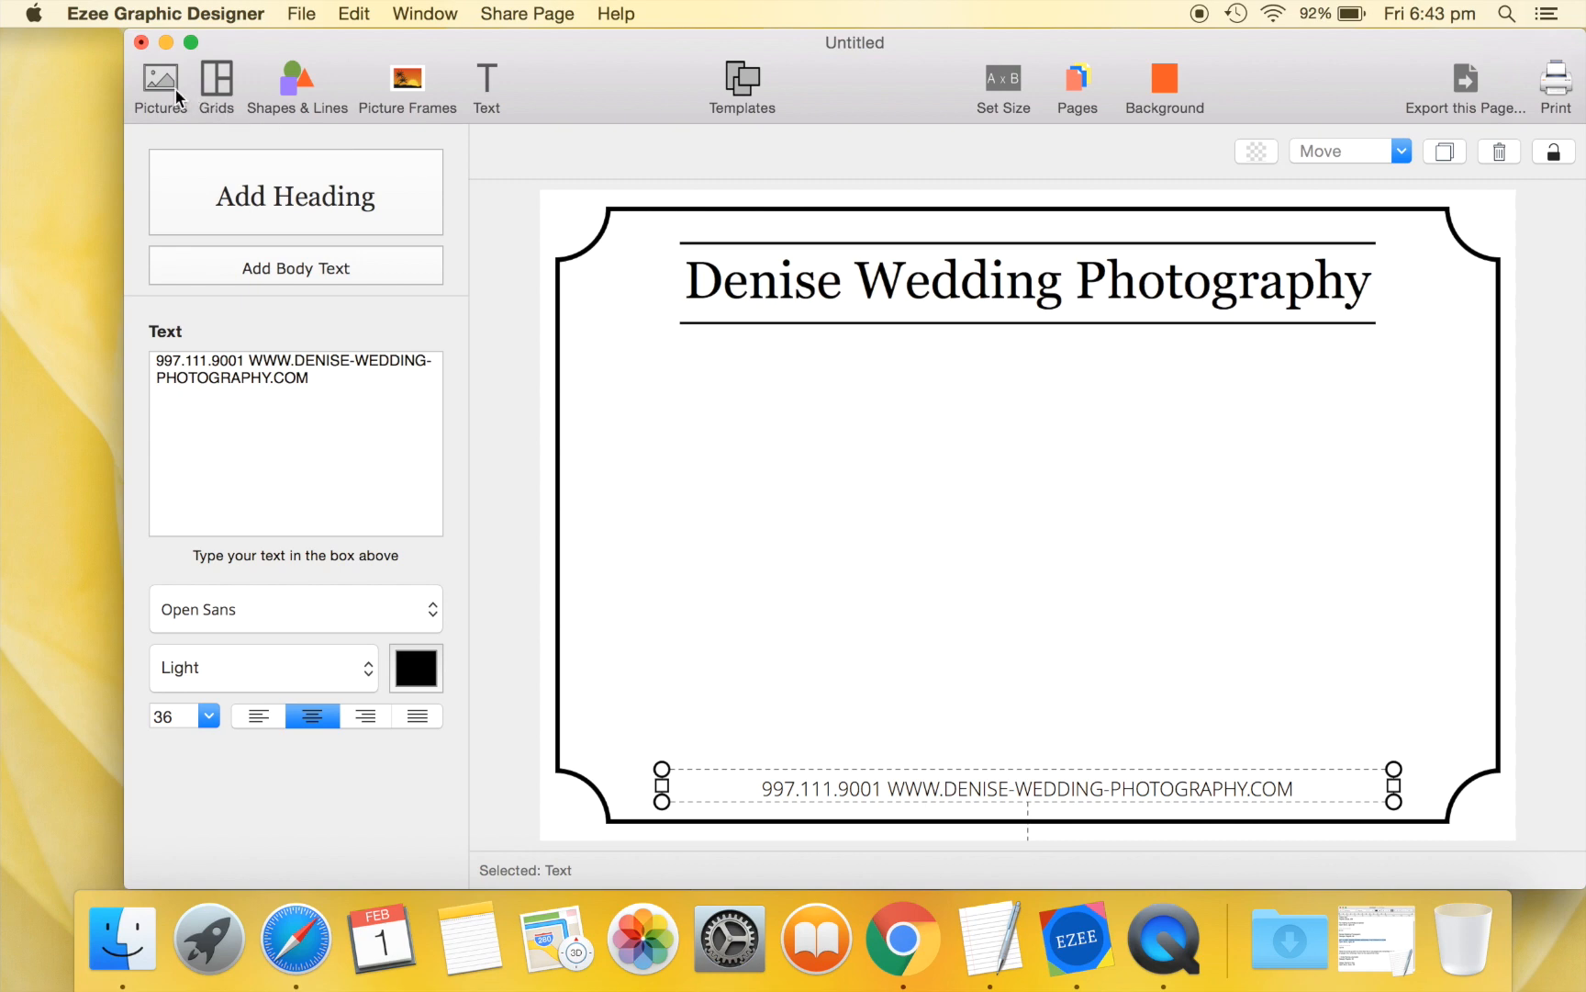
Import the four wedding photos from the Desktop Photos folder into the Pictures panel.
click(161, 77)
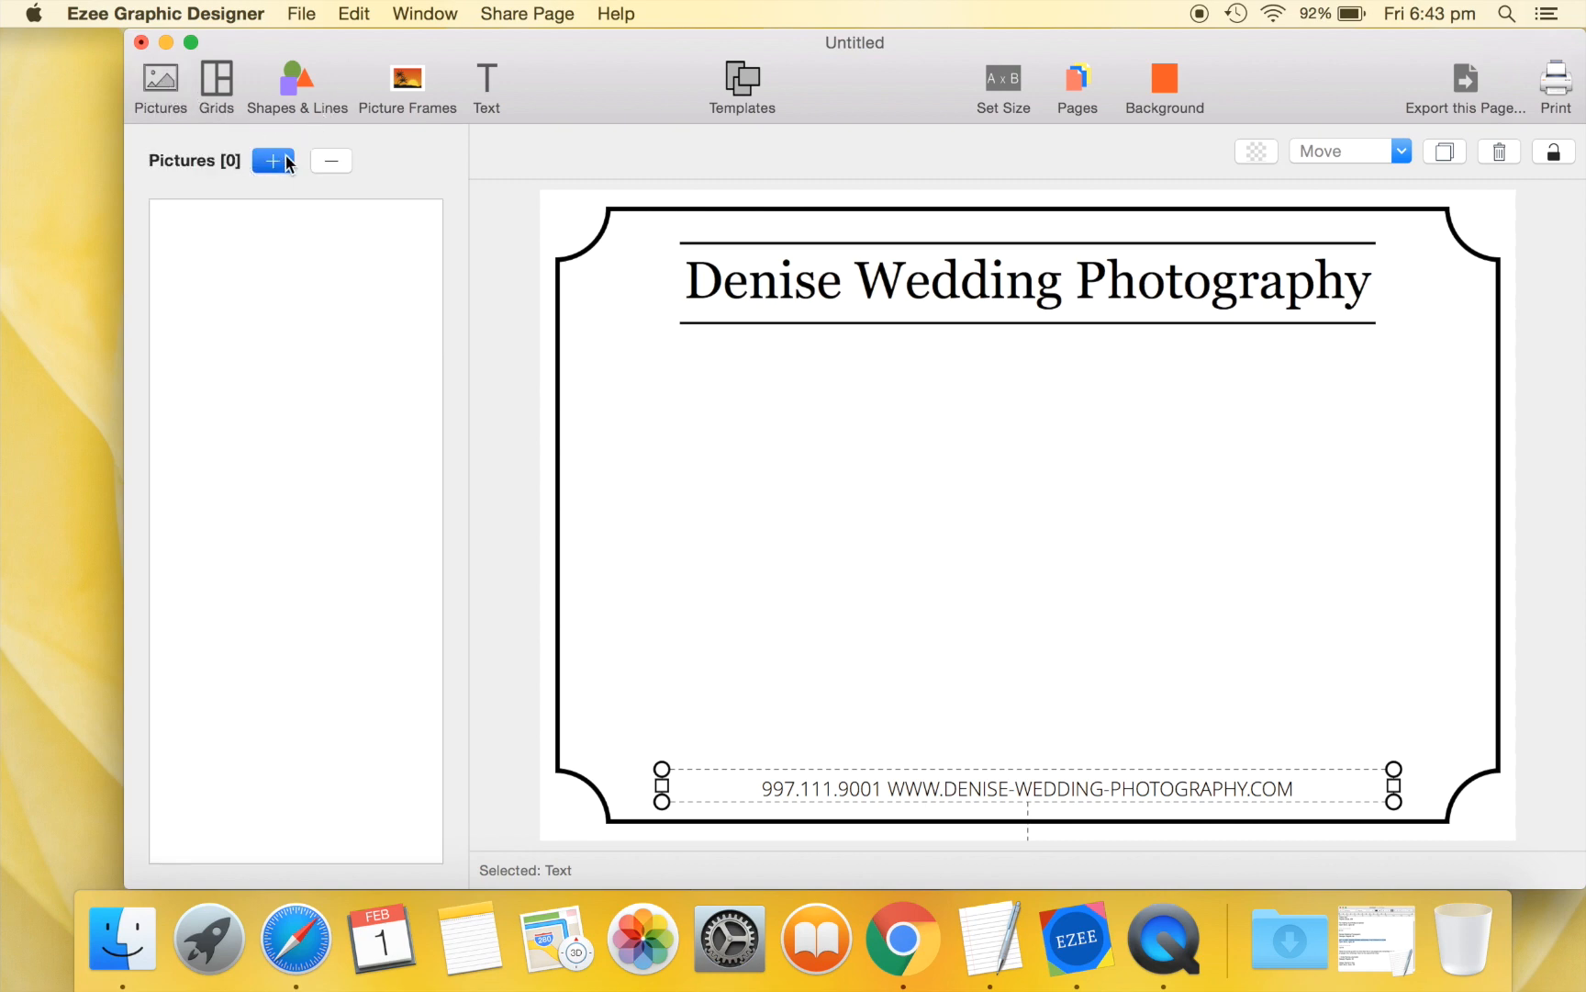
click(273, 162)
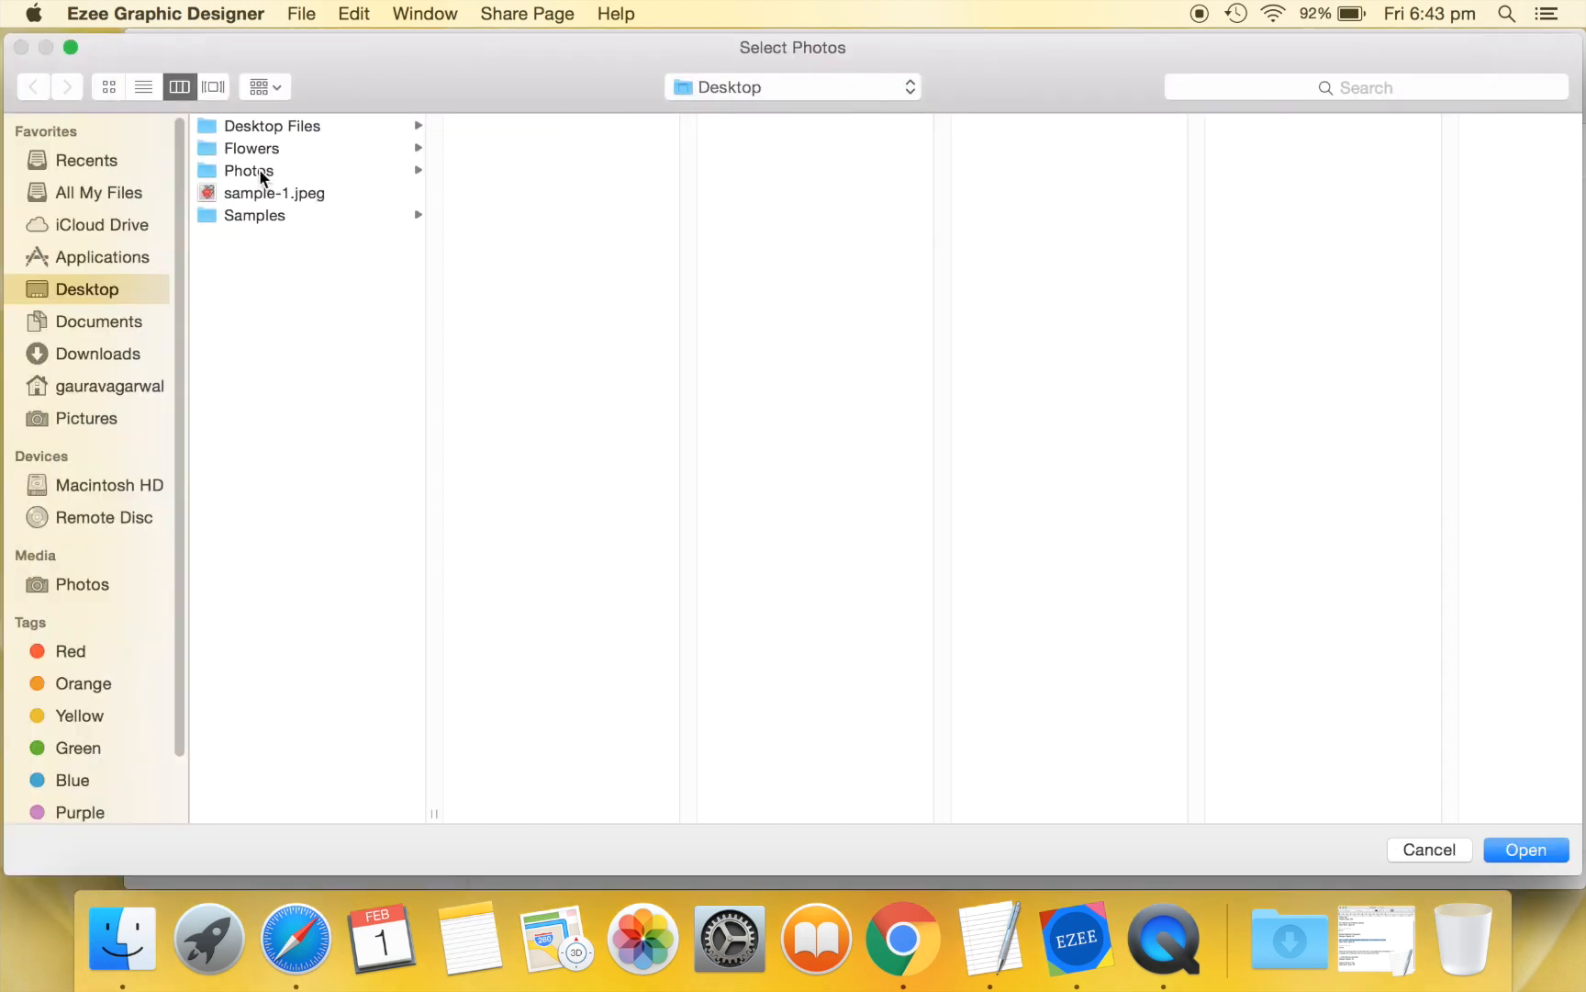
double_click(248, 169)
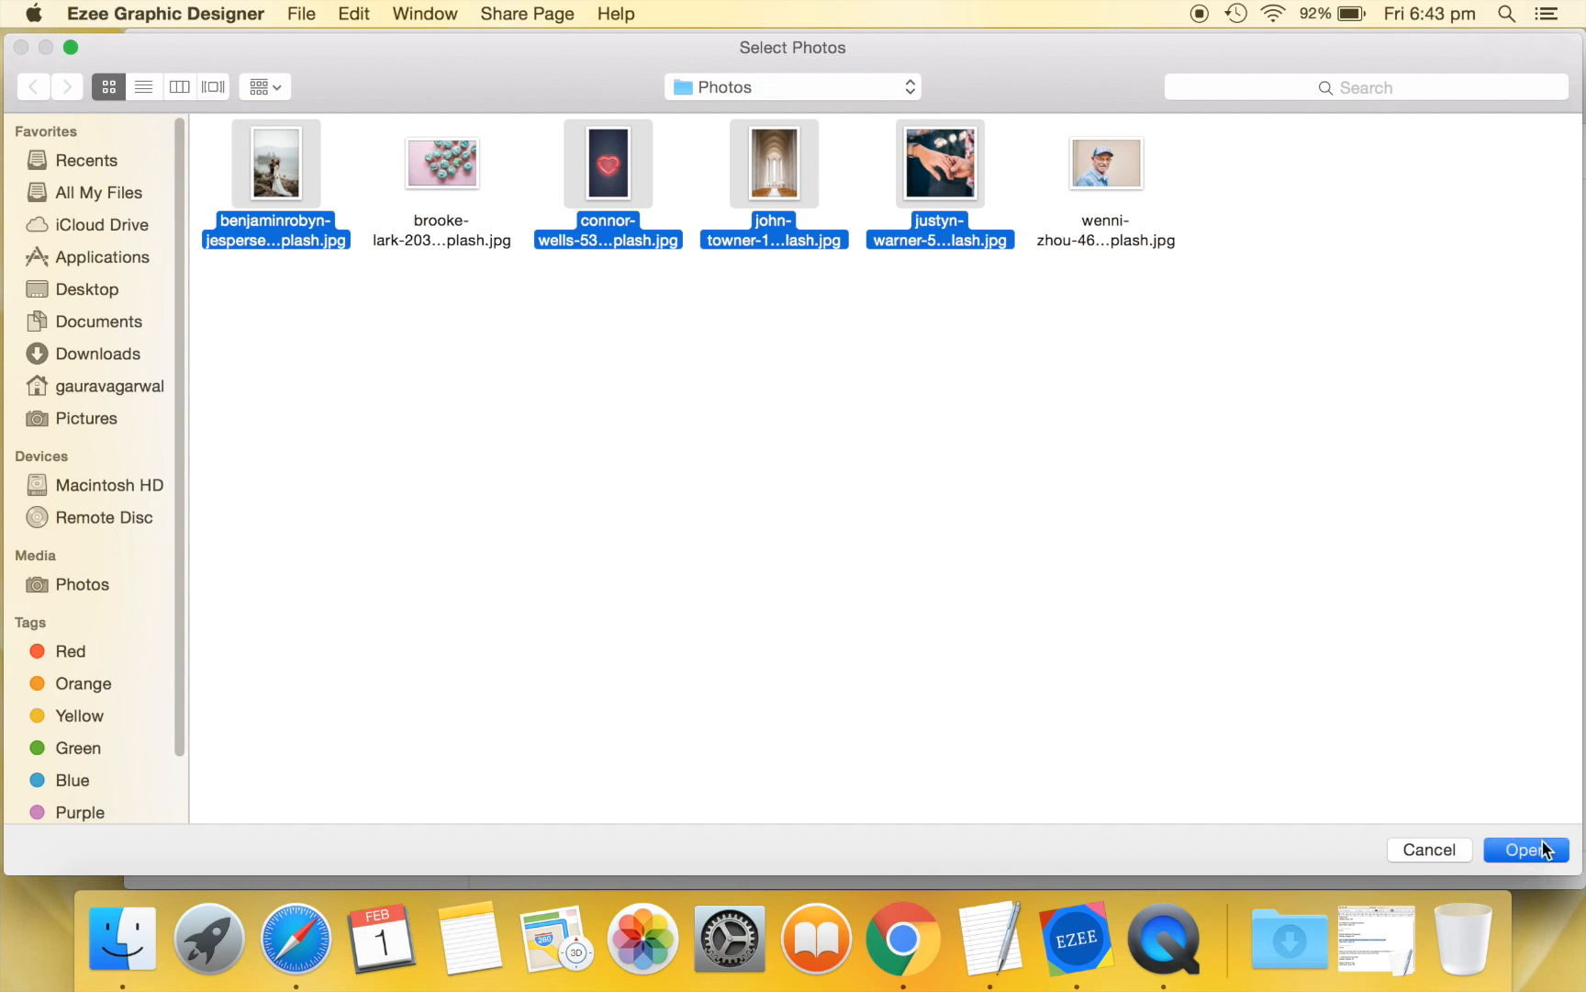
click(1528, 850)
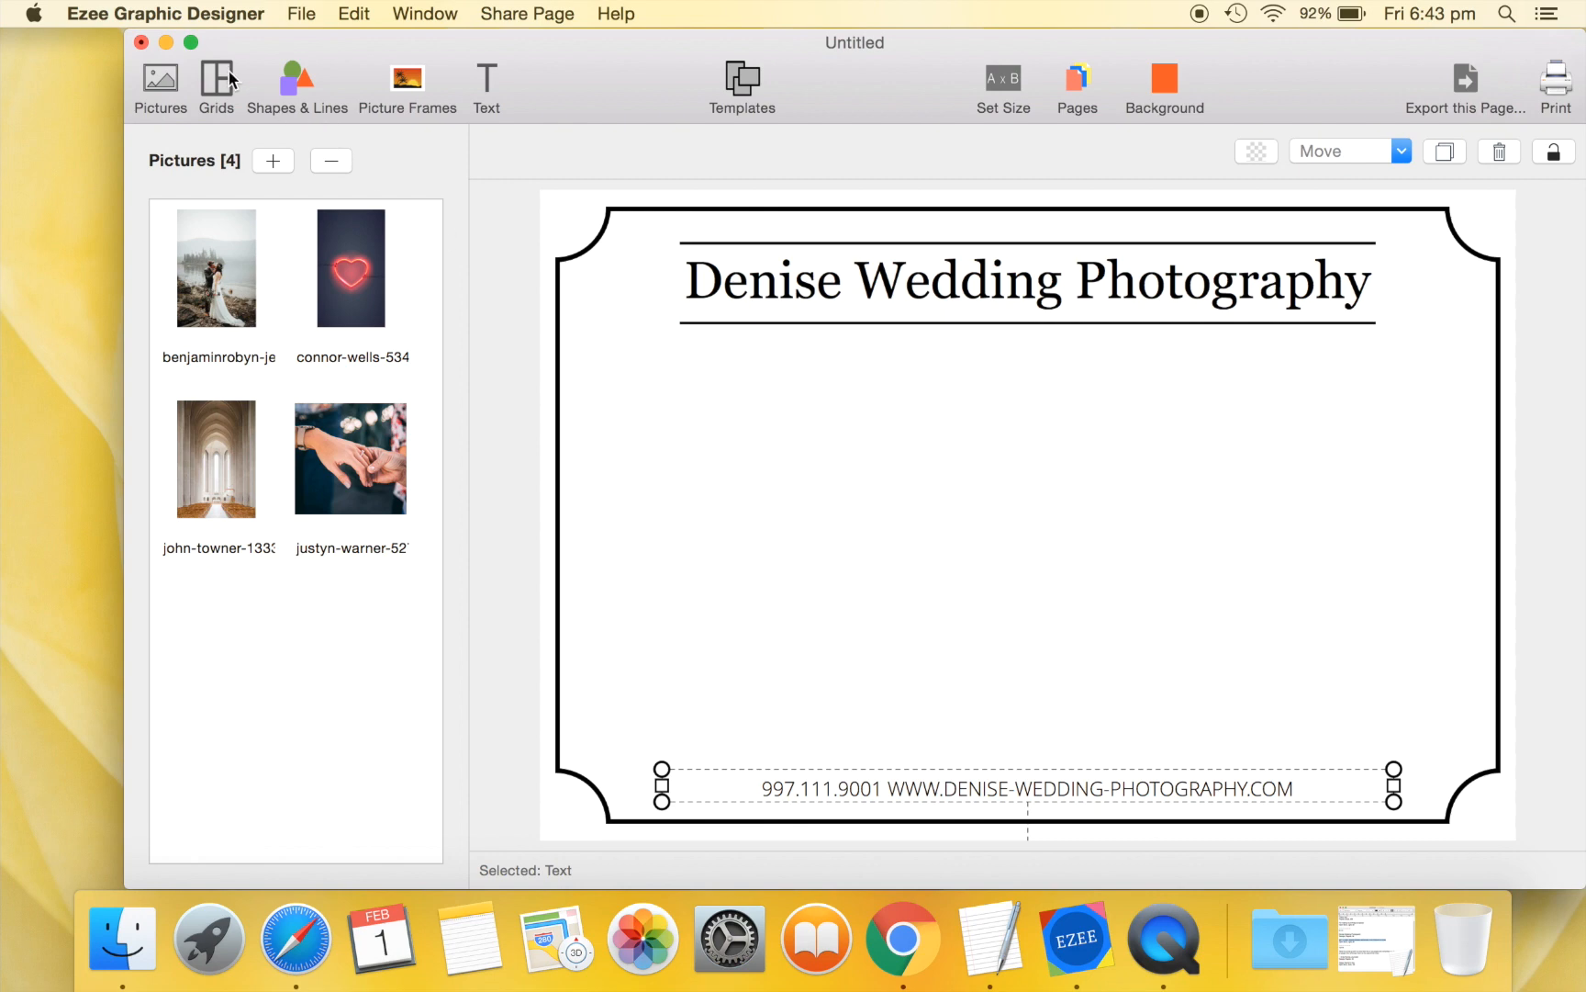
Place the four-column grid and stretch it tall between heading and footer text.
click(217, 77)
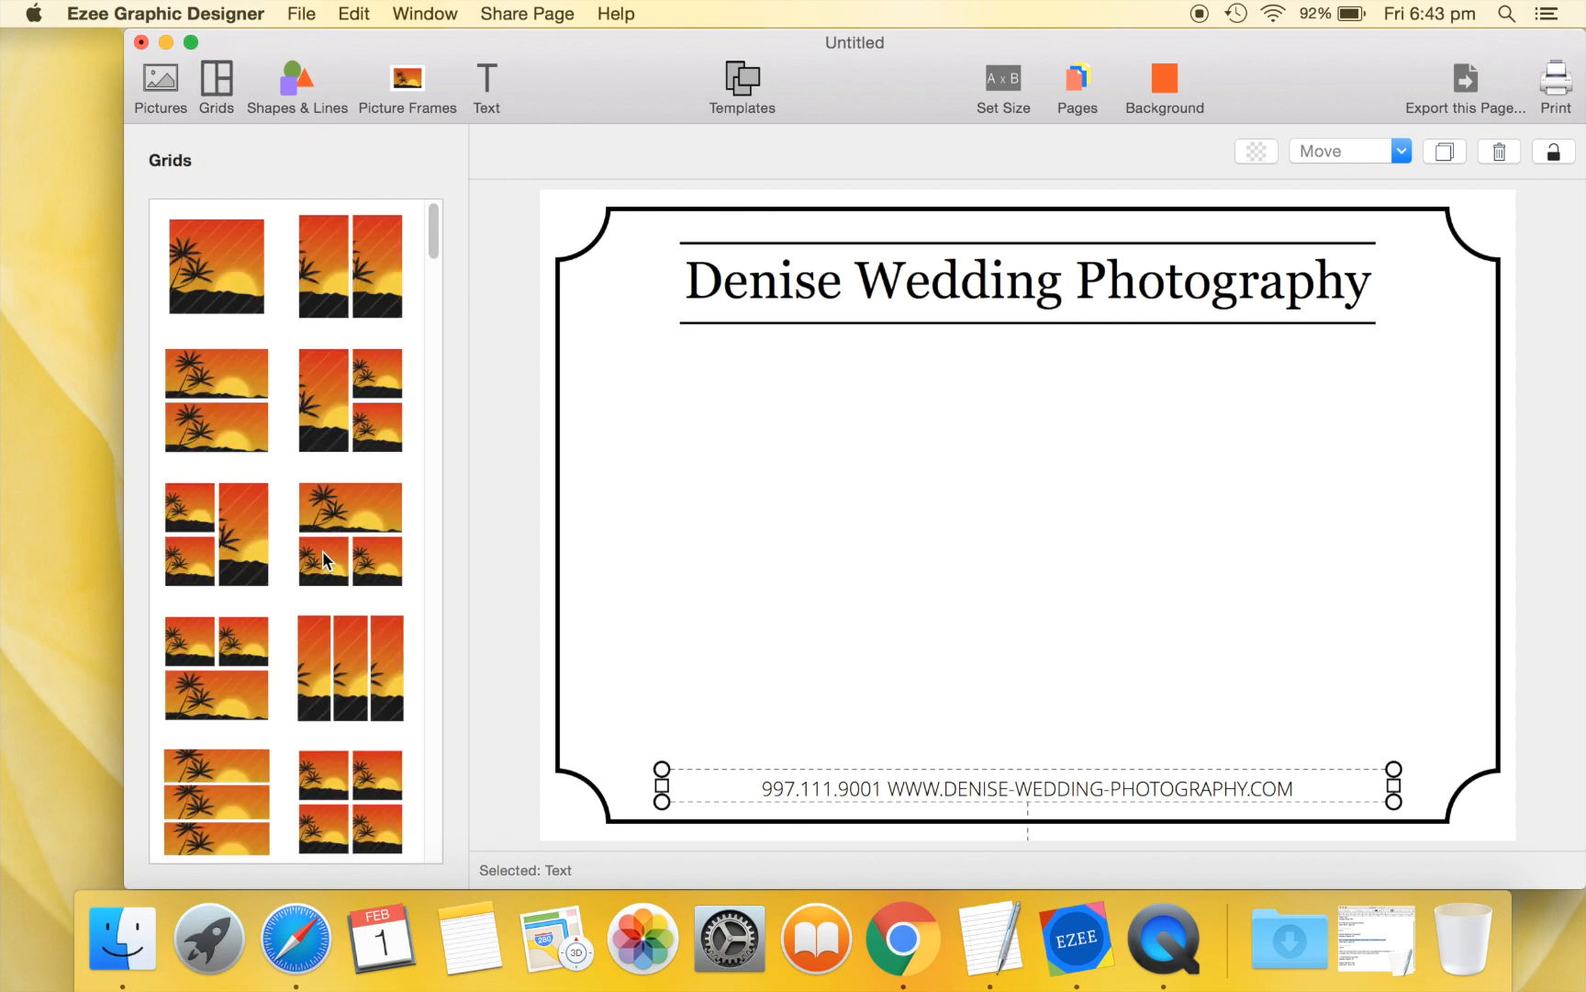
scroll(down, 3)
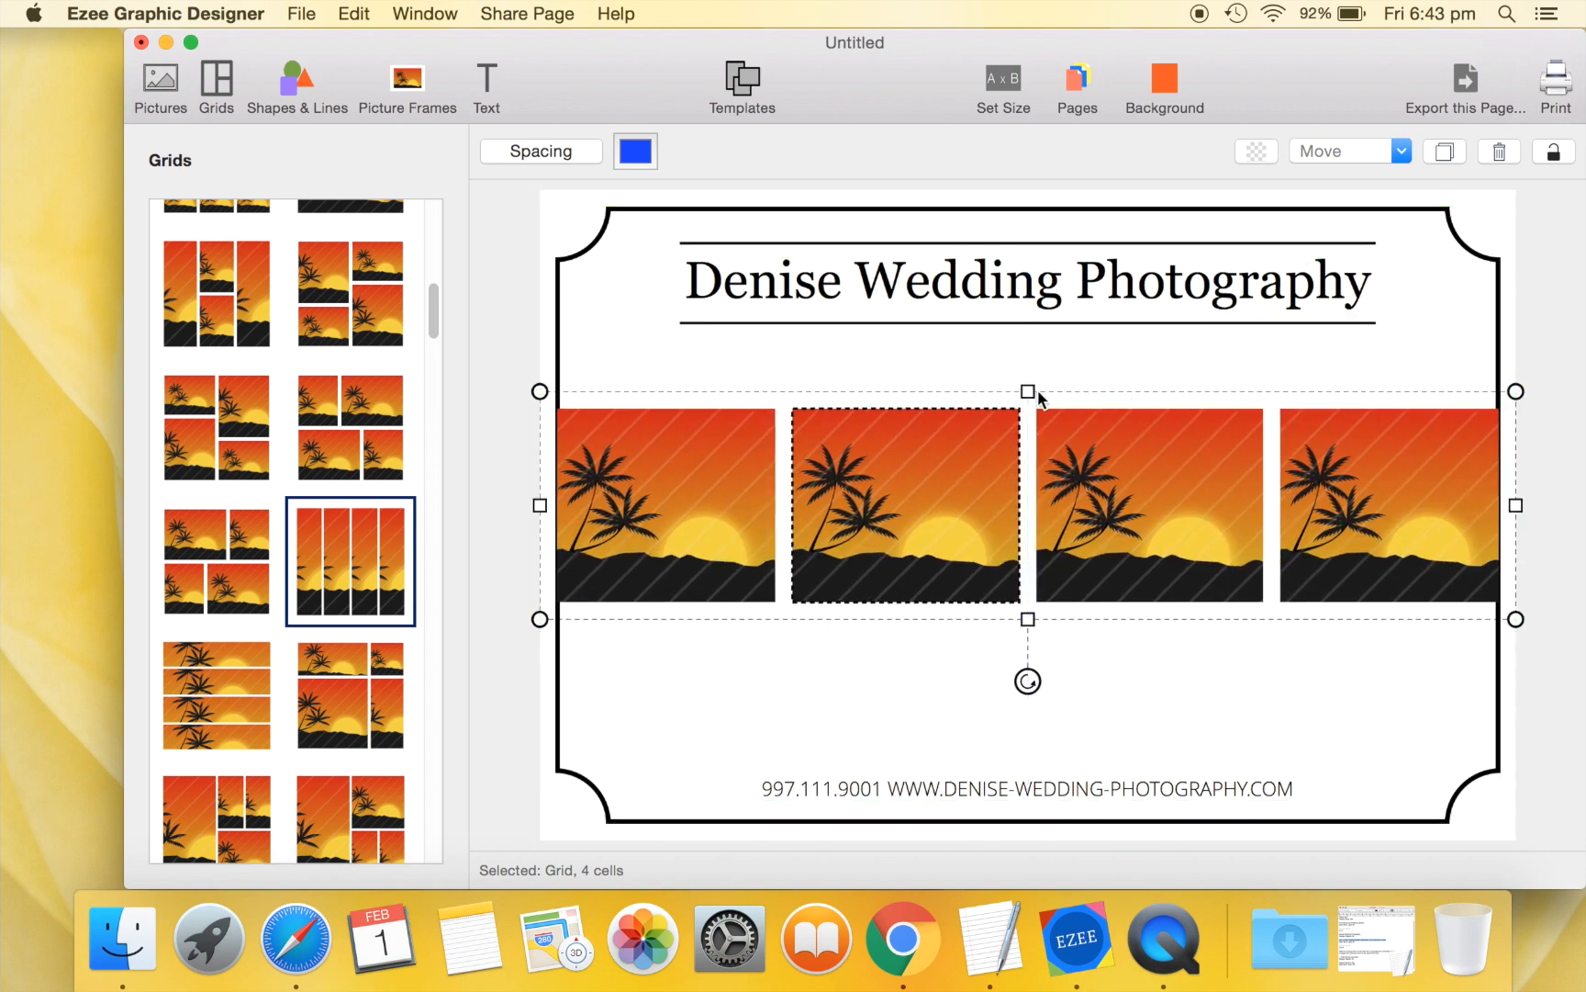
drag(1027, 391, 1017, 338)
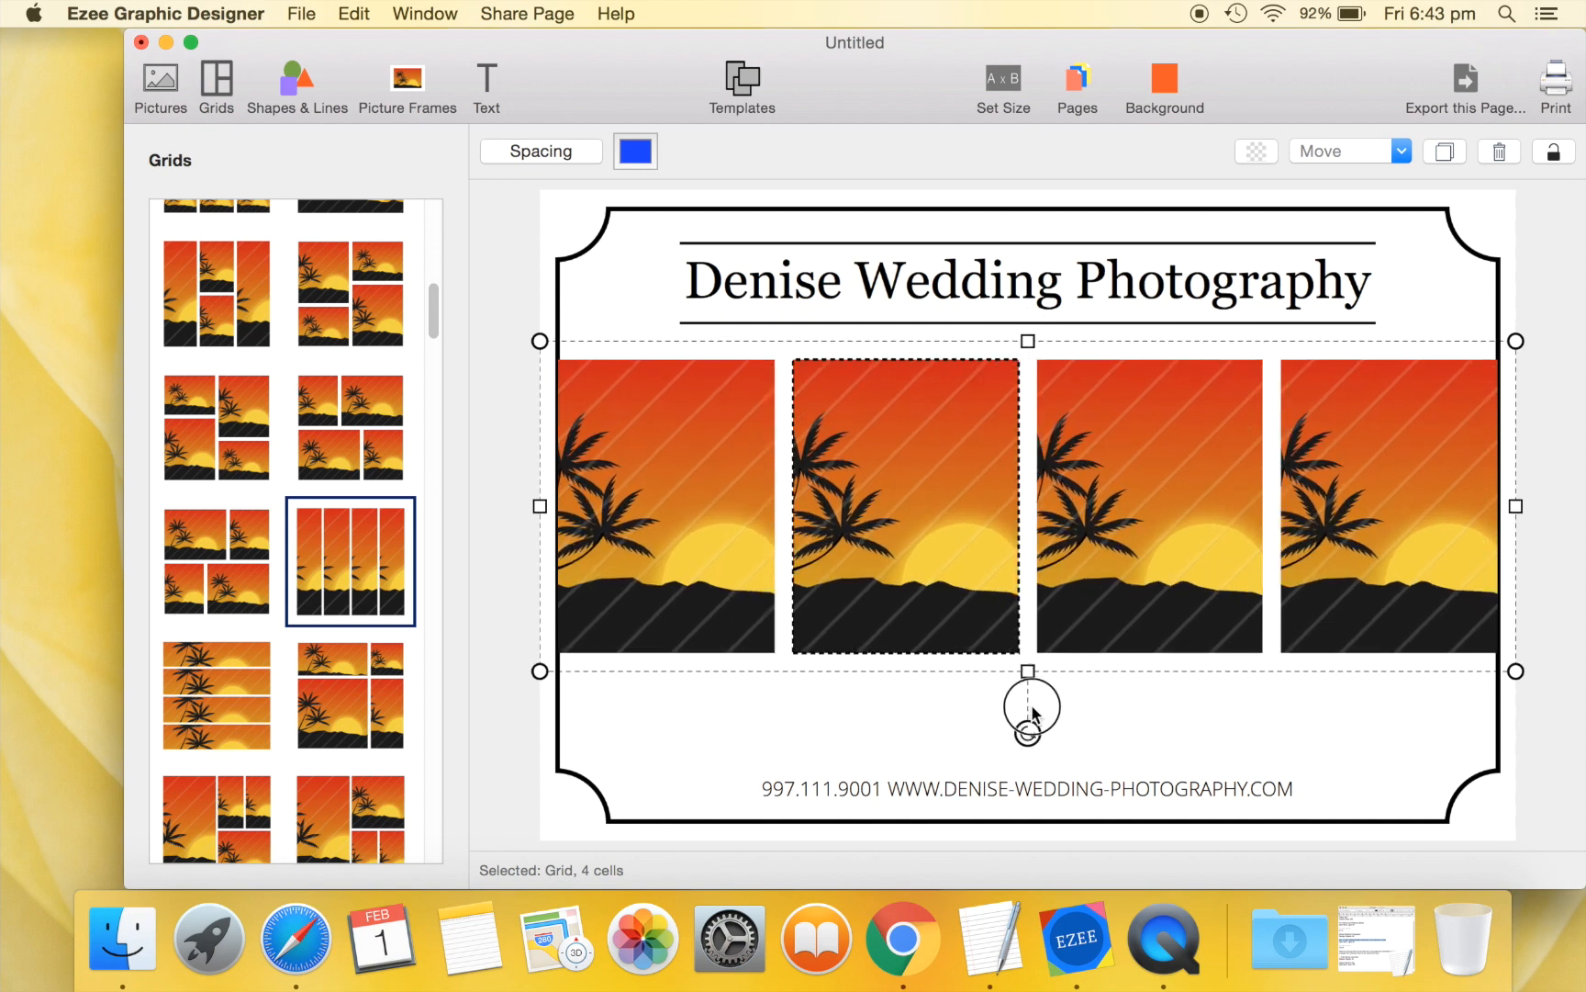
drag(1026, 671, 1026, 777)
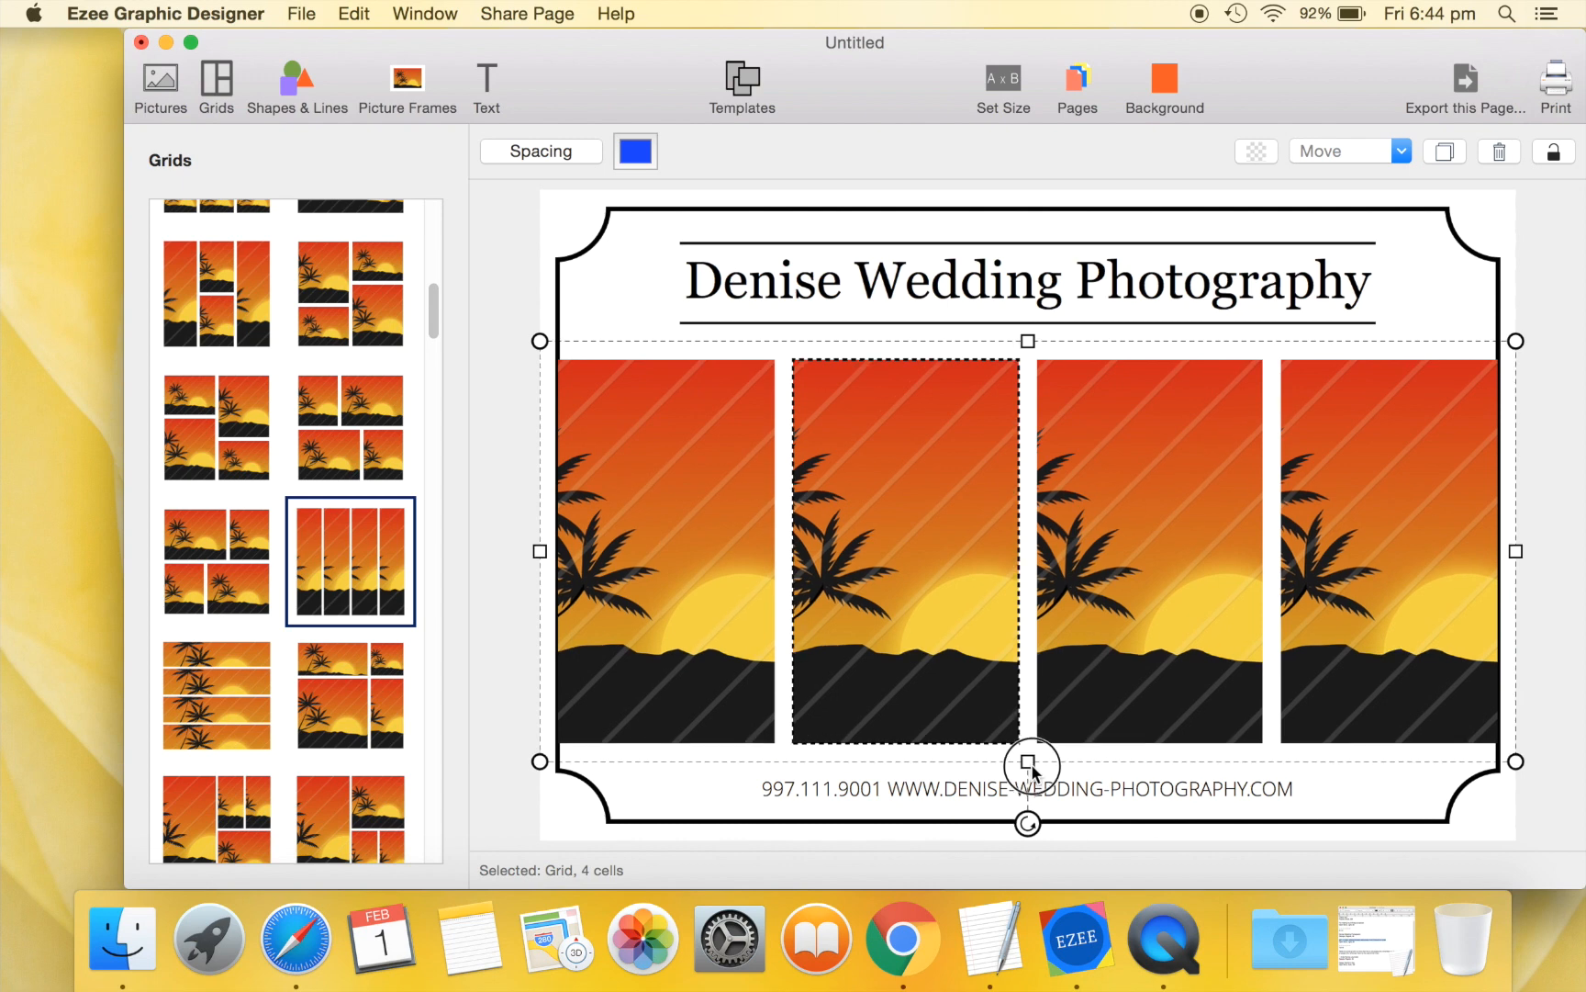
mouse_move(1059, 743)
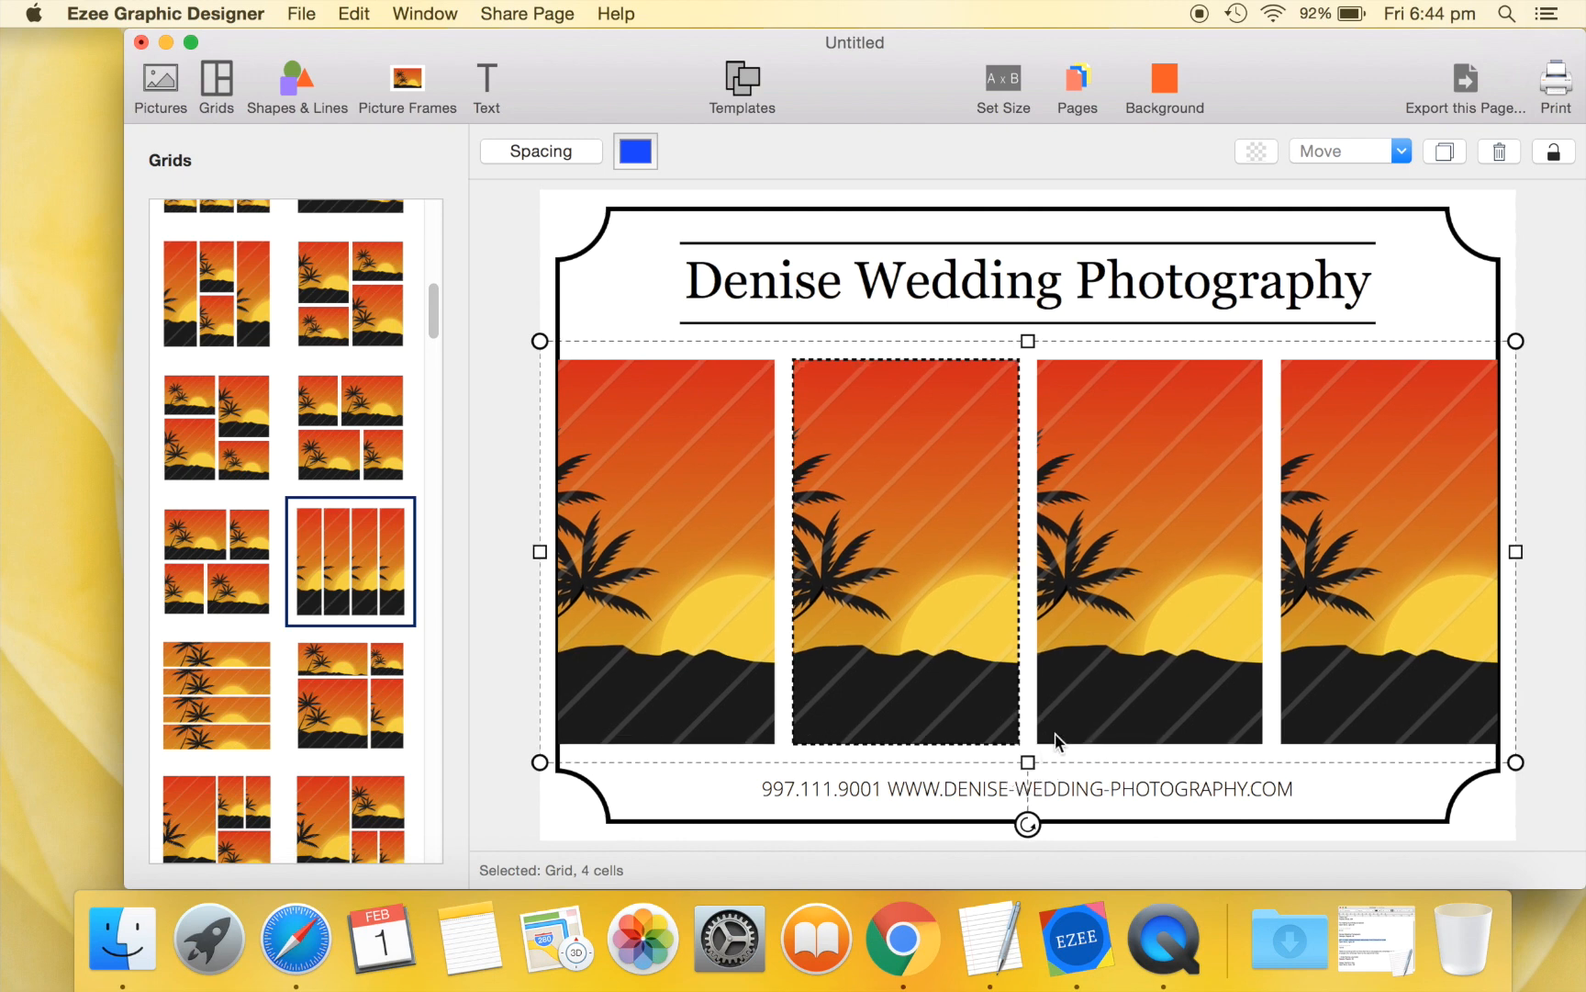
Reduce the grid's cell spacing to zero.
click(540, 151)
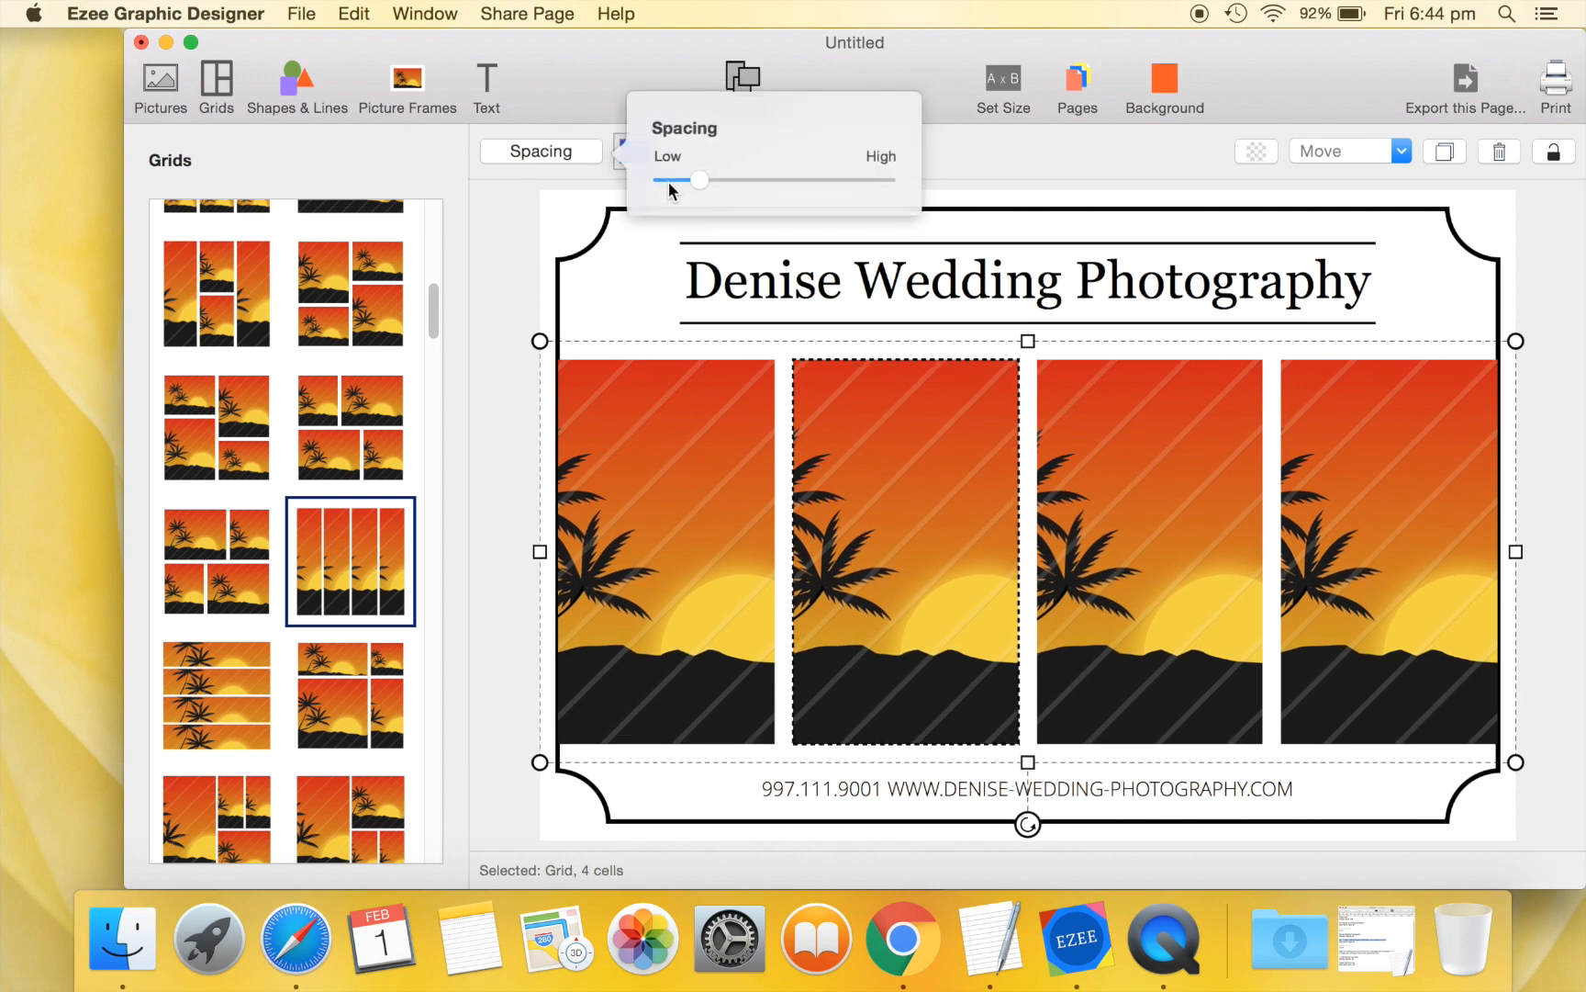
drag(703, 180, 661, 180)
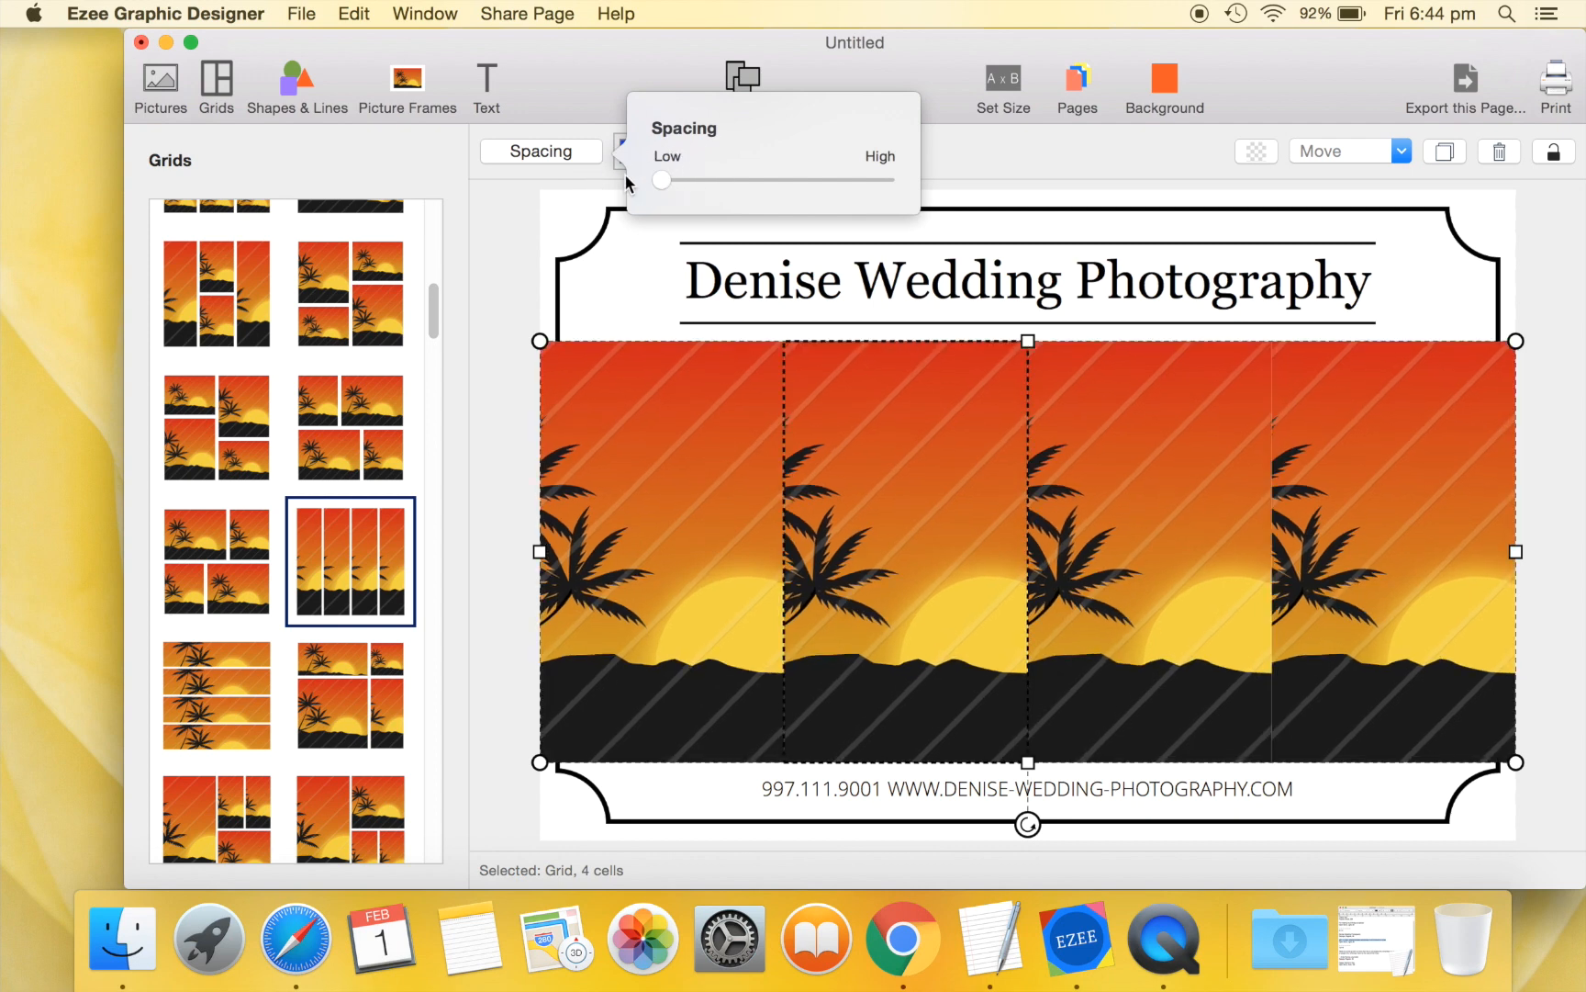
click(162, 77)
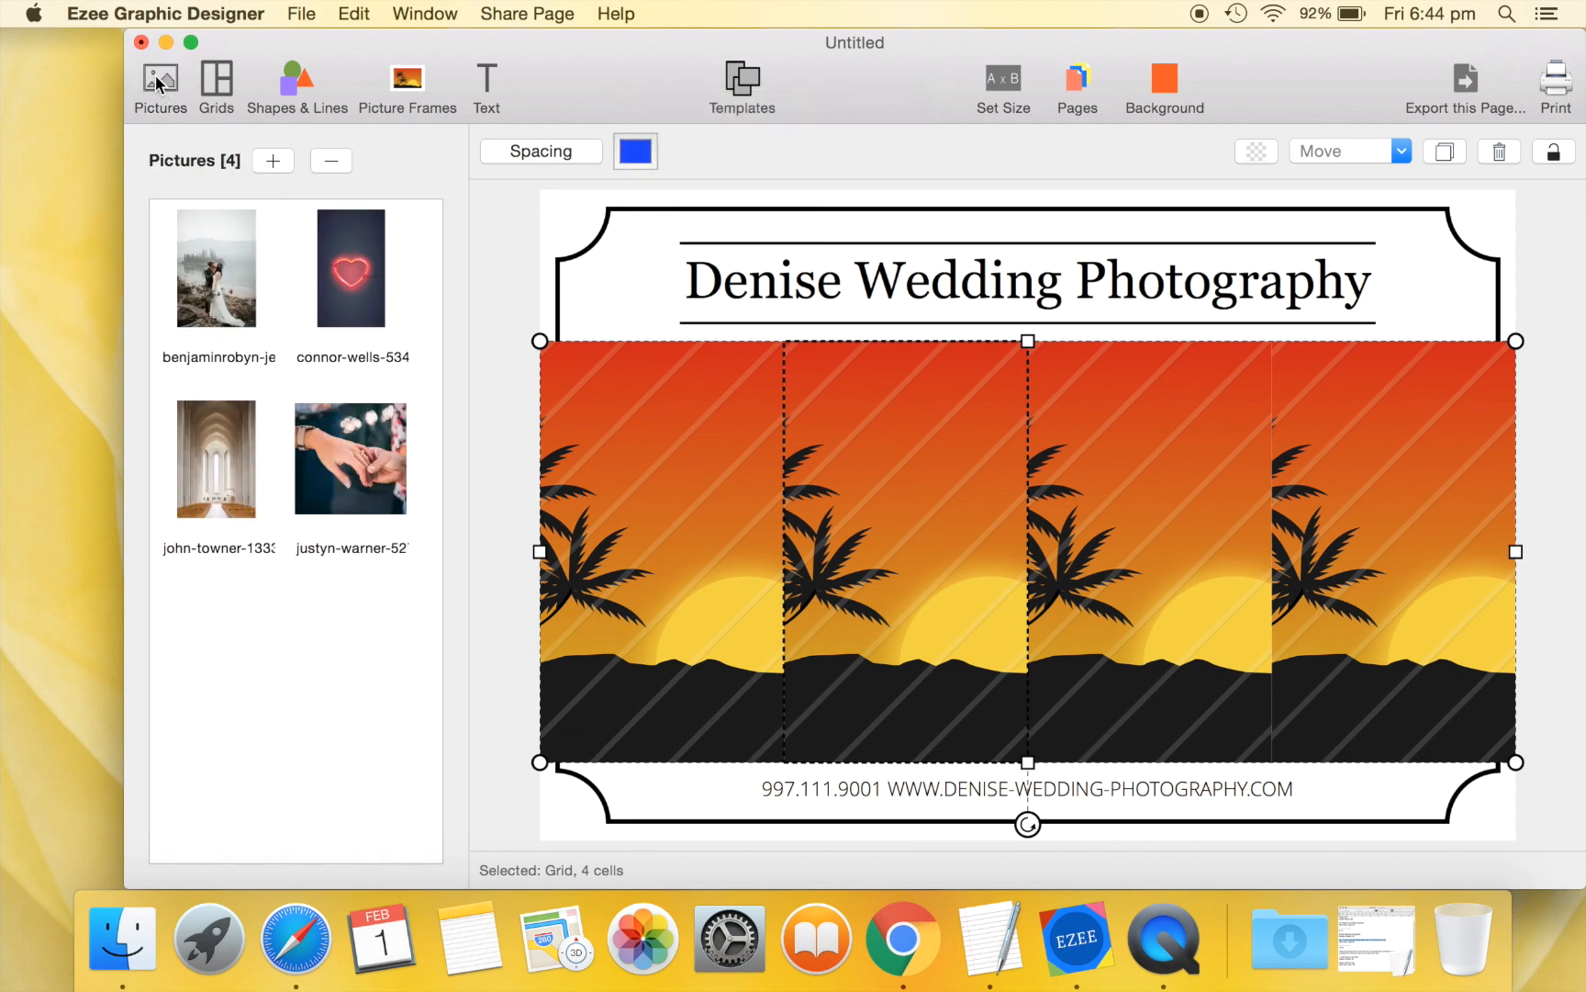
Drop the wedding couple and church interior photos into grid cells, then view the Teacher's Day sample.
click(248, 264)
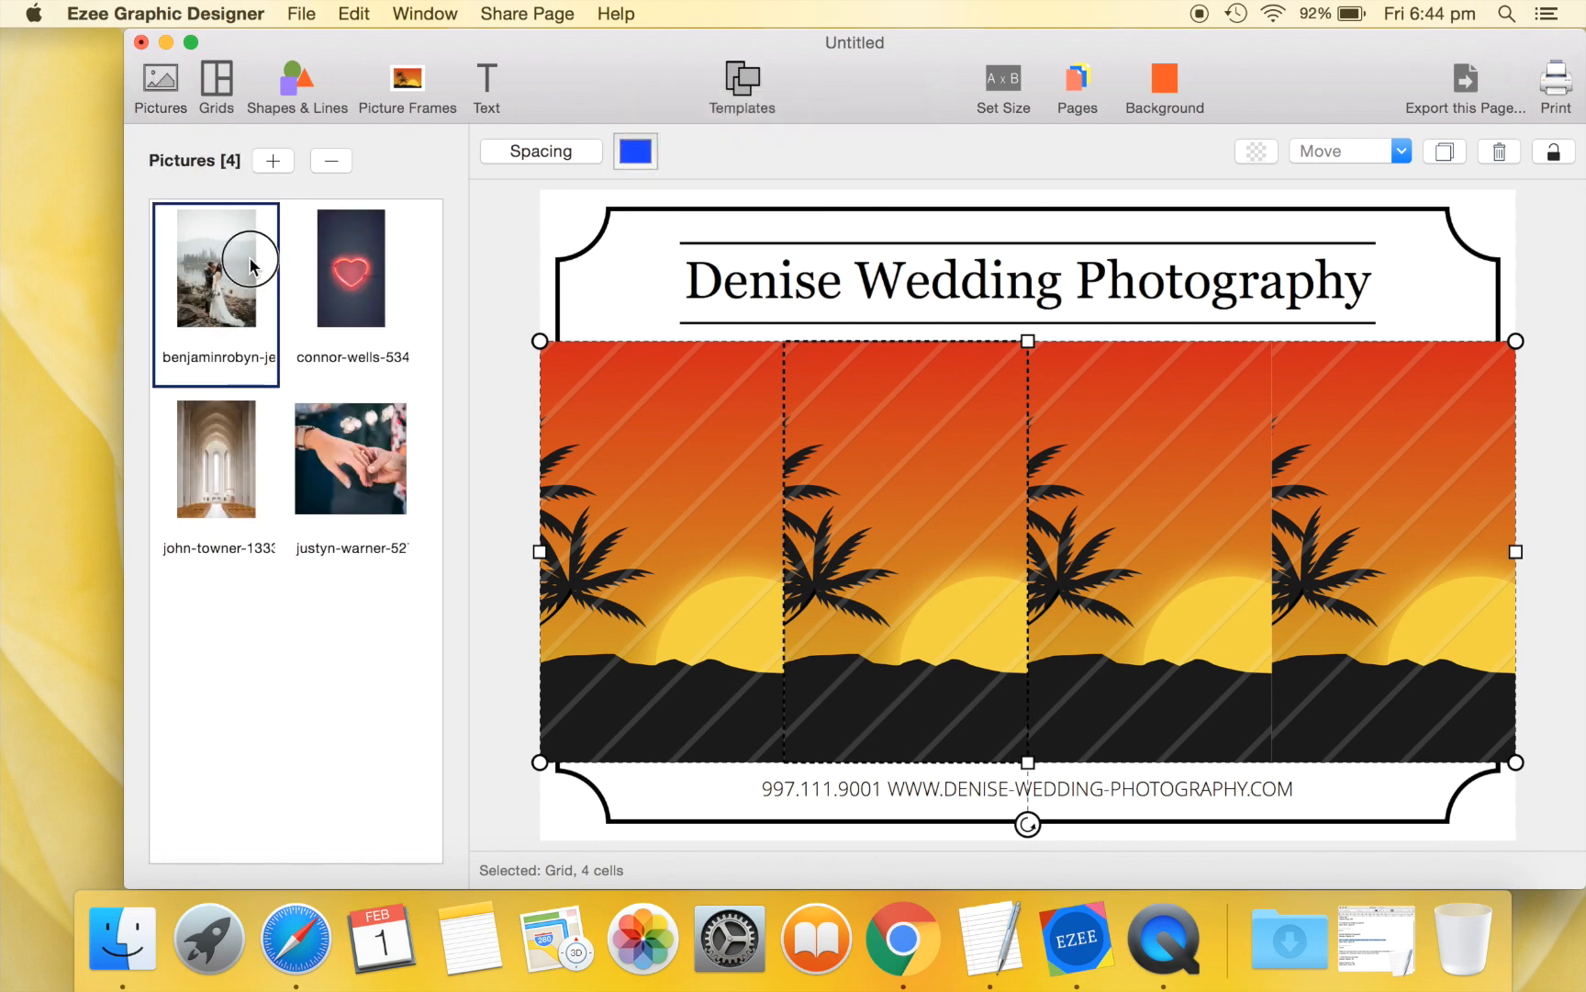
drag(215, 268, 903, 551)
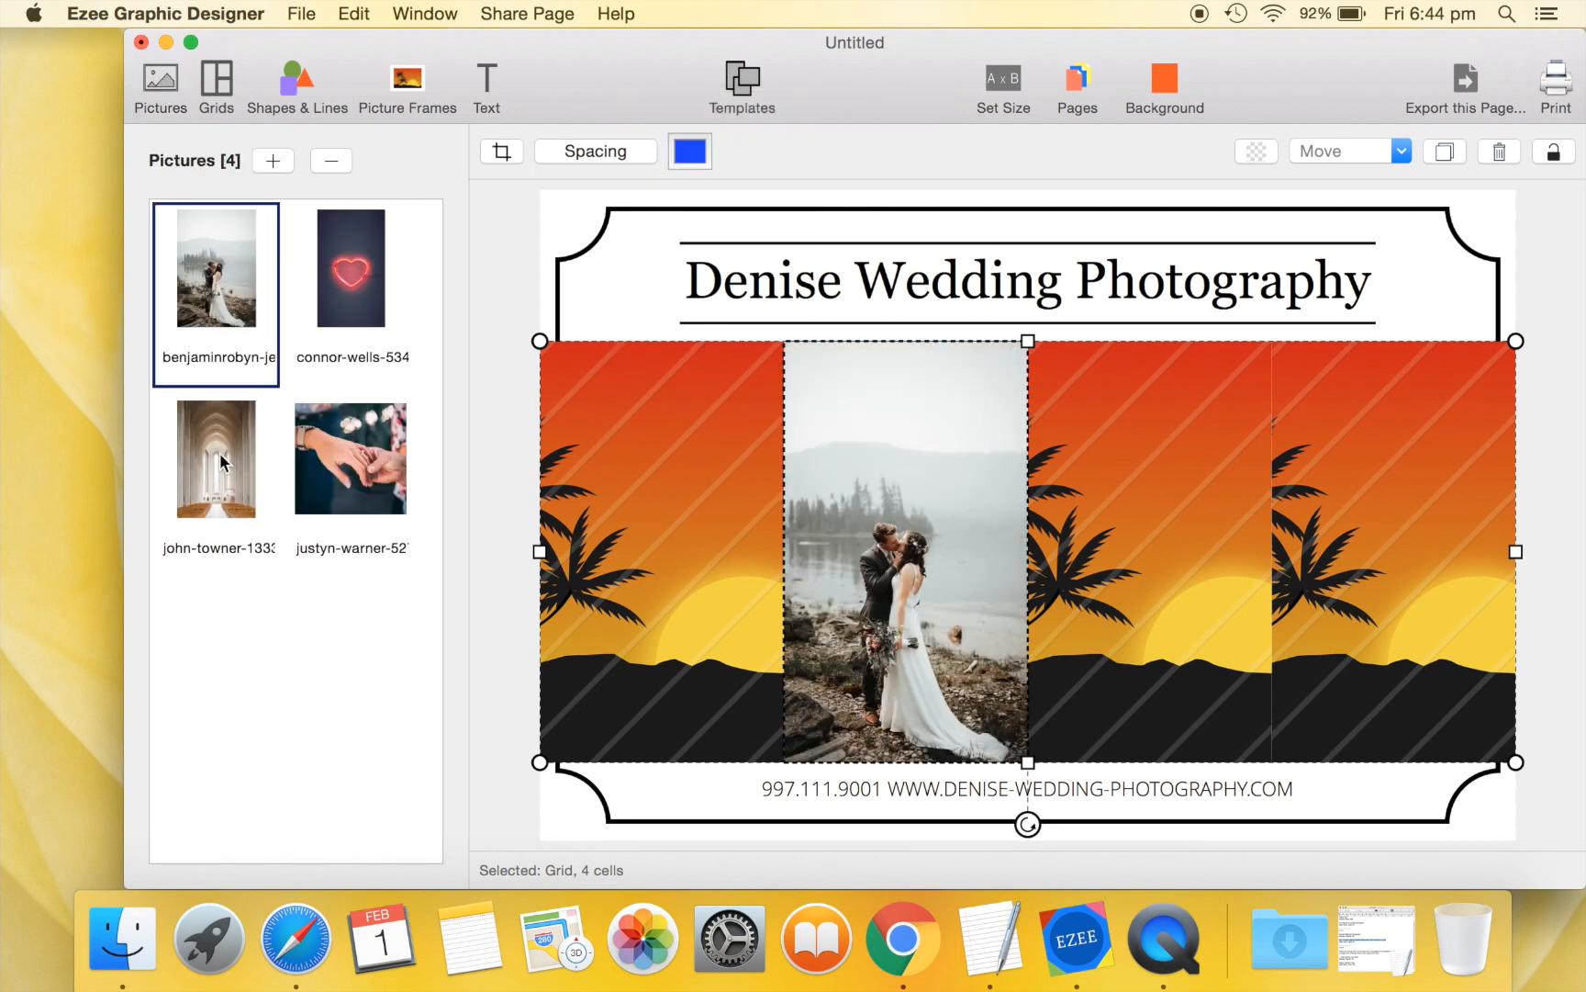
drag(215, 457, 608, 435)
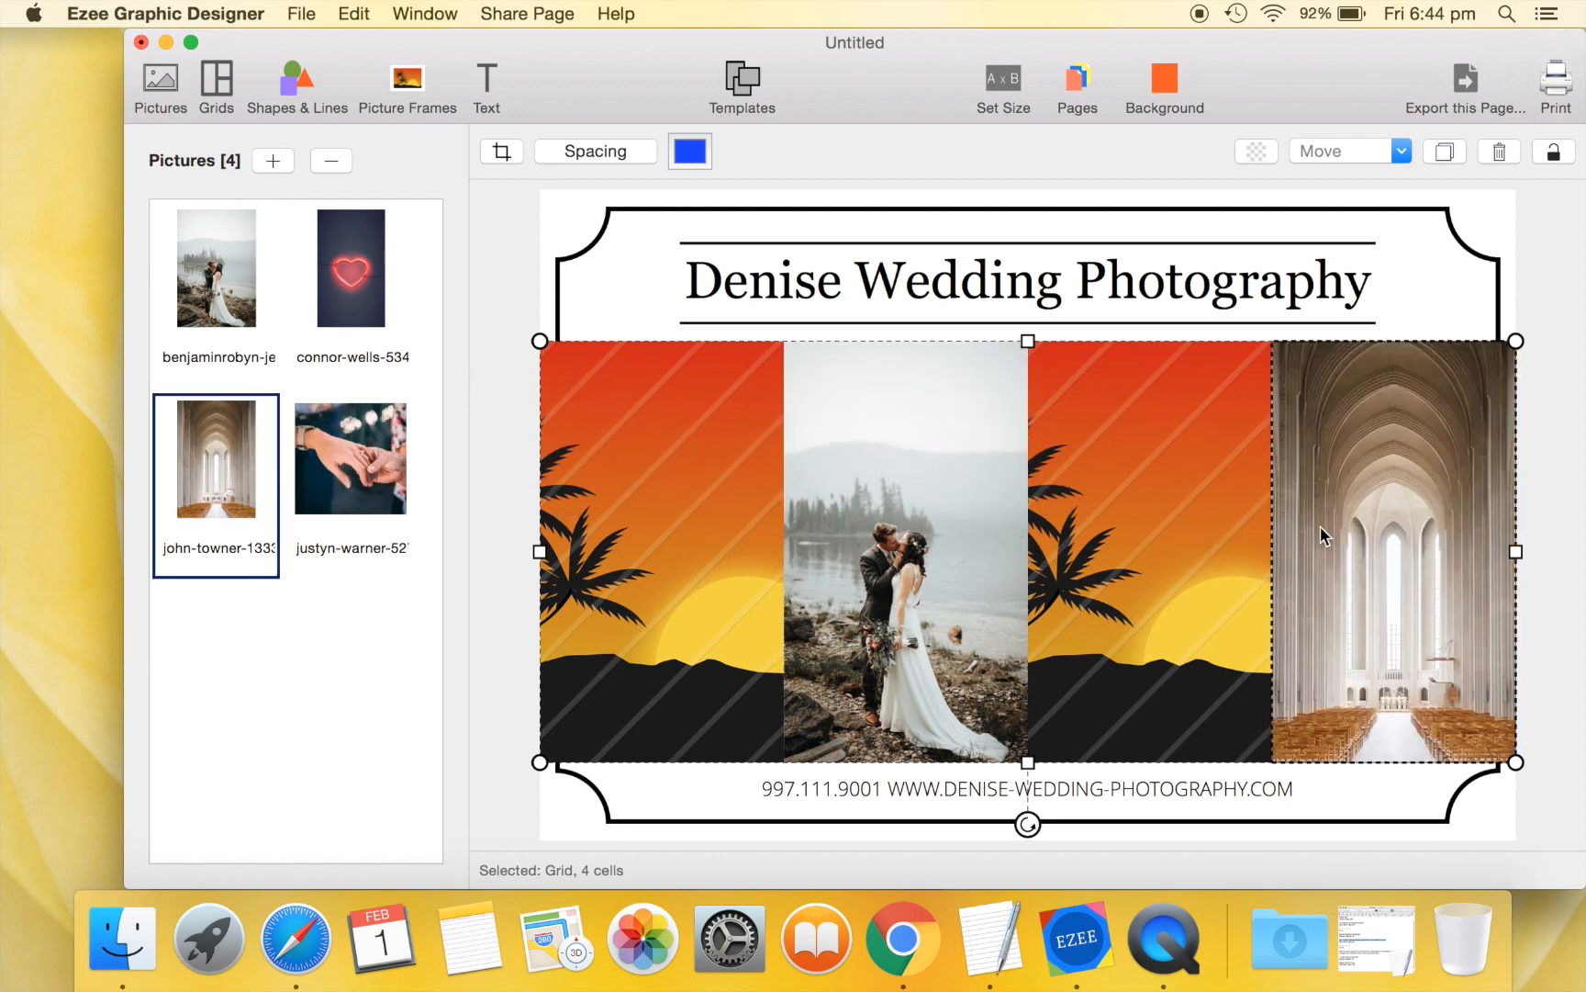
drag(349, 457, 1103, 567)
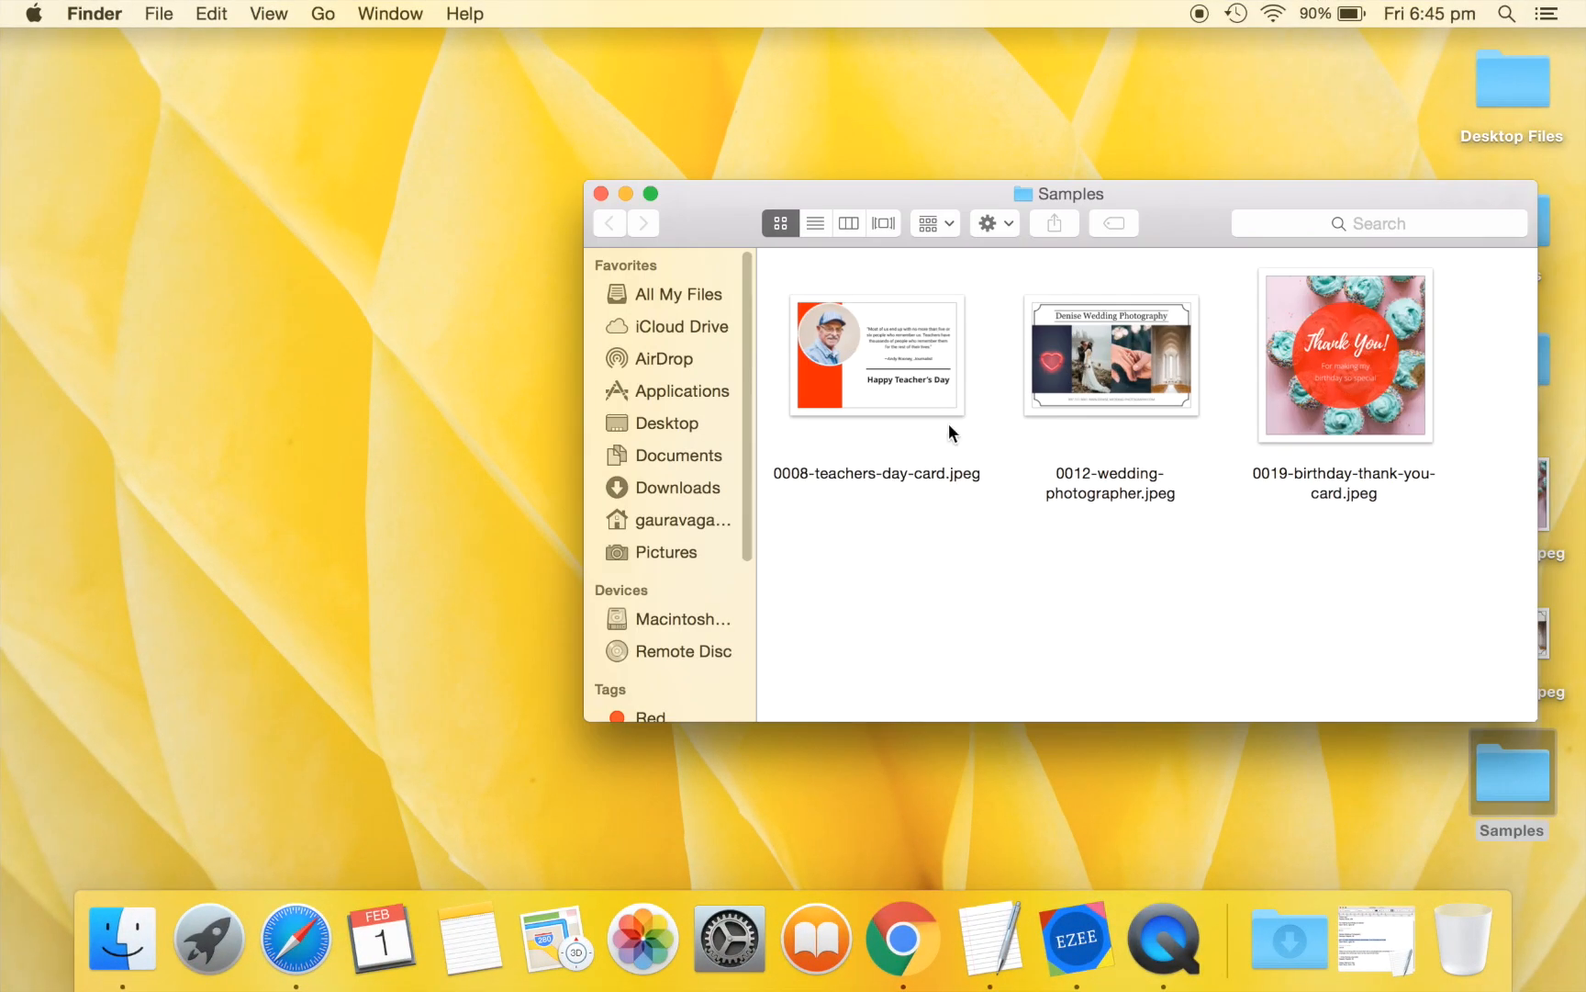
double_click(876, 354)
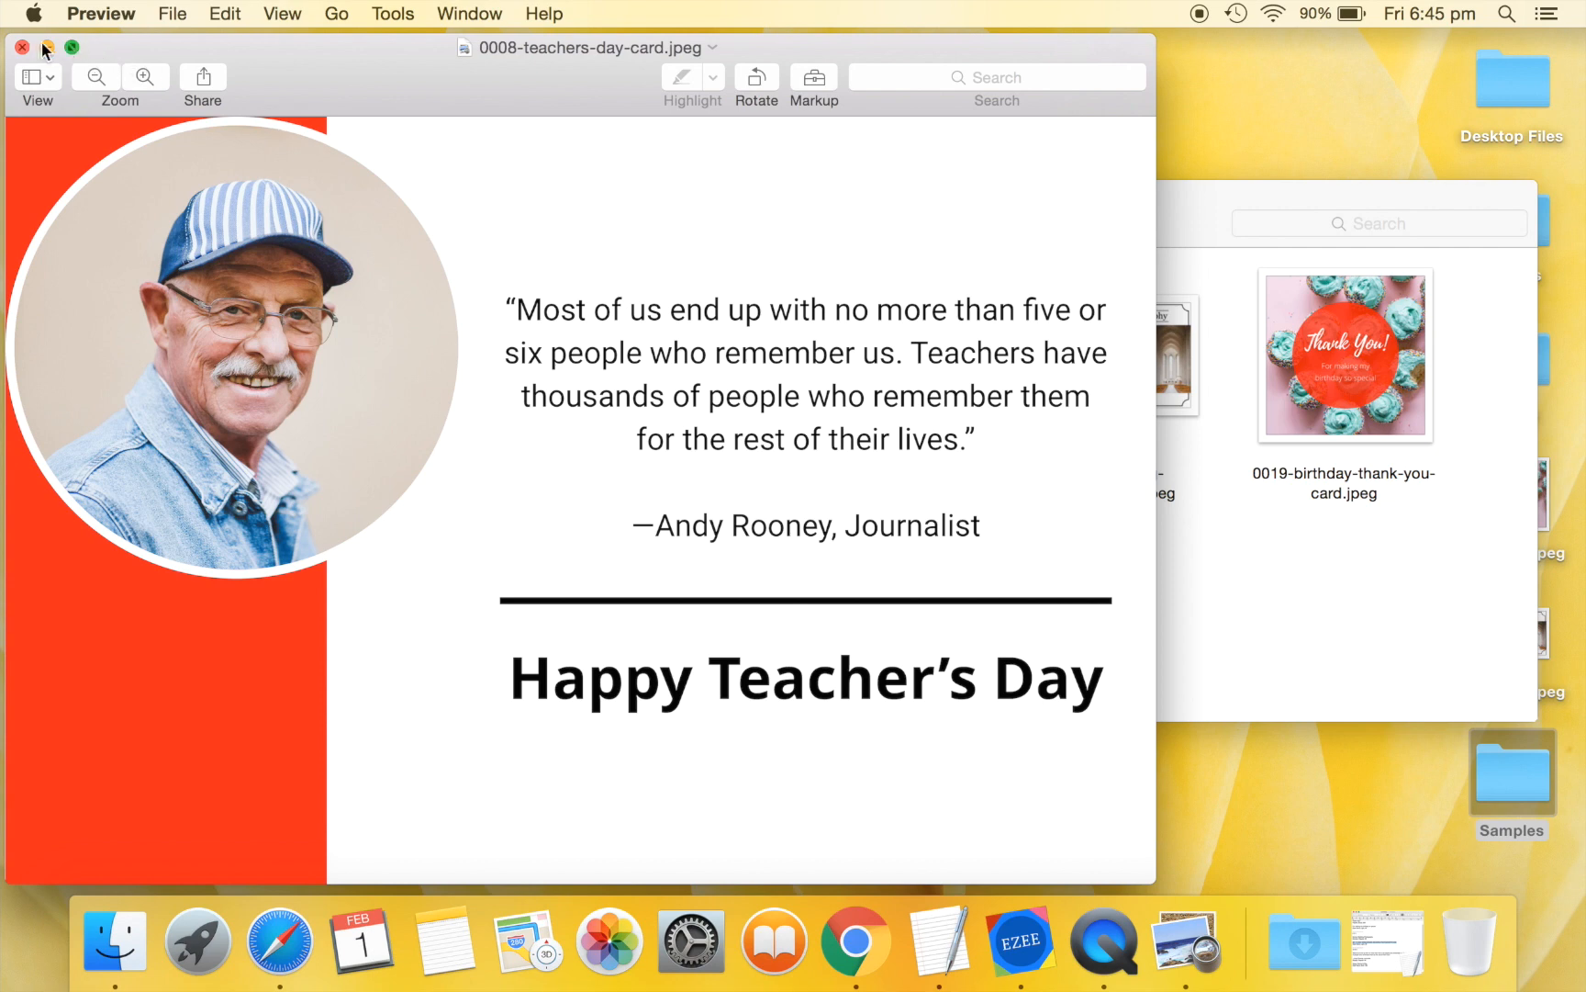
Close the Teacher's Day sample card in Preview.
click(20, 42)
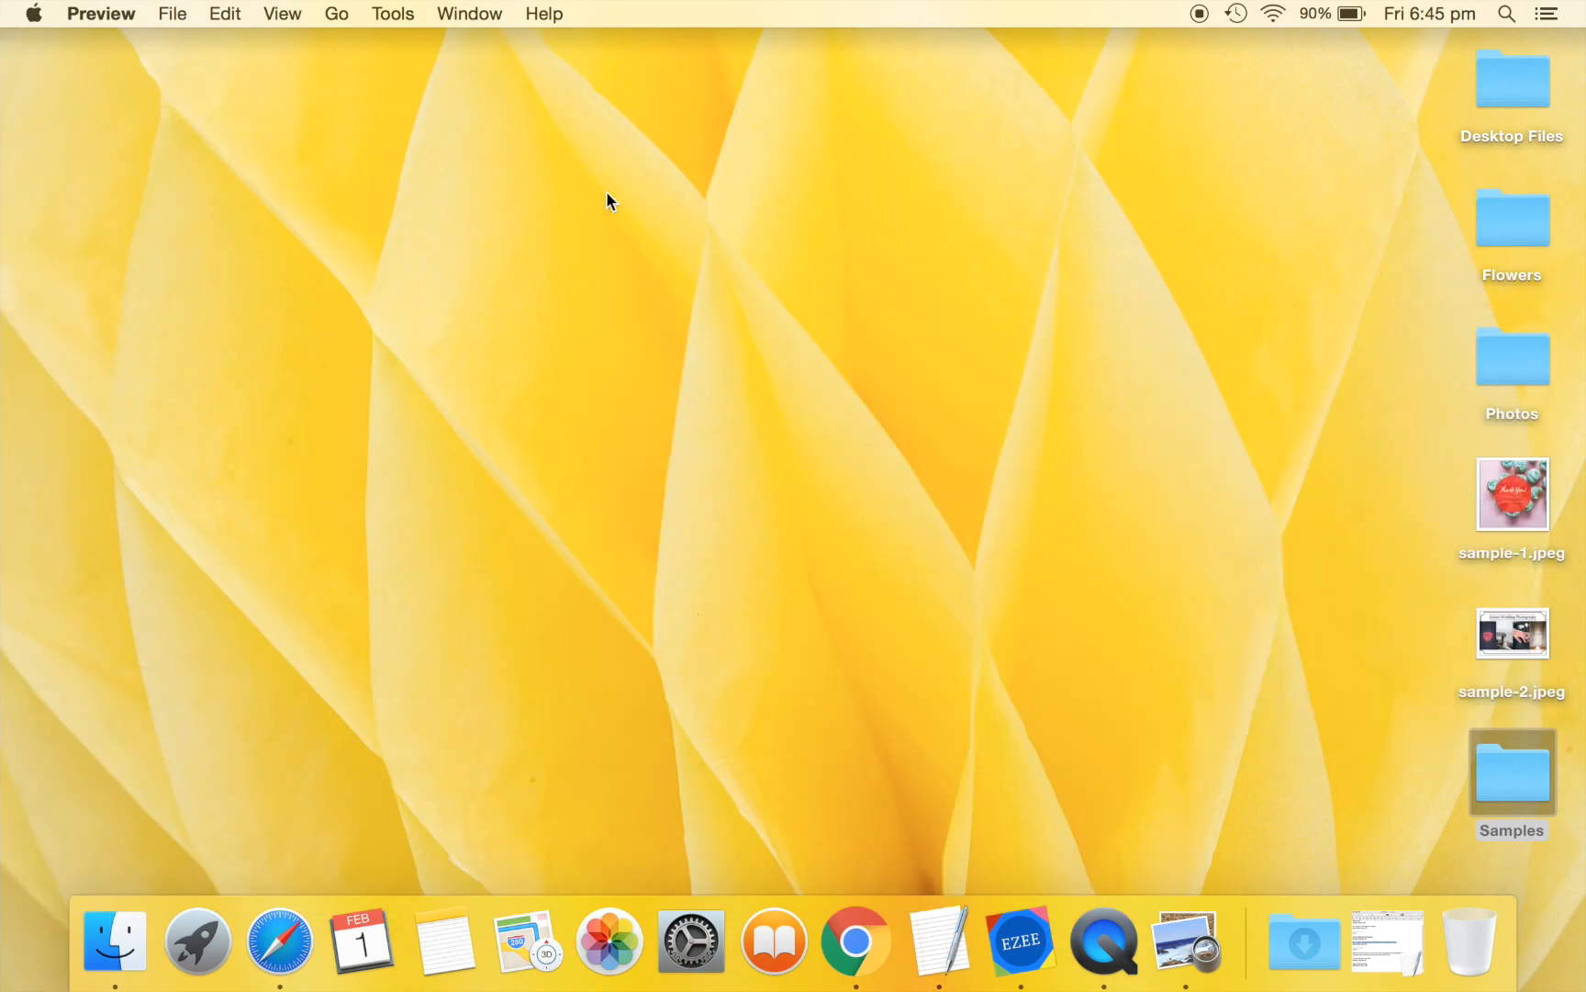
mouse_move(1024, 948)
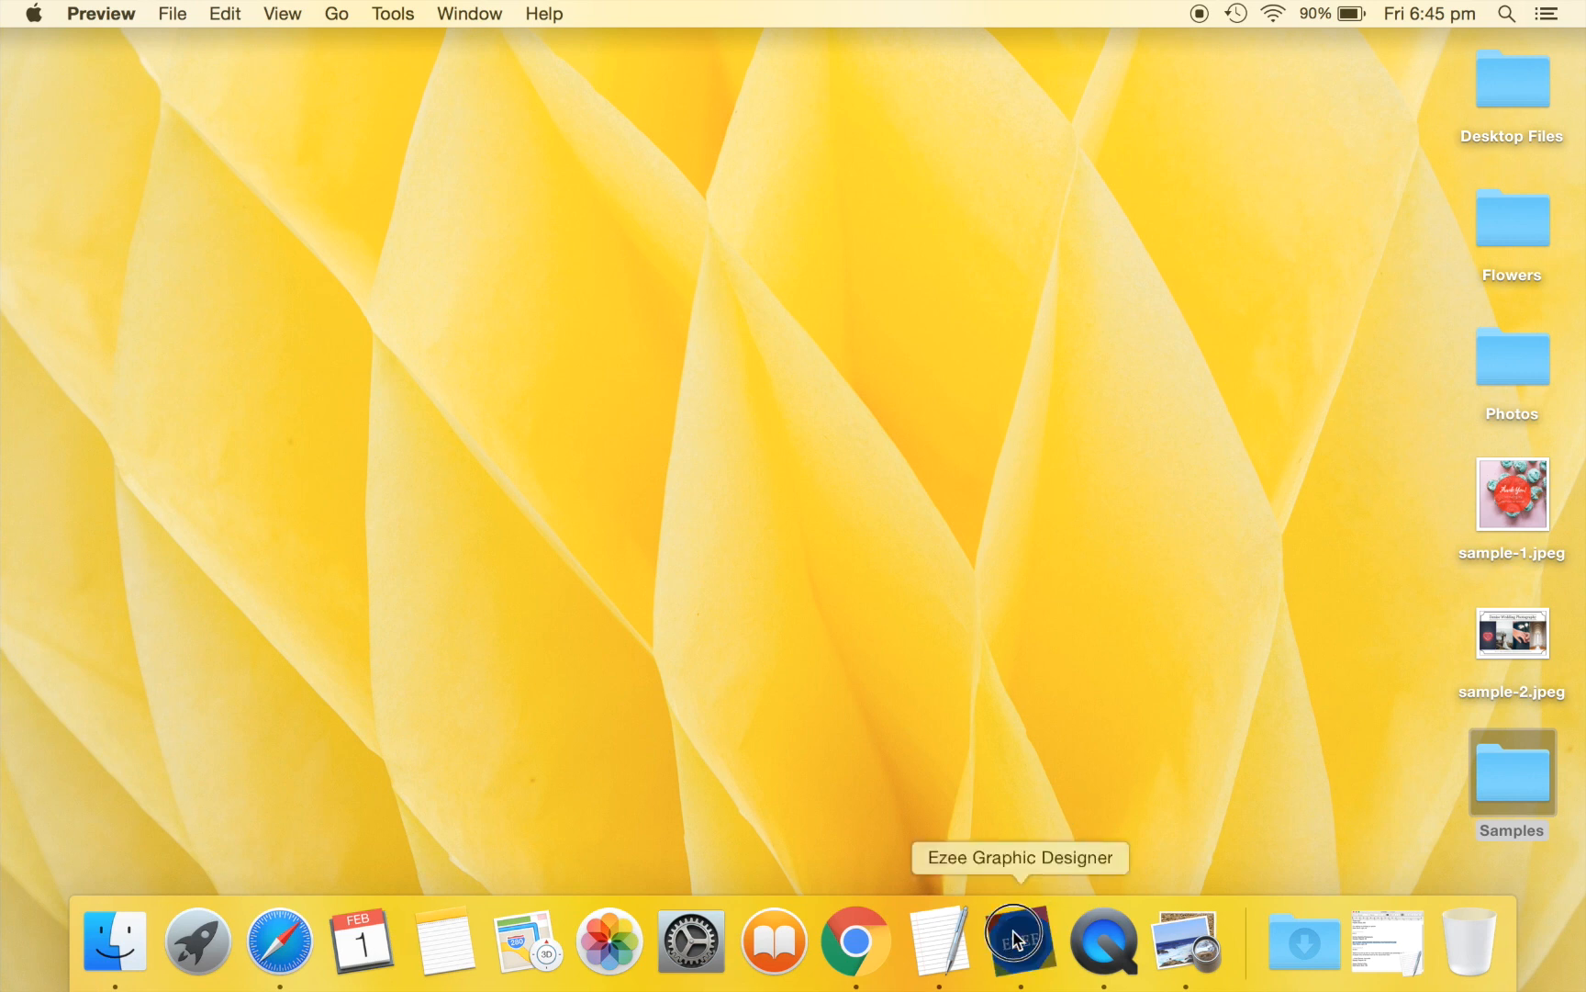
Create a new blank design at the 8 X 12 inch preset size.
click(1017, 942)
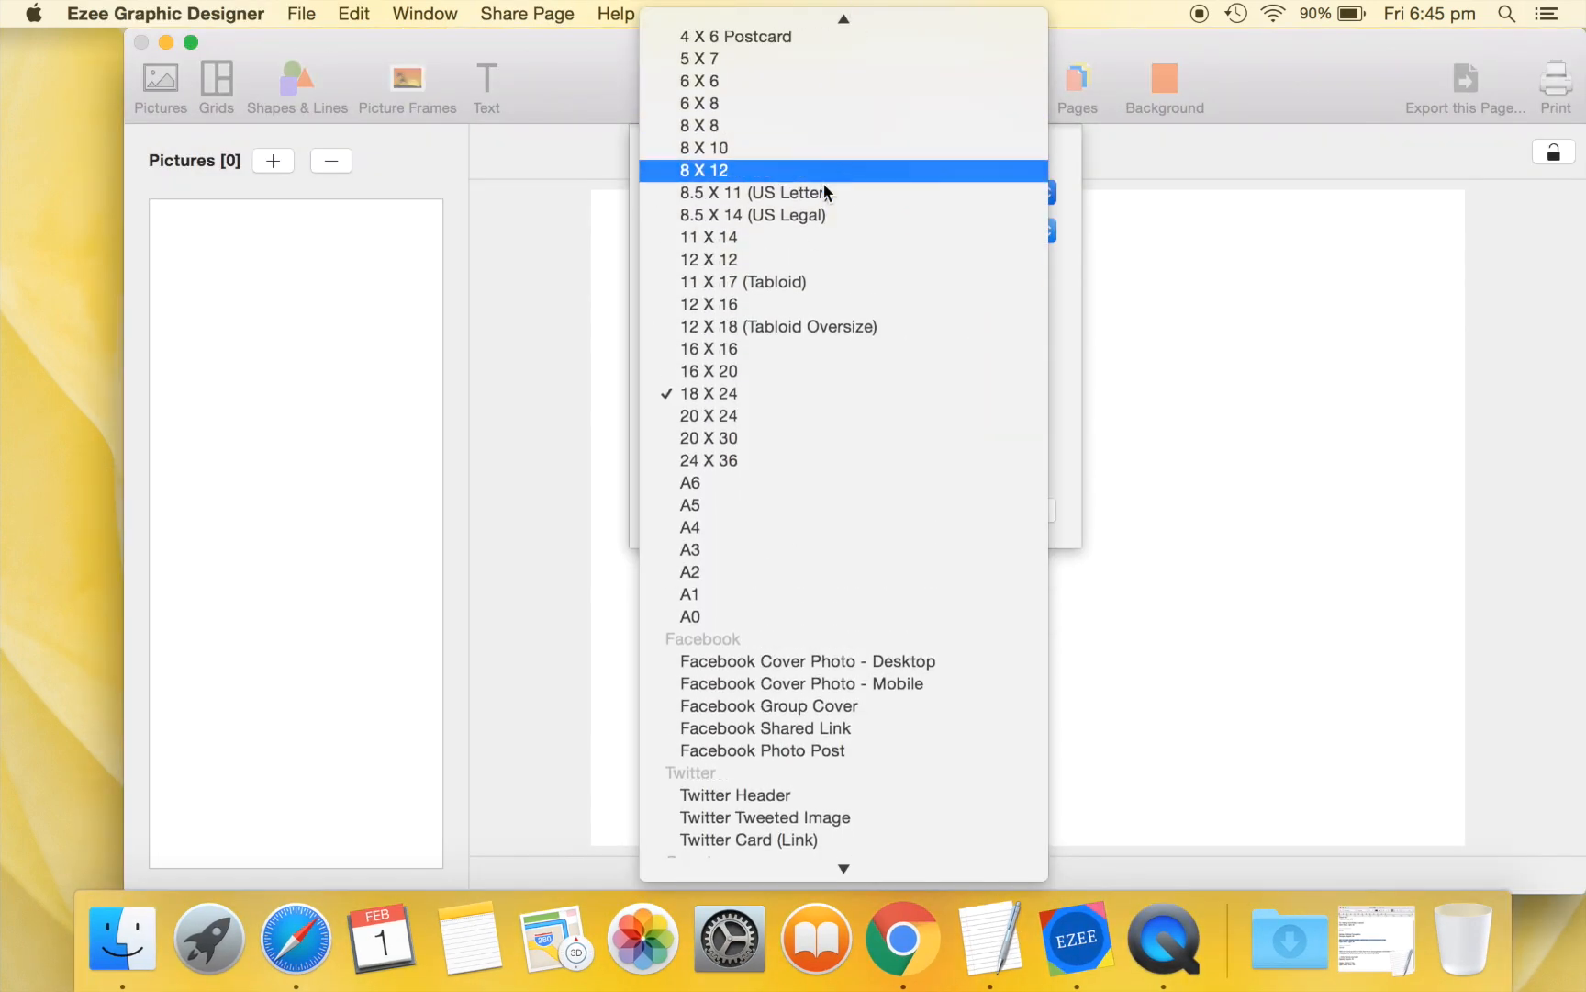
mouse_move(776, 173)
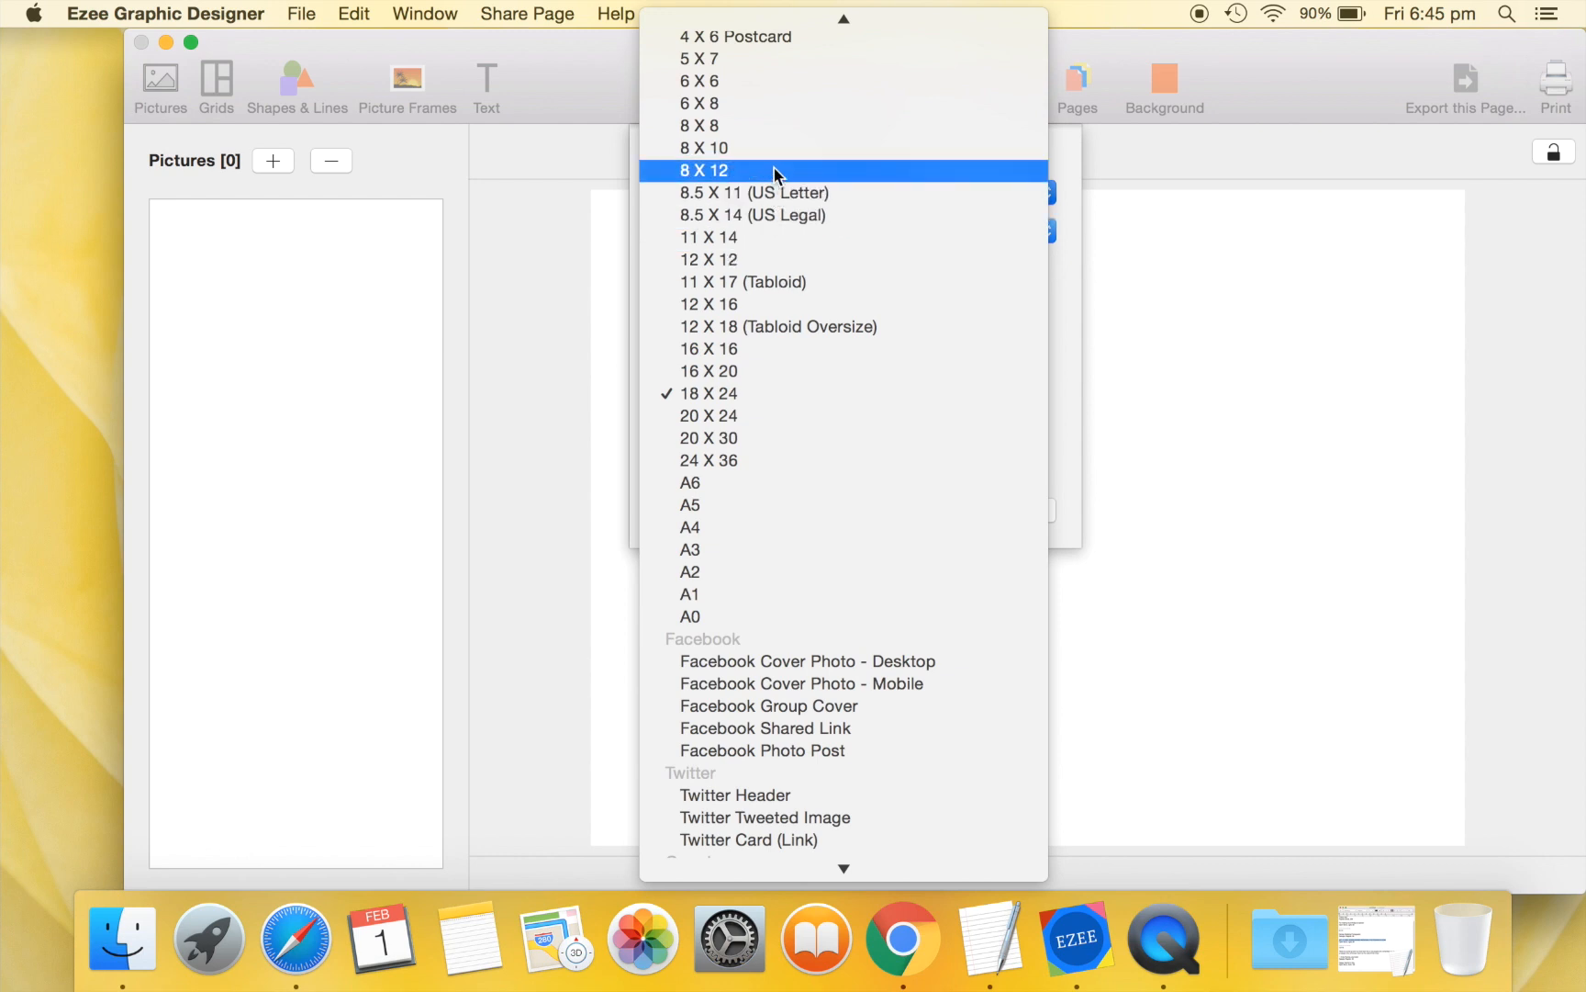
click(705, 169)
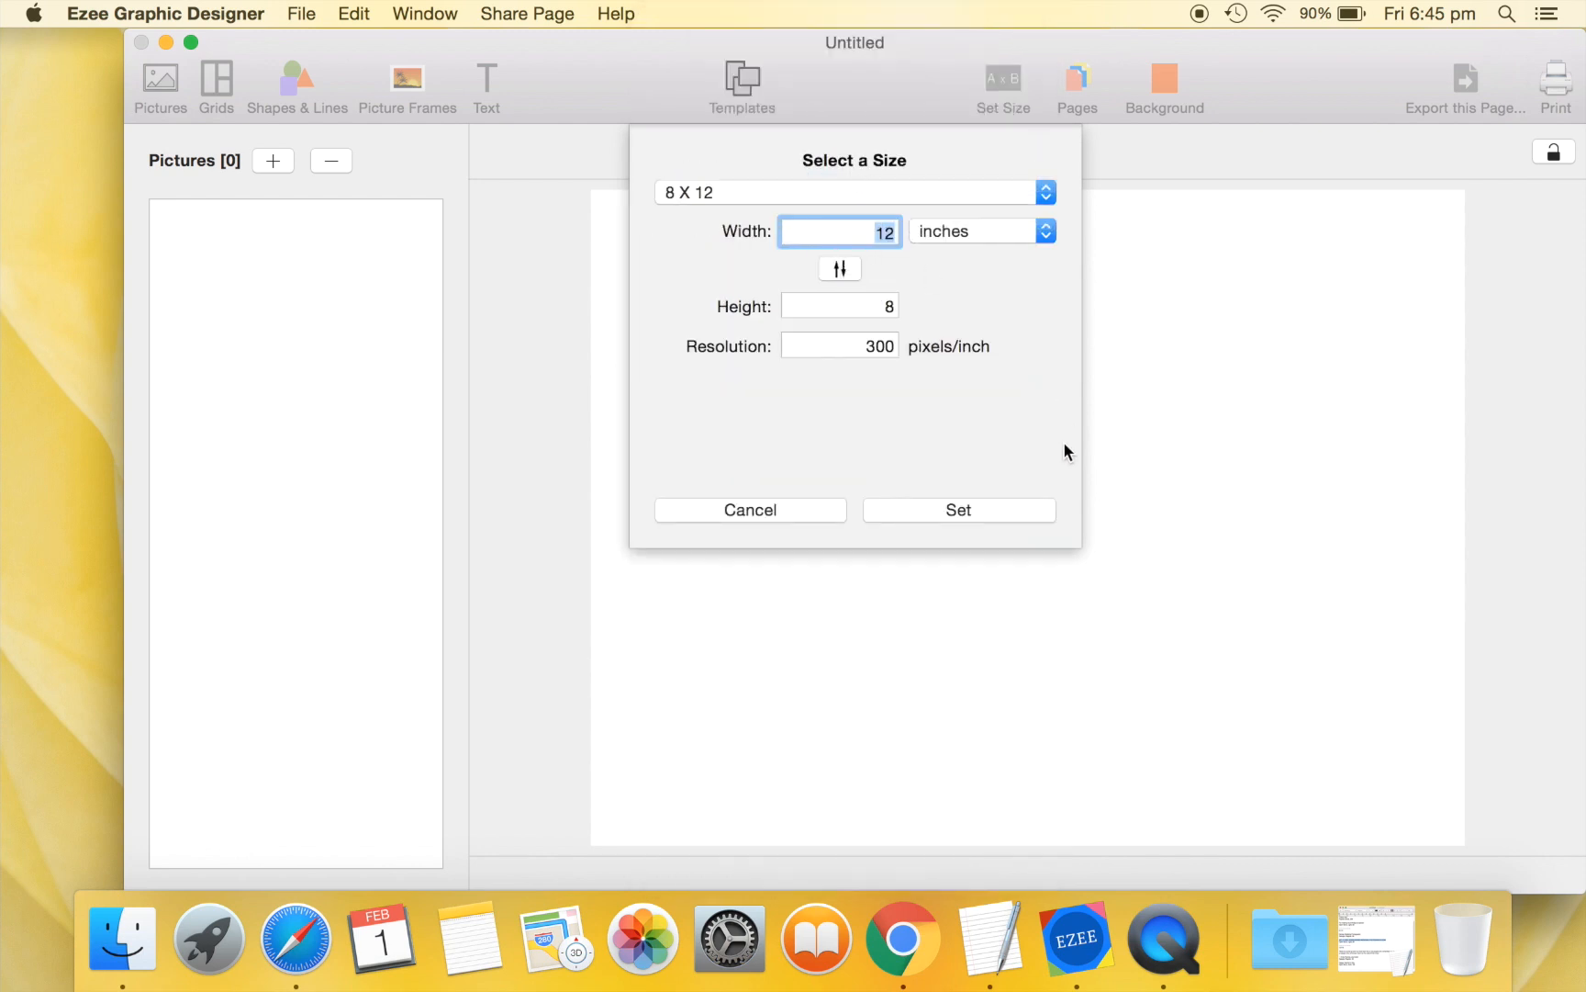
click(959, 510)
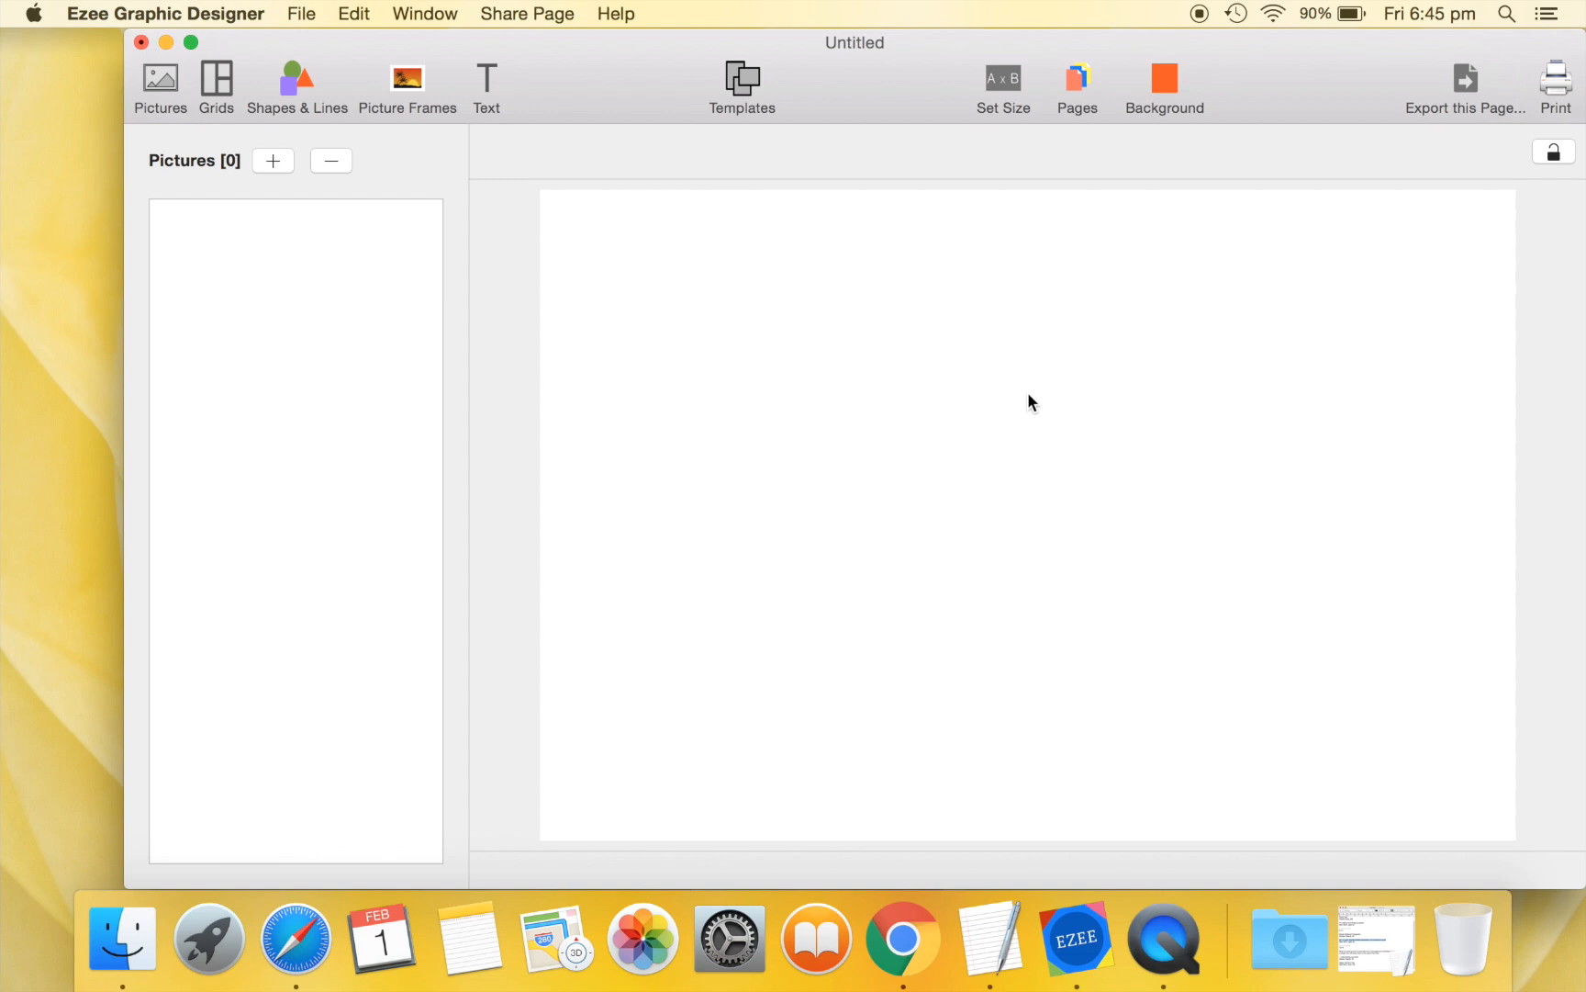
mouse_move(516, 330)
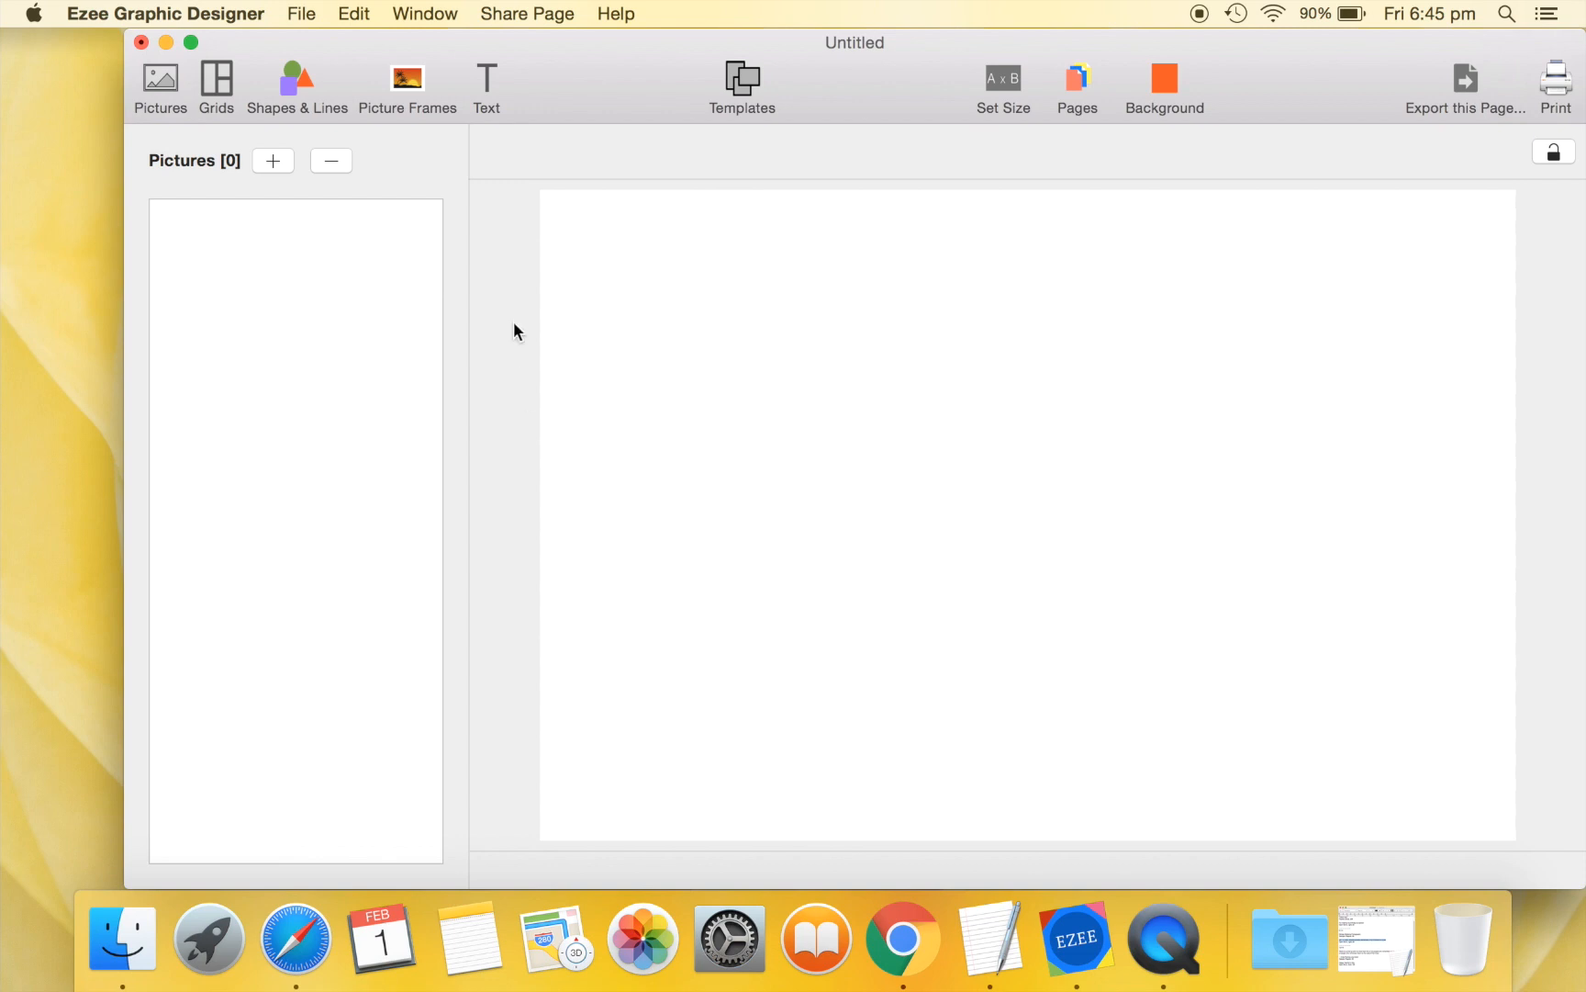
Place a red rectangle at the page's left, full page height and narrowed into a strip.
click(298, 77)
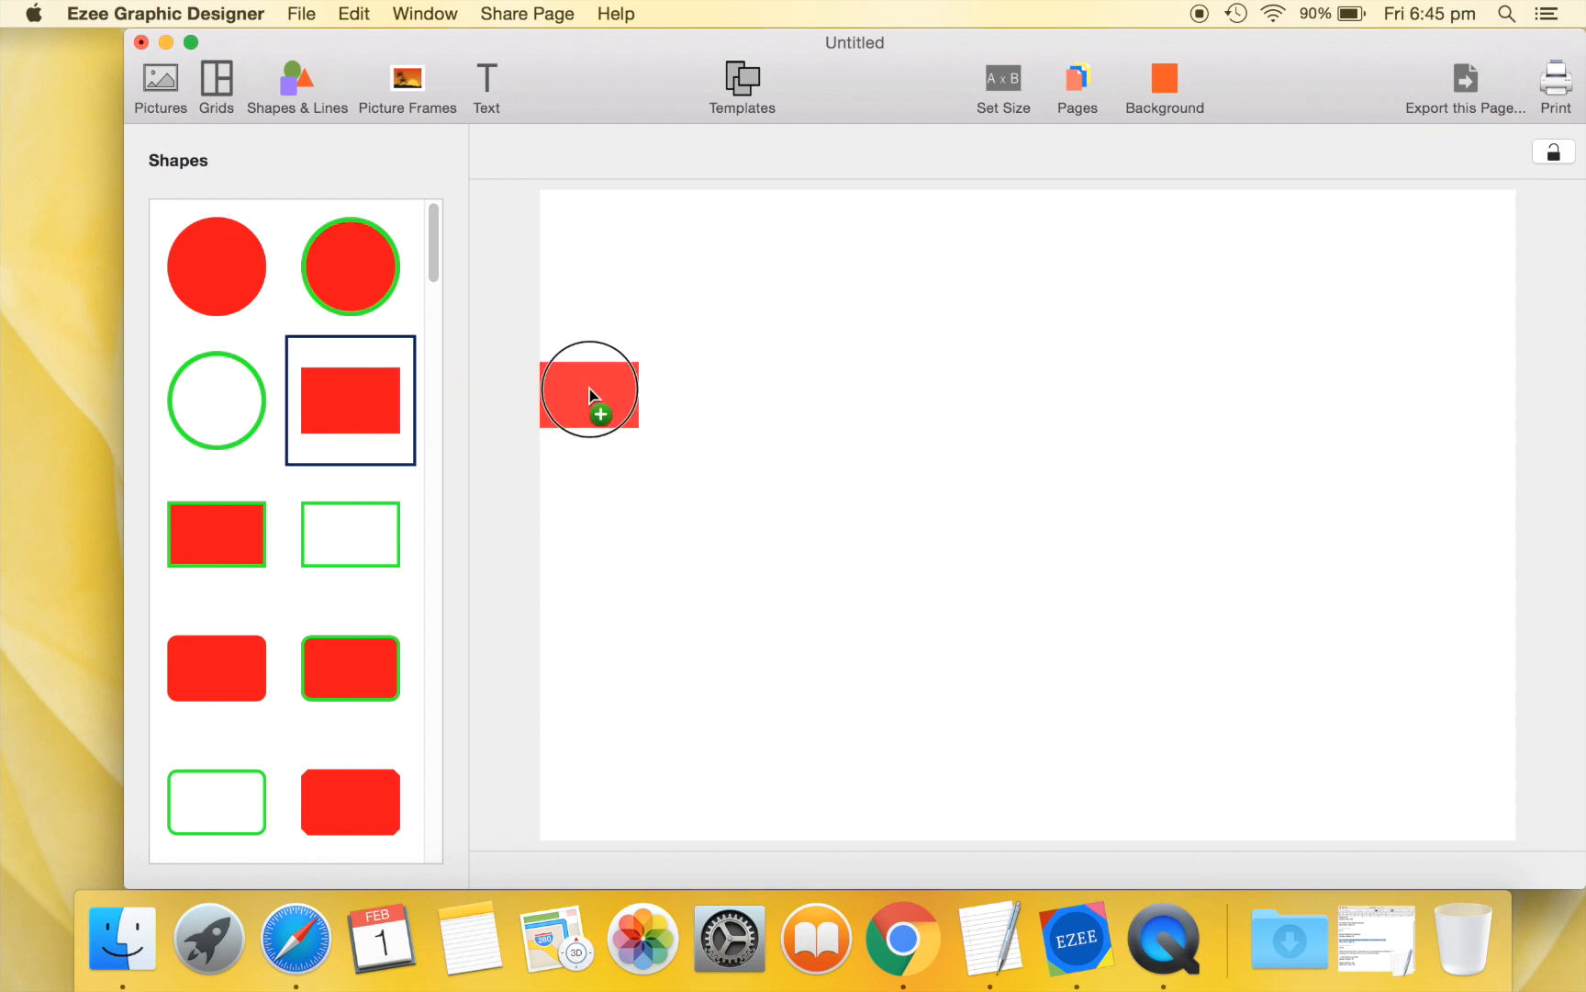
drag(589, 391, 703, 384)
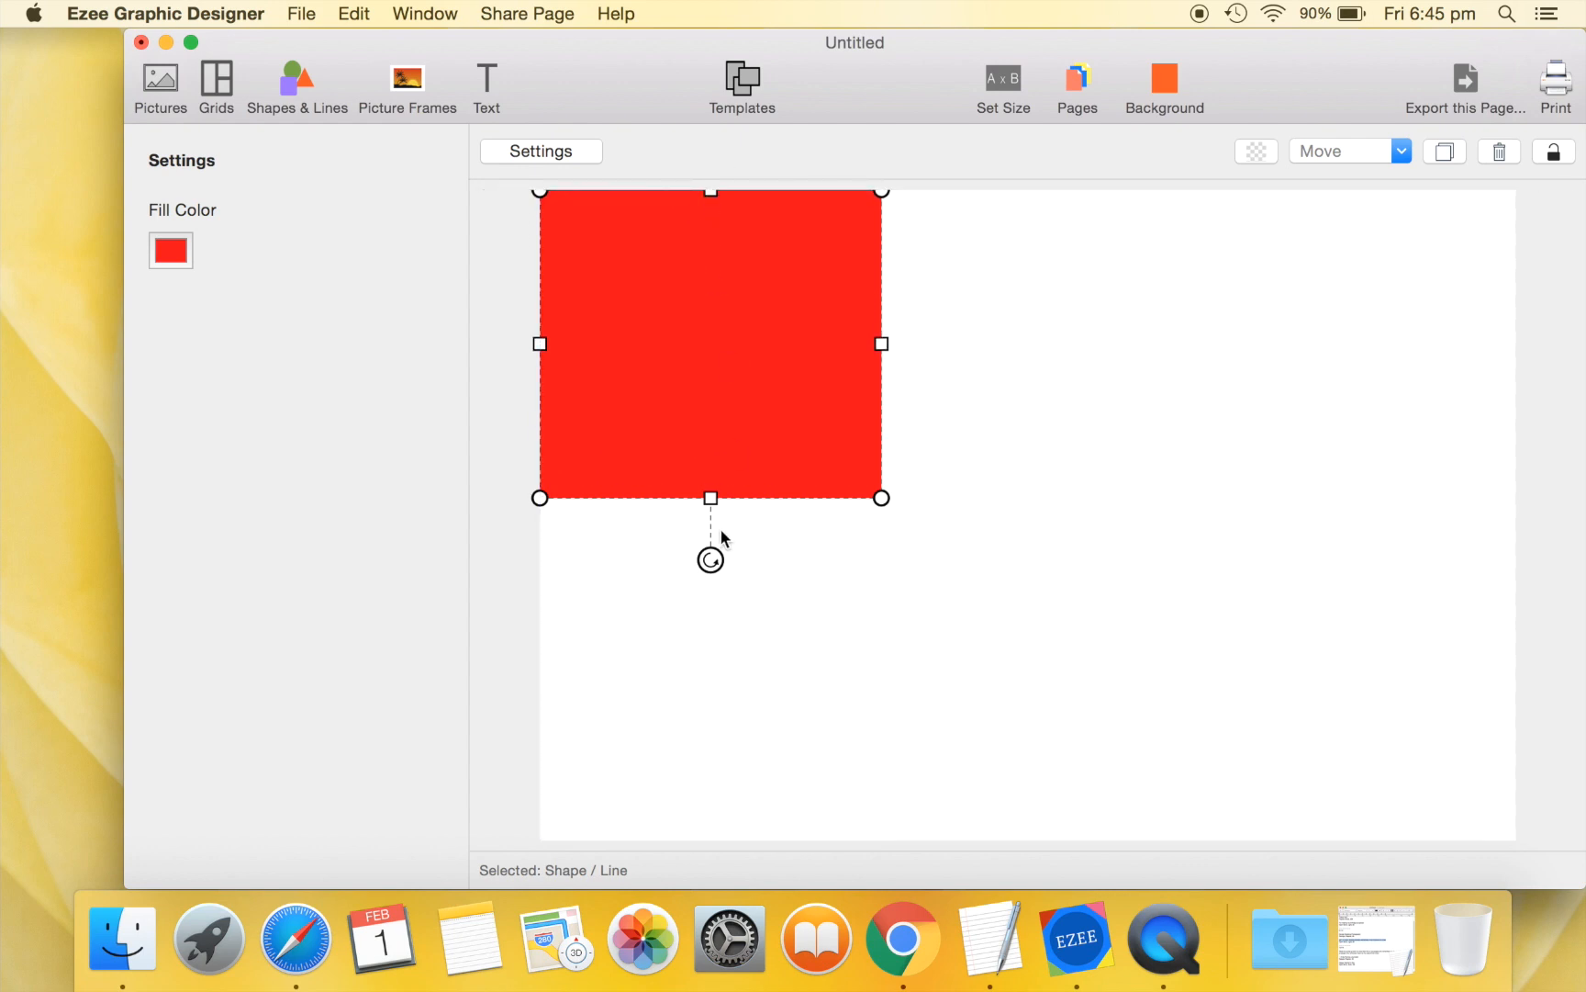
drag(709, 498, 730, 821)
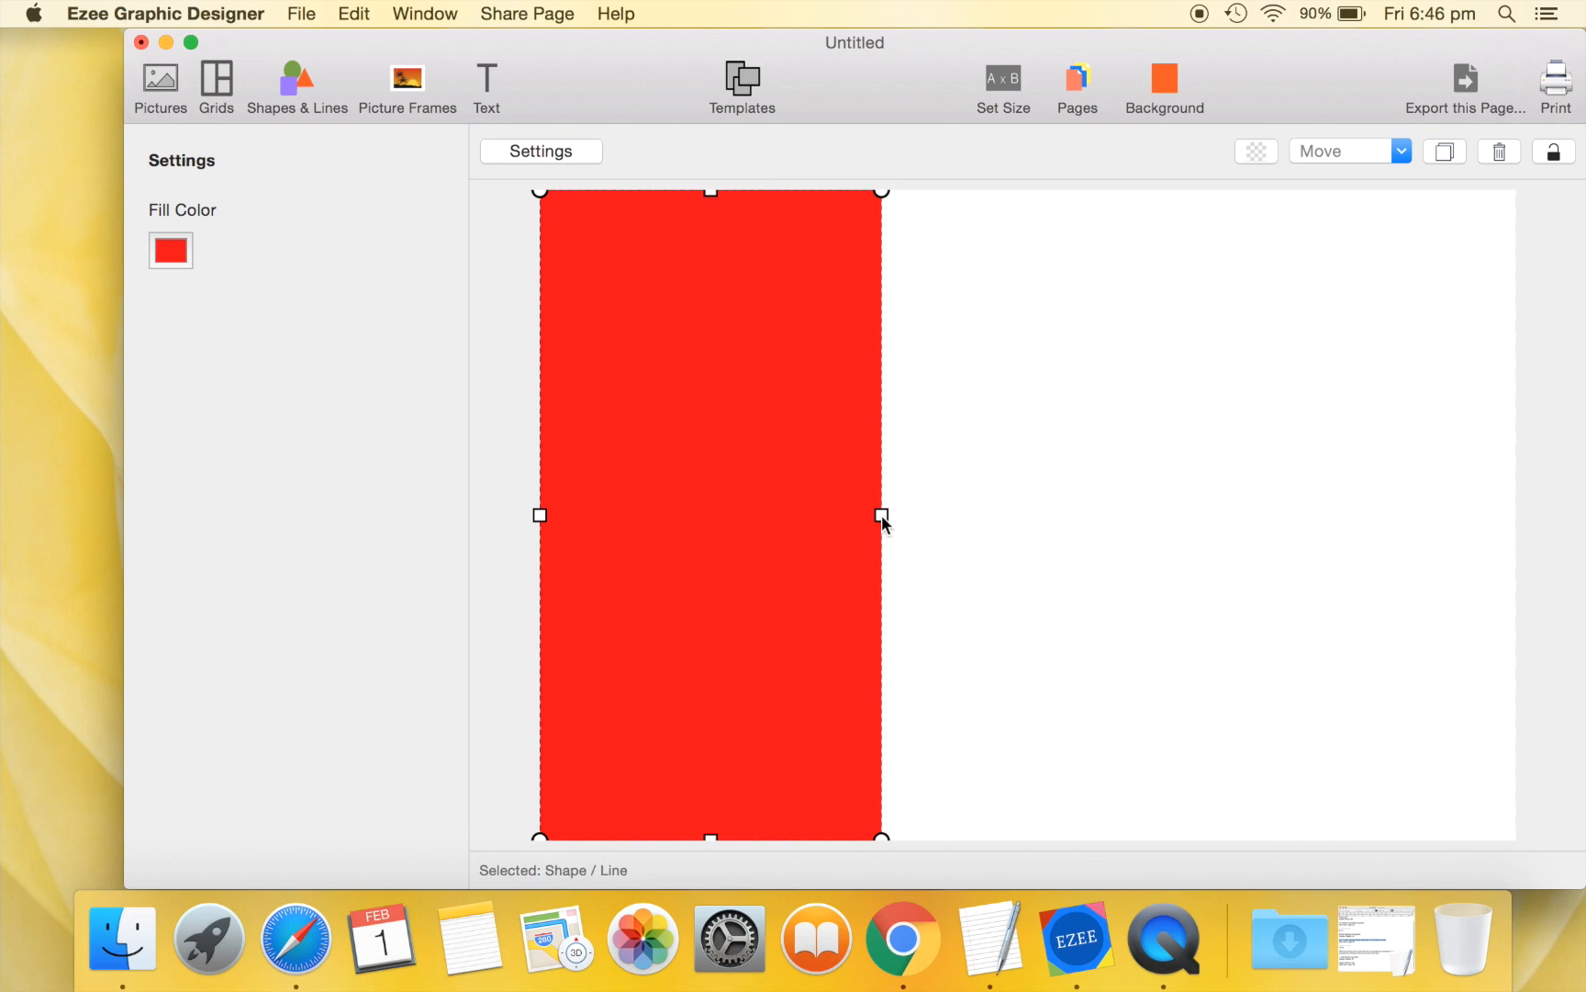
drag(880, 514, 788, 516)
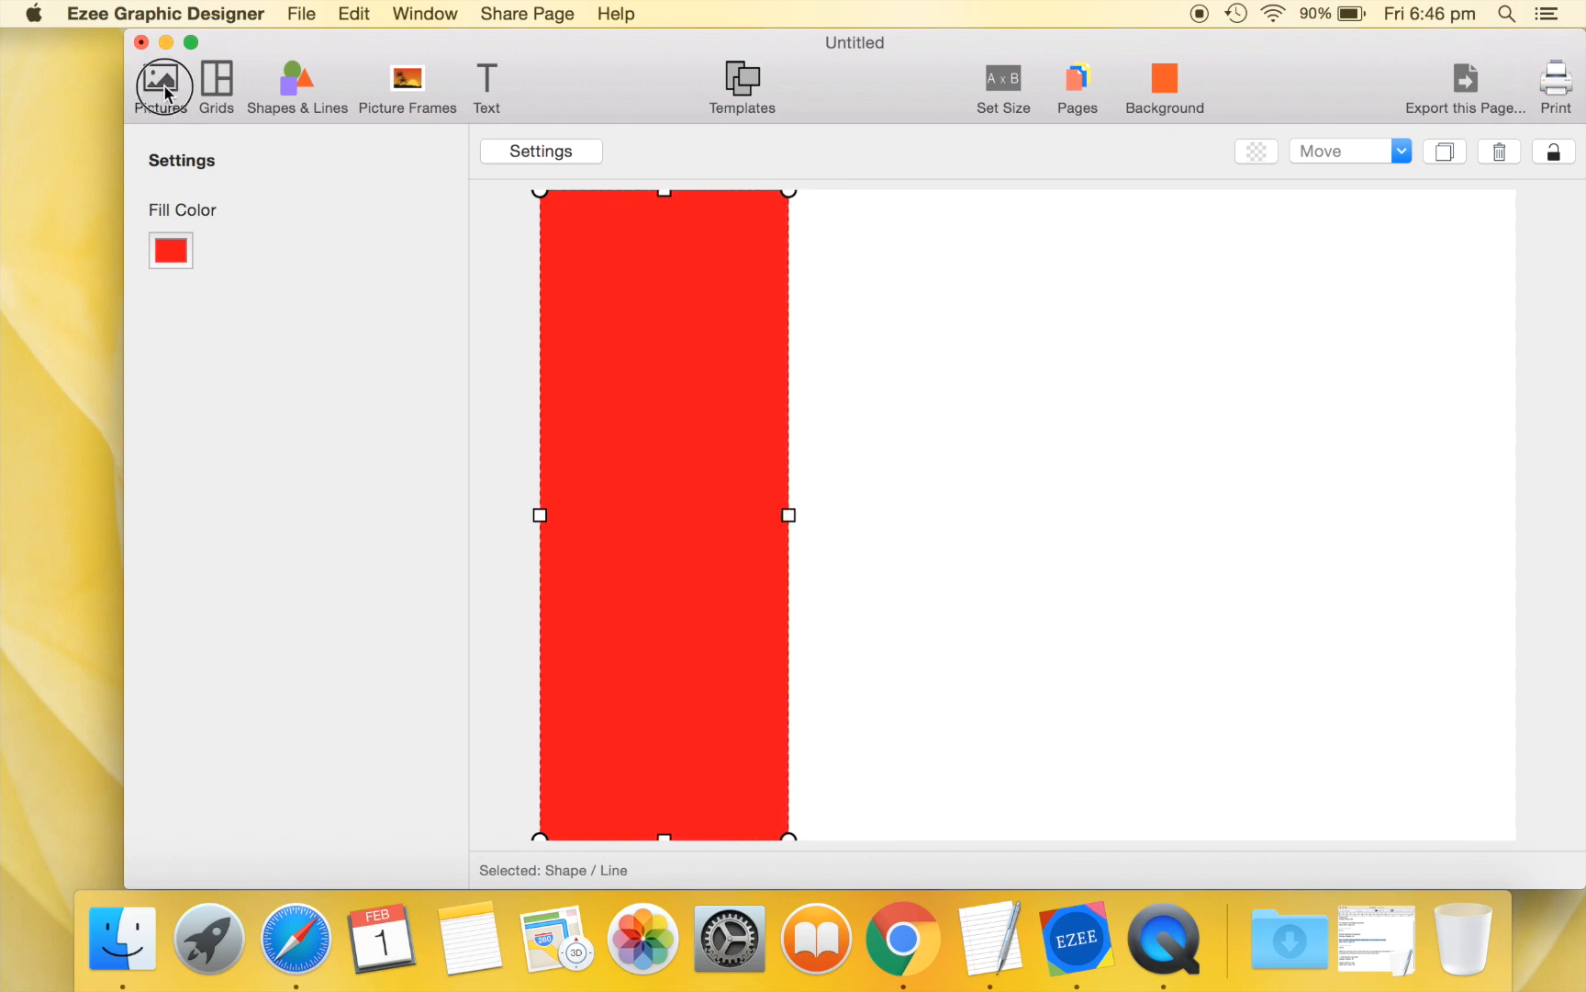
Import the portrait of the man in a cap from the Photos folder into the picture collection.
click(162, 81)
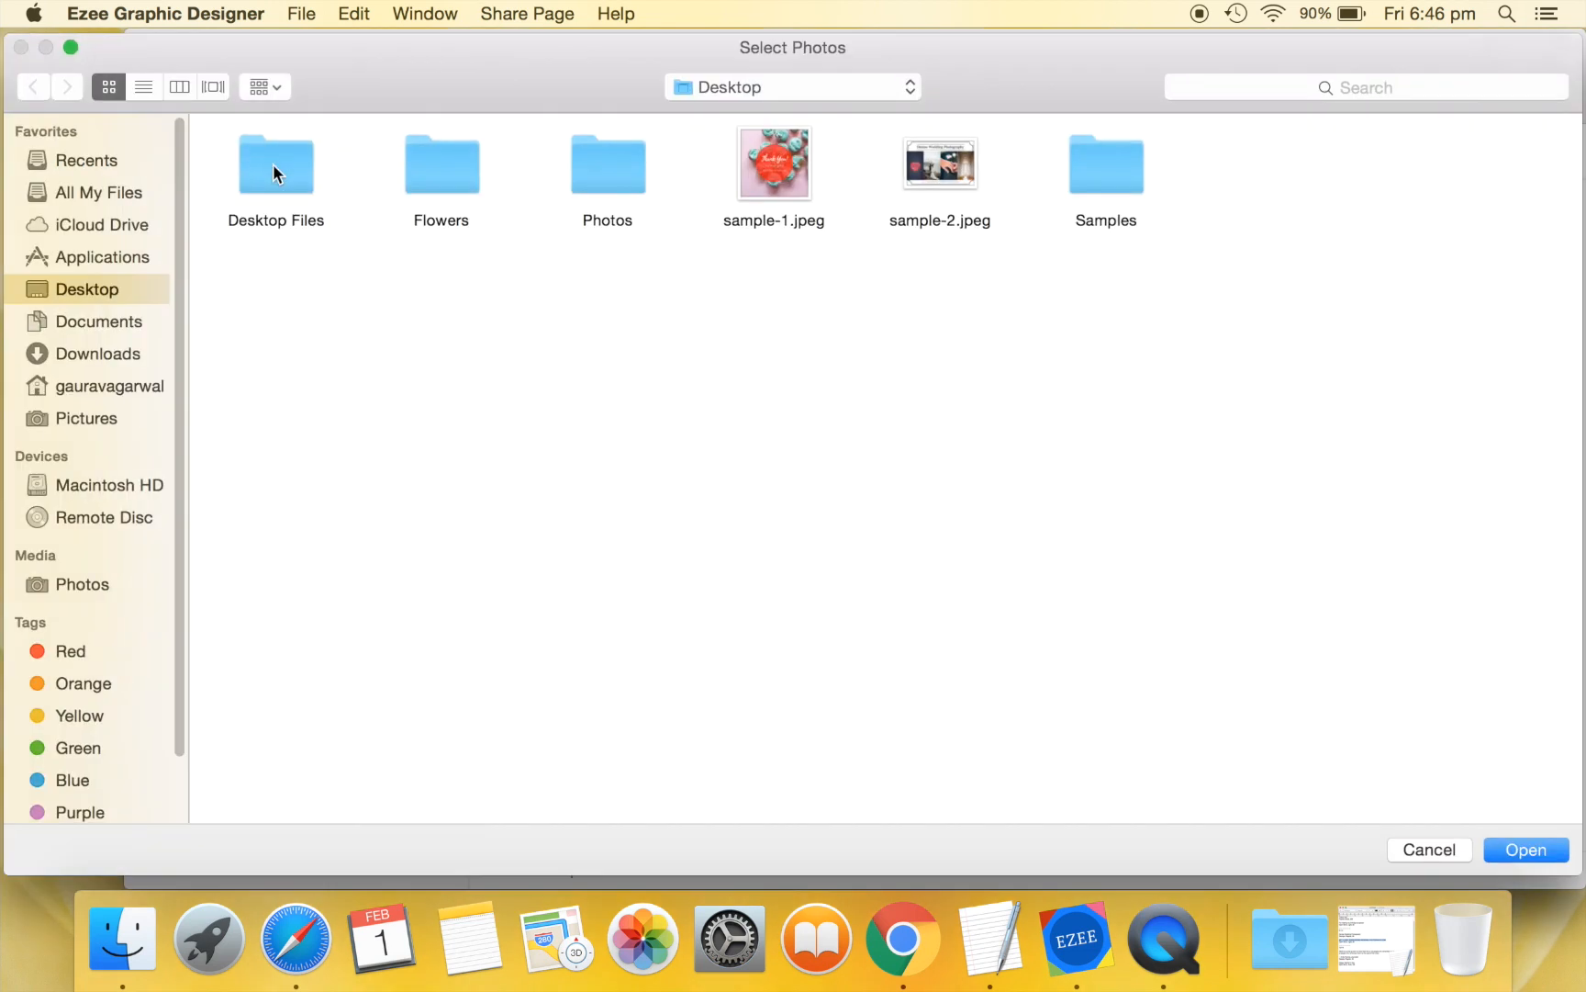
mouse_move(628, 169)
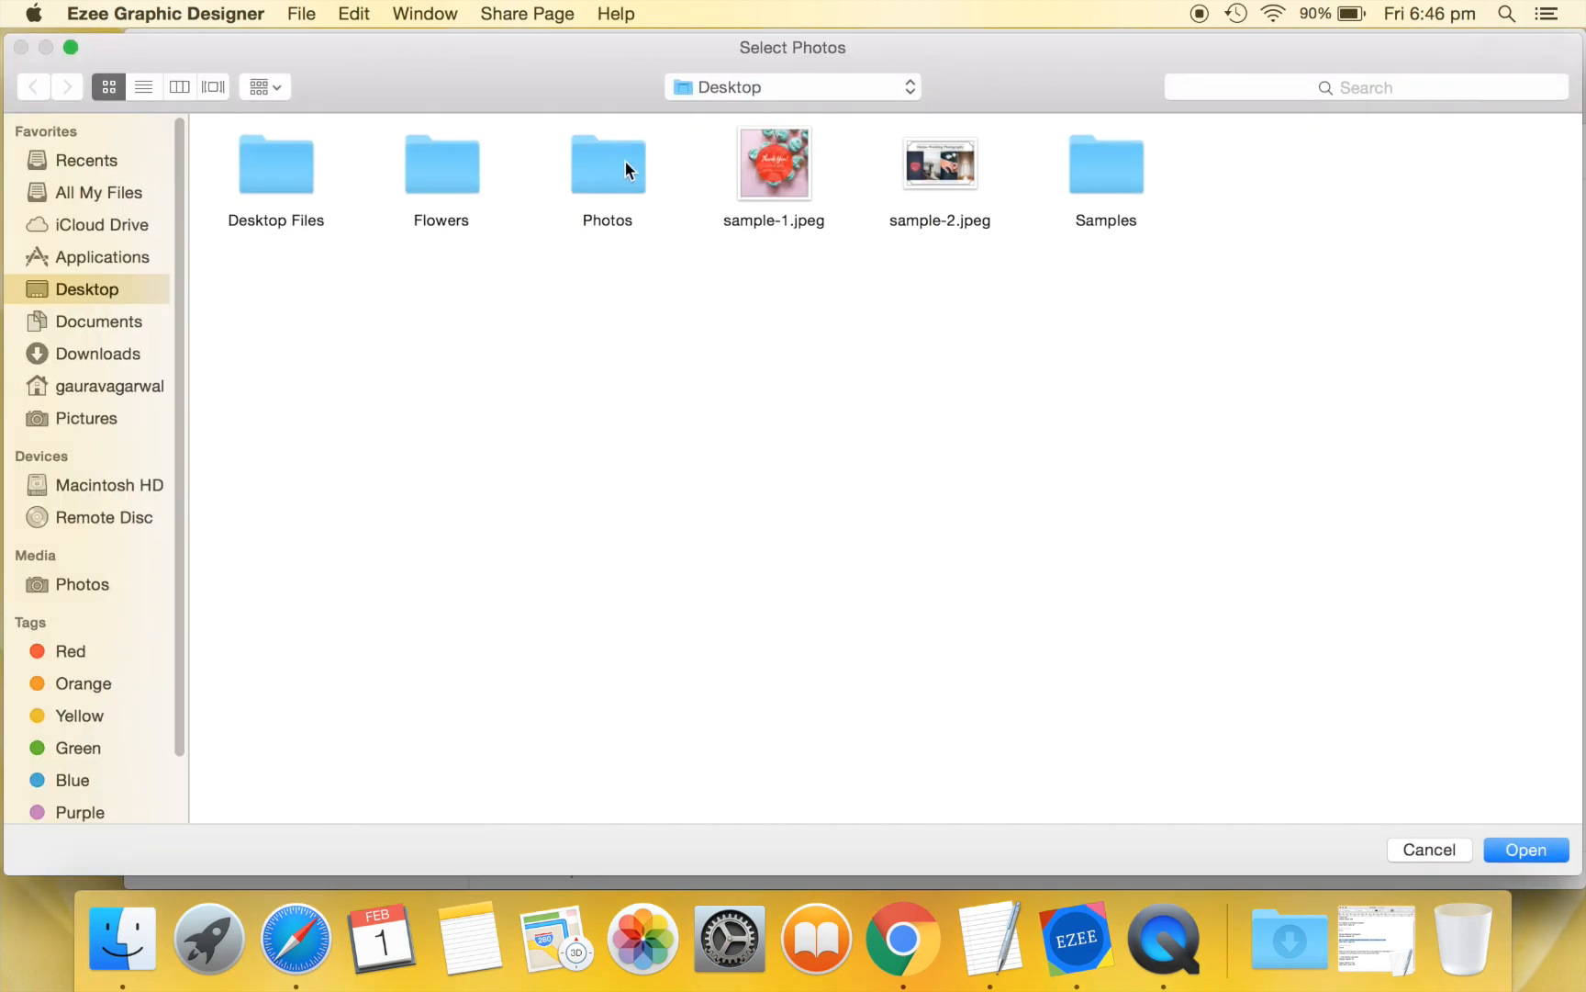
double_click(606, 165)
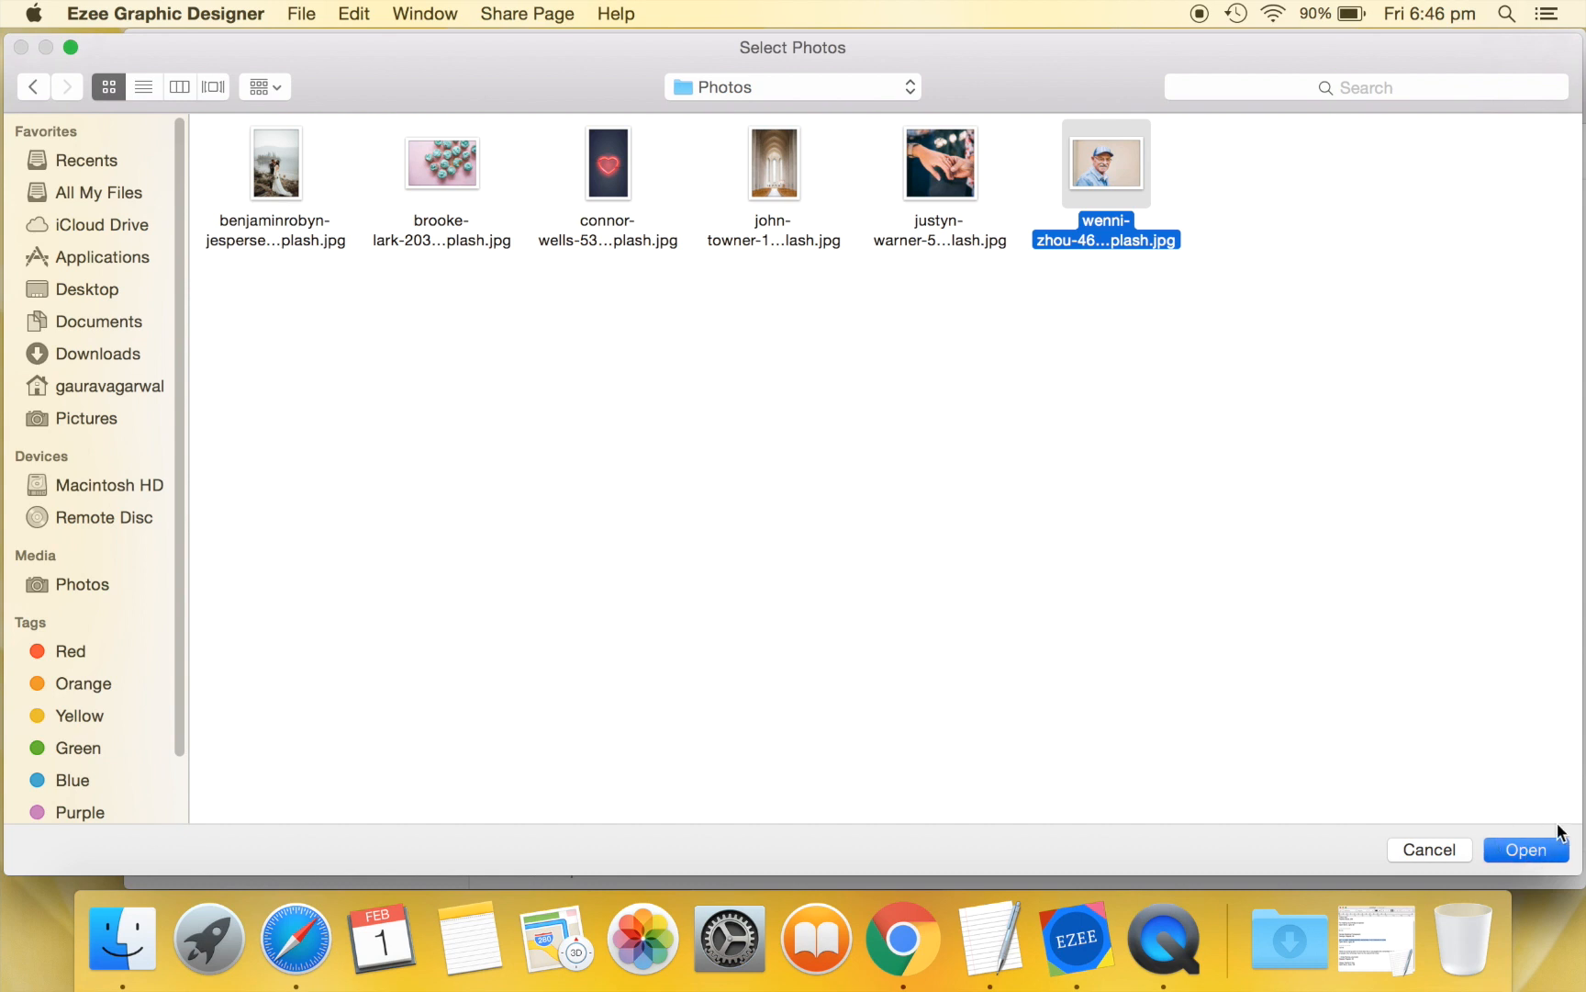
click(1527, 851)
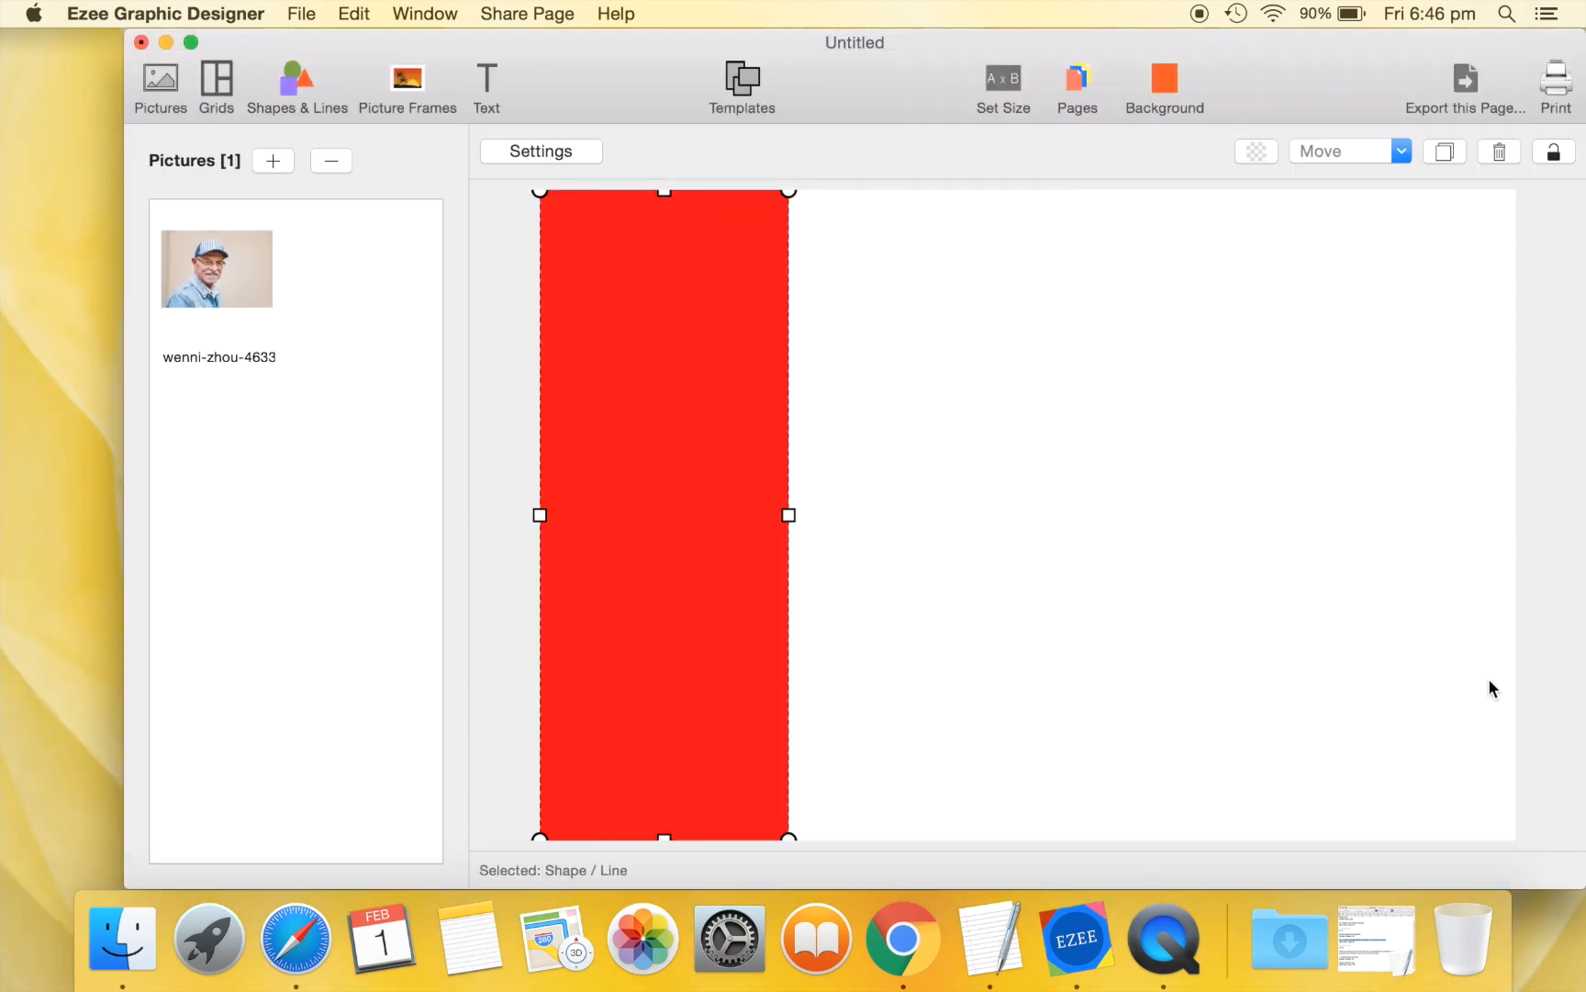
click(408, 83)
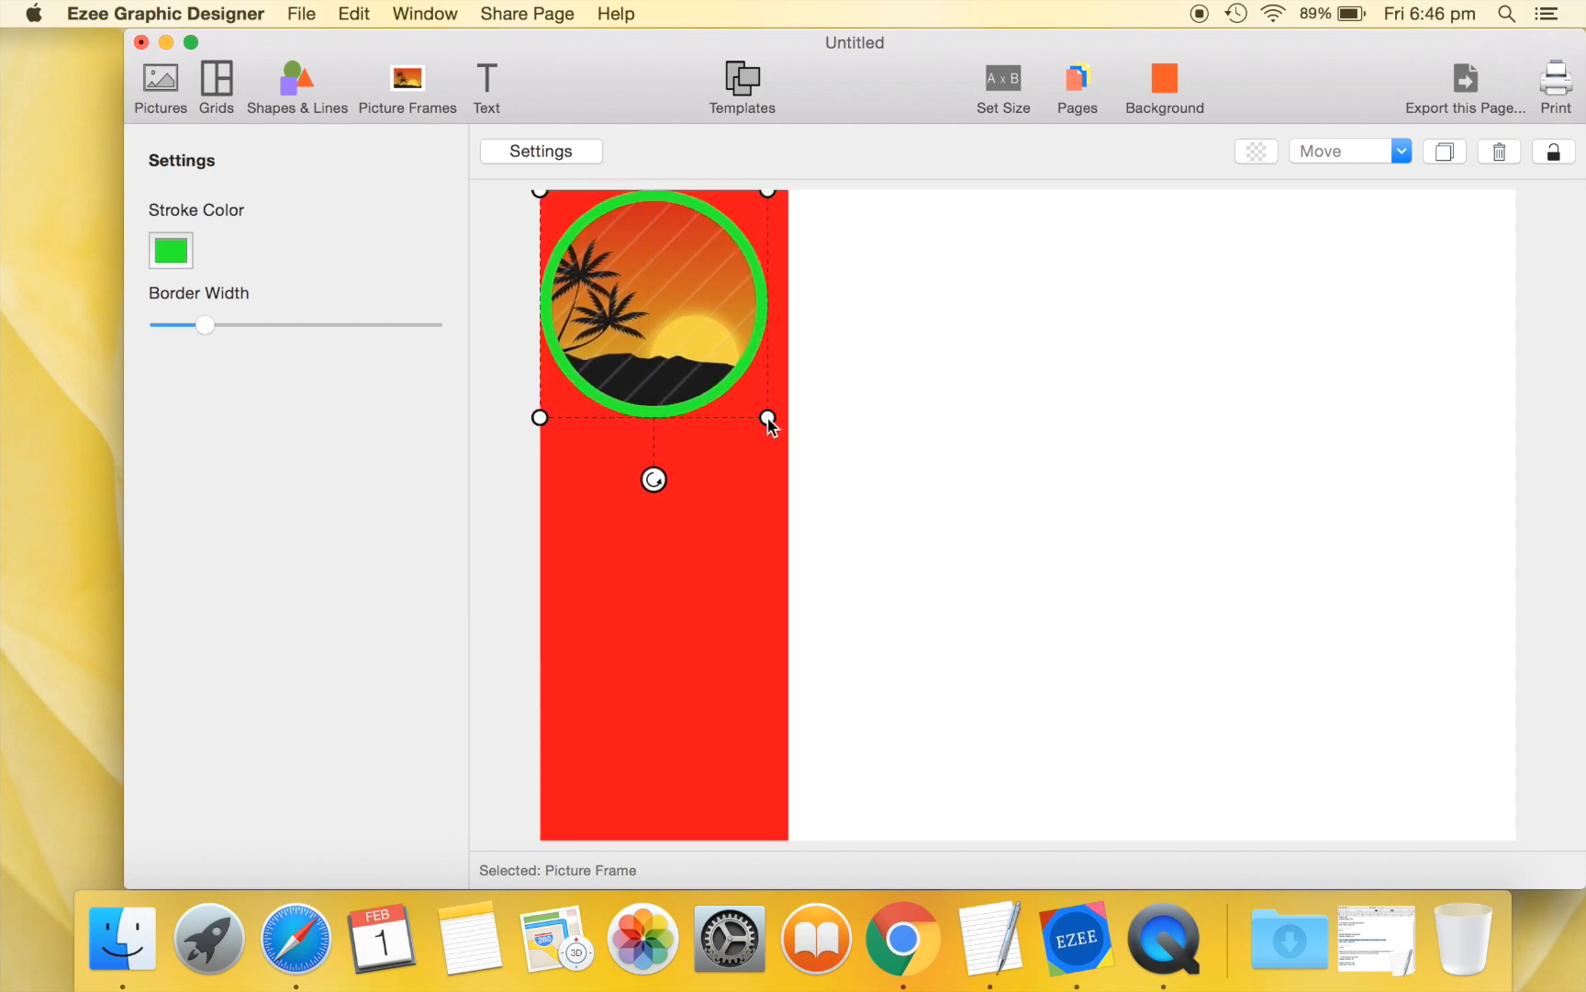
Thin the circular frame's border, colour it white and confirm the teacher photo inside it.
drag(768, 419, 931, 582)
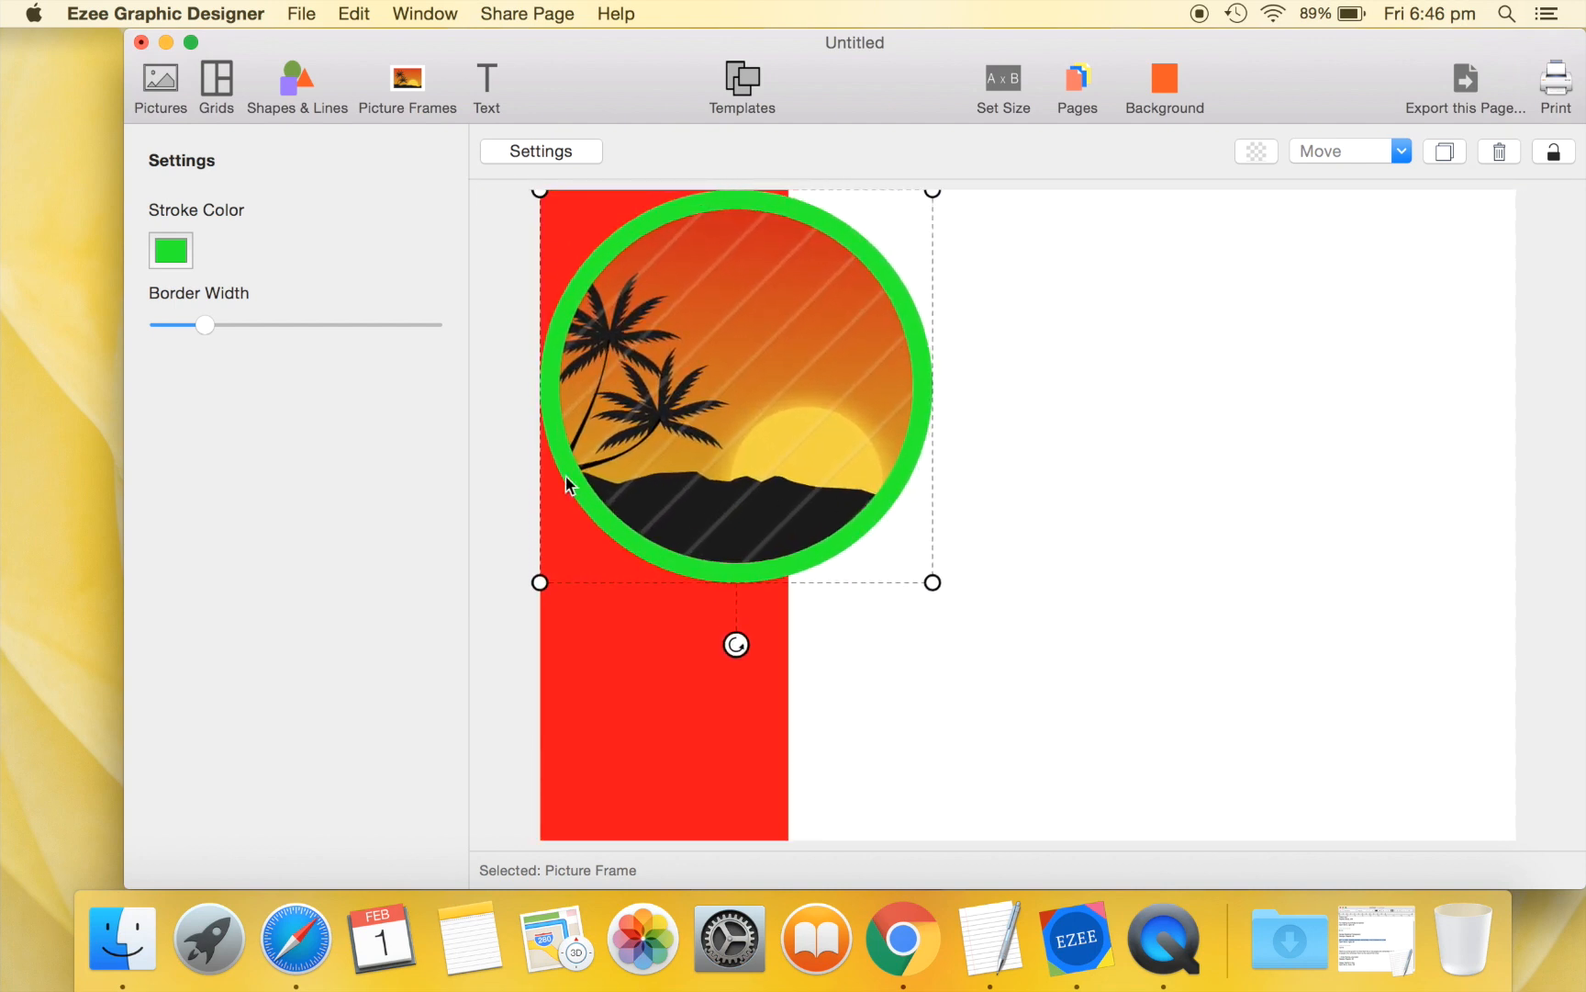
drag(206, 325, 180, 325)
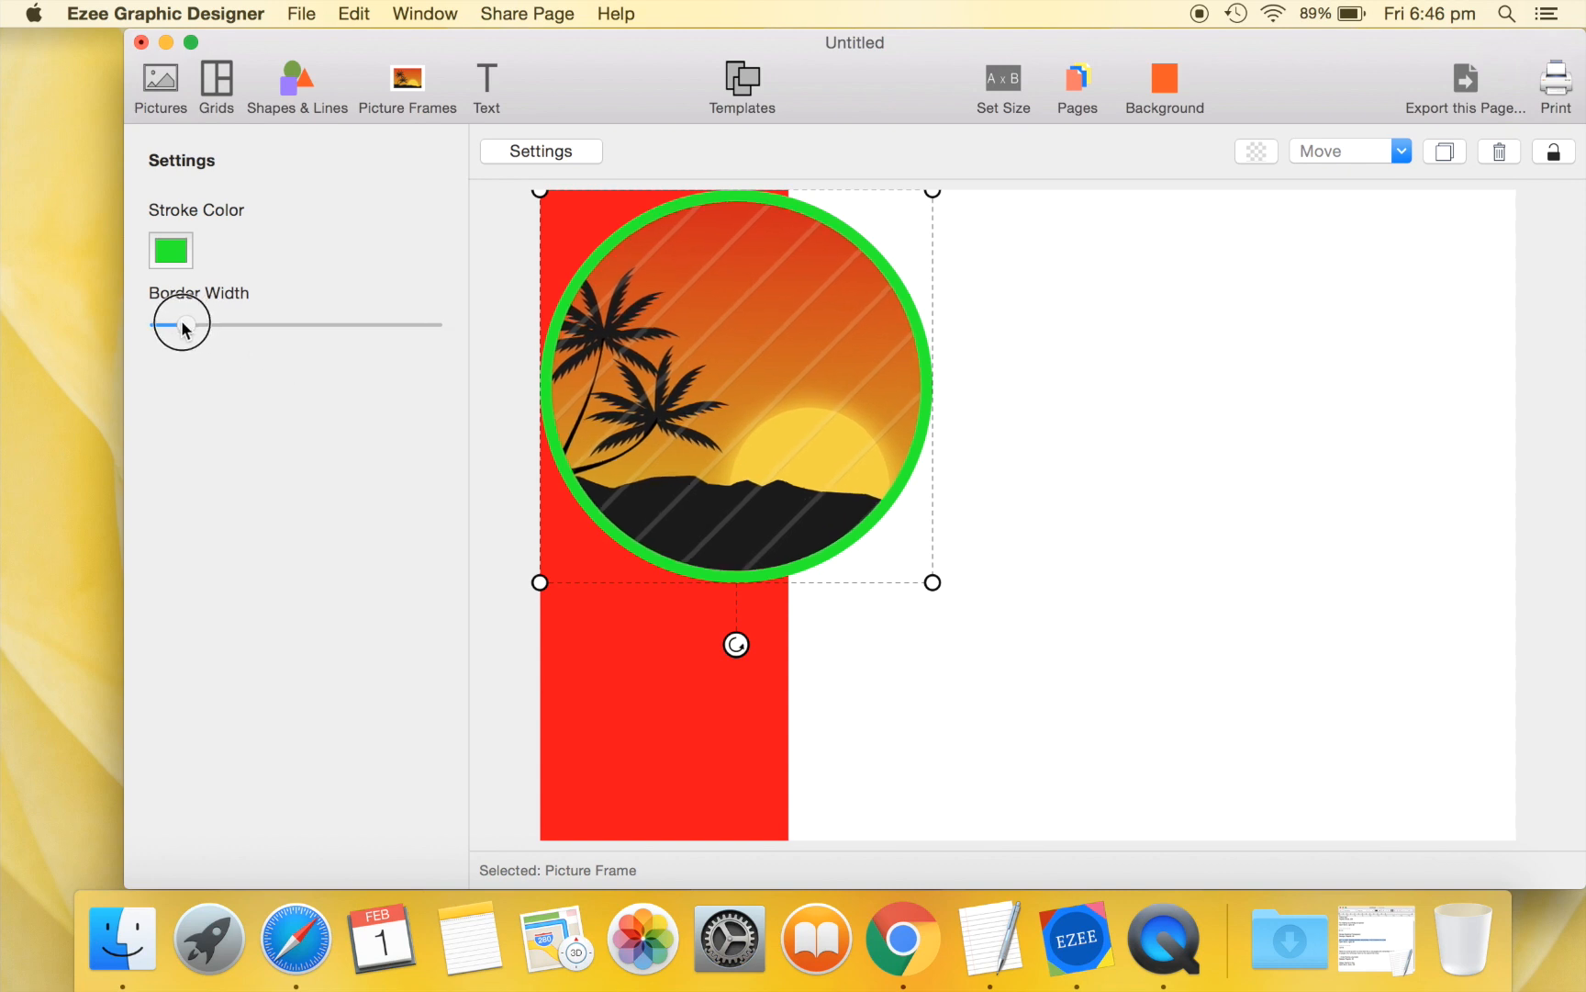
click(169, 250)
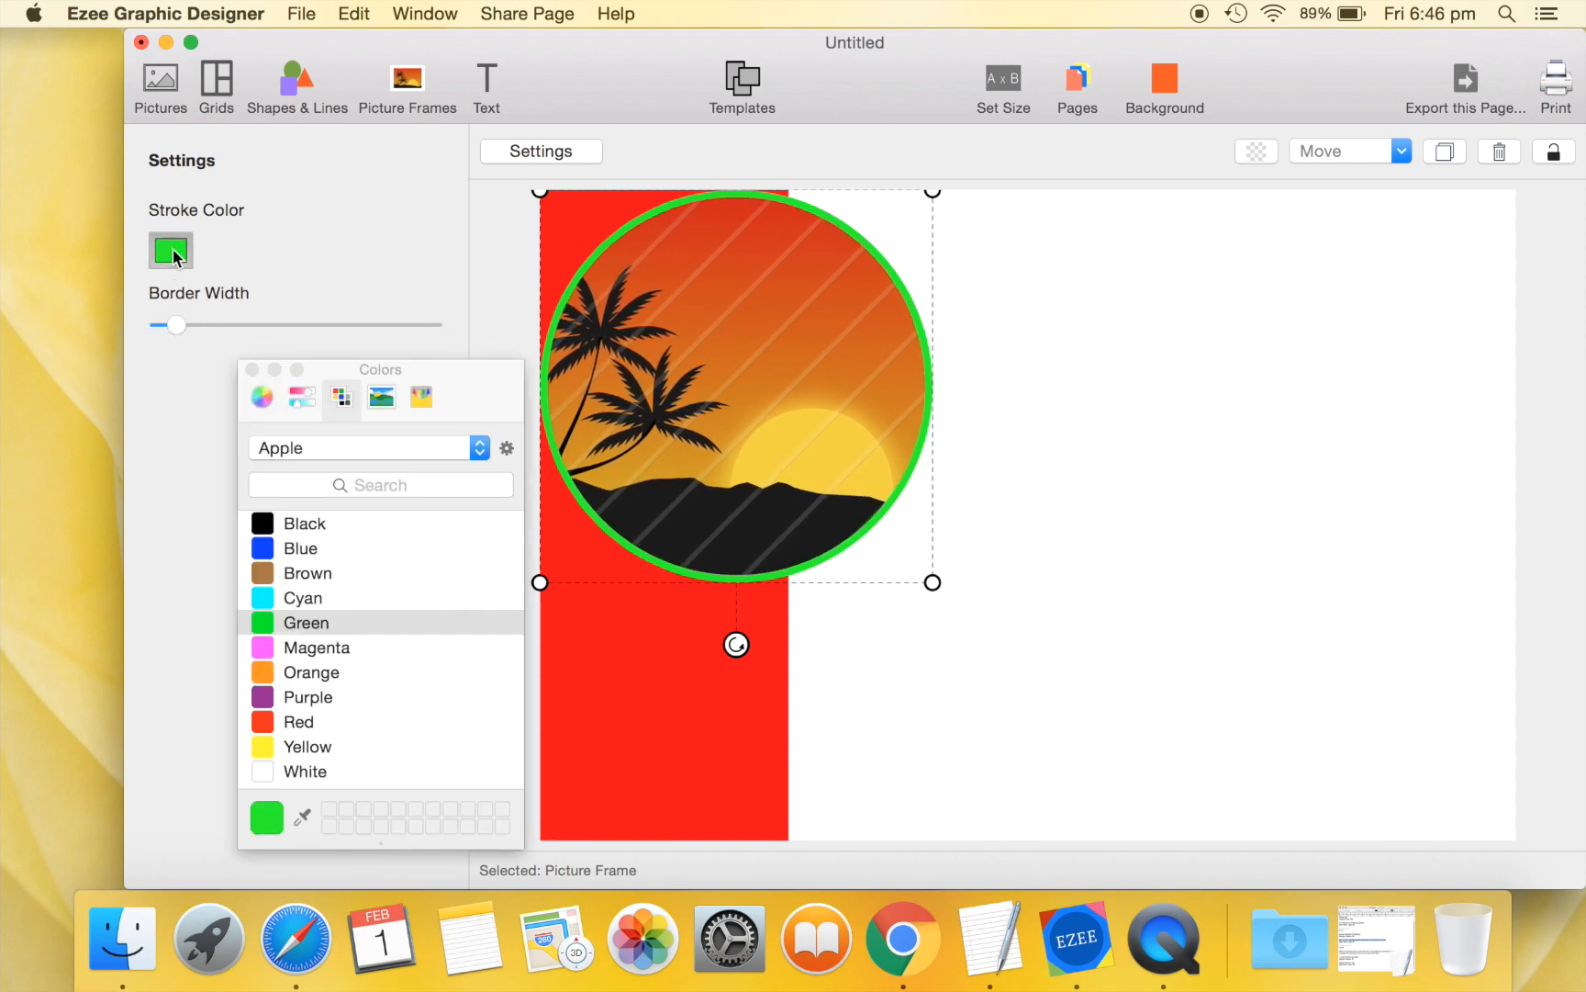
click(305, 771)
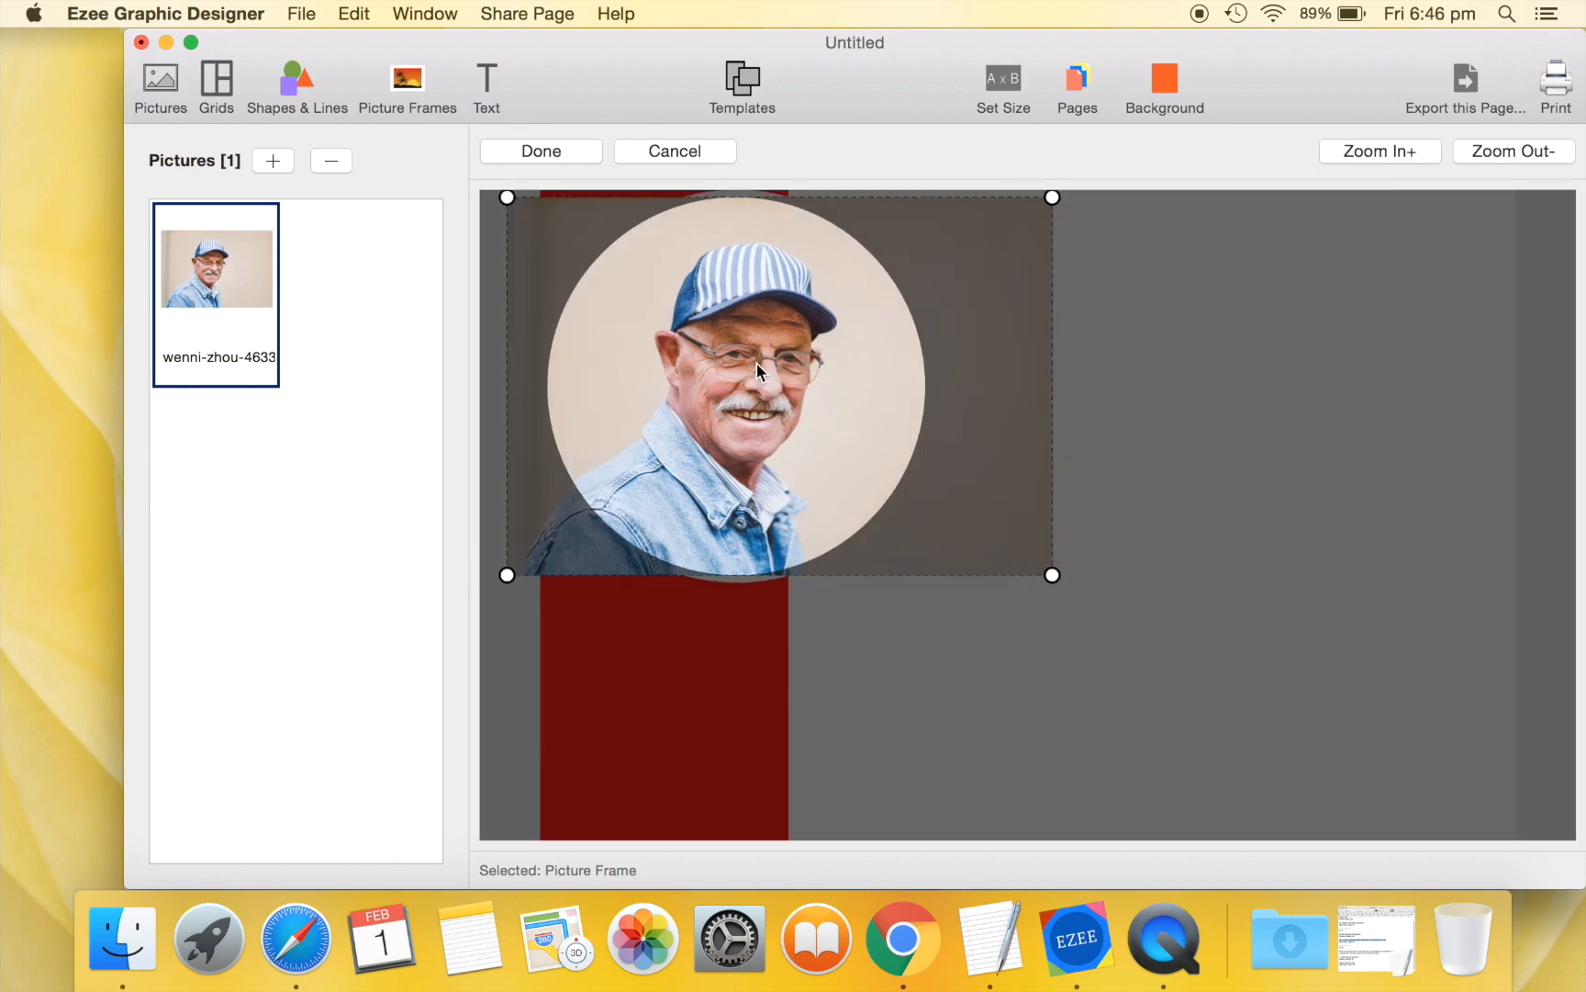
click(540, 150)
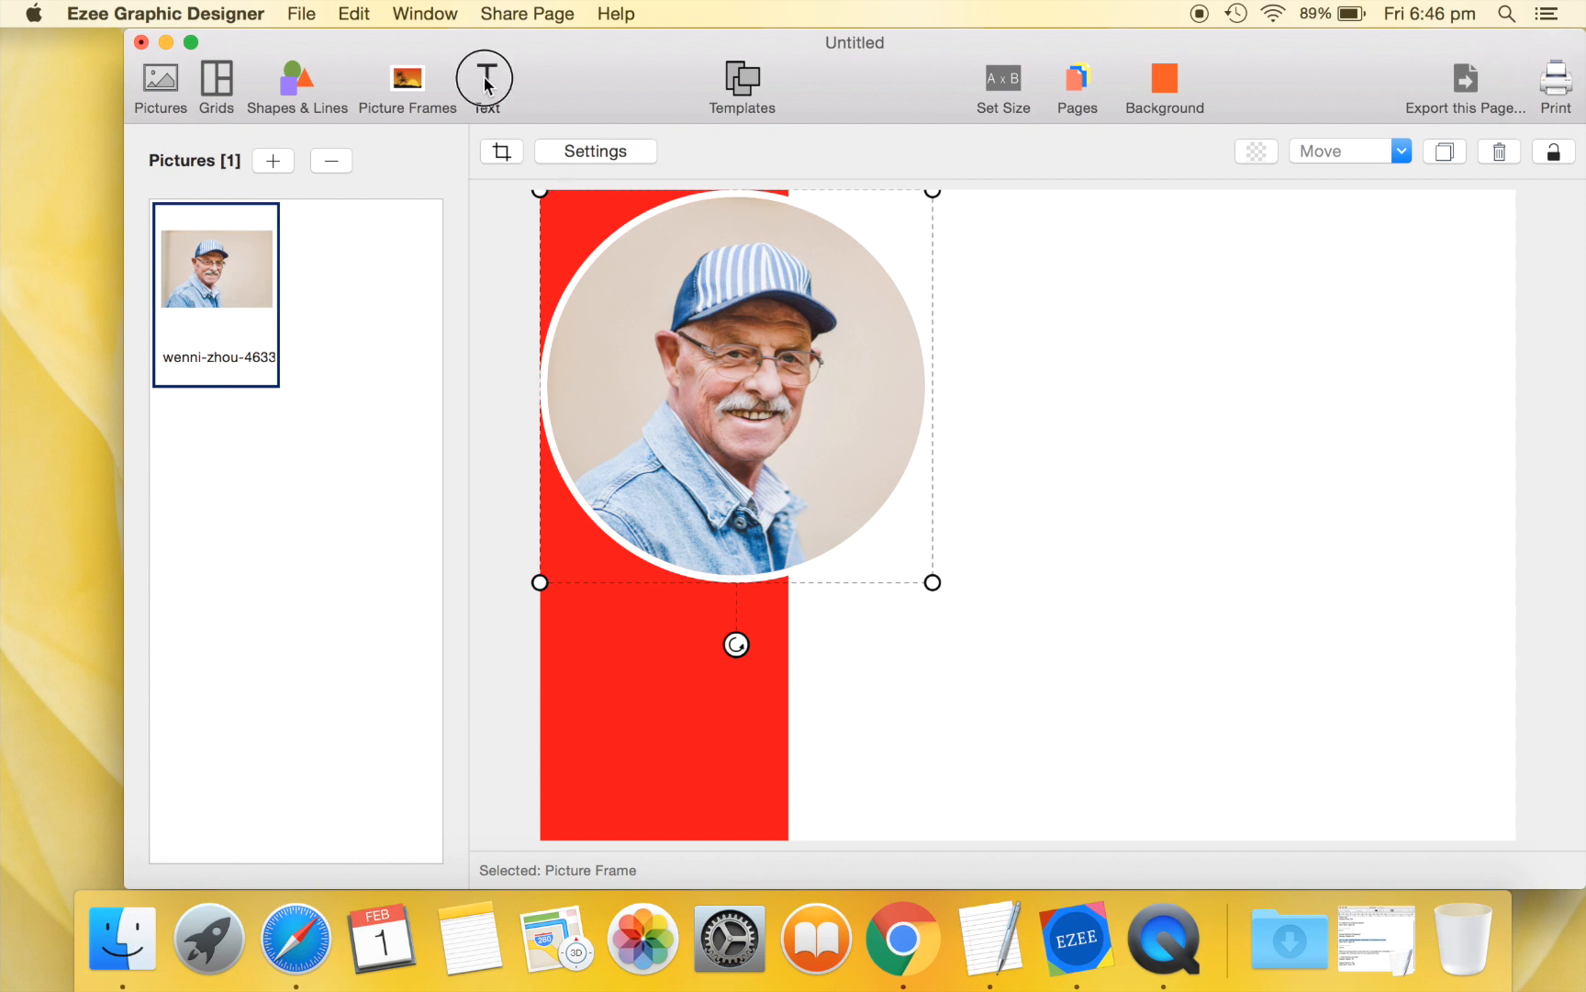
Add a body text box with the Andy Rooney quote about teachers being remembered.
click(486, 76)
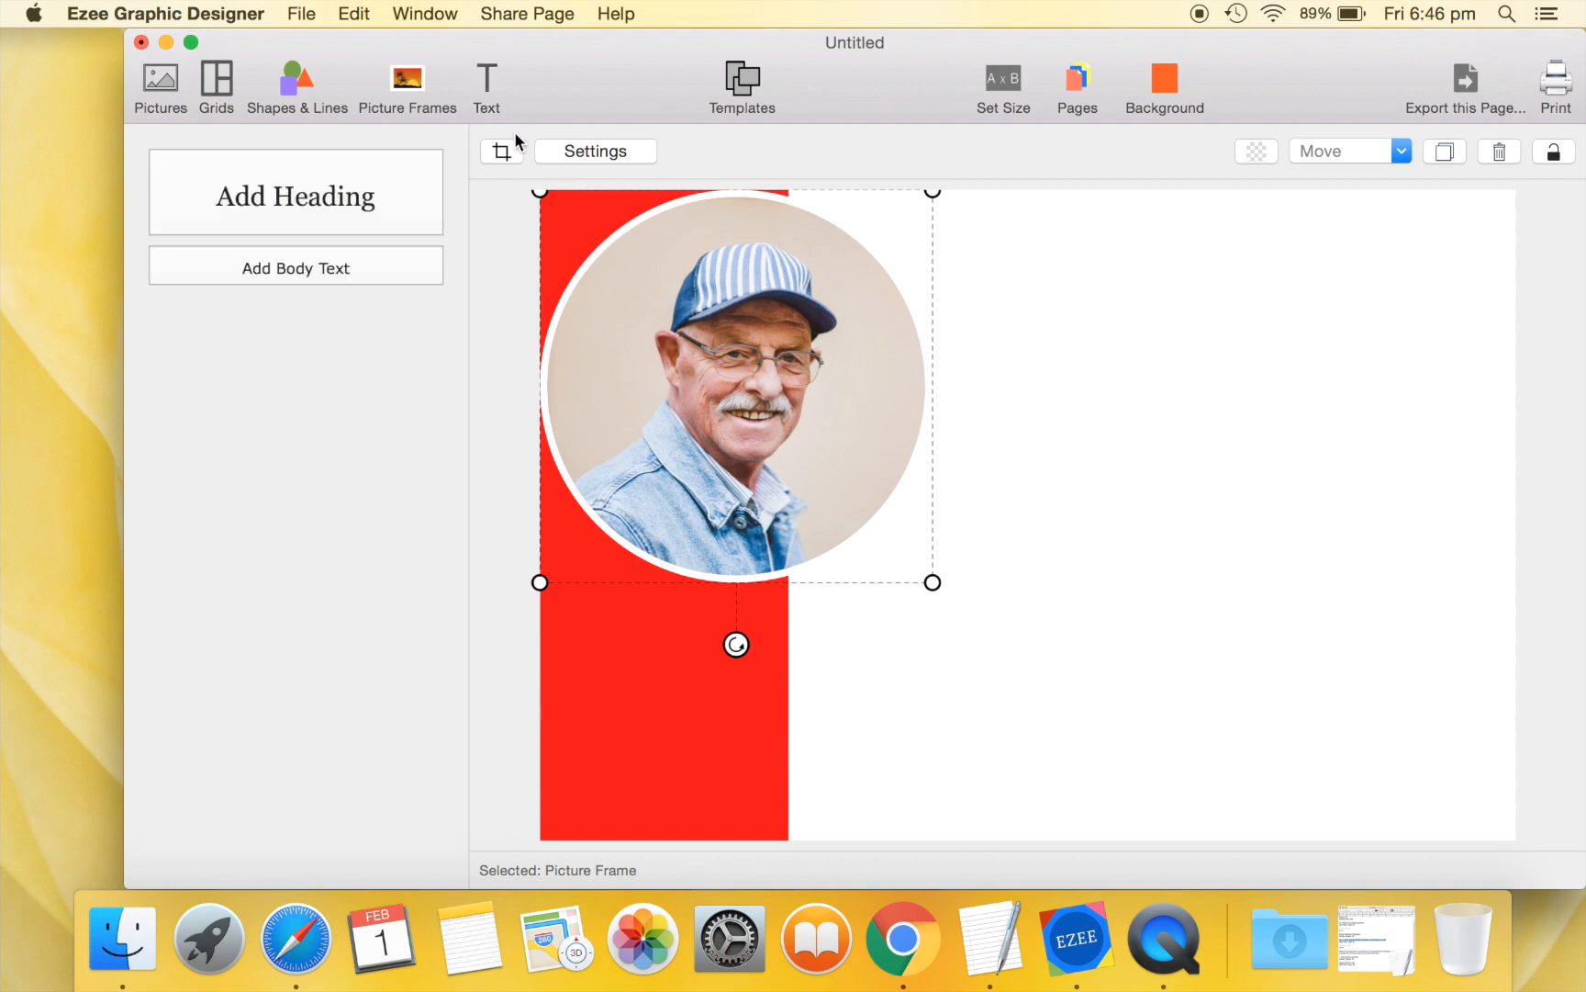
click(296, 268)
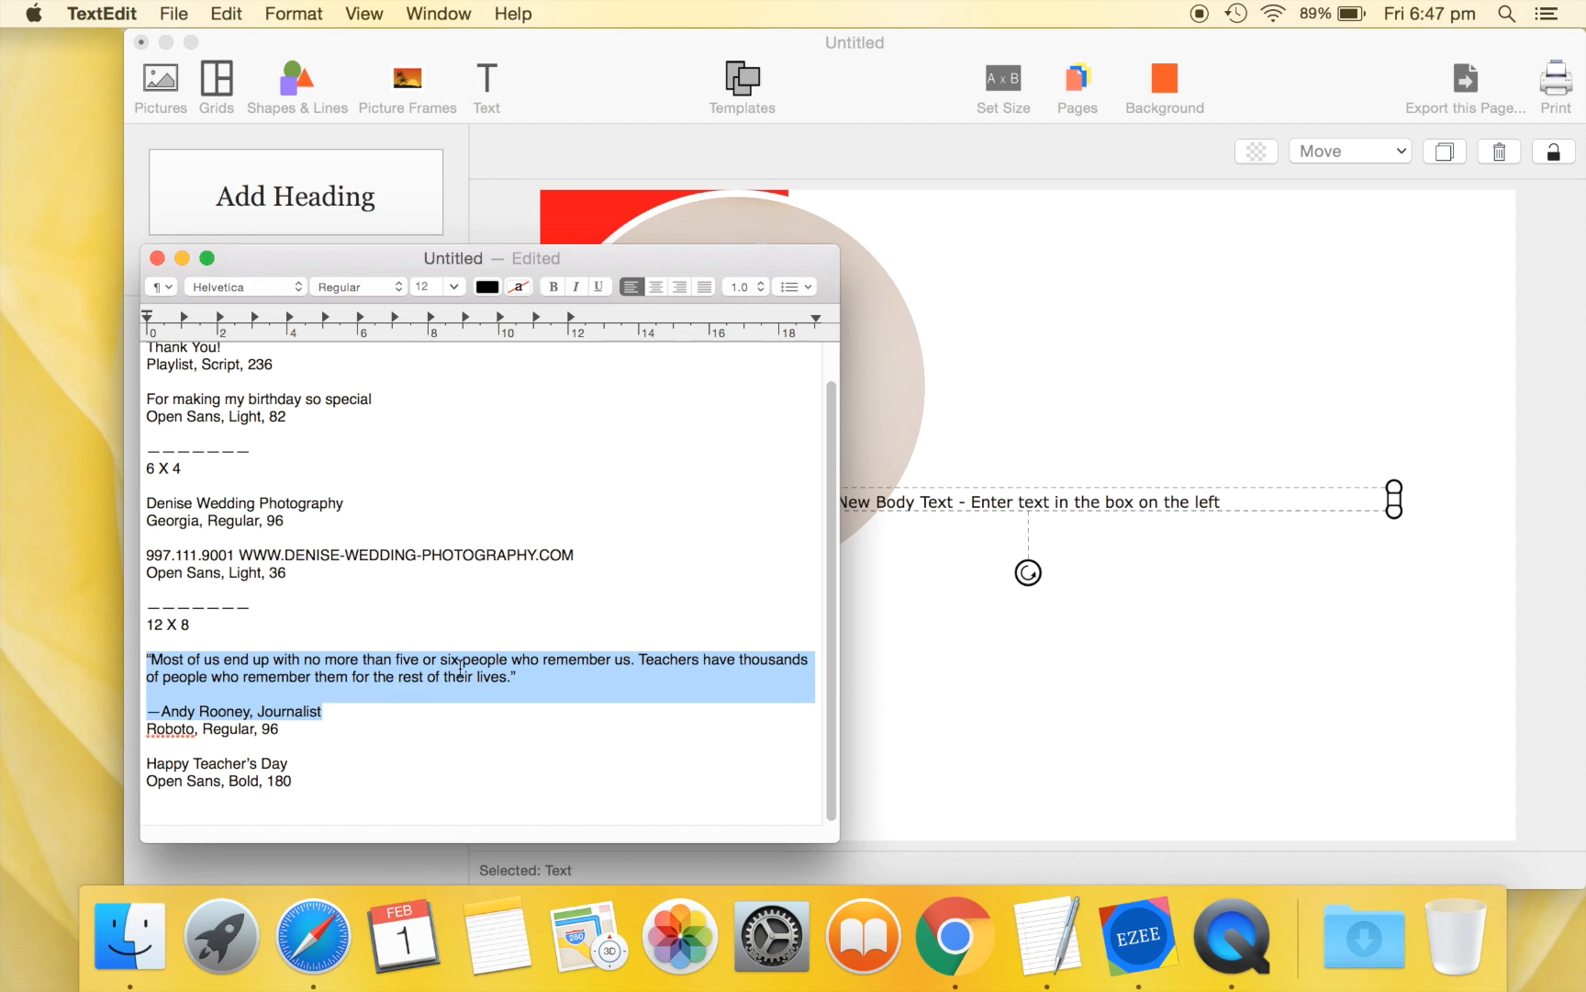
mouse_move(184, 264)
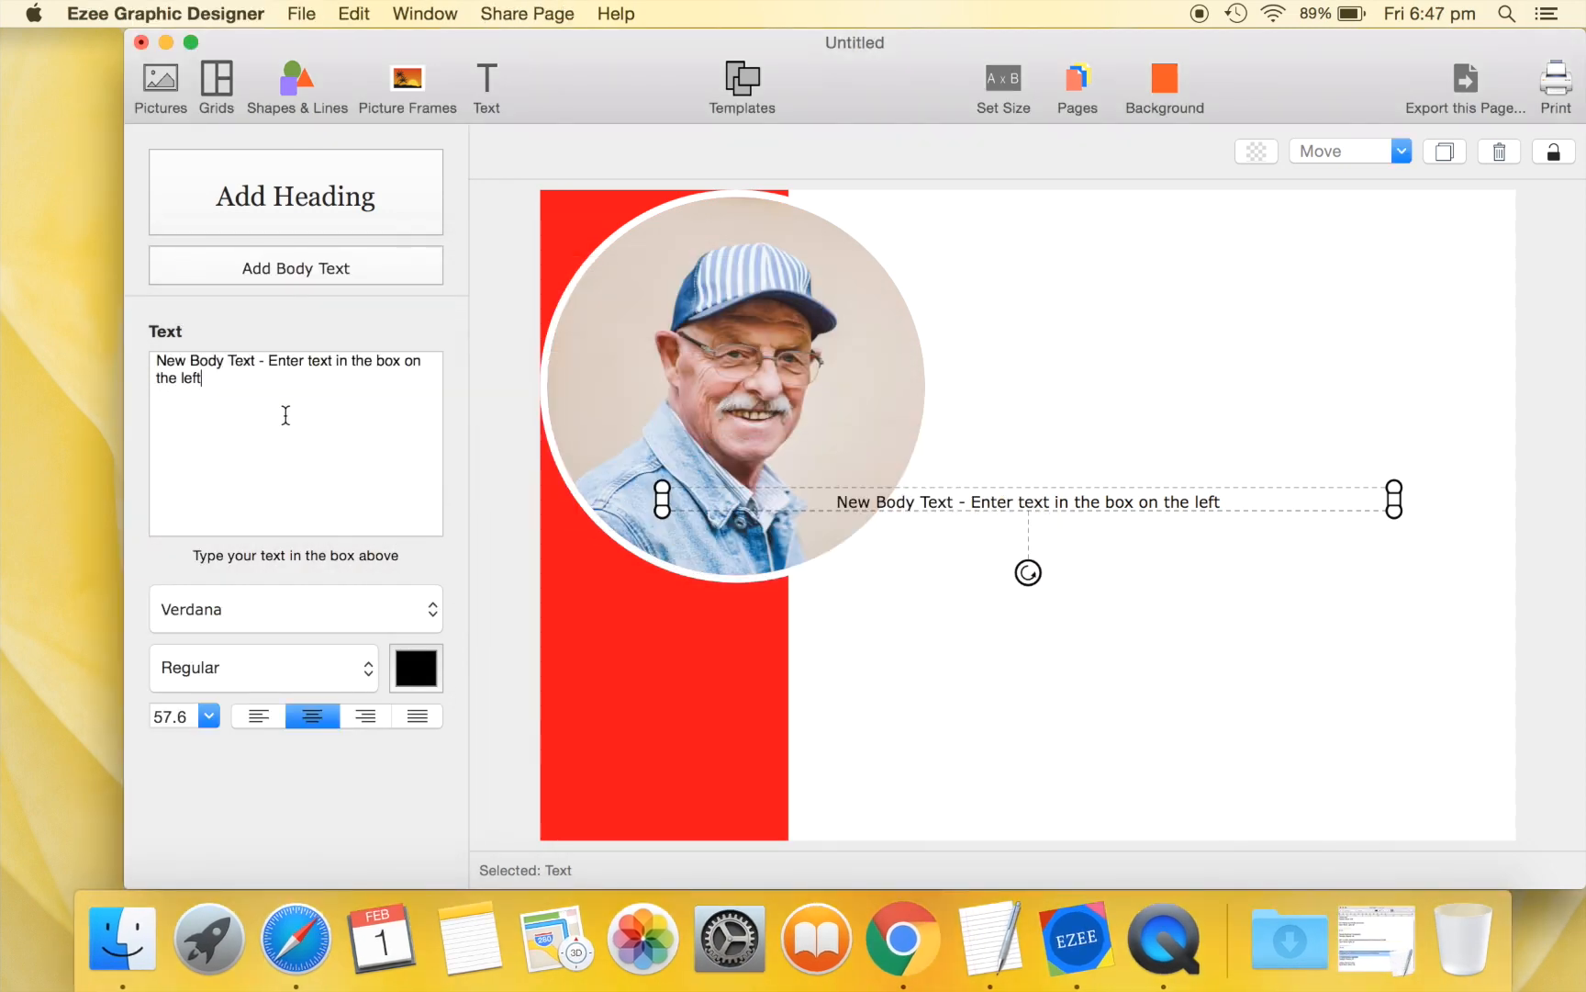
text("Most of us end up with no more than five or six people who remember us. Teachers have thousands of people who remember them for the rest of their lives.")
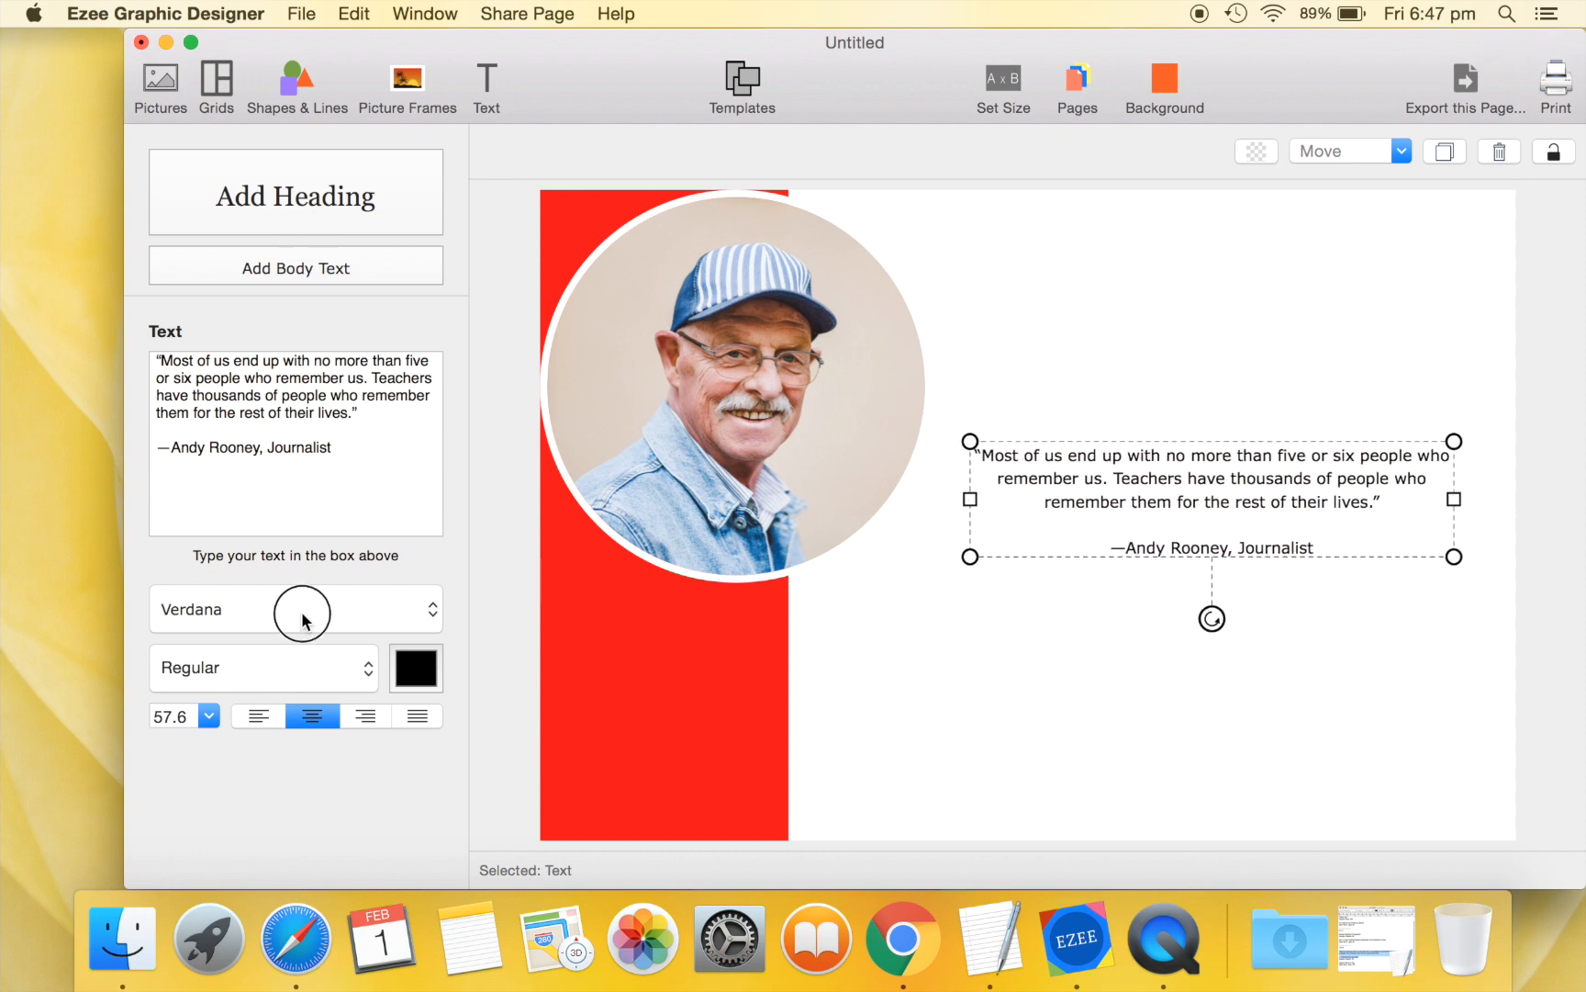
Set the quote in Roboto at size 96.
click(295, 609)
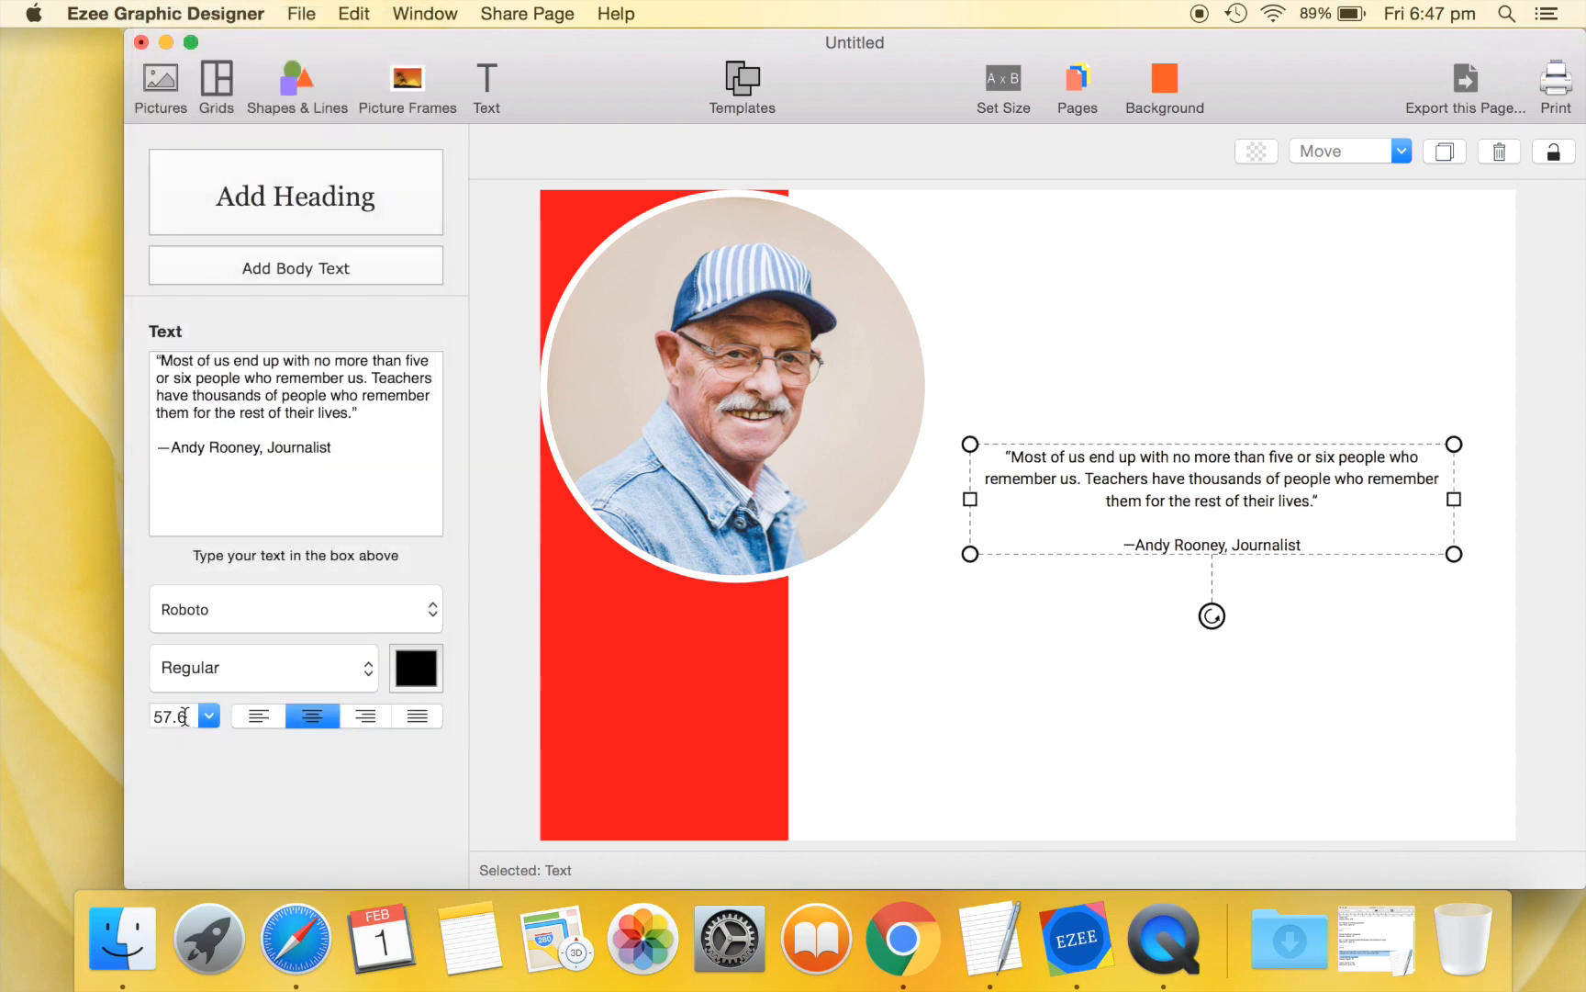
text(9)
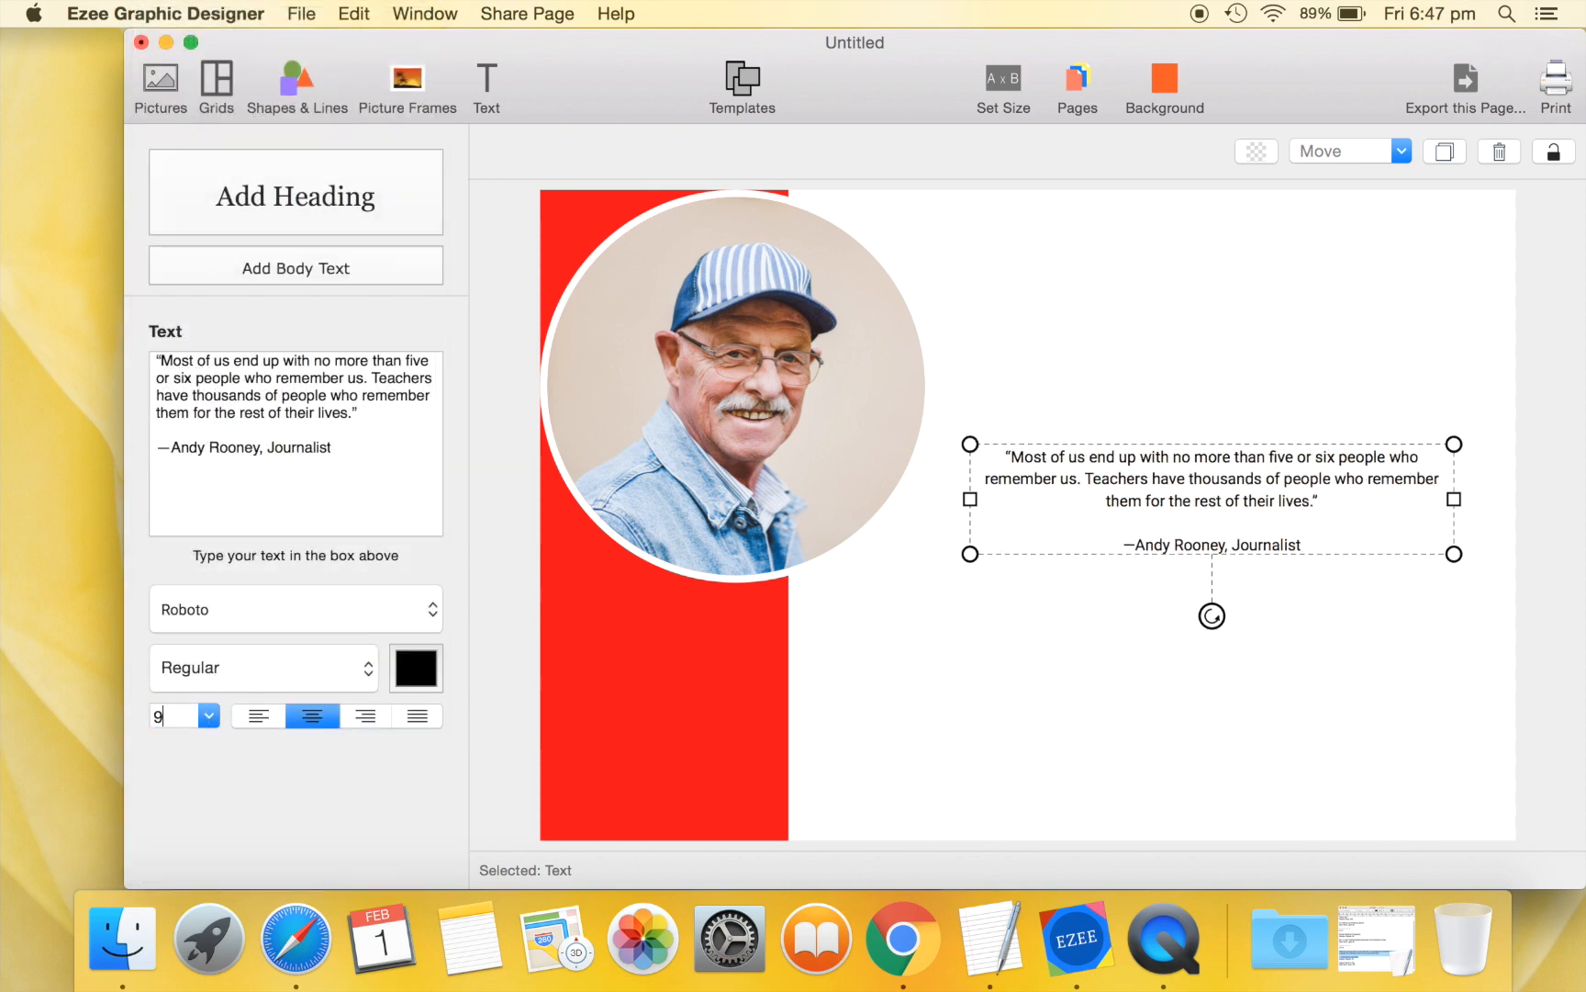
text(96)
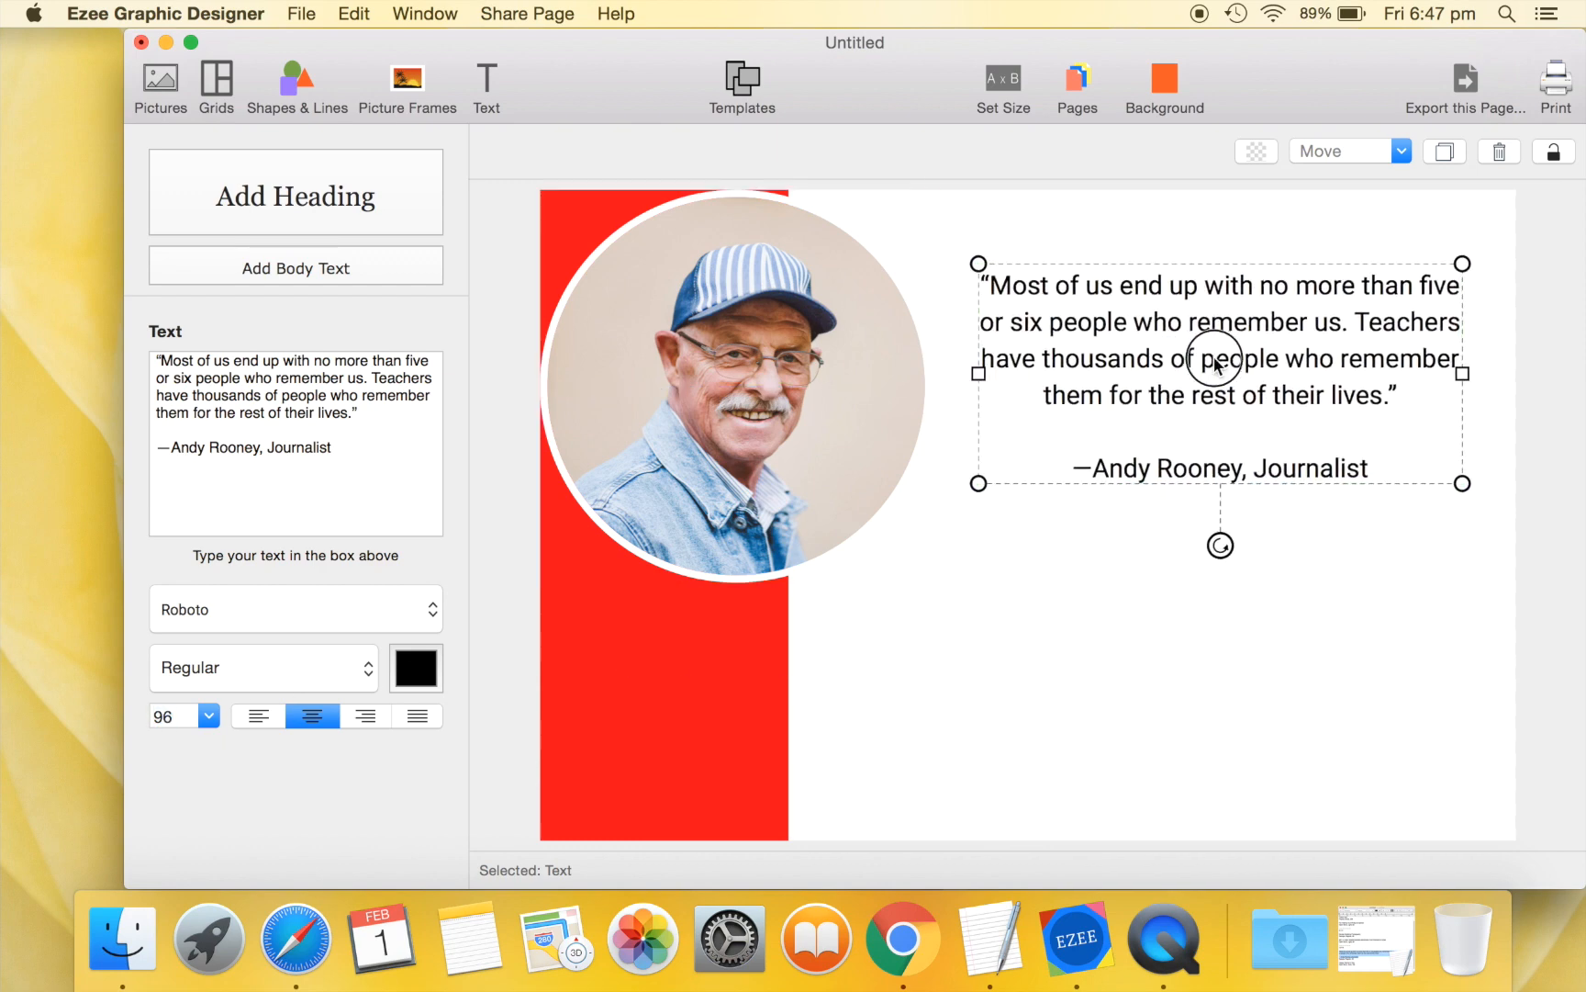
Drop a solid black line under the quote and stretch it to the quote's width.
drag(1219, 360, 1225, 373)
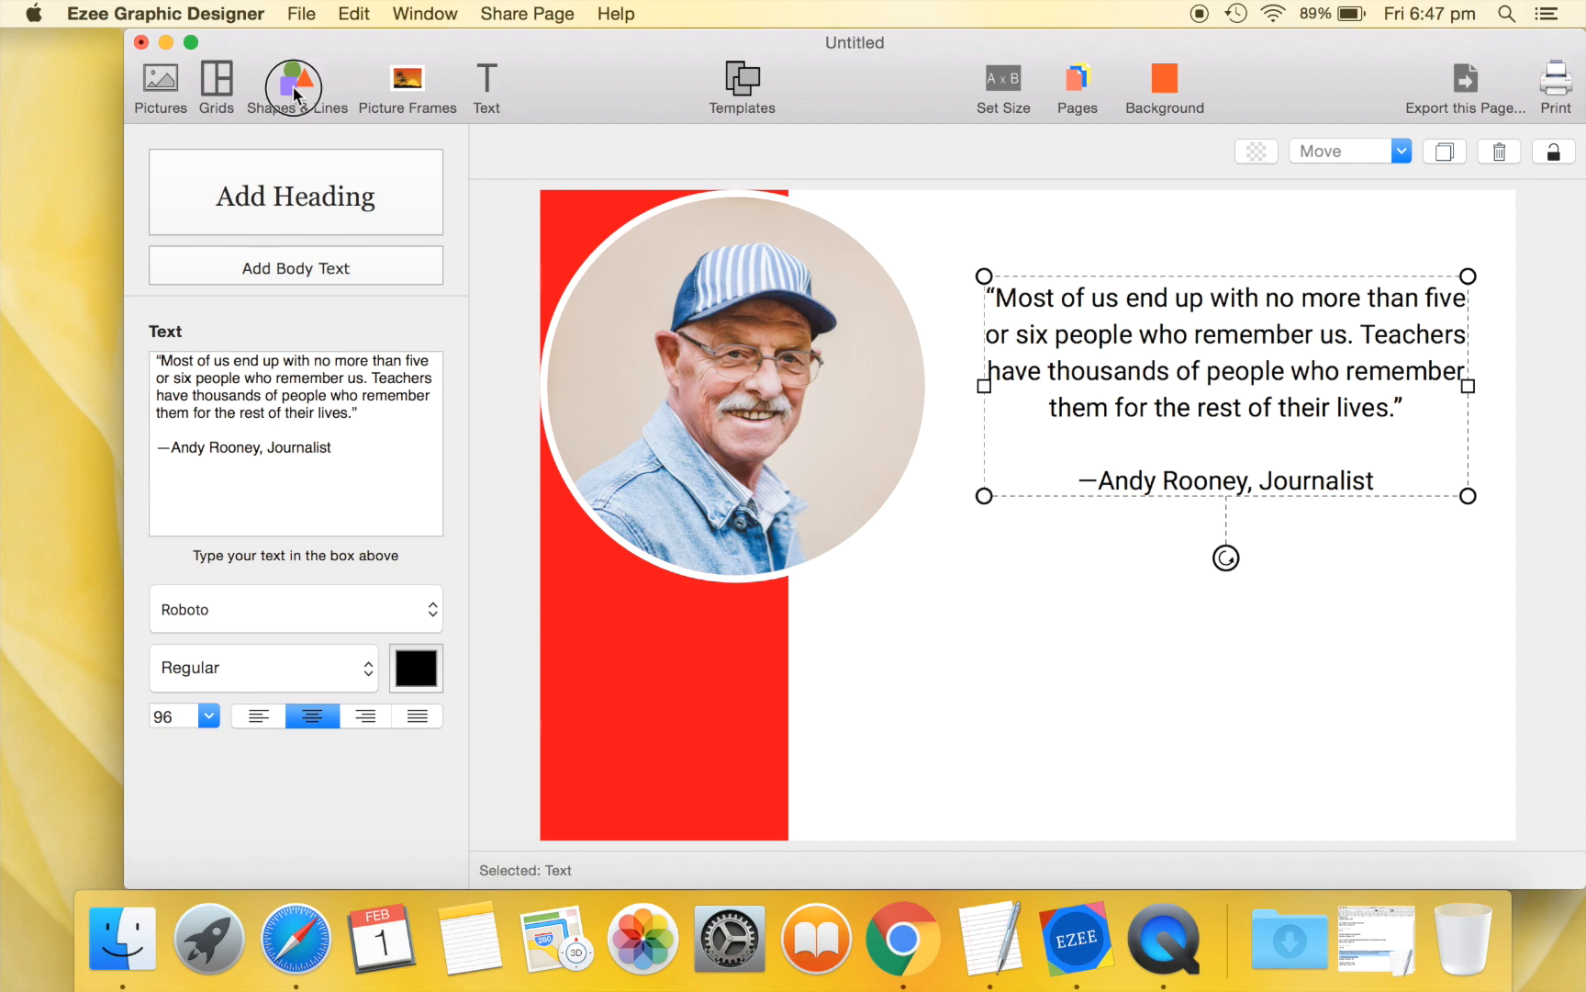
click(296, 80)
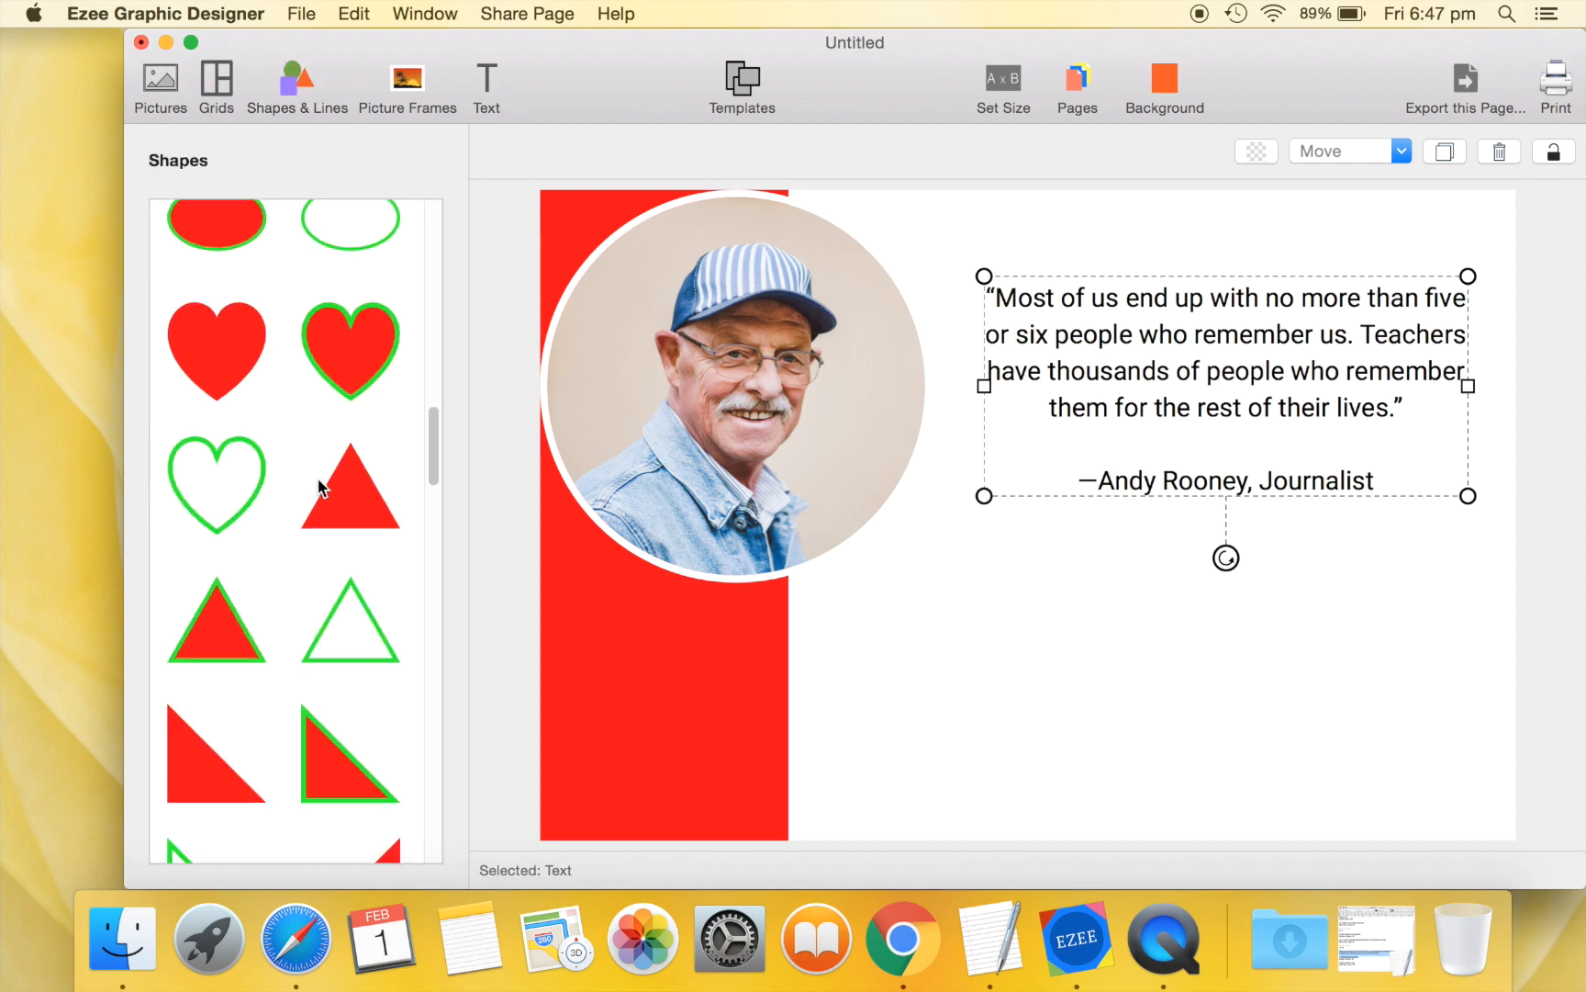
scroll(down, 3)
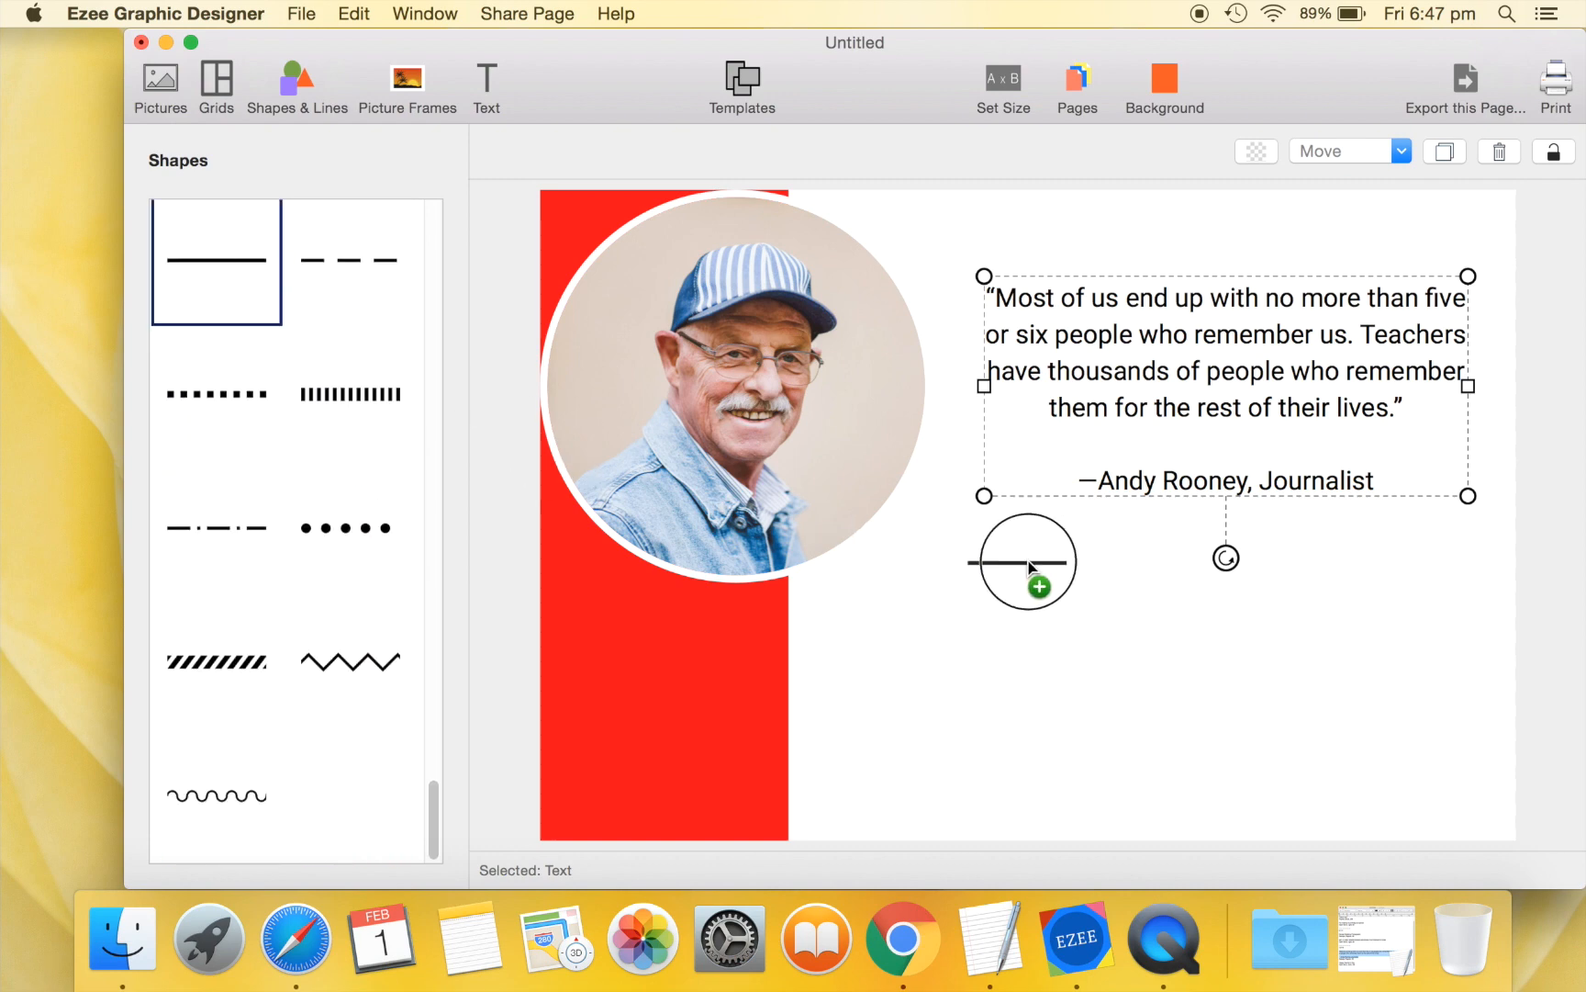
click(1031, 562)
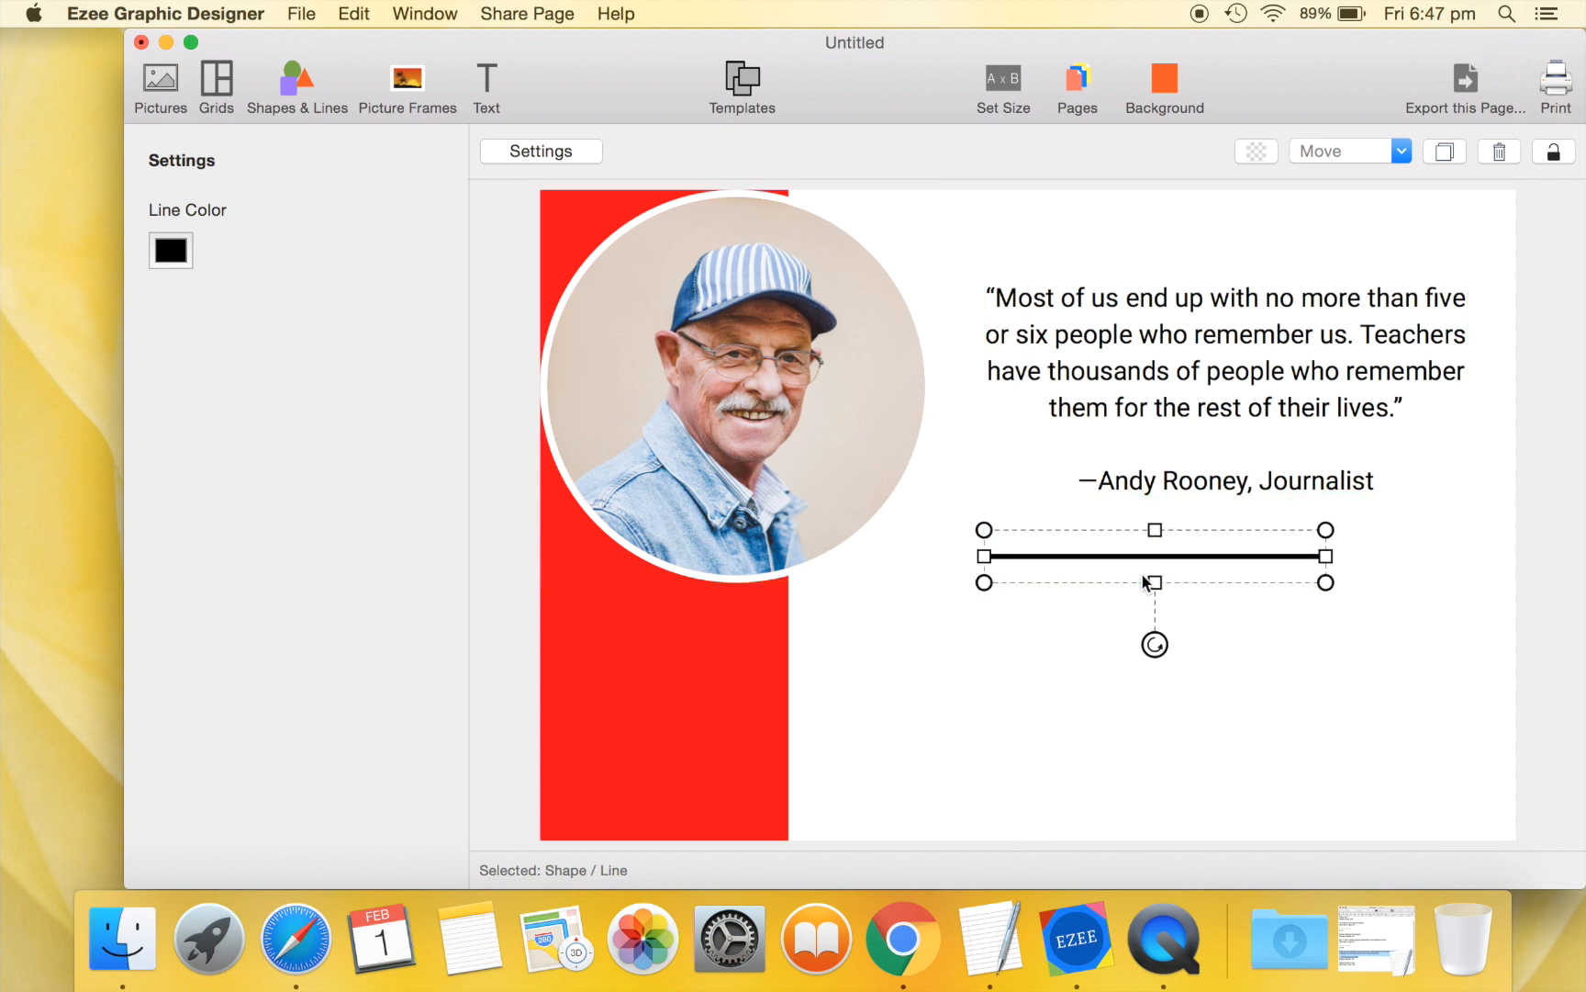
drag(1326, 555, 1469, 555)
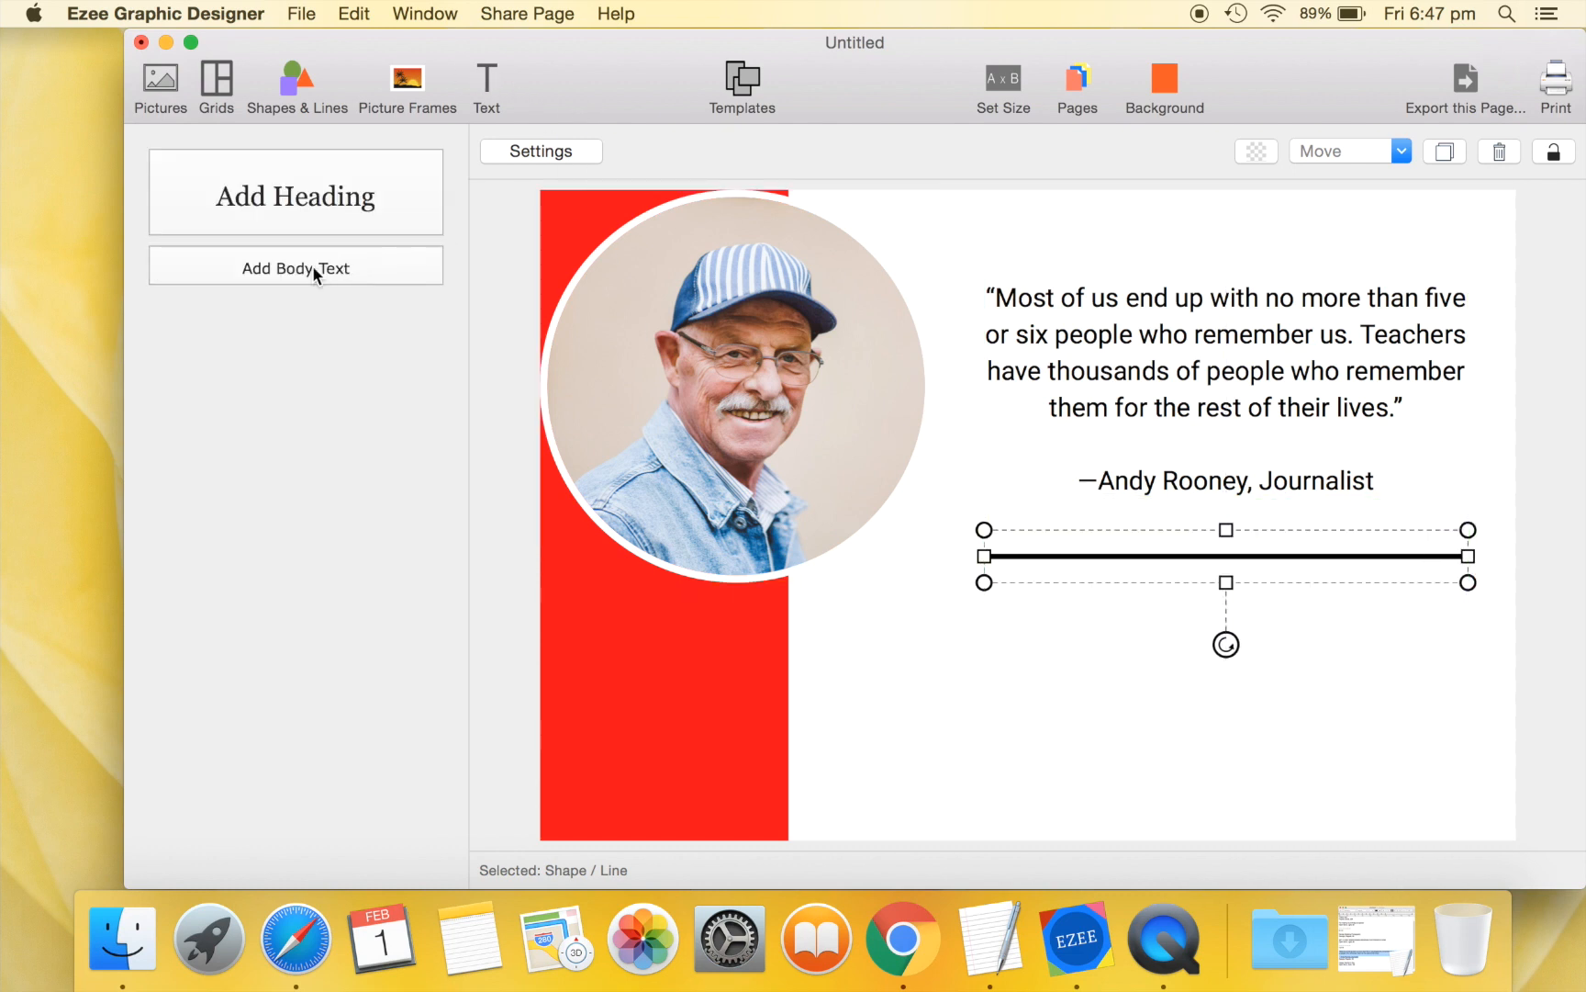
Add 'Happy Teacher's Day' below the line in bold Open Sans at size 180.
click(295, 268)
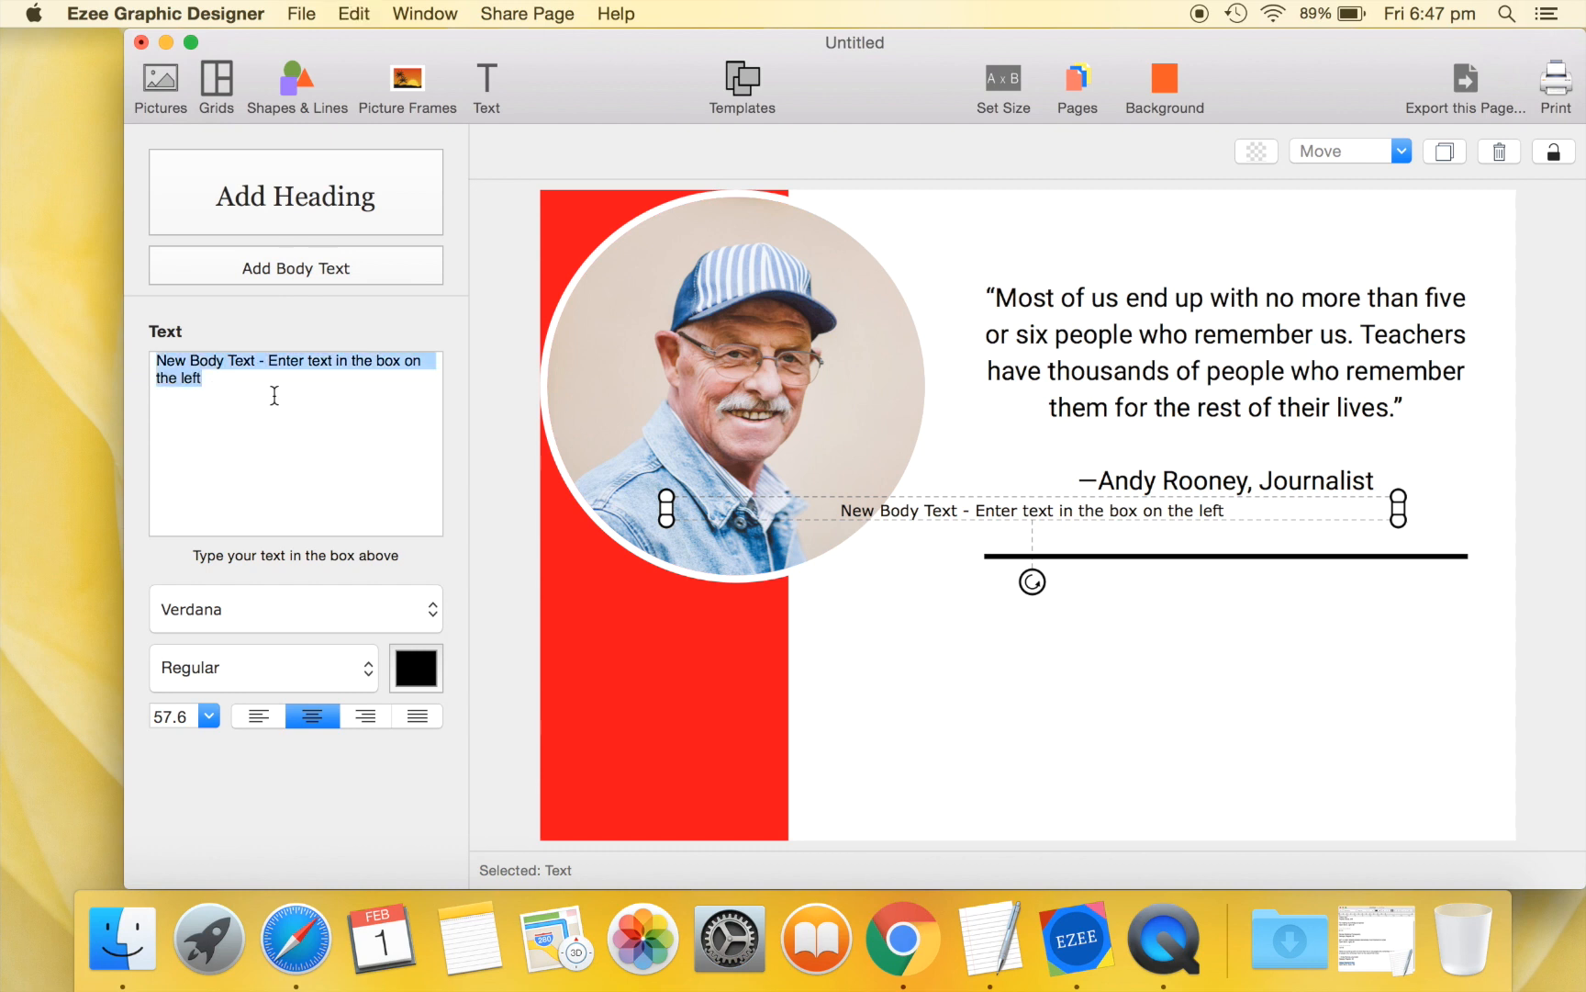
text(Happy Teacher's Day)
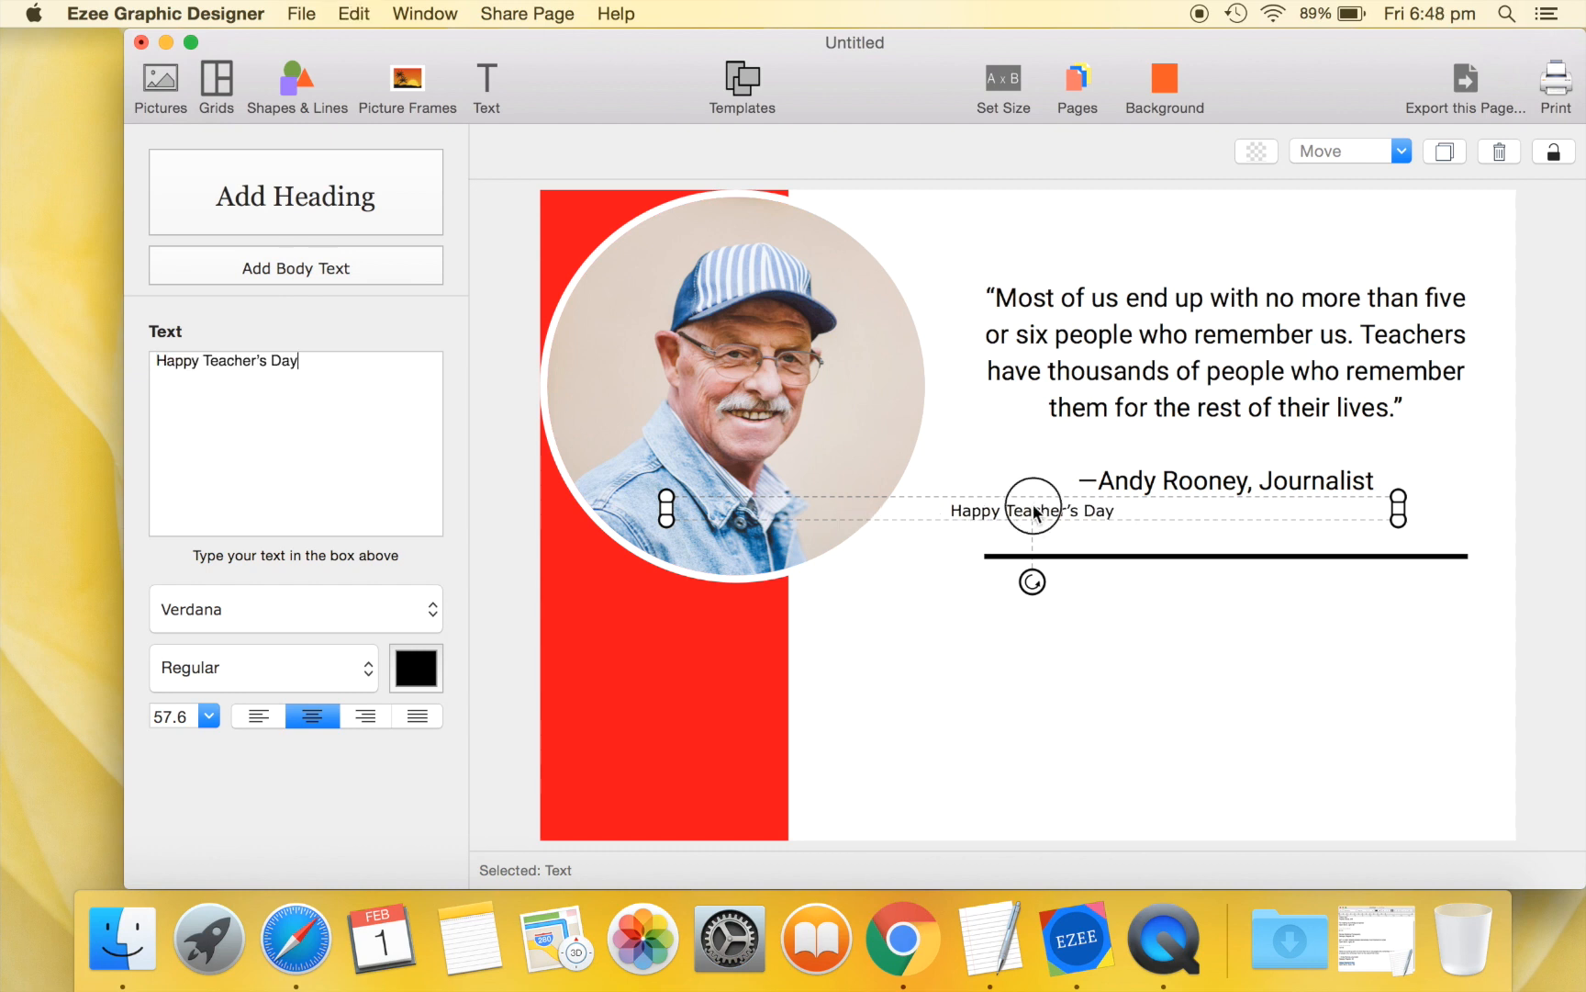
drag(1033, 508, 1188, 643)
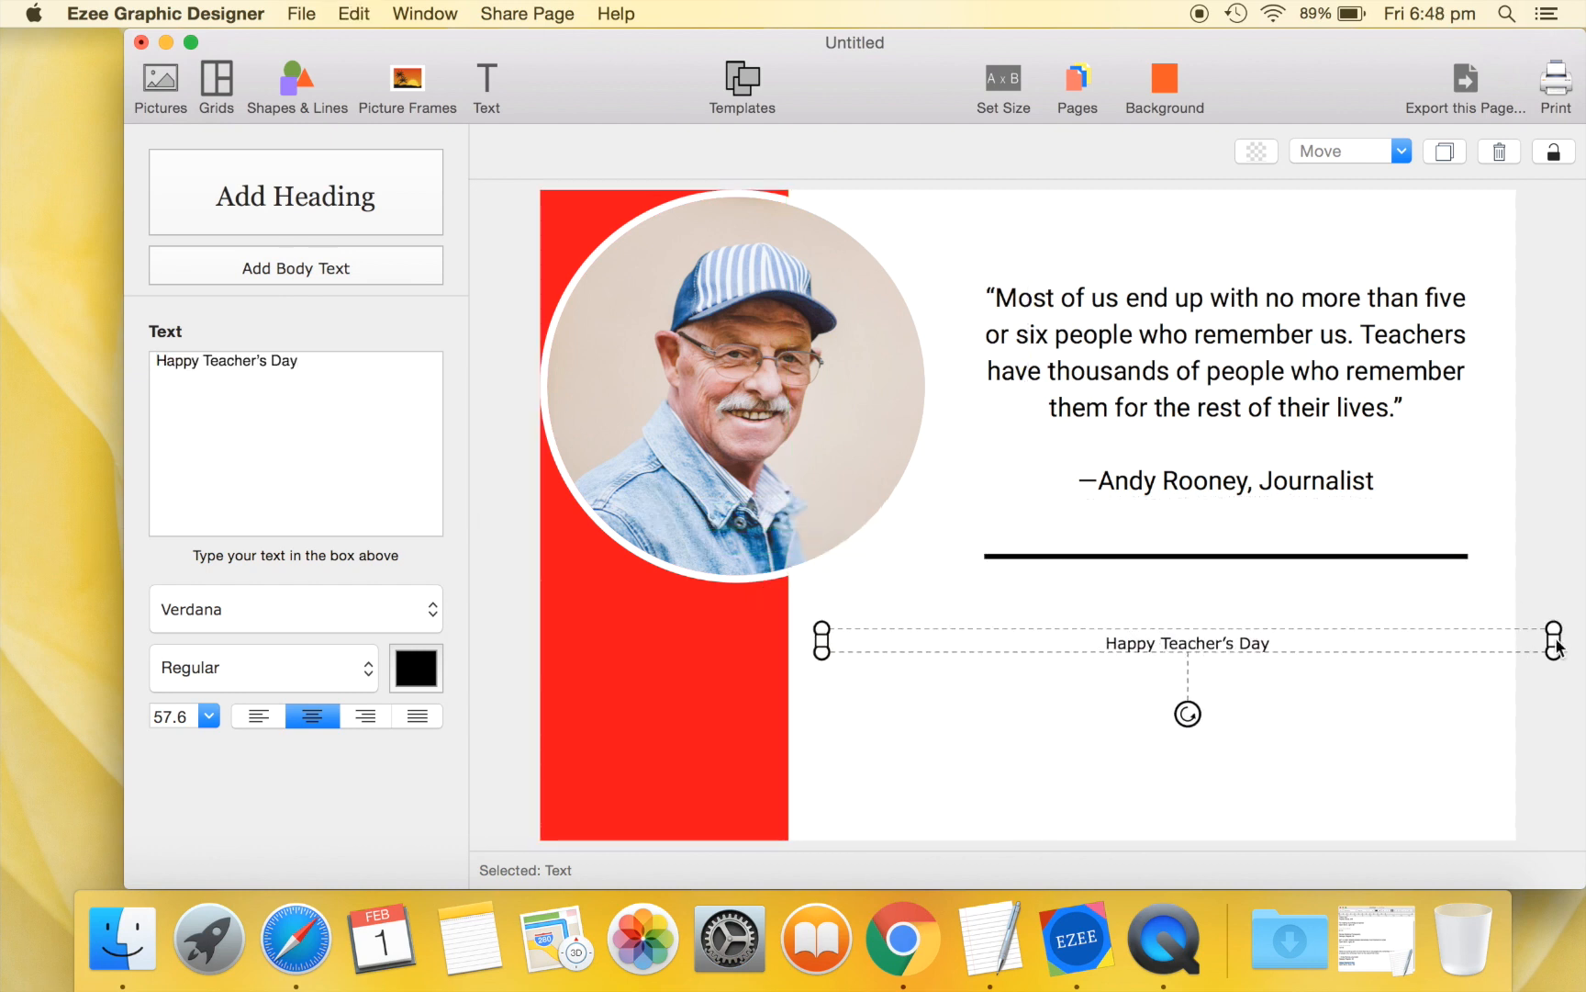
click(296, 610)
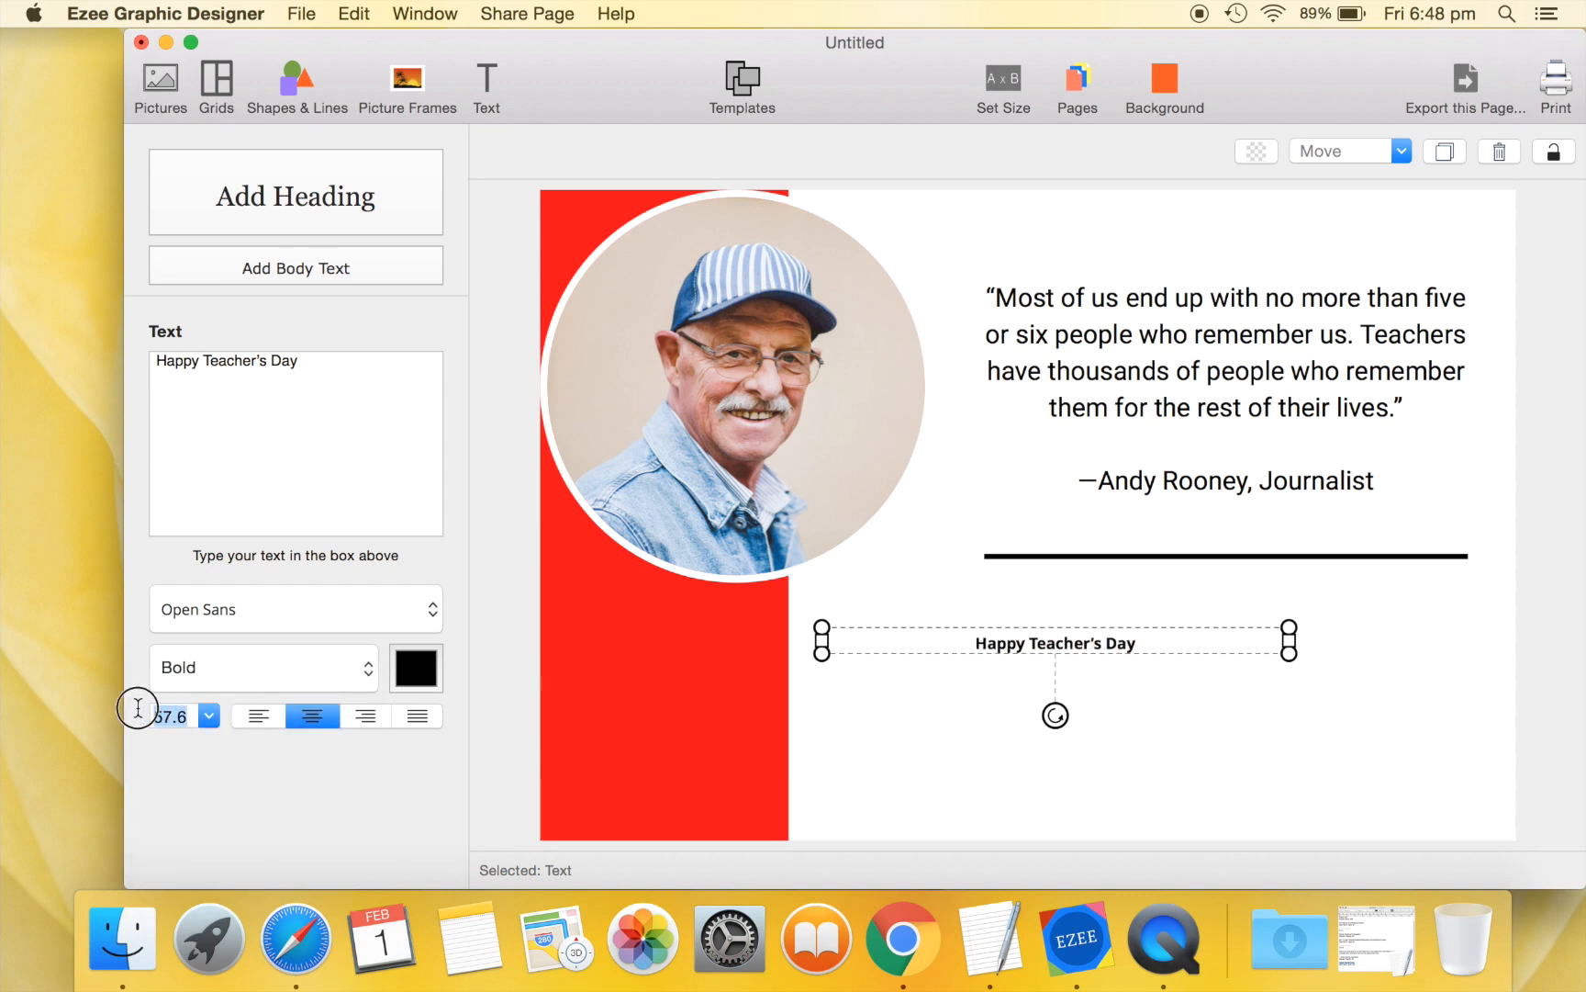
text(180)
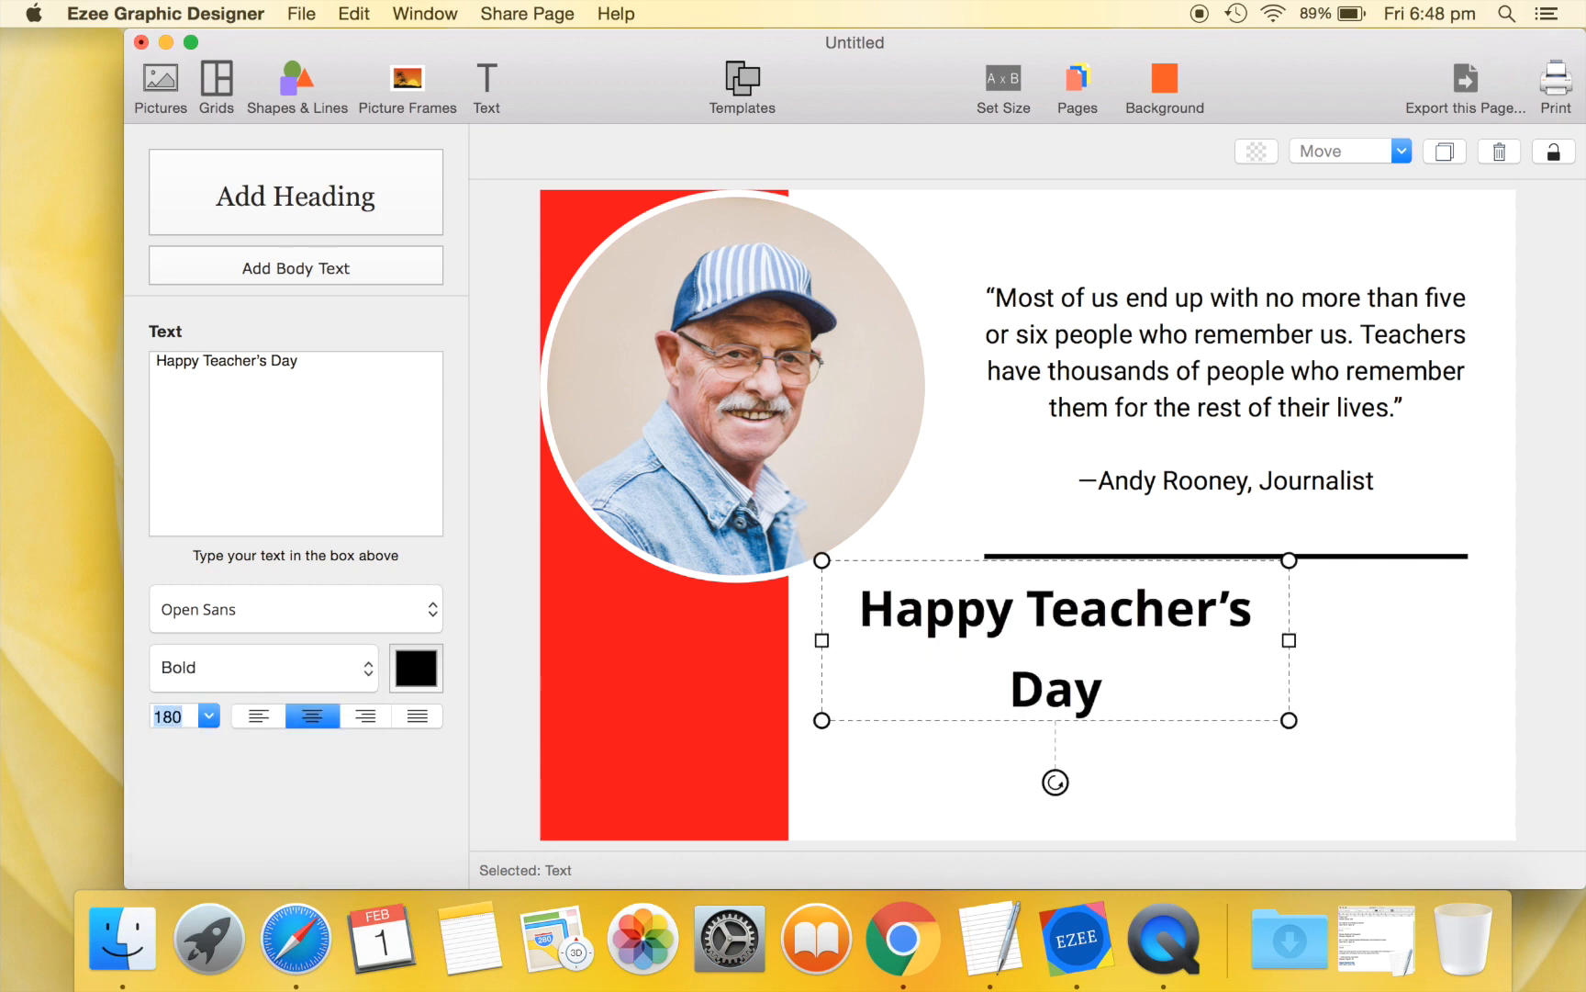
Resize the heading box to fit one line and align it with the line above.
drag(1287, 640, 1346, 653)
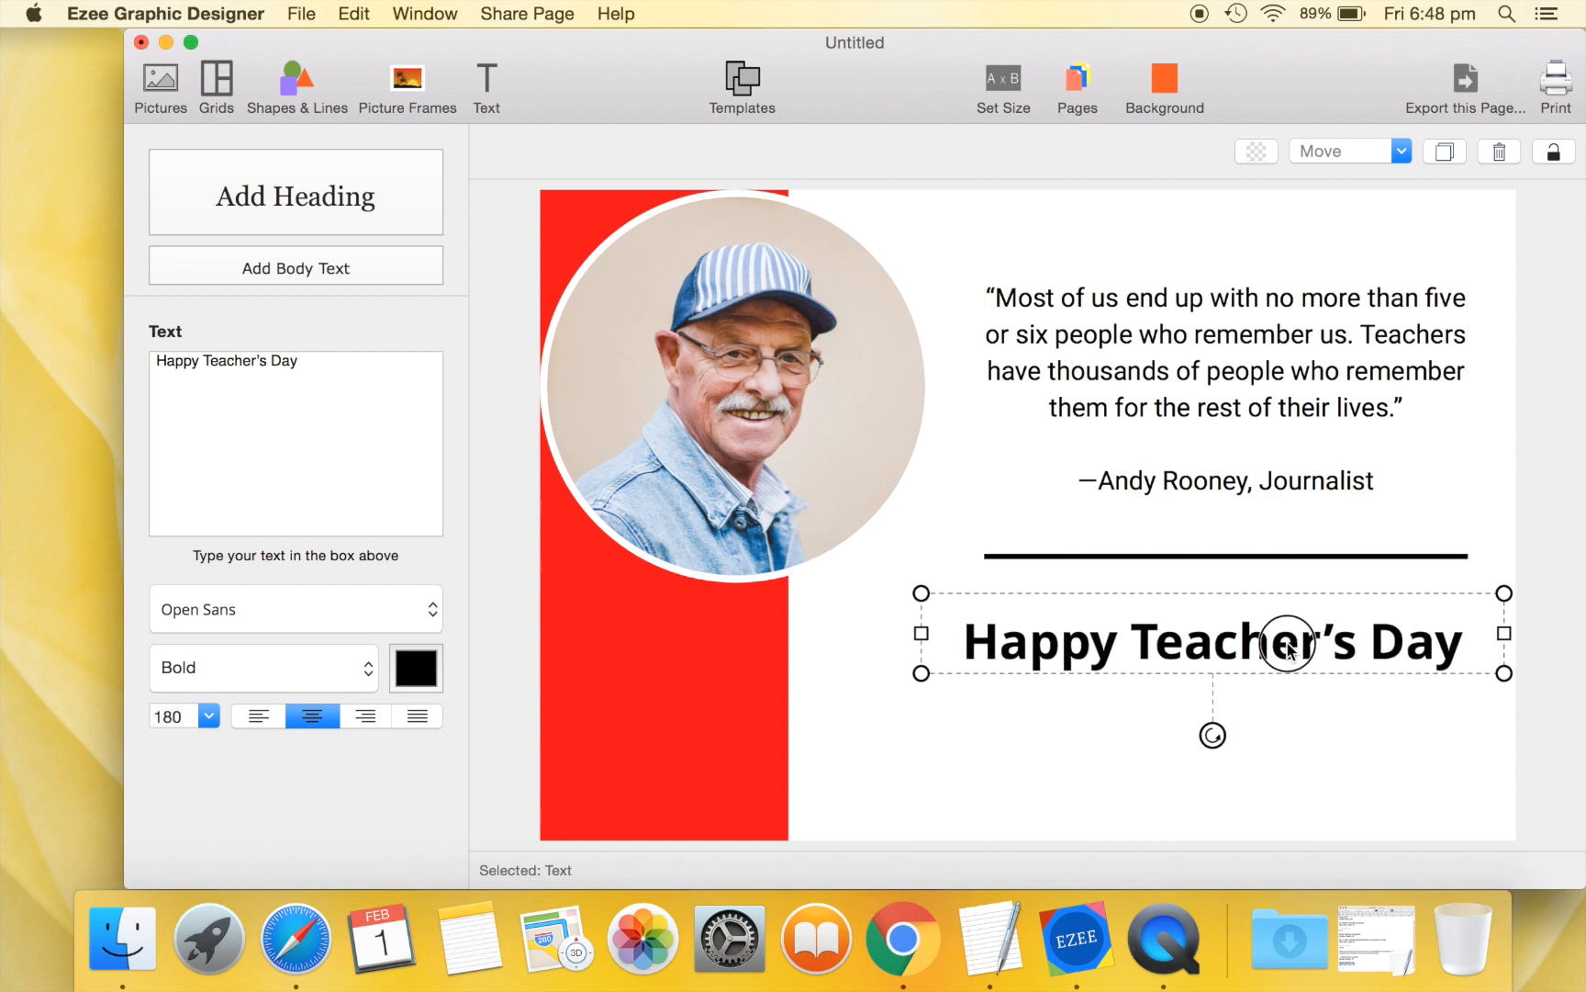
mouse_move(940, 661)
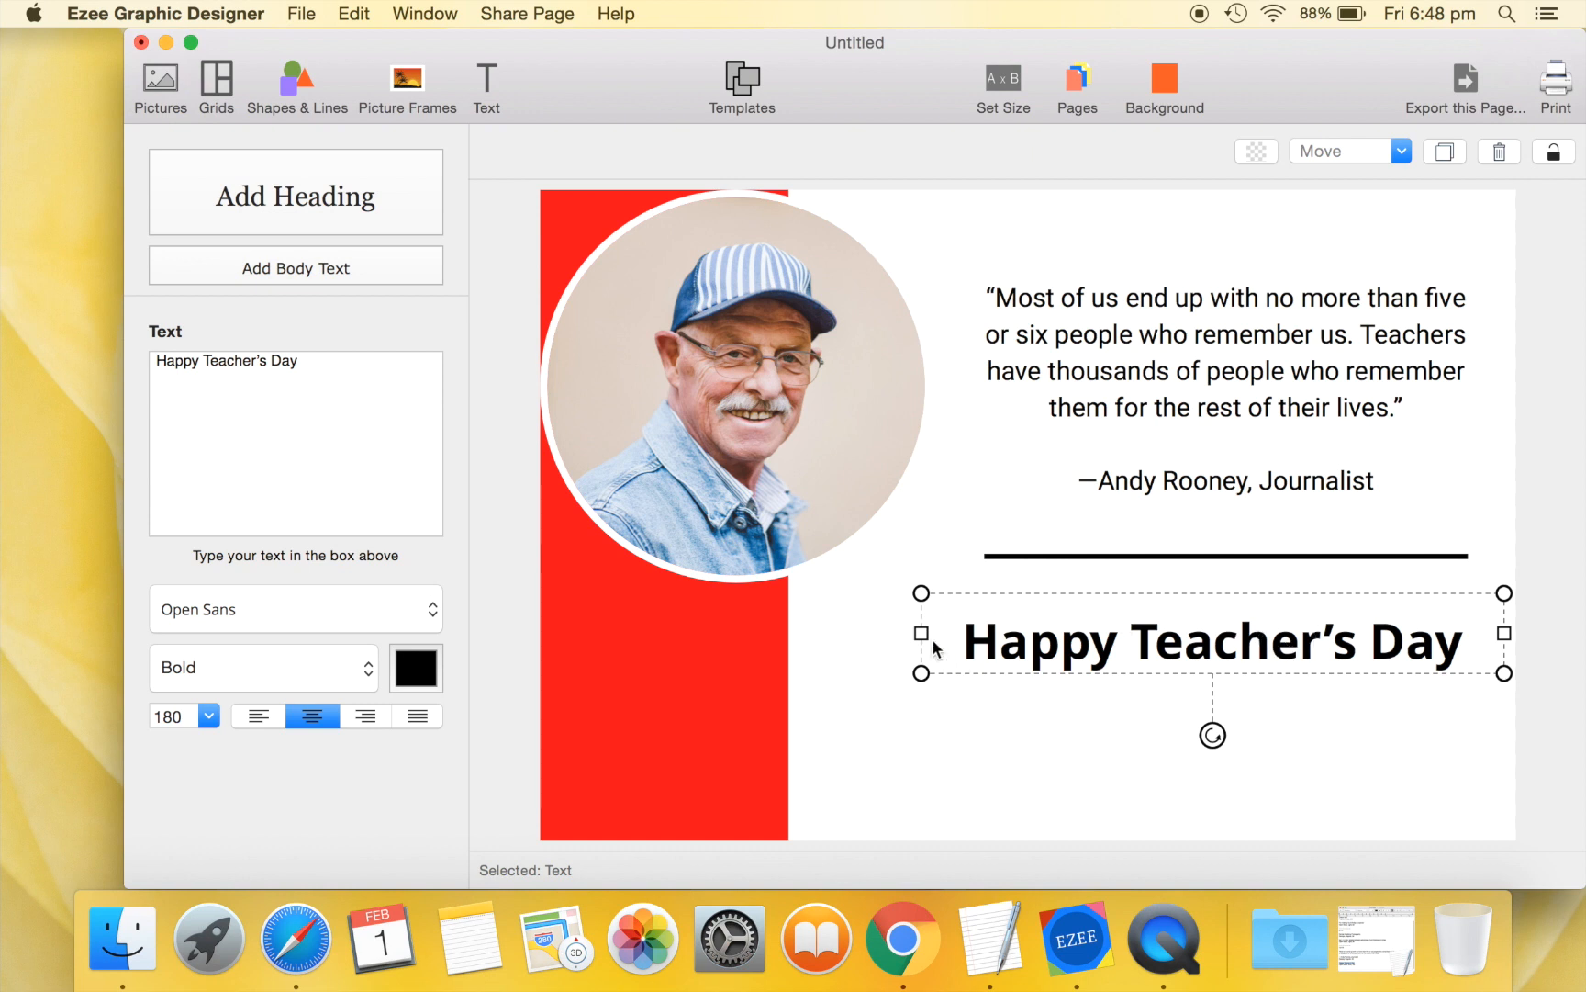
drag(936, 643, 997, 632)
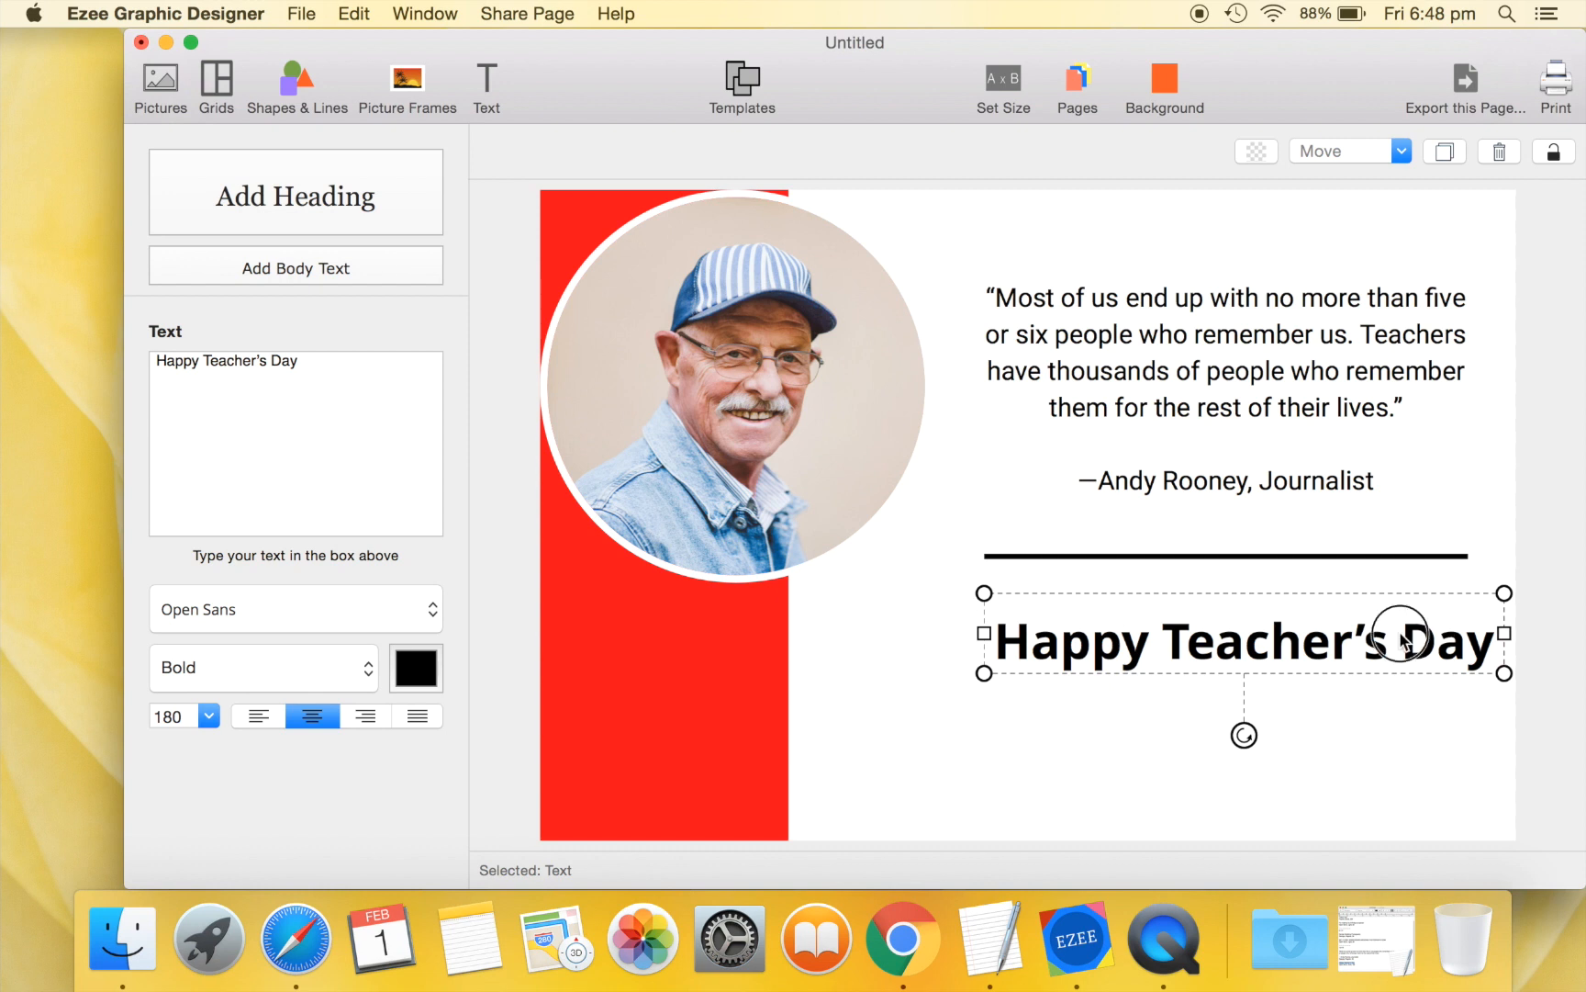
drag(1407, 639, 1386, 639)
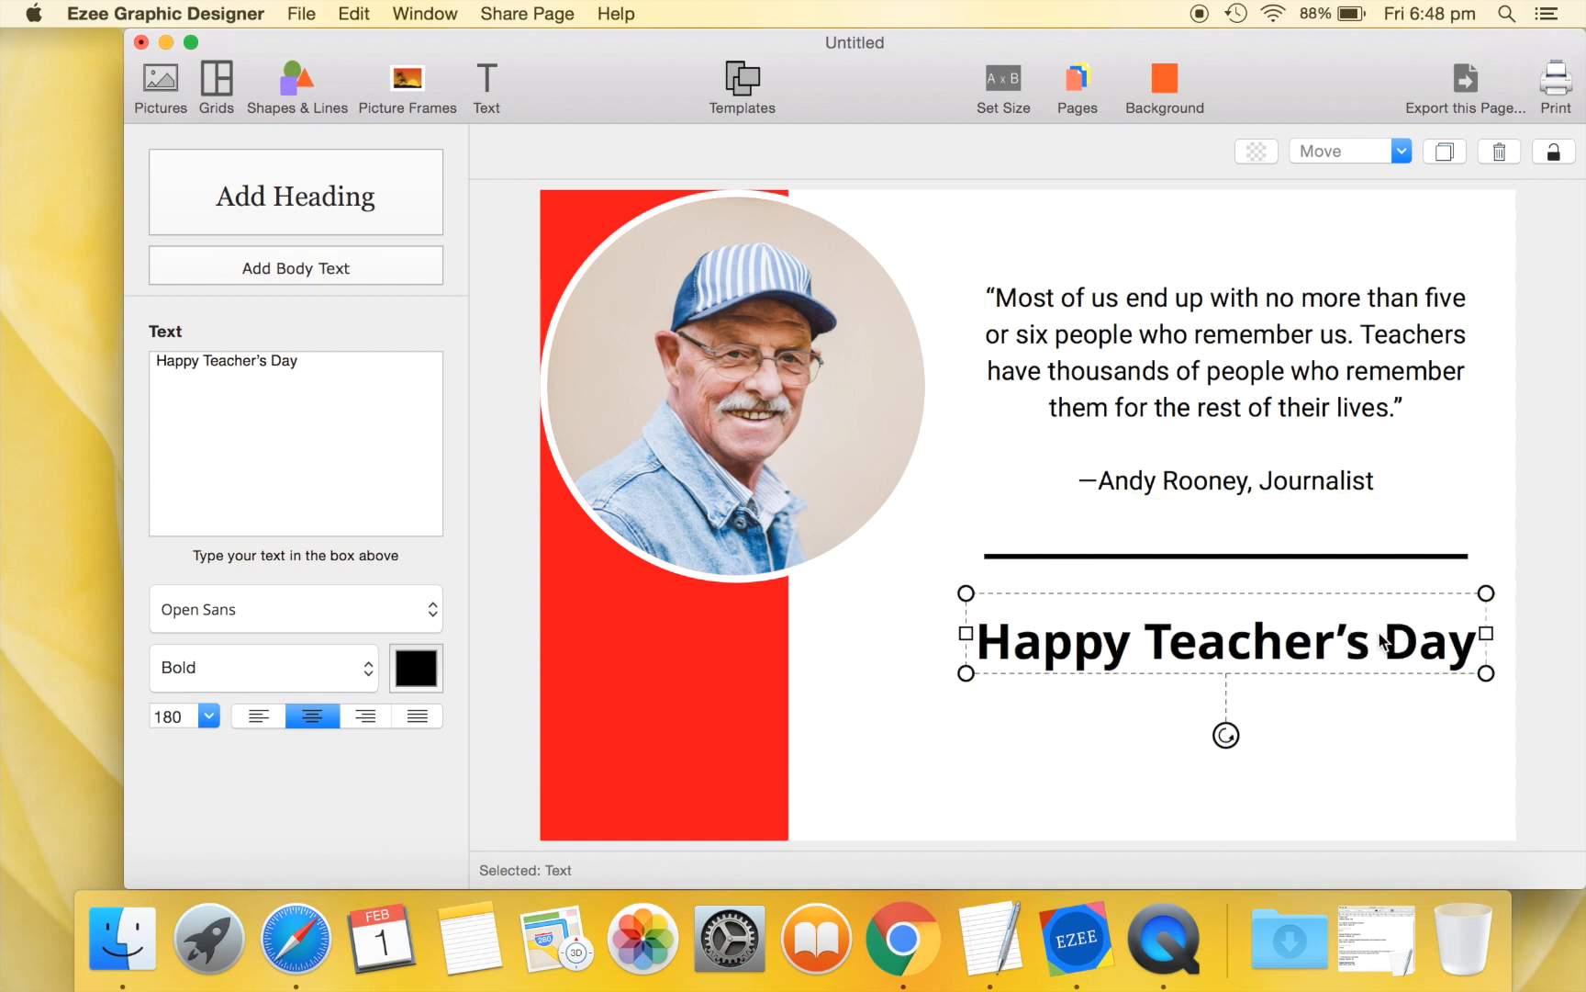
mouse_move(1215, 556)
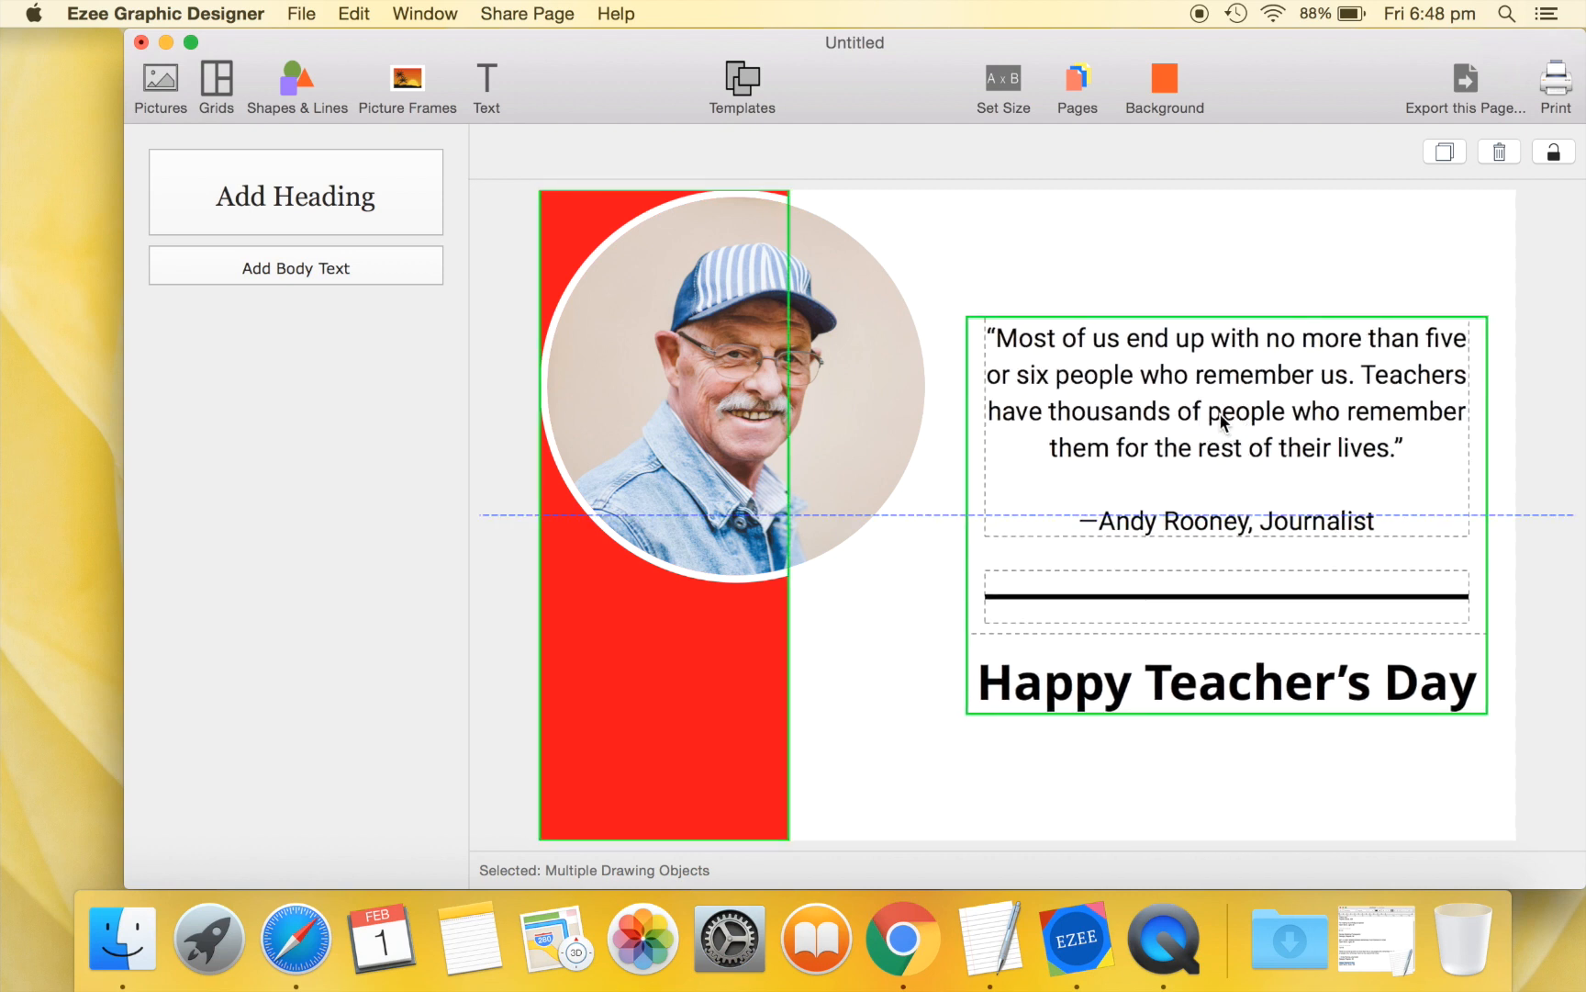
Clear the selection to preview the finished card with the centred text block.
click(922, 605)
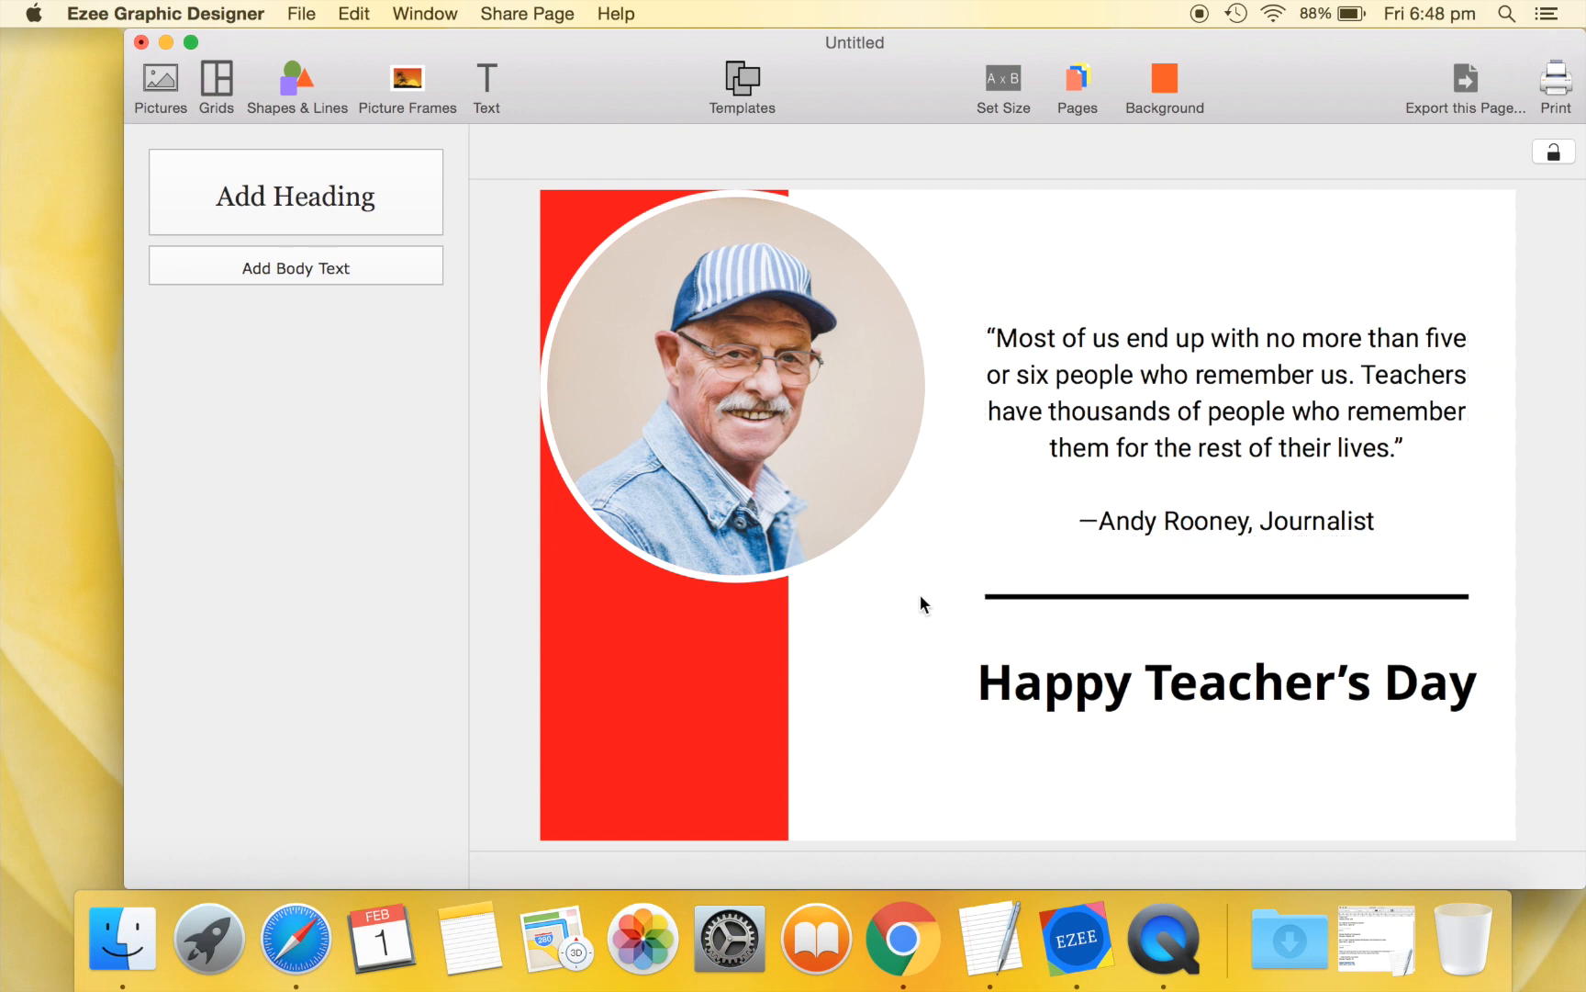